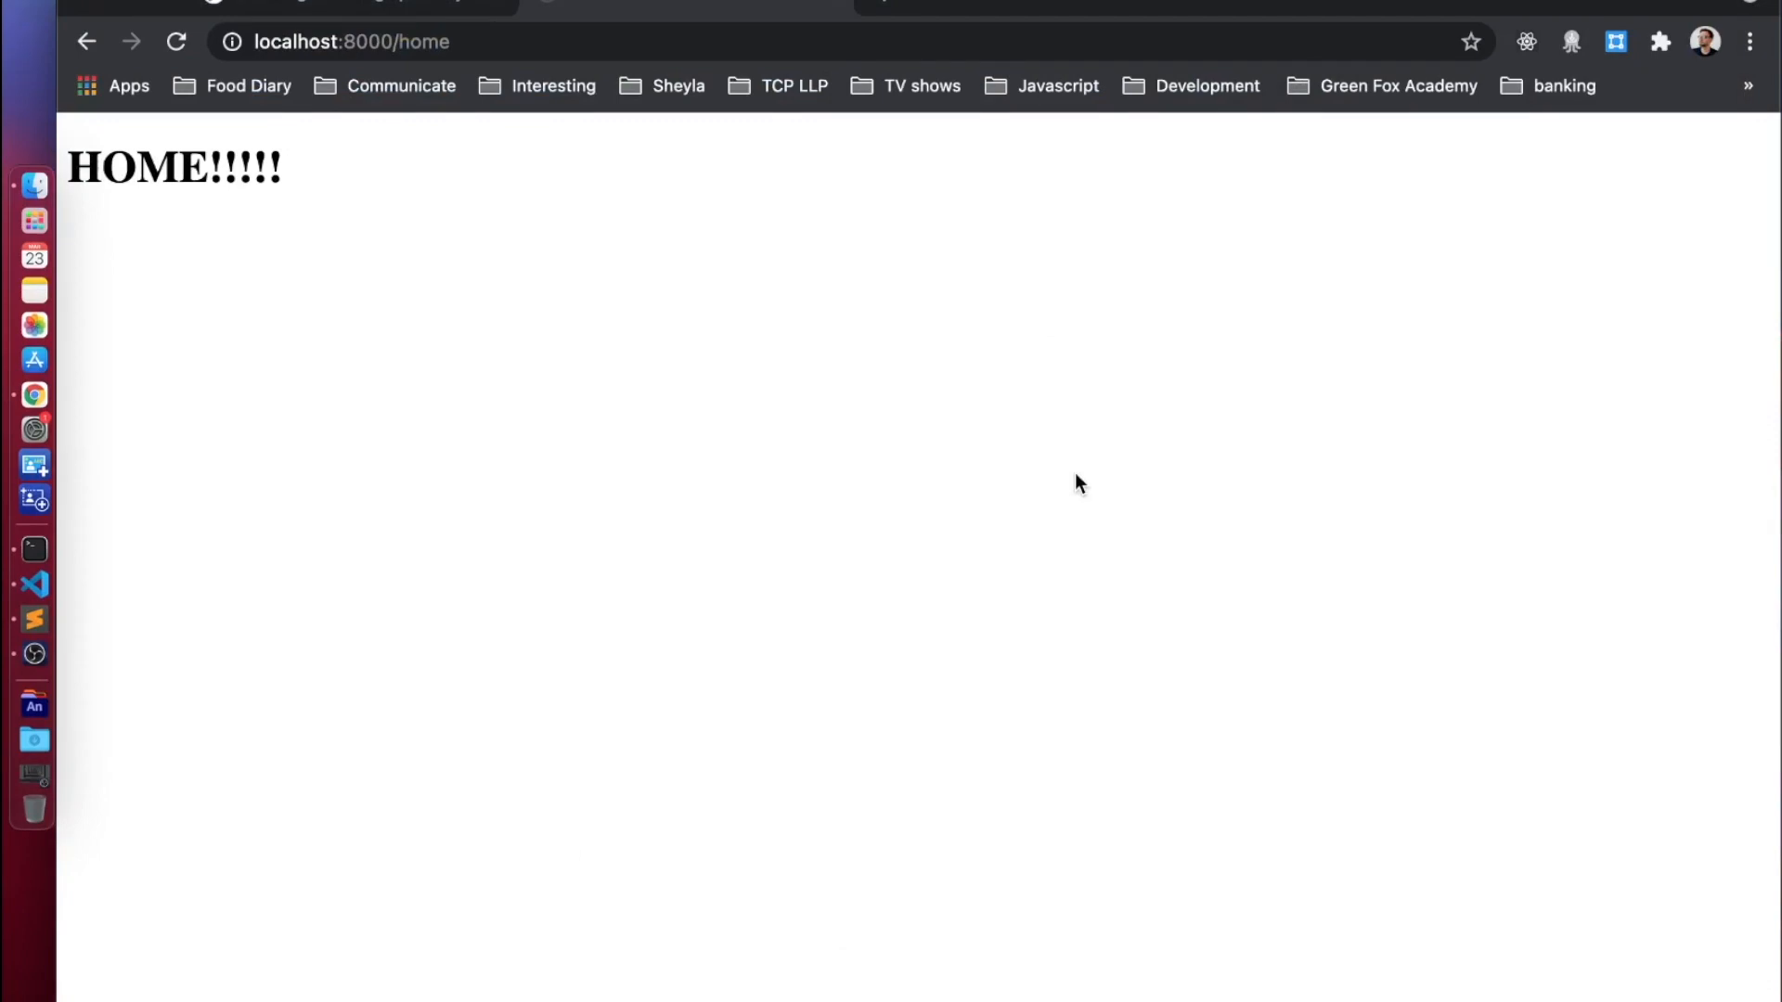
{"action": "mouse_move", "coordinate": [443, 245]}
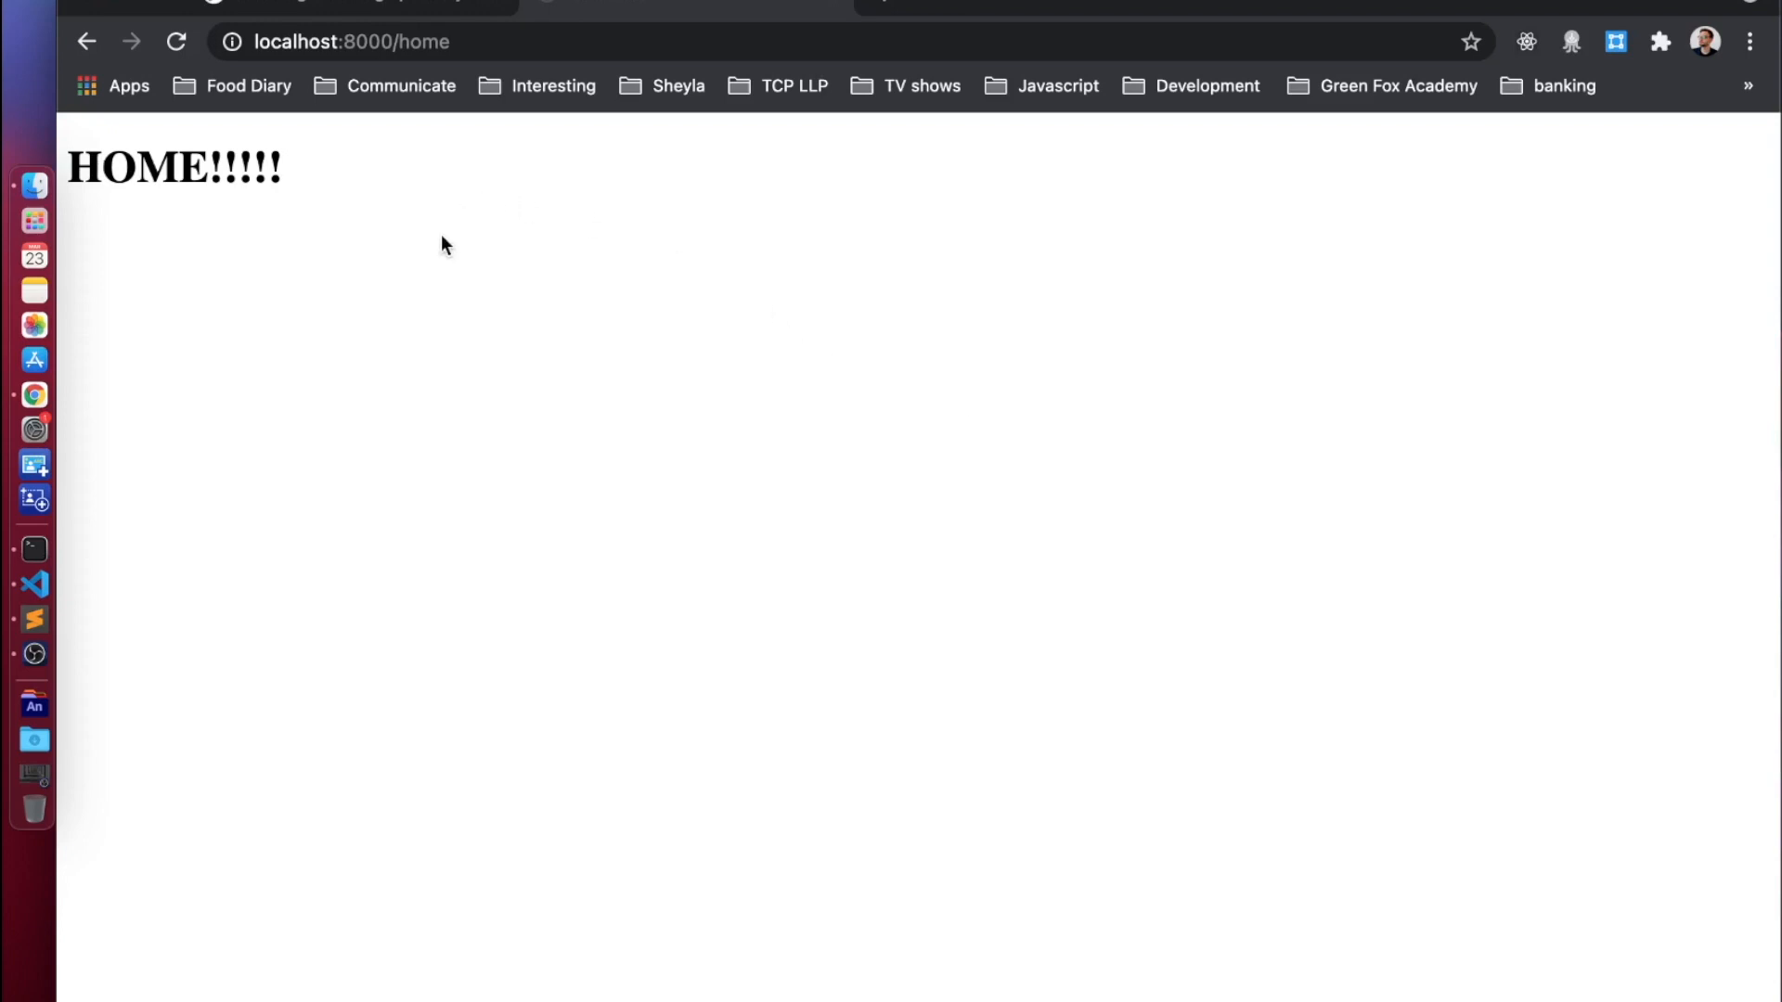
{"action": "mouse_move", "coordinate": [416, 235]}
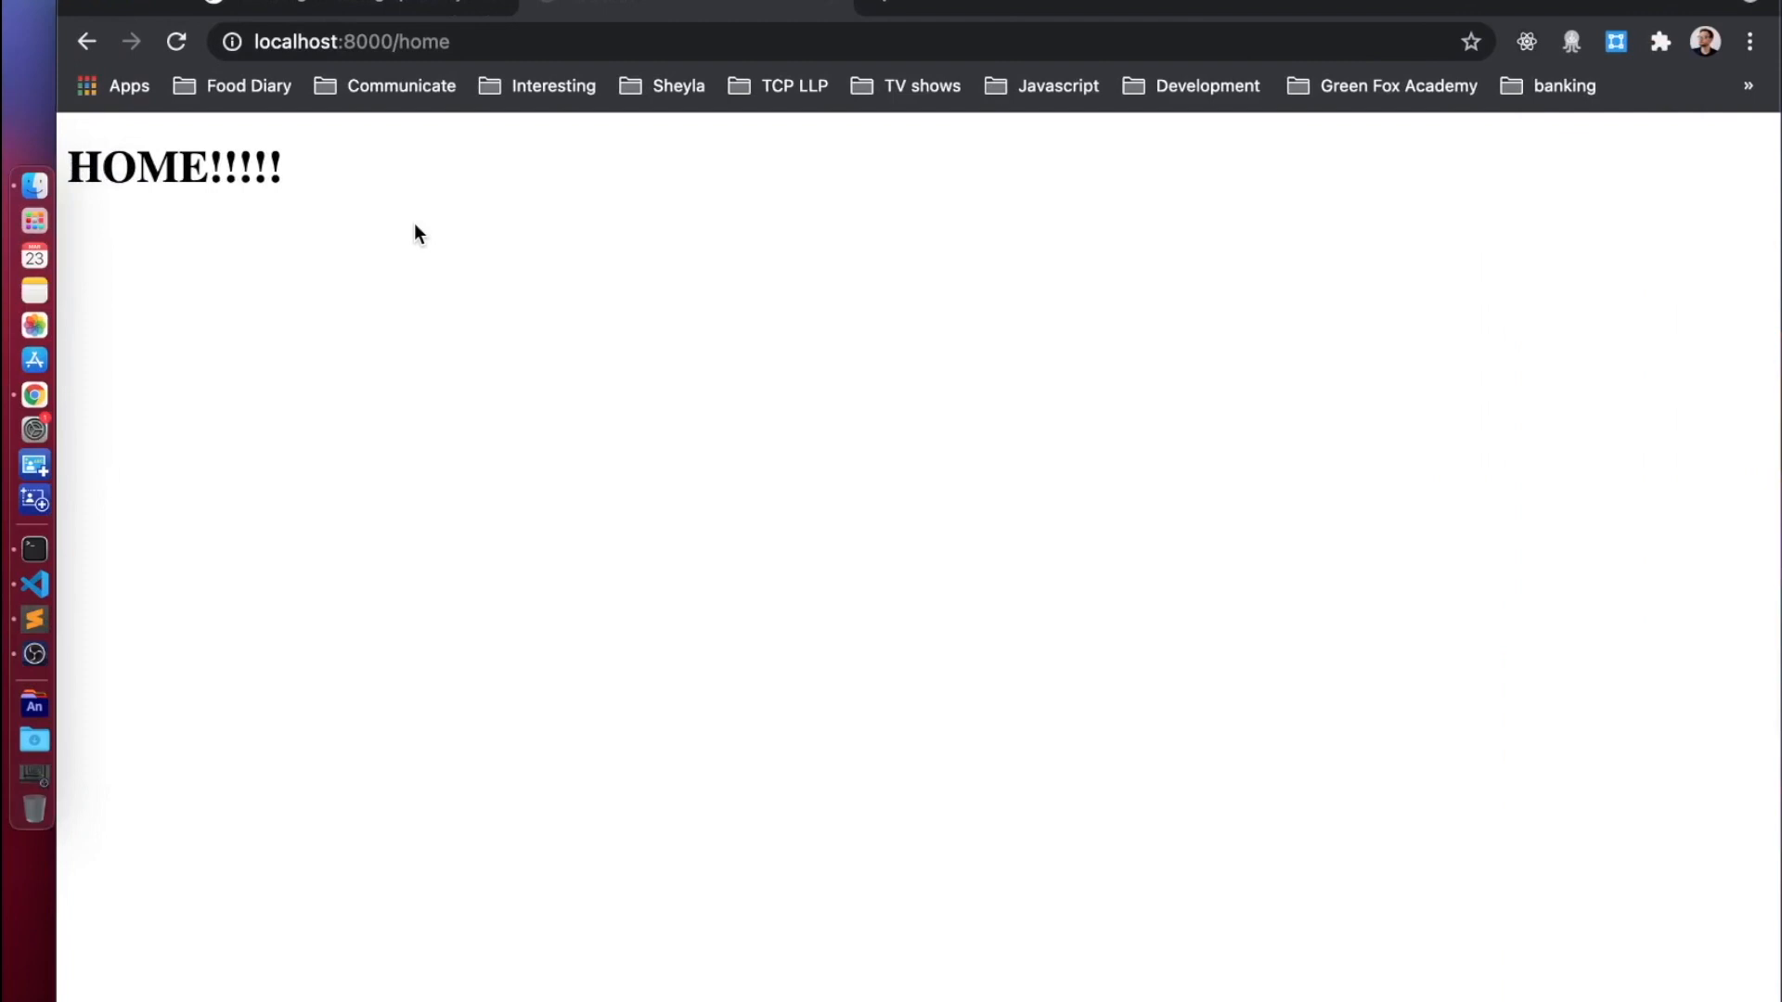
{"action": "mouse_move", "coordinate": [324, 161]}
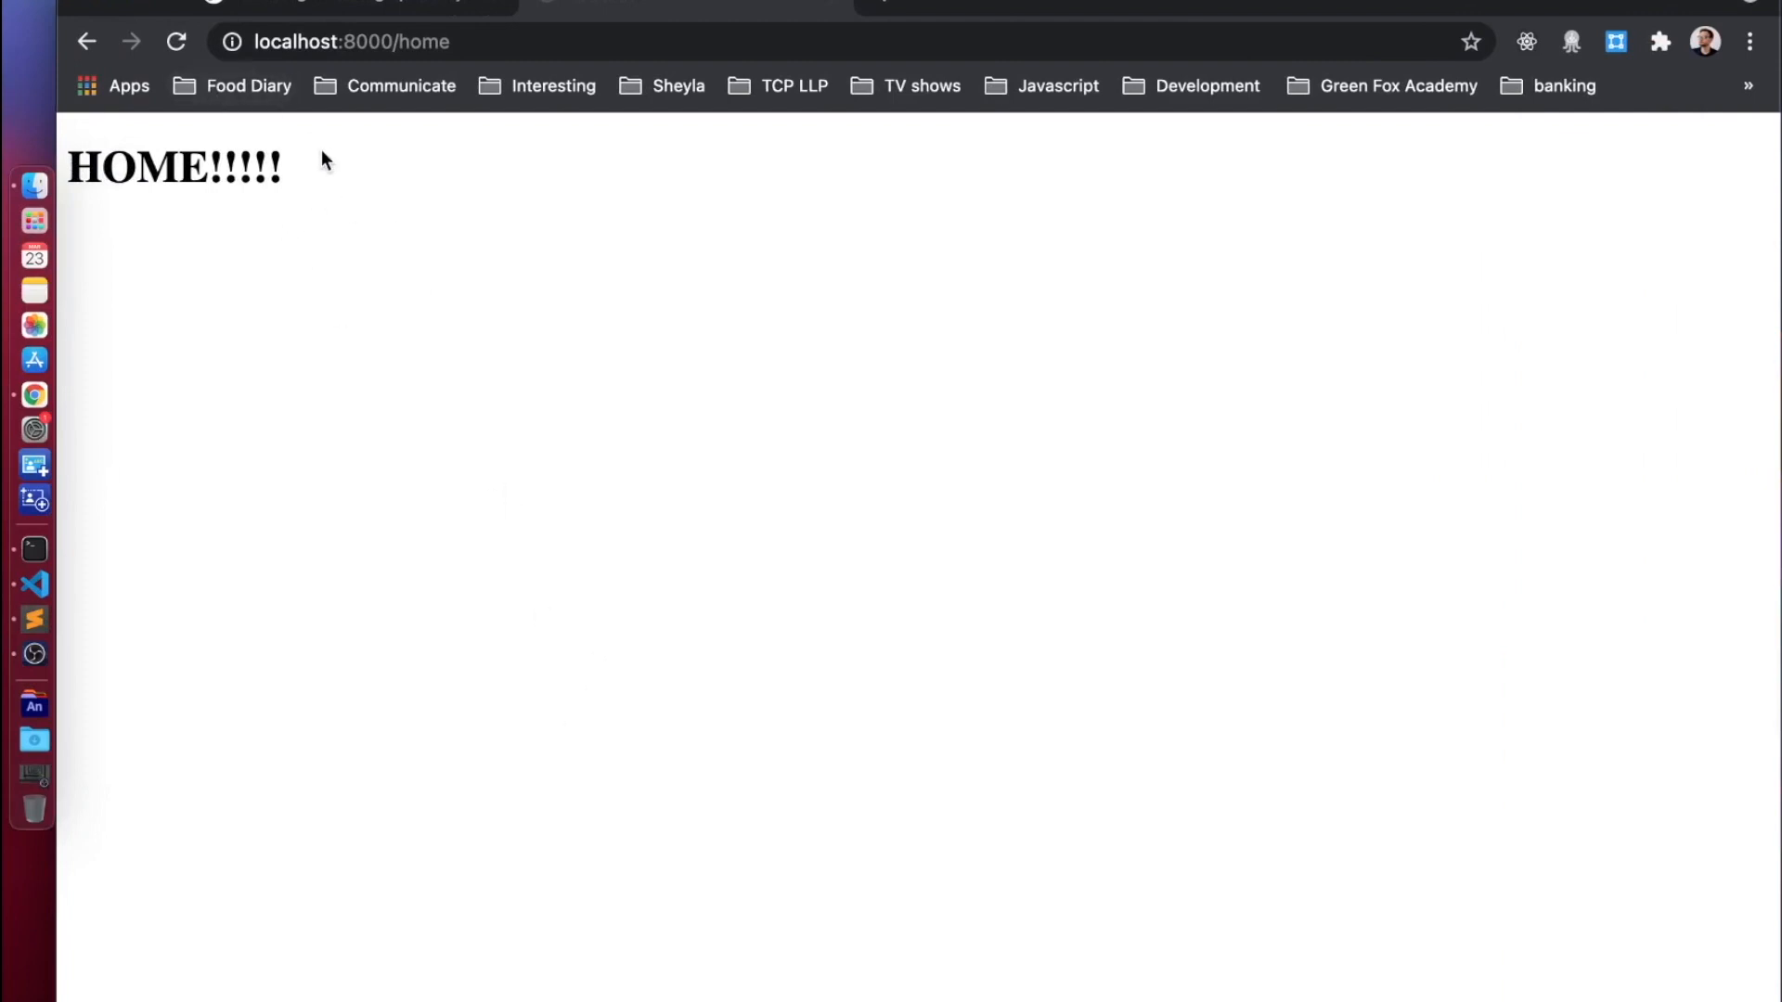
{"action": "mouse_move", "coordinate": [477, 254]}
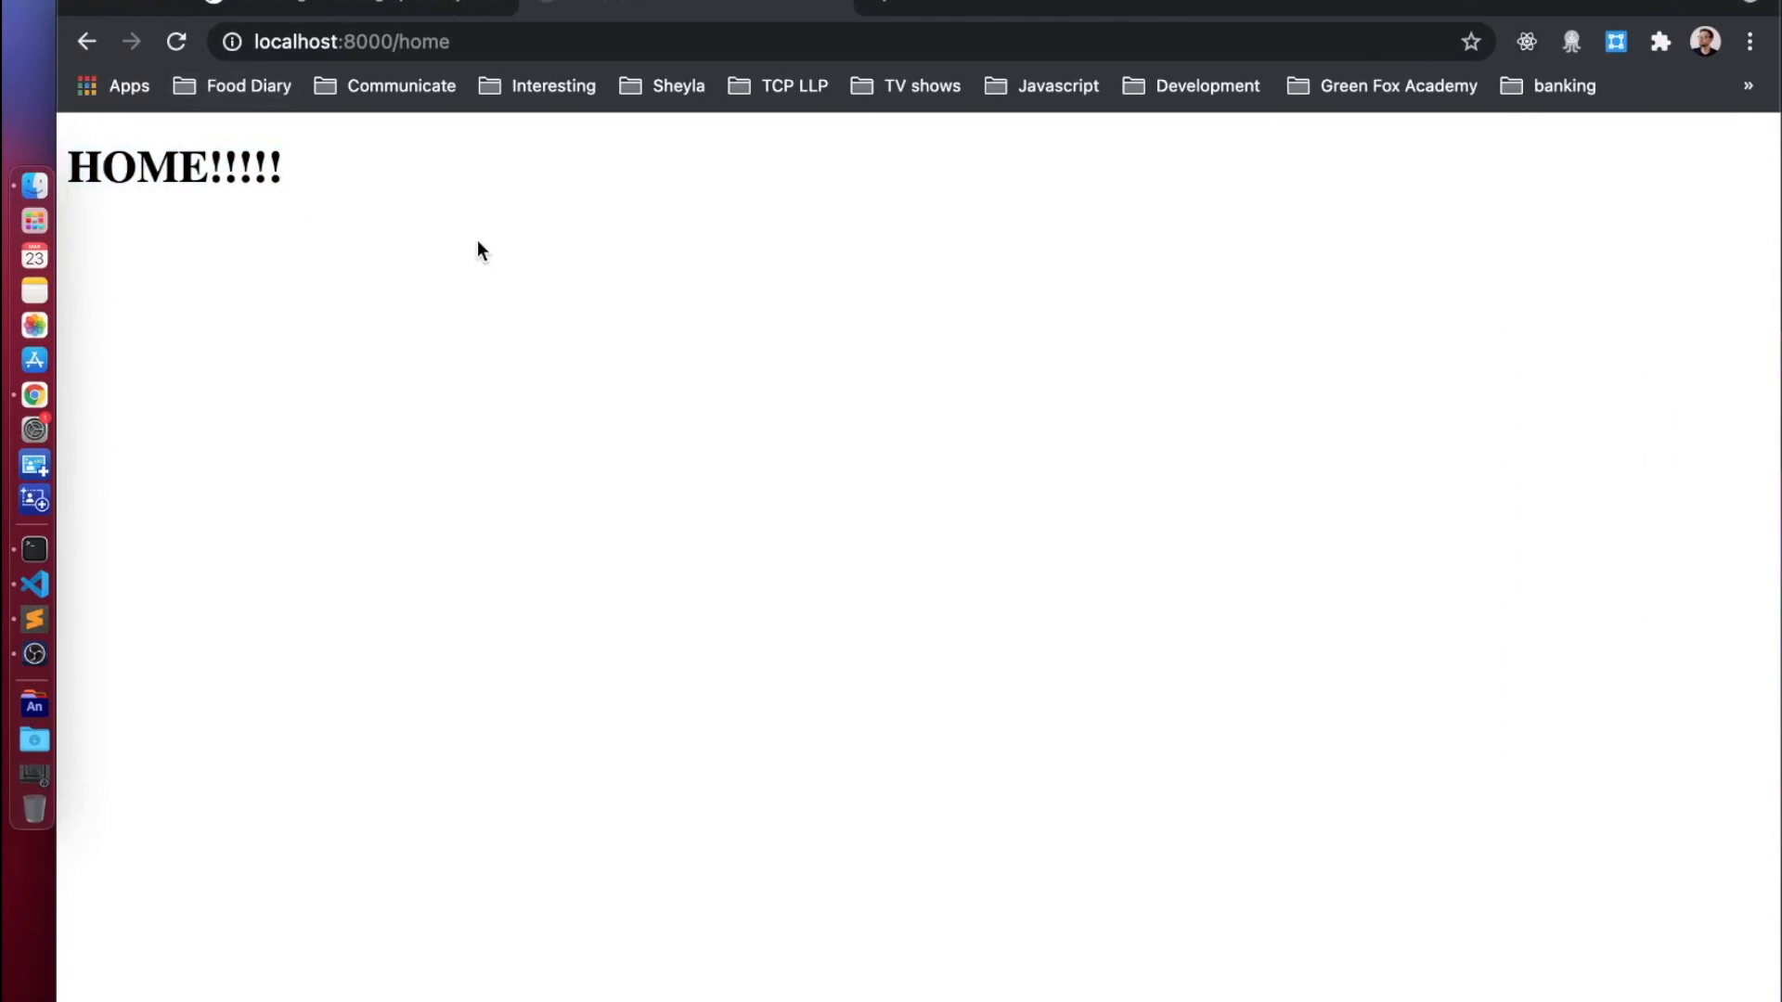
{"action": "mouse_move", "coordinate": [356, 235]}
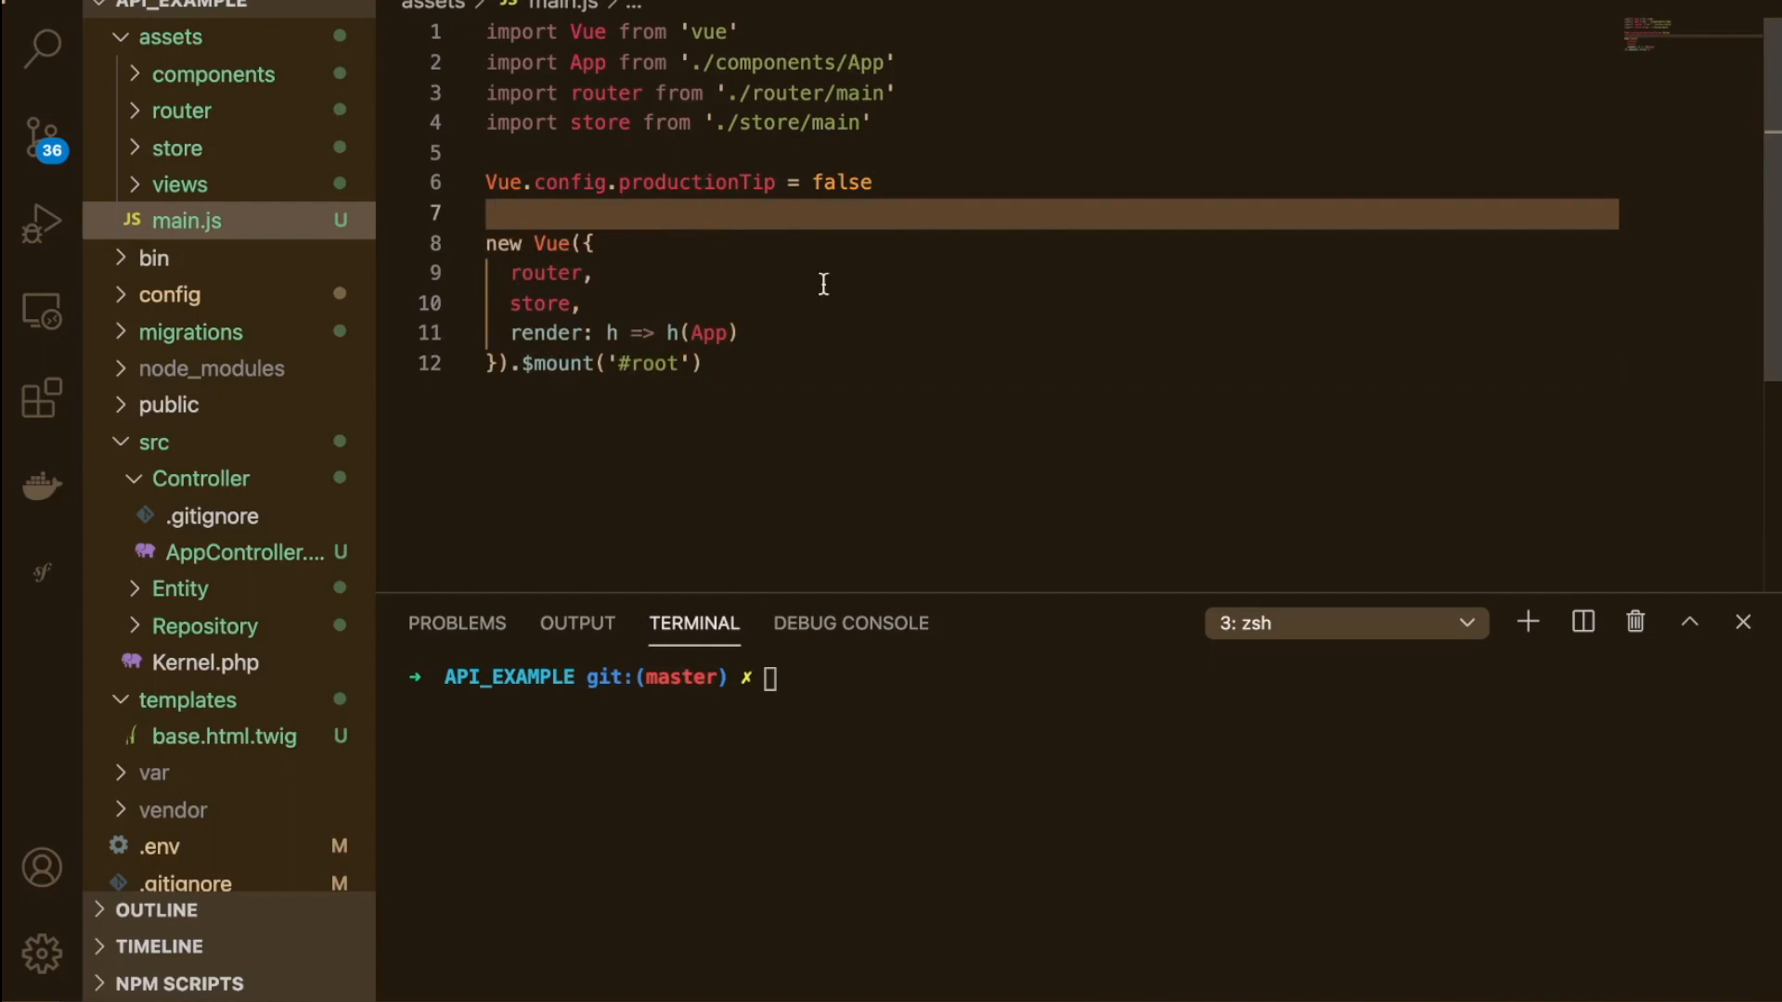
{"action": "mouse_move", "coordinate": [882, 249]}
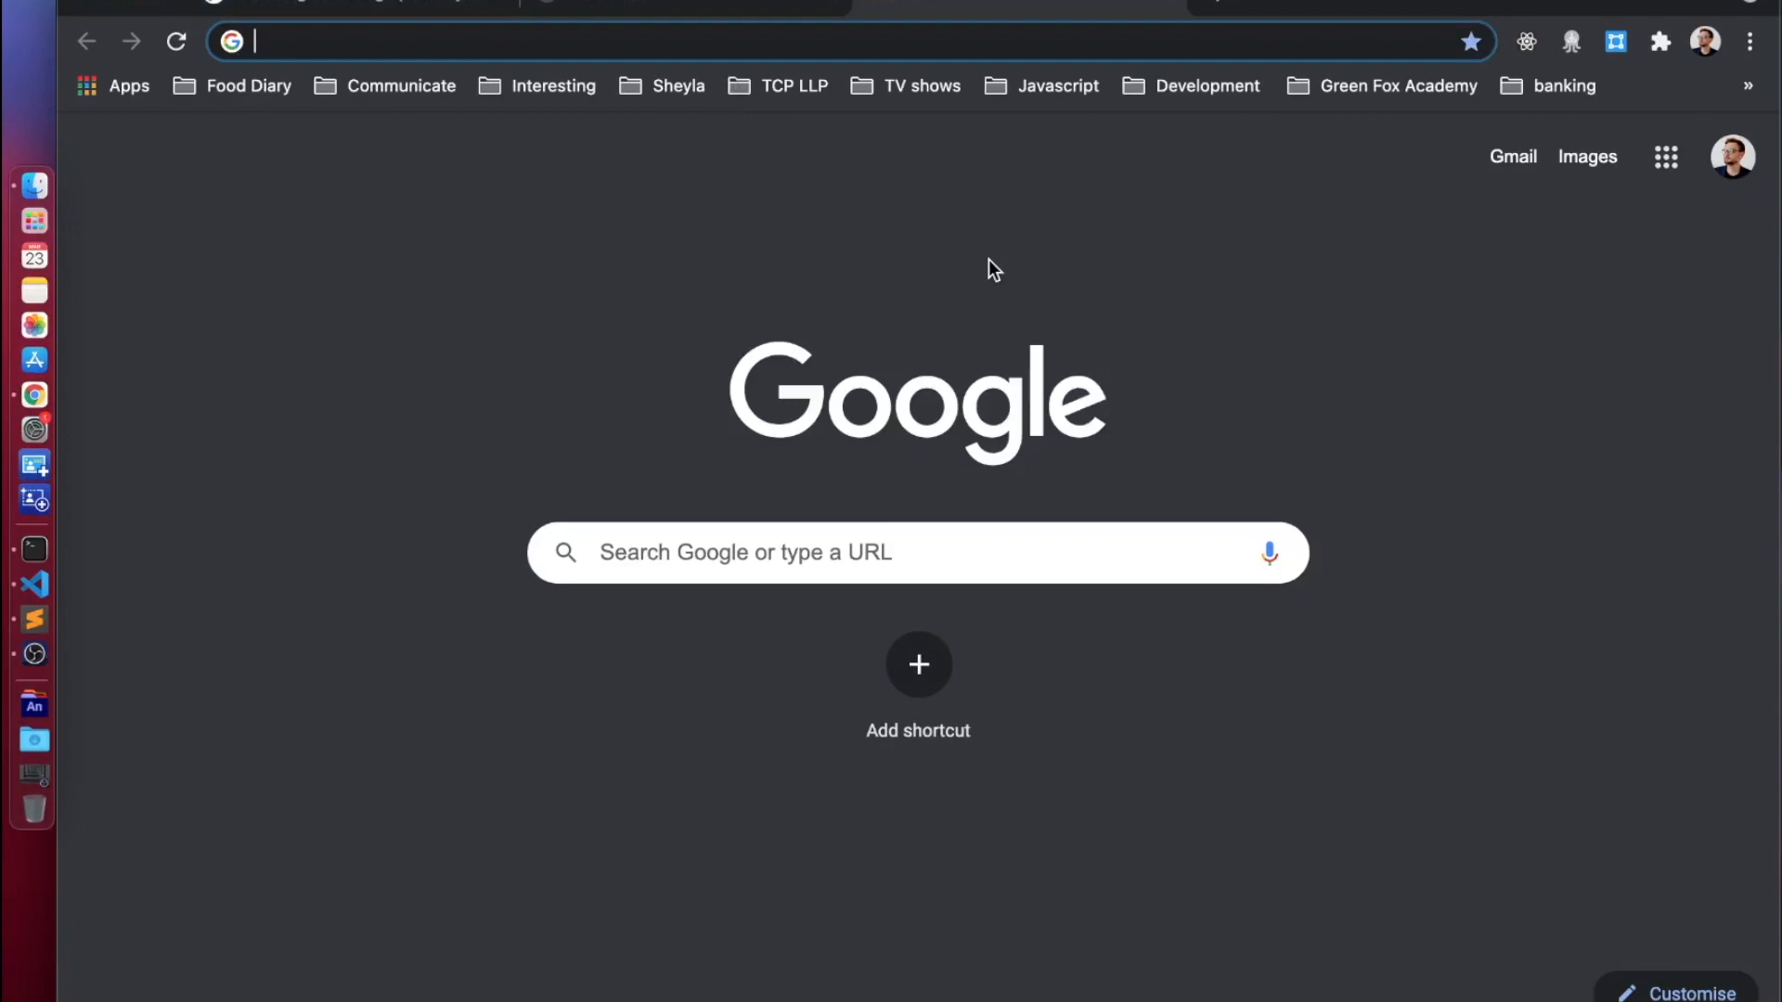
Step: Open the bootstrap-vue.org Docs and select the 'Using module bundlers' registration code
{"action": "type", "text": "vue.org"}
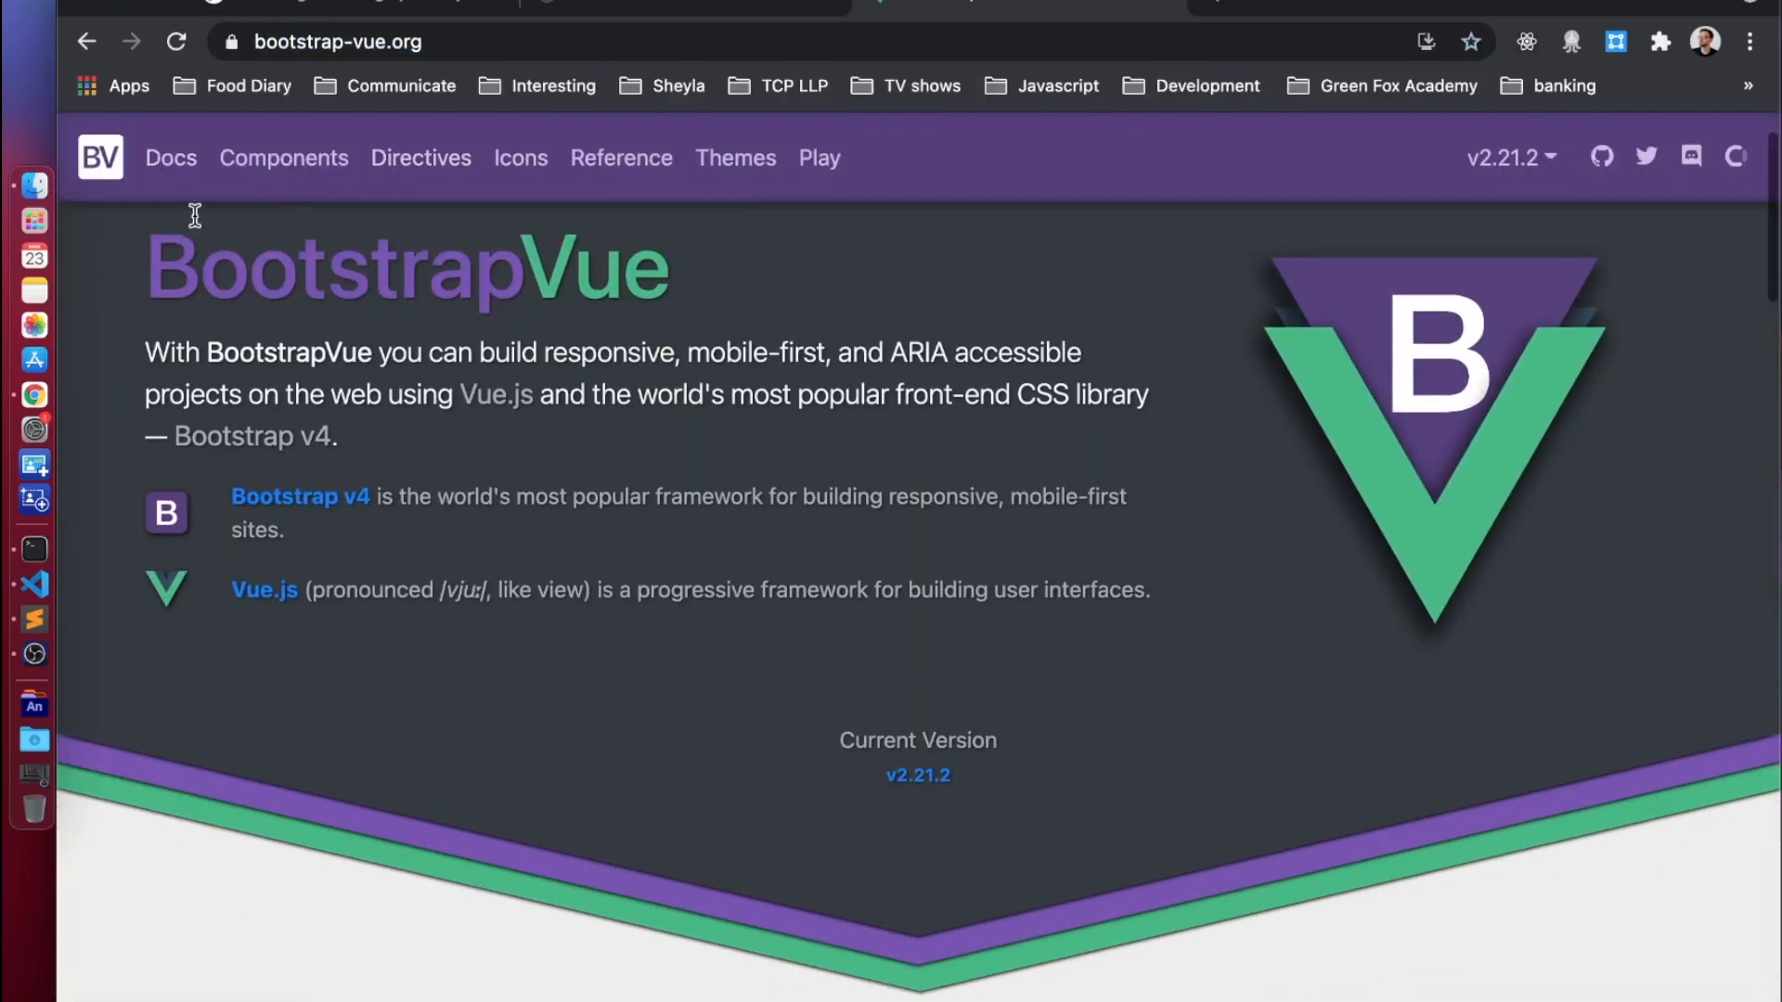
{"action": "left_click", "coordinate": [169, 157]}
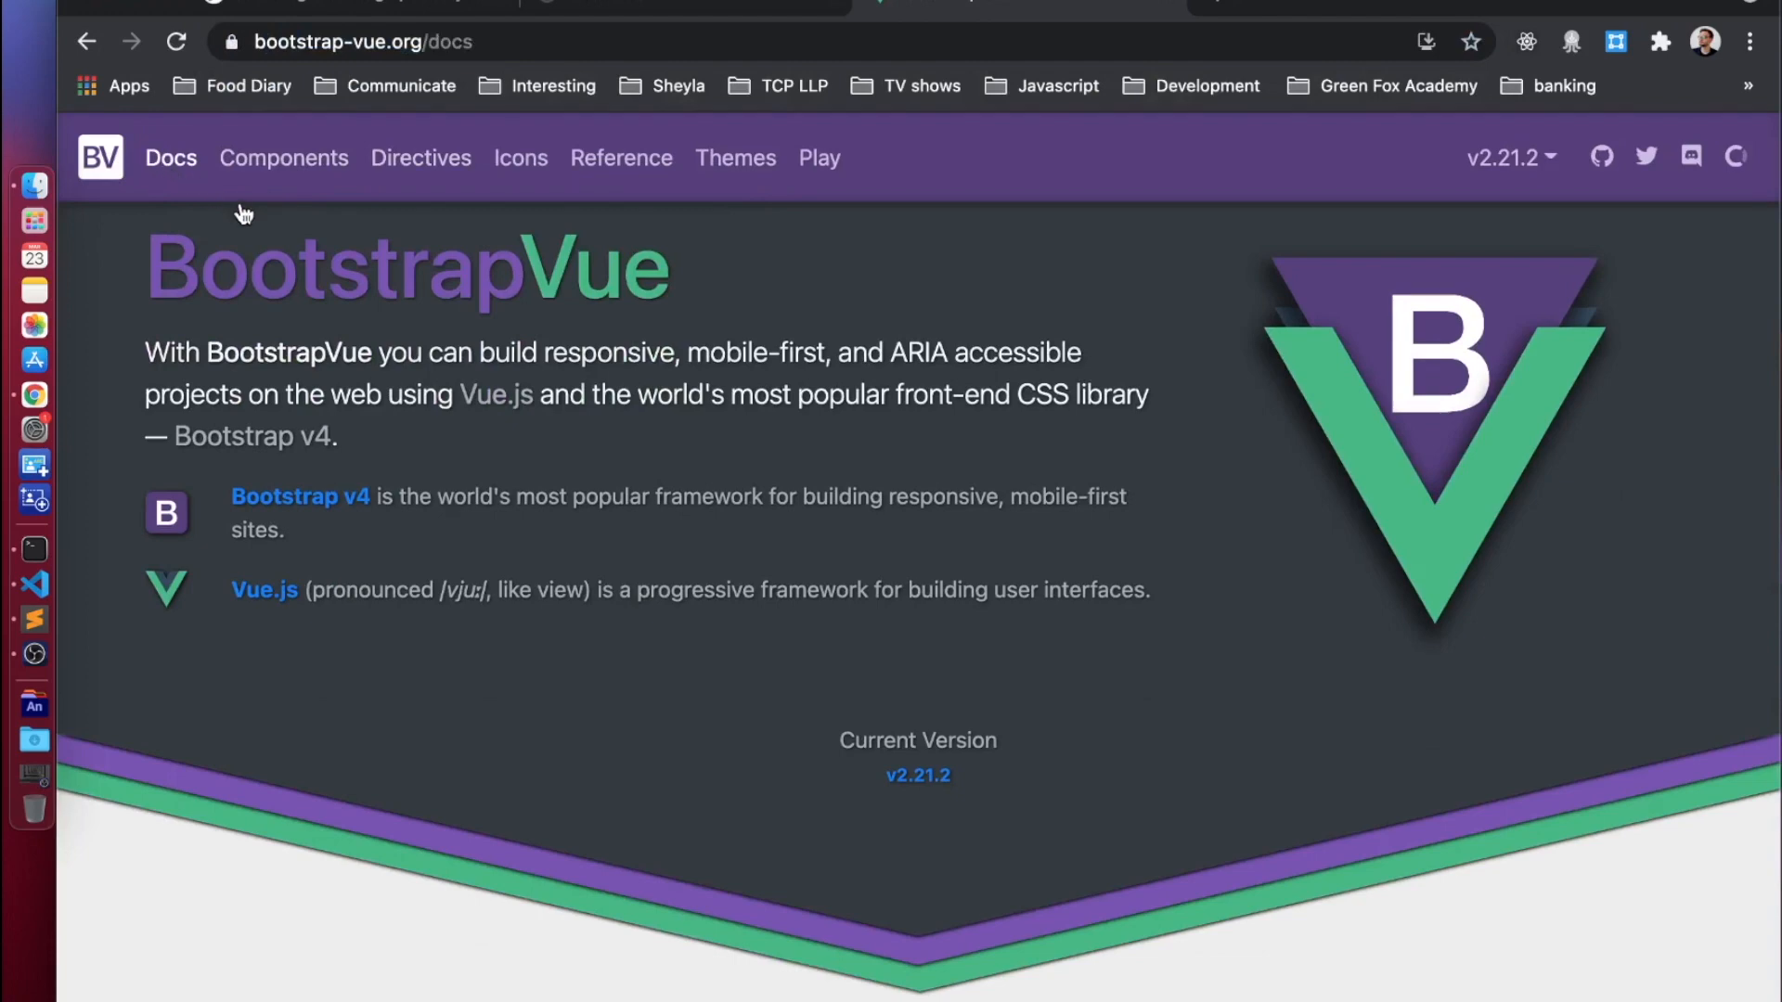
{"action": "left_click", "coordinate": [283, 156]}
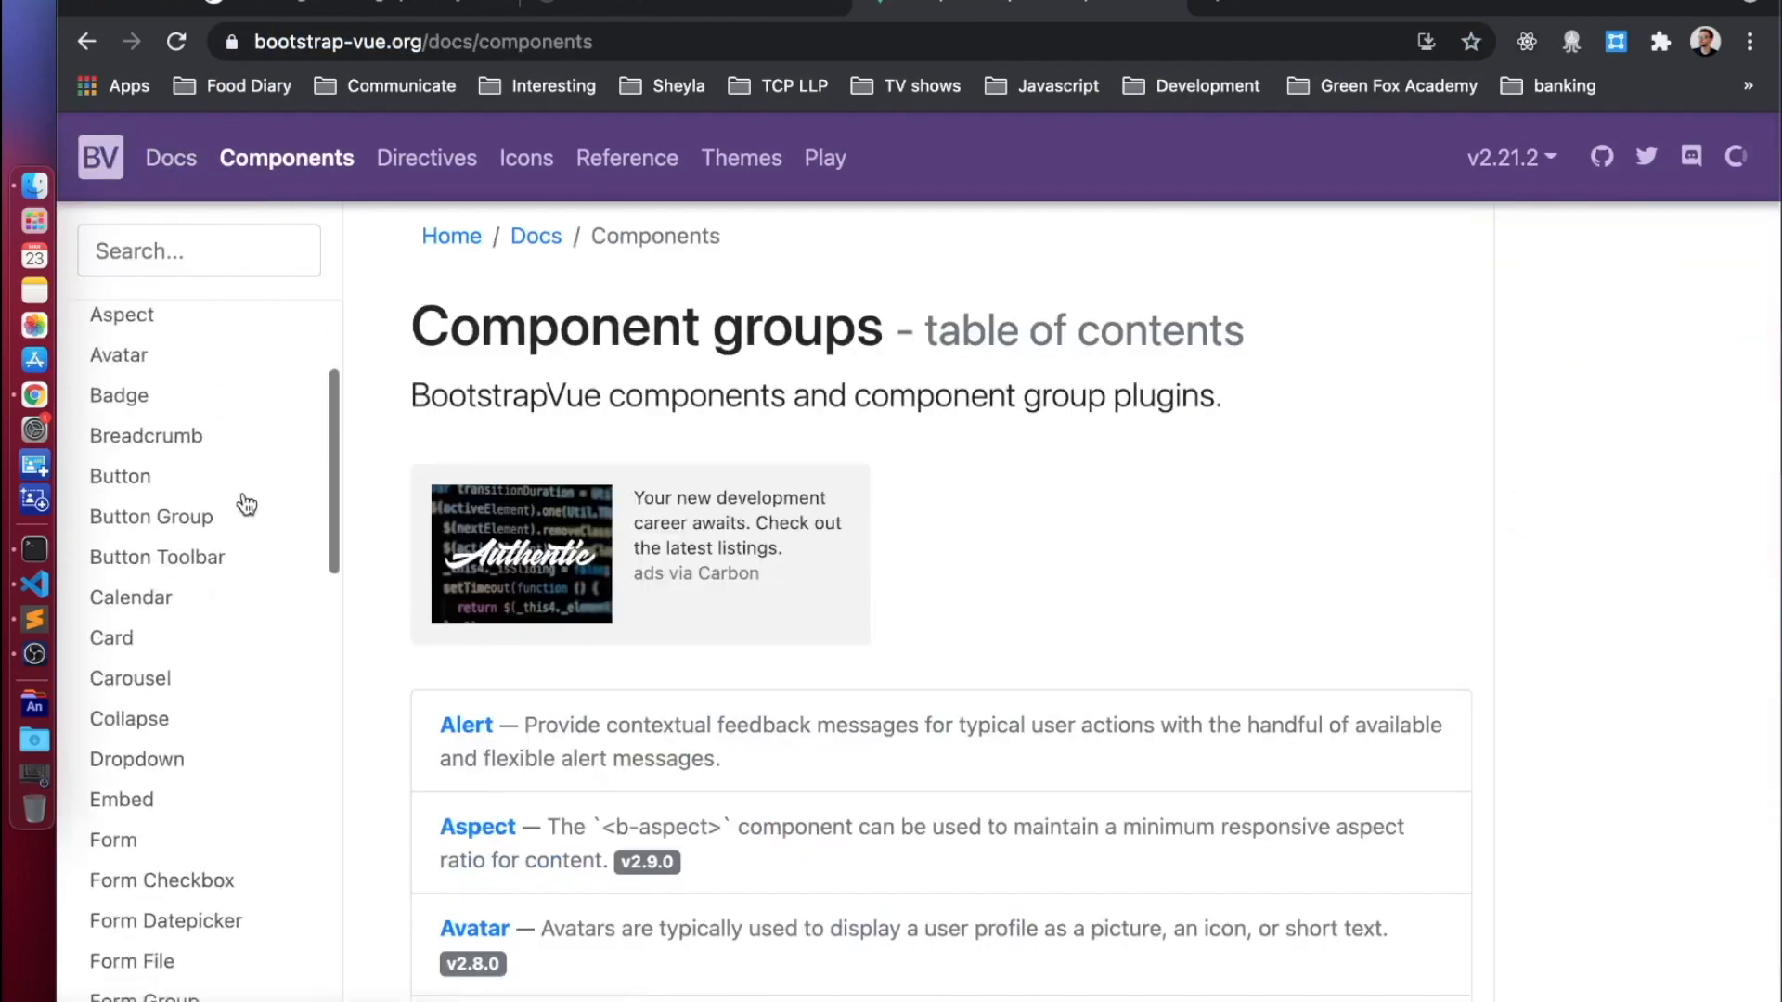
{"action": "scroll", "scroll_direction": "up", "scroll_amount": 3}
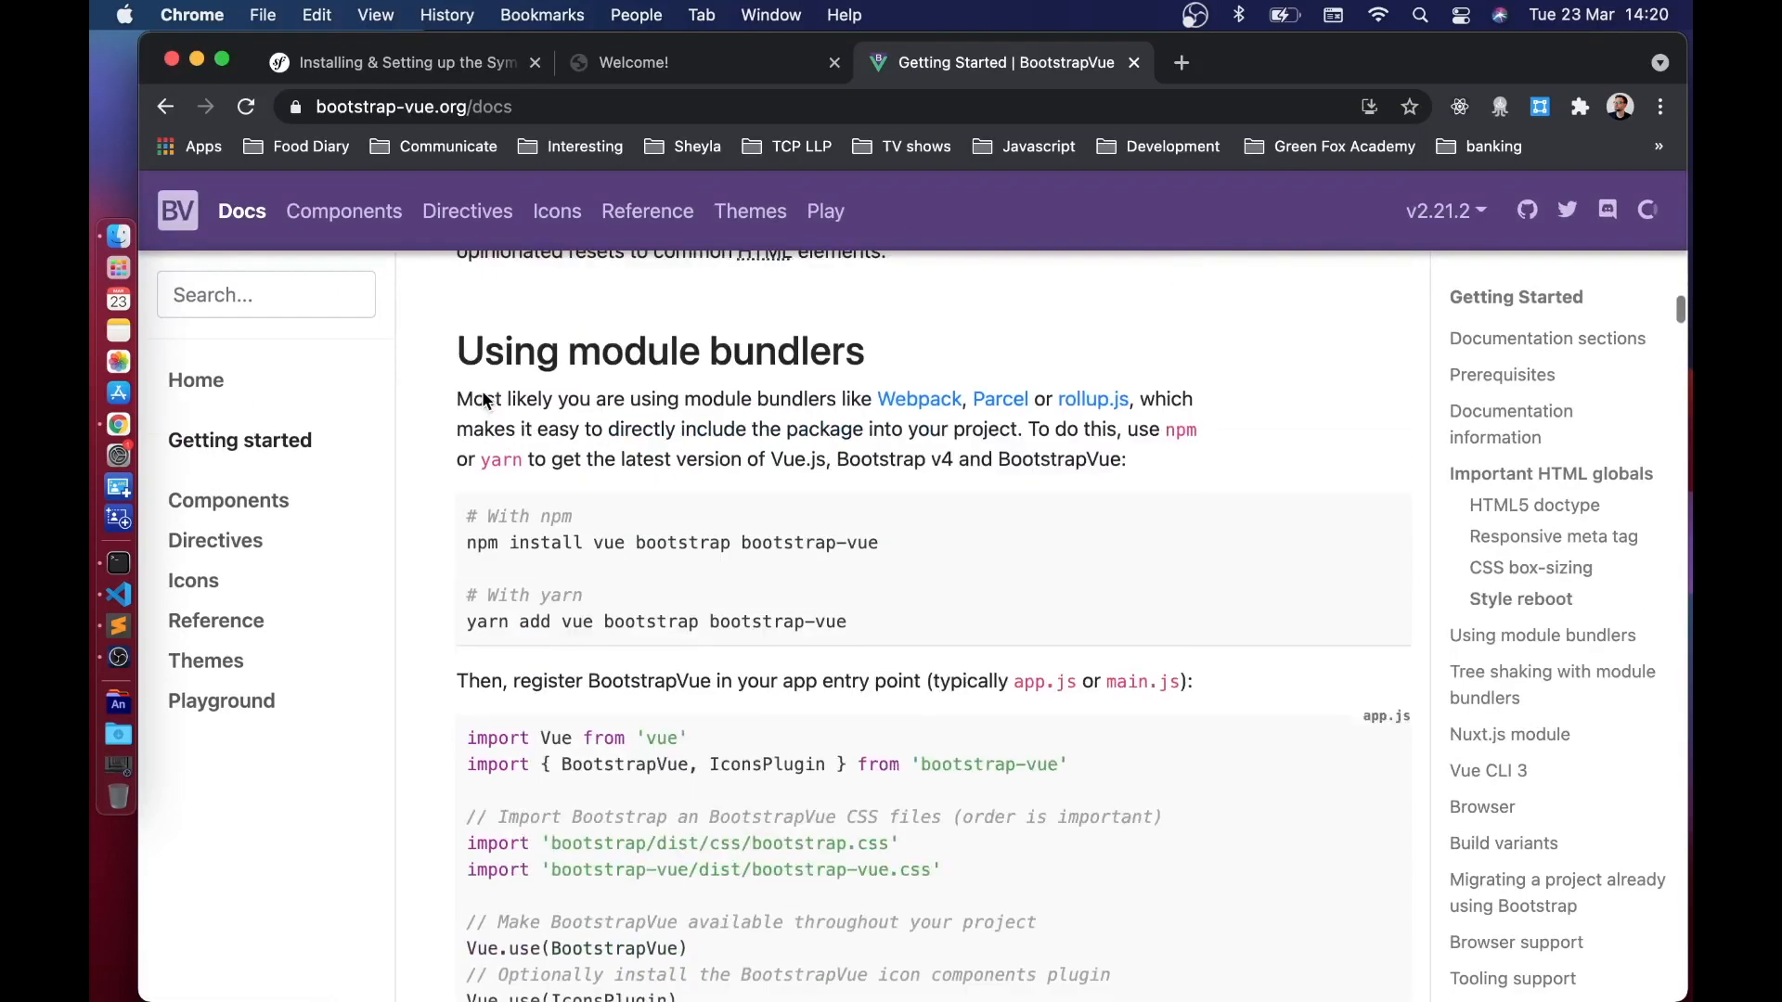
{"action": "scroll", "scroll_direction": "down", "scroll_amount": 3}
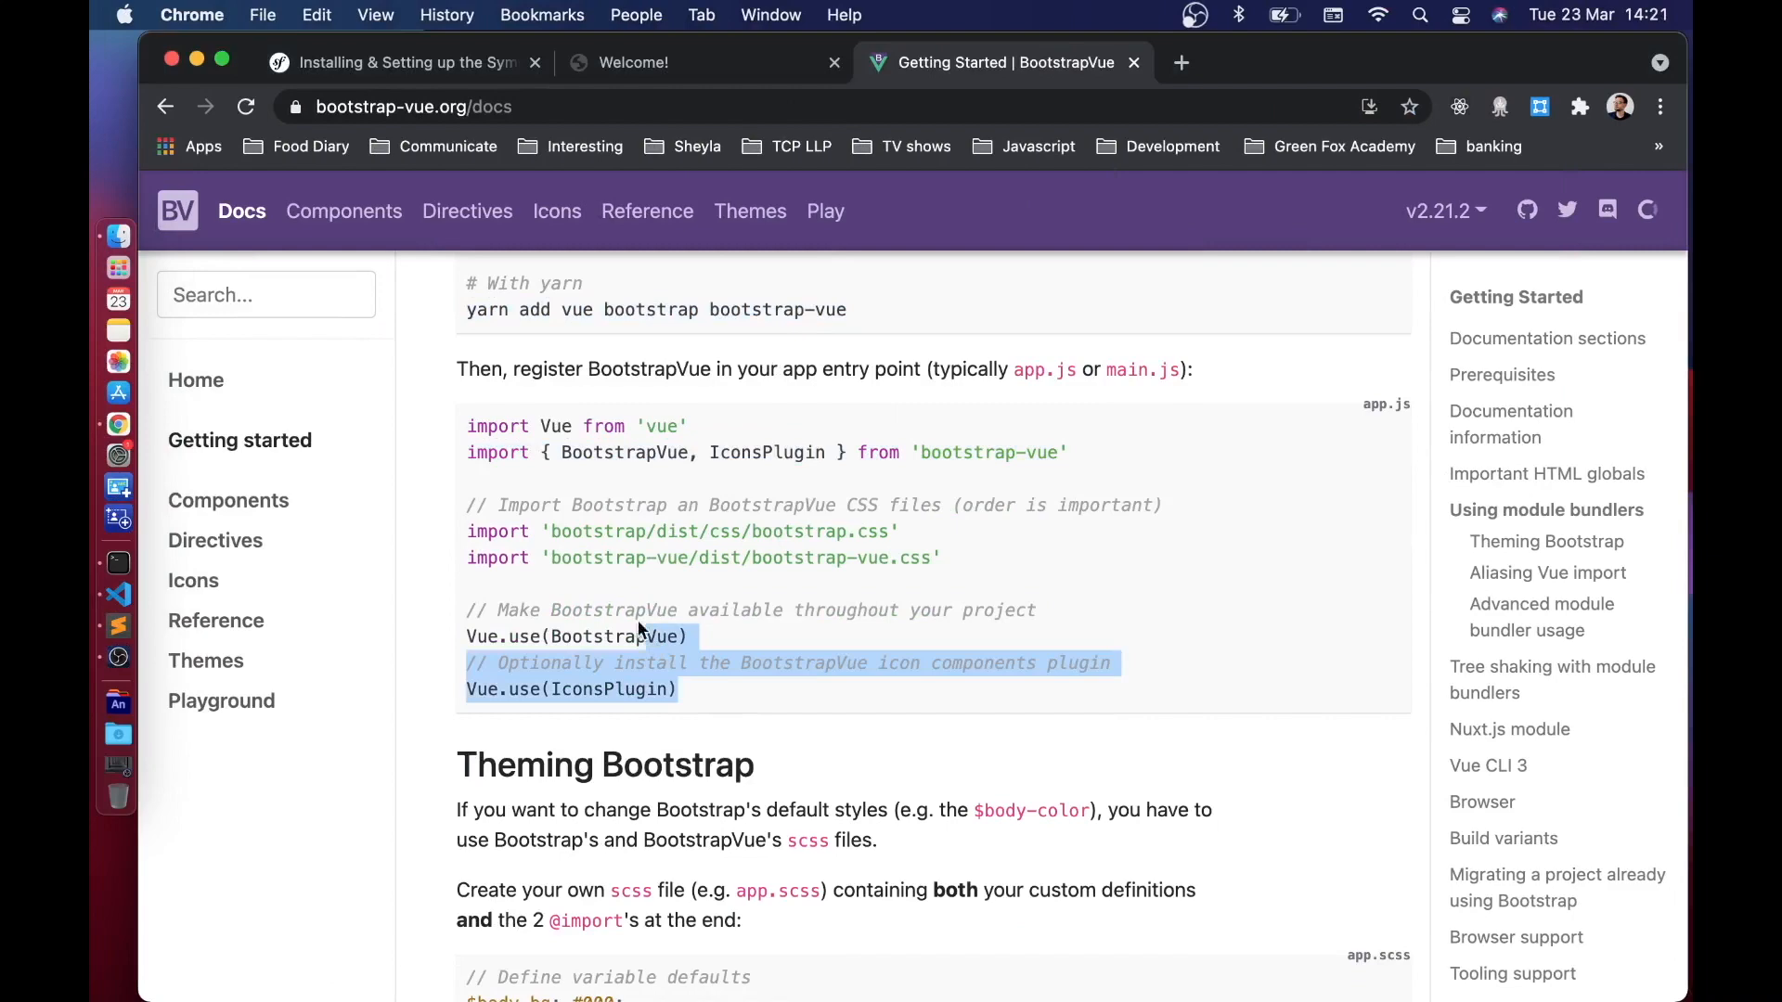
{"action": "left_click", "coordinate": [624, 635]}
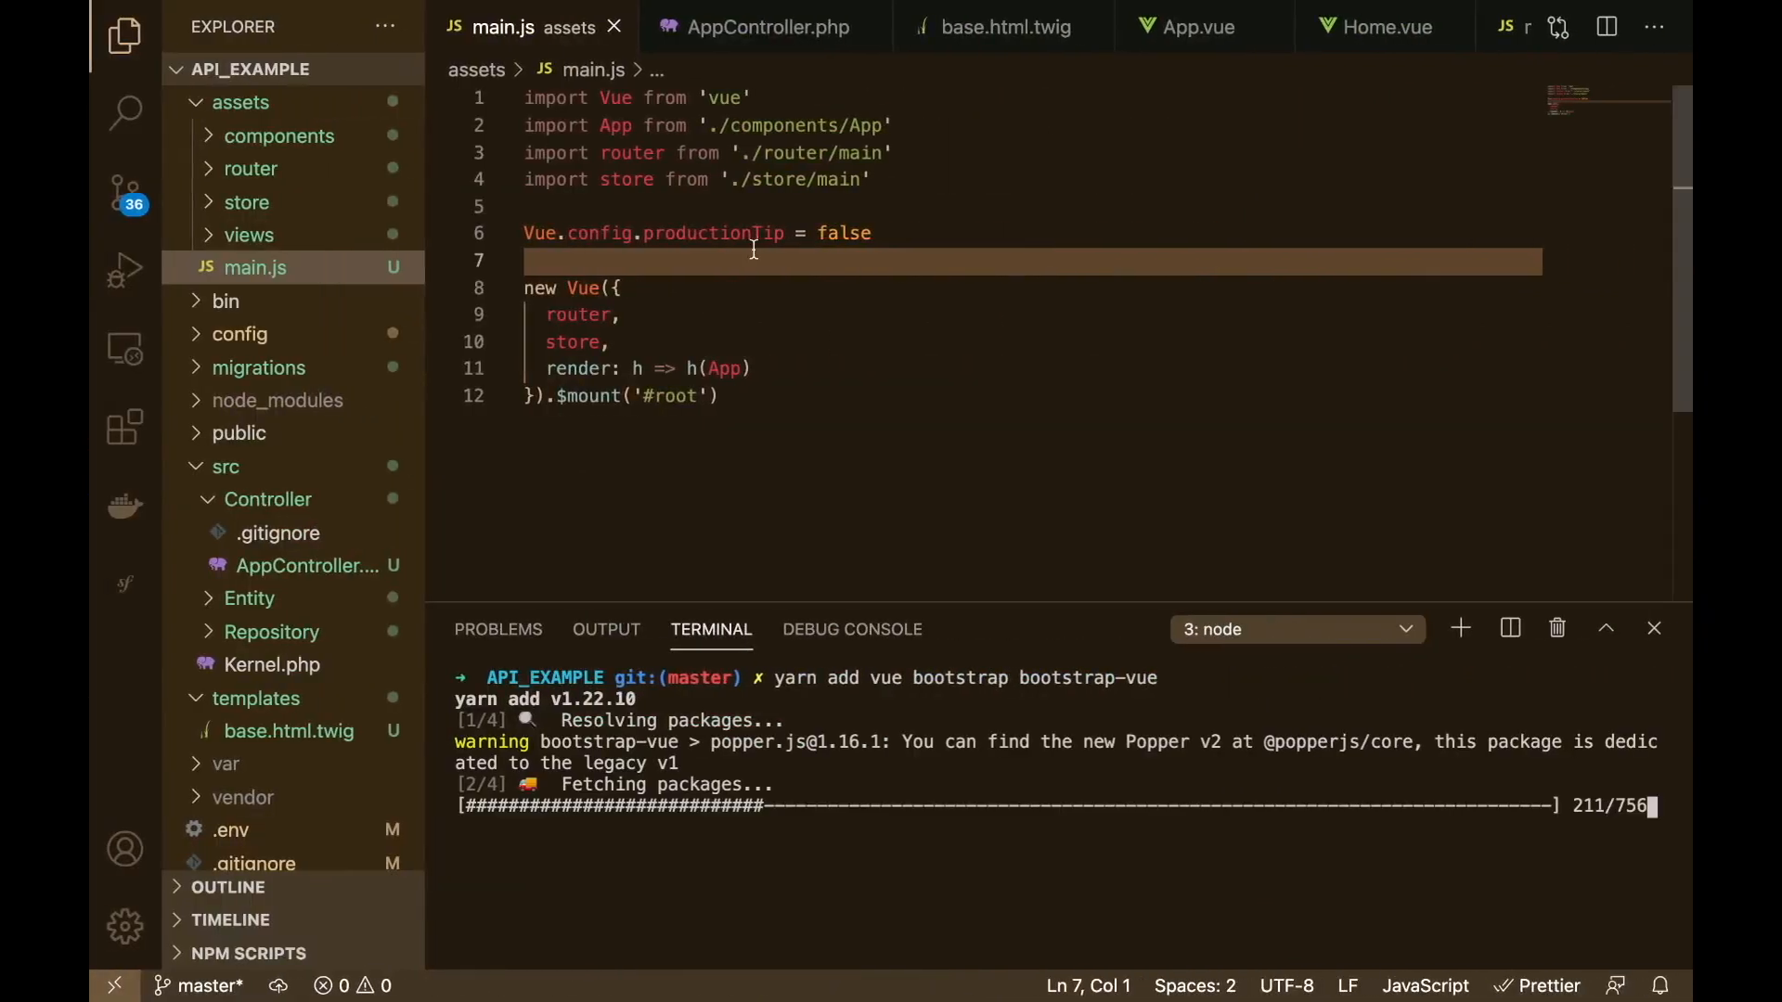
Step: Add import { BootstrapVue, IconsPlugin } from 'bootstrap-vue' to main.js and tidy the registration lines
{"action": "key", "text": "Enter"}
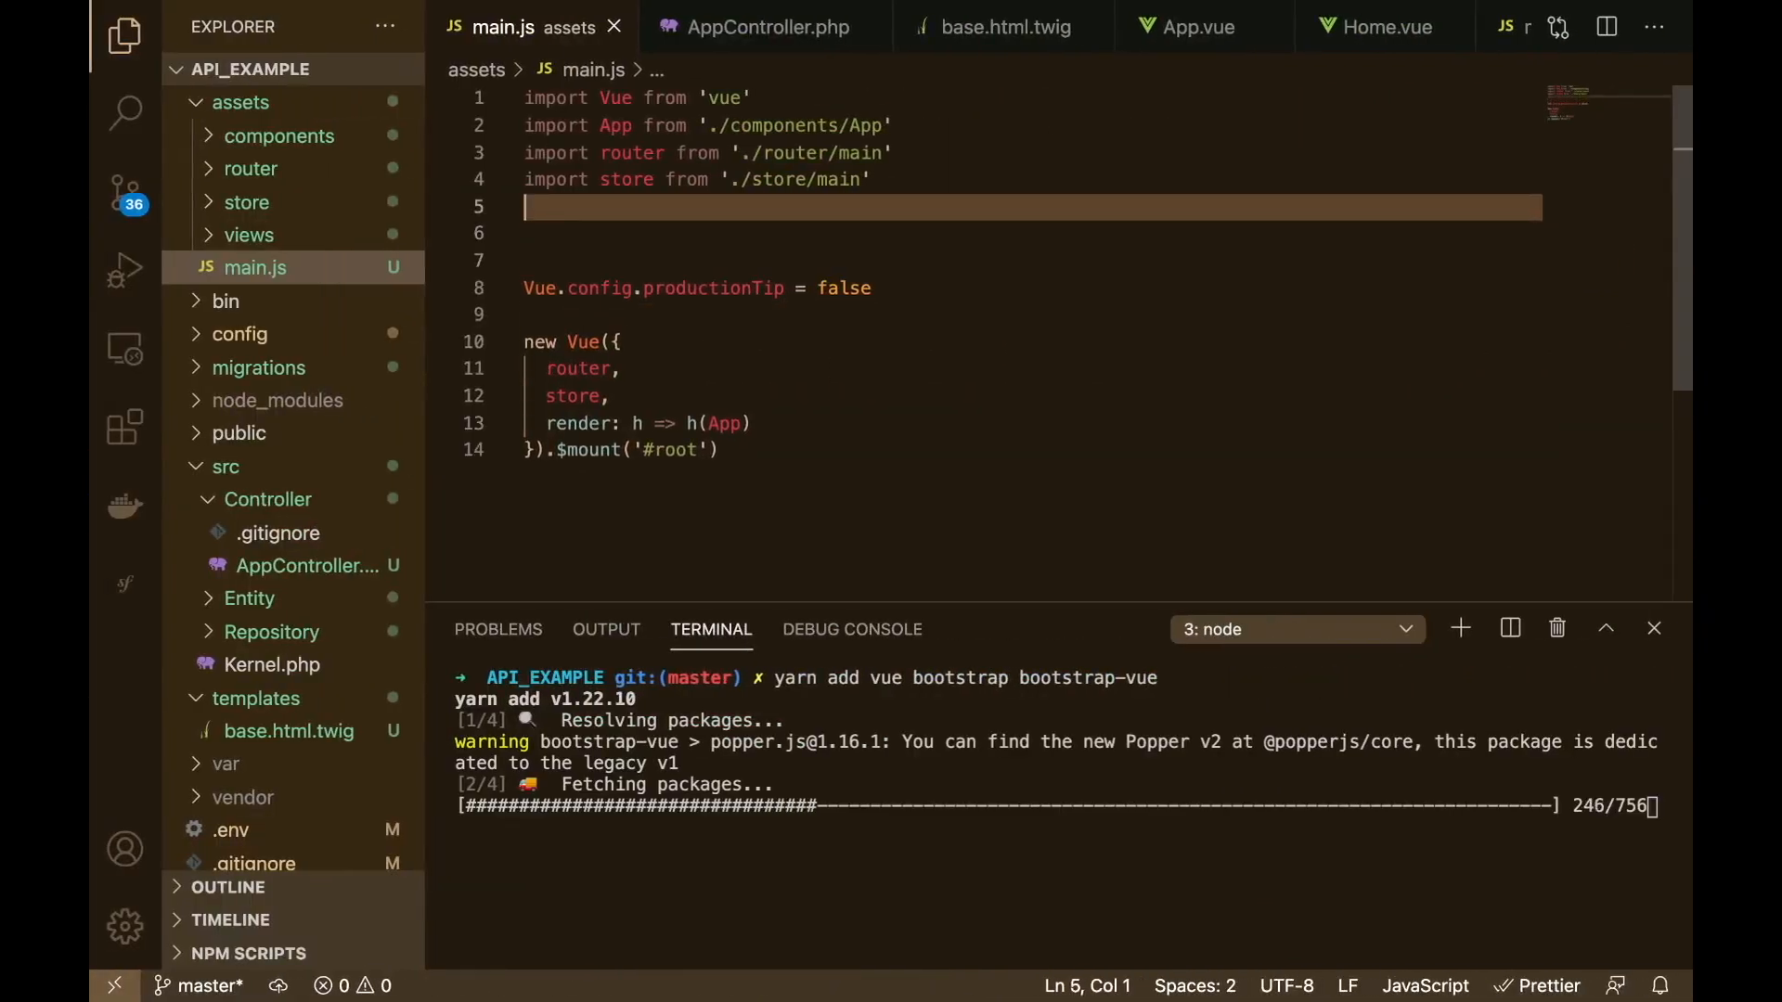
{"action": "type", "text": "import { BootstrapVue, IconsPlugin } from 'bootstrap-vue'"}
{"action": "type", "text": "Vue.use()"}
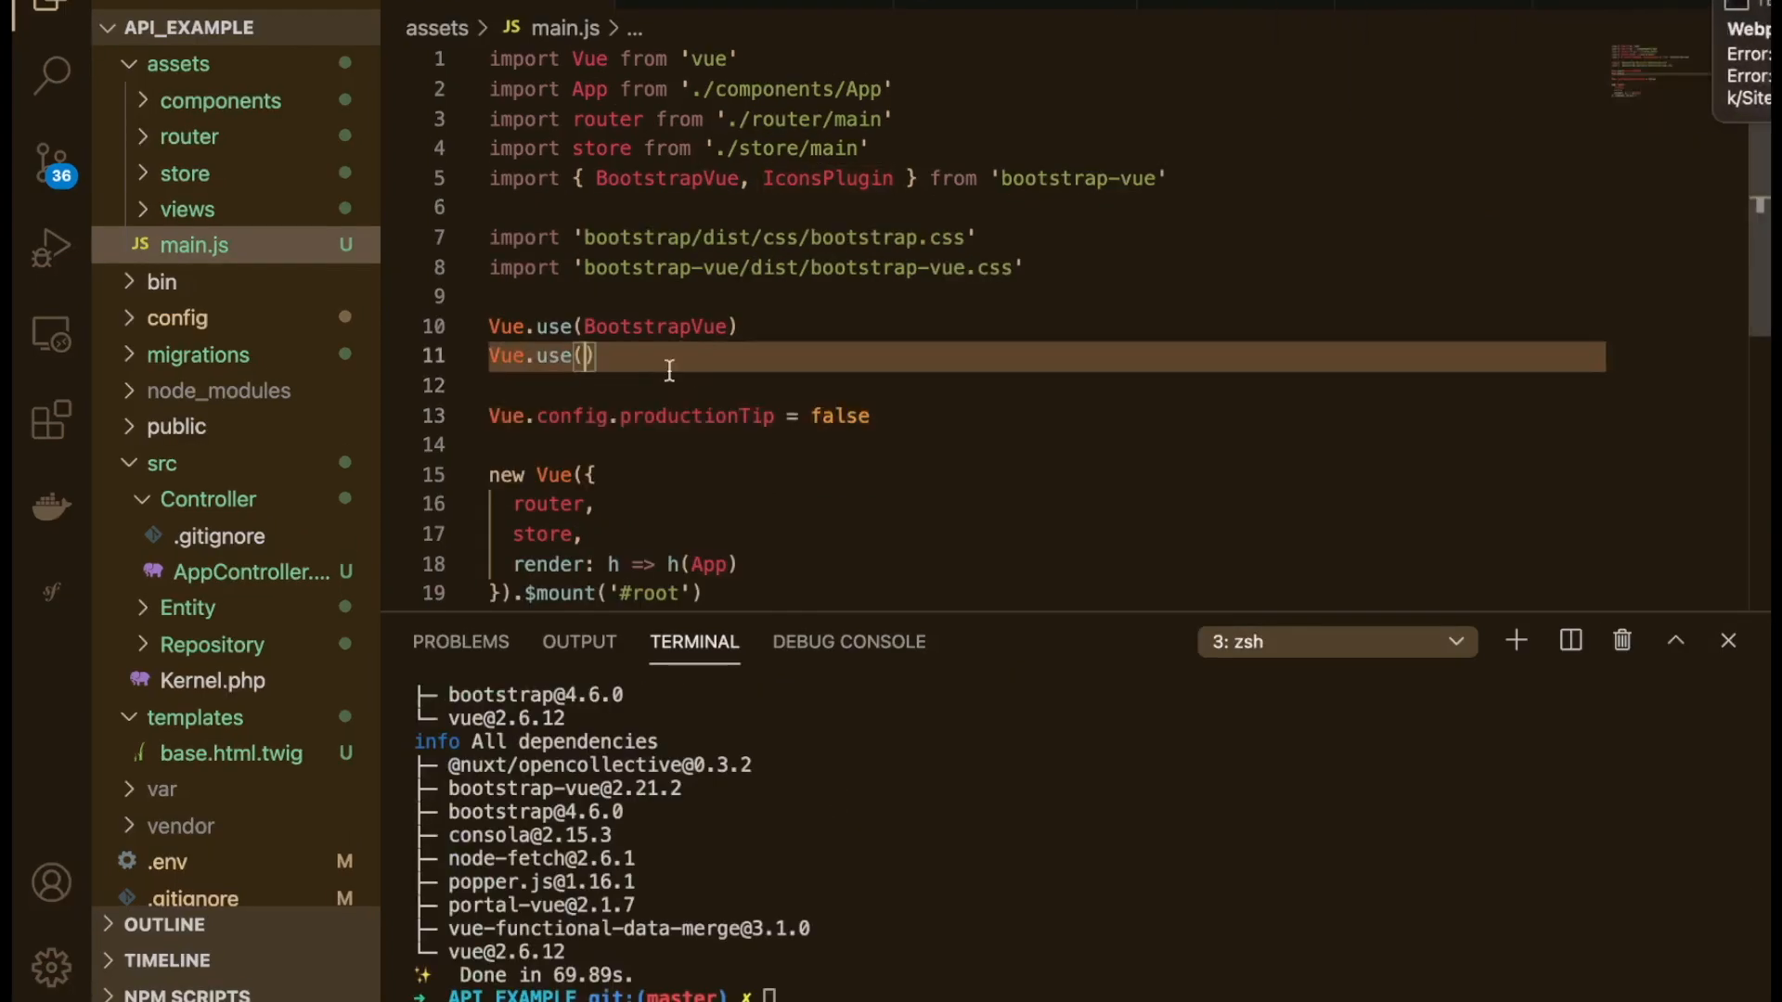
{"action": "key", "text": "Backspace"}
{"action": "type", "text": ", IconsPlugin"}
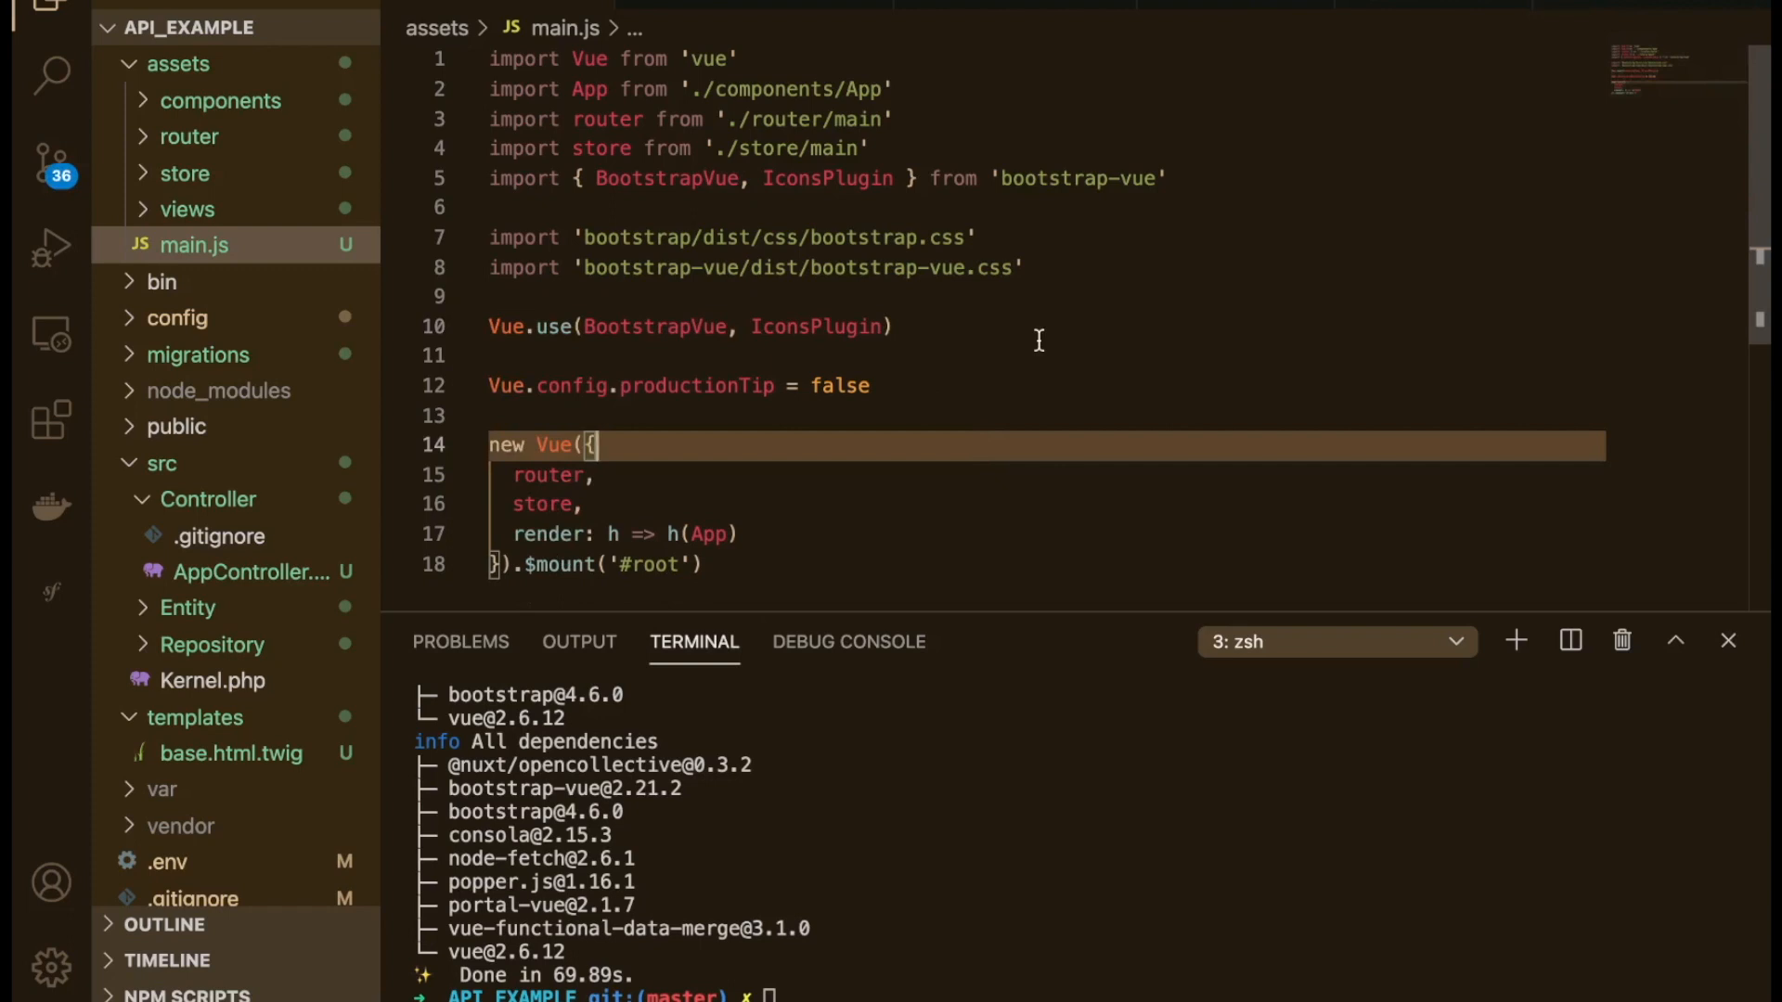
{"action": "mouse_move", "coordinate": [966, 287]}
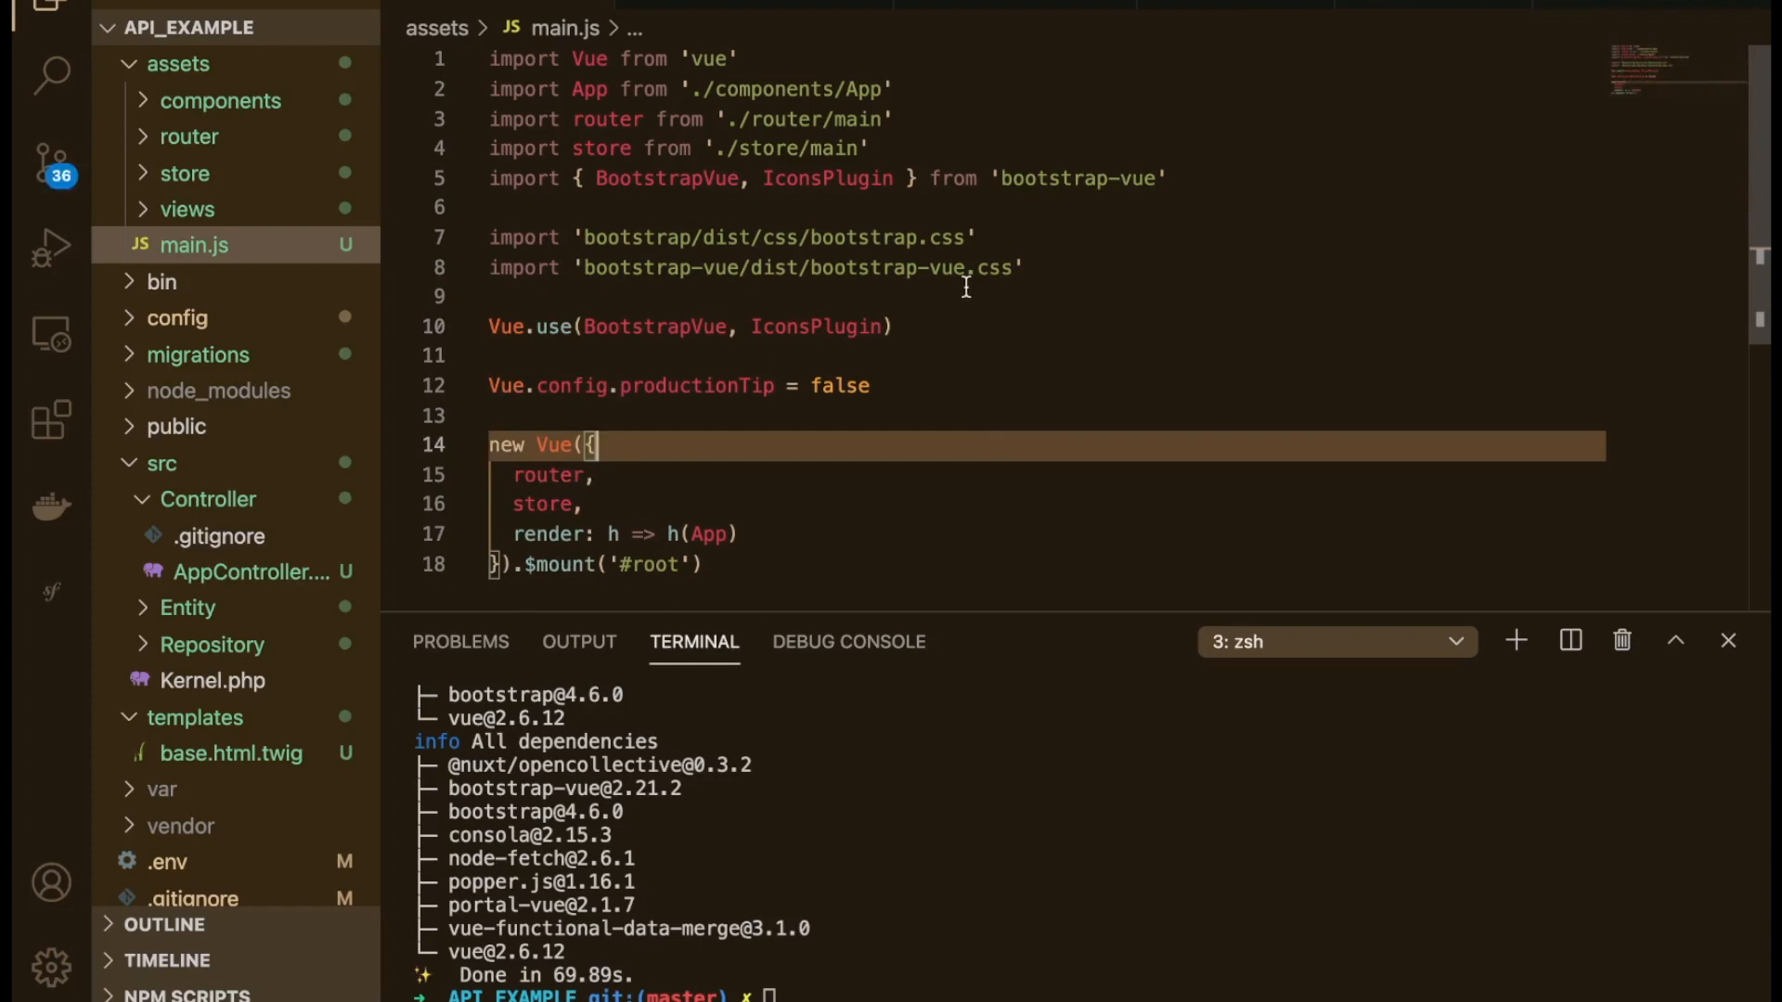
Step: Switch the terminal to the node webpack watcher and confirm it recompiles without errors
{"action": "left_click", "coordinate": [1451, 641]}
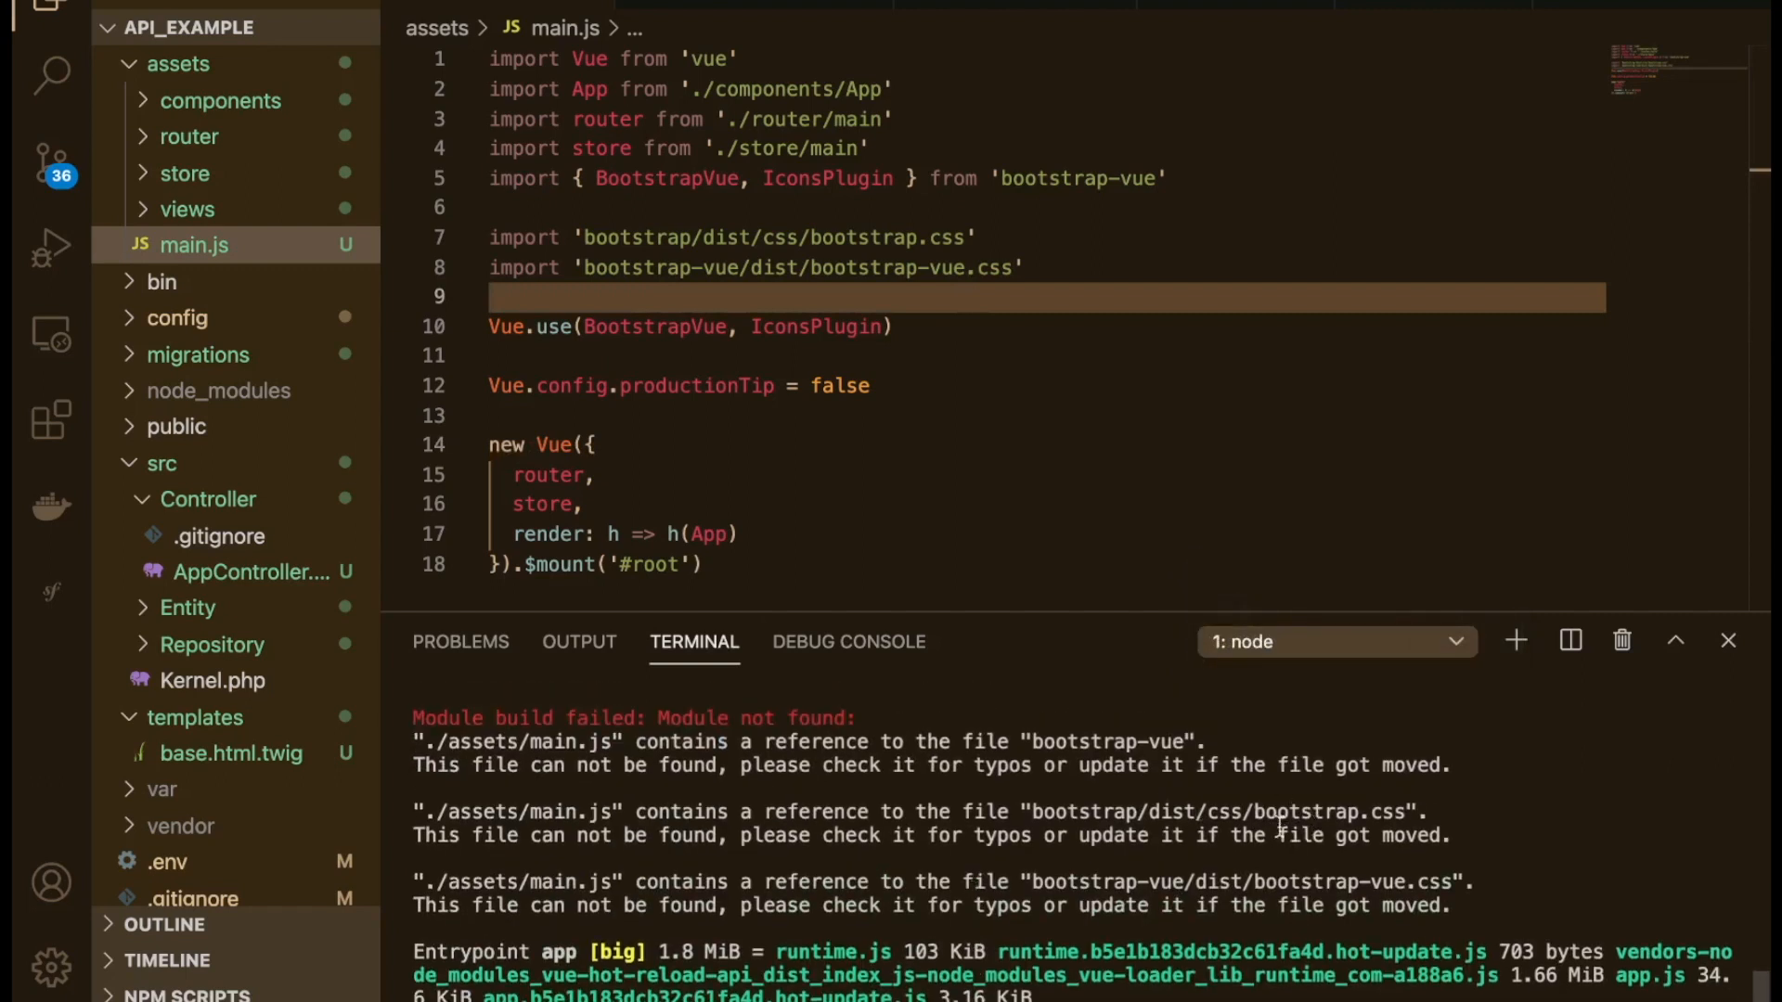
{"action": "mouse_move", "coordinate": [869, 234]}
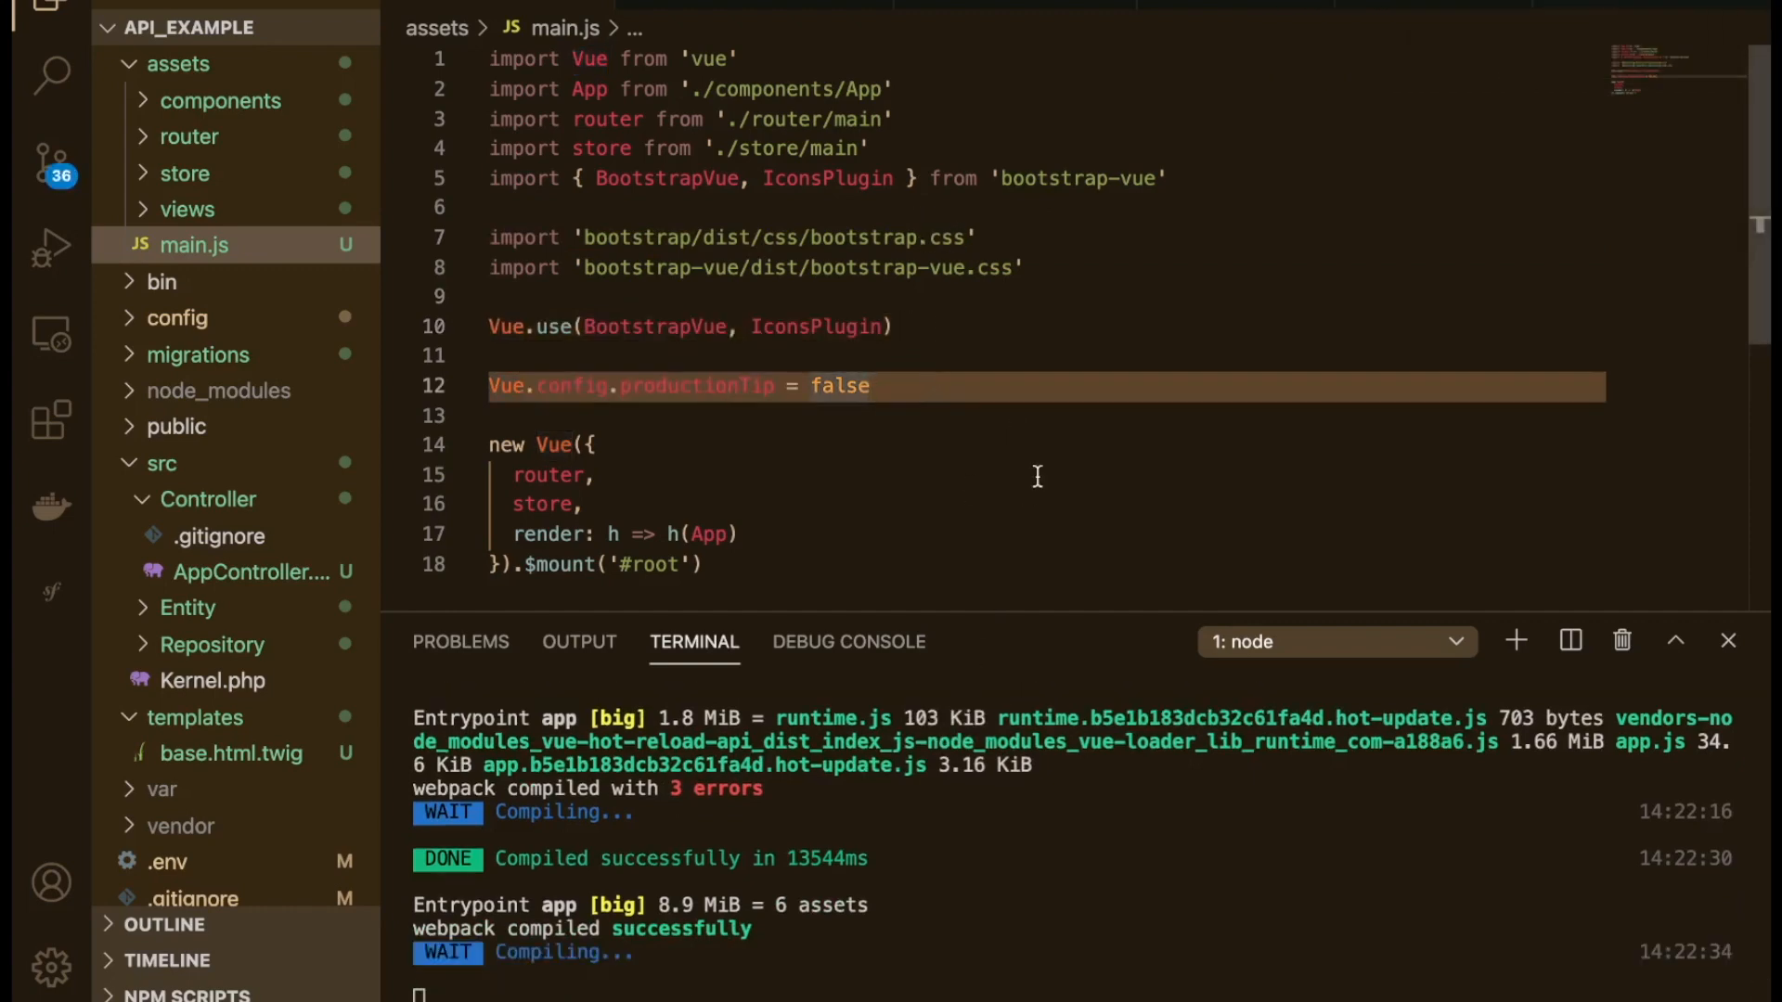
{"action": "scroll", "scroll_direction": "down", "scroll_amount": 3}
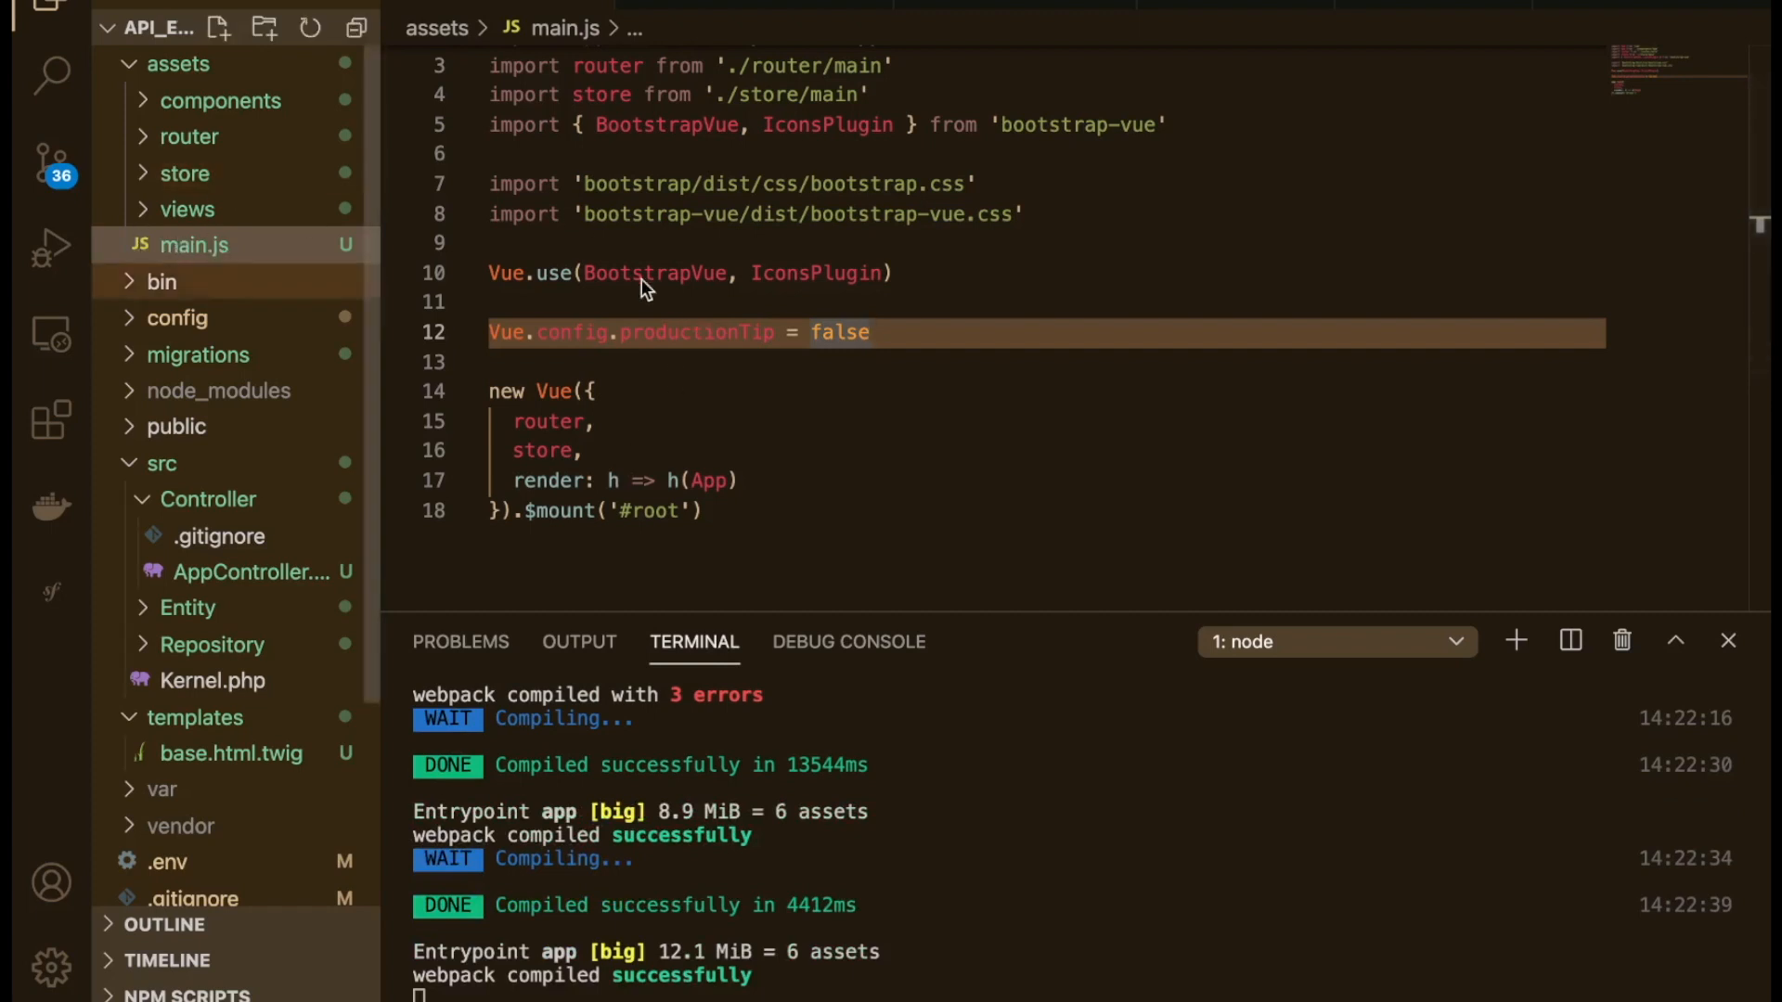
{"action": "mouse_move", "coordinate": [240, 247]}
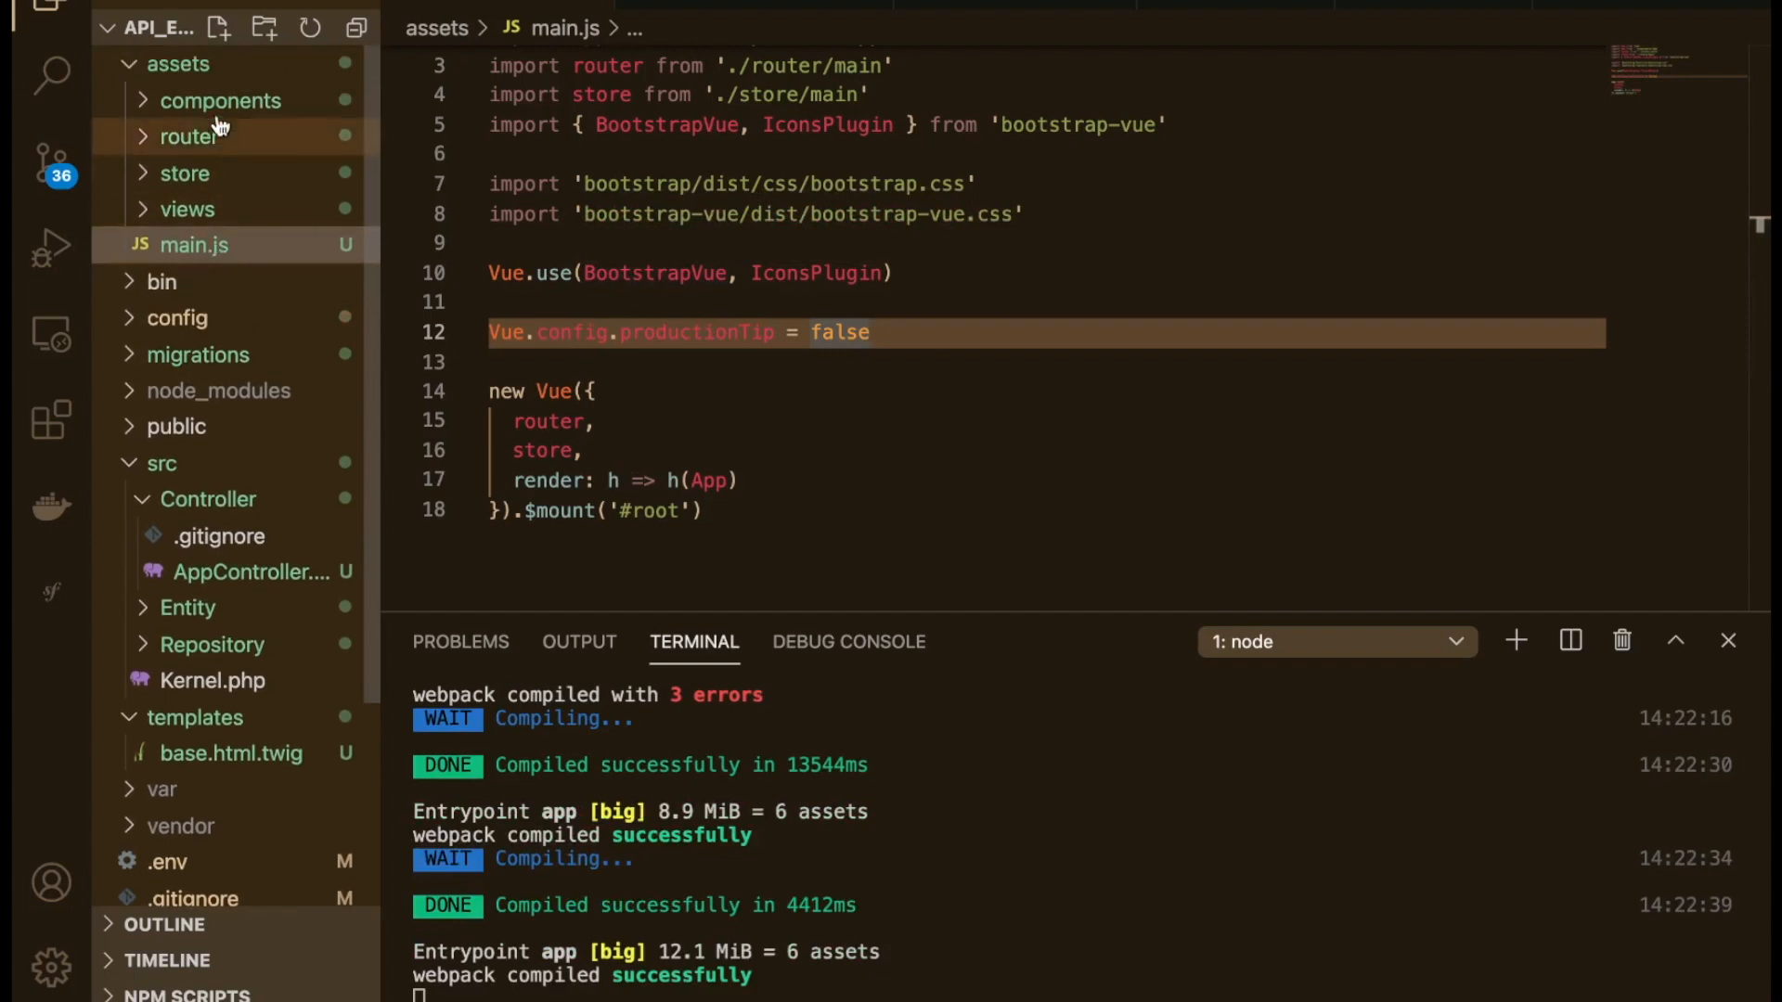
Step: Create components/Navbar.vue and paste App.vue's template, scoped style and script skeleton into it
{"action": "left_click", "coordinate": [221, 101]}
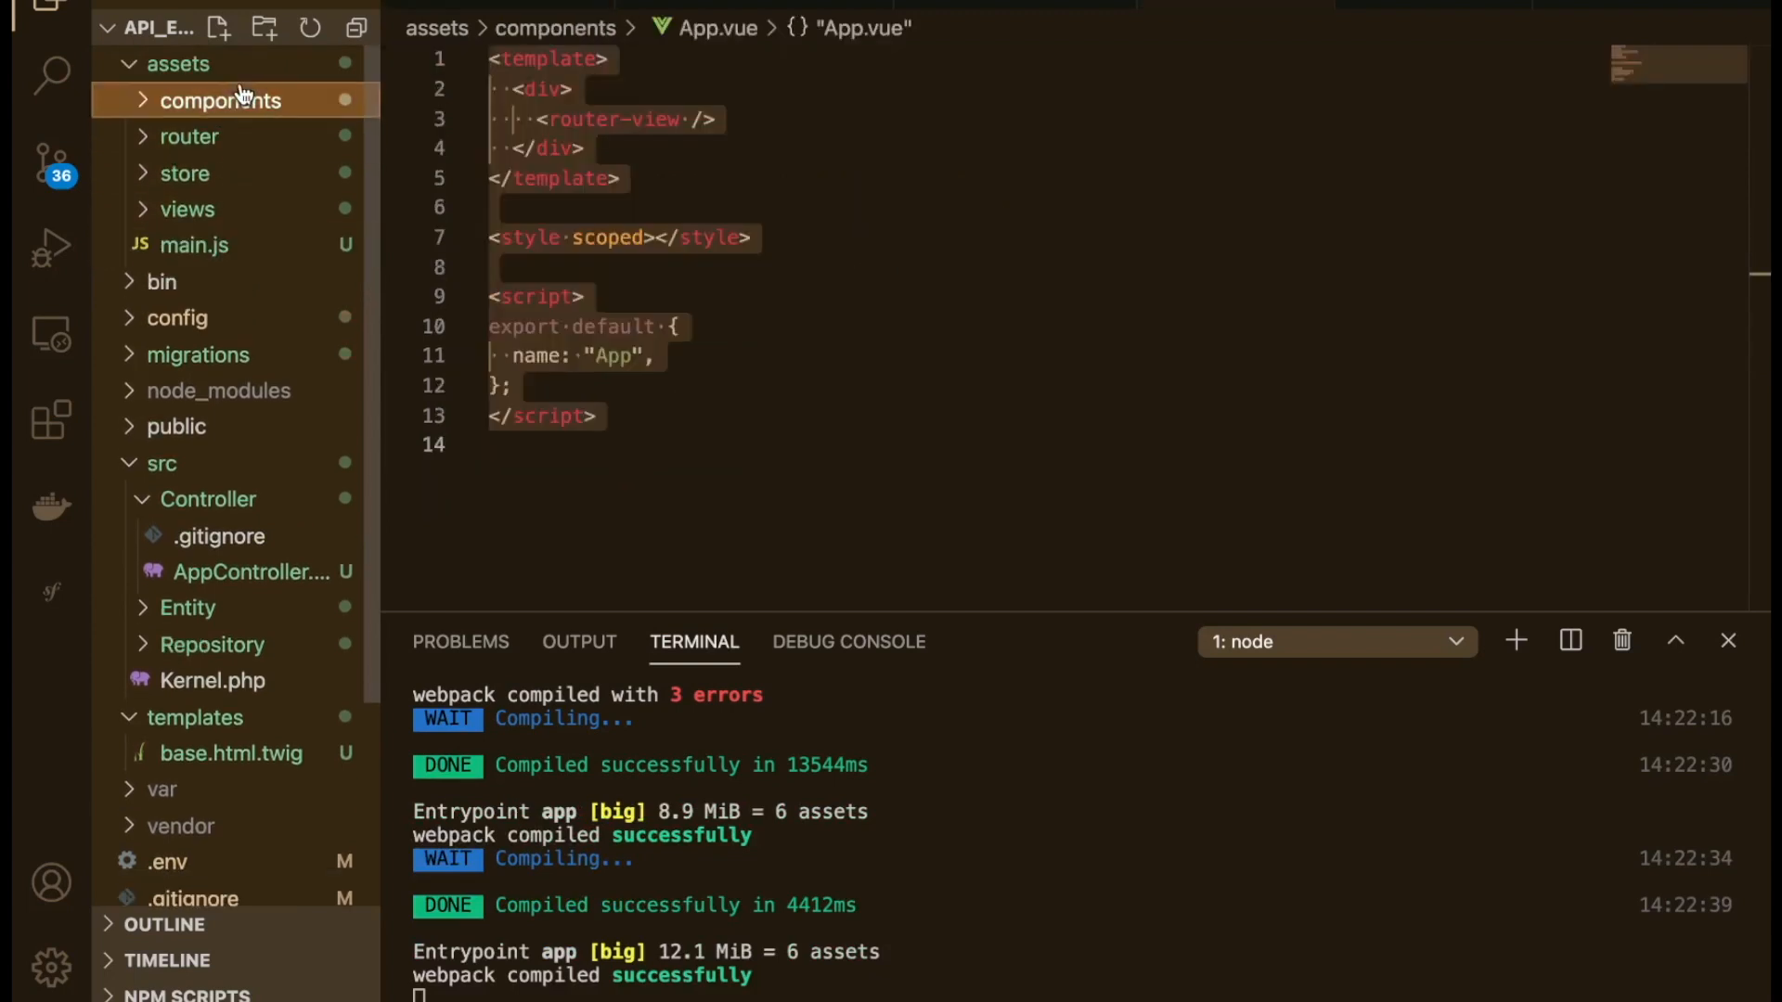
{"action": "left_click", "coordinate": [545, 90]}
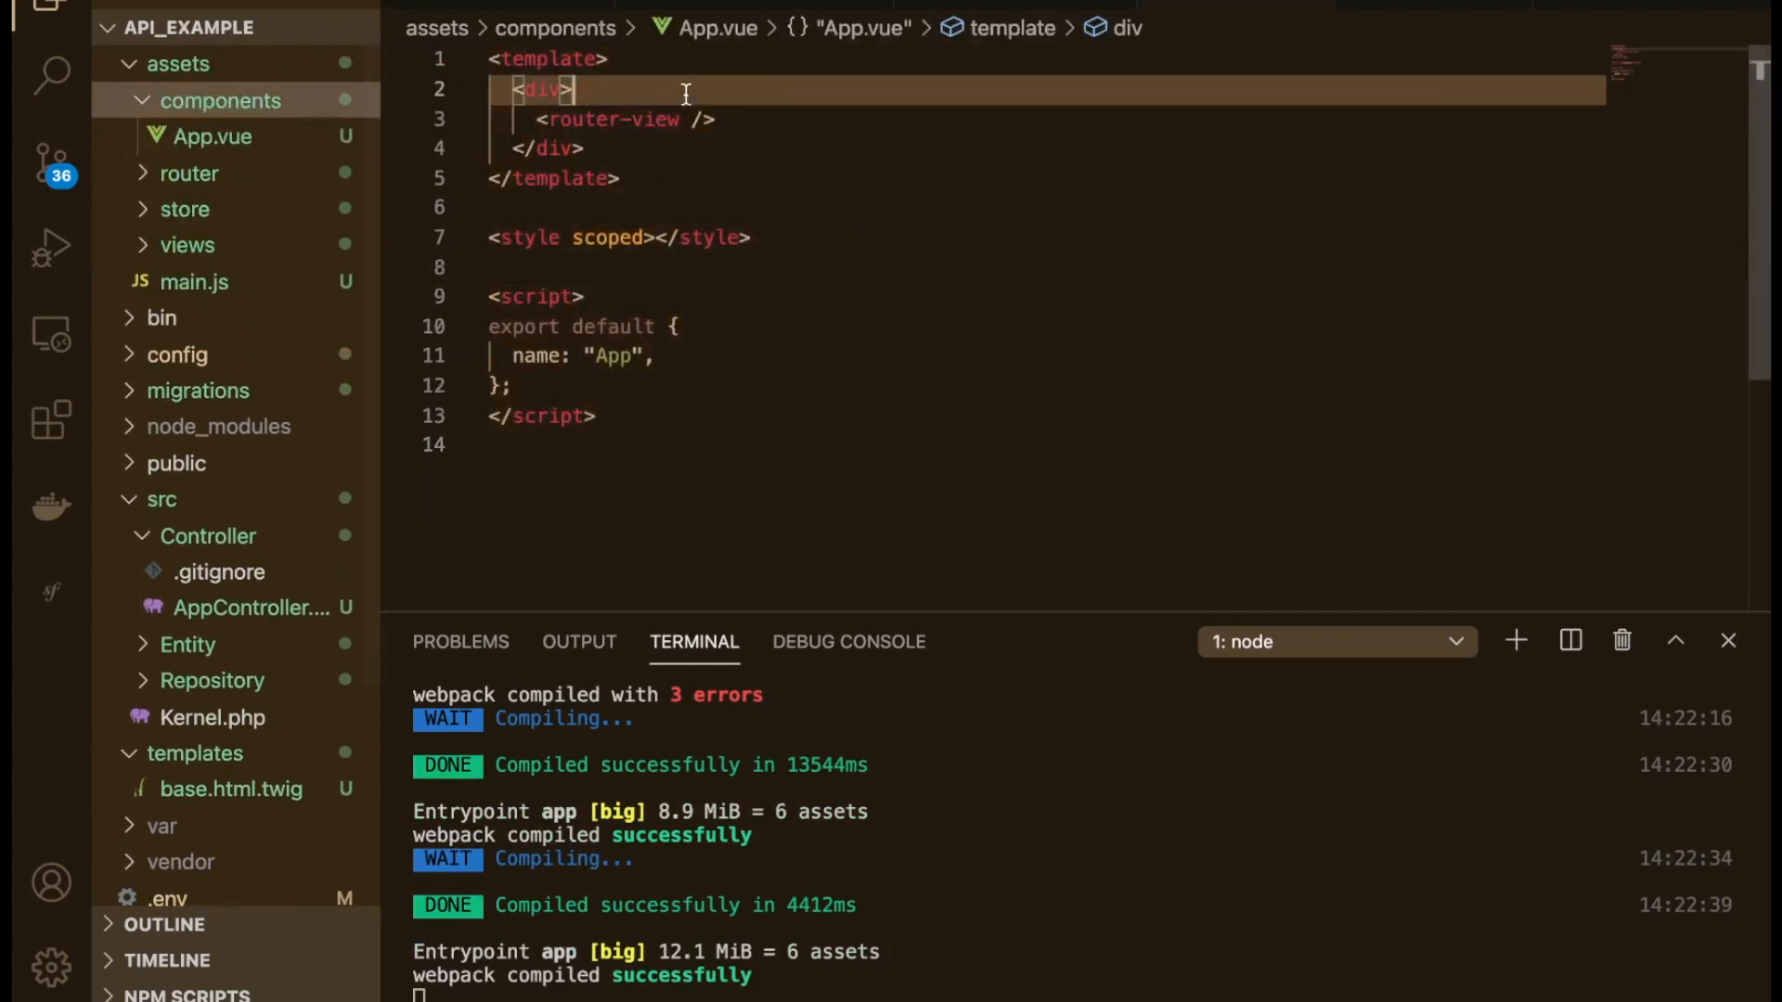
{"action": "key", "text": "Enter"}
{"action": "type", "text": "Navbar."}
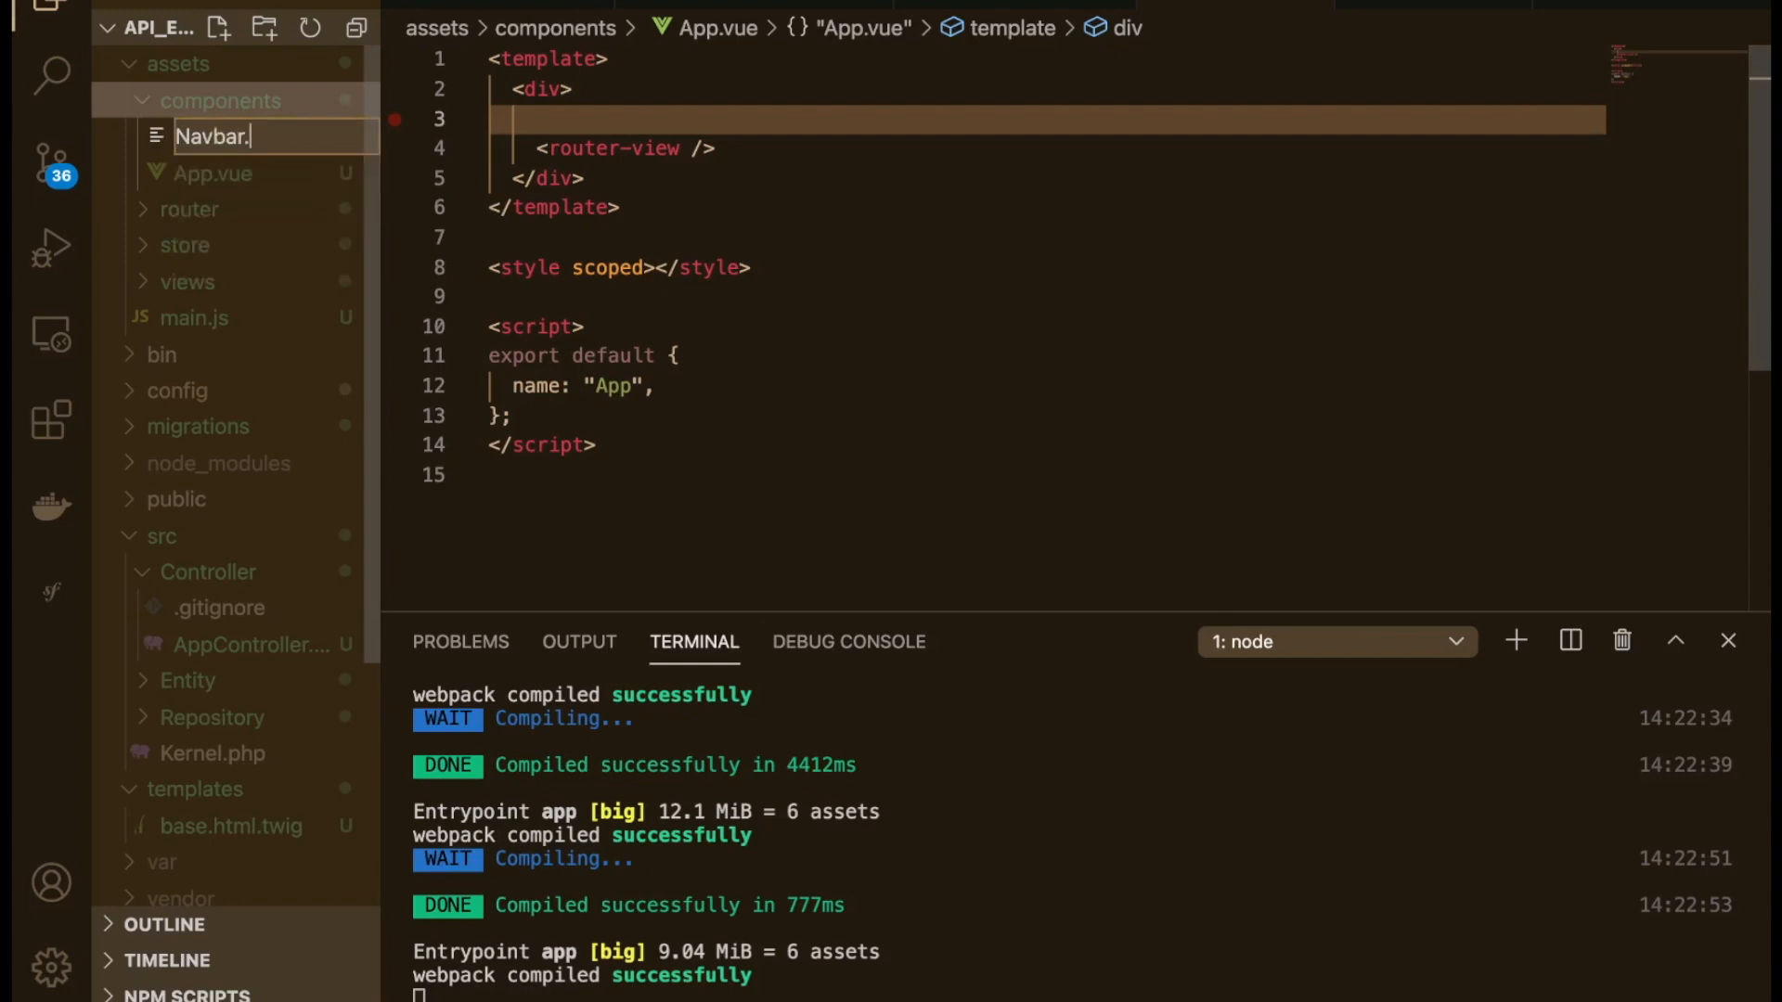
{"action": "key", "text": "Enter"}
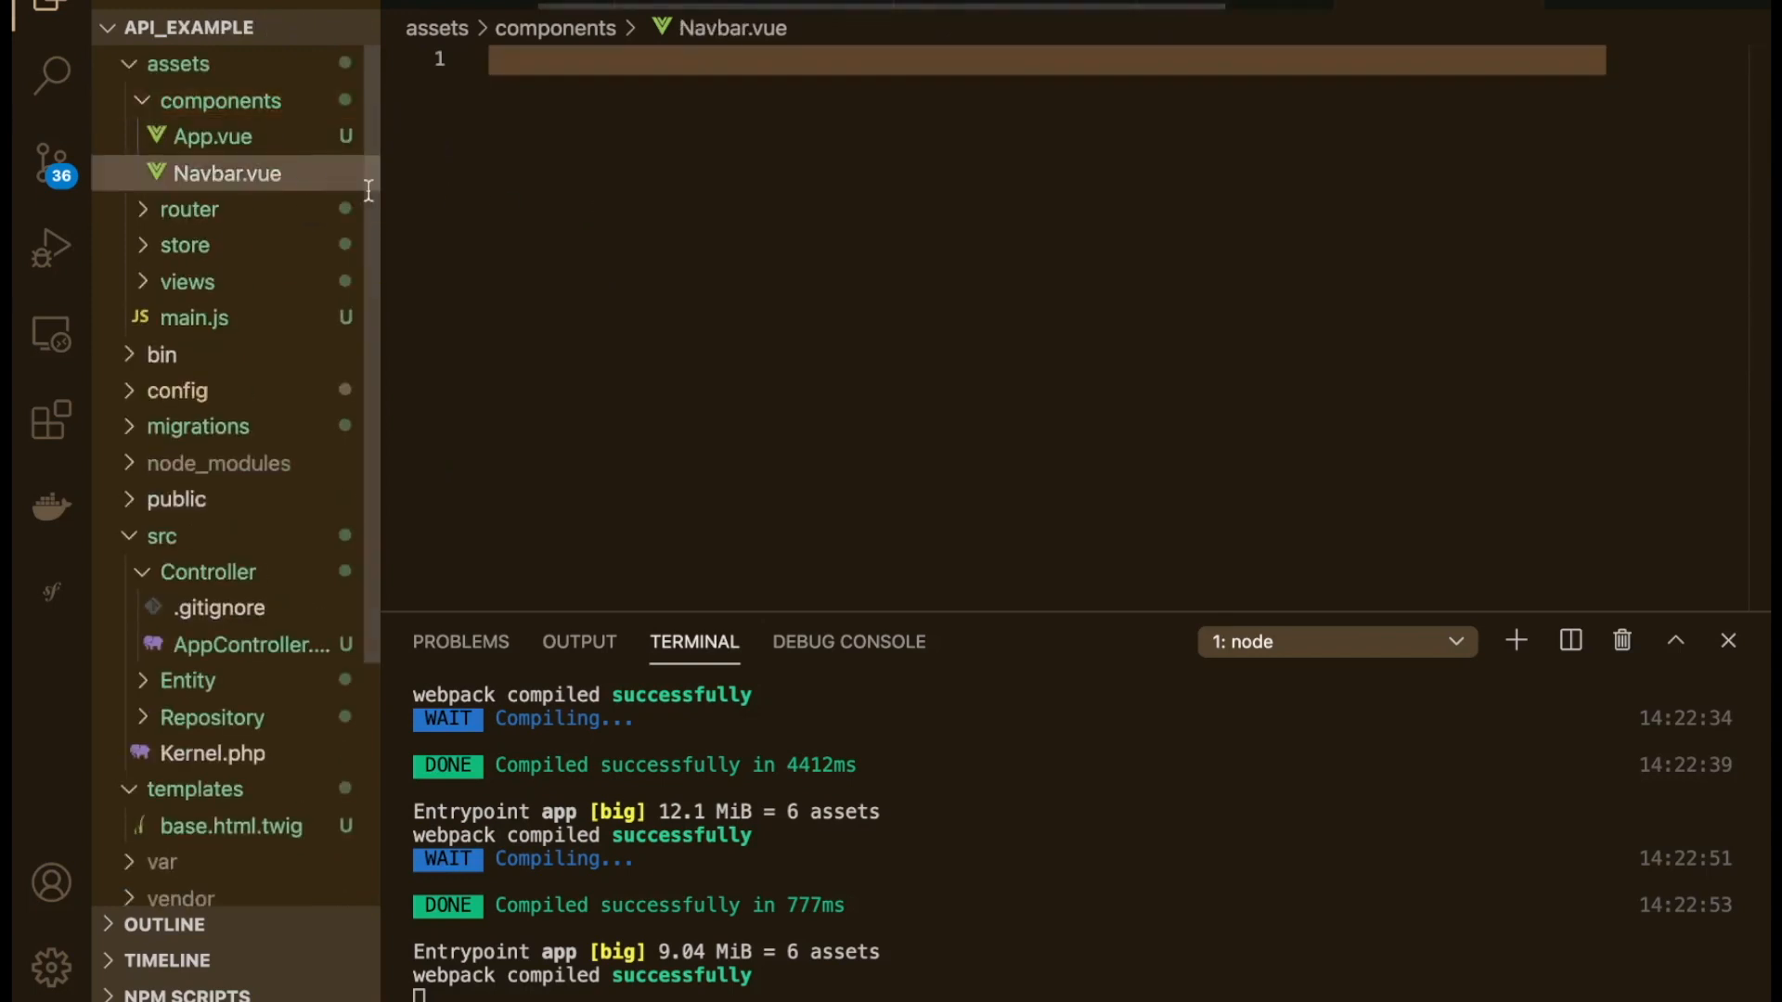
{"action": "left_click", "coordinate": [208, 135]}
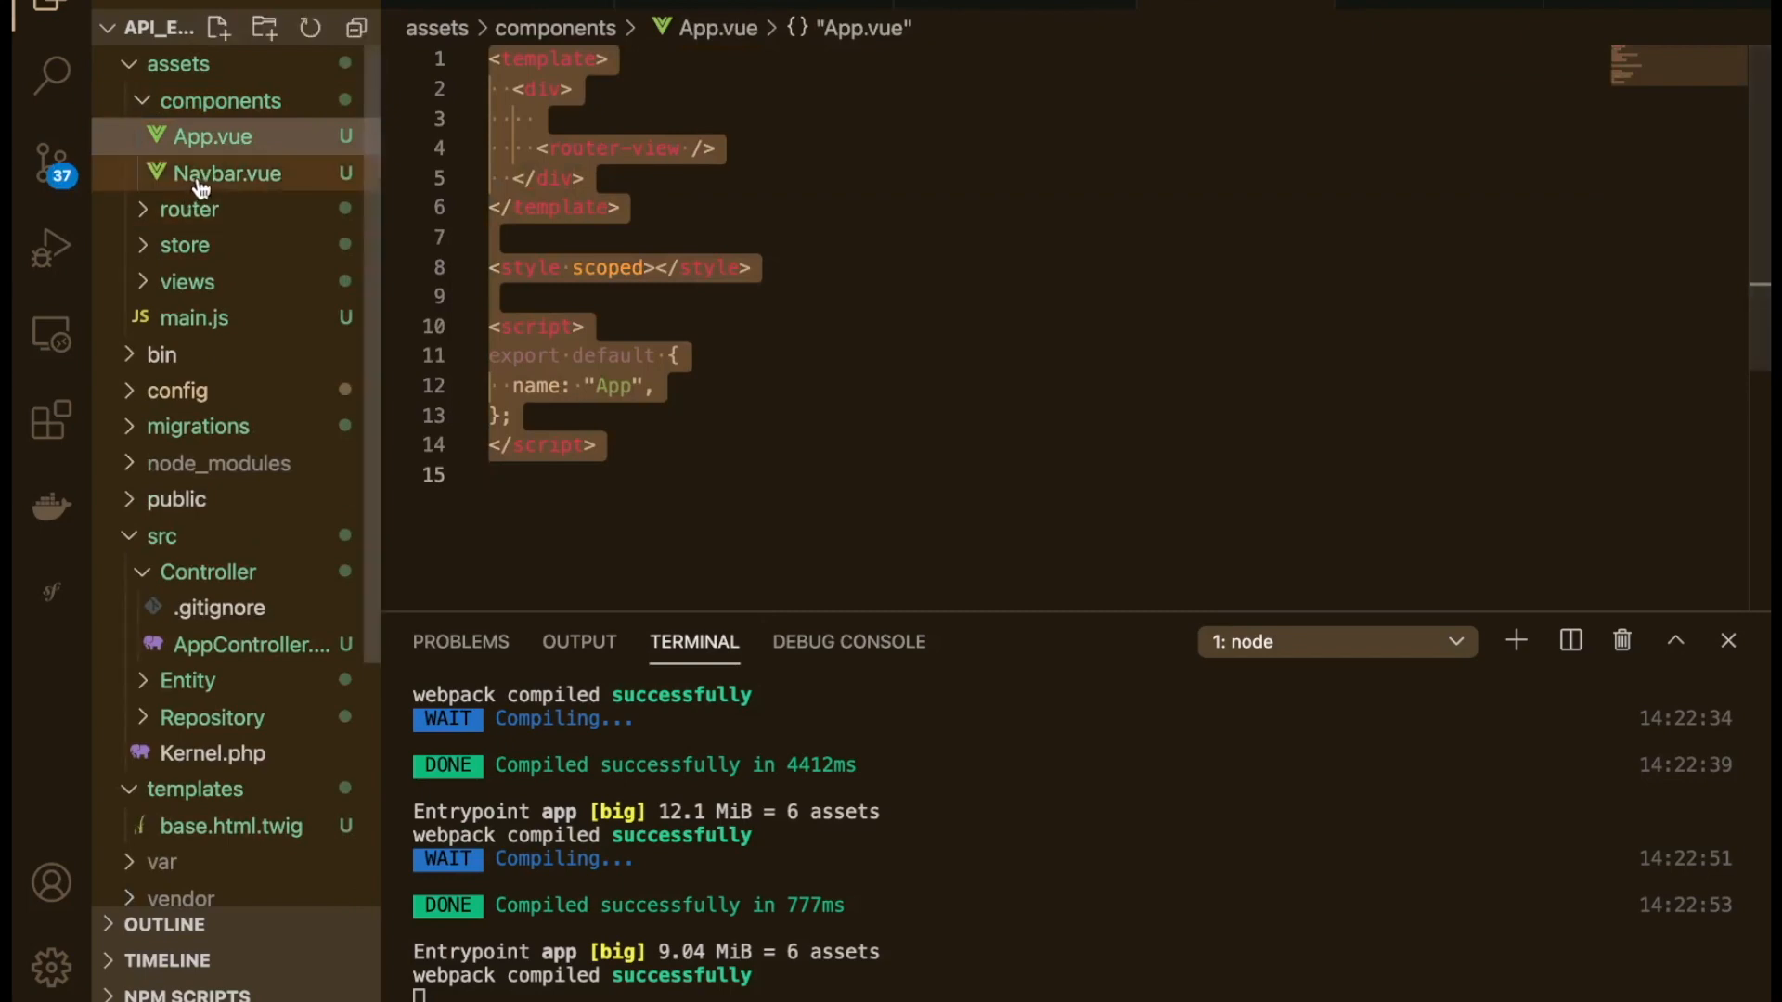
{"action": "left_click", "coordinate": [212, 173]}
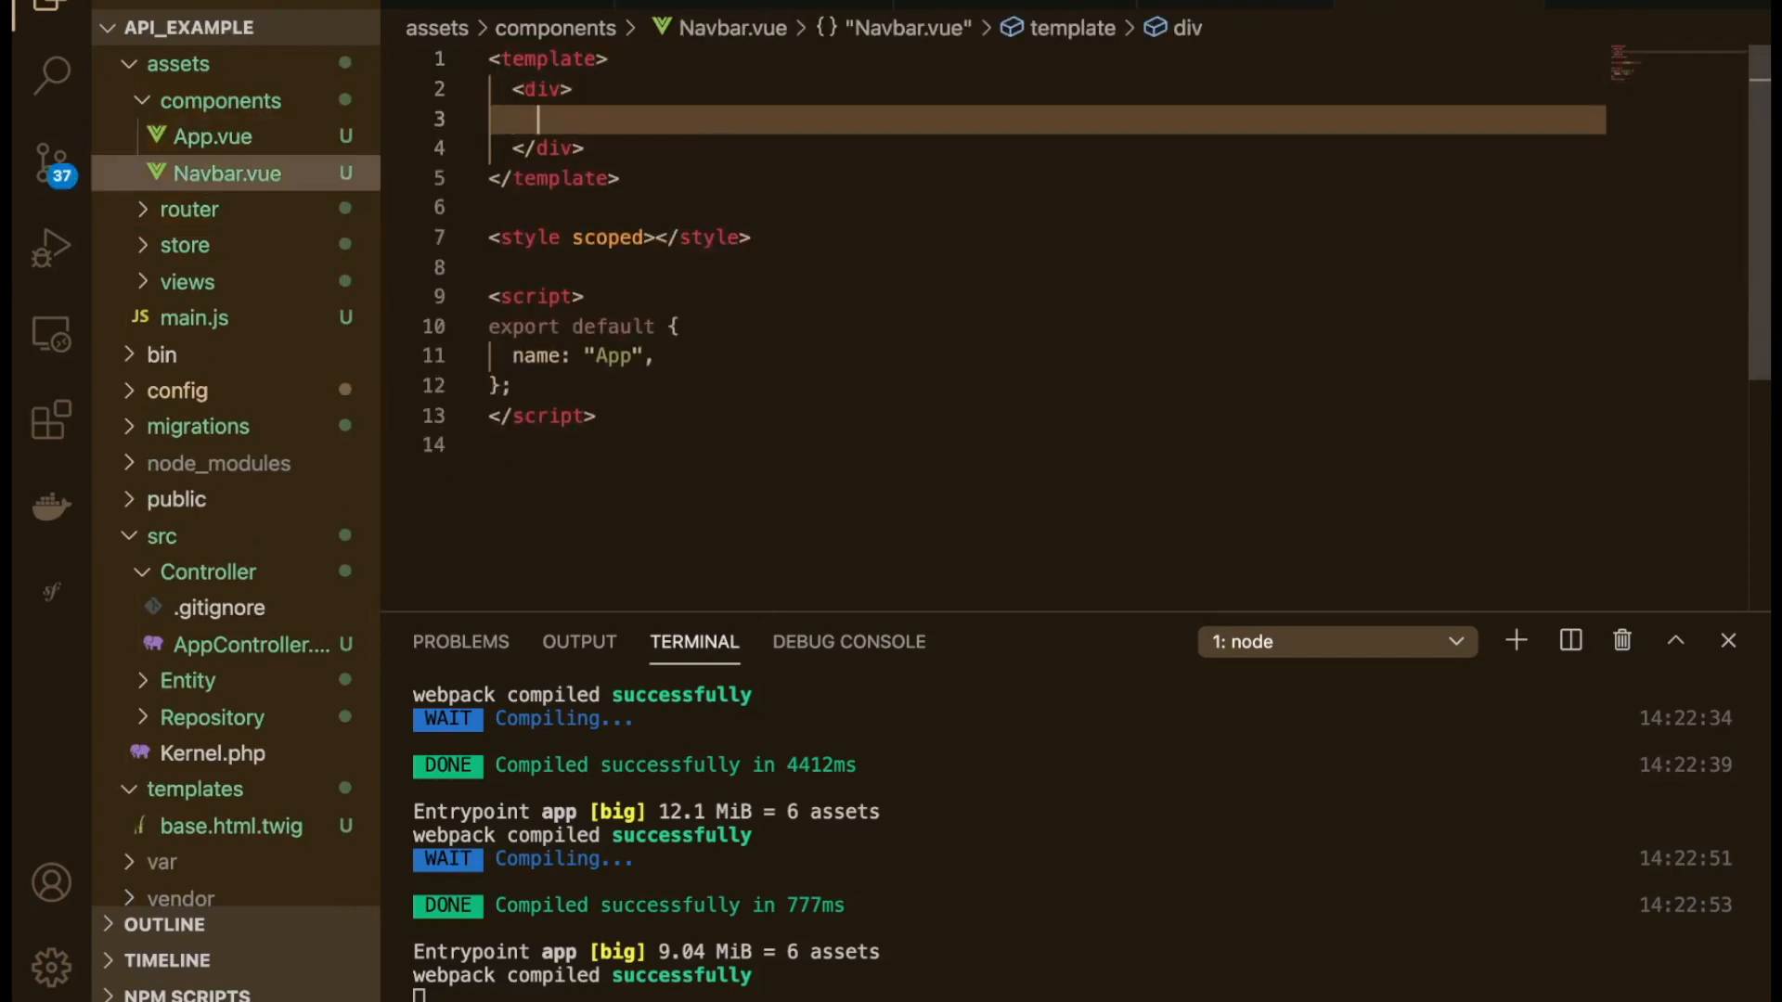
Step: Search the docs for 'na', open the Navbar page and select its example code
{"action": "left_click", "coordinate": [1008, 20]}
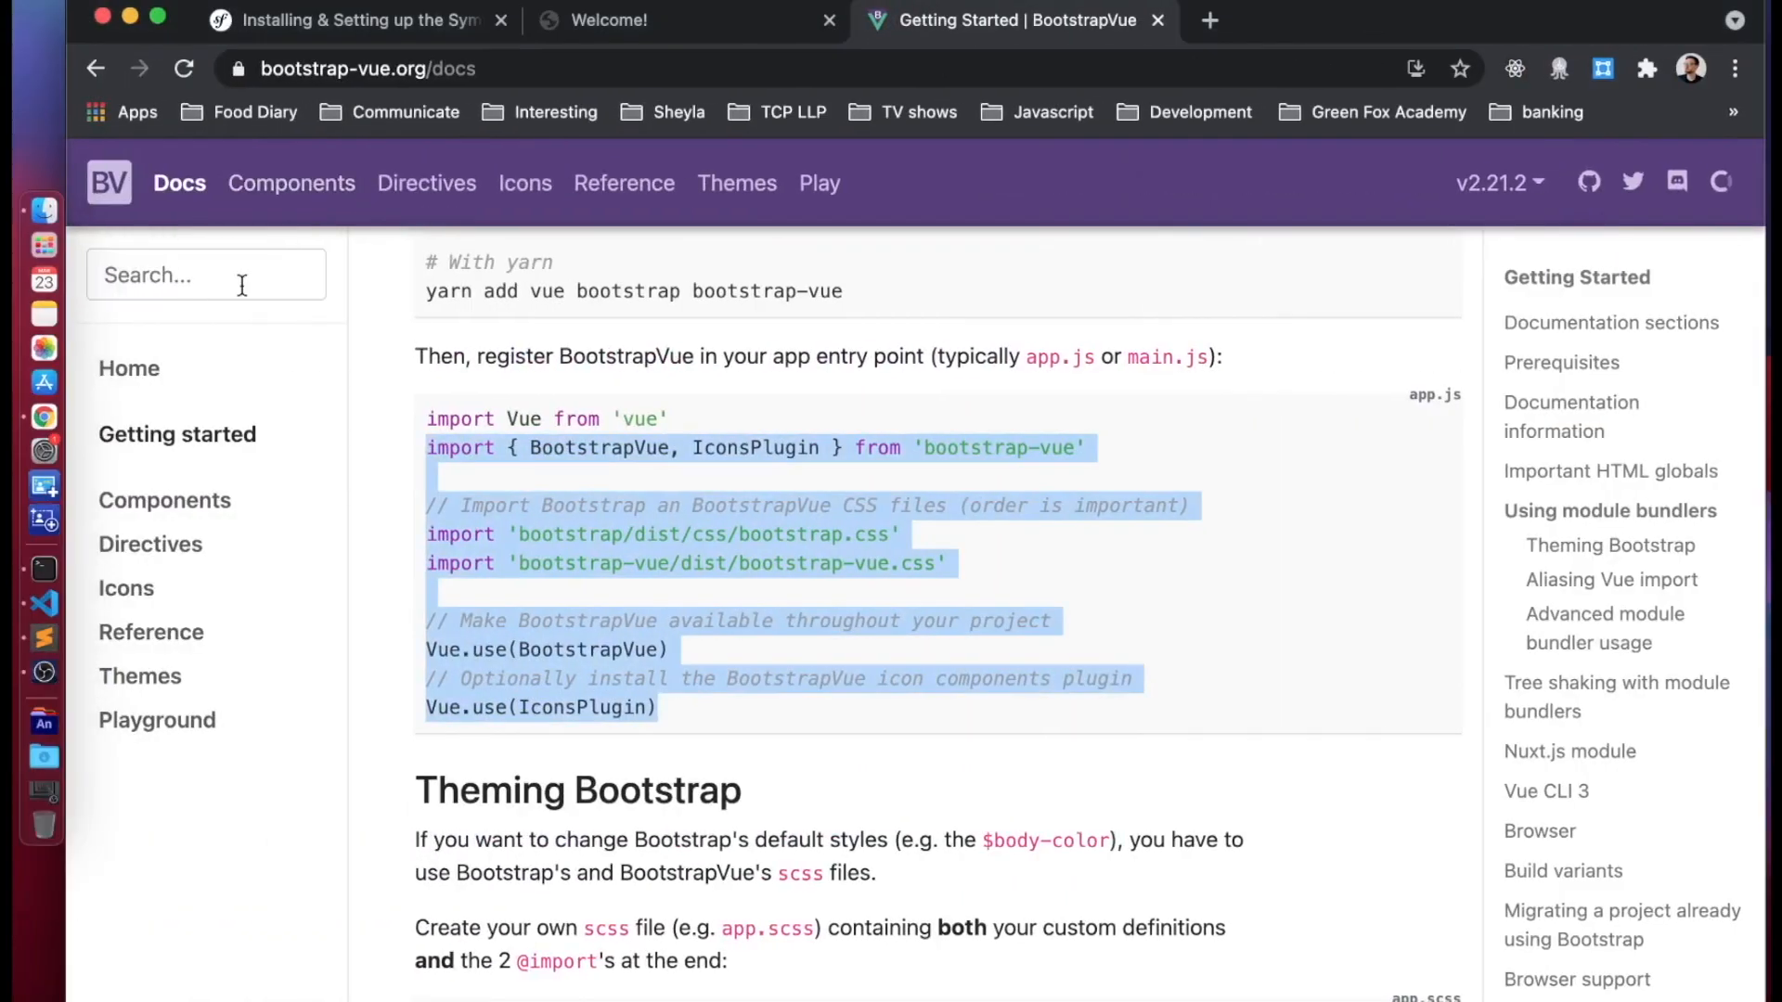
{"action": "type", "text": "na"}
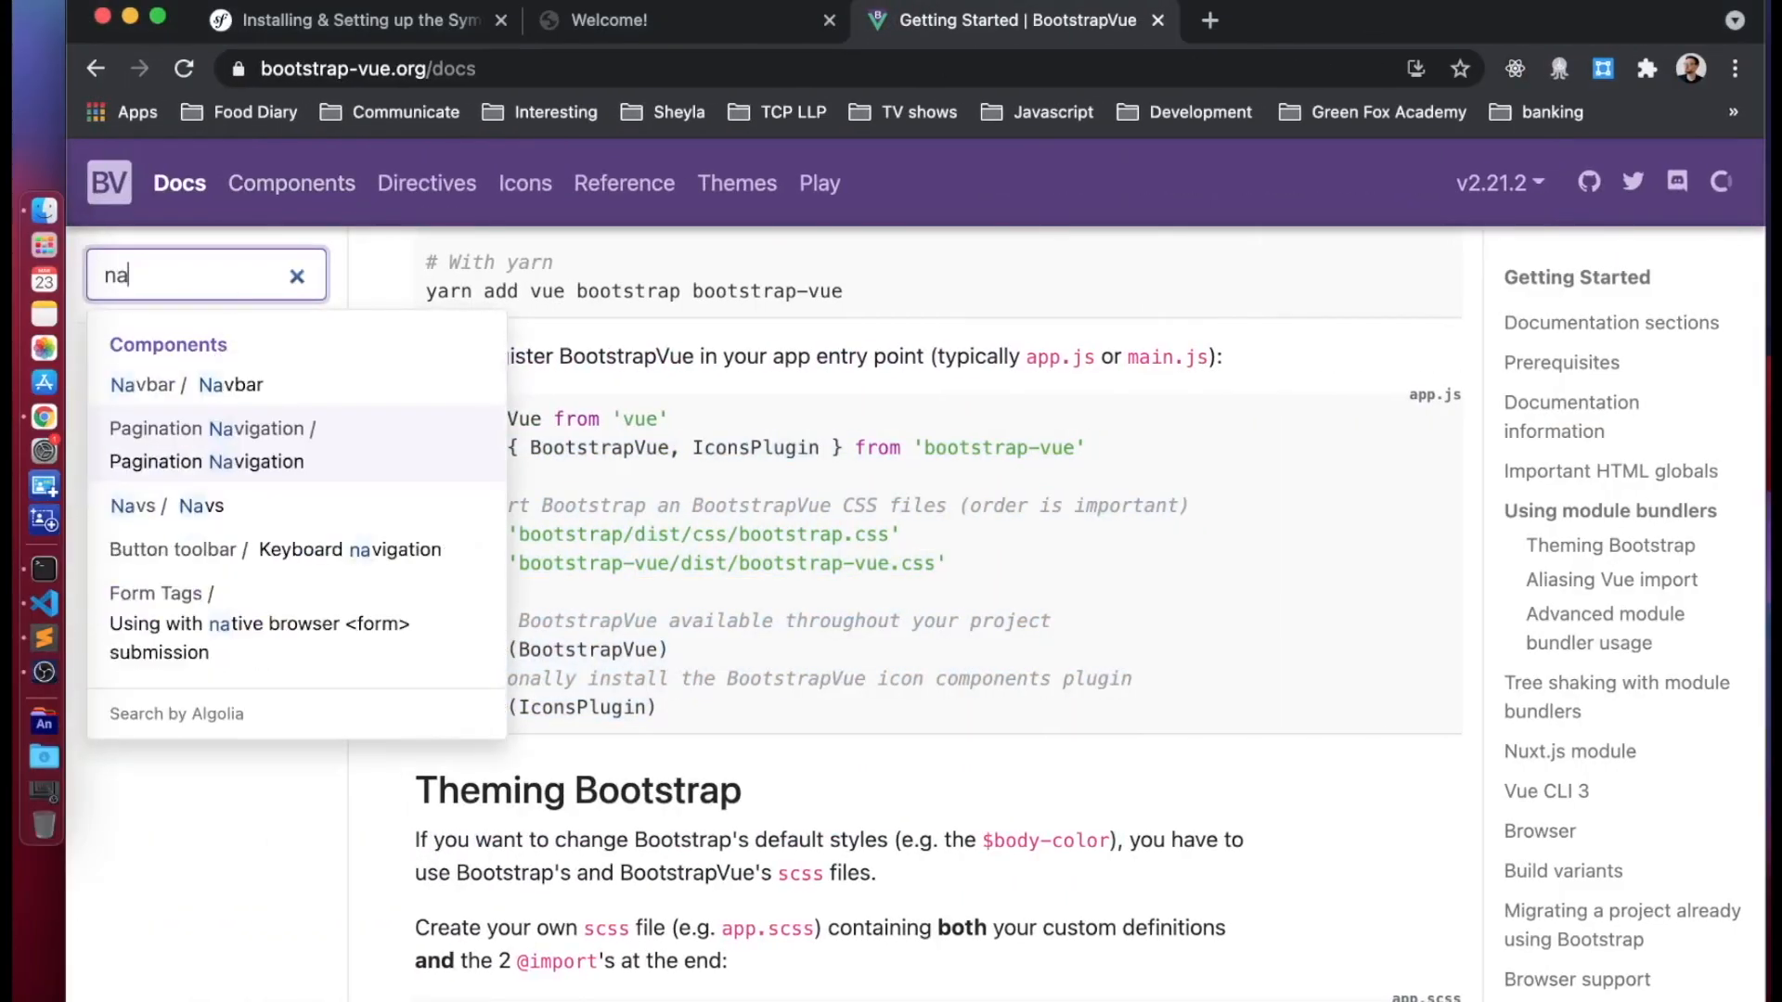
{"action": "left_click", "coordinate": [188, 384]}
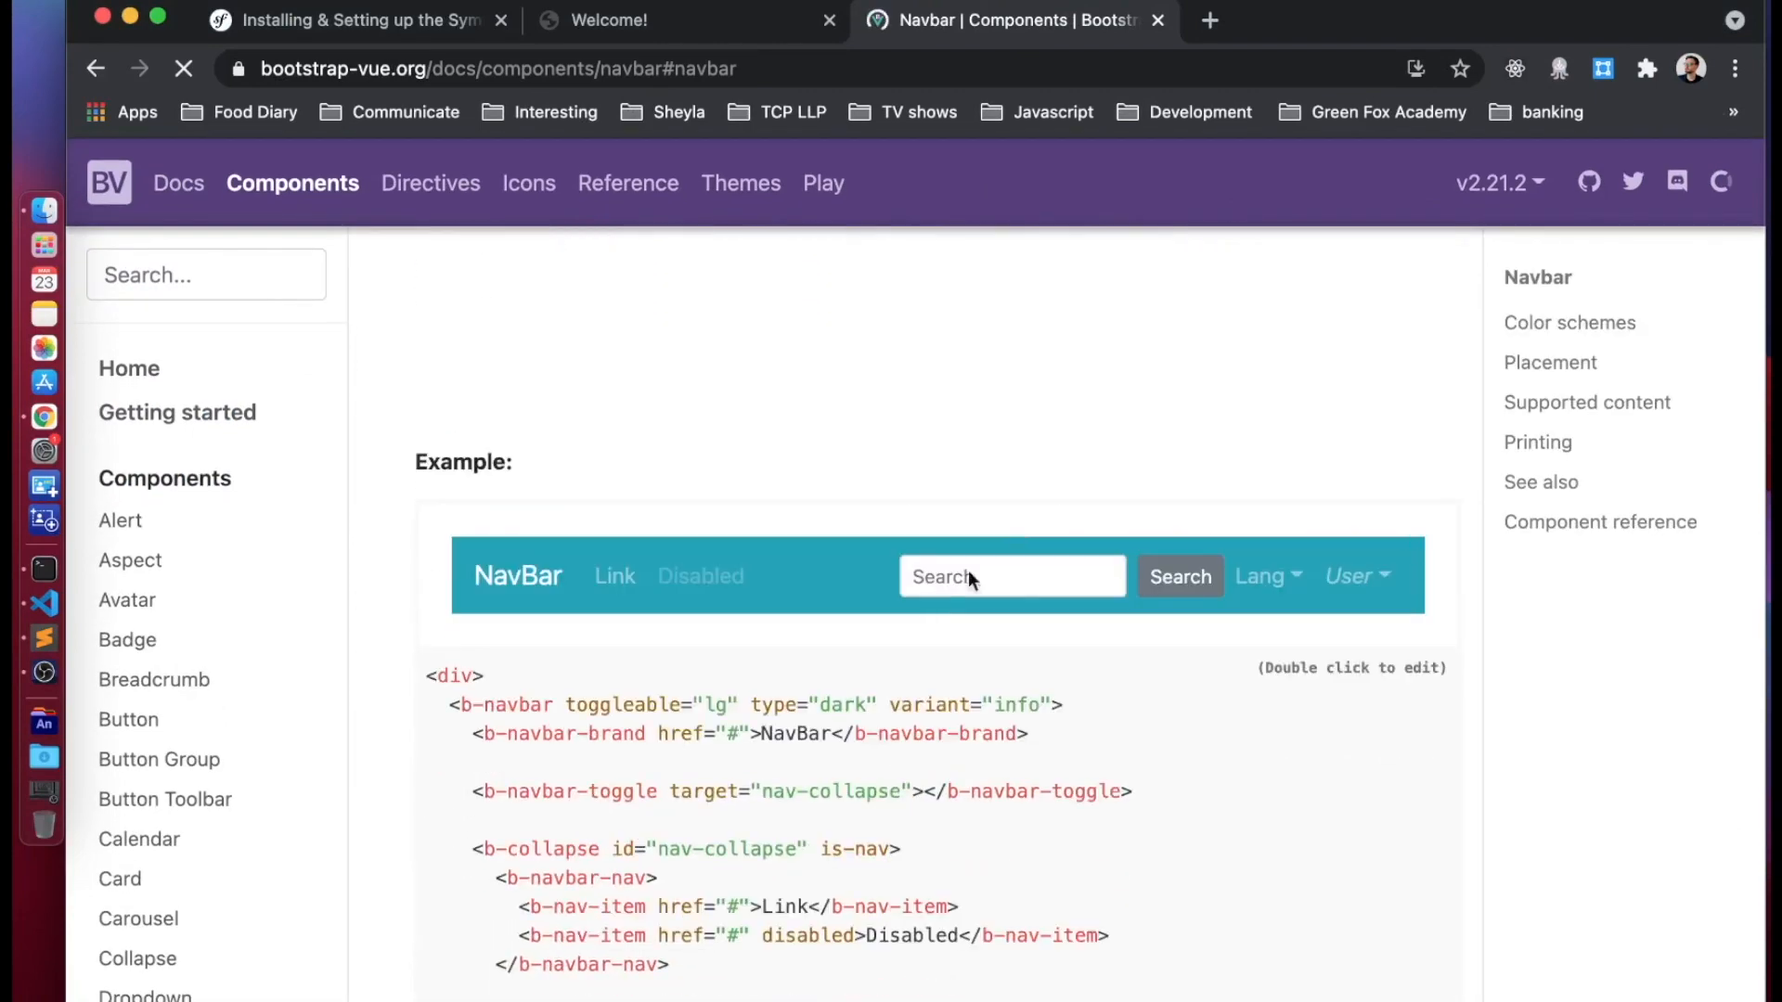
{"action": "scroll", "scroll_direction": "down", "scroll_amount": 3}
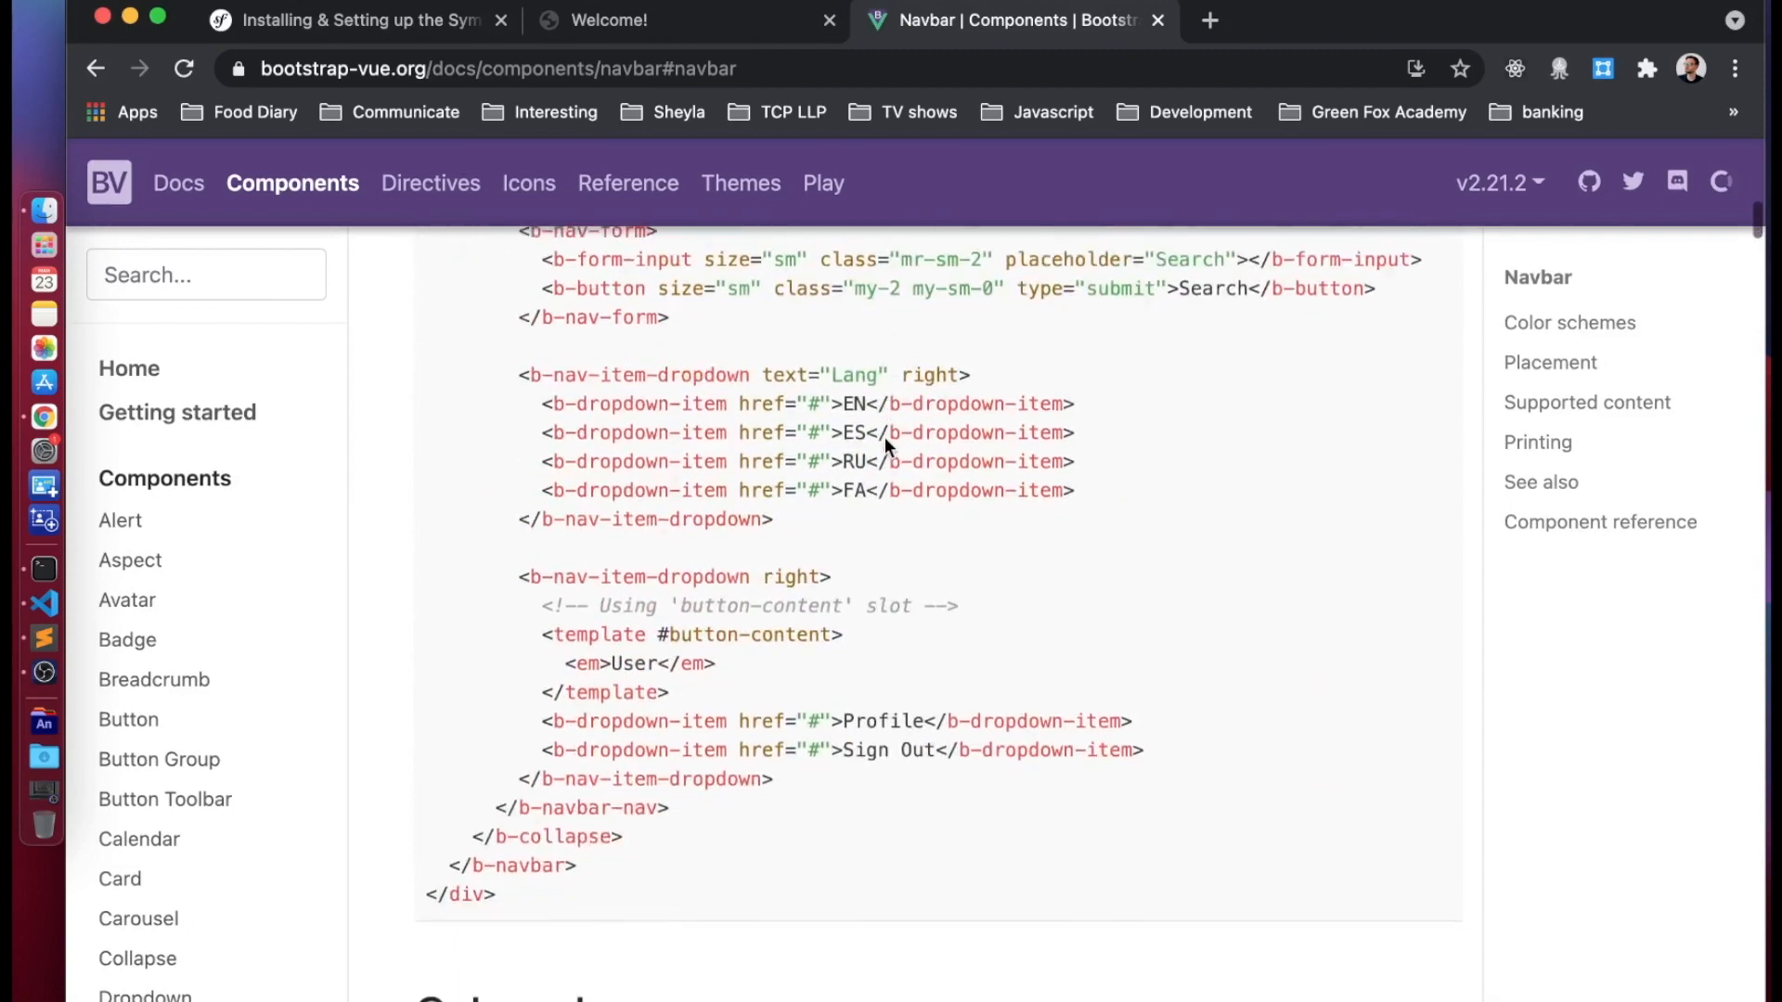
{"action": "scroll", "scroll_direction": "down", "scroll_amount": 3}
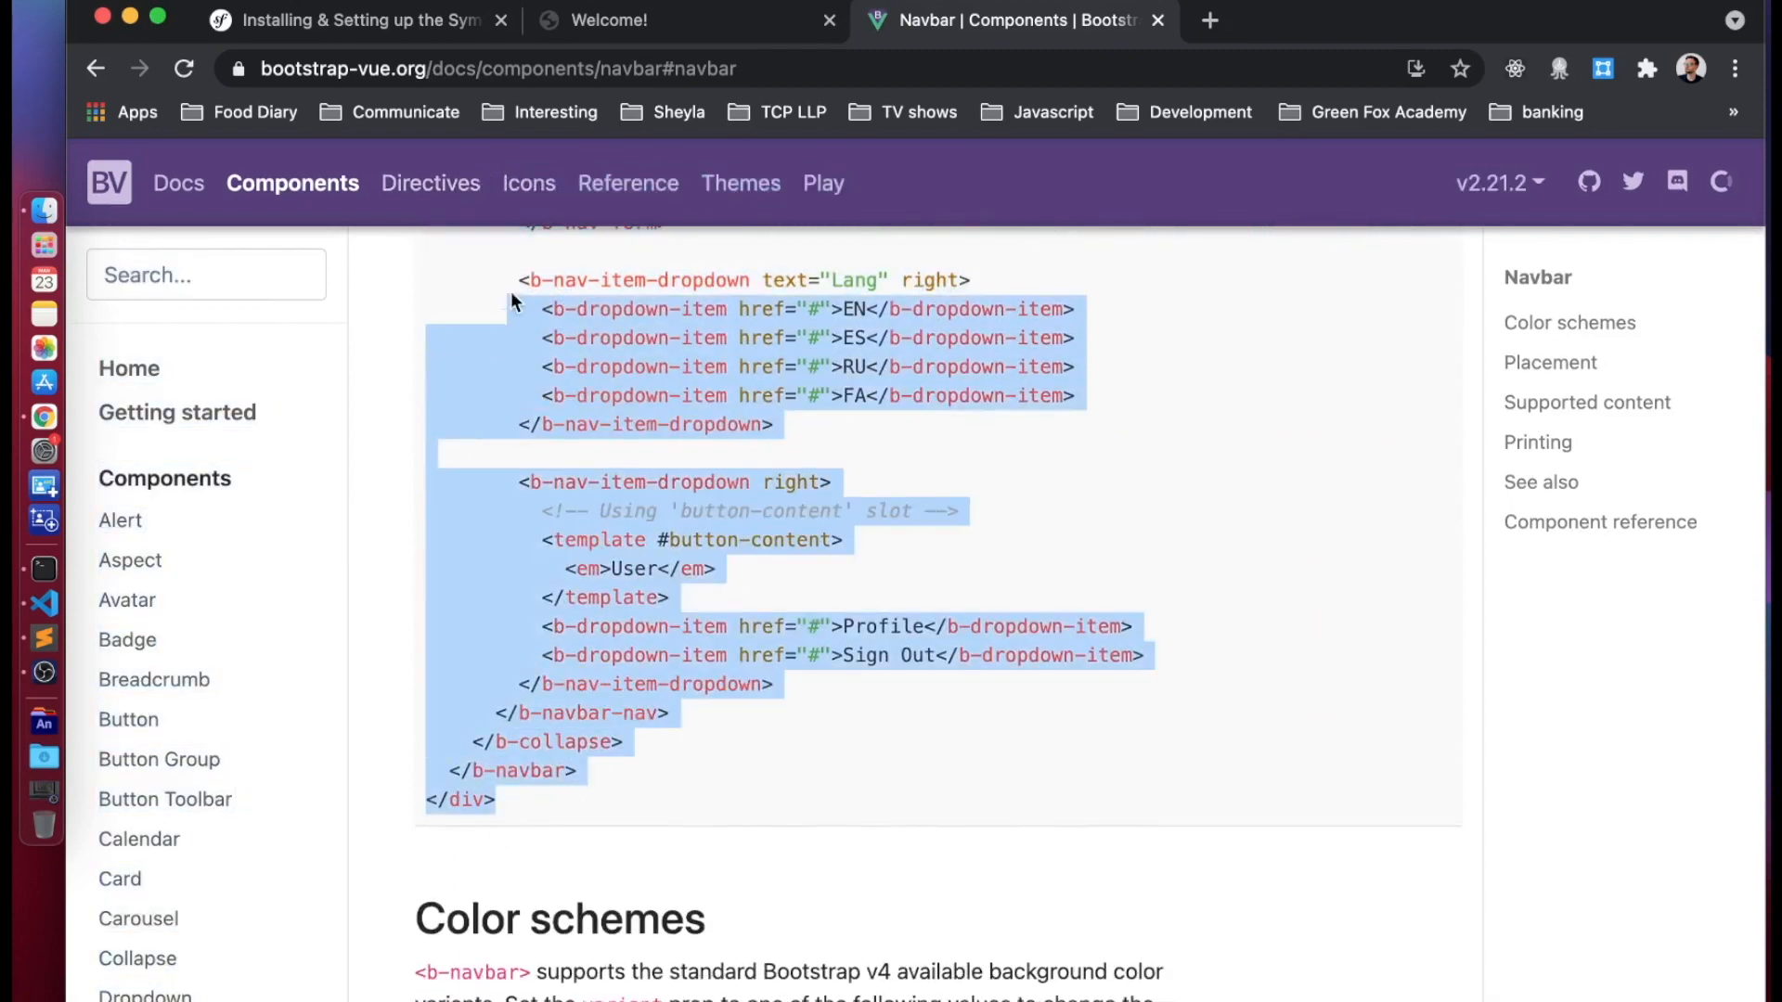
{"action": "scroll", "scroll_direction": "up", "scroll_amount": 3}
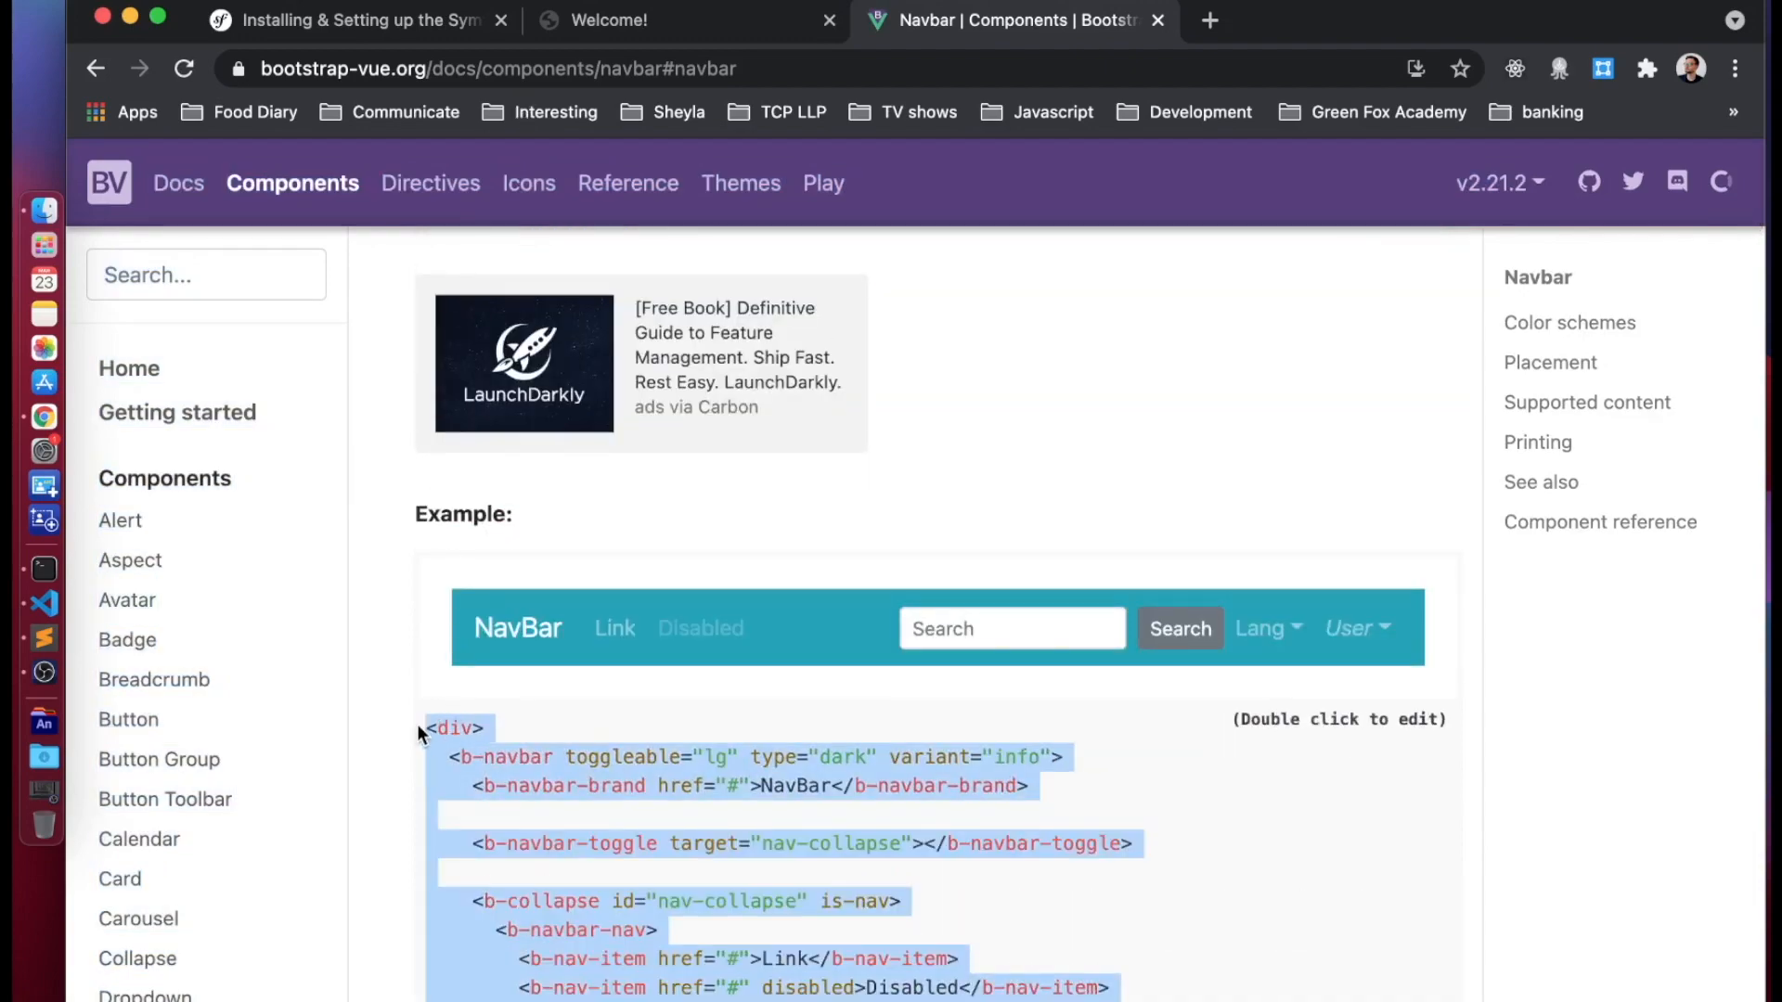
{"action": "mouse_move", "coordinate": [1008, 746]}
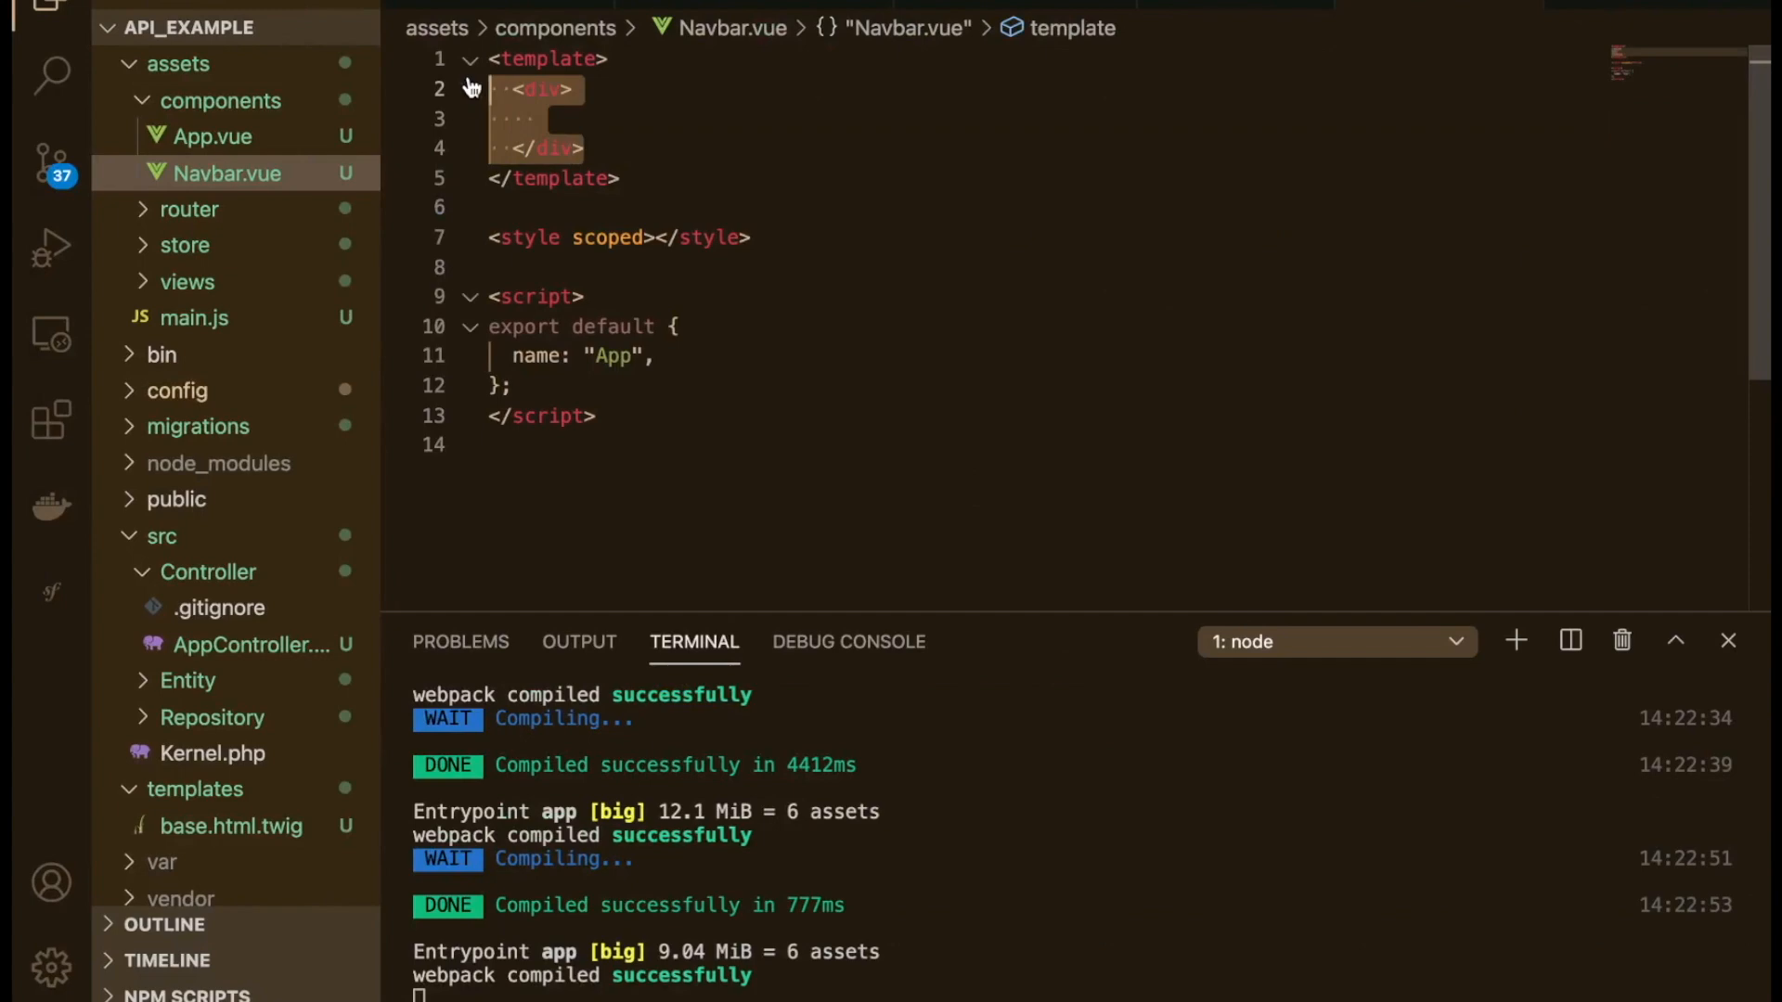
Step: Paste the example navbar markup into Navbar.vue, then add <navbar> and its import in App.vue
{"action": "scroll", "scroll_direction": "down", "scroll_amount": 3}
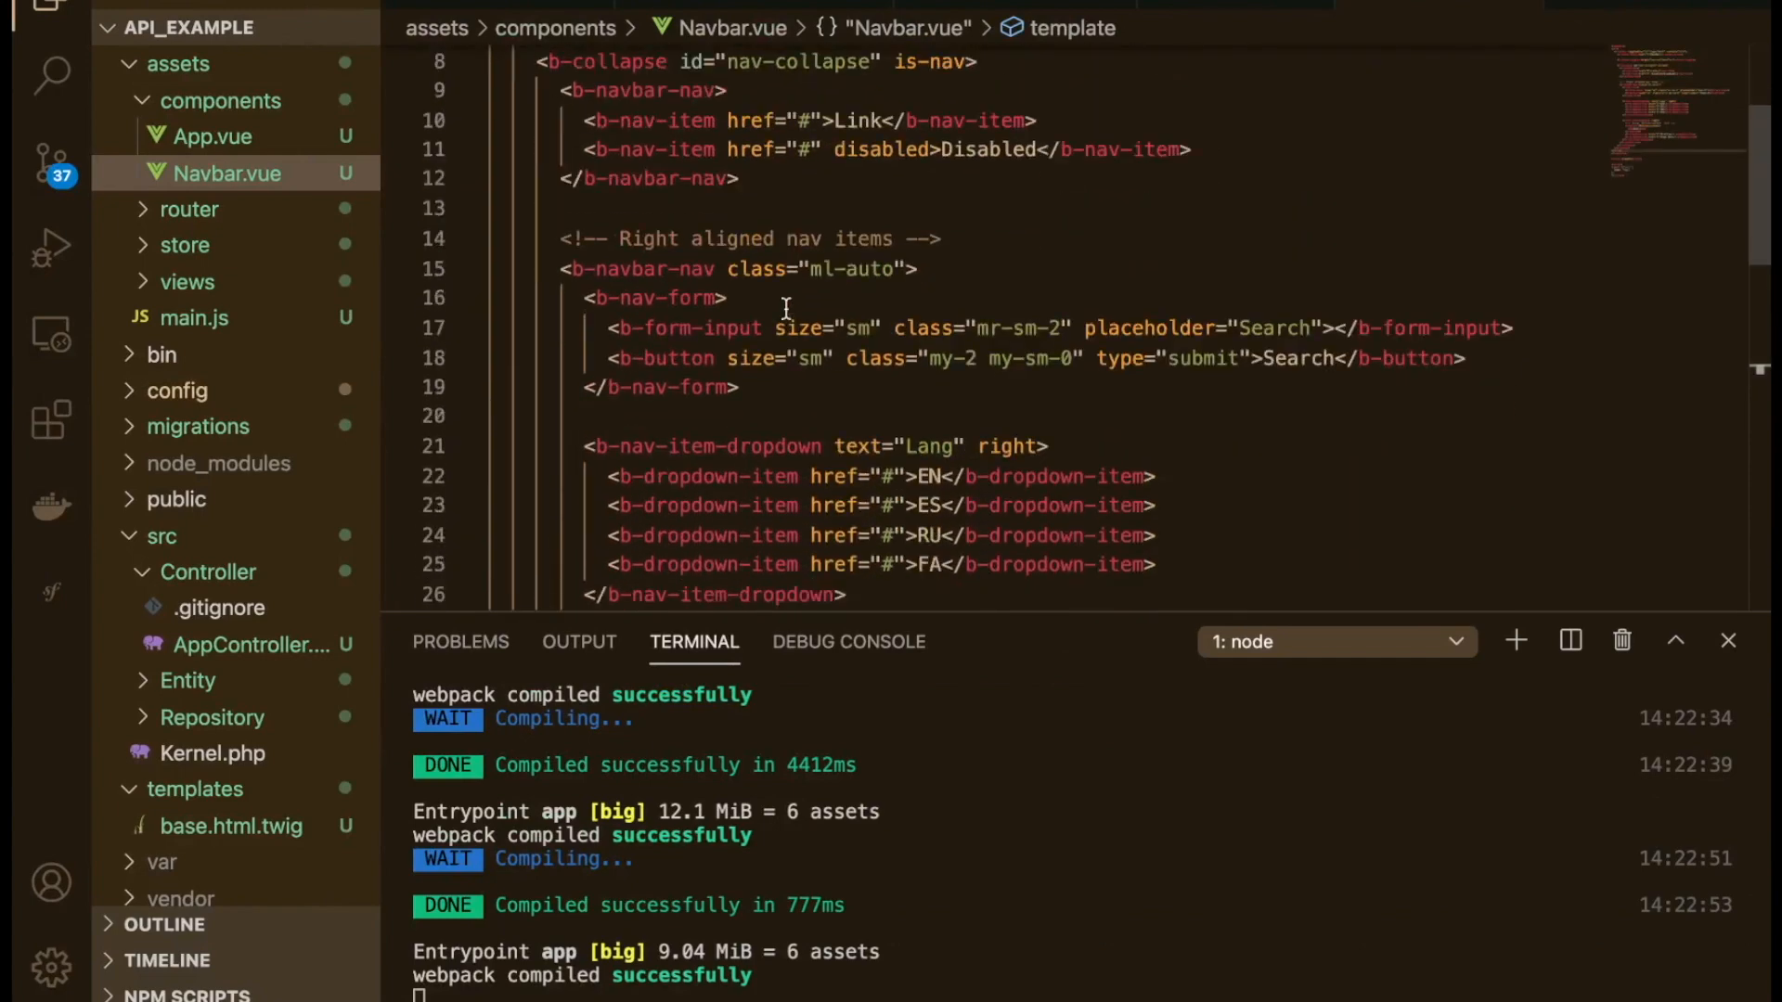
{"action": "left_click", "coordinate": [676, 297]}
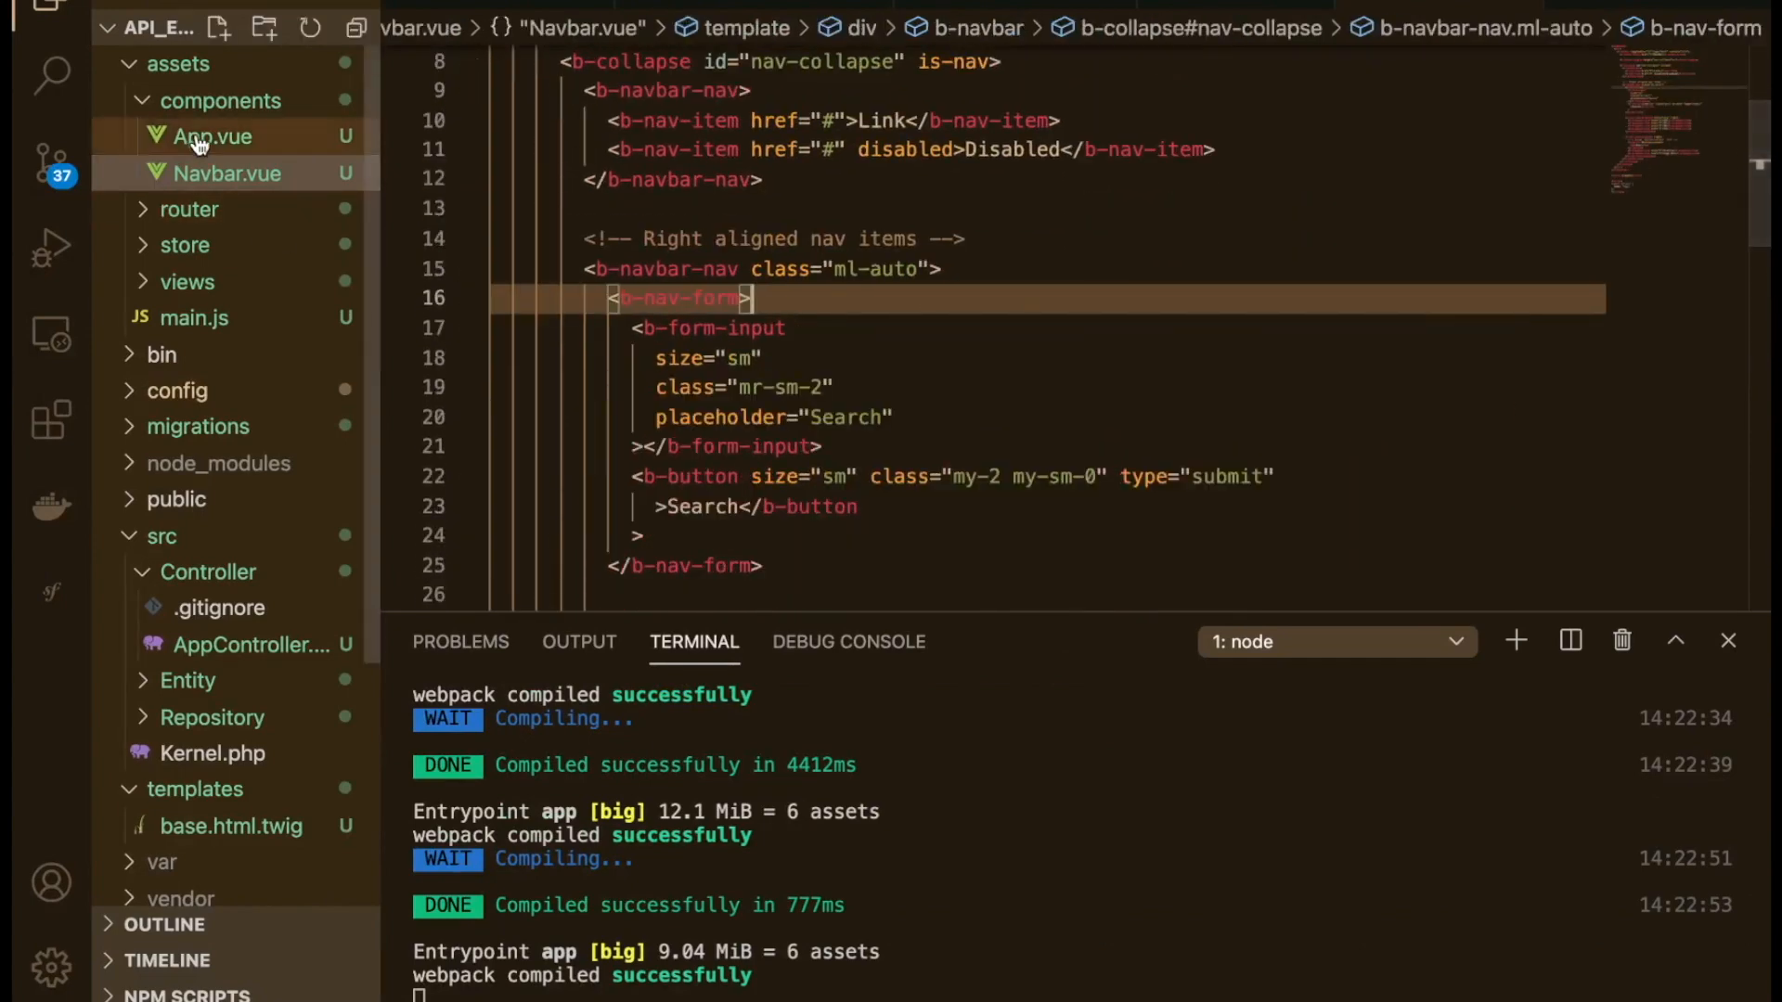
{"action": "left_click", "coordinate": [208, 136]}
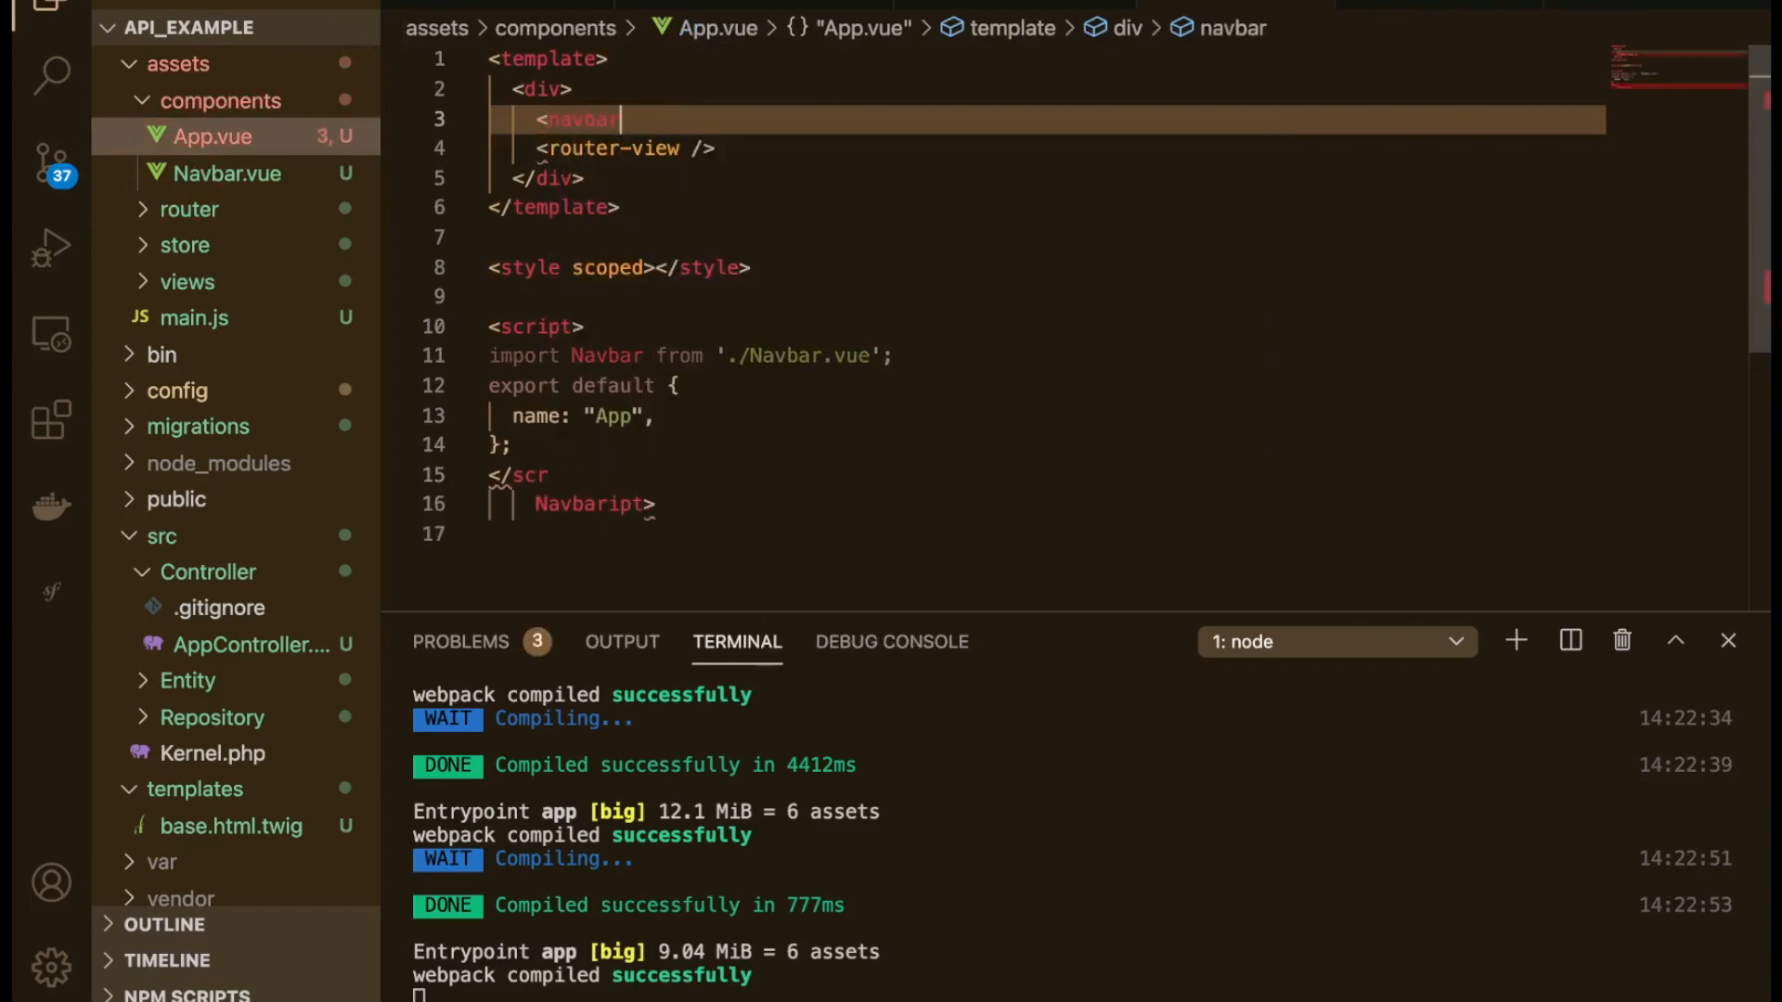
{"action": "left_click", "coordinate": [903, 20]}
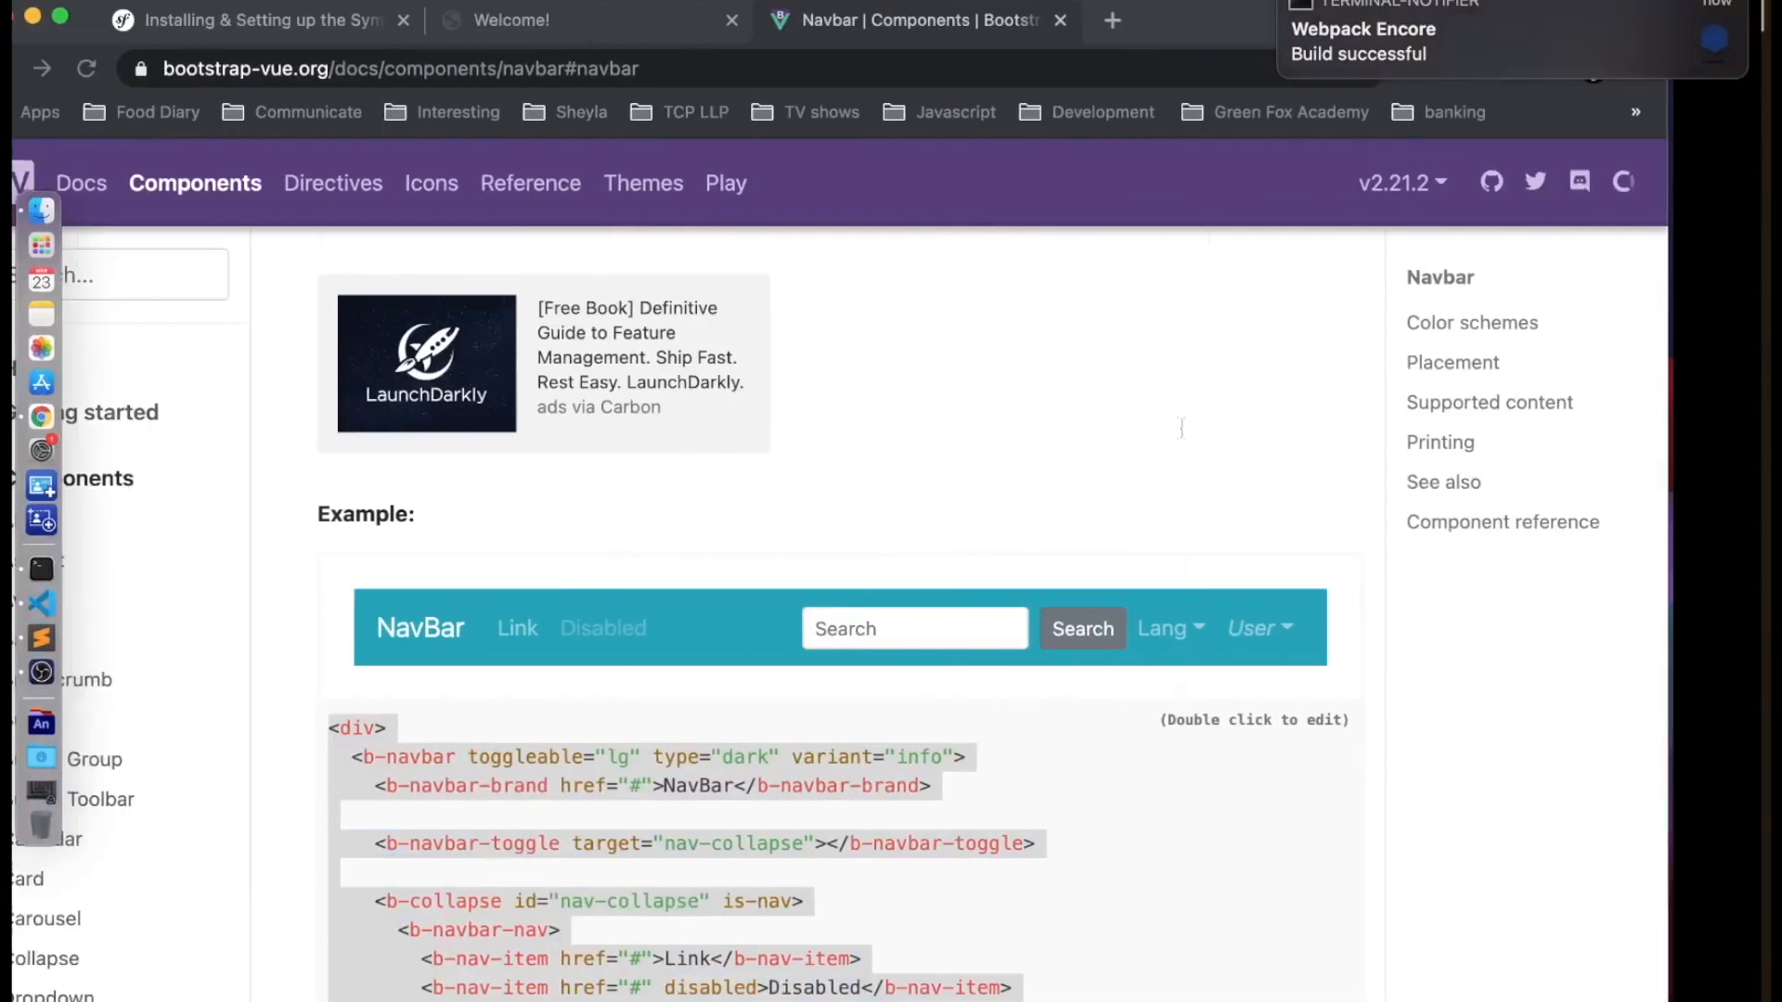
{"action": "left_click", "coordinate": [608, 21]}
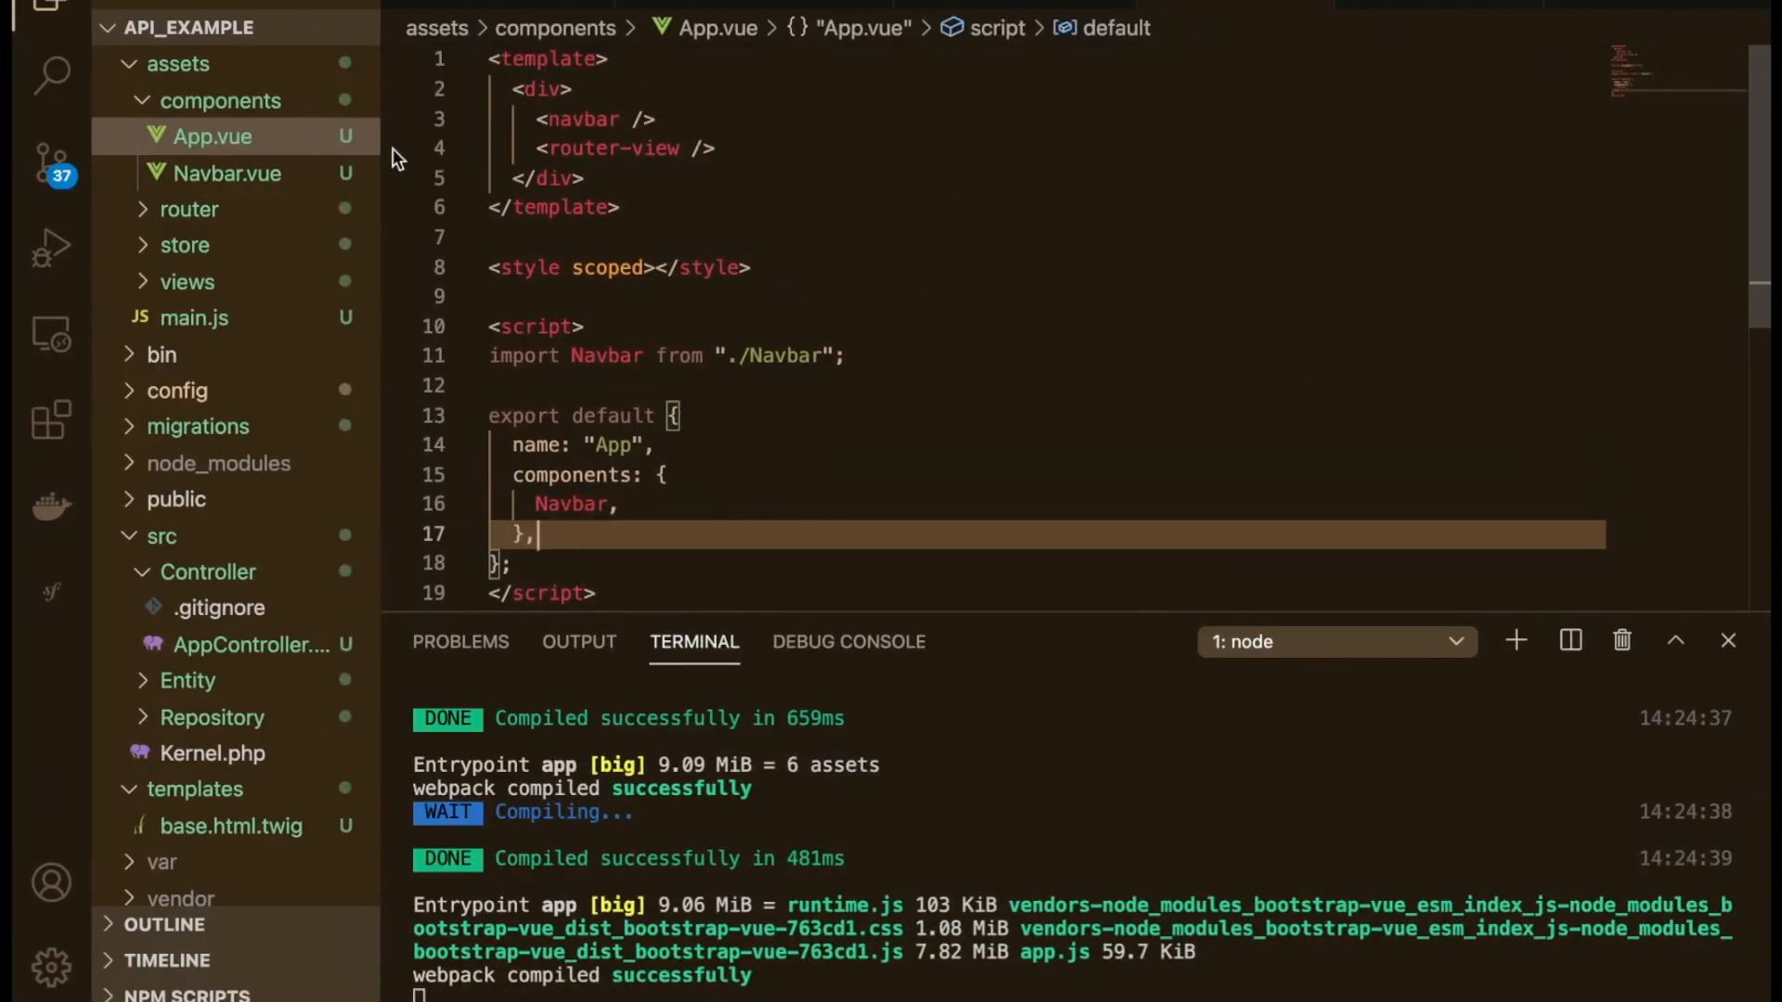
Step: Fold and delete the right-aligned nav items block in Navbar.vue
{"action": "left_click", "coordinate": [228, 172]}
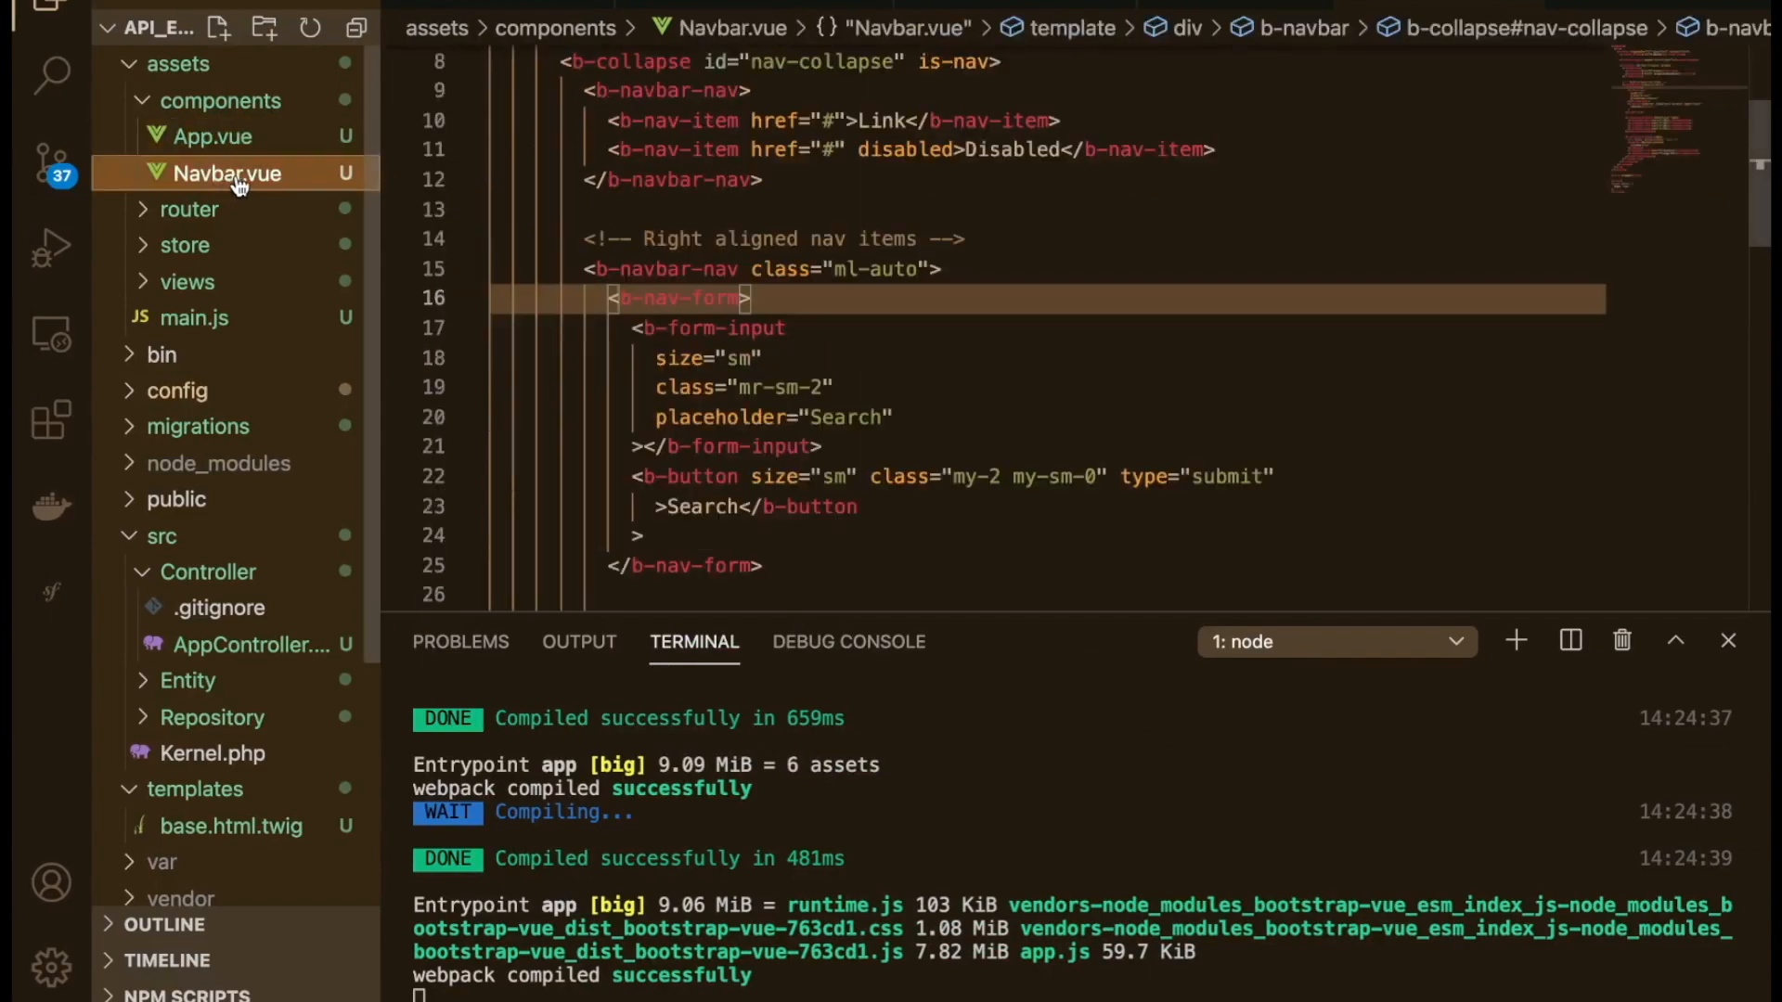
{"action": "scroll", "scroll_direction": "up", "scroll_amount": 3}
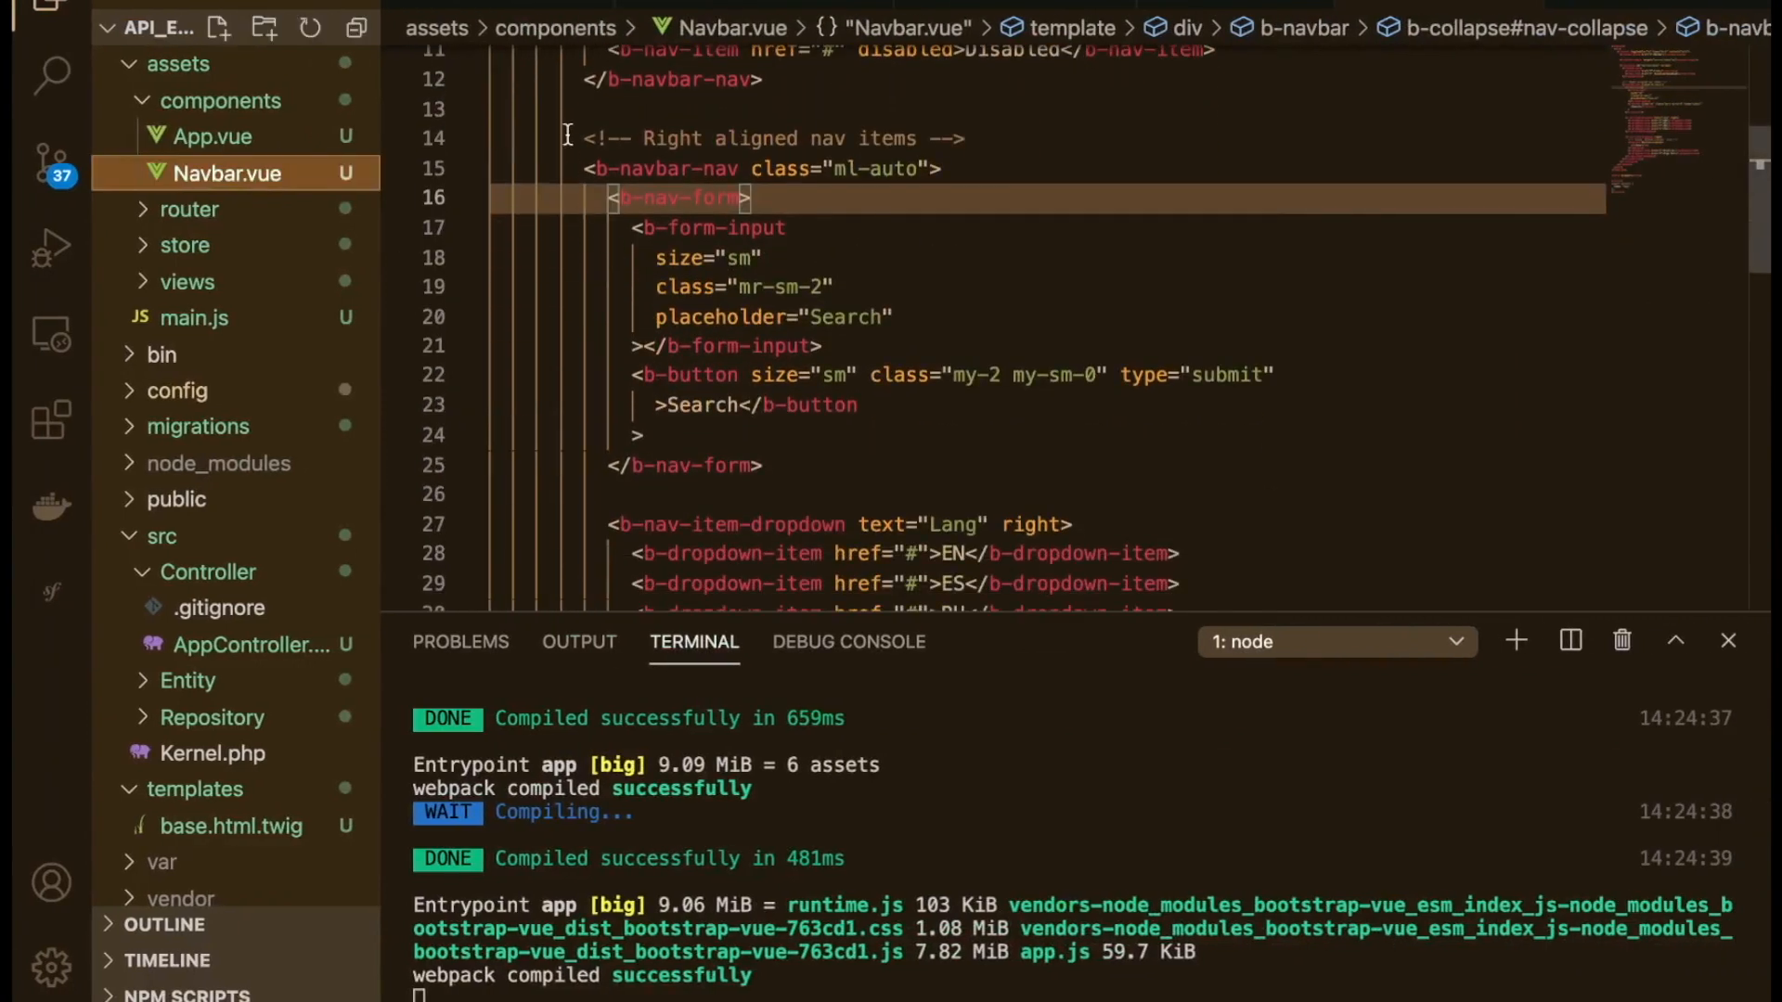
{"action": "scroll", "scroll_direction": "down", "scroll_amount": 3}
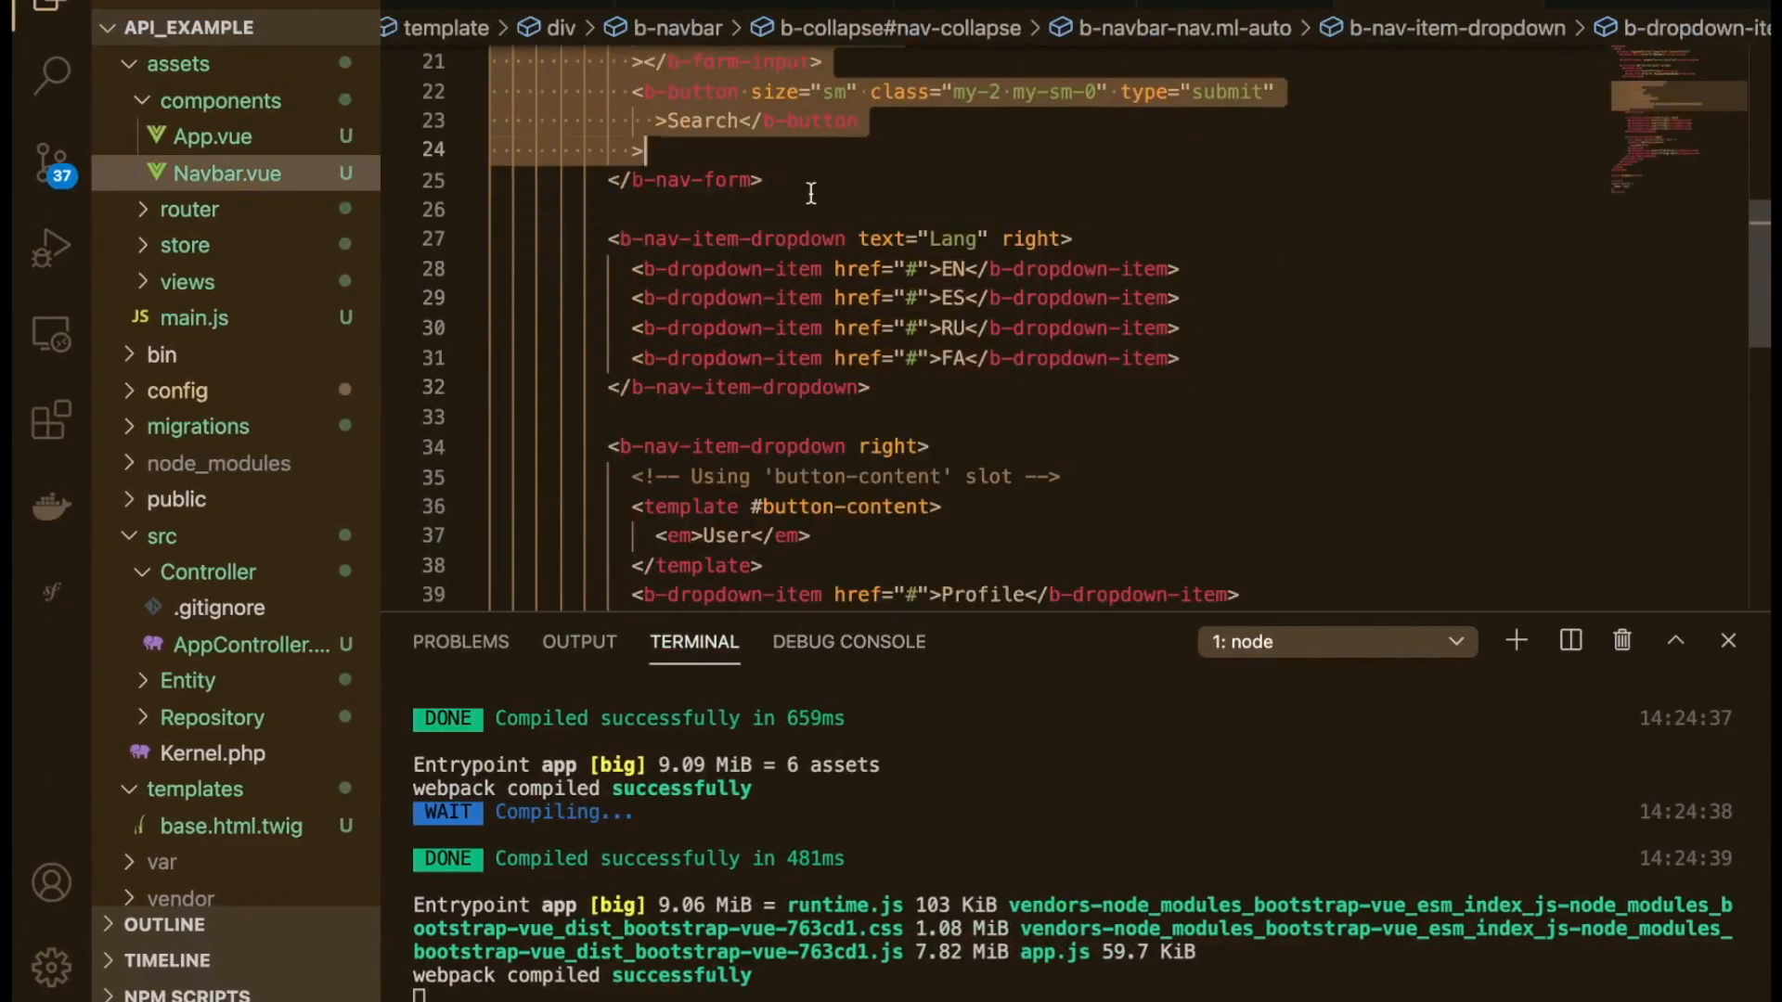
{"action": "scroll", "scroll_direction": "down", "scroll_amount": 3}
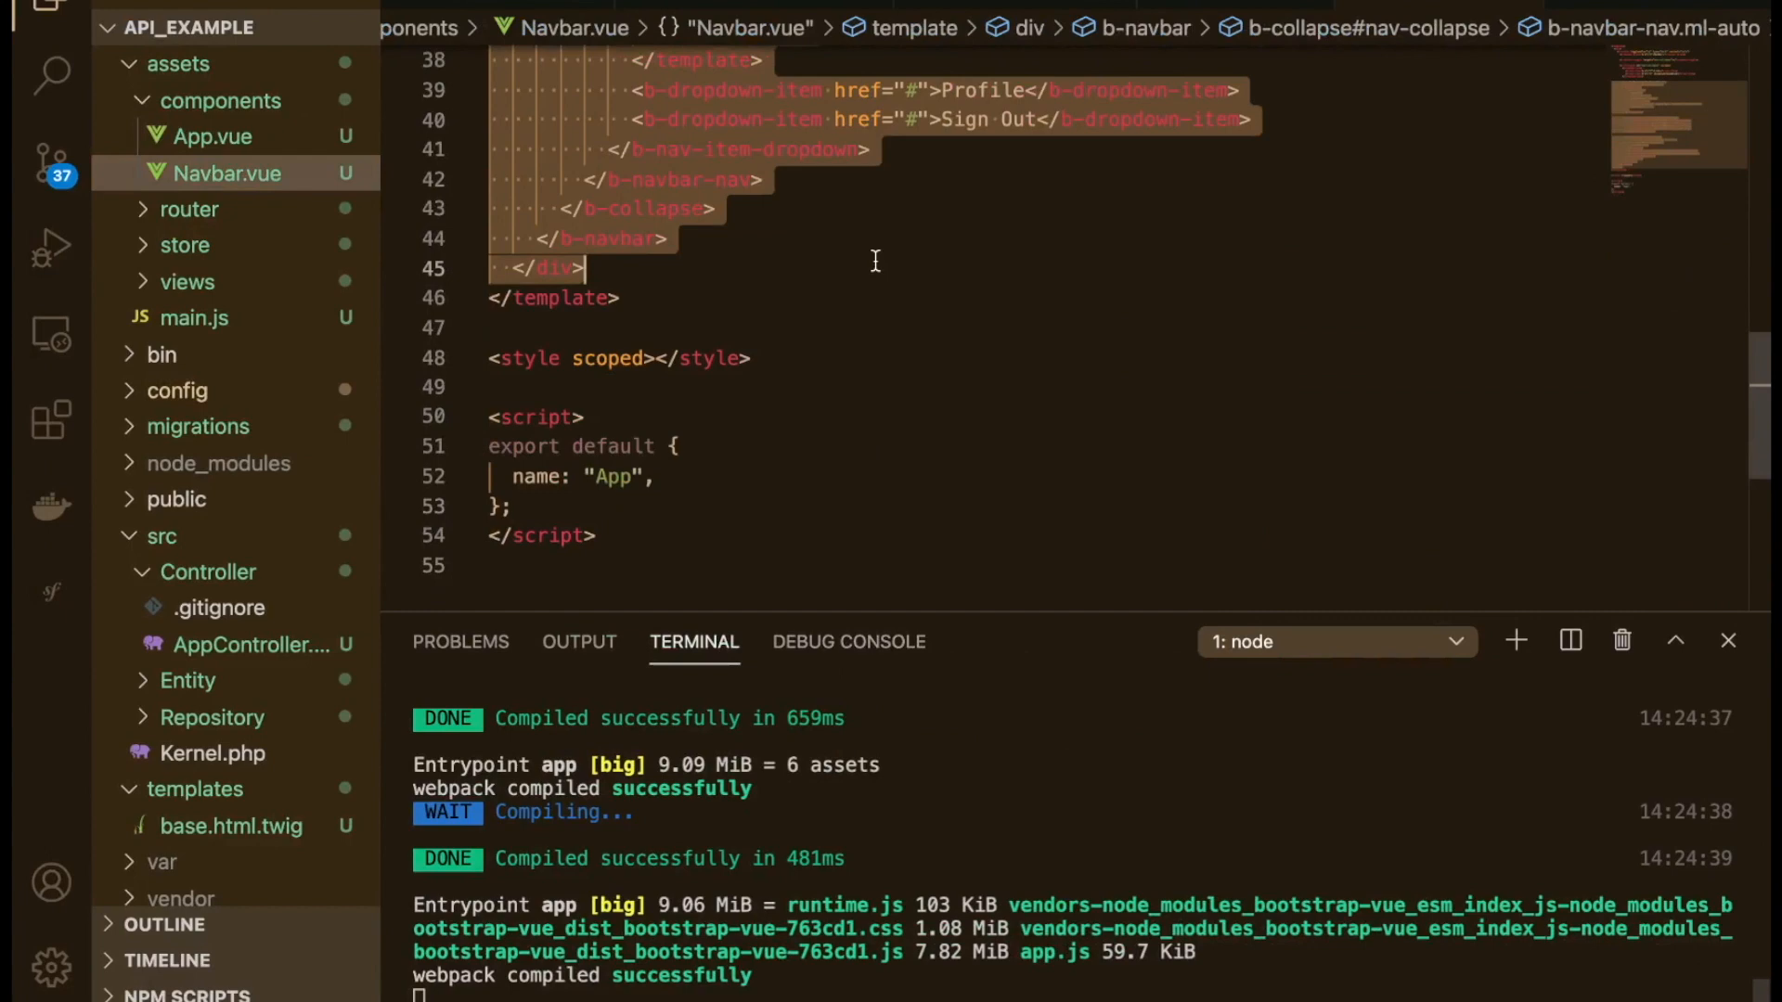
{"action": "scroll", "scroll_direction": "up", "scroll_amount": 3}
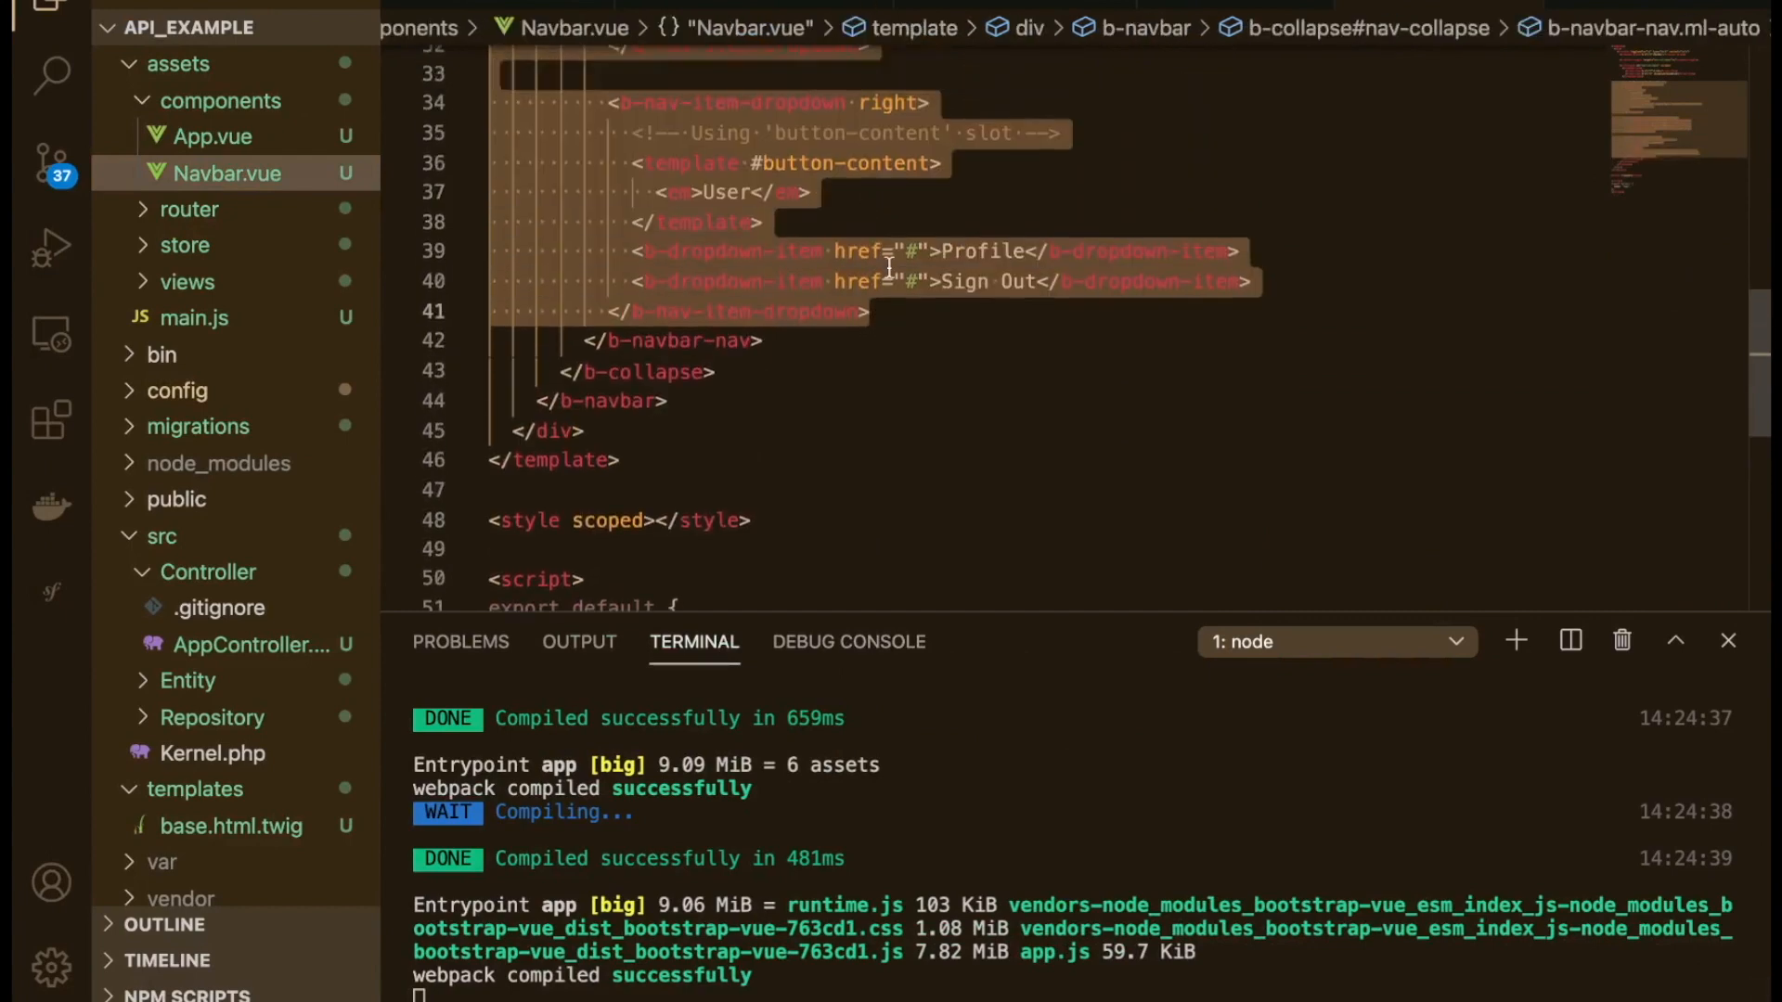
{"action": "scroll", "scroll_direction": "up", "scroll_amount": 3}
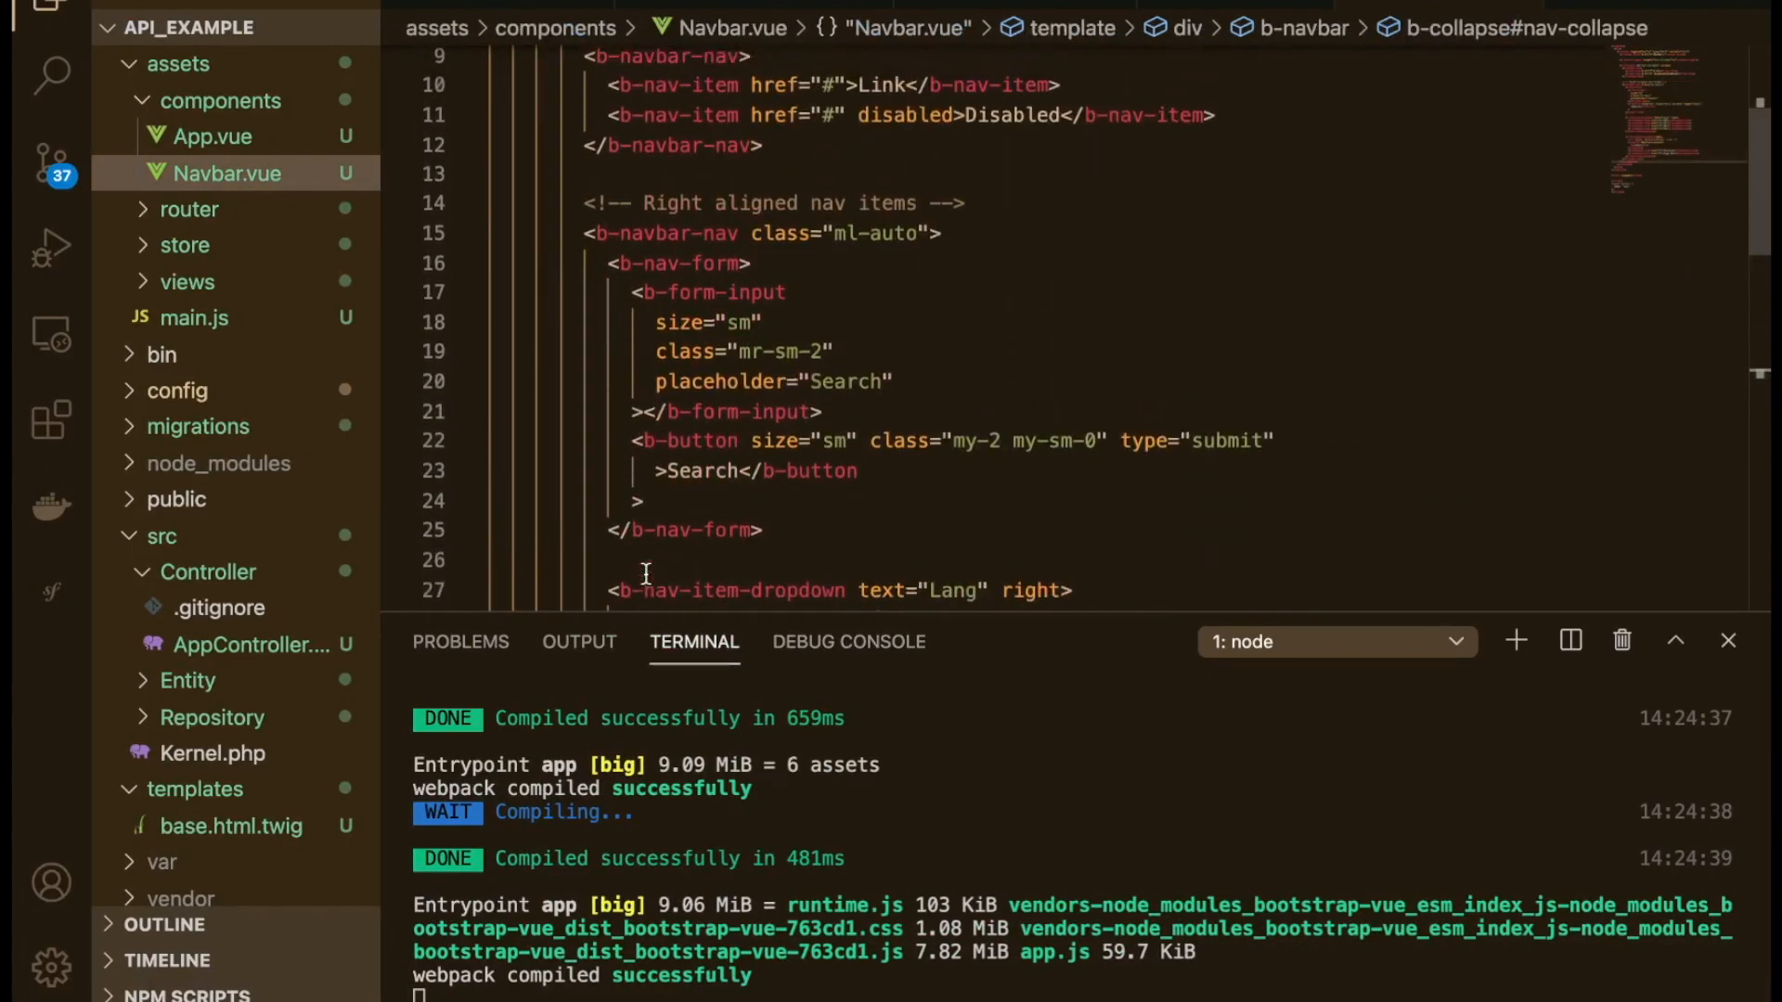
{"action": "scroll", "scroll_direction": "up", "scroll_amount": 3}
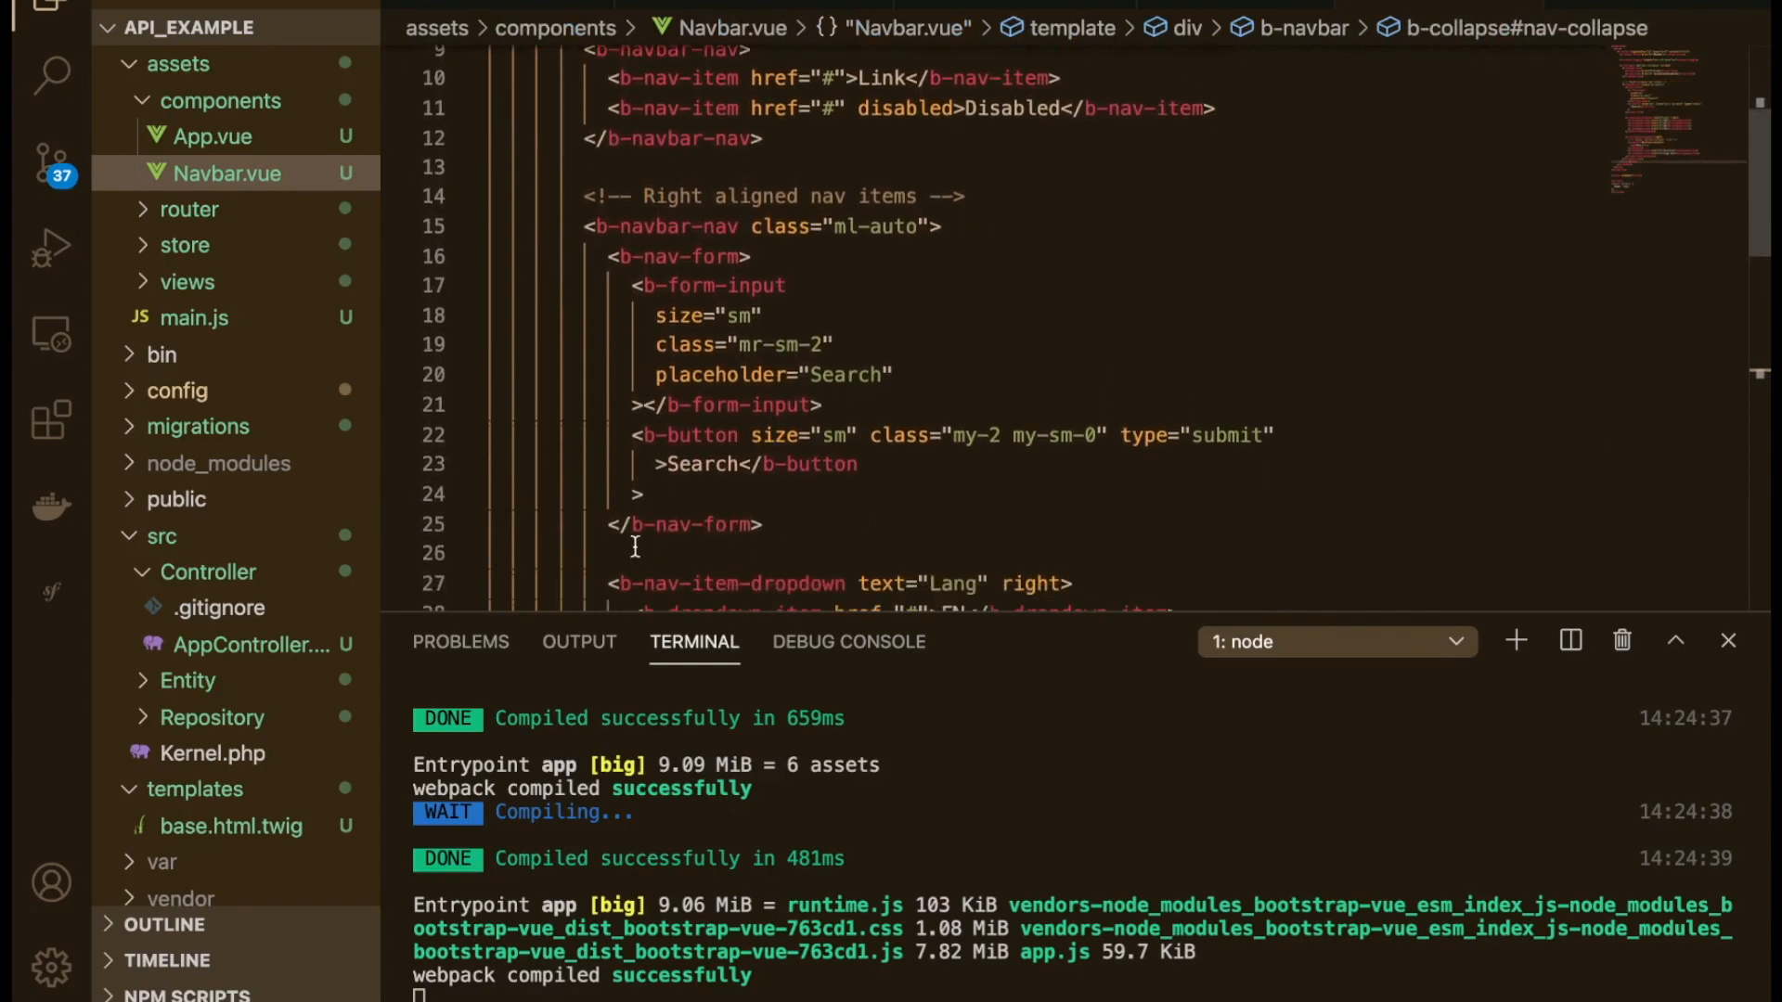
{"action": "left_click", "coordinate": [467, 227]}
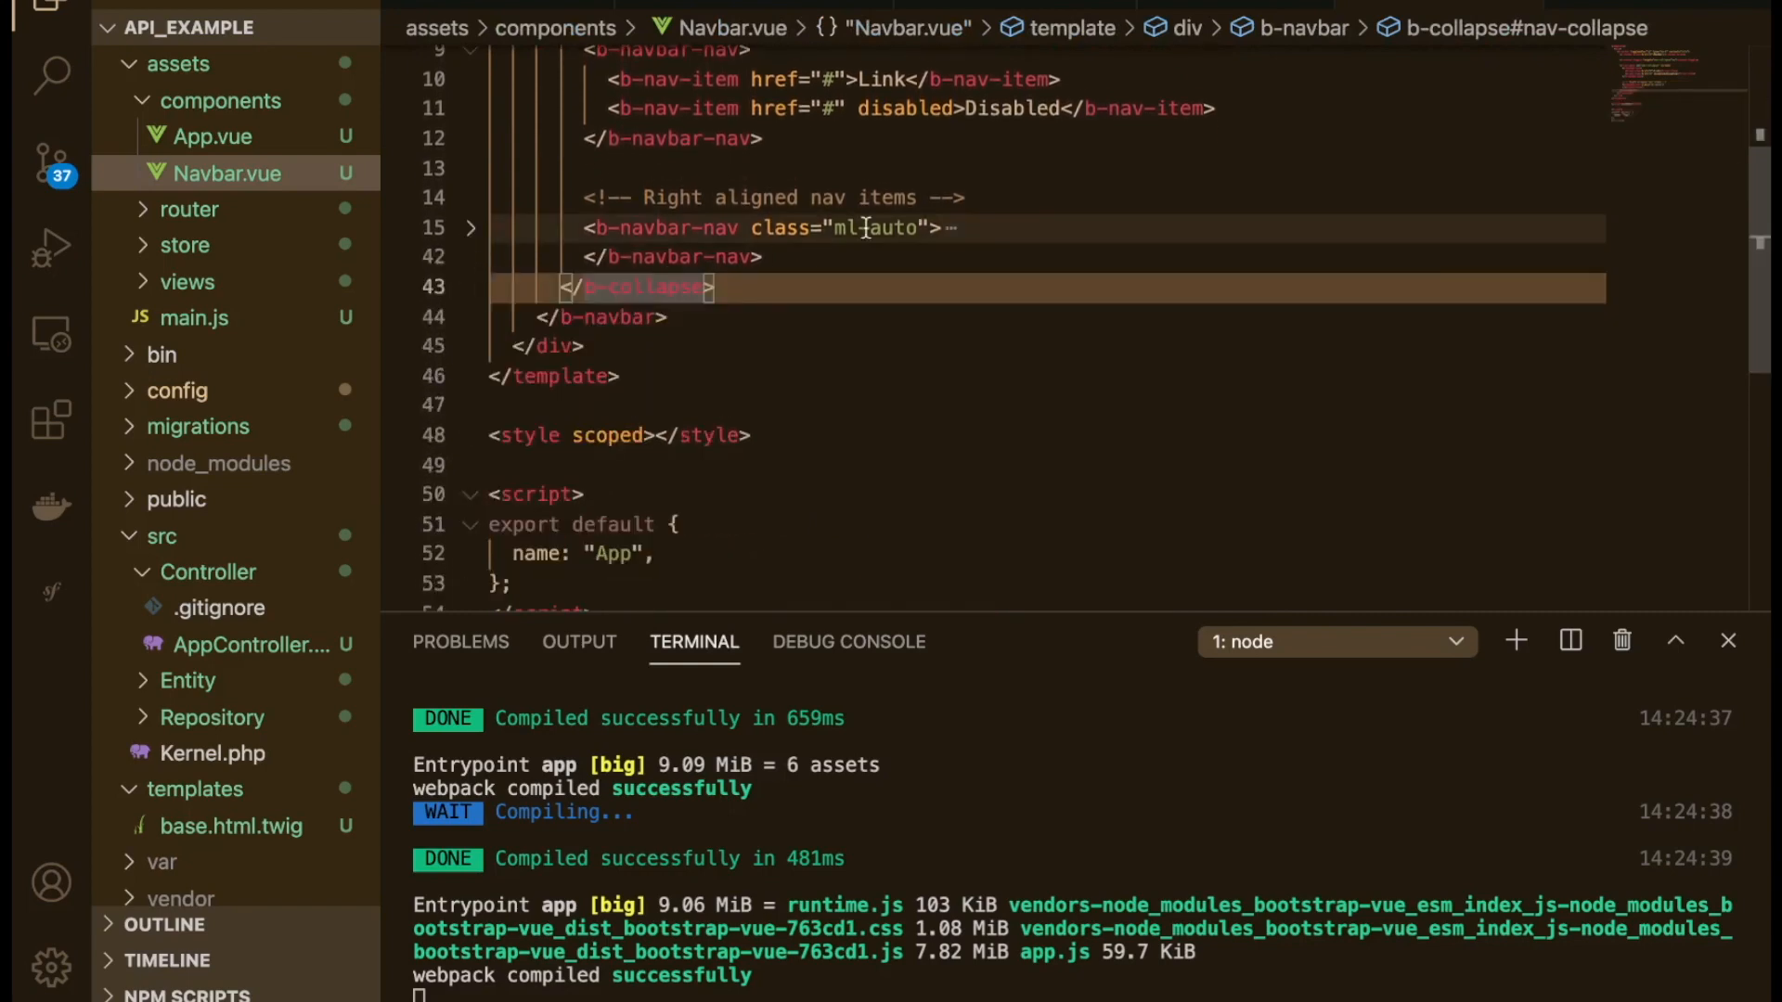
{"action": "left_click", "coordinate": [704, 256]}
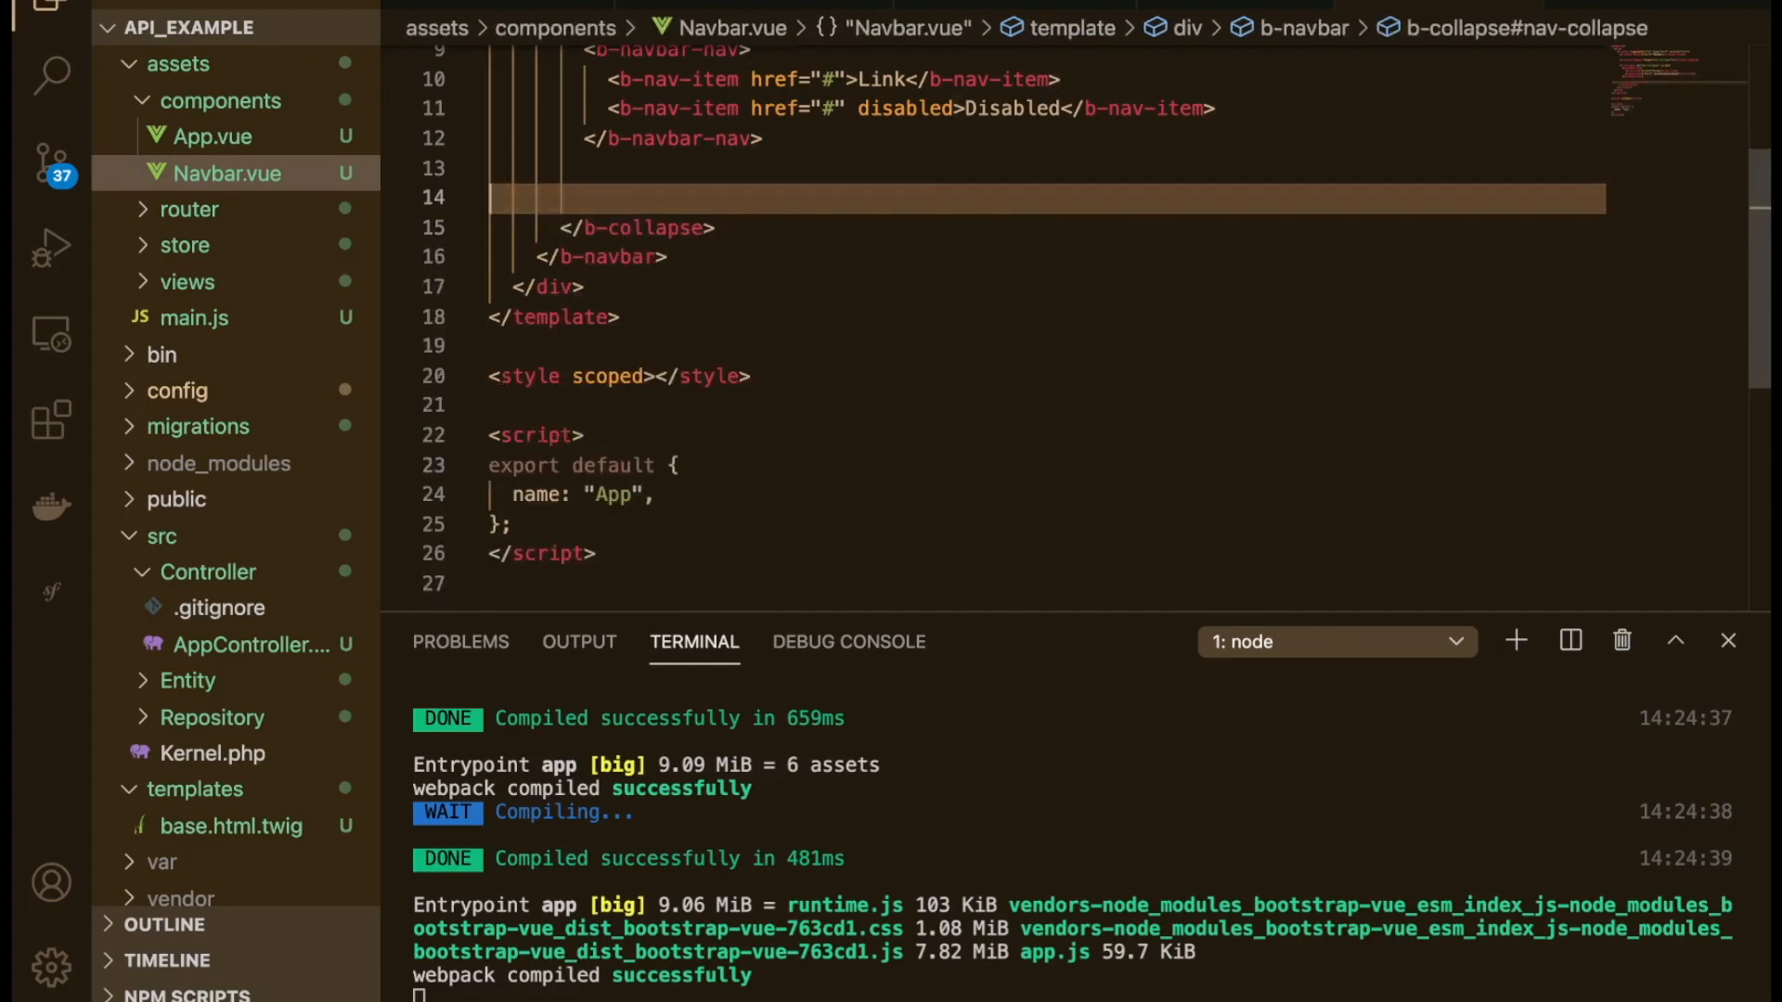
{"action": "scroll", "scroll_direction": "up", "scroll_amount": 3}
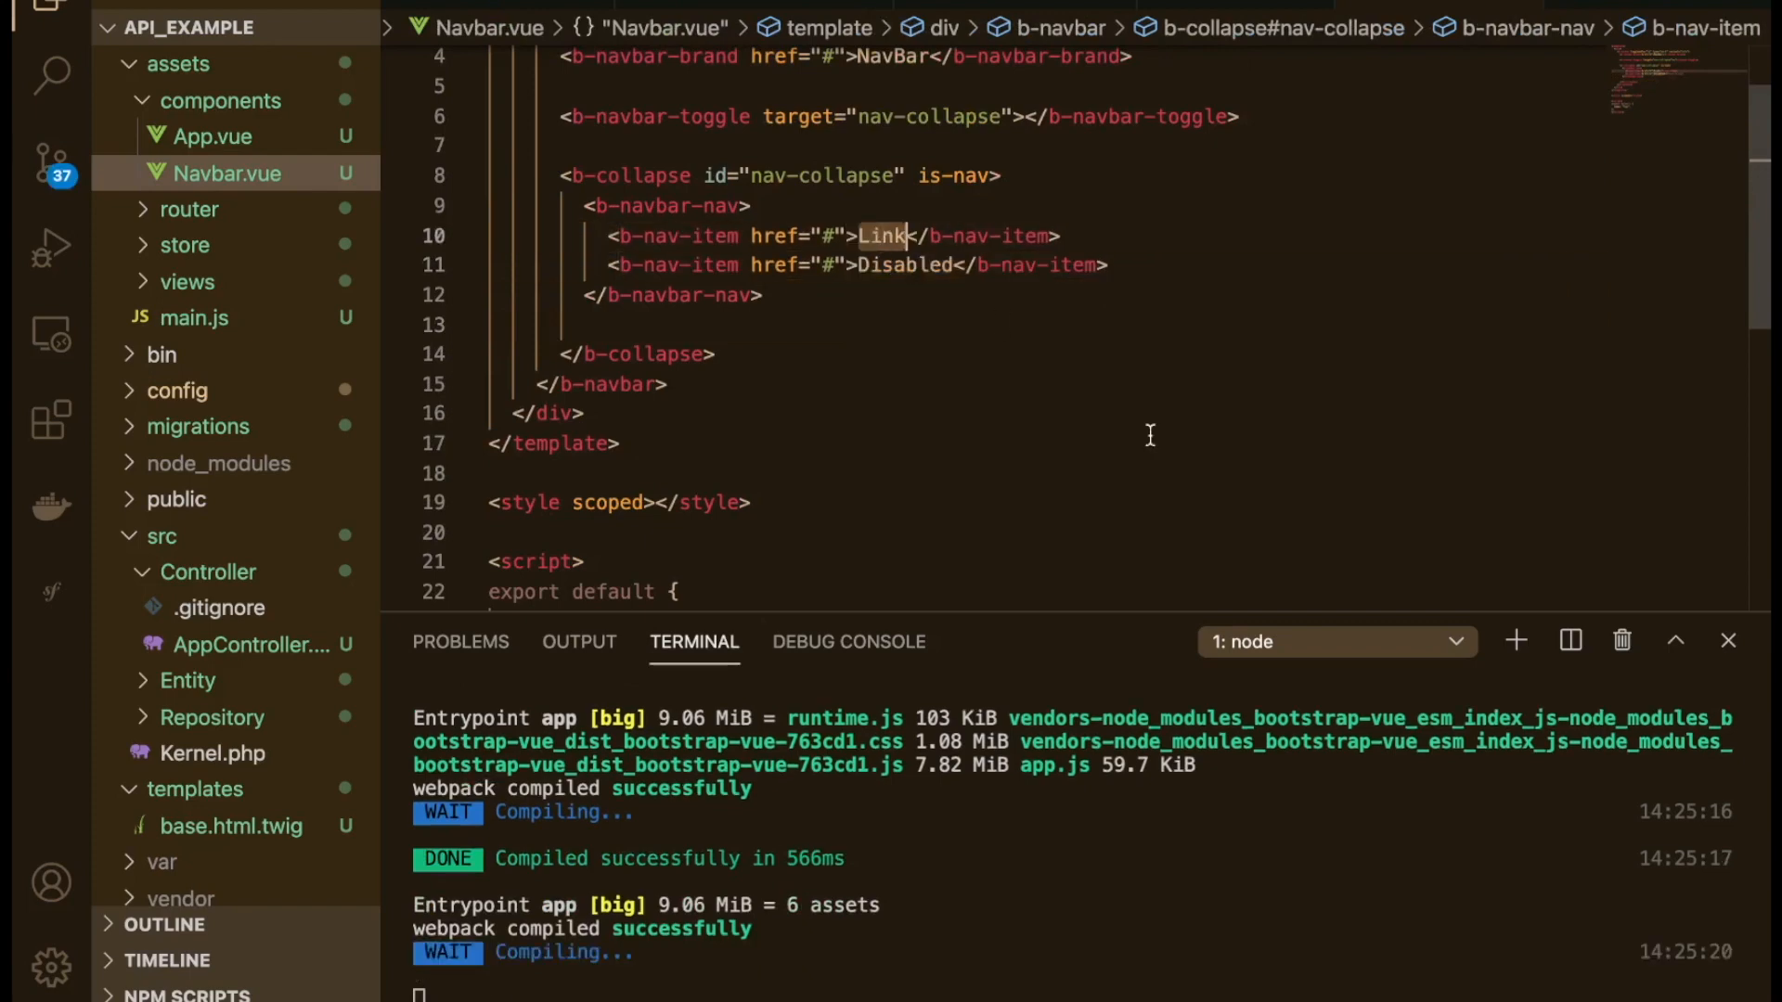
Step: Rename the first nav item 'Link' to 'Login' and check the navbar on localhost:8000/home
{"action": "type", "text": "Login"}
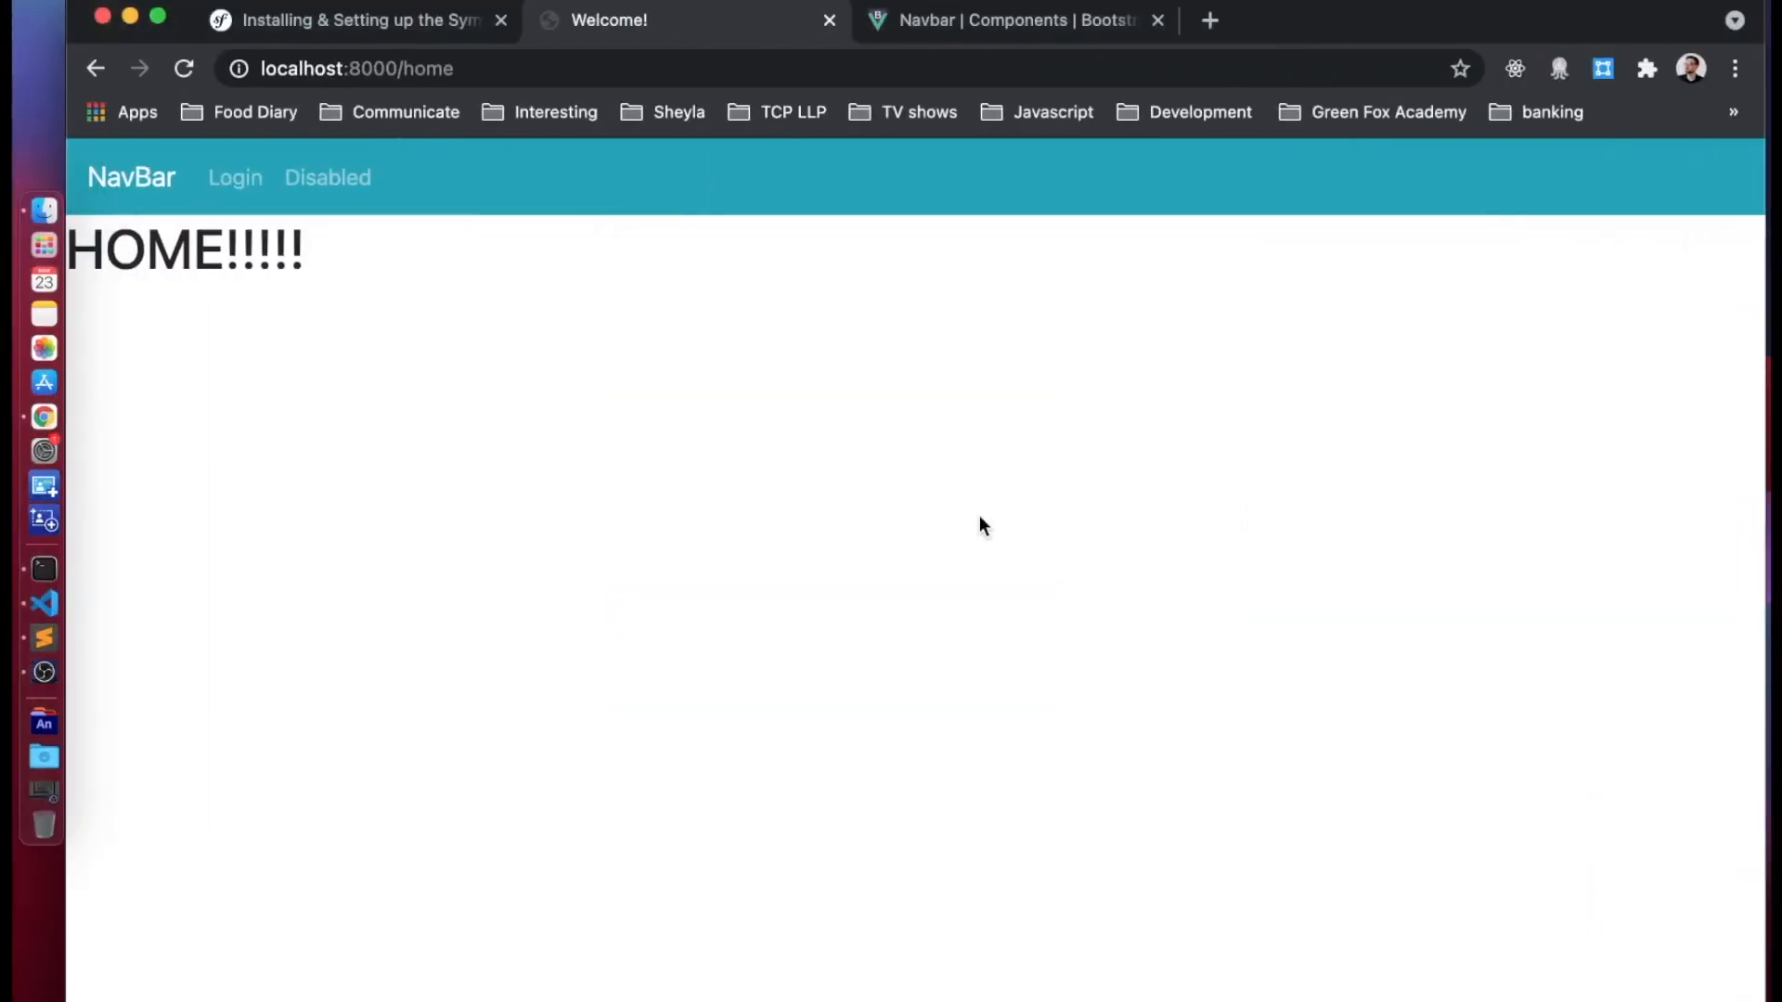
{"action": "left_click", "coordinate": [182, 68]}
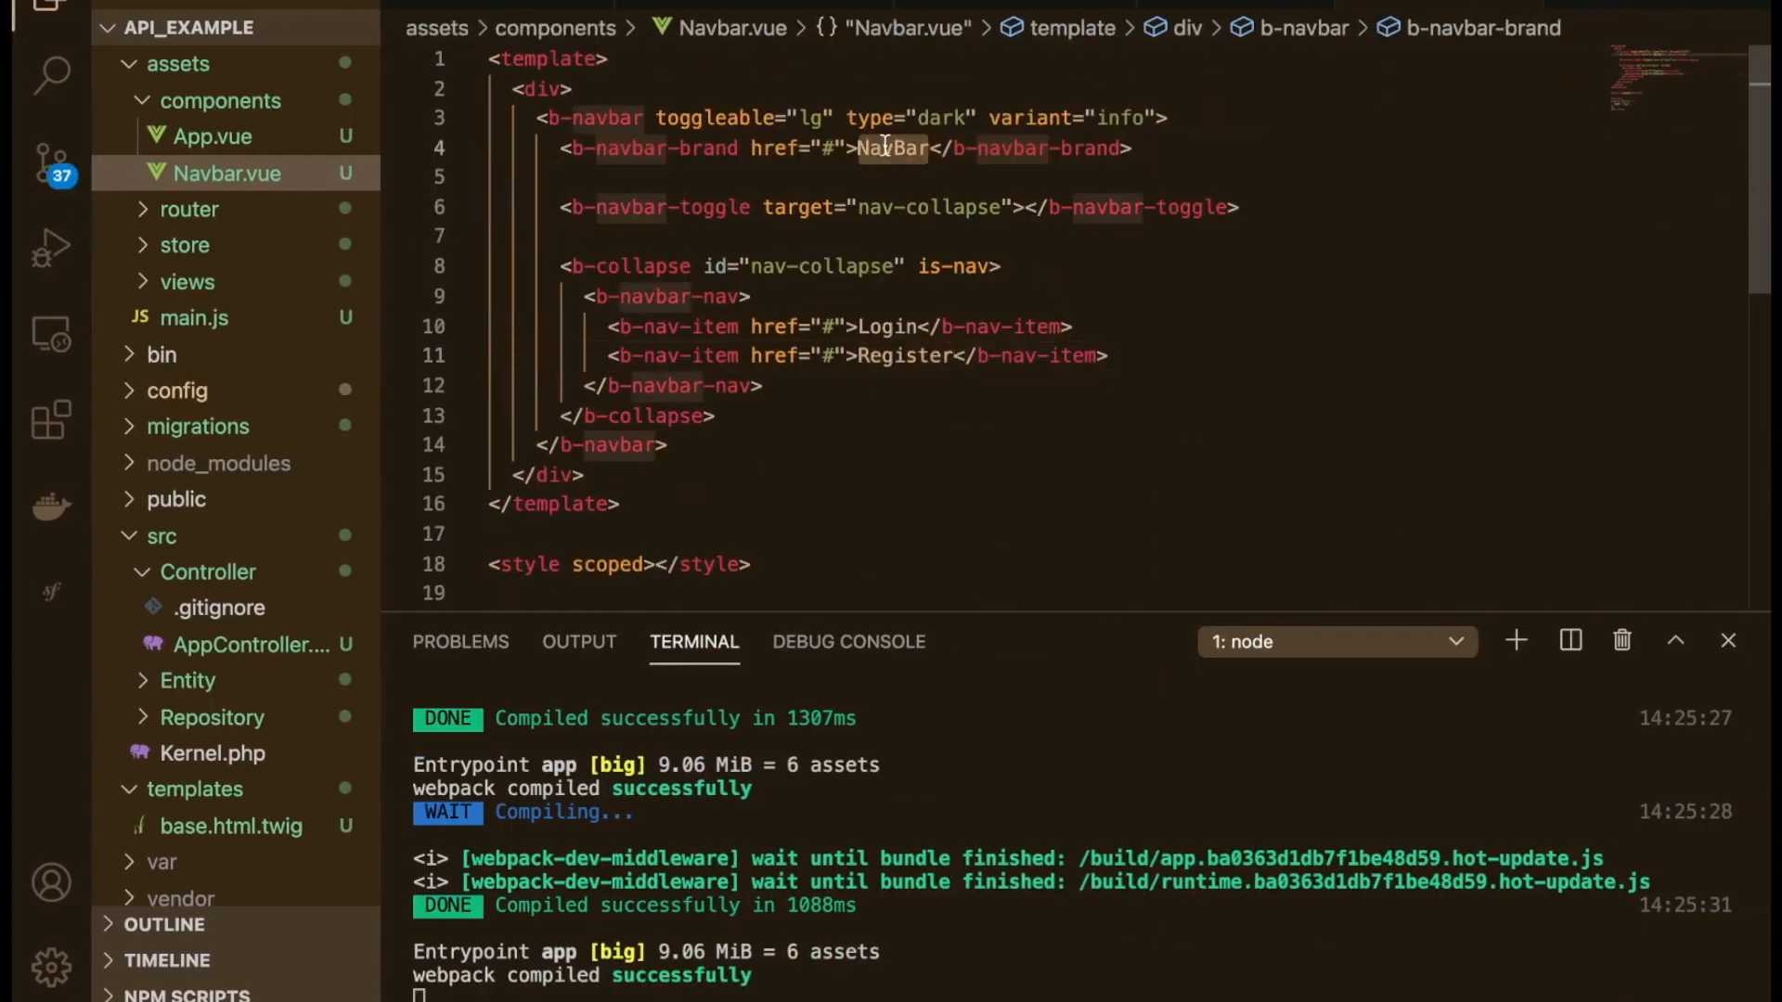
Step: Change the b-navbar-brand text from 'NavBar' to 'API Example'
{"action": "type", "text": "API Example"}
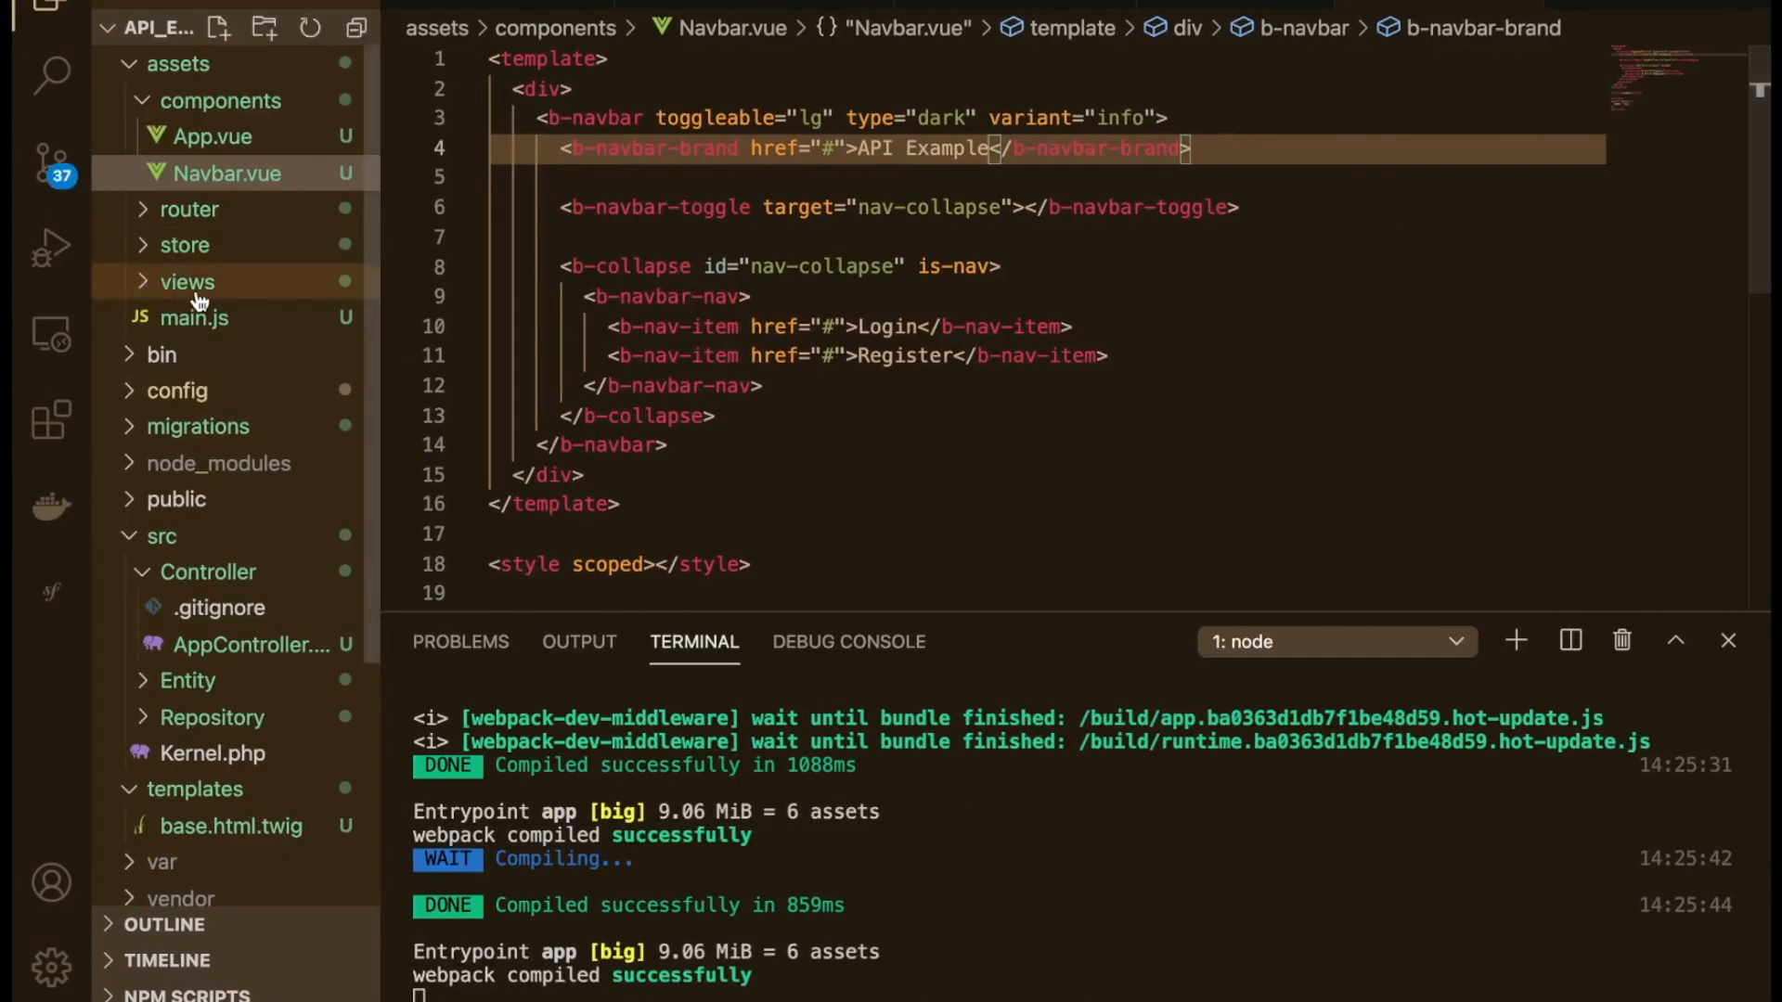
{"action": "left_click", "coordinate": [850, 235]}
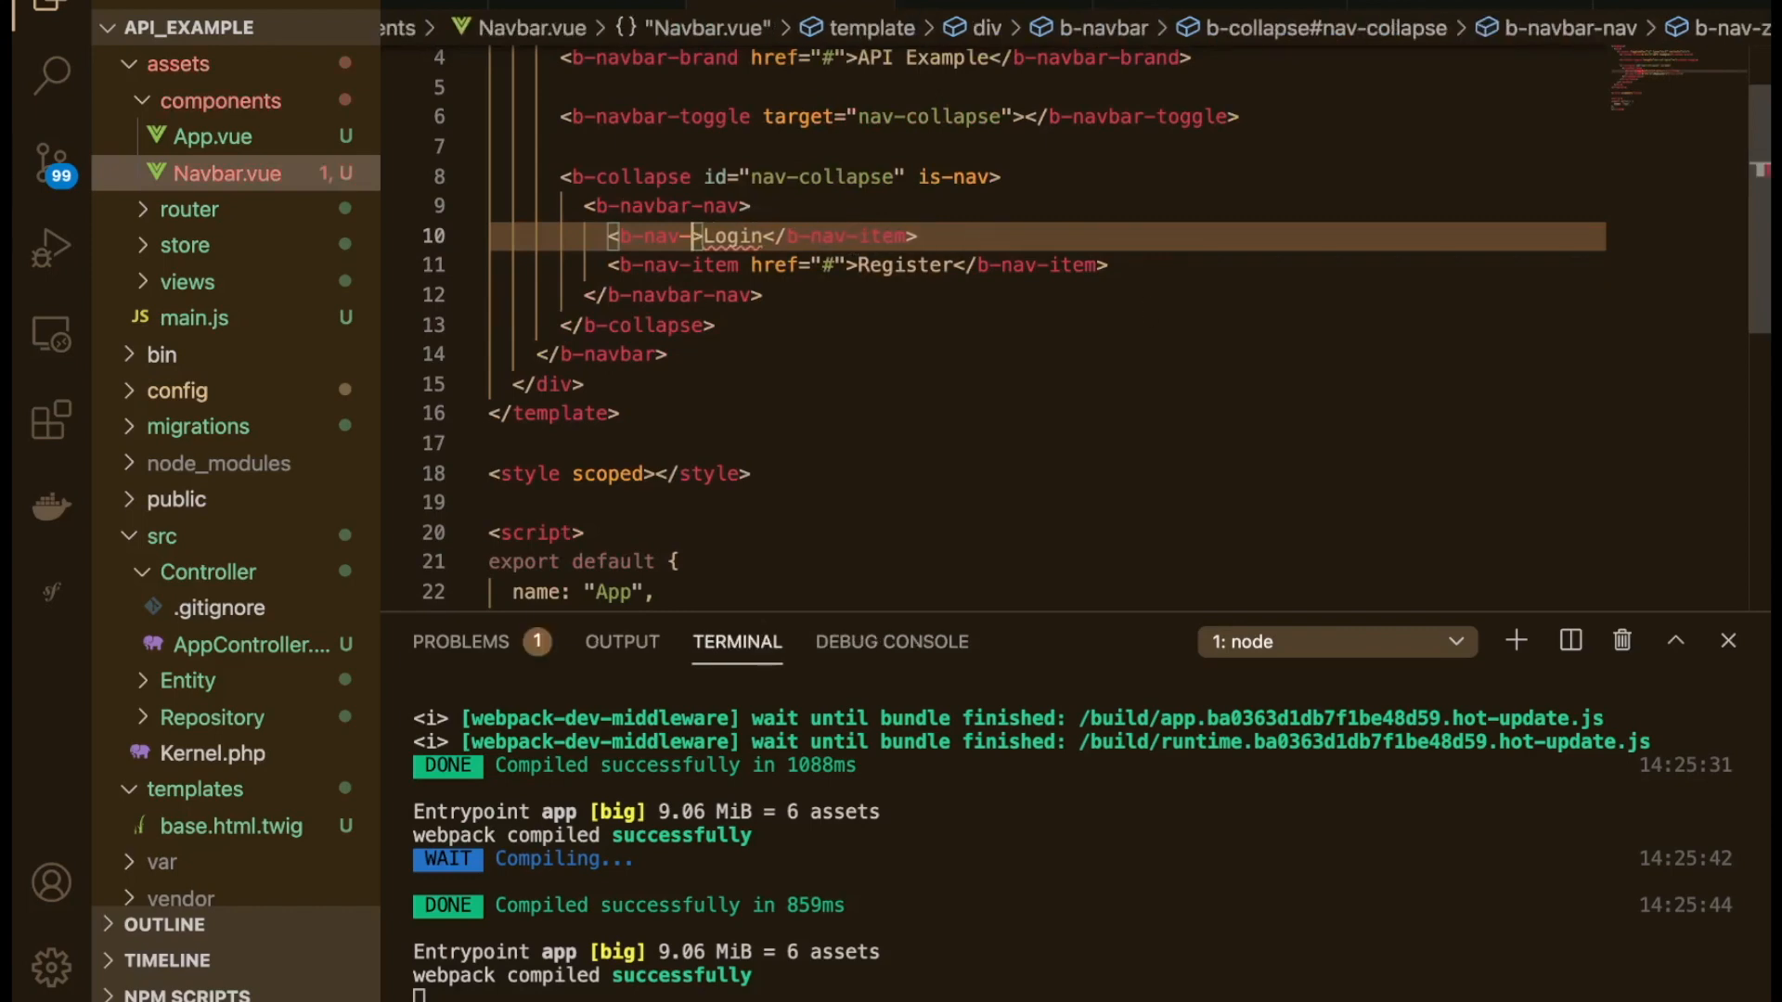
Step: Replace href="#" with :to="{ name: 'login' }" and :to="{ name: 'register' }" on the nav items
{"action": "type", "text": "tem to=\""}
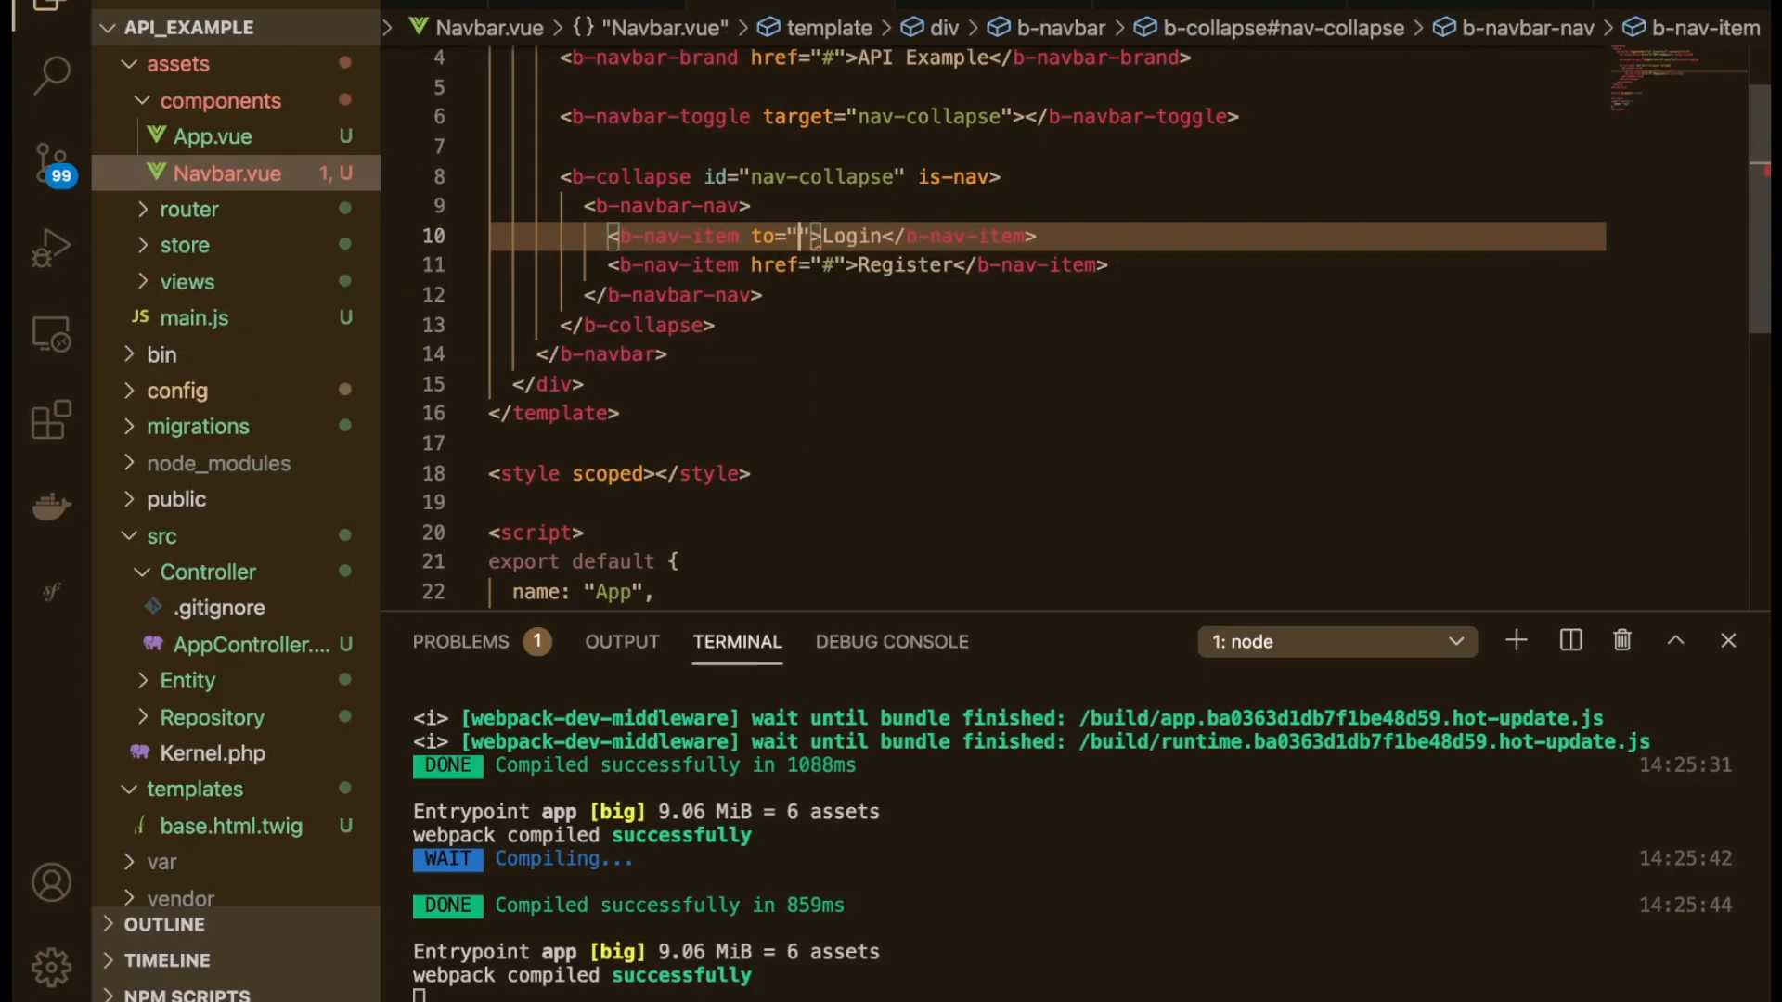
{"action": "type", "text": "{}"}
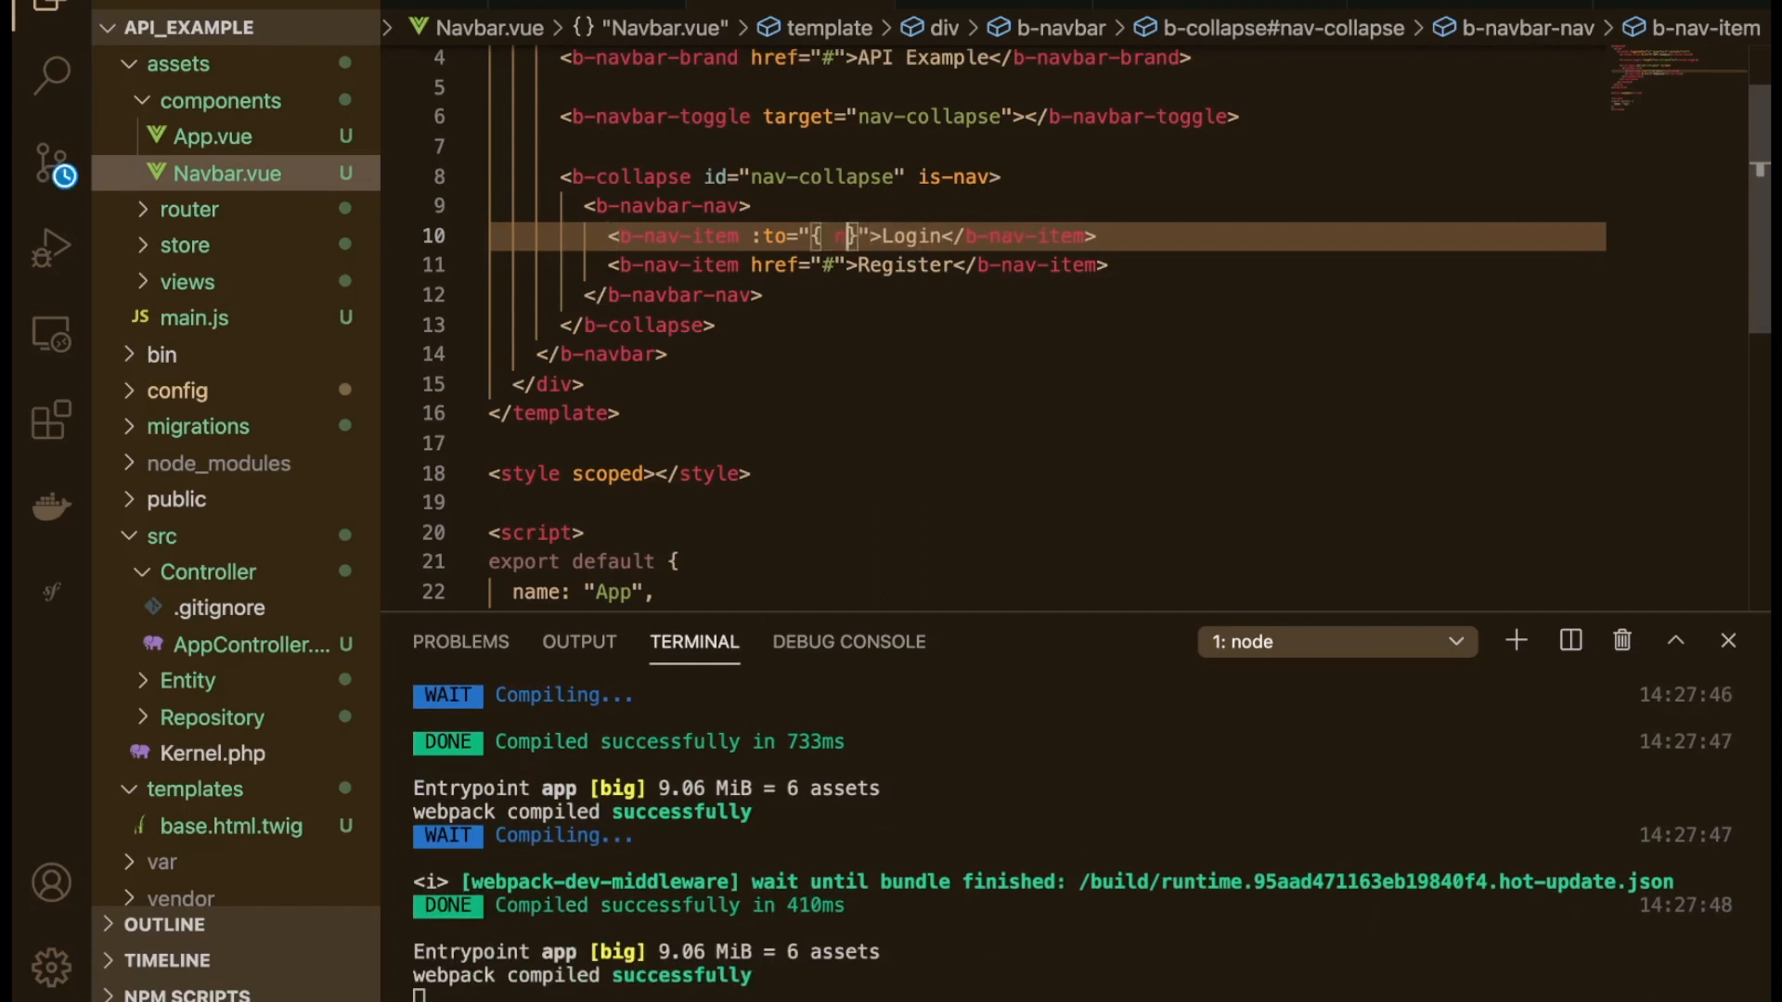
{"action": "type", "text": "name: ''"}
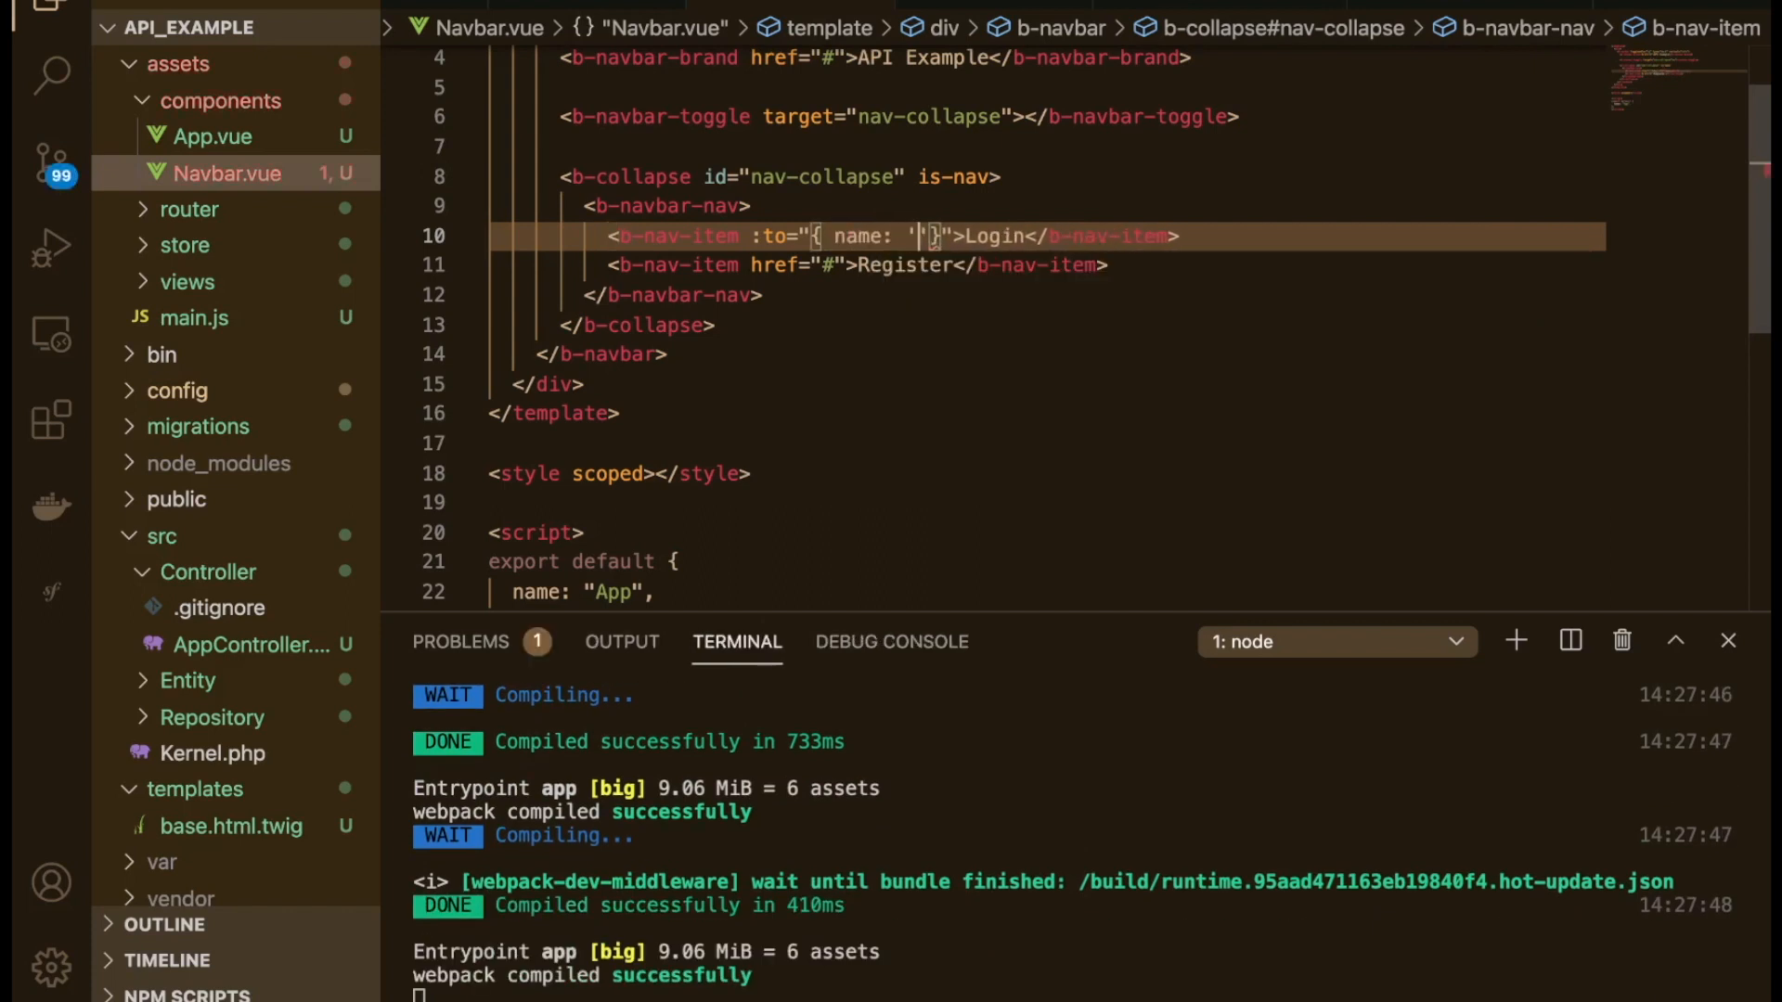
{"action": "type", "text": "login"}
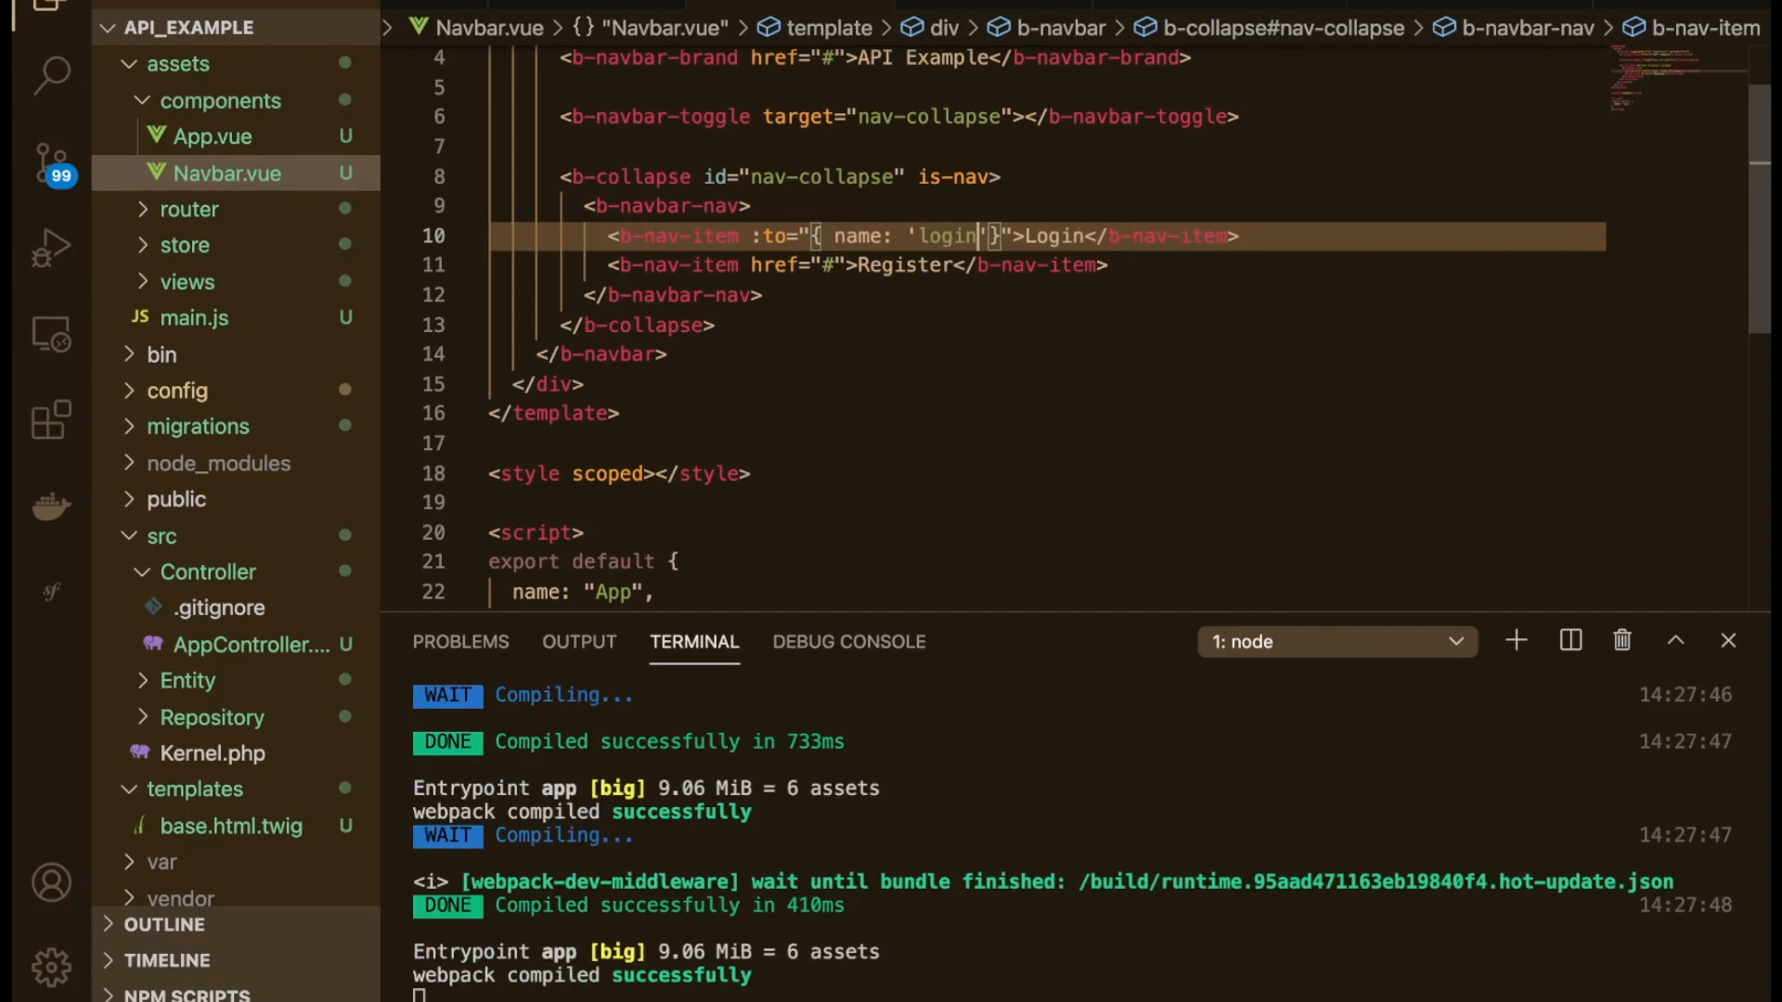
{"action": "left_click", "coordinate": [850, 264]}
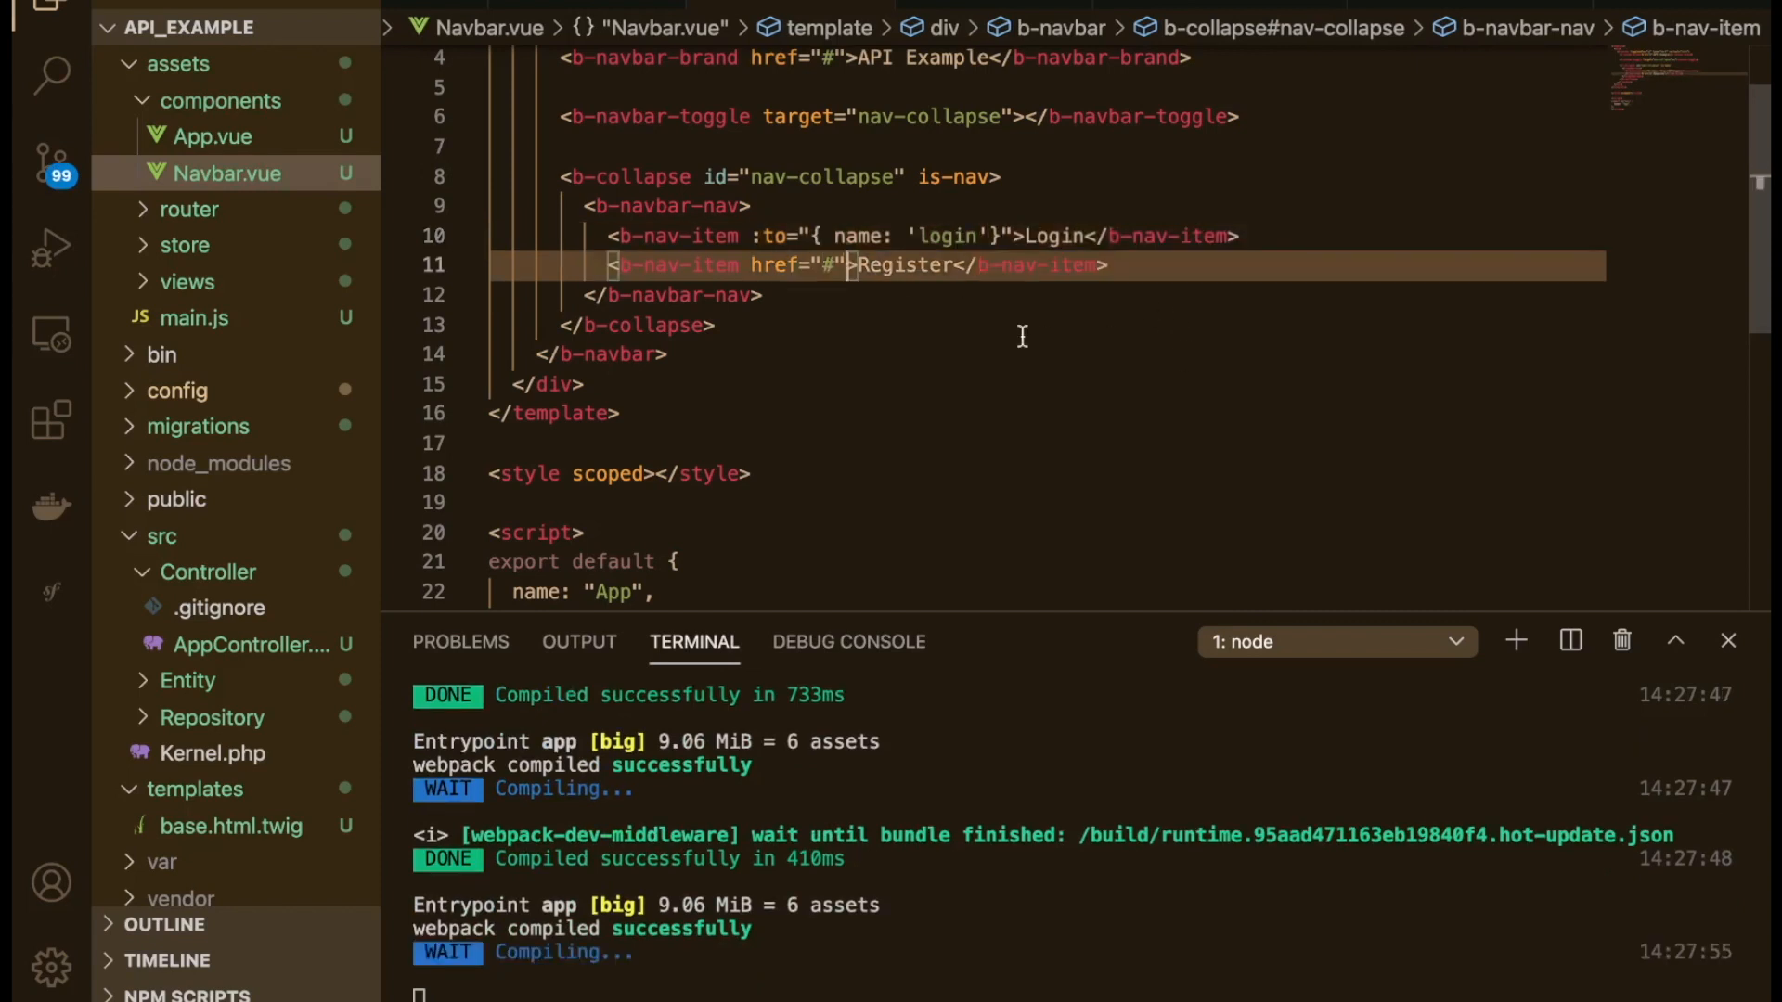
{"action": "type", "text": ":to"}
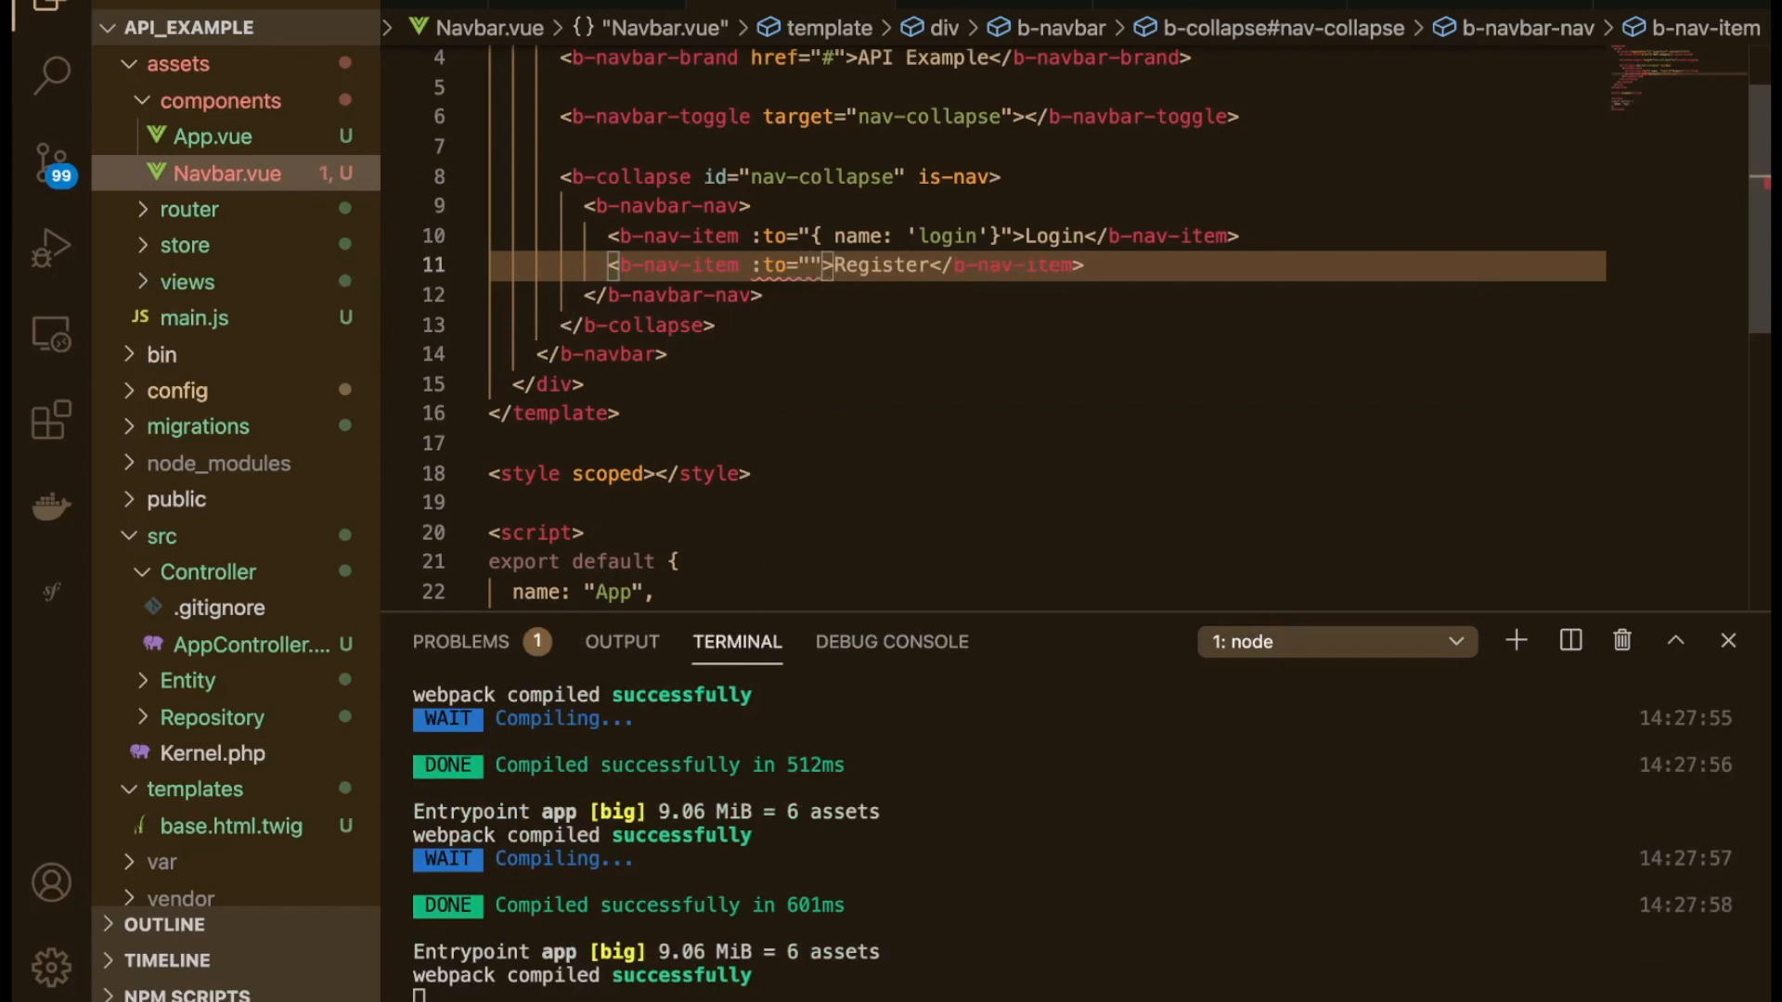
{"action": "type", "text": "{ name }"}
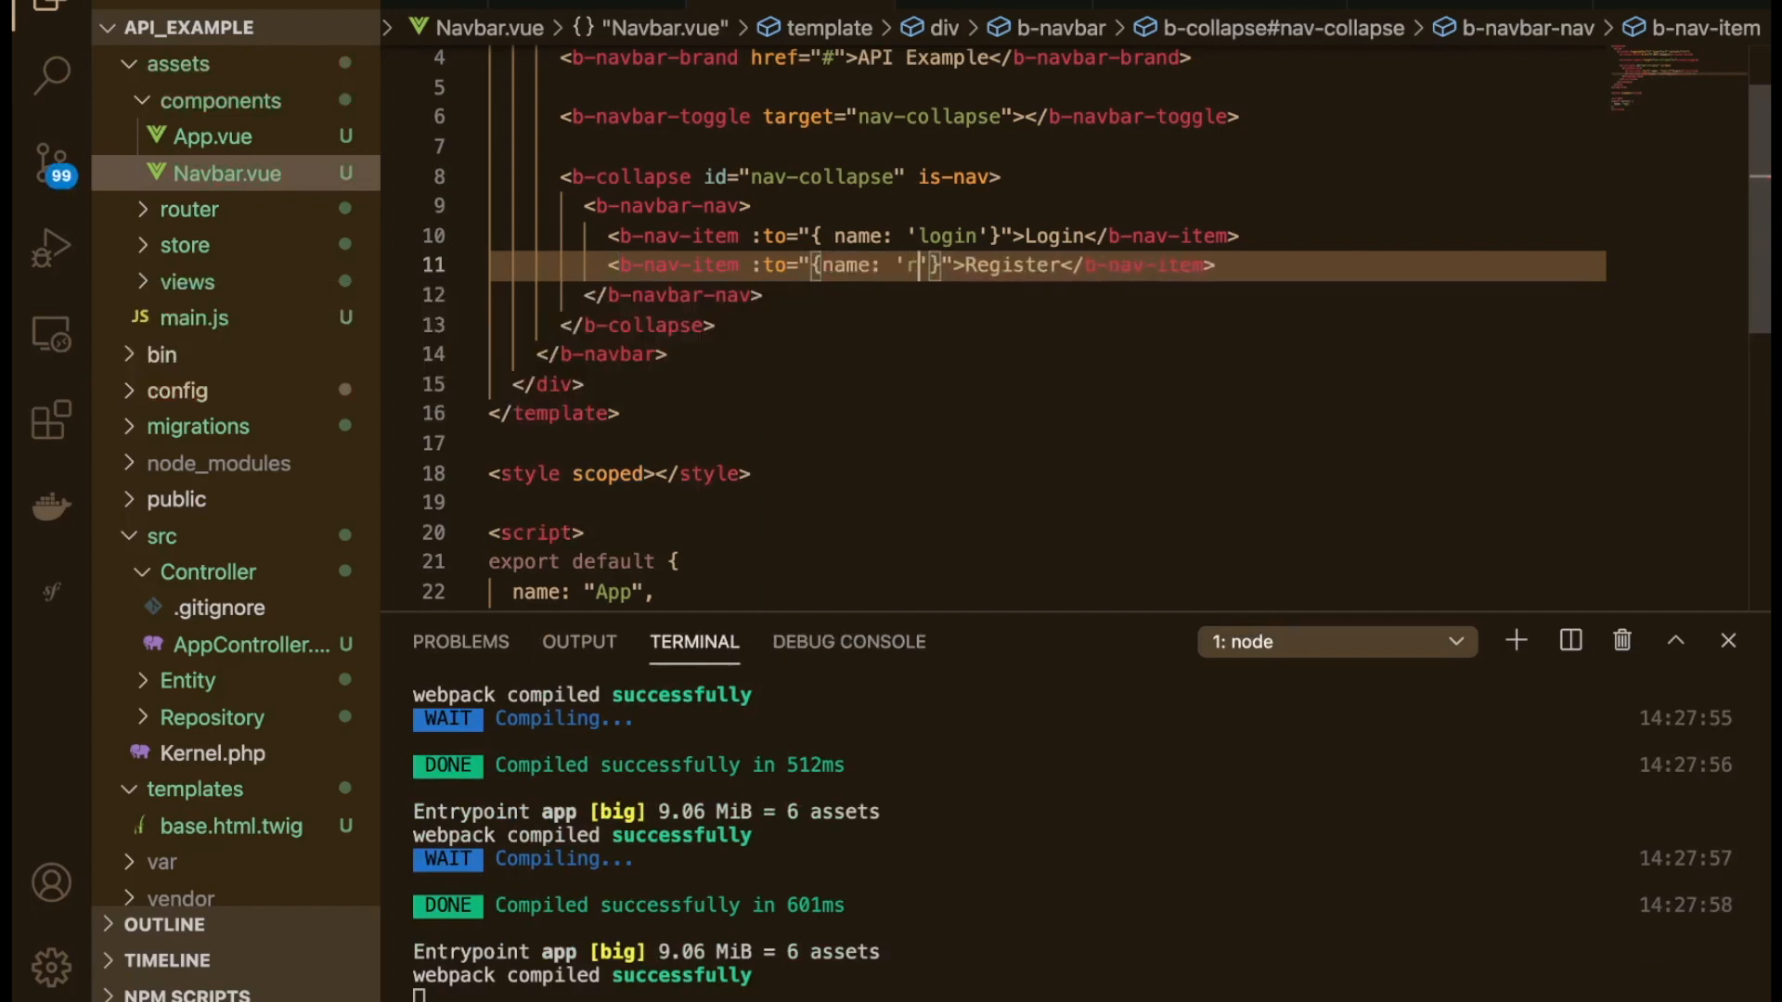
{"action": "type", "text": "egister"}
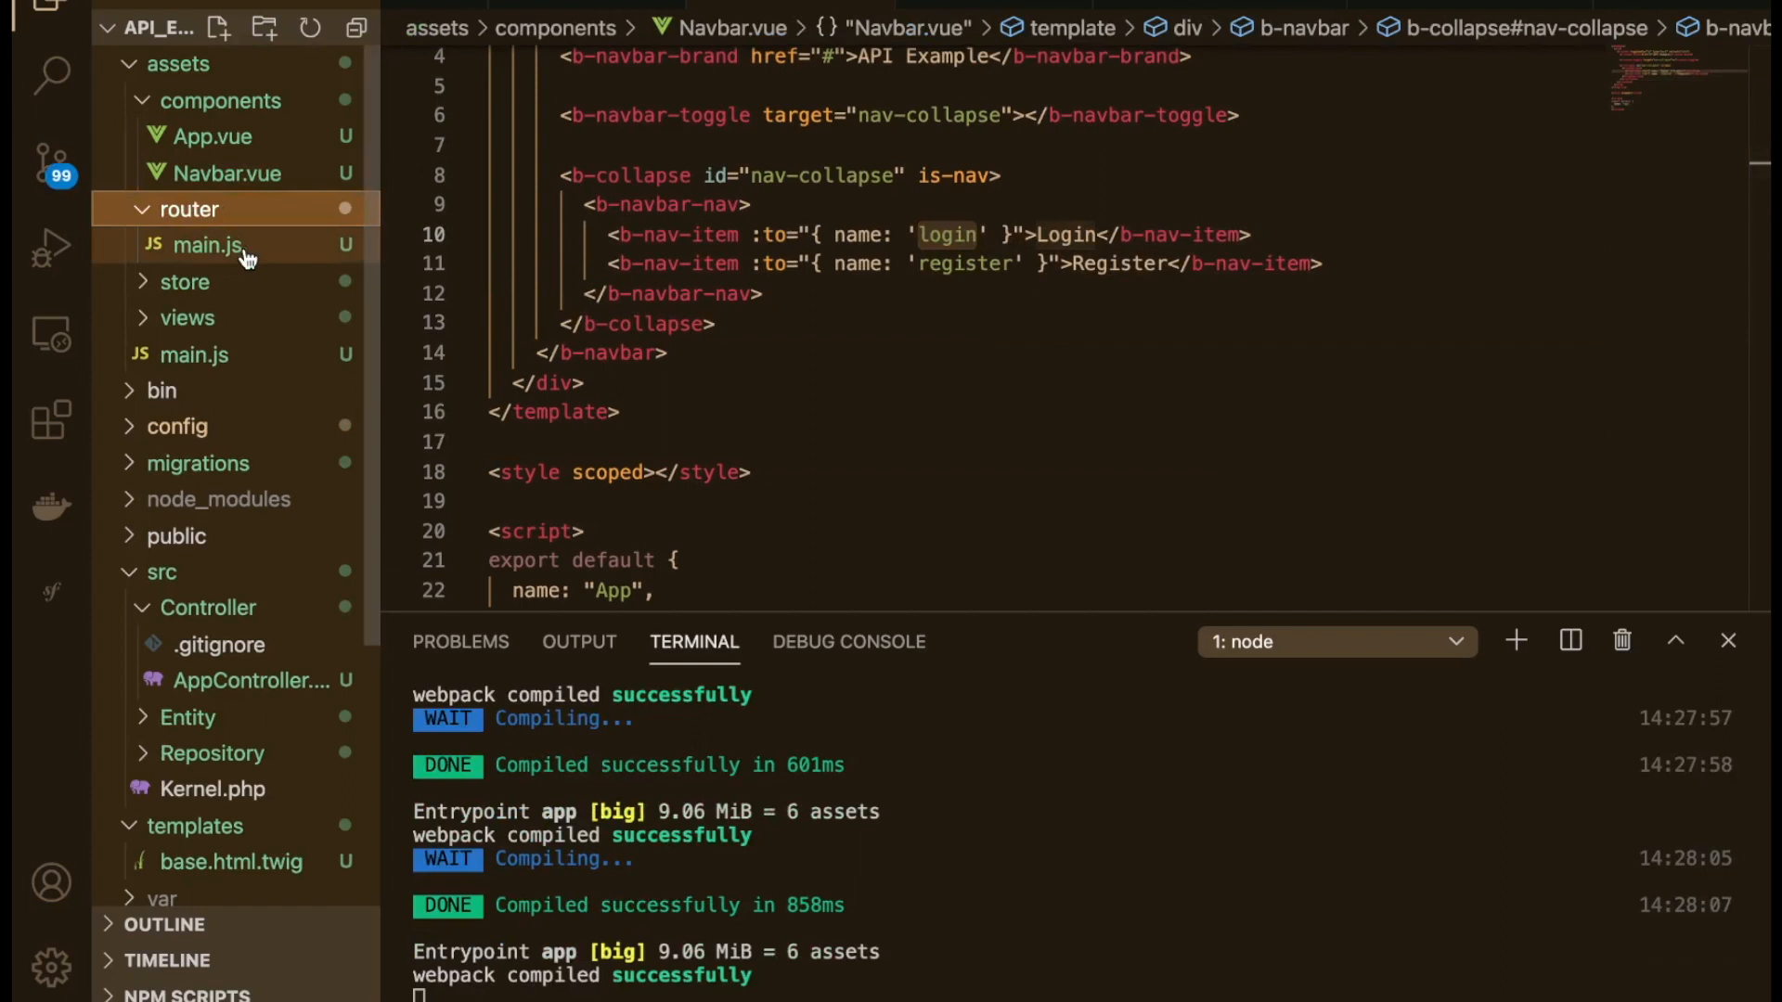
Step: Add /login and /register routes using Login and Register components, with their imports, to router main.js
{"action": "left_click", "coordinate": [204, 244]}
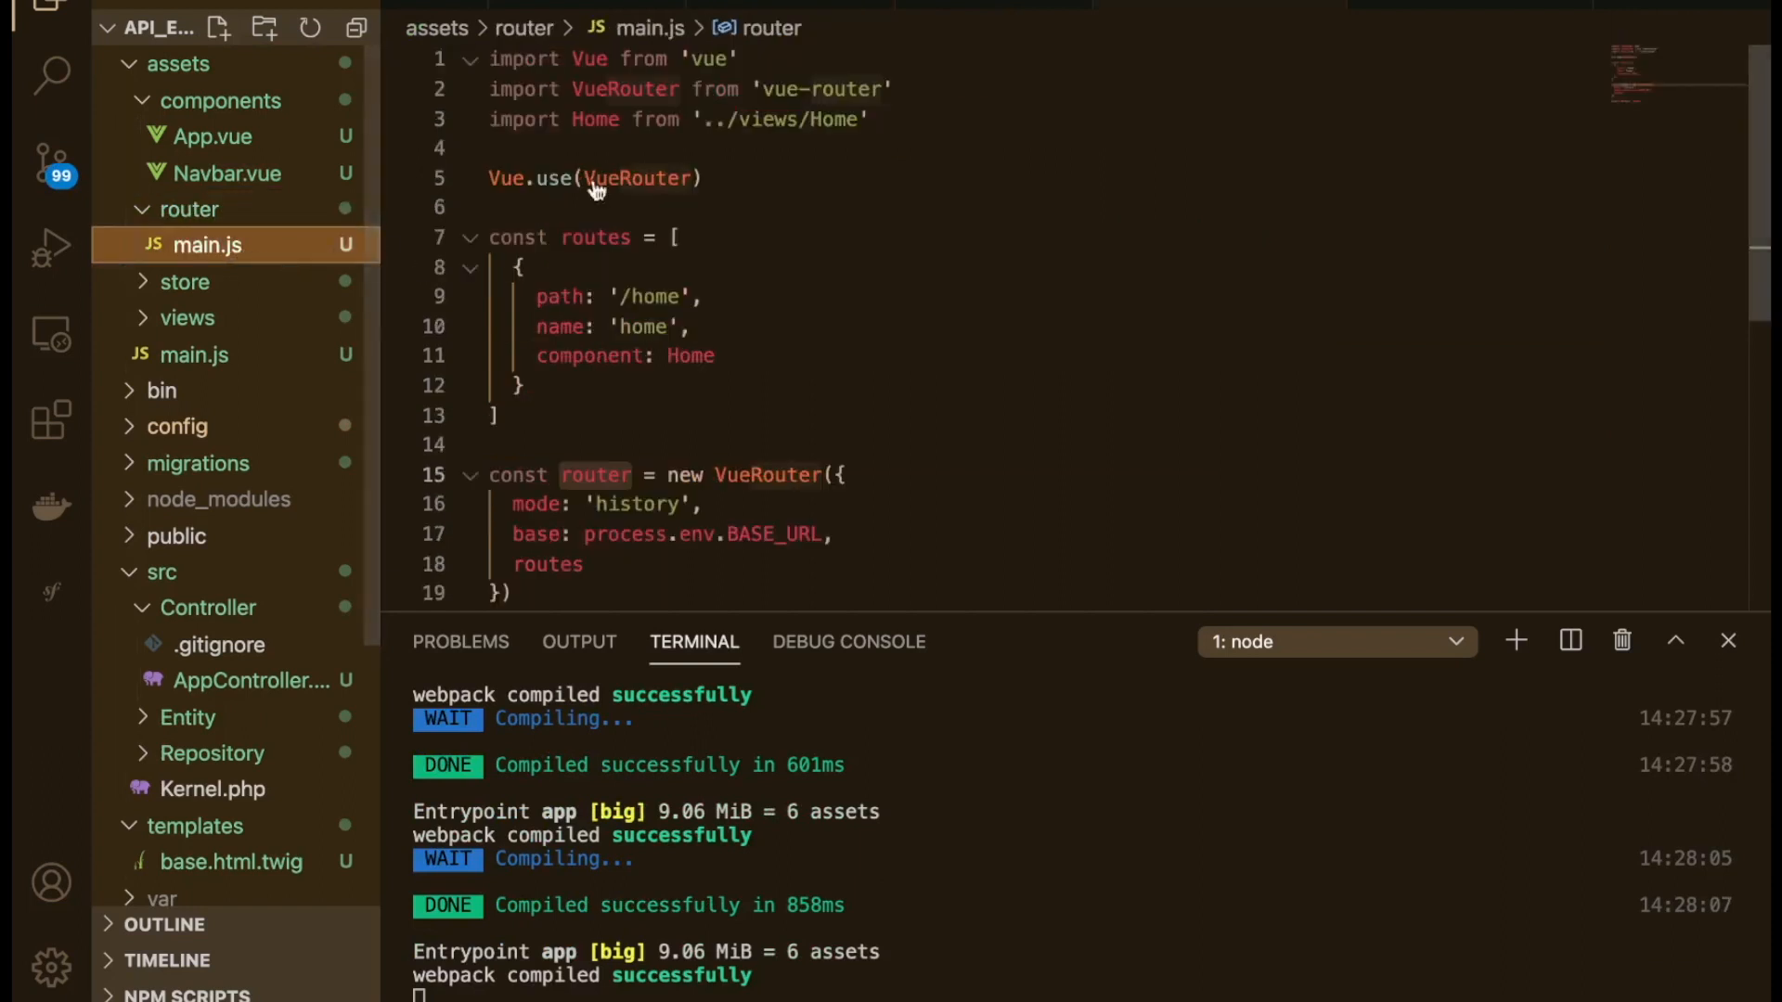
{"action": "scroll", "scroll_direction": "down", "scroll_amount": 3}
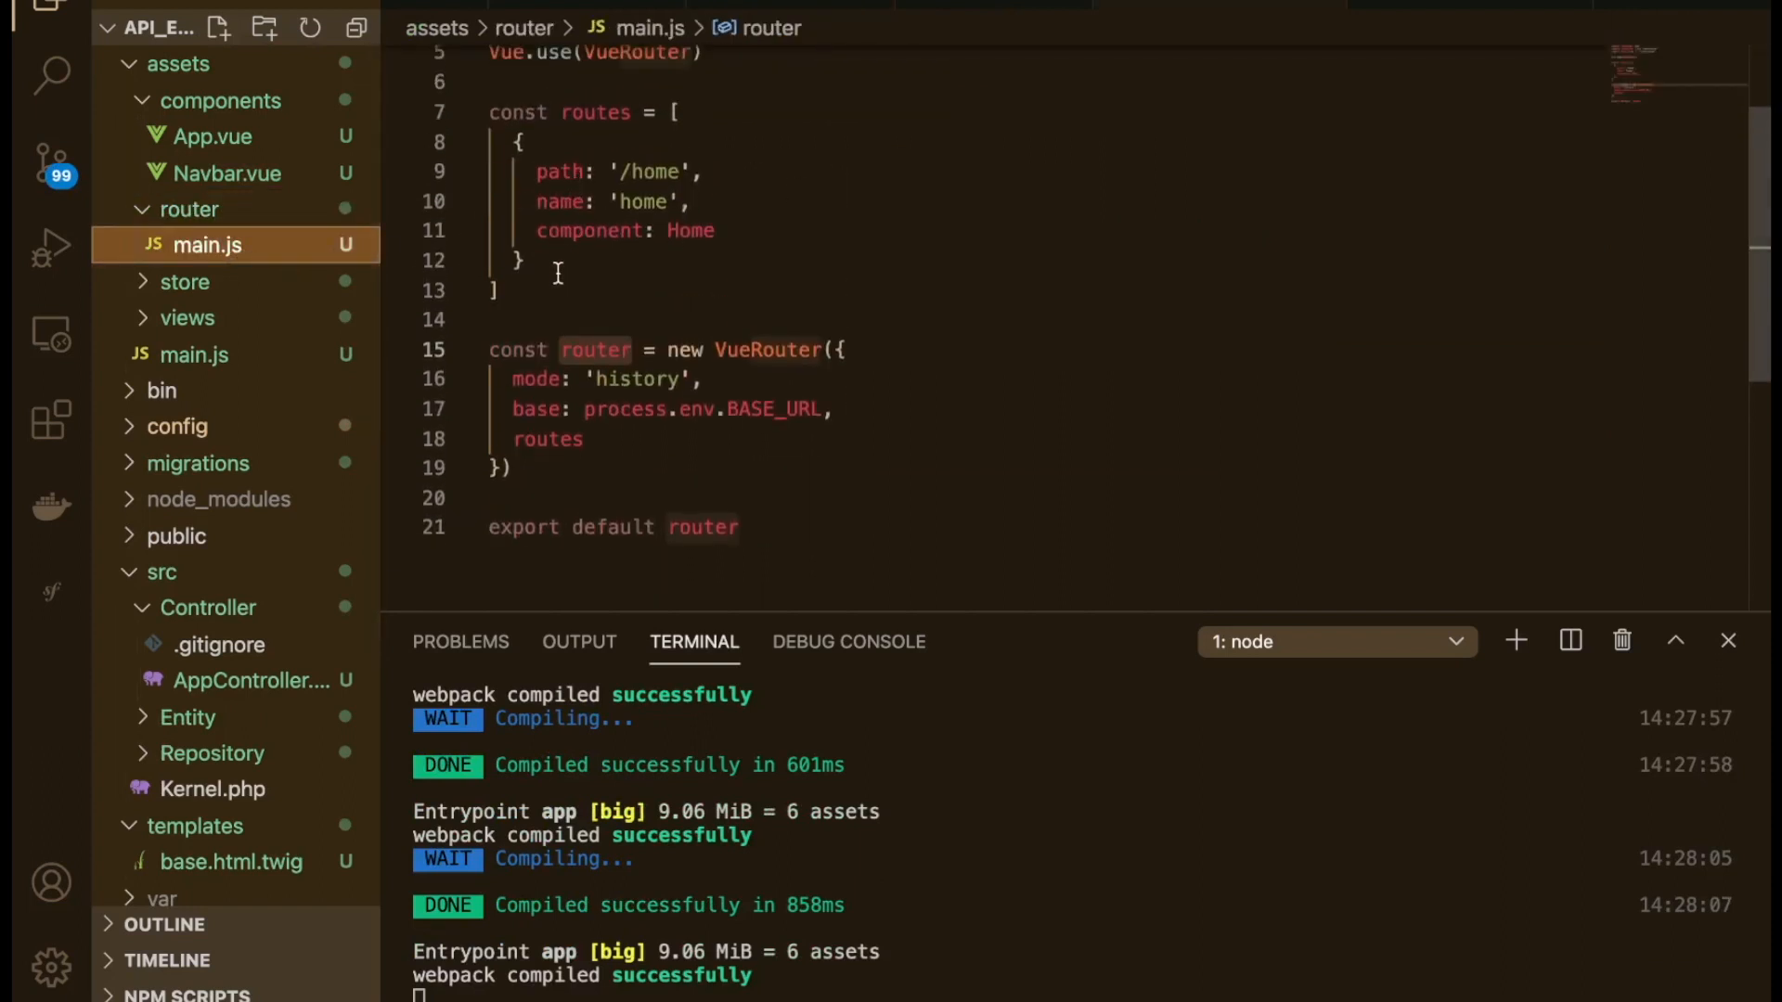
{"action": "left_click", "coordinate": [518, 260]}
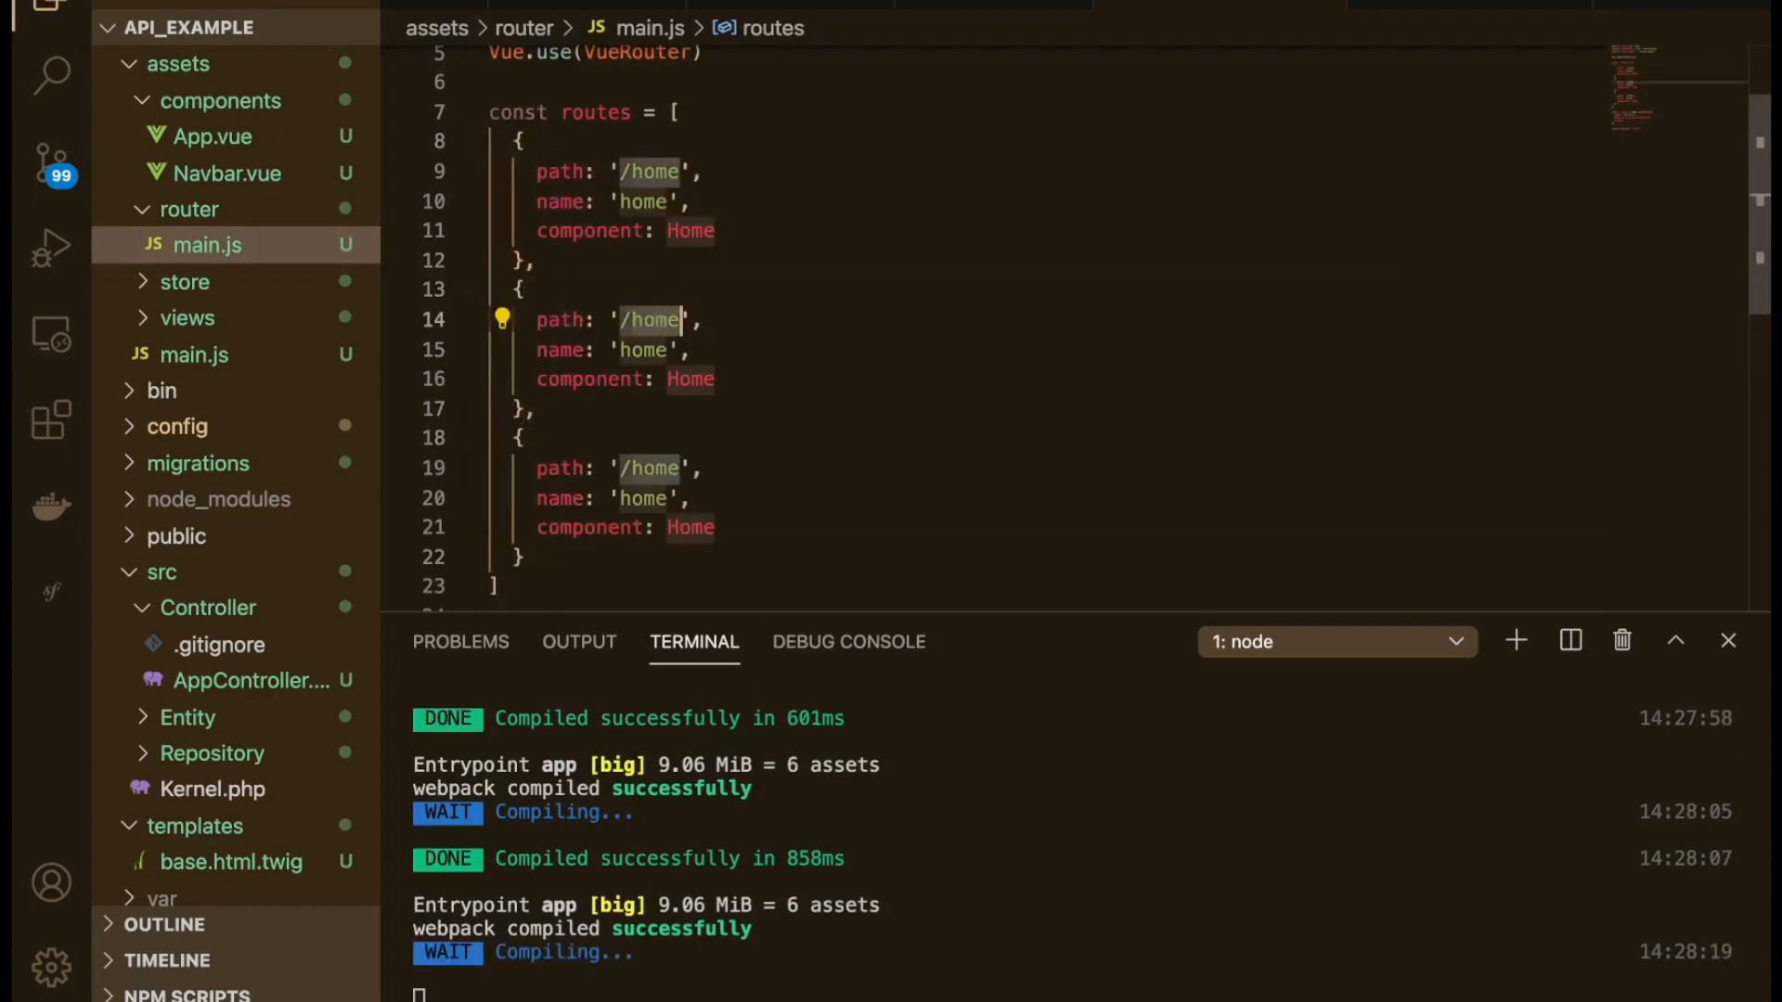
{"action": "type", "text": "login"}
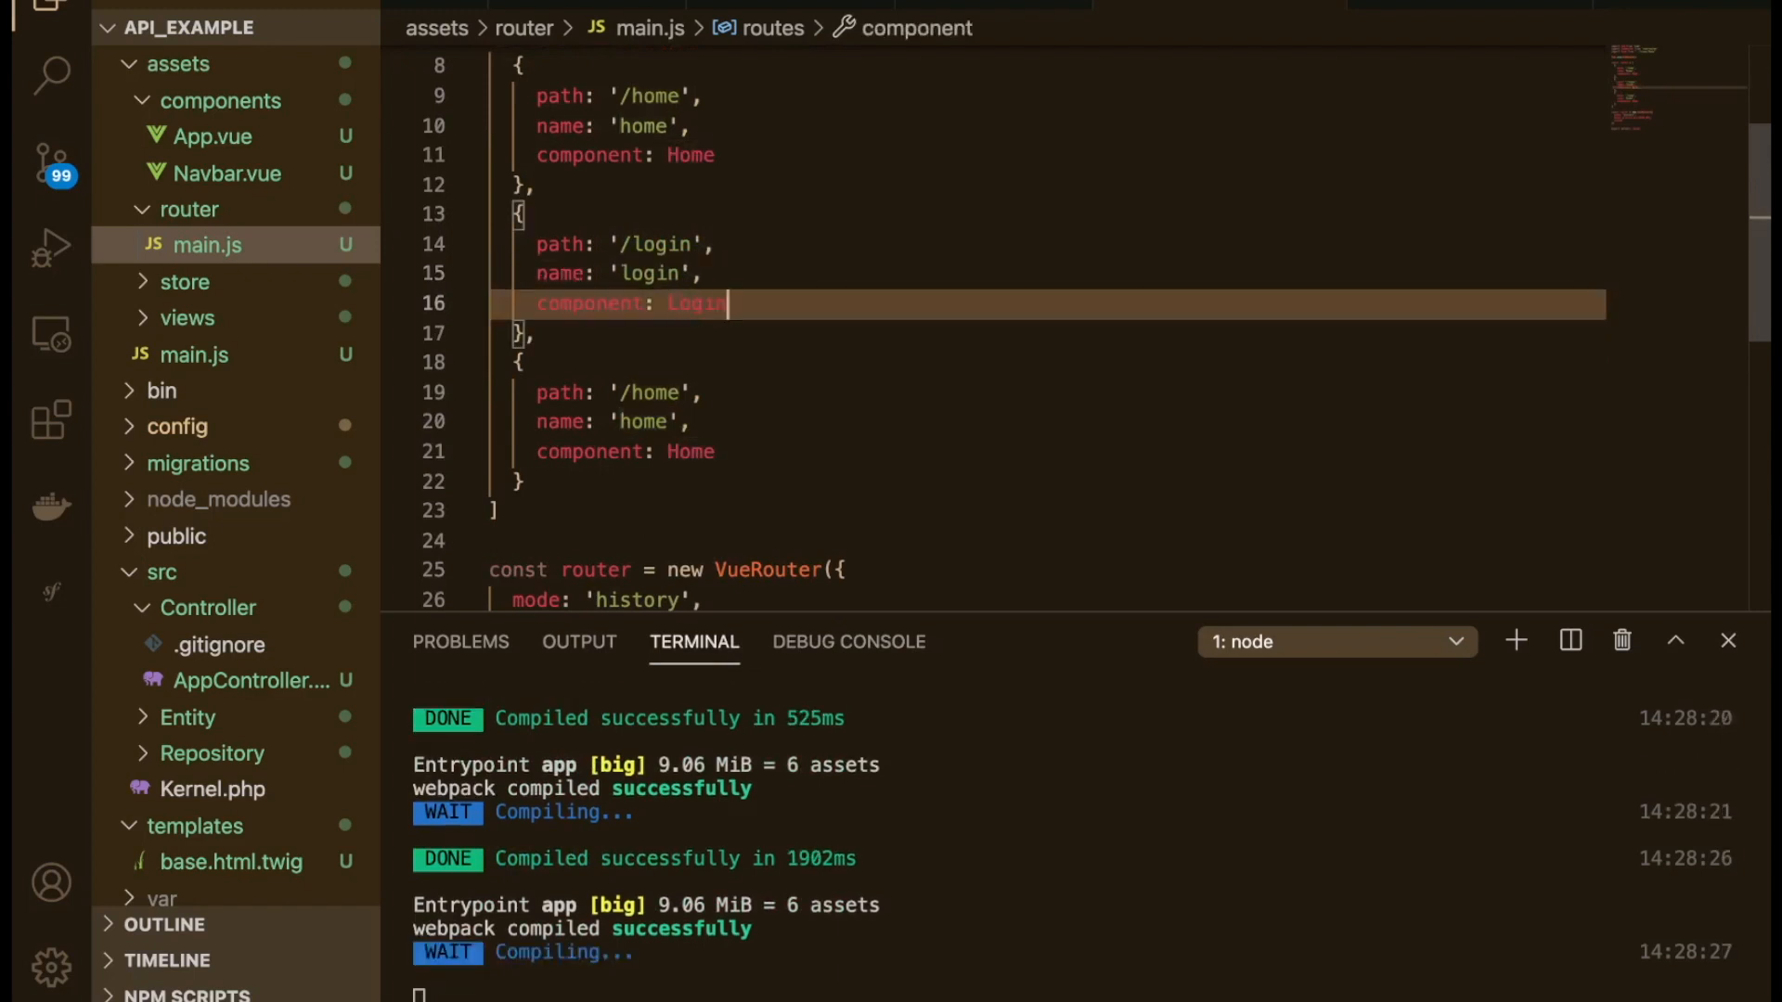
{"action": "scroll", "scroll_direction": "up", "scroll_amount": 3}
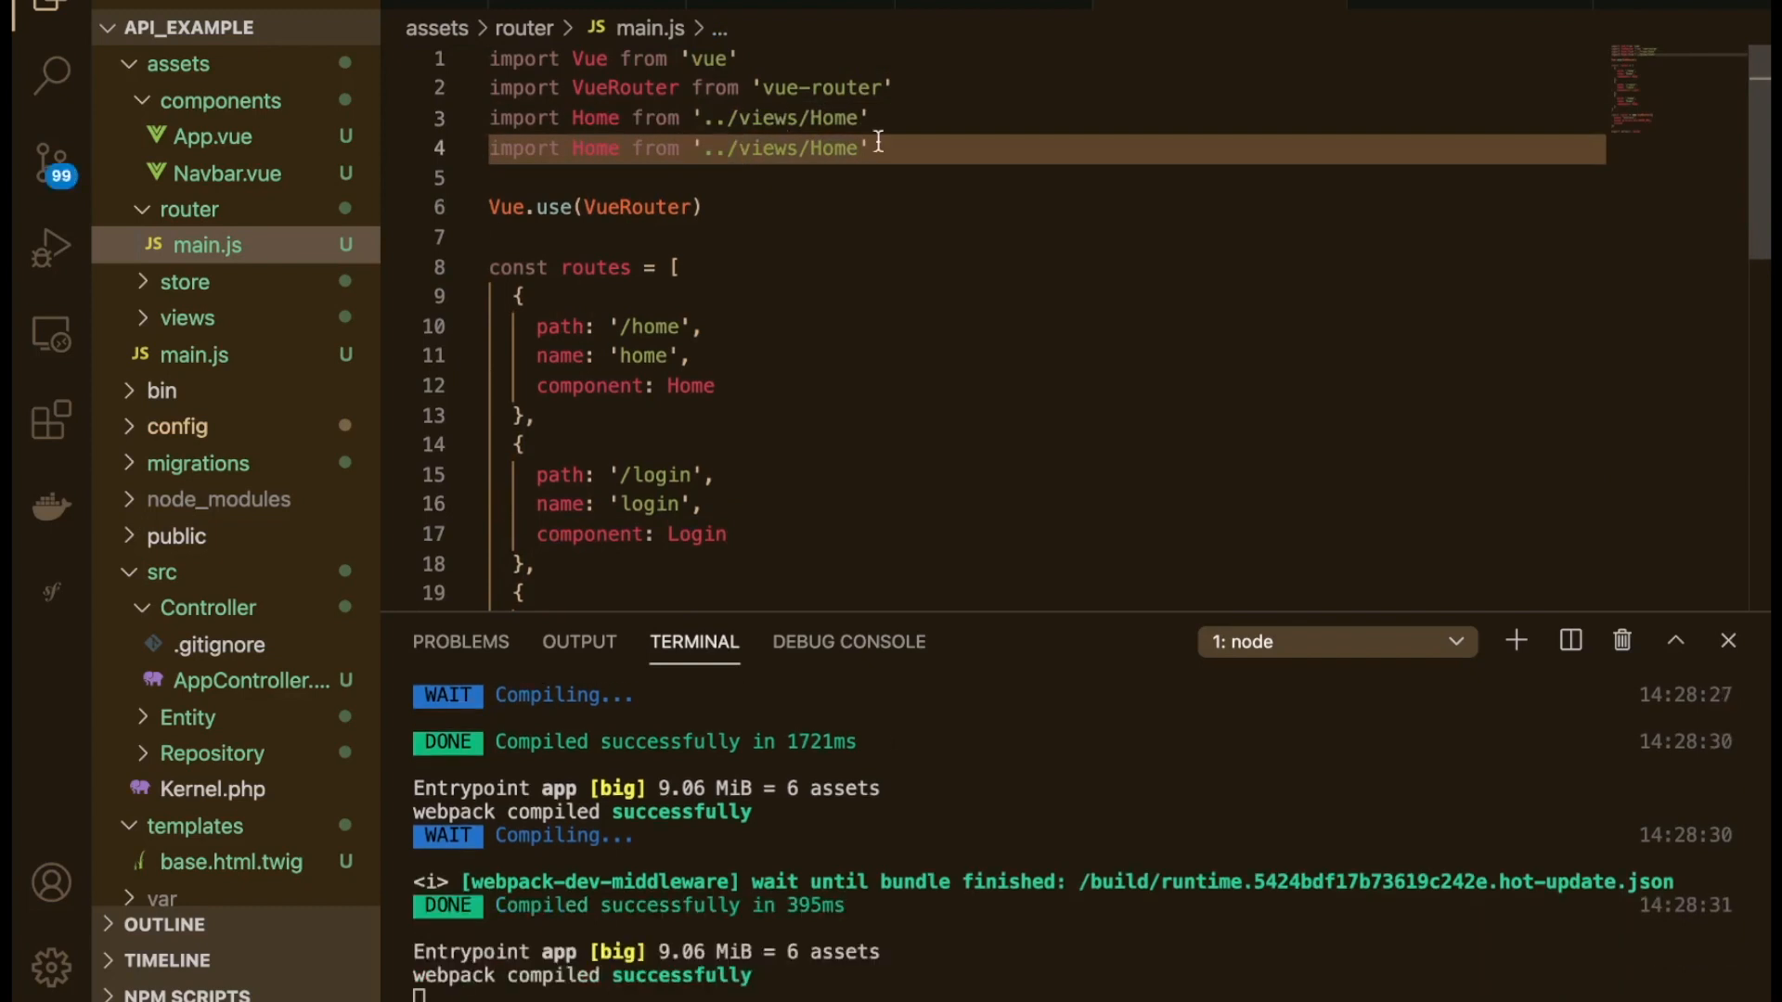
{"action": "type", "text": "Login"}
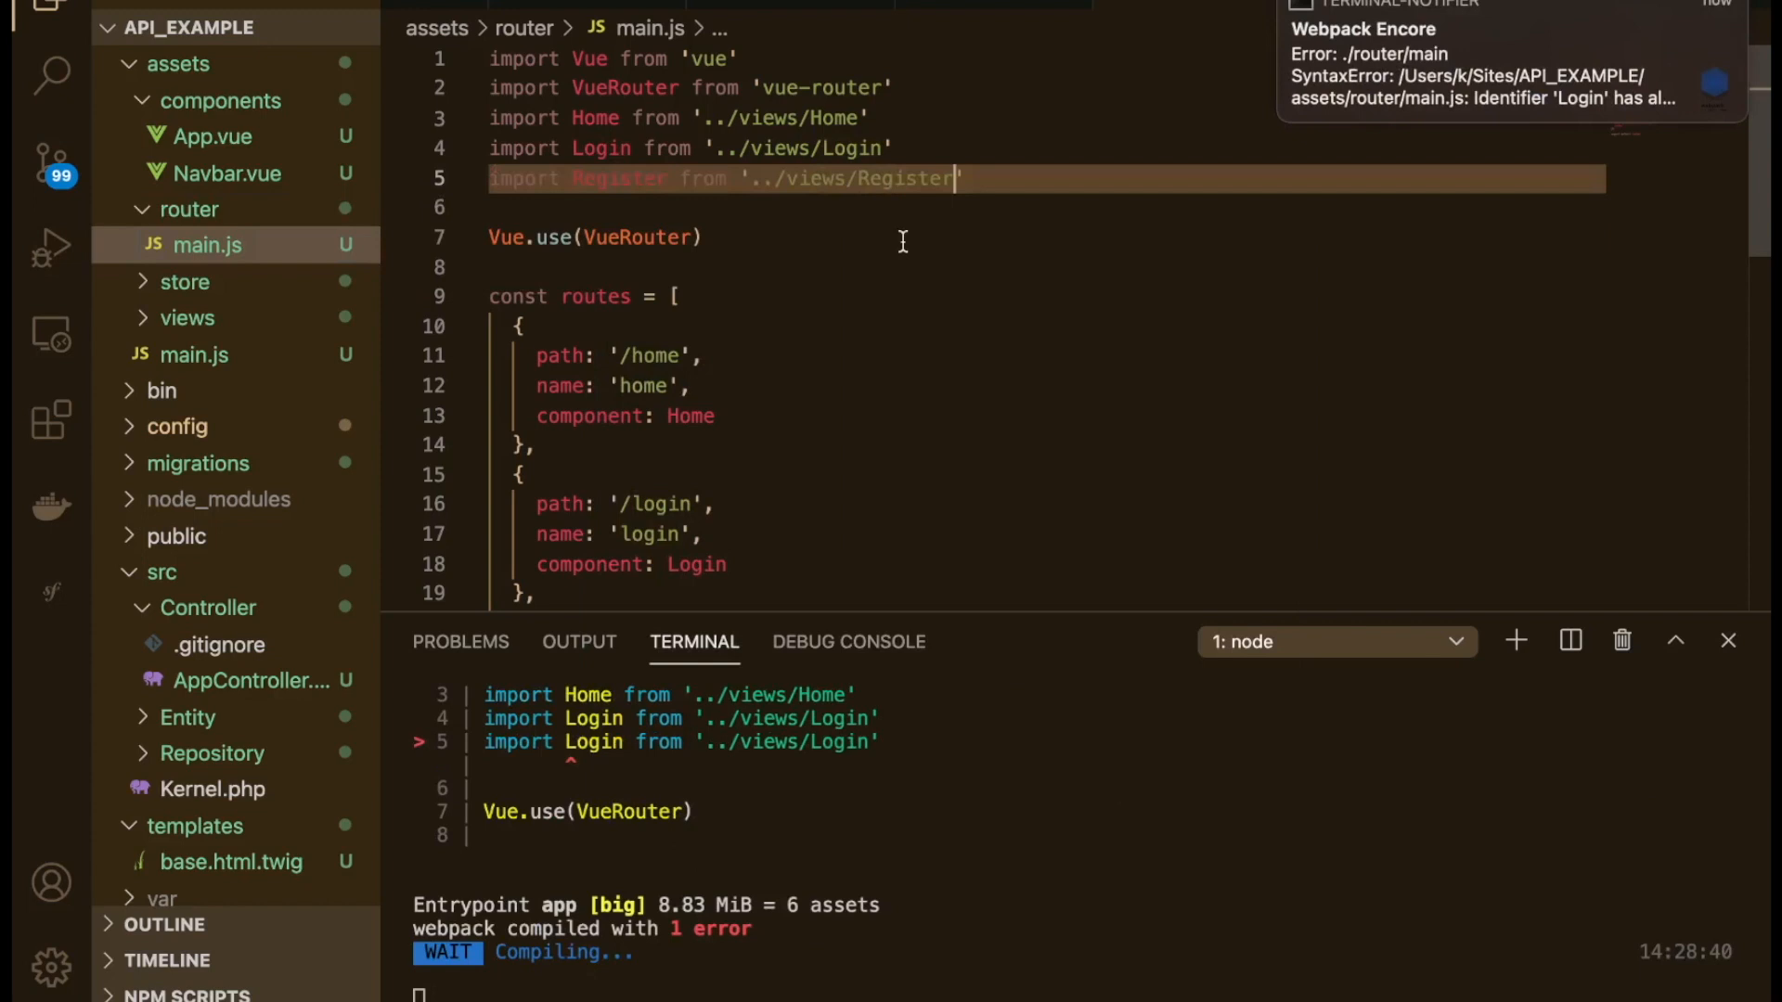
{"action": "scroll", "scroll_direction": "down", "scroll_amount": 3}
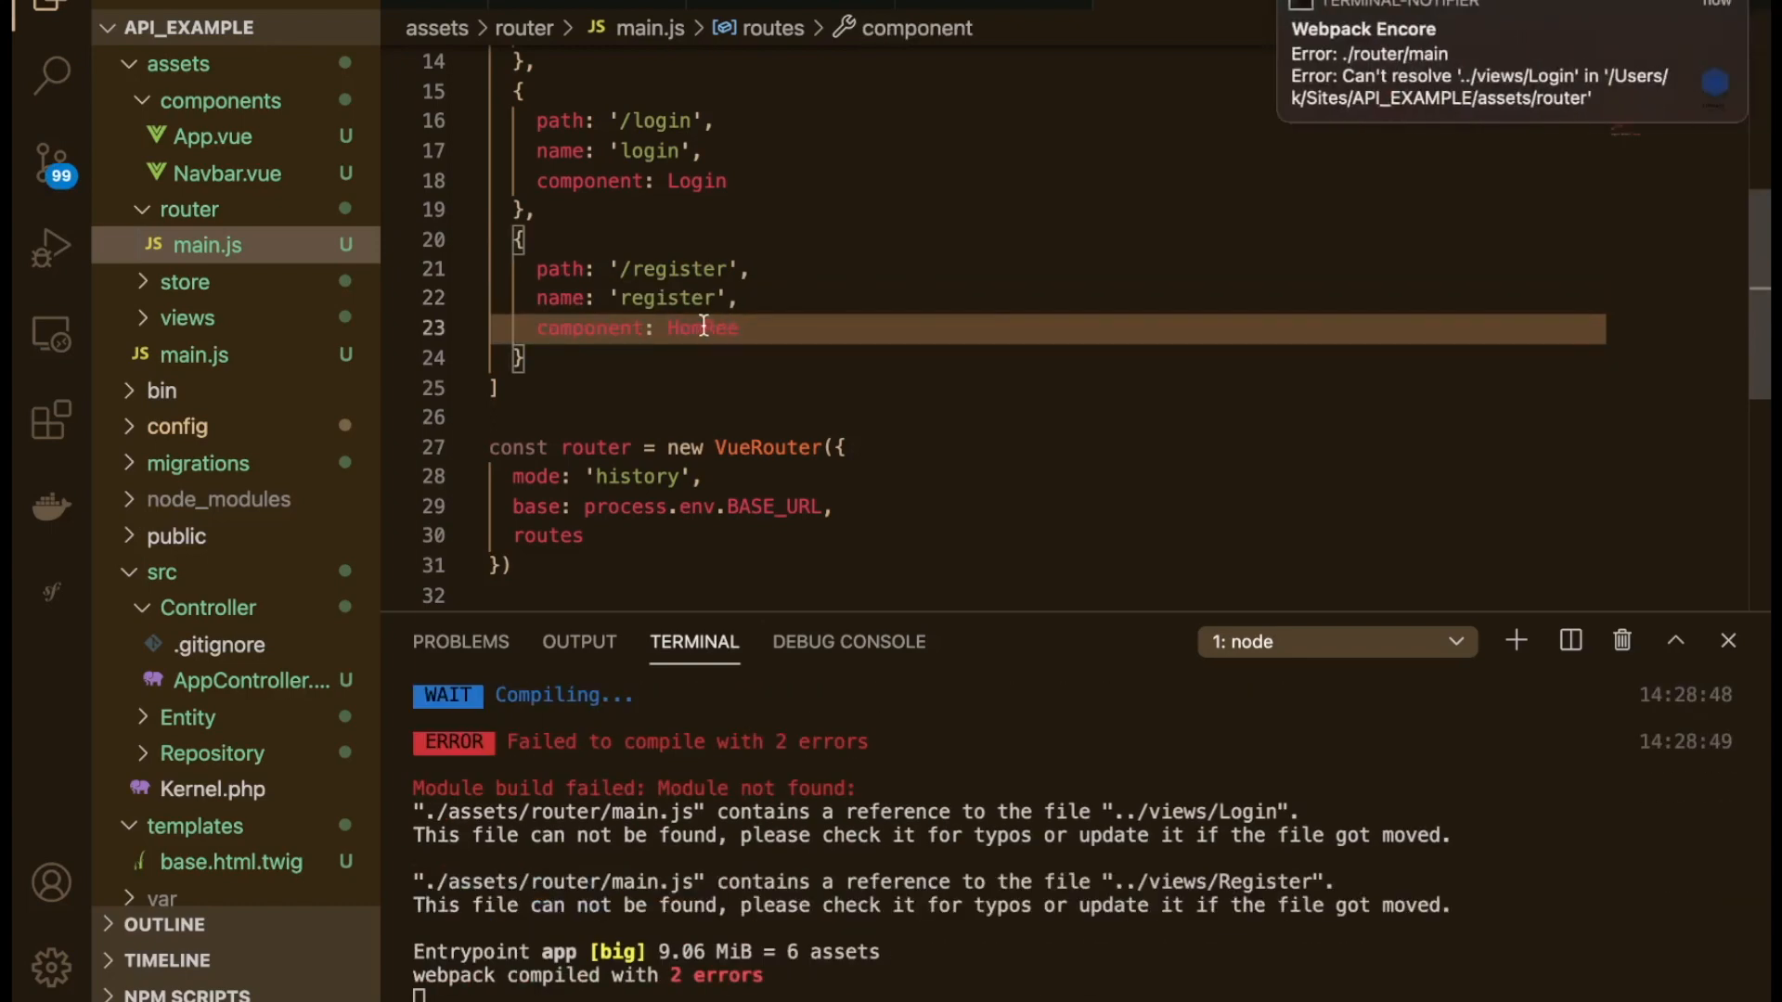
{"action": "type", "text": "Register"}
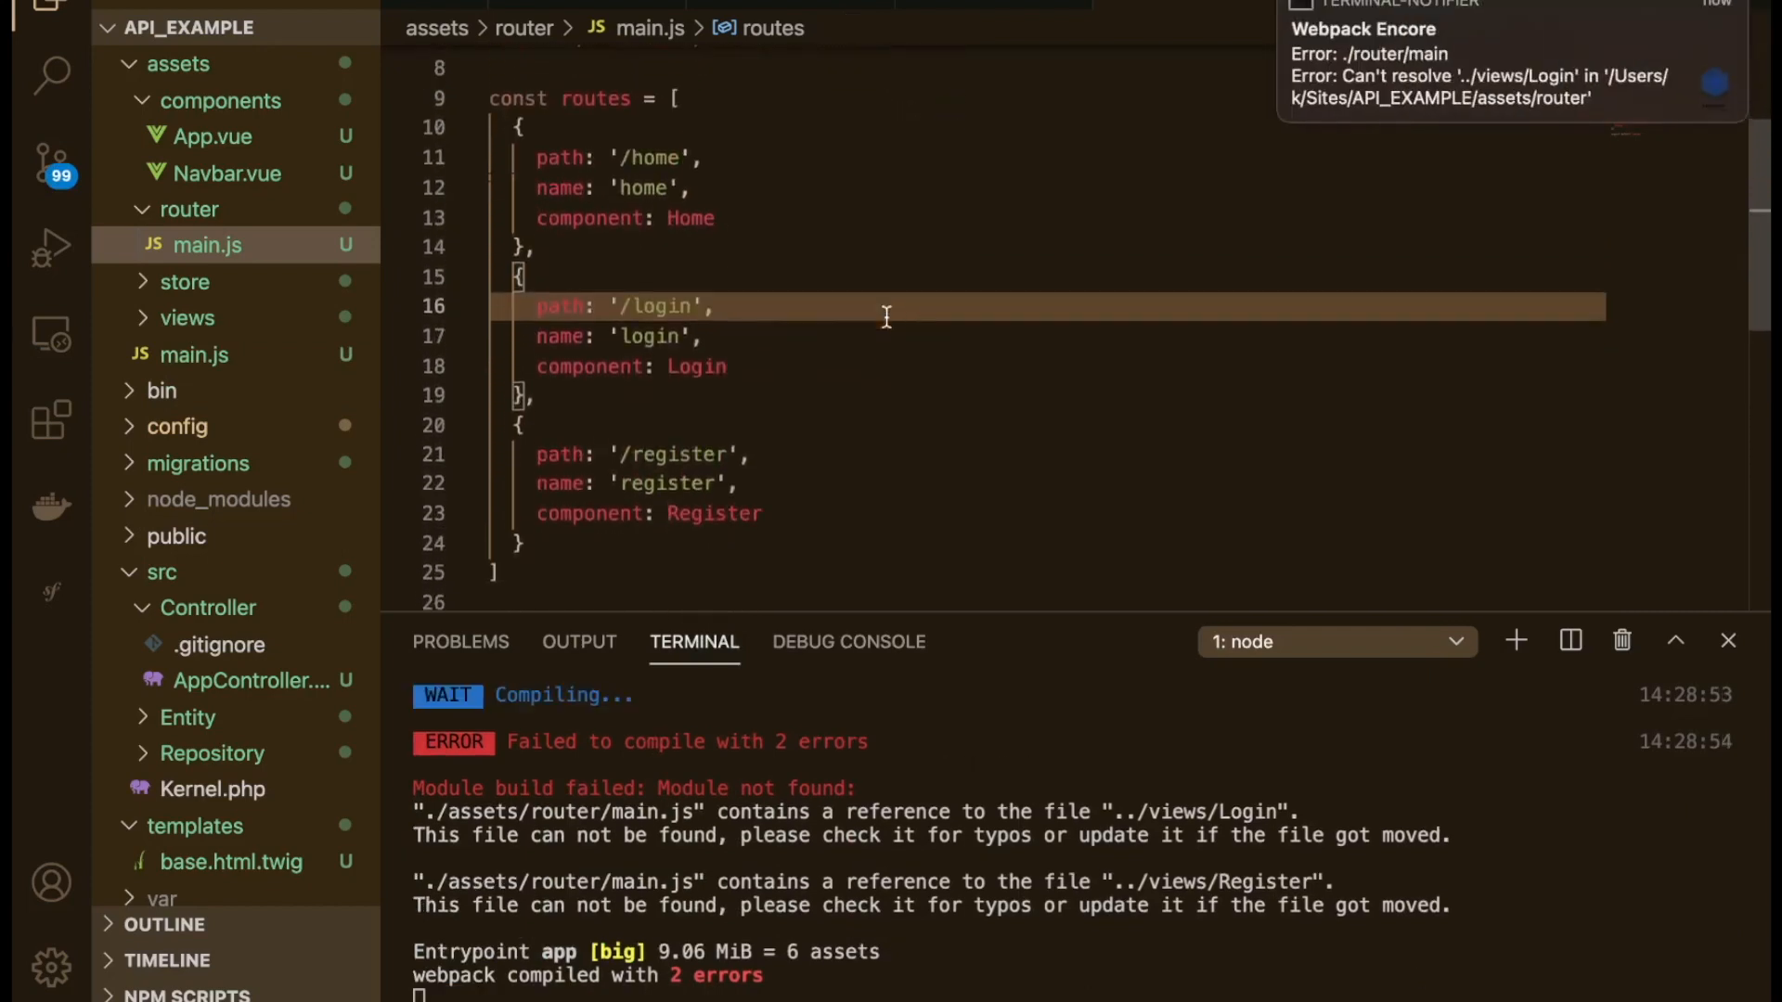
Step: Create Login.vue in the views folder from Home.vue's contents, renamed to Login
{"action": "right_click", "coordinate": [187, 318]}
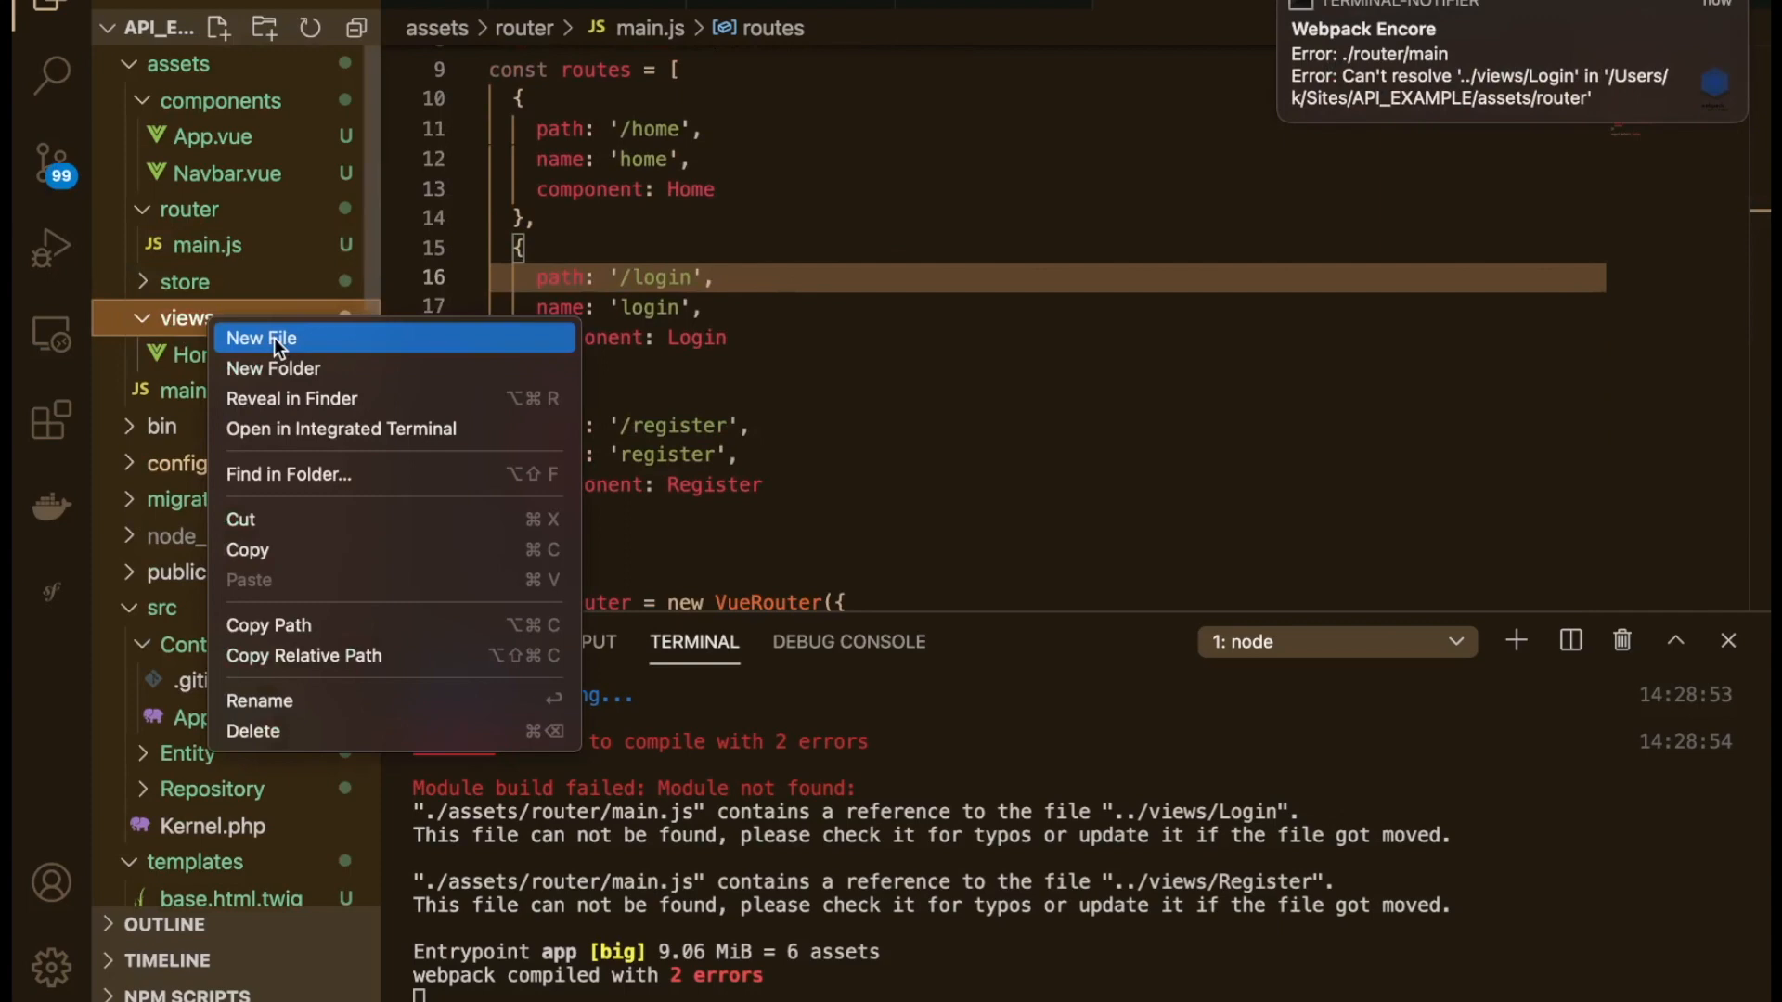
{"action": "left_click", "coordinate": [262, 338]}
{"action": "type", "text": "Login.vue"}
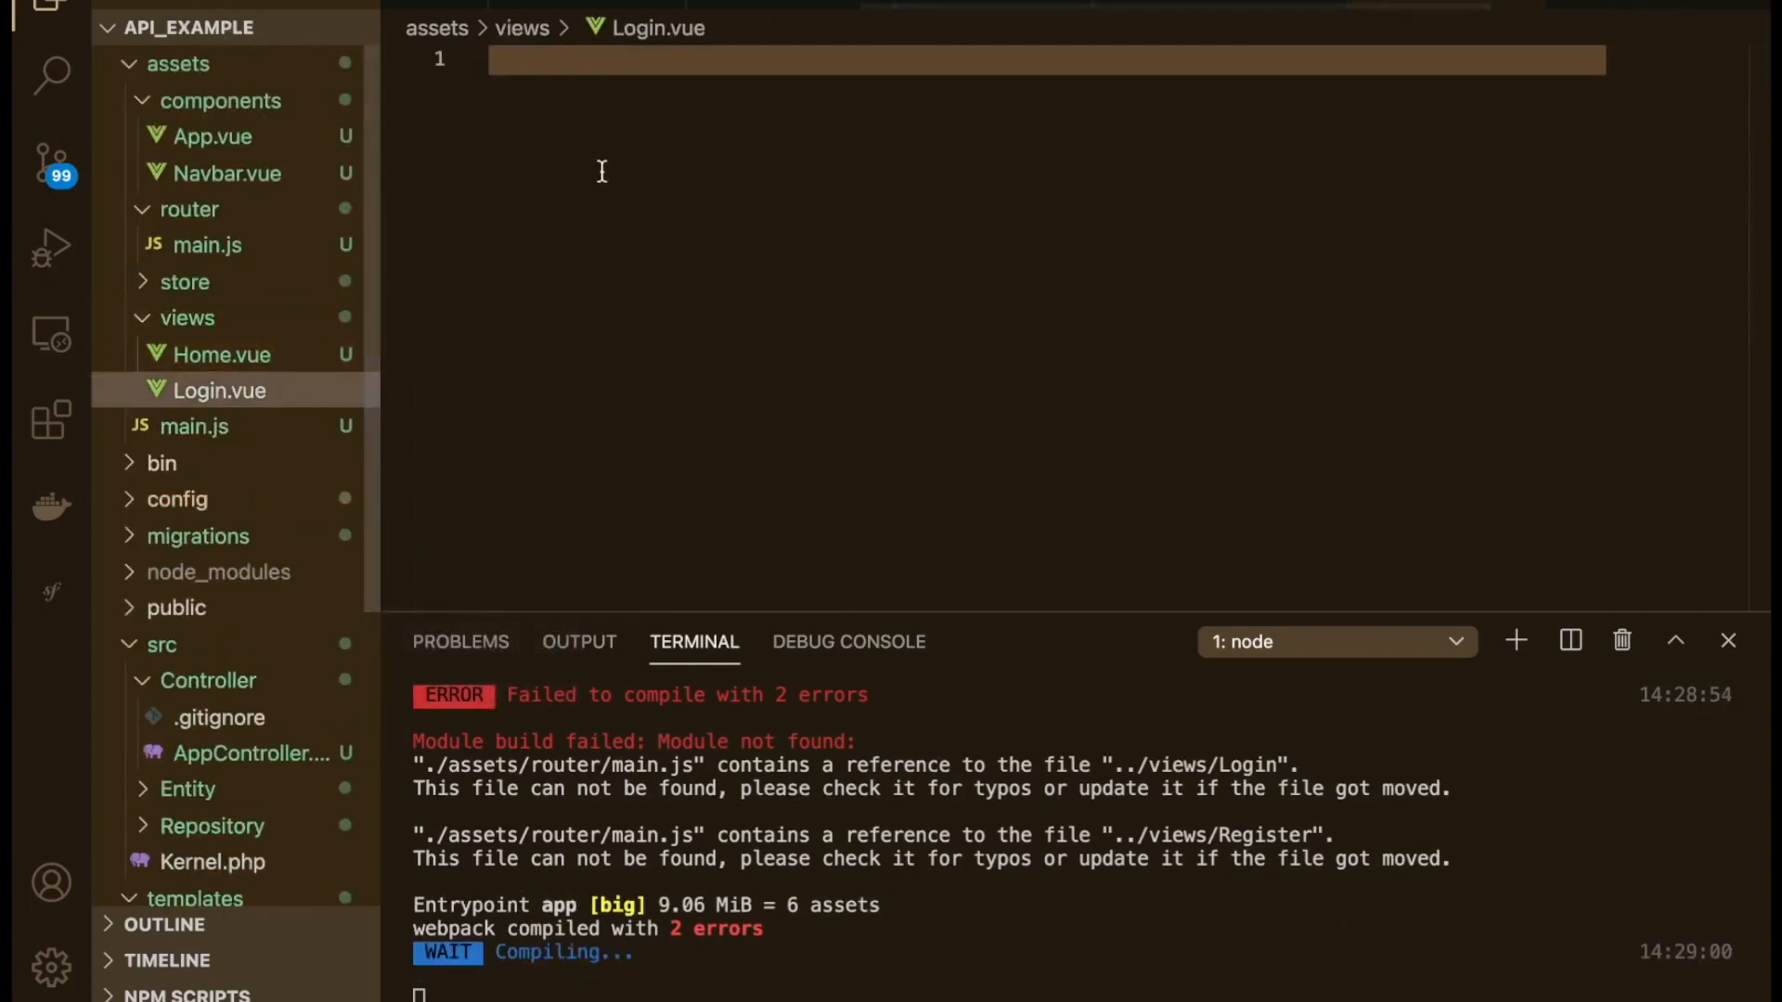
{"action": "left_click", "coordinate": [221, 354]}
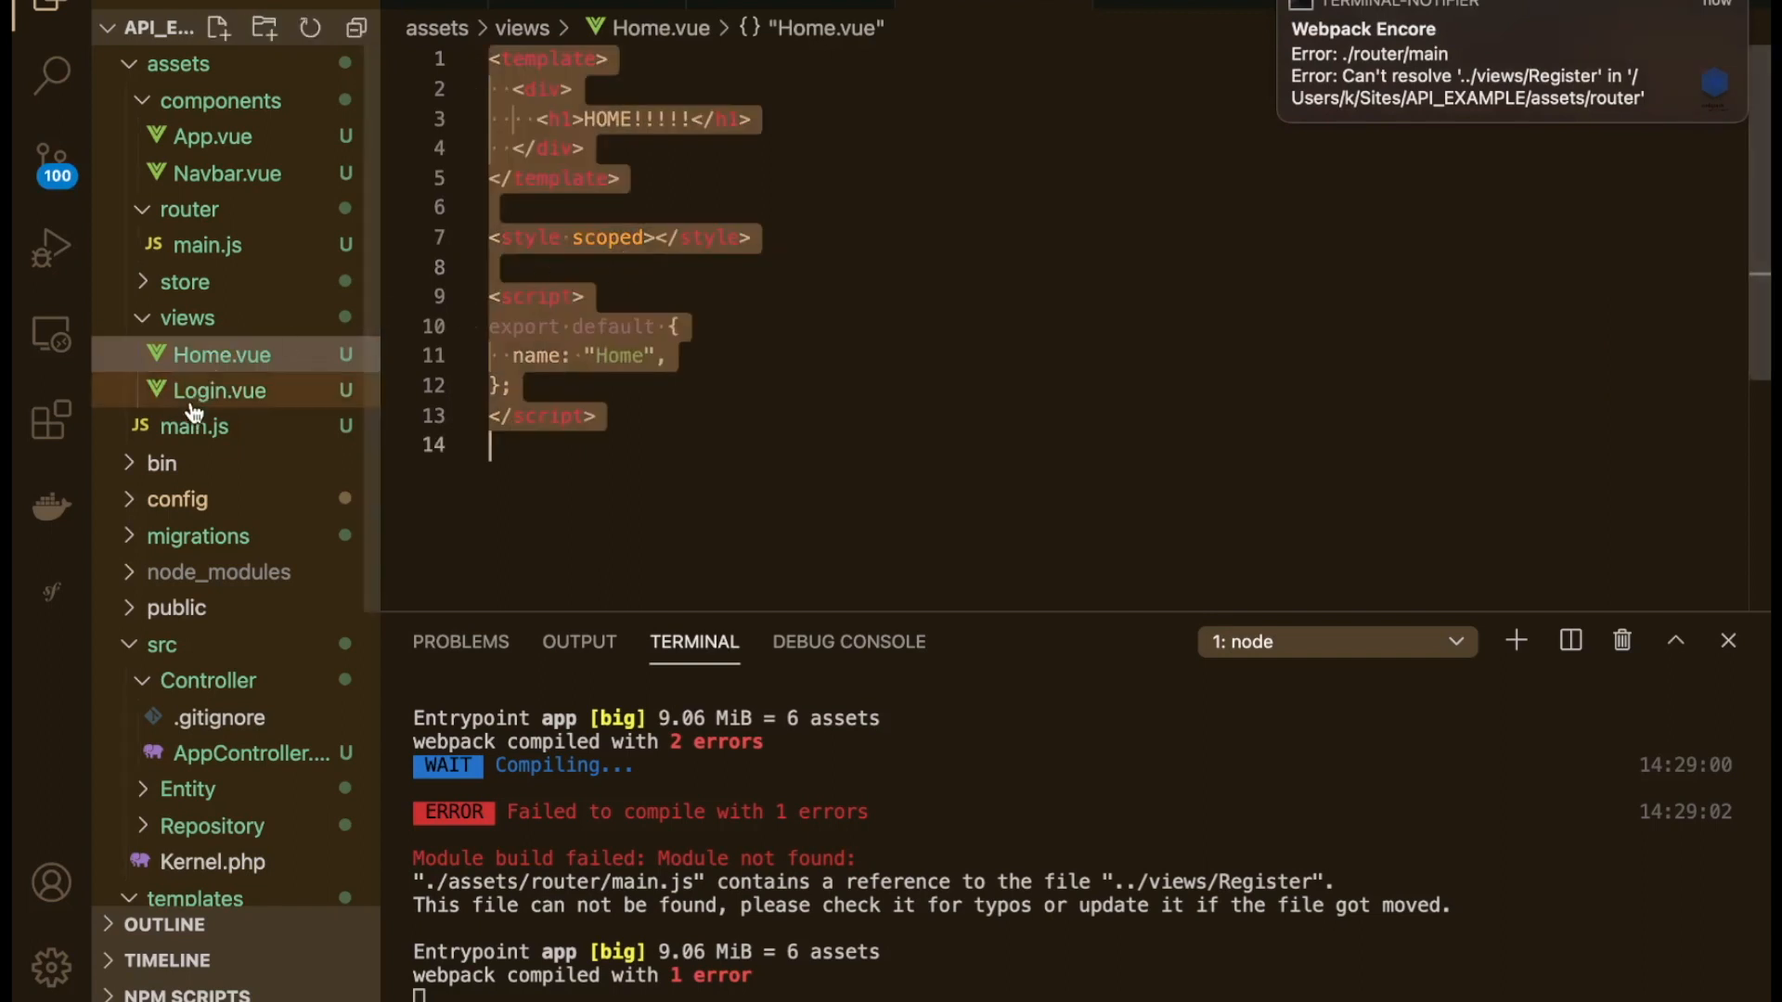
{"action": "left_click", "coordinate": [217, 390]}
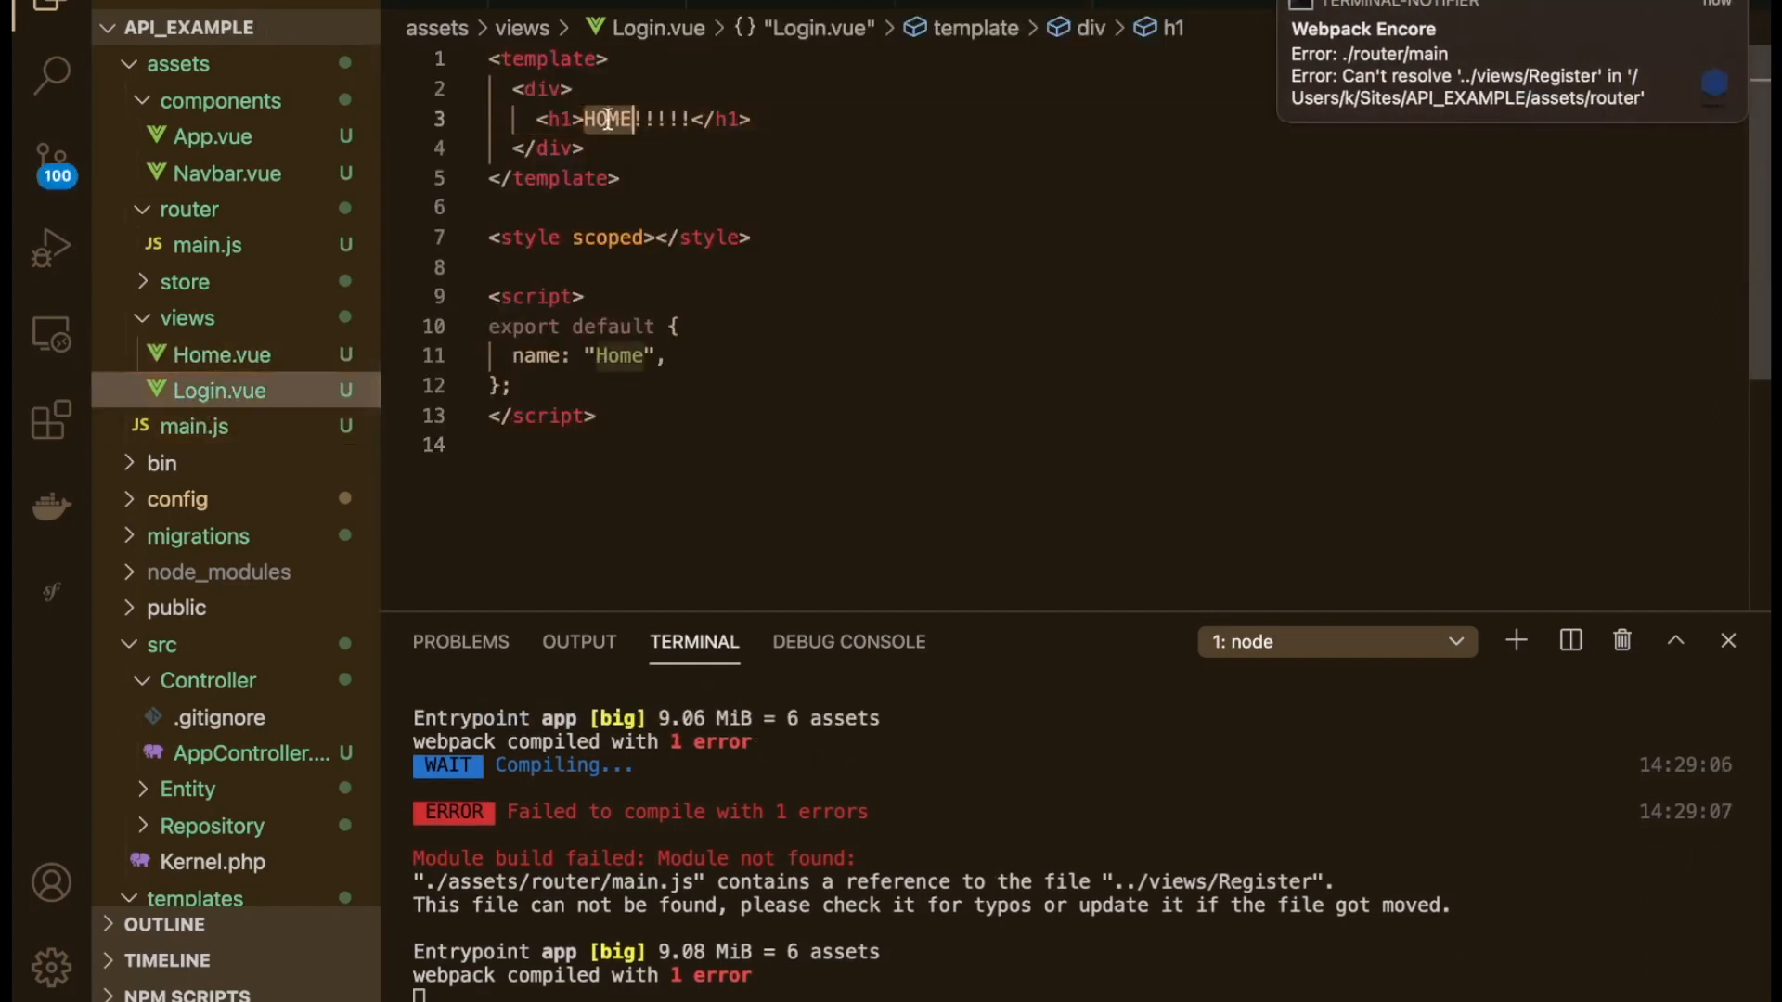
{"action": "type", "text": "Login"}
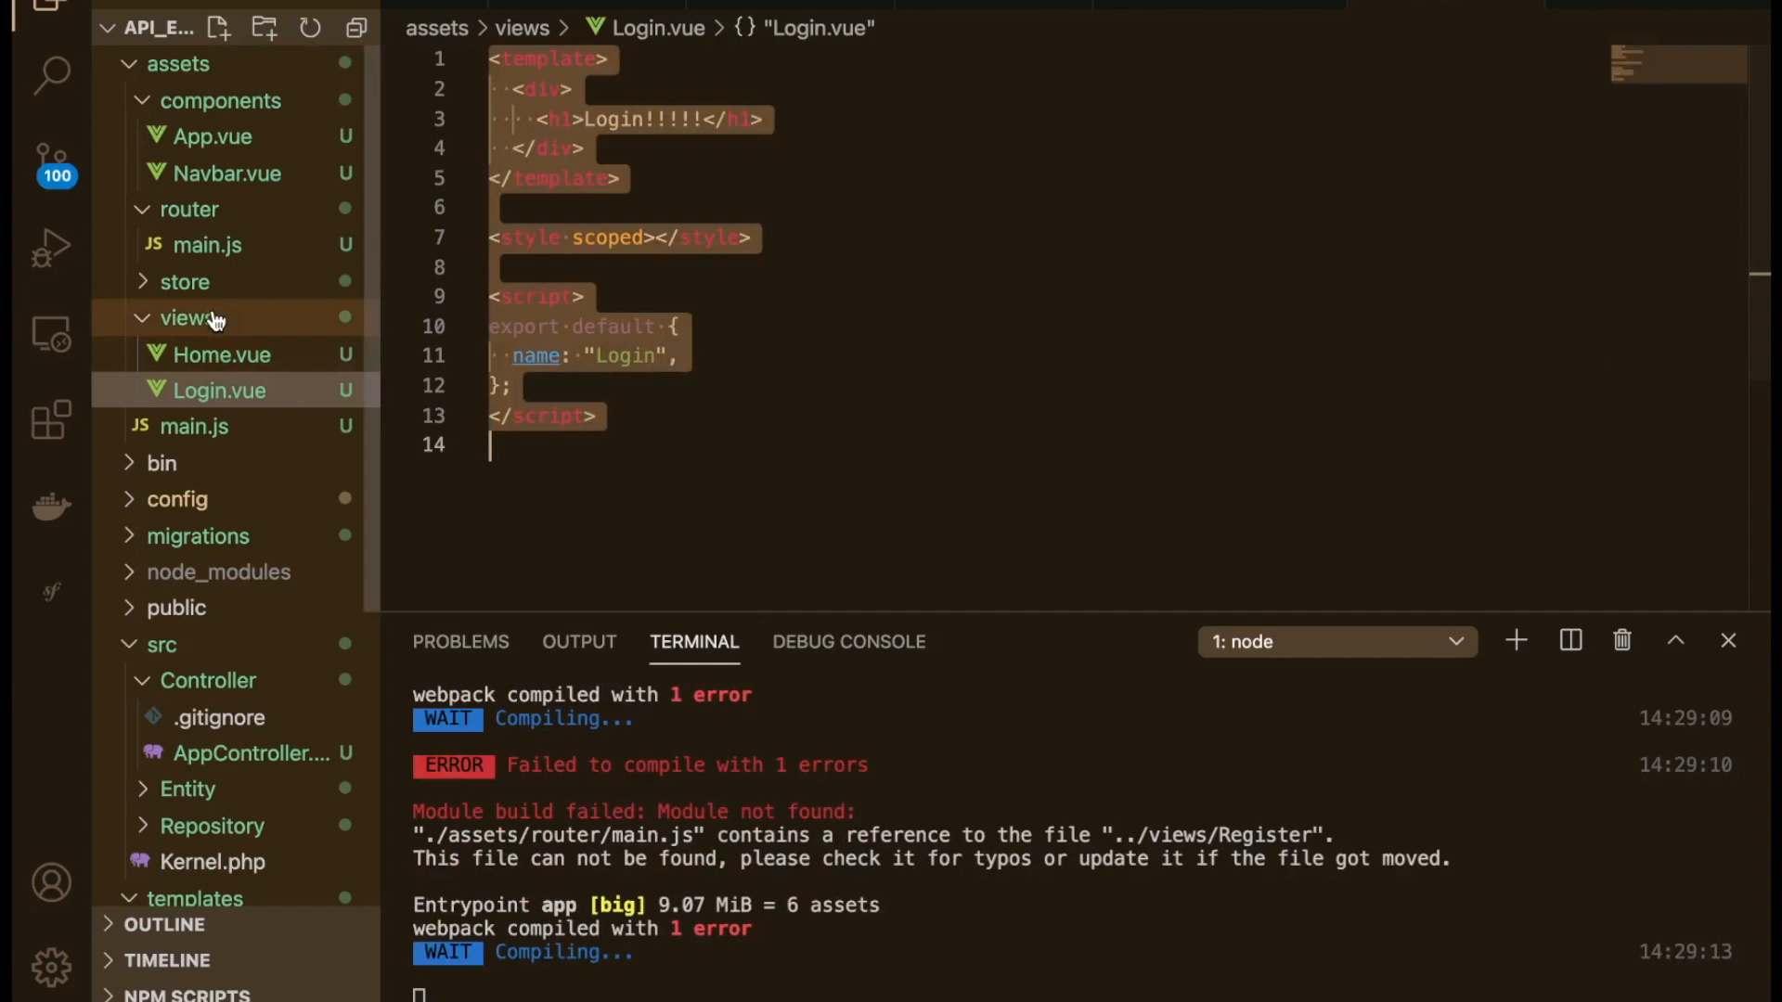
Step: Create Register.vue in the views folder the same way, renamed to Register
{"action": "left_click", "coordinate": [186, 318]}
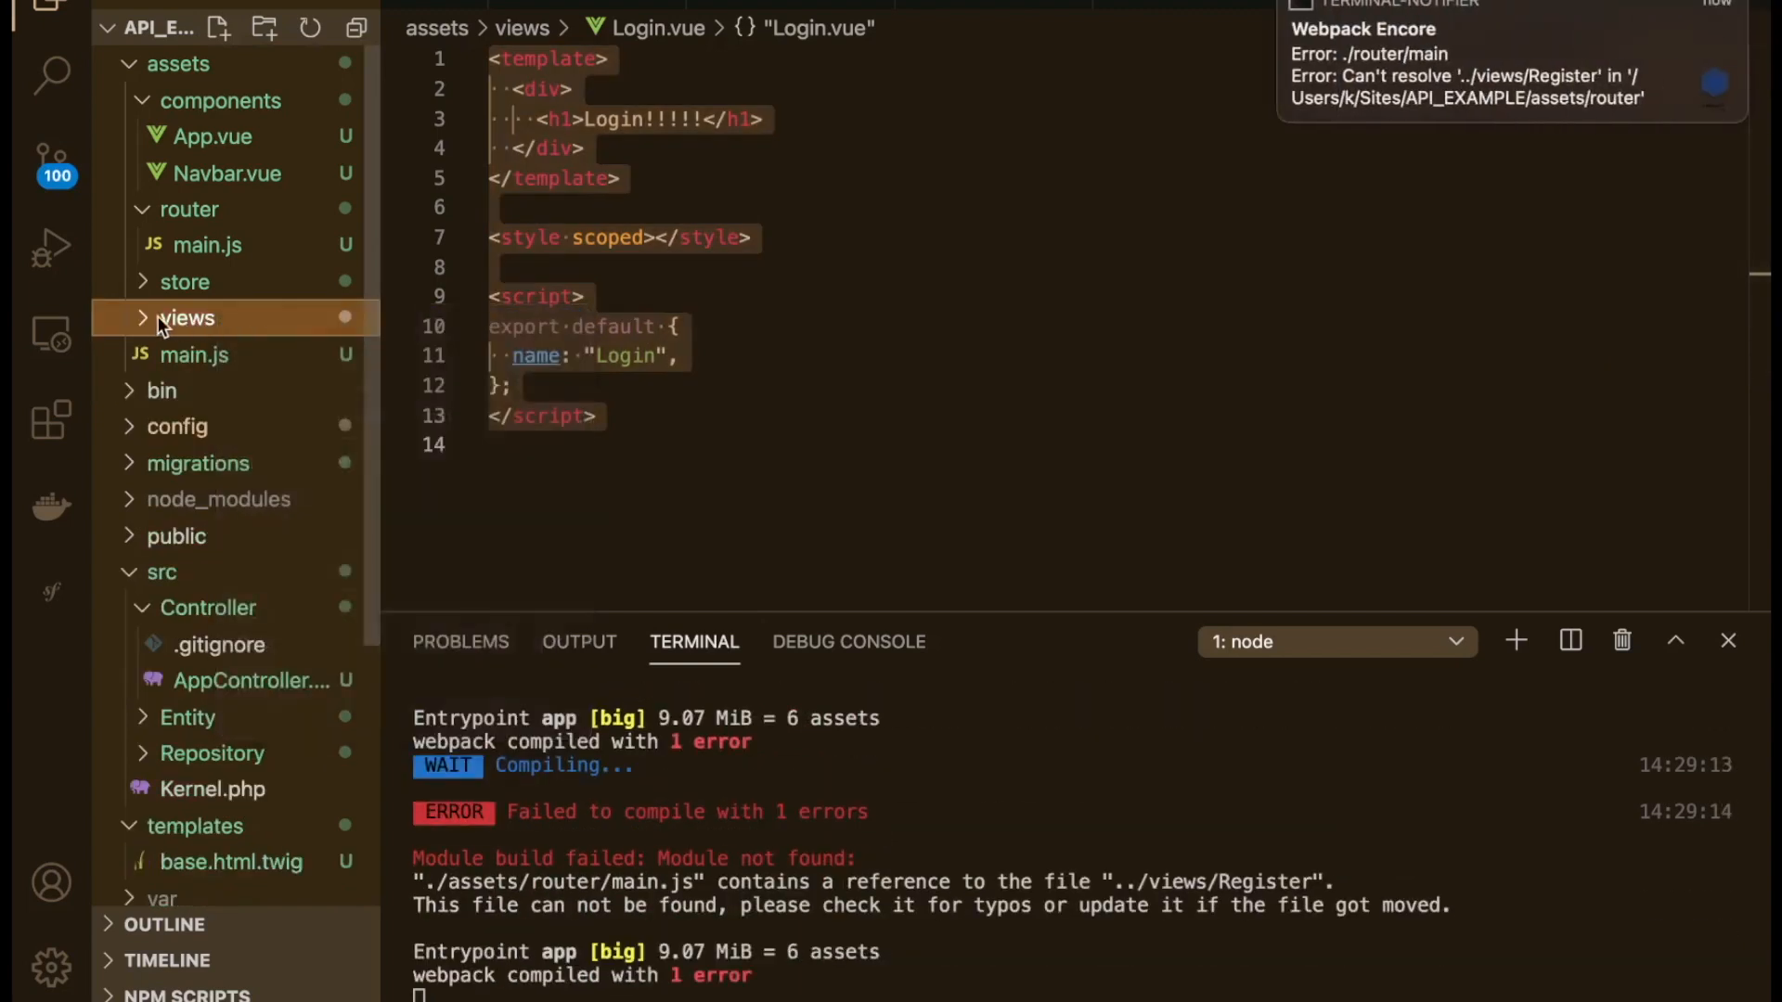
{"action": "left_click", "coordinate": [186, 319]}
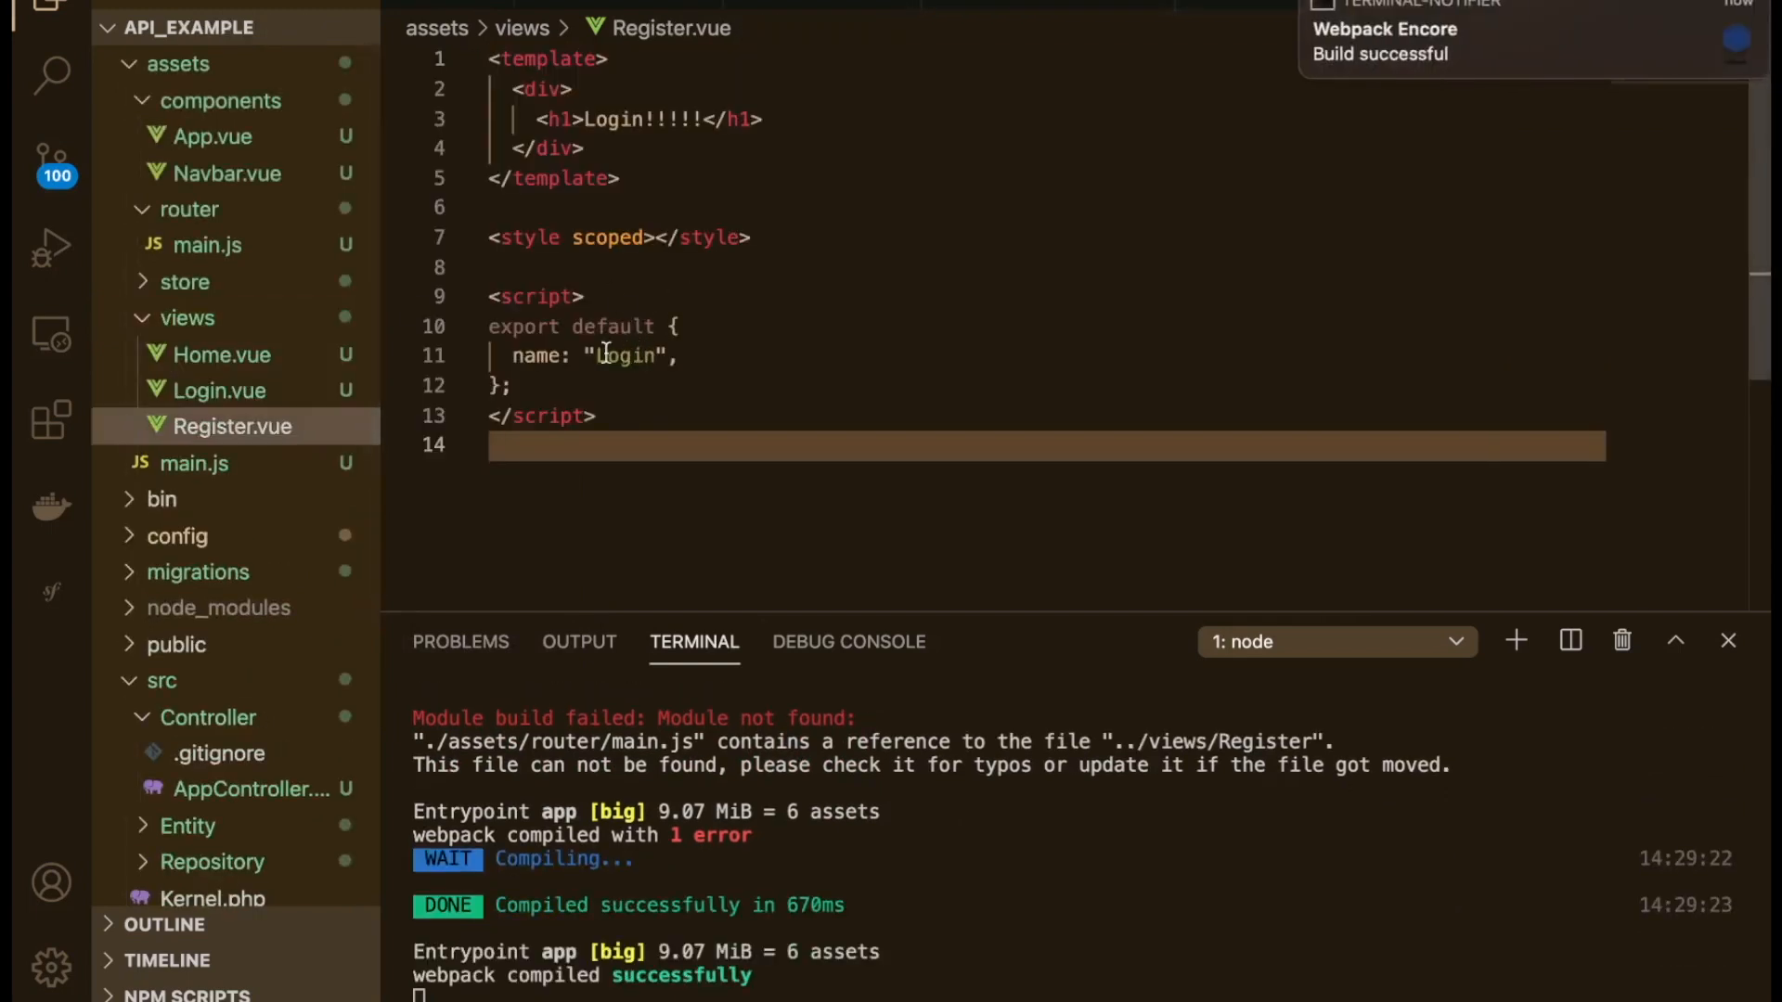
{"action": "type", "text": "Re"}
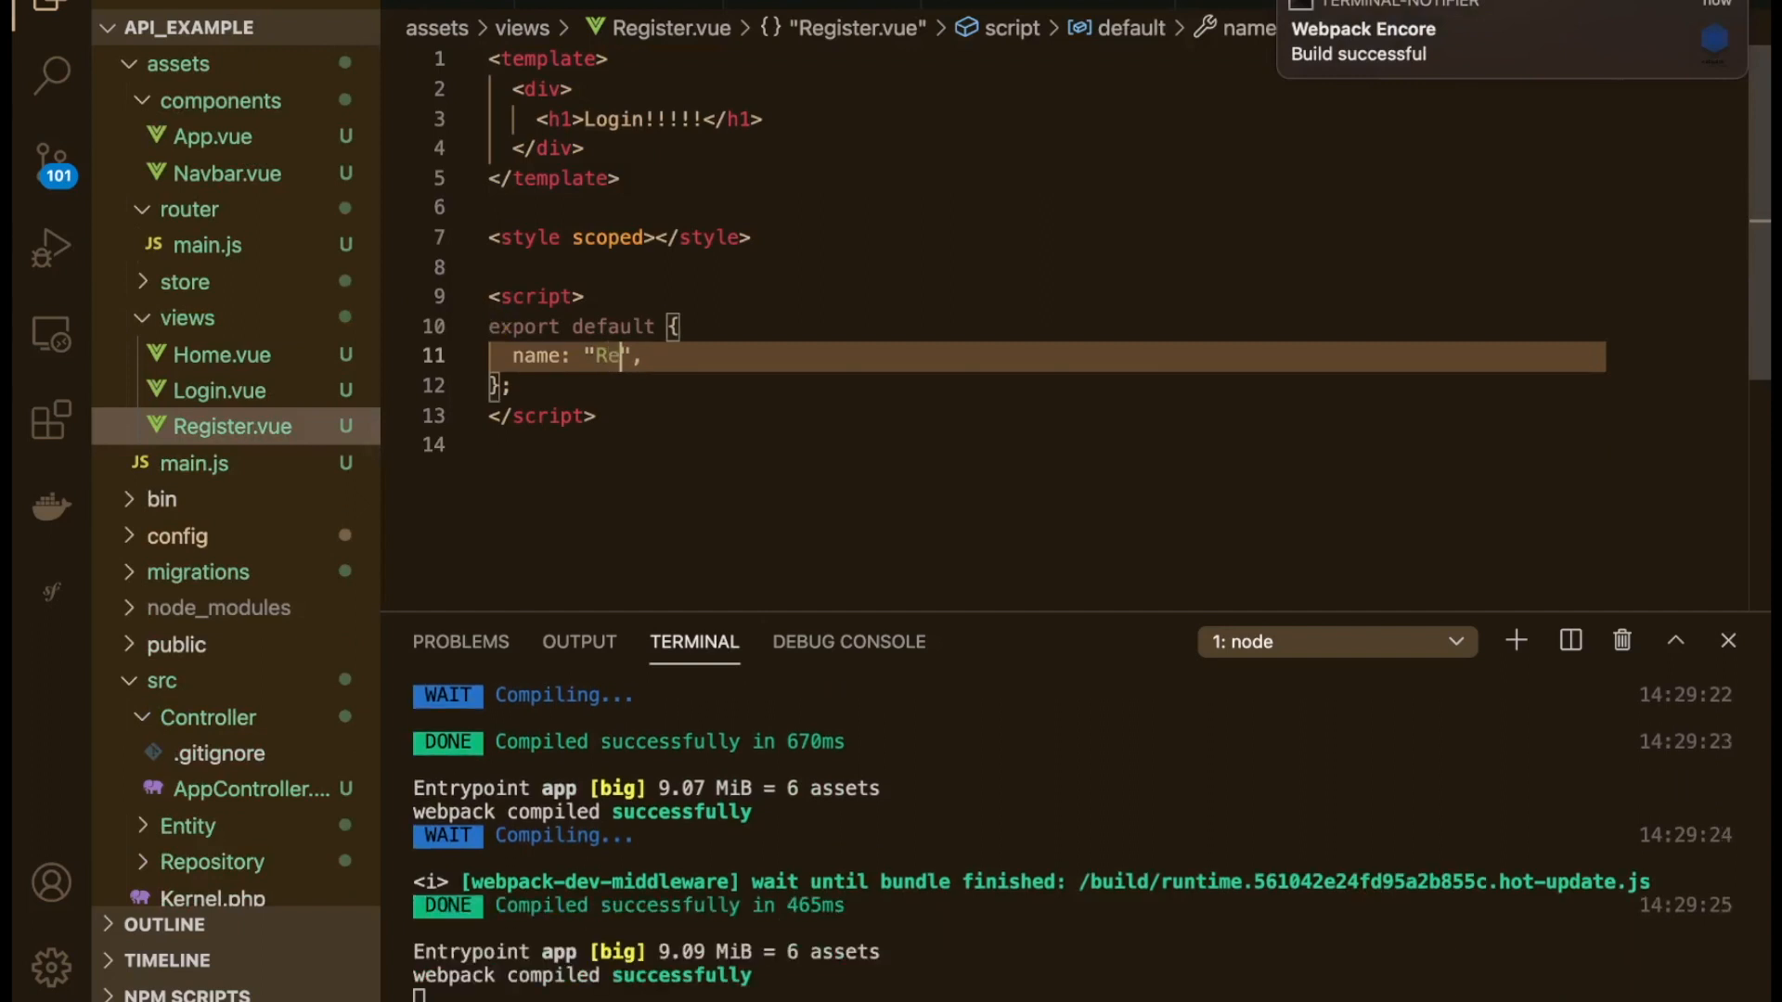
{"action": "type", "text": "gister"}
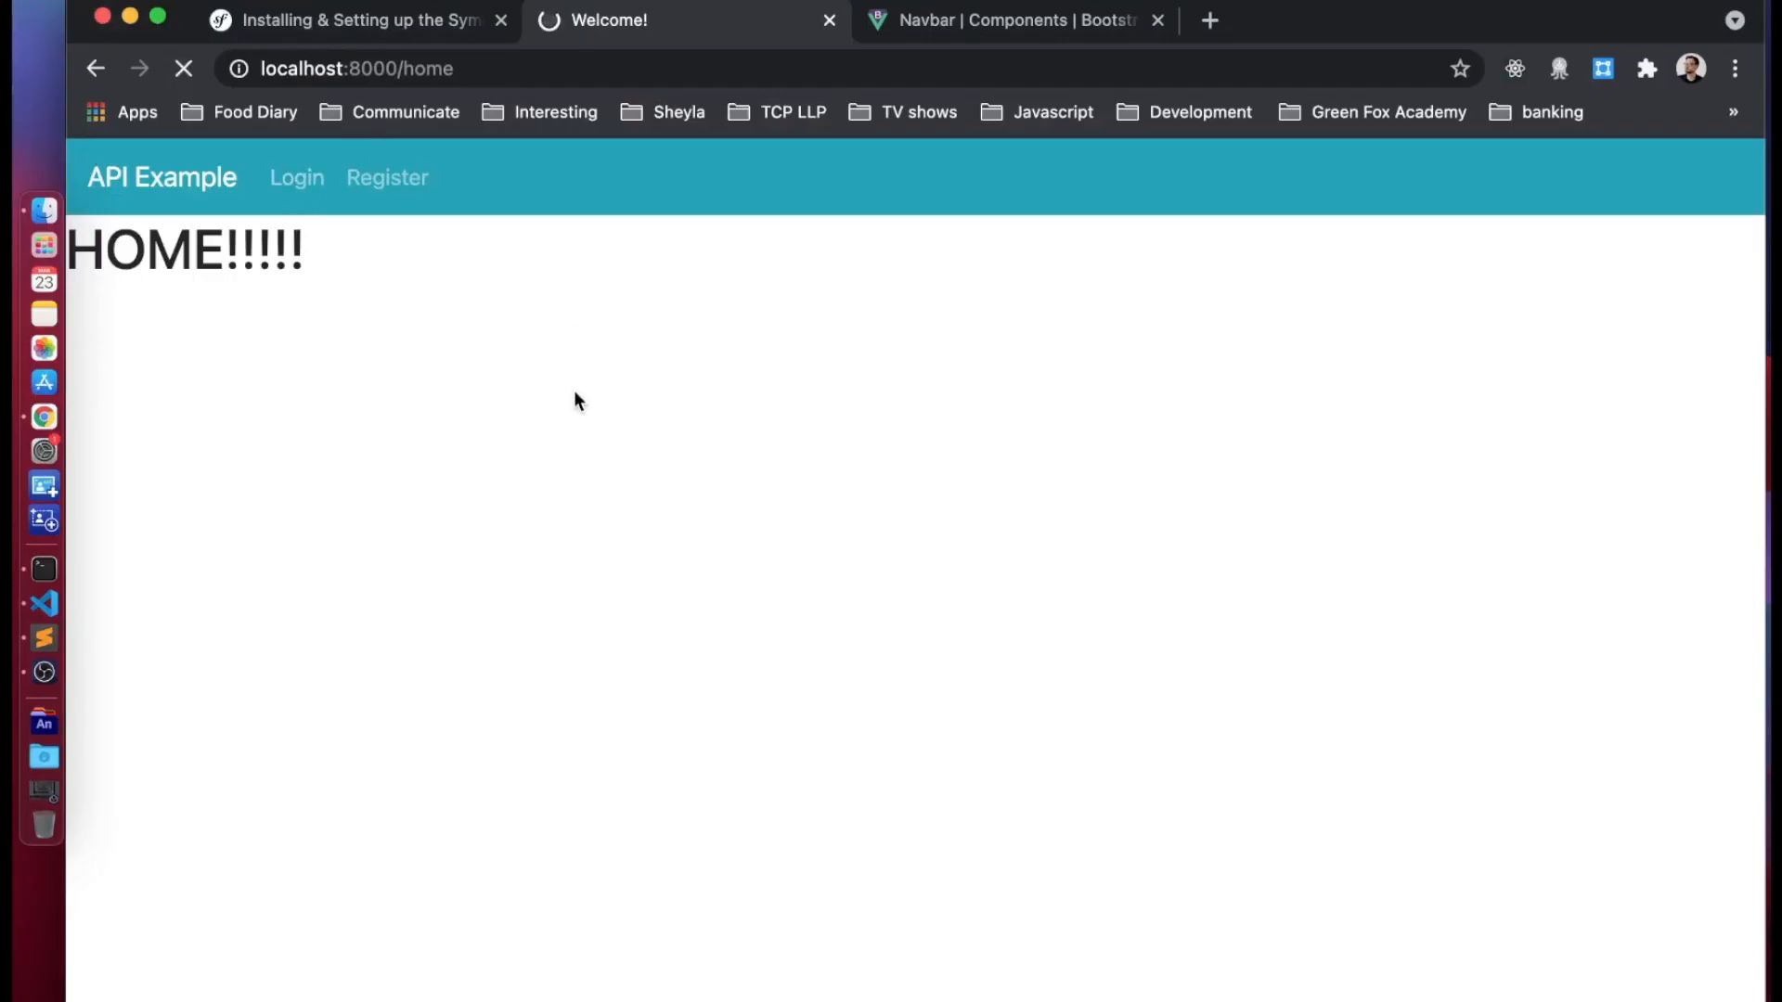
Step: Try the Register and Login navbar links, then go back to localhost:8000/home
{"action": "left_click", "coordinate": [386, 177]}
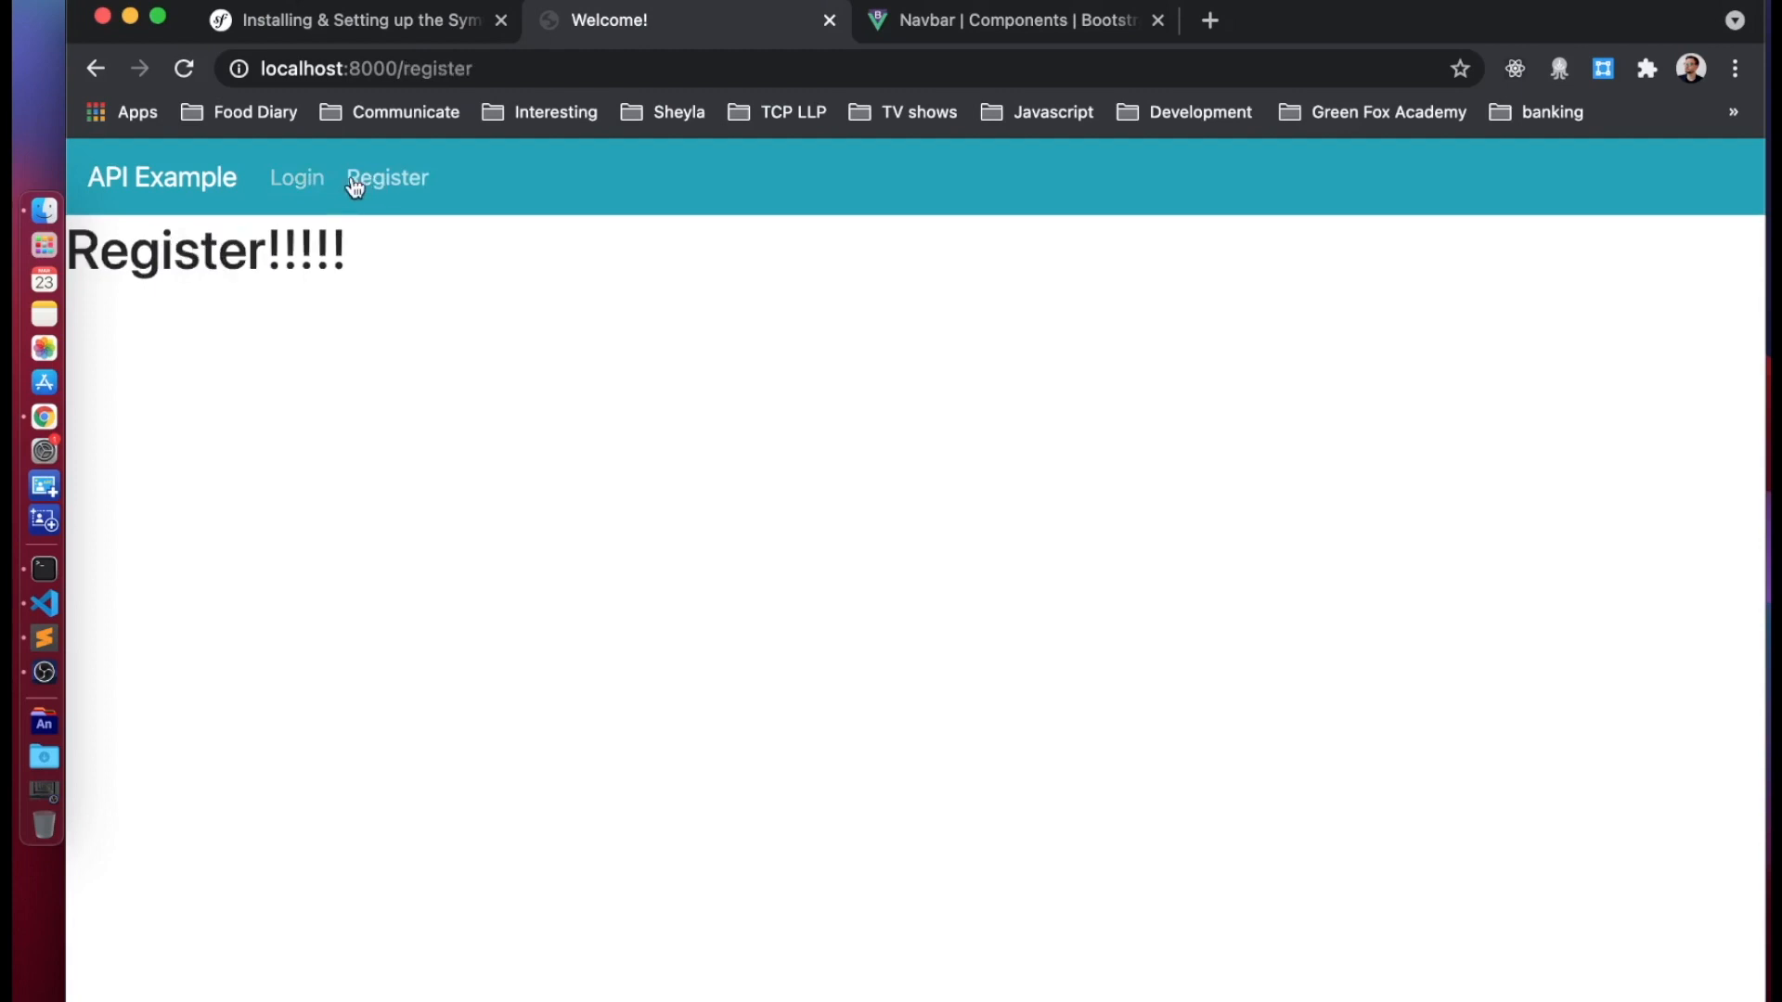
{"action": "left_click", "coordinate": [295, 177]}
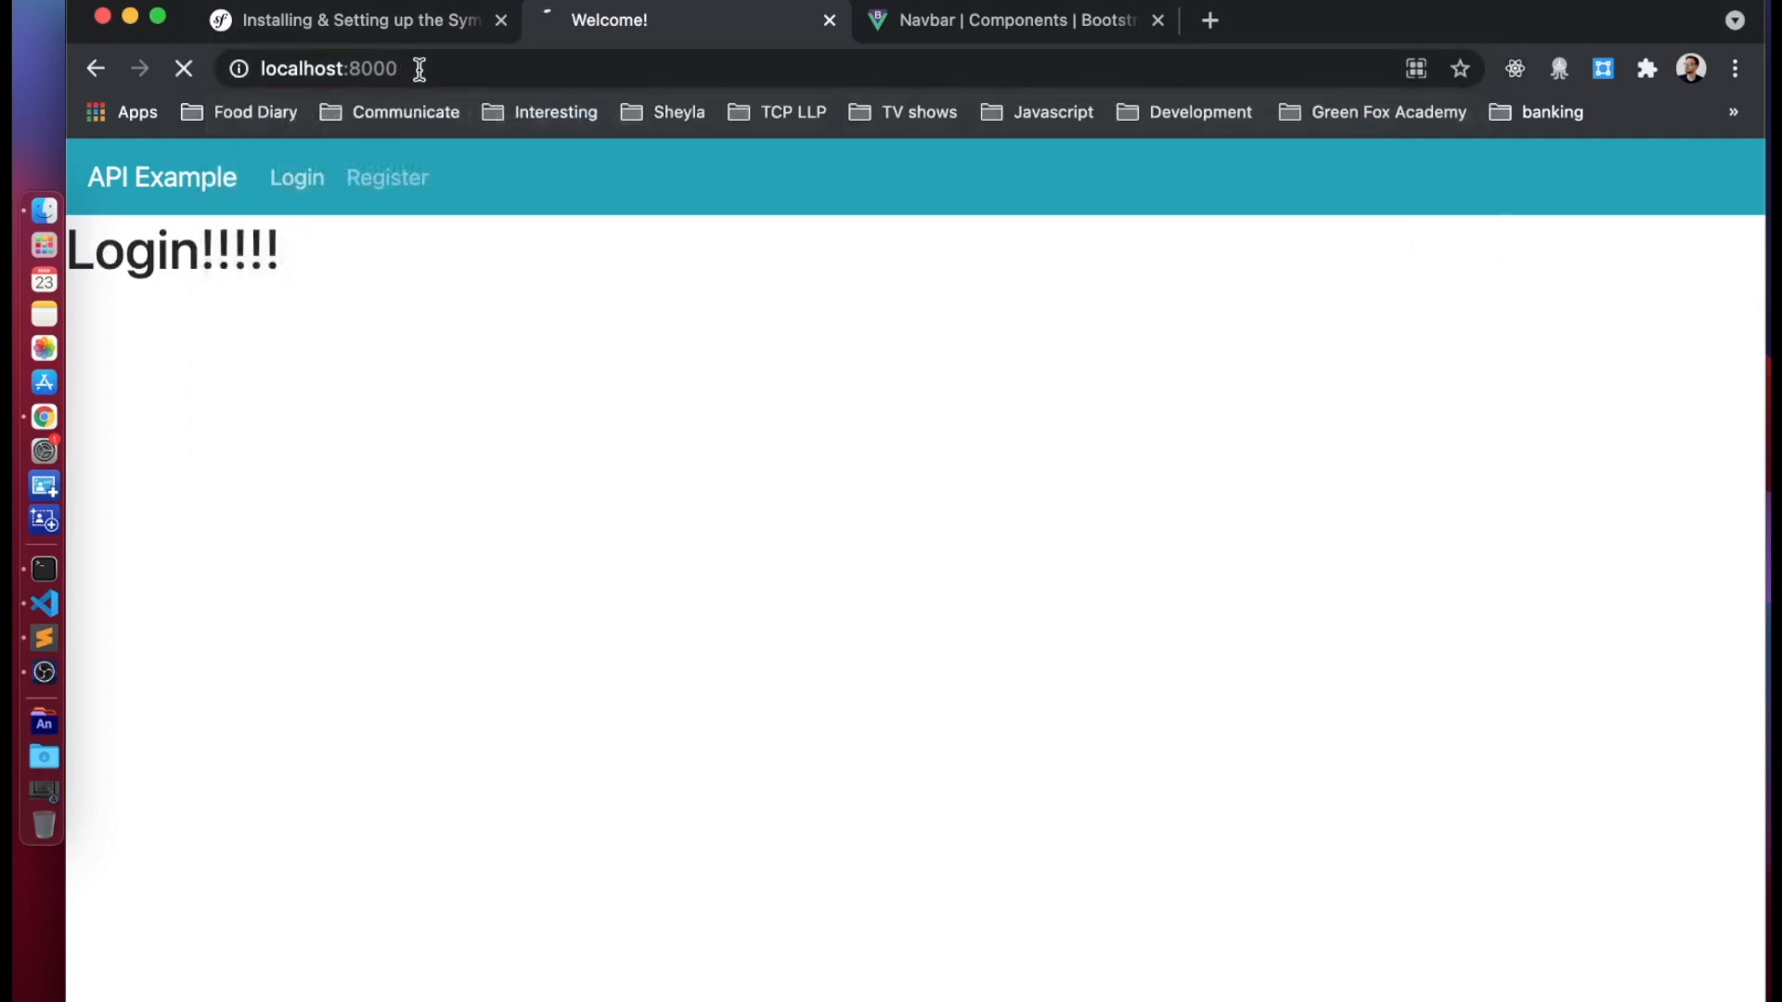
{"action": "type", "text": "/home"}
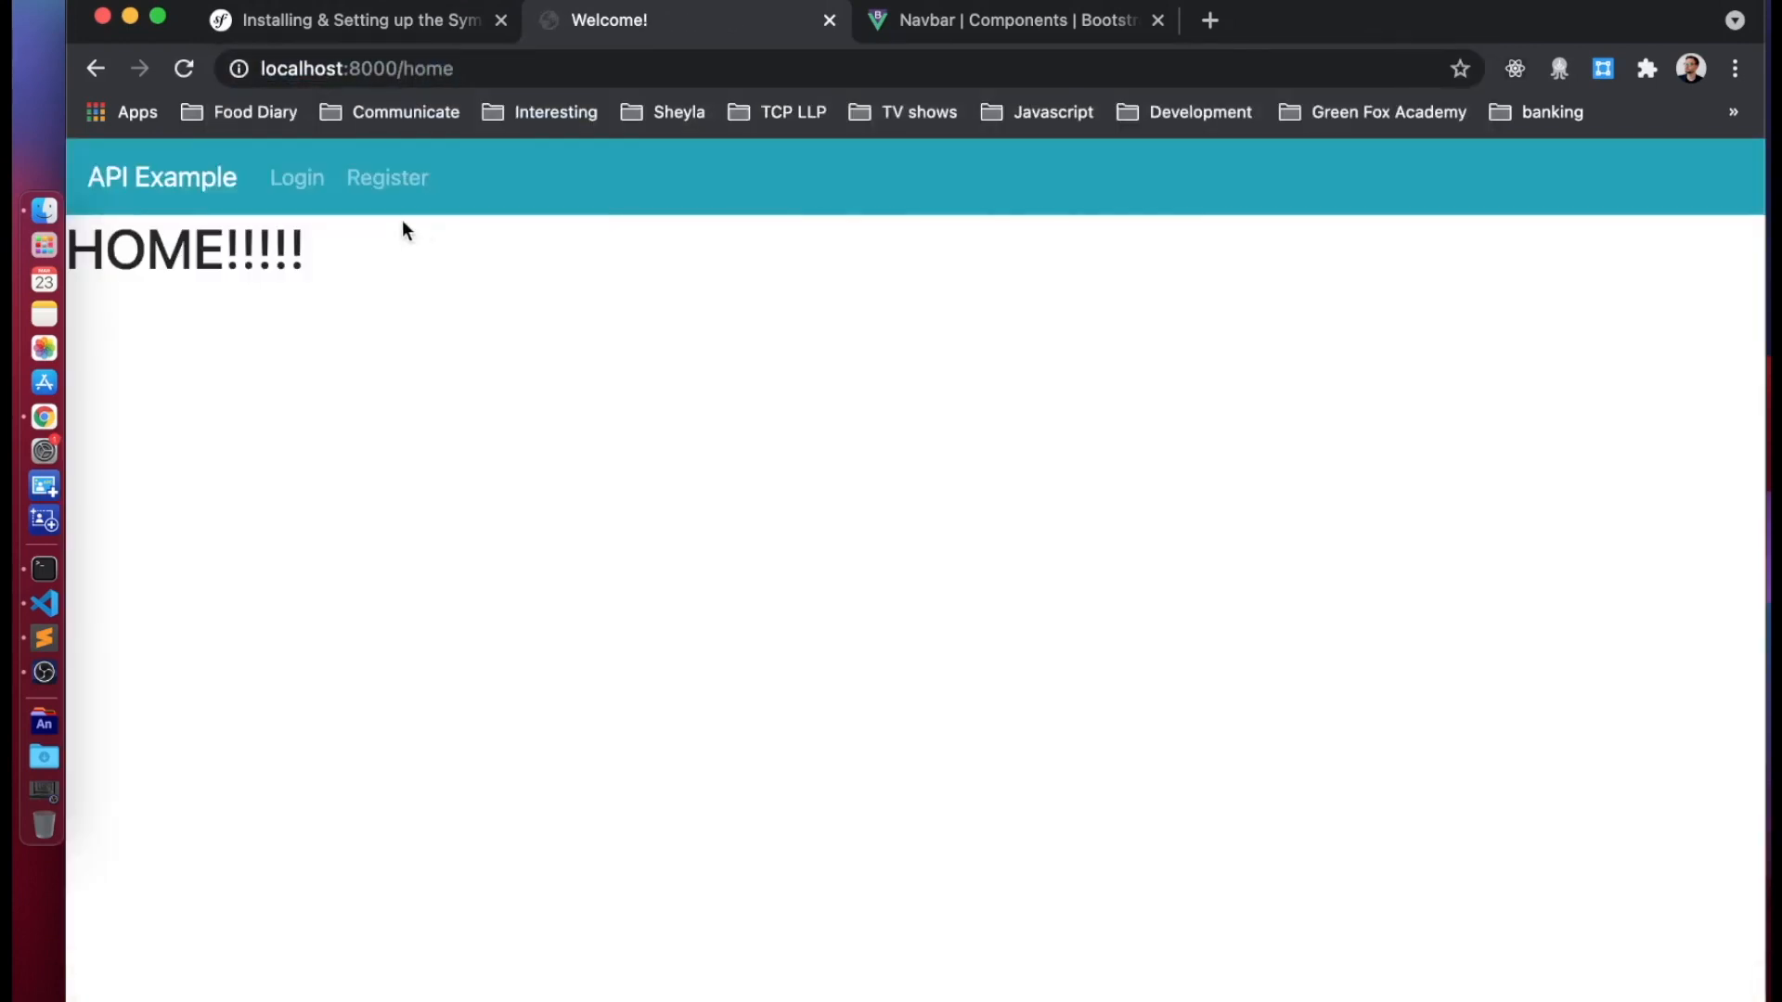
{"action": "mouse_move", "coordinate": [416, 376]}
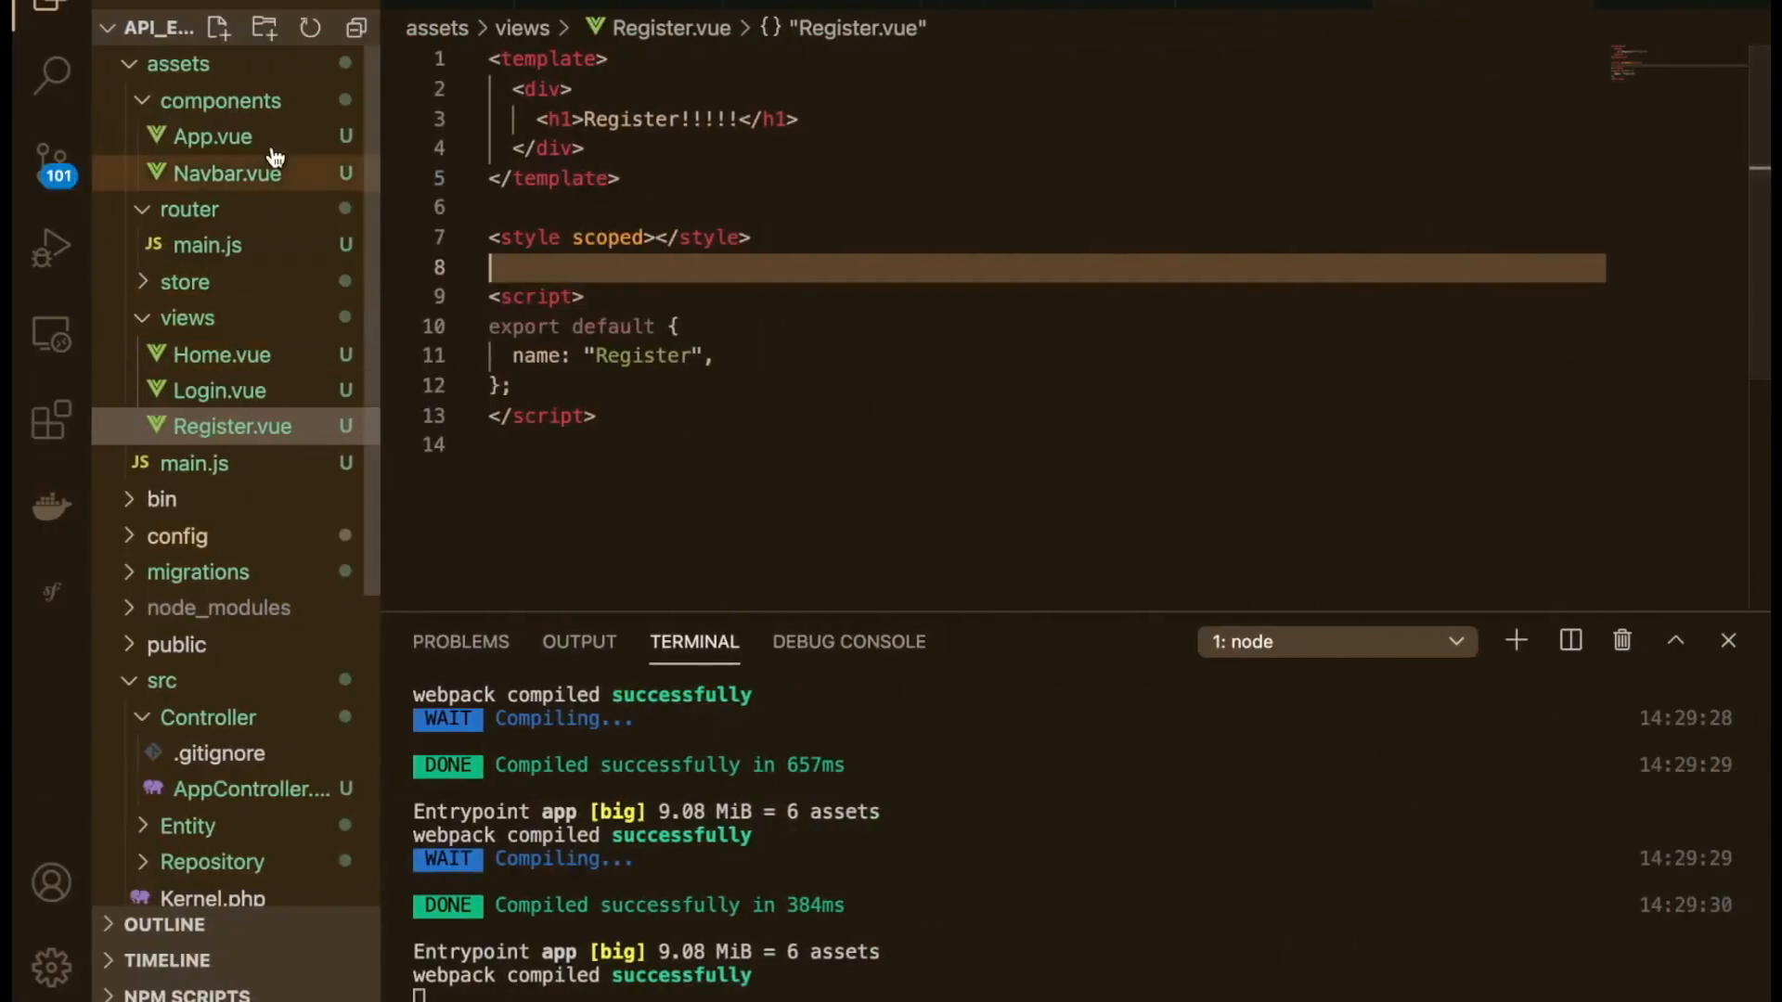
Step: In Navbar.vue, replace the brand's href="#" with :to="{ name: 'home' }"
{"action": "left_click", "coordinate": [224, 173]}
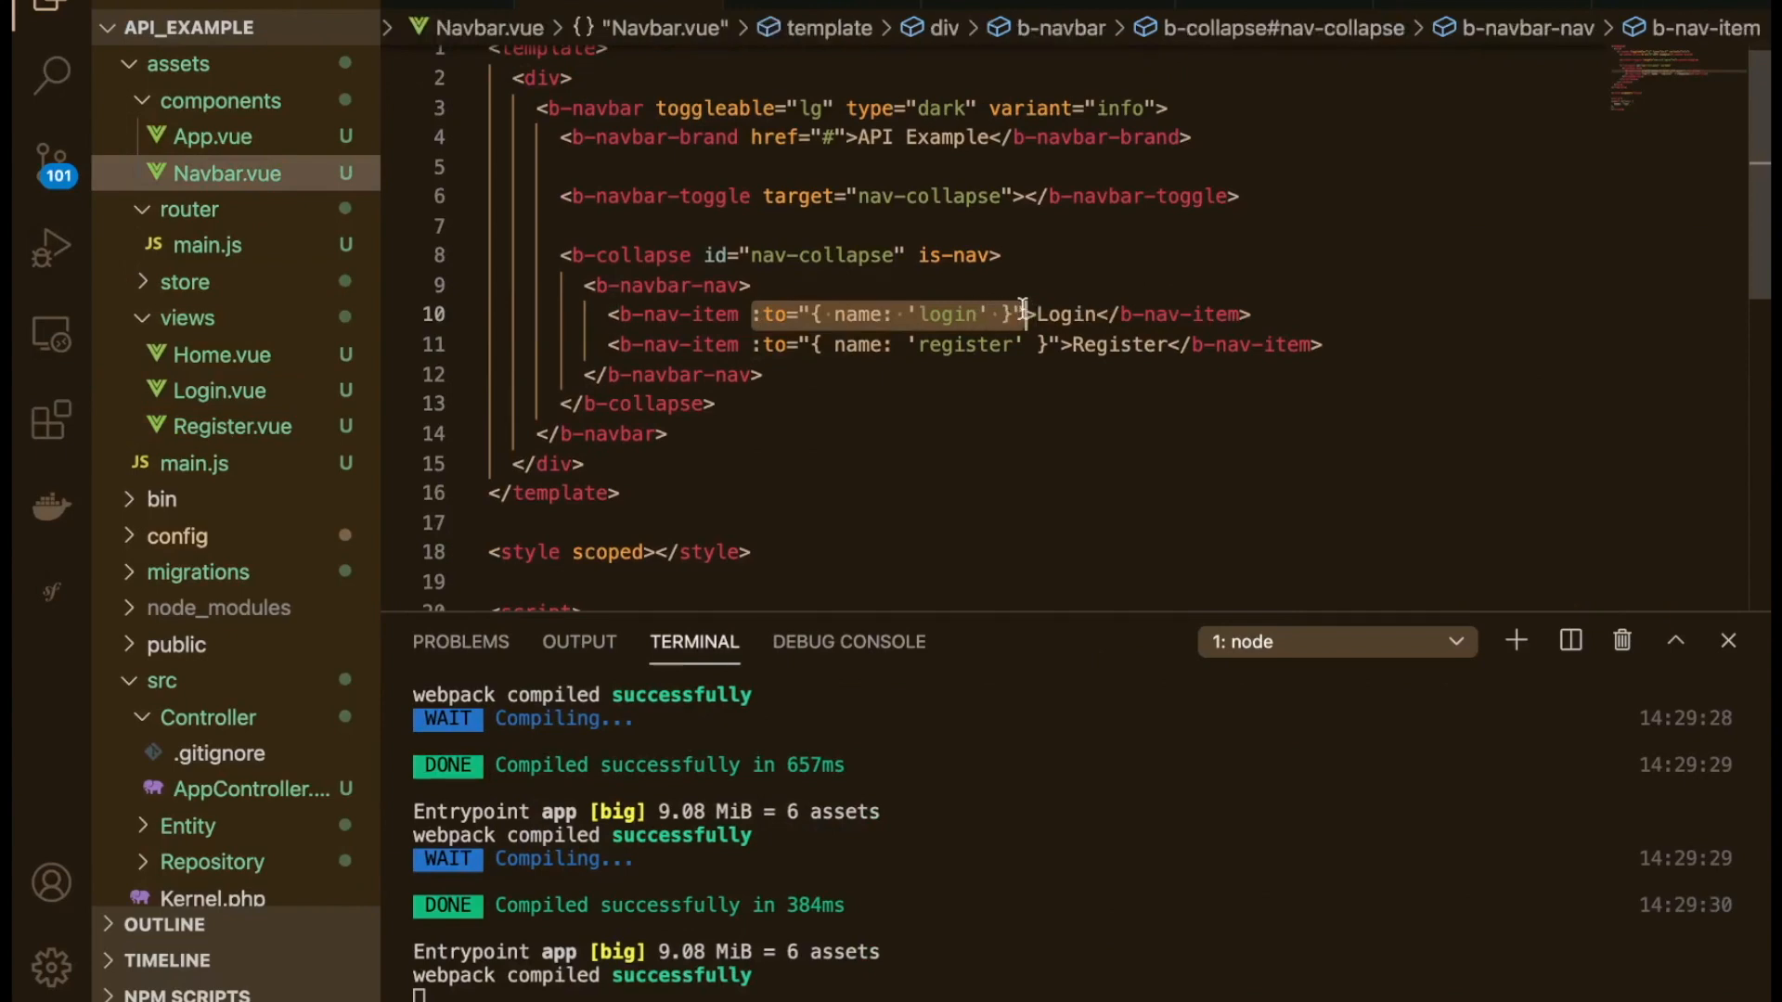
{"action": "left_click", "coordinate": [835, 148]}
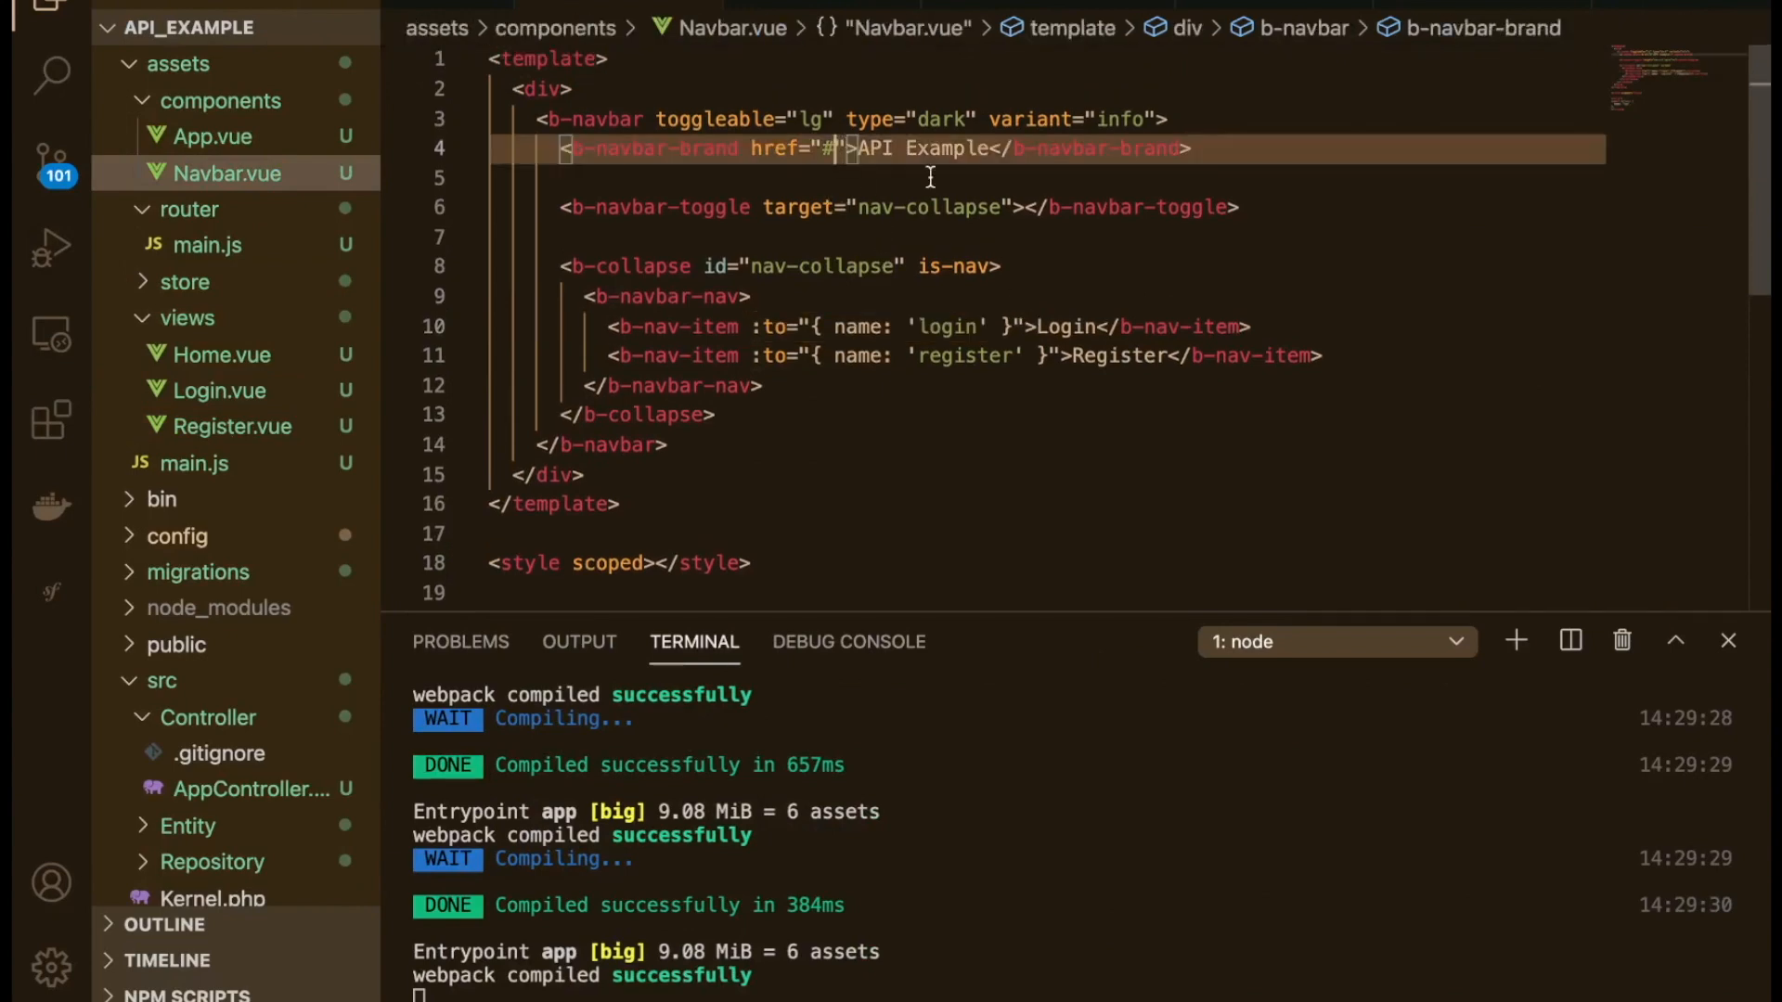
{"action": "type", "text": ":to=\"{ name: 'login' }\""}
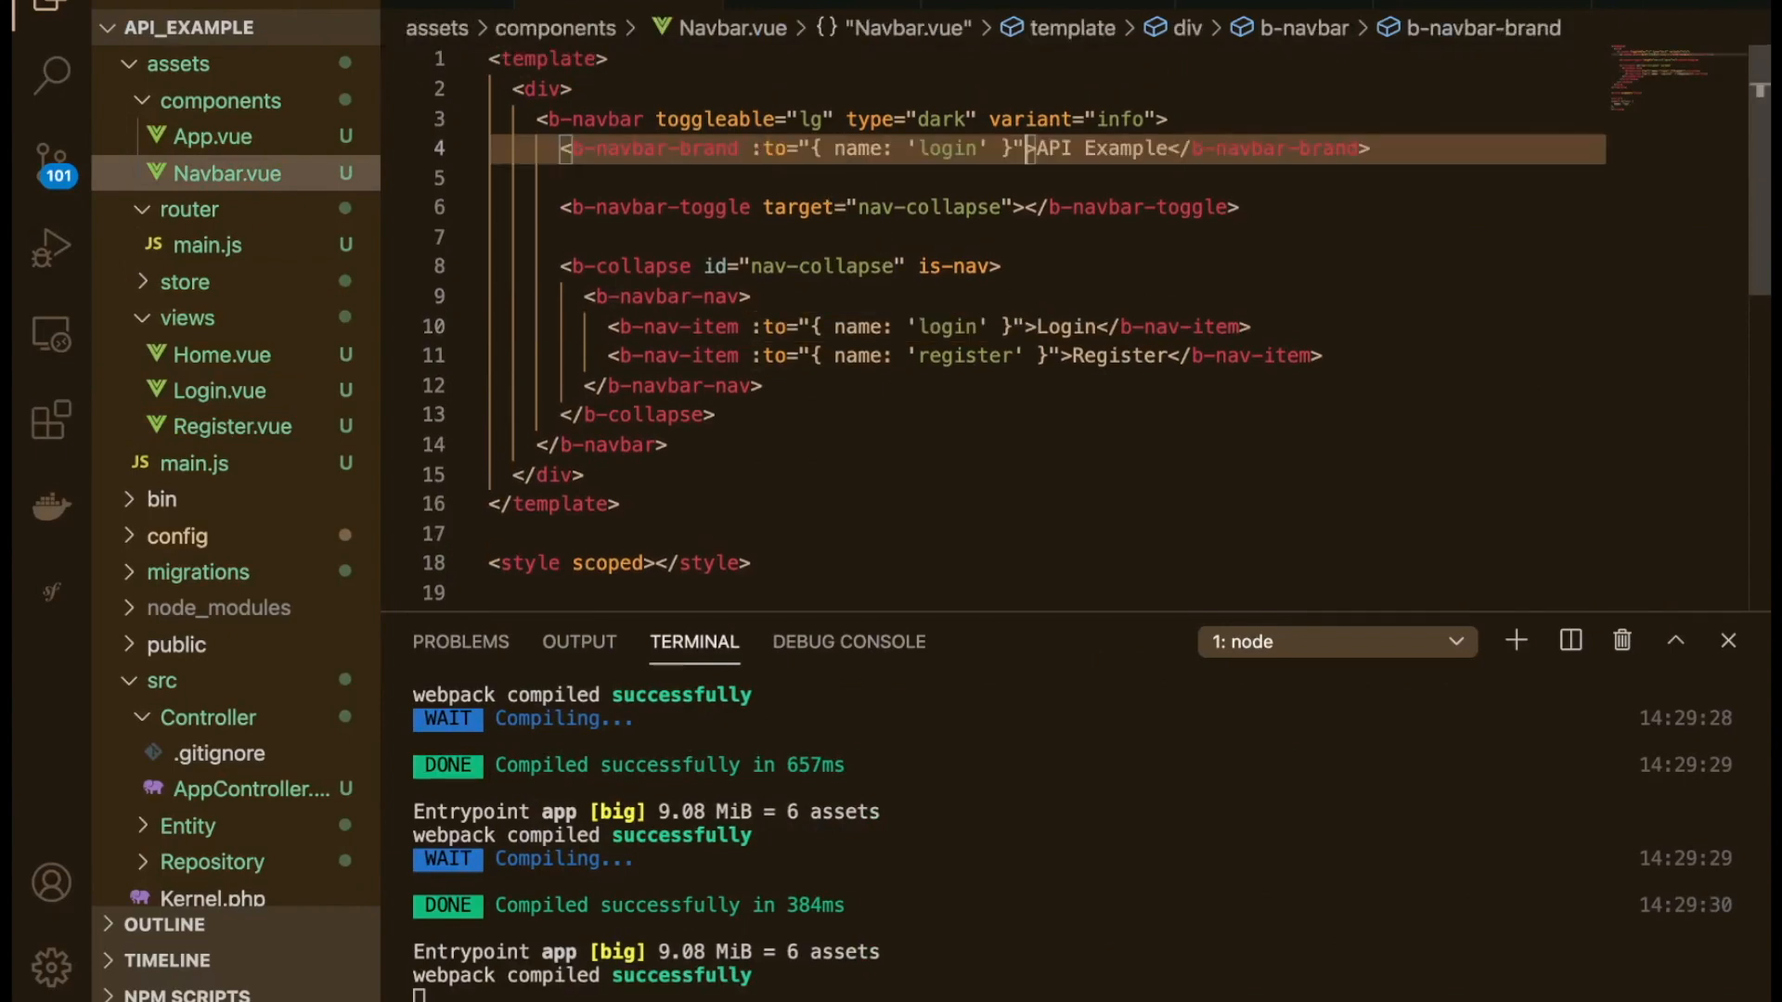
{"action": "type", "text": "home"}
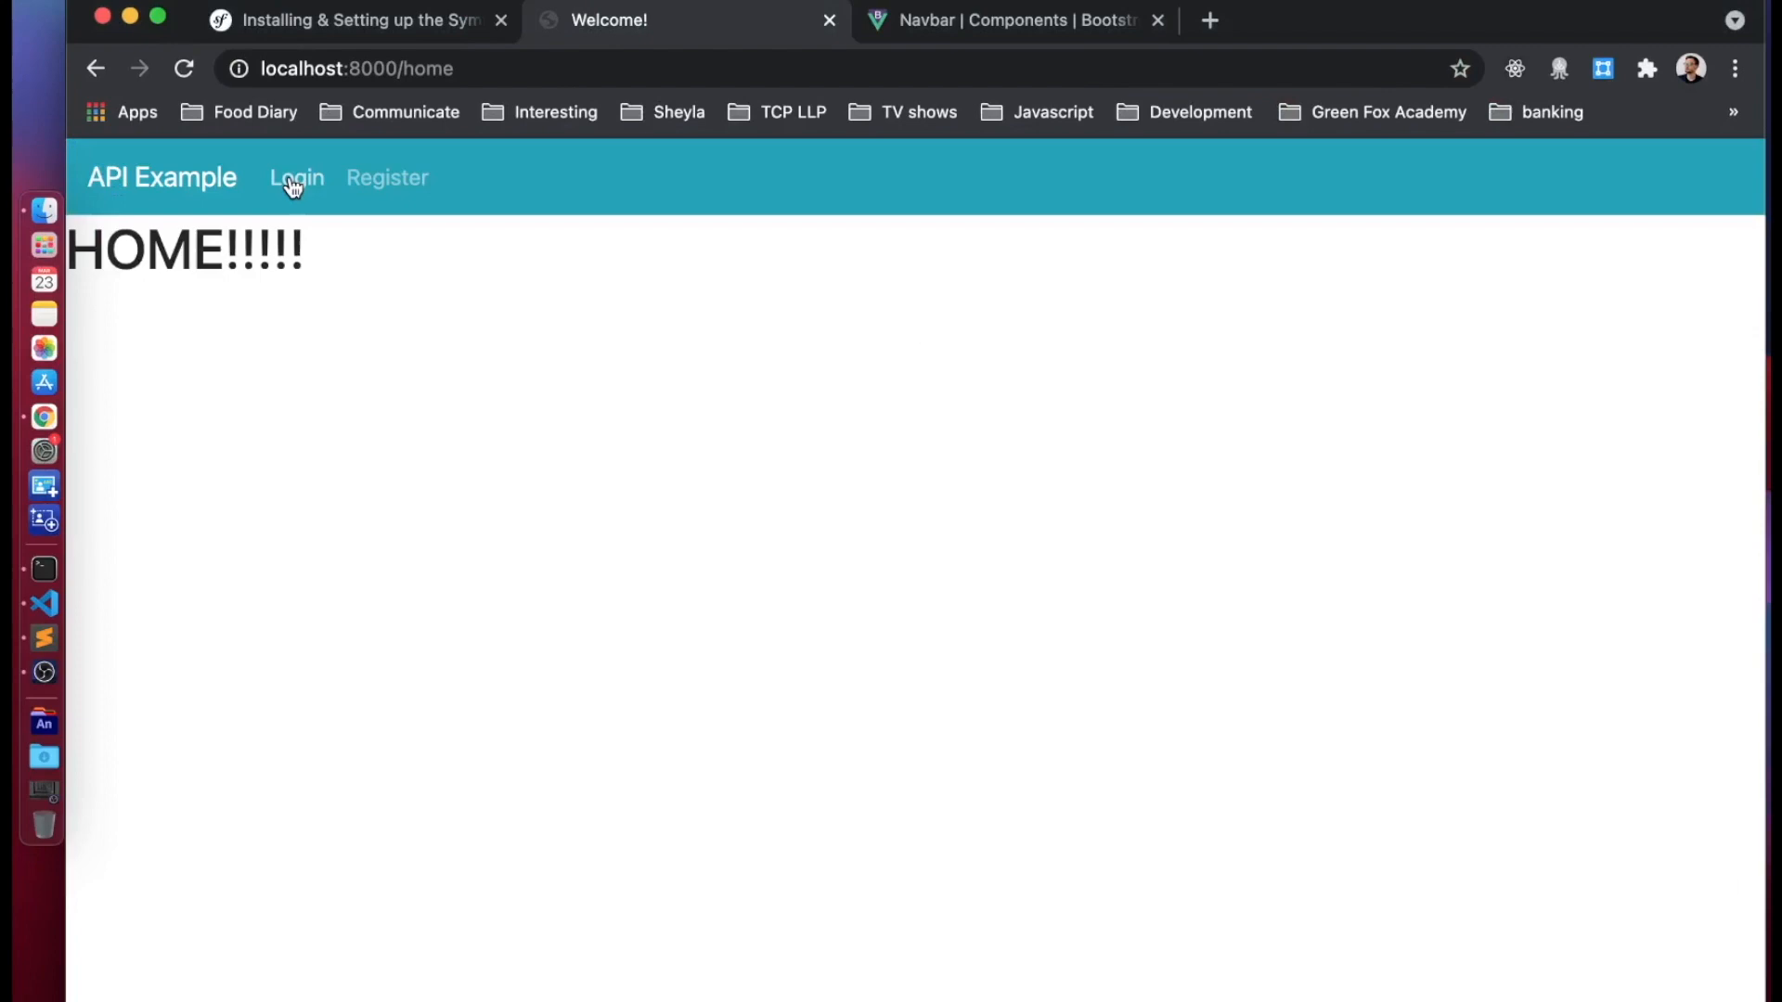
Step: Try the Login link in Chrome, then return to VS Code and expand the store folder
{"action": "left_click", "coordinate": [386, 177]}
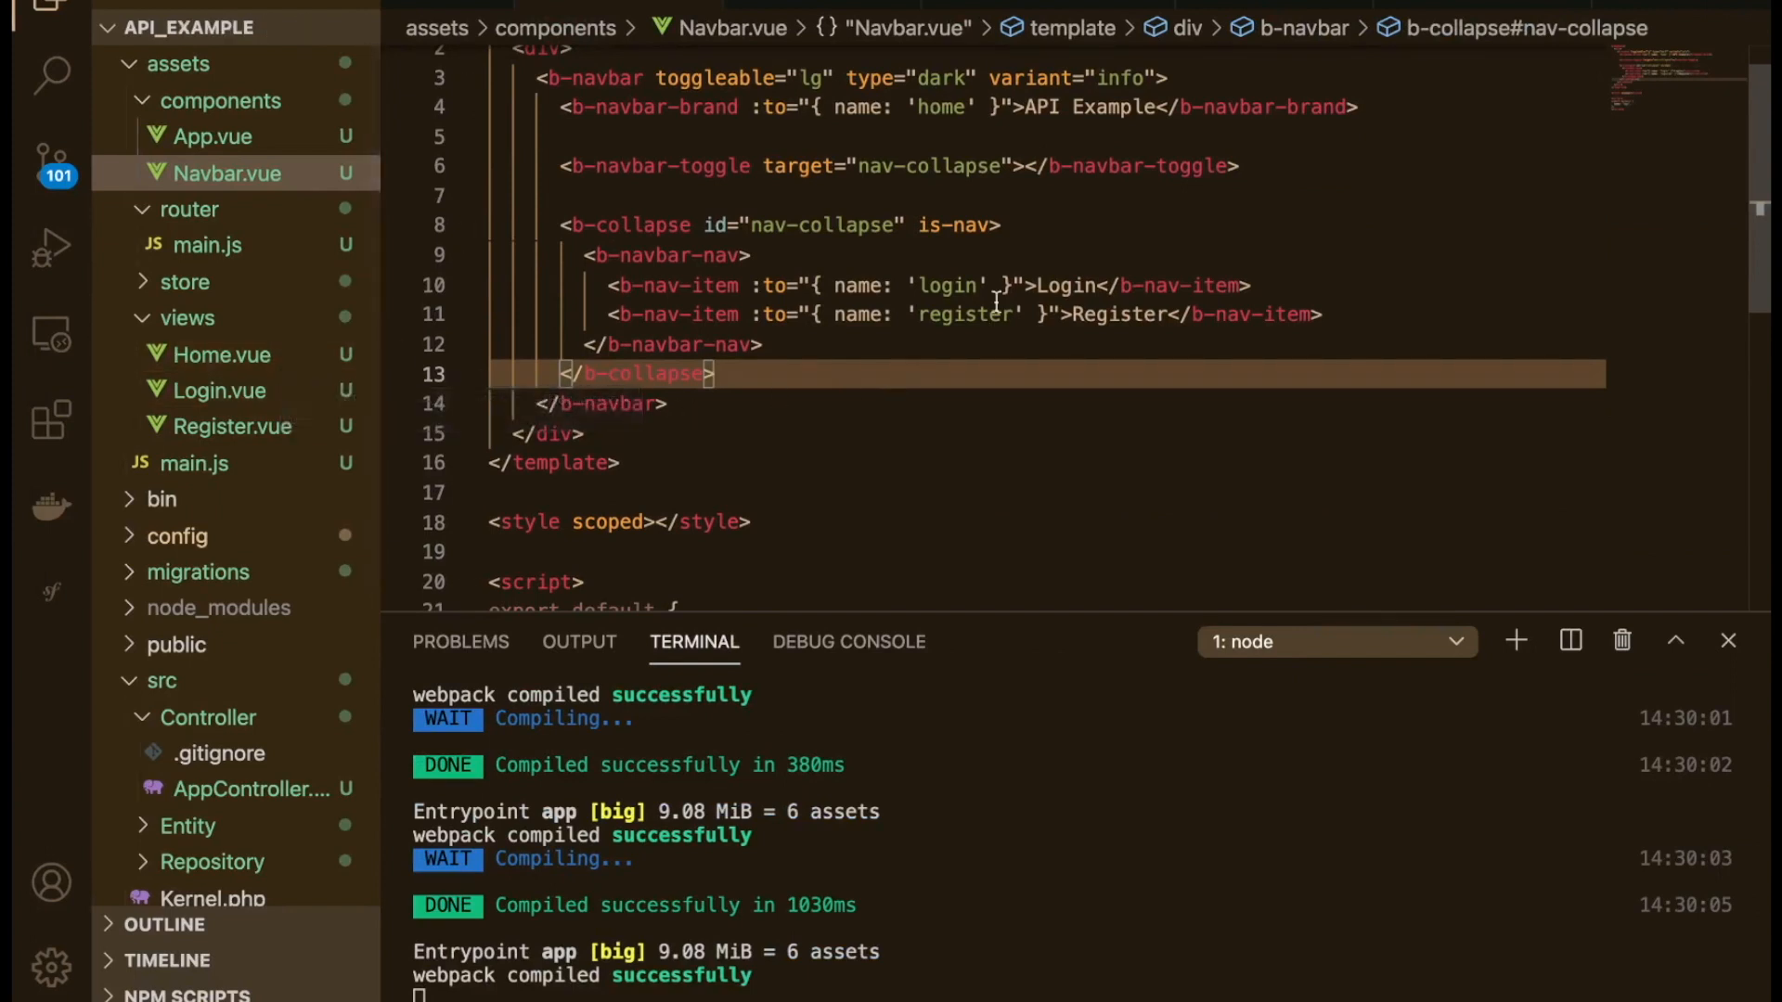
{"action": "left_click", "coordinate": [931, 314]}
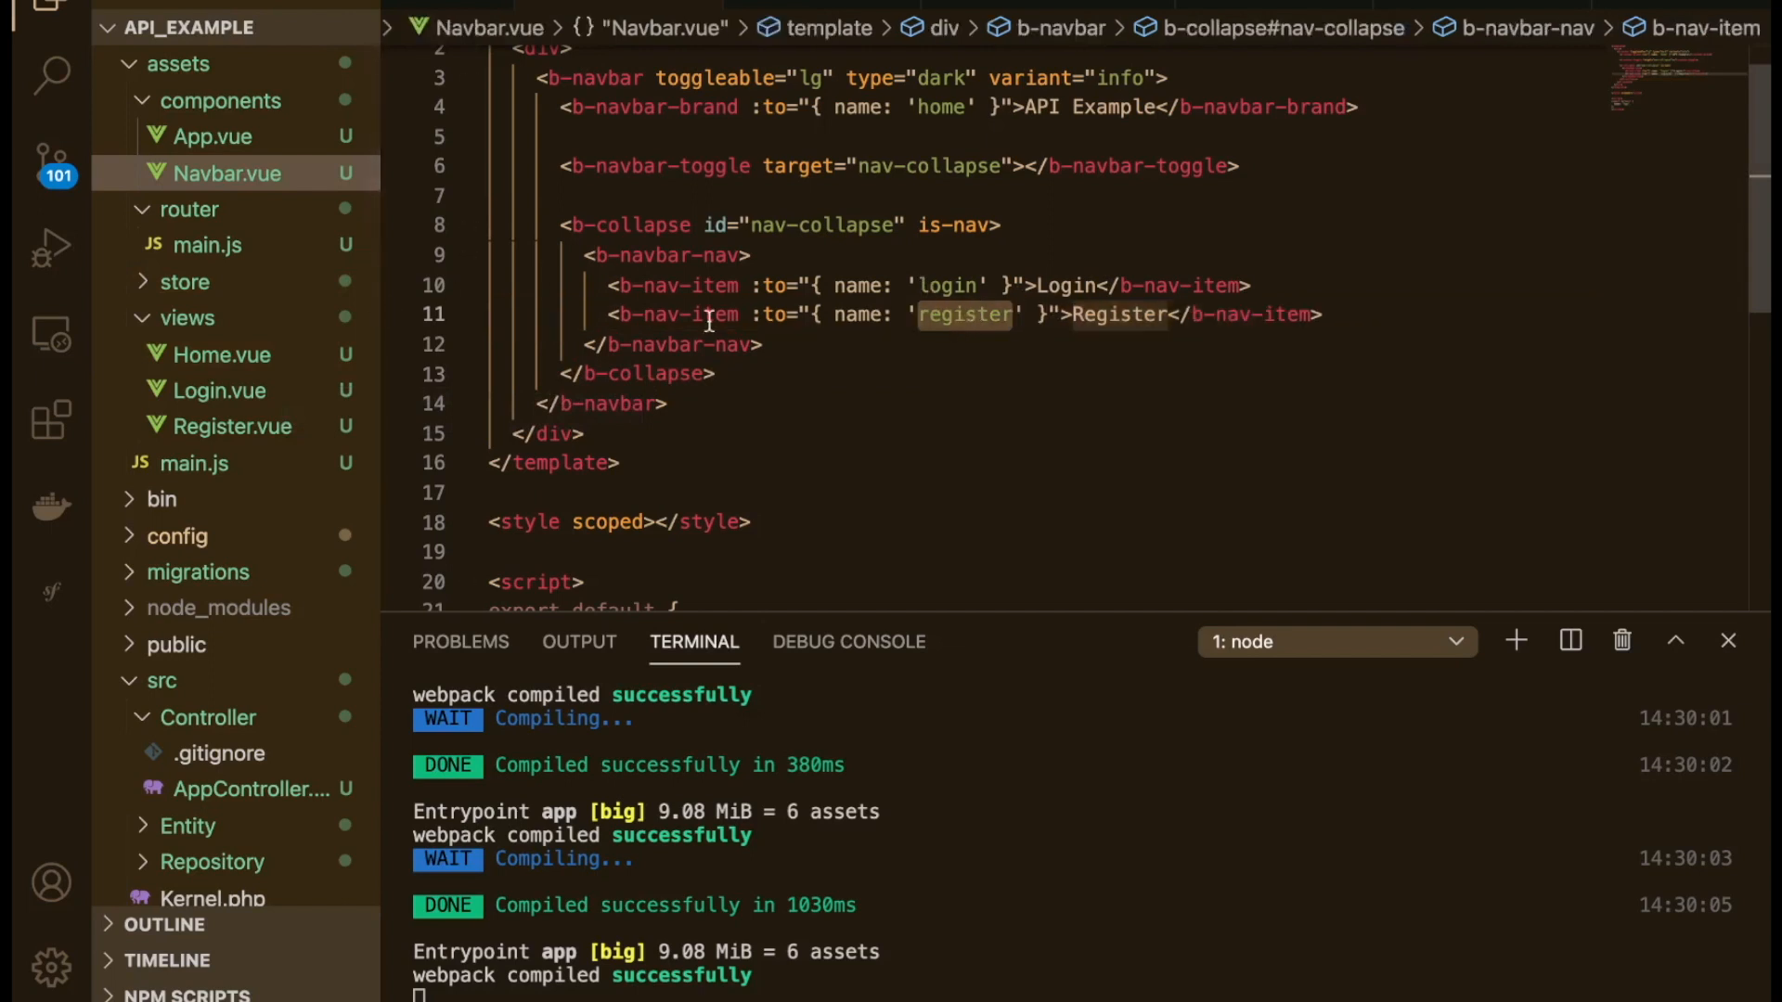
{"action": "left_click", "coordinate": [184, 282]}
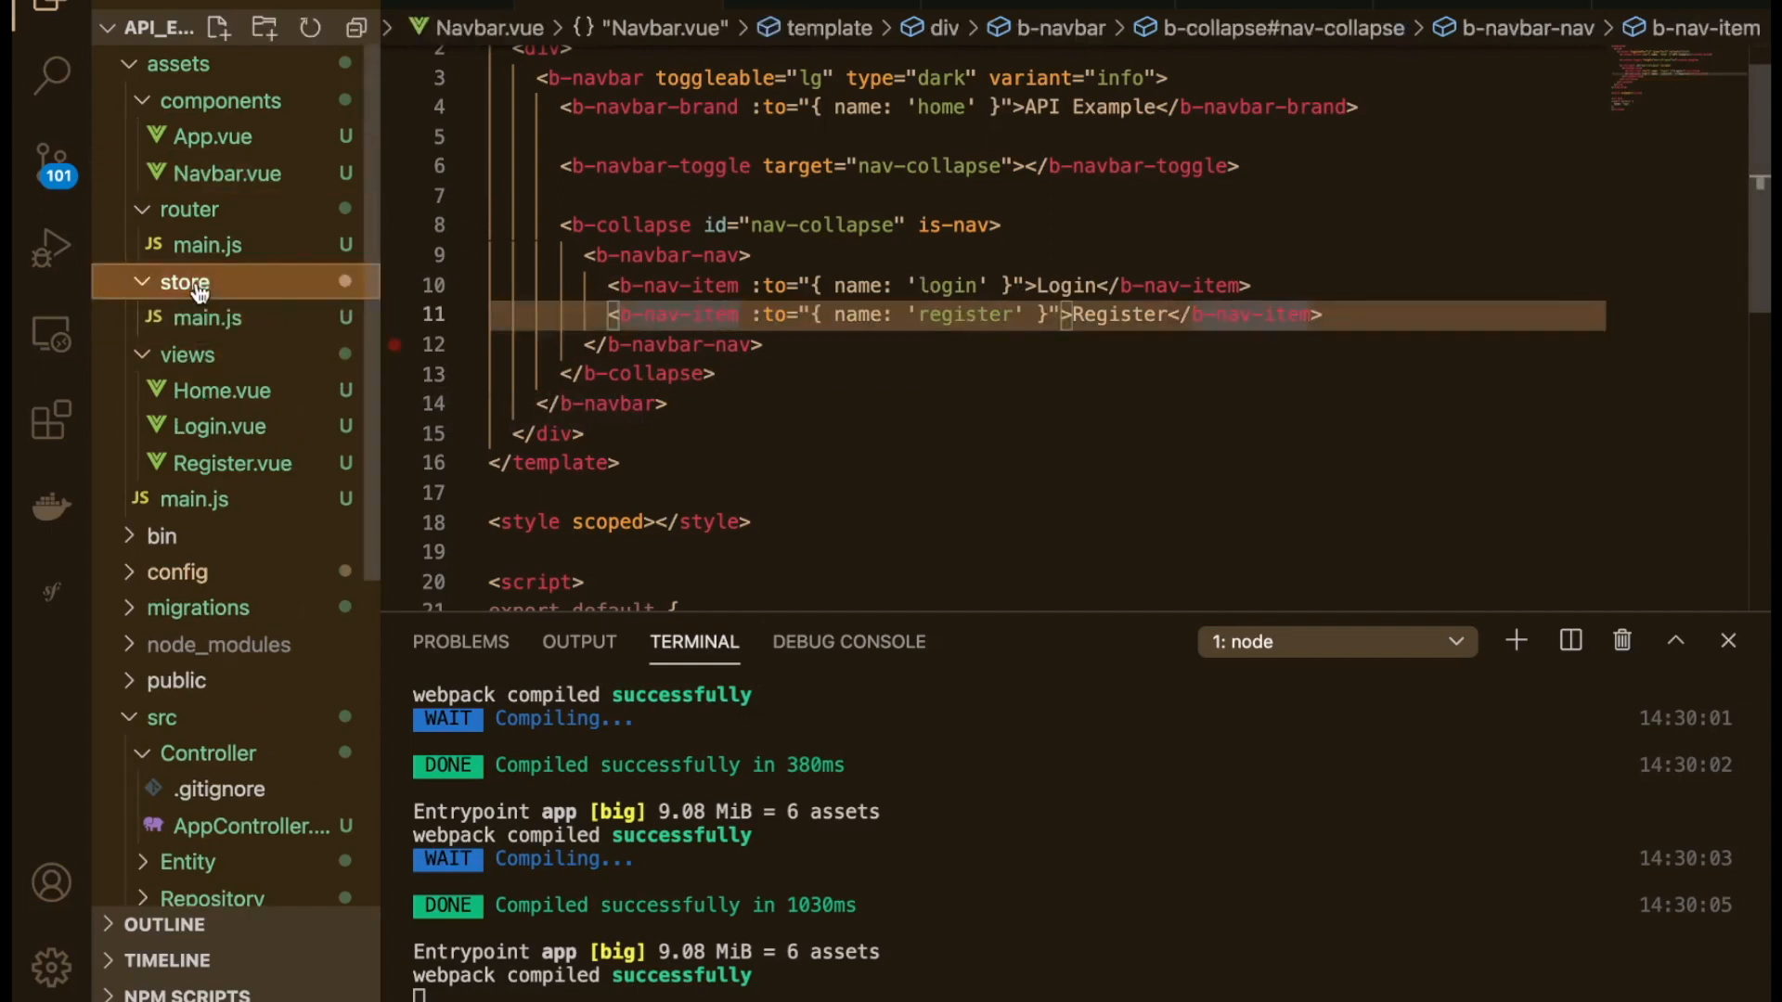
Step: Open store/main.js and add isLoading: false to the store state
{"action": "left_click", "coordinate": [208, 318]}
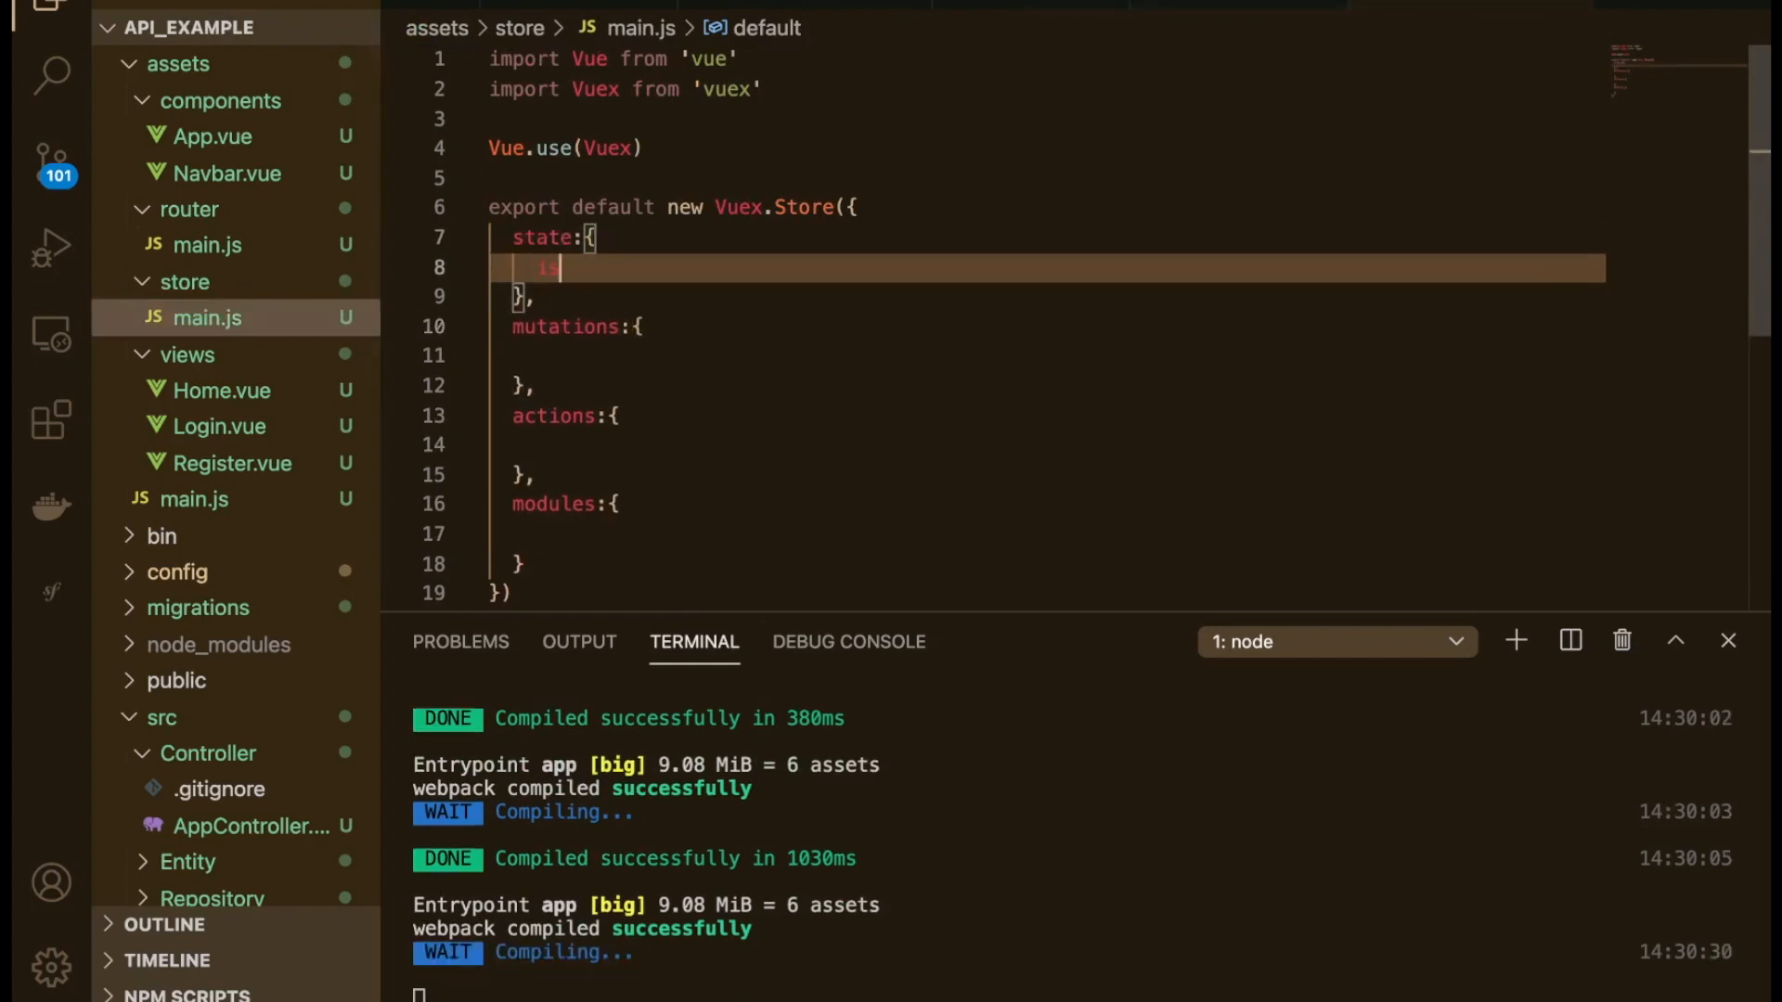
{"action": "type", "text": "is"}
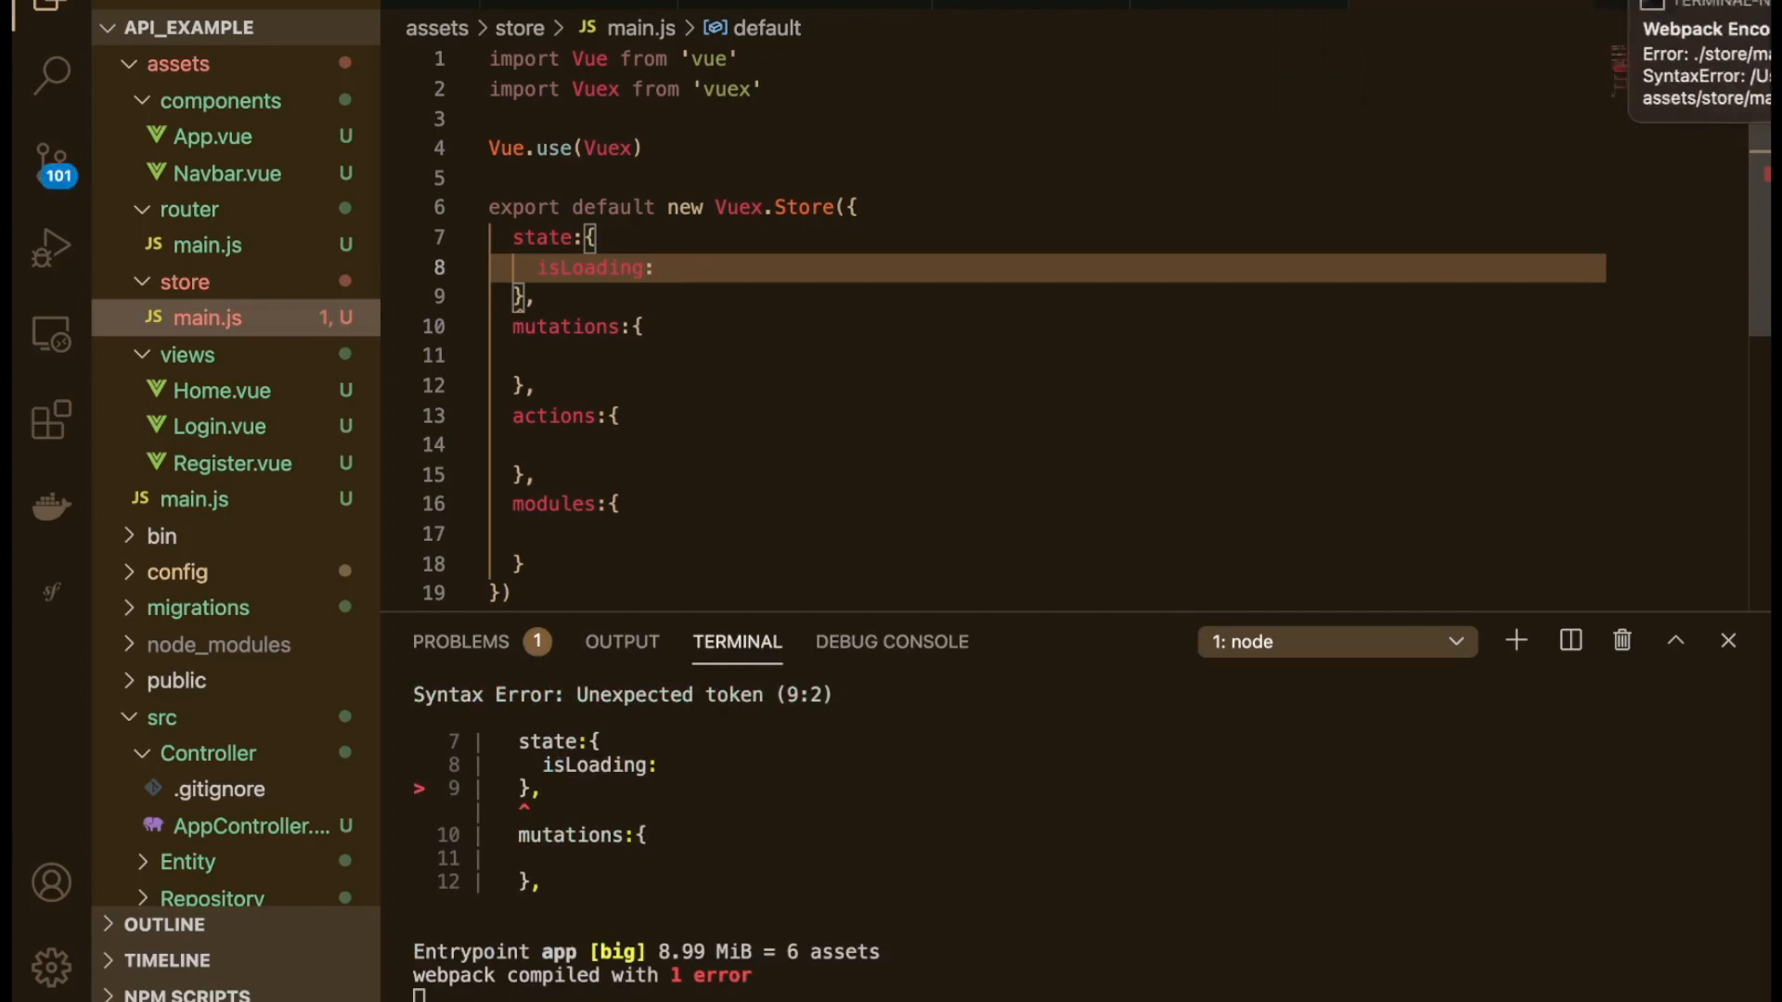
{"action": "type", "text": "fa"}
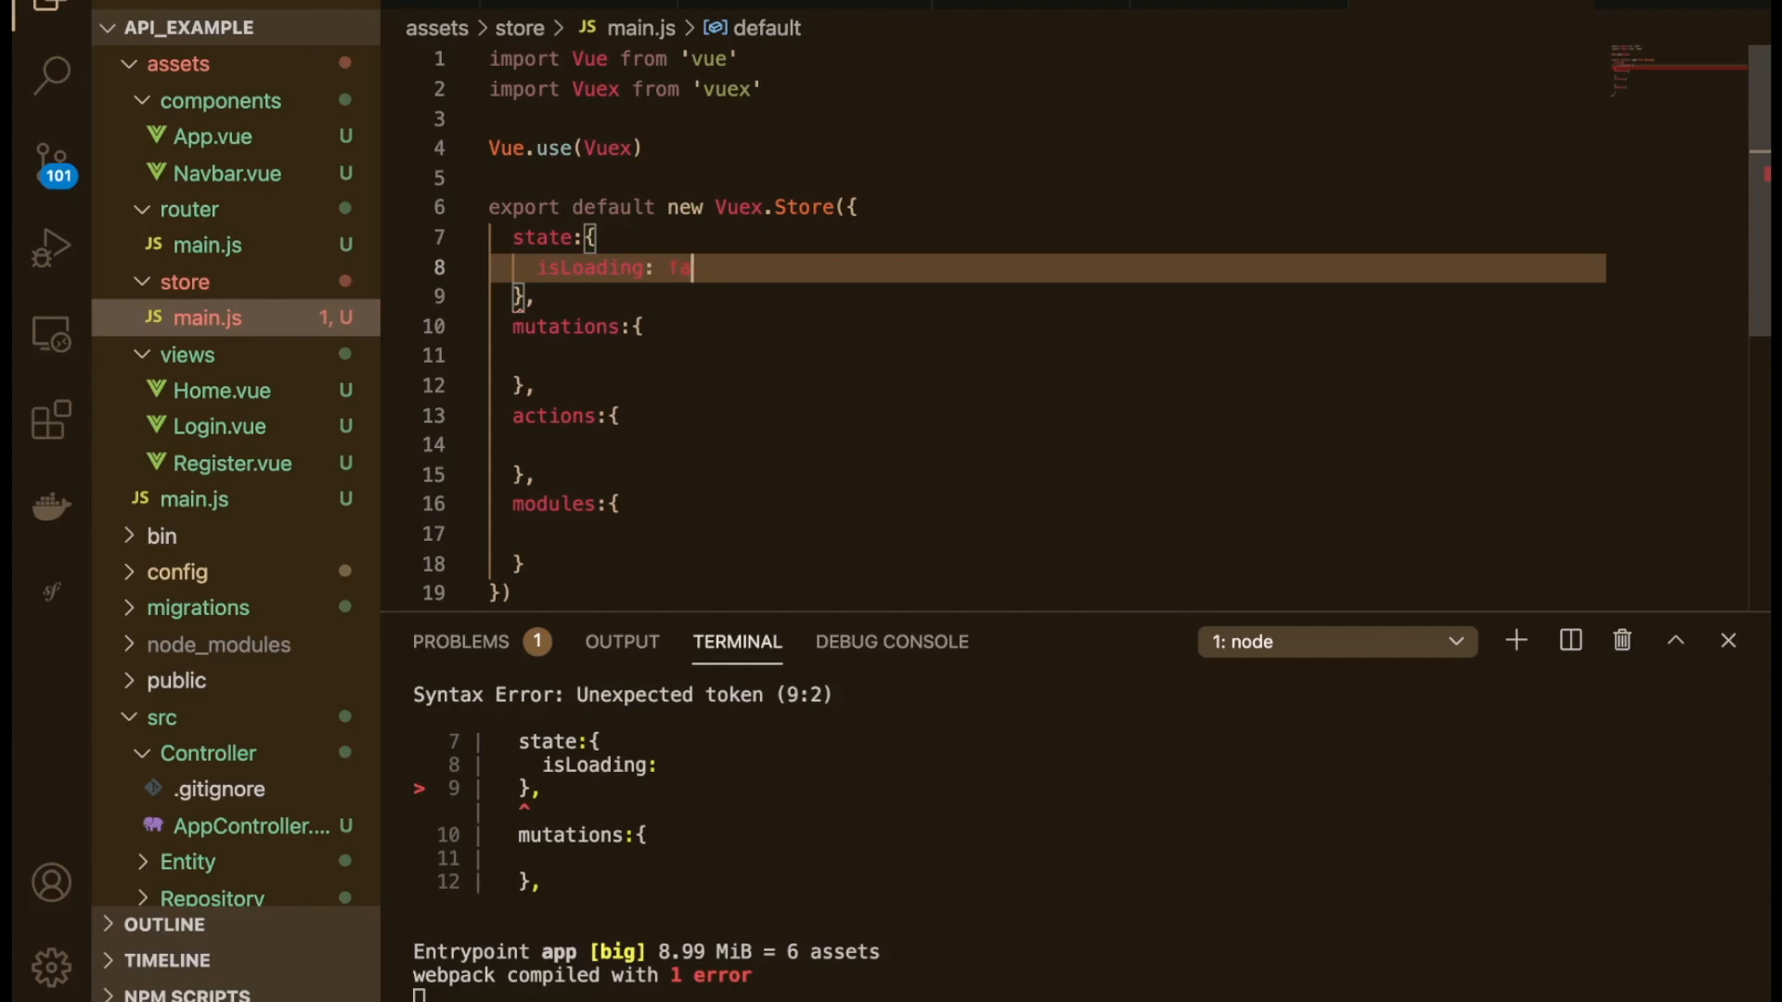
{"action": "type", "text": "lse"}
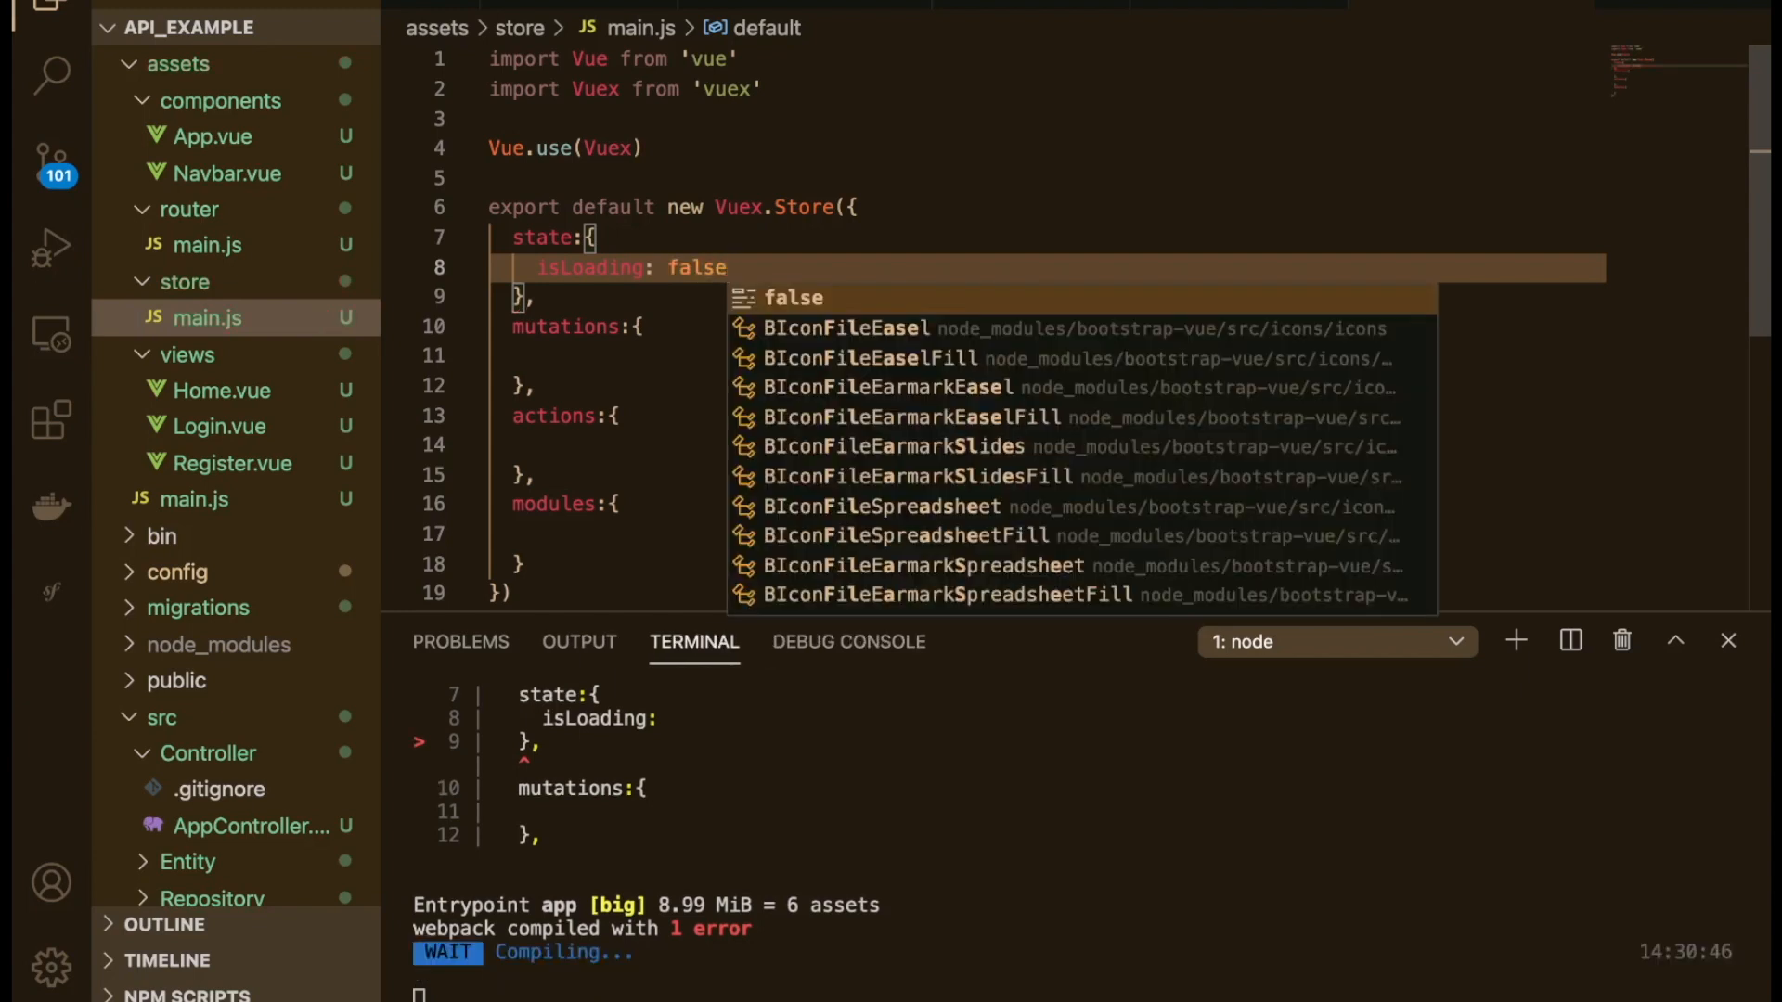
{"action": "key", "text": "Escape"}
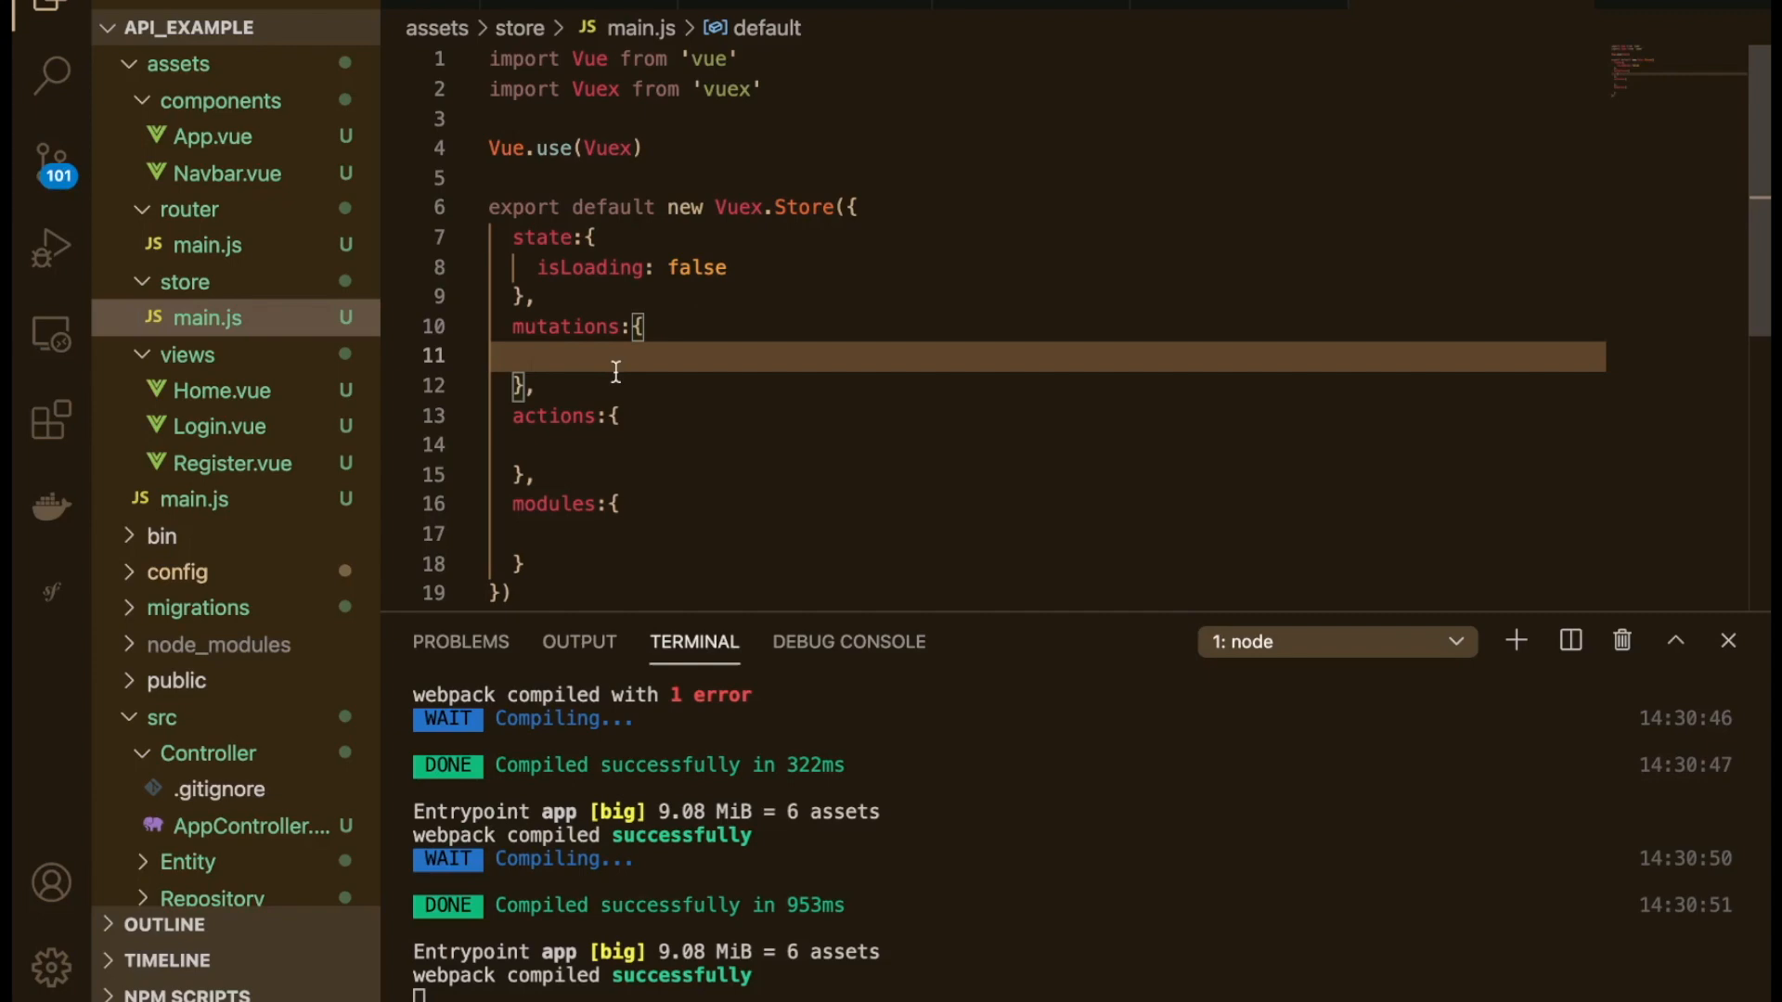
Step: Add a setLoading(state, newLoadingState) mutation that assigns newLoadingState to state.isLoading
{"action": "type", "text": "setLoading"}
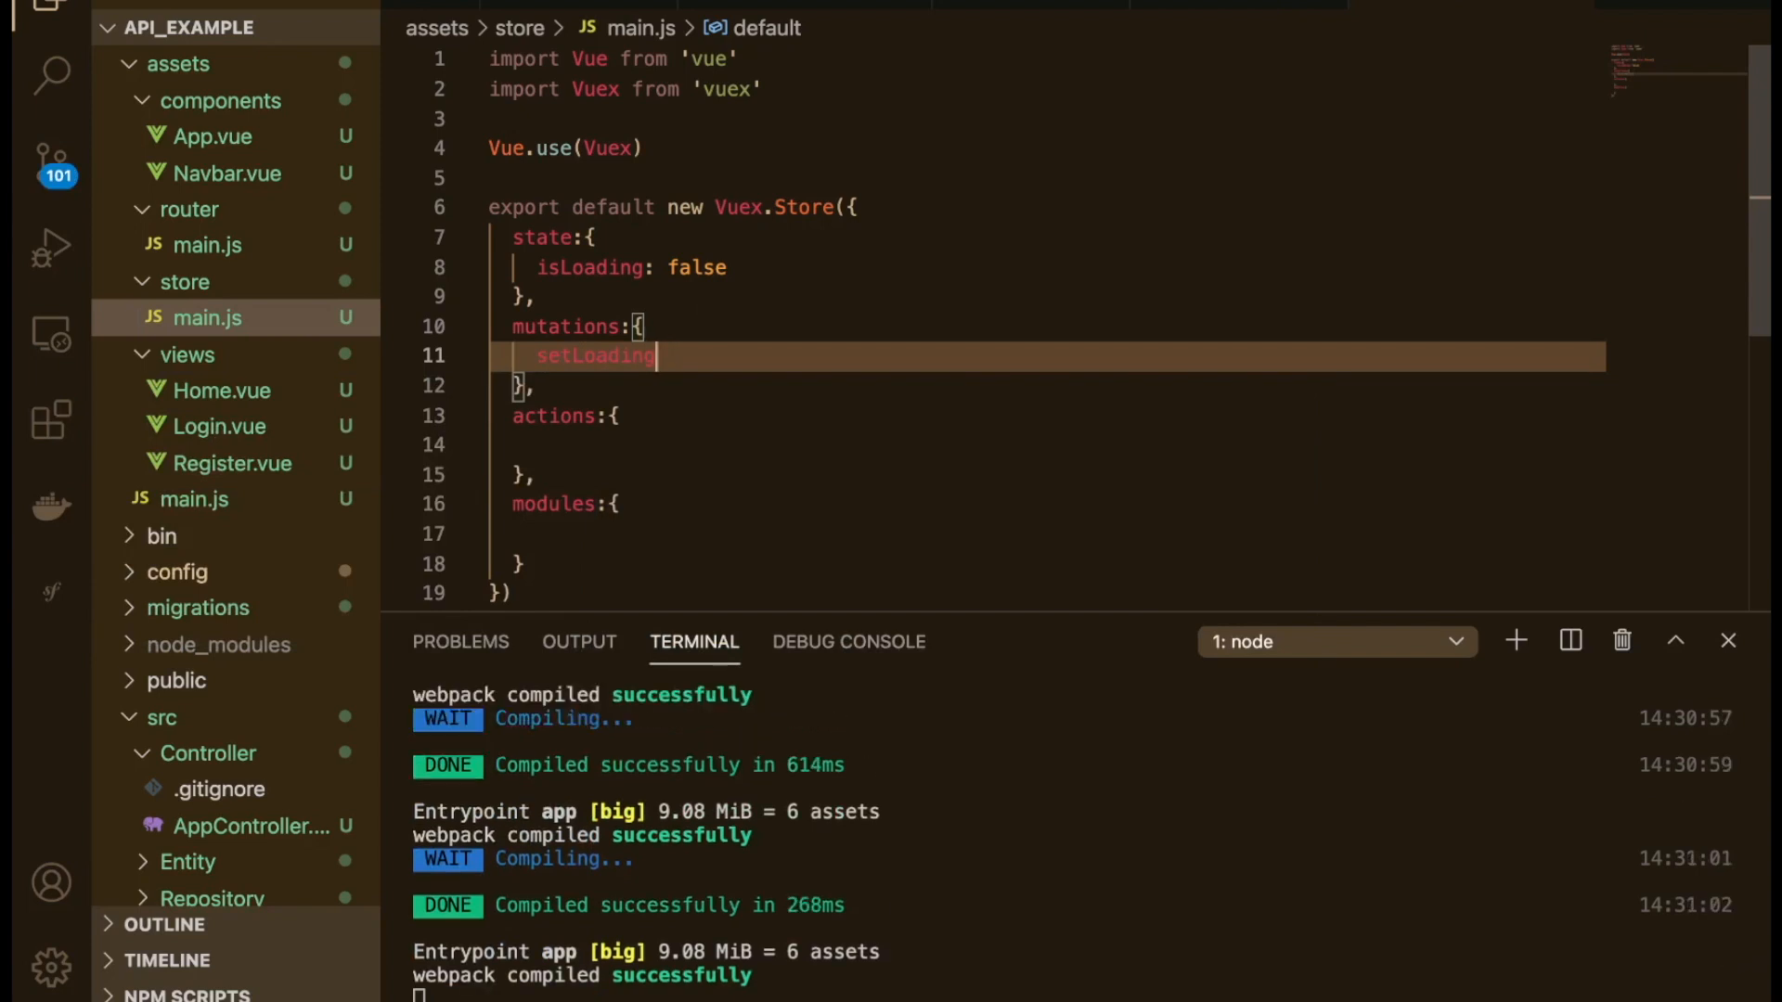
{"action": "type", "text": "()"}
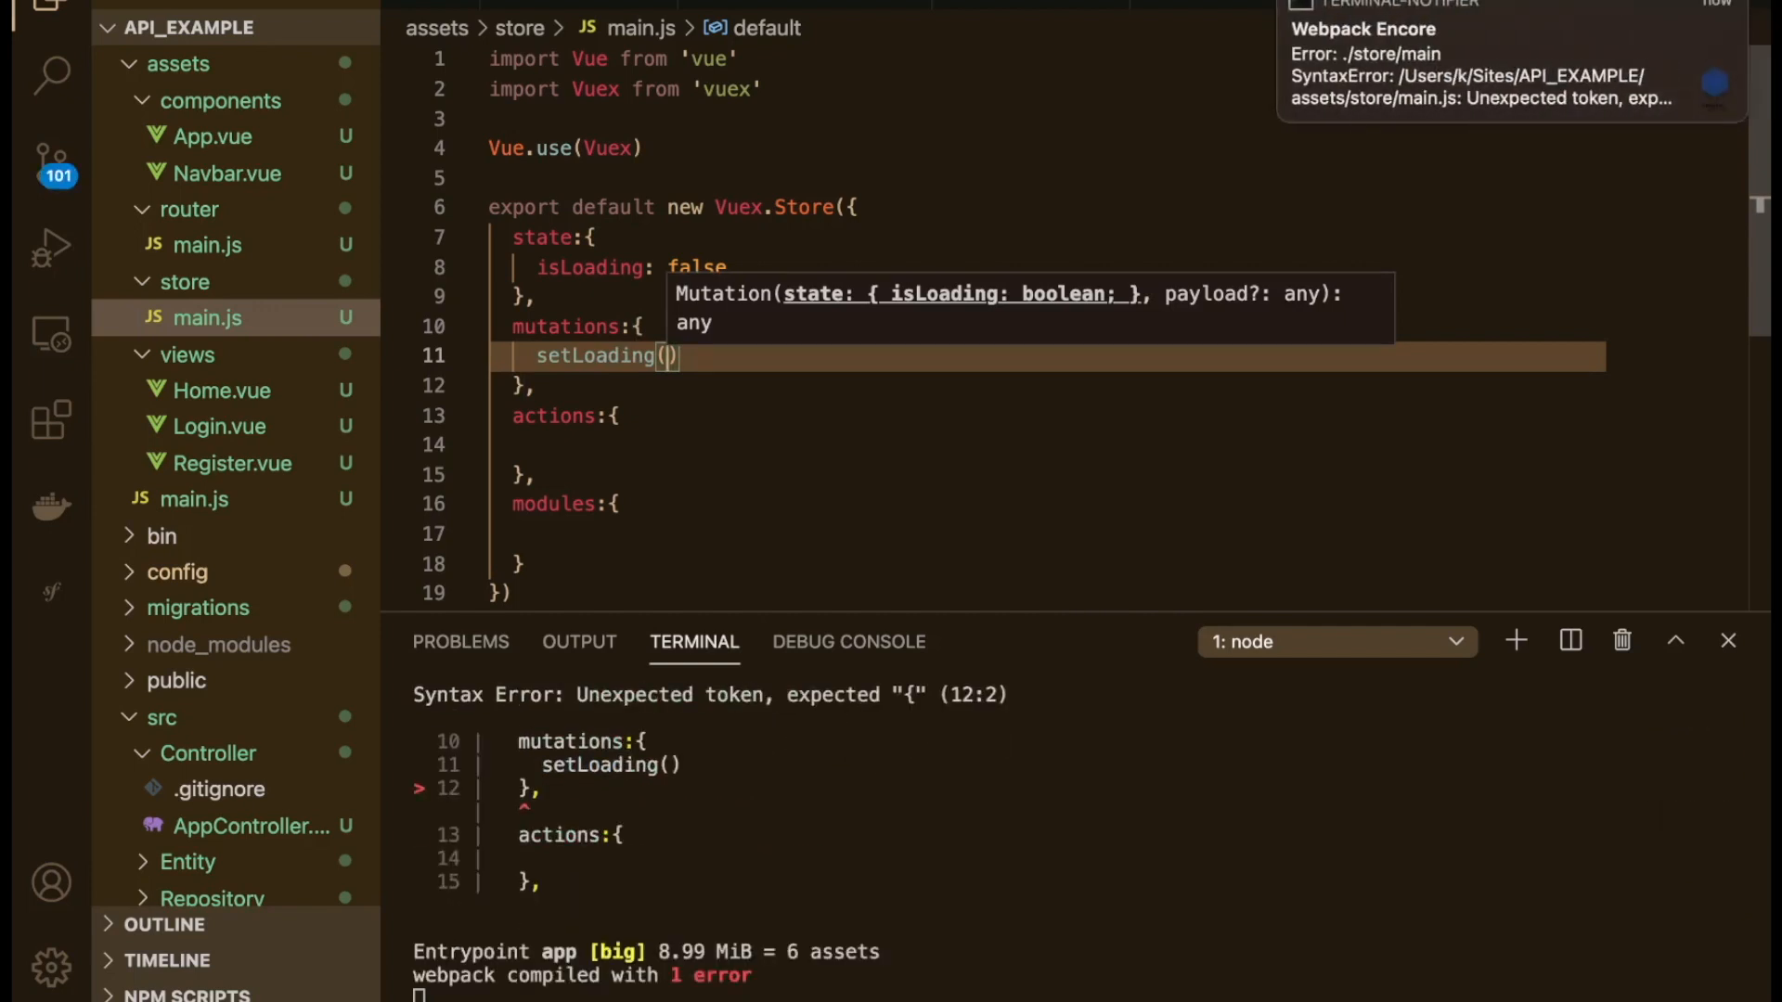
{"action": "type", "text": "state,"}
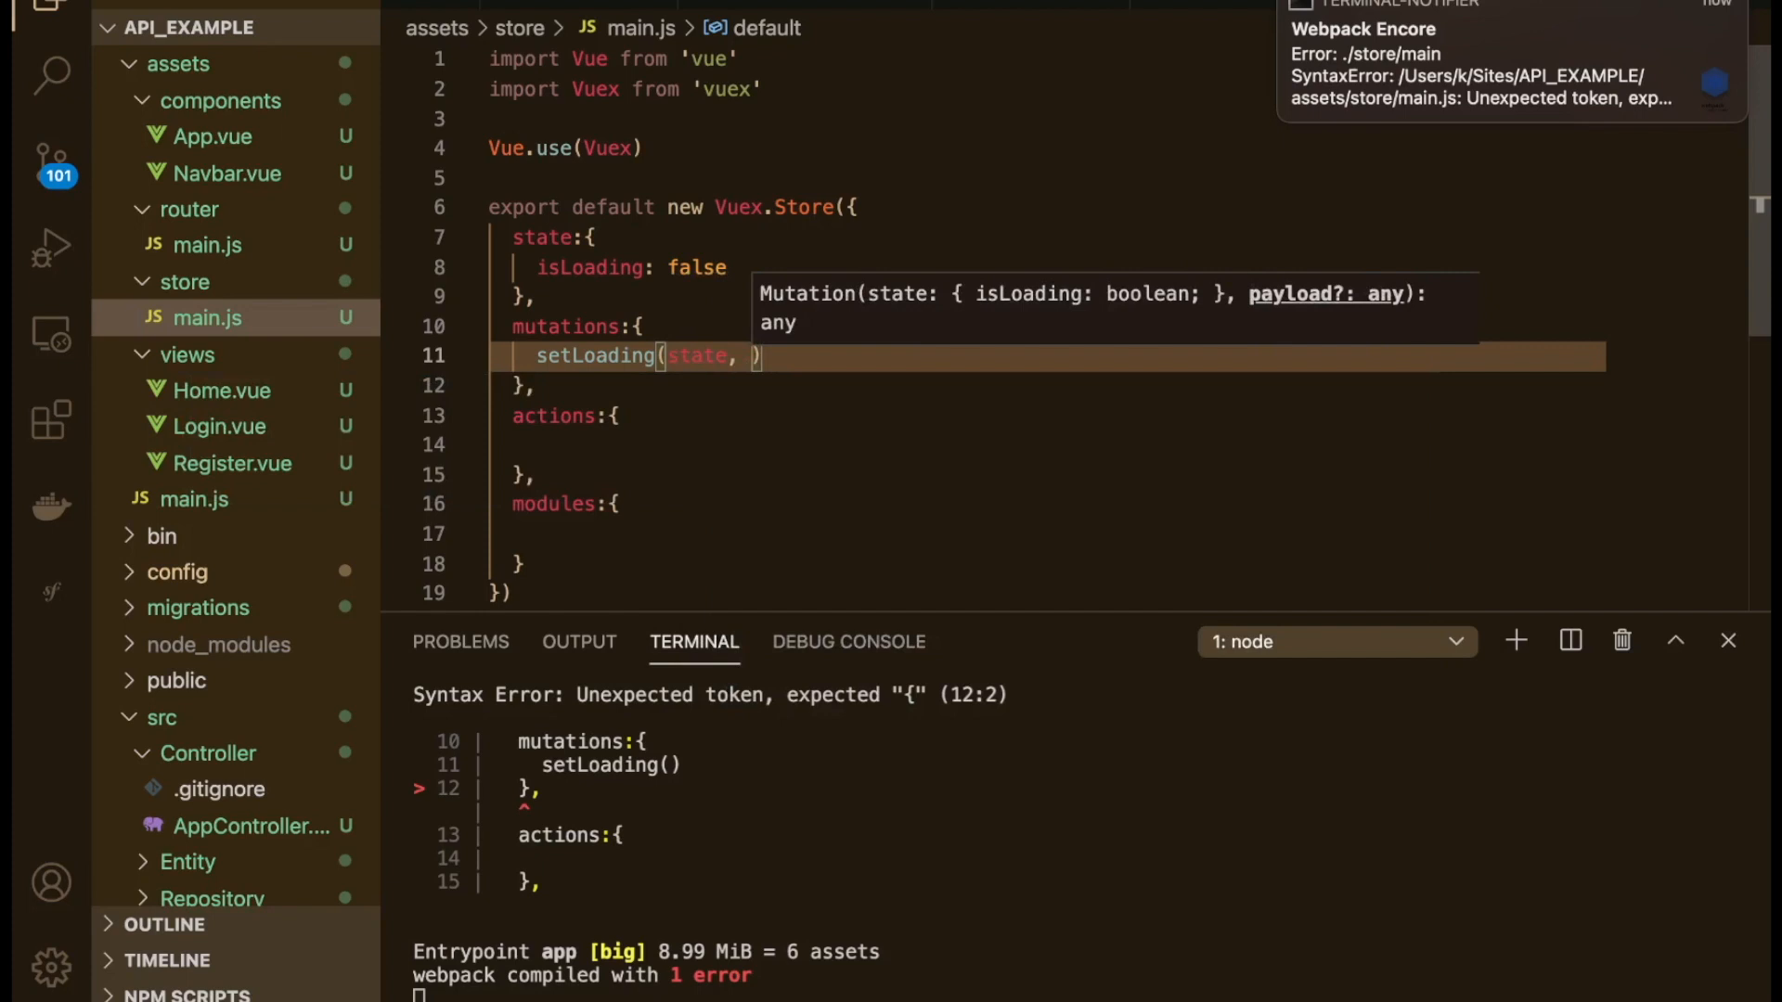
{"action": "type", "text": "newLoading"}
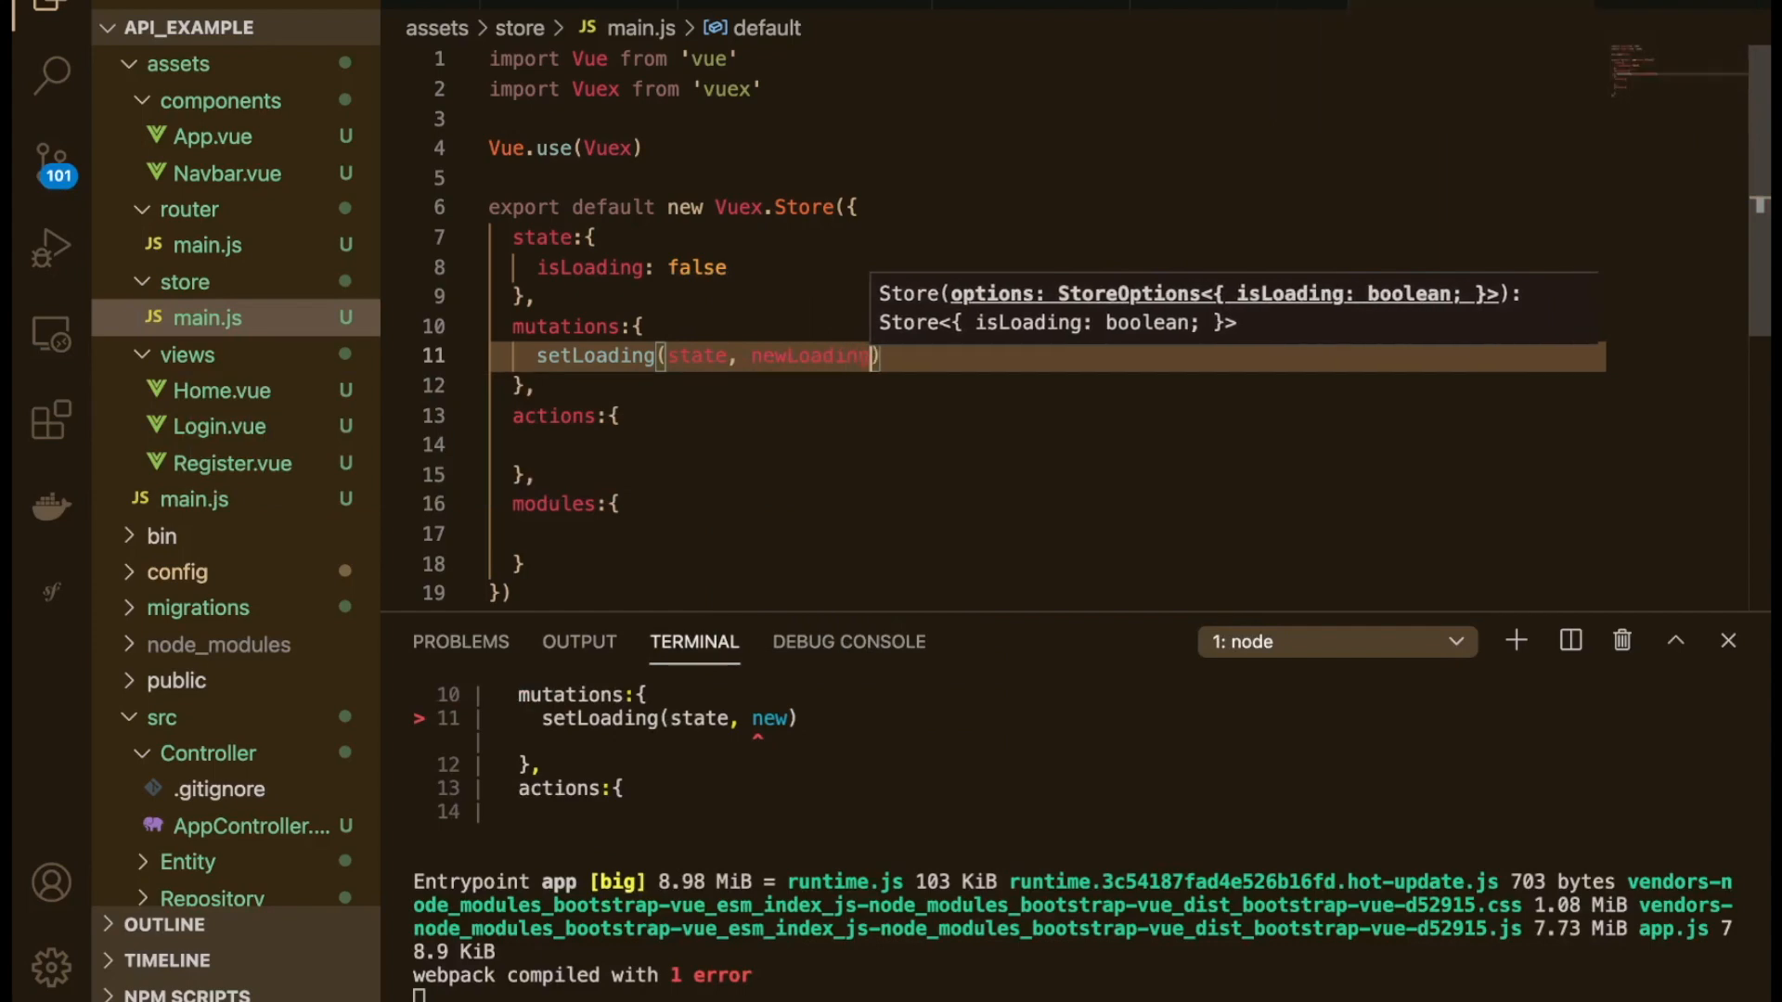
{"action": "type", "text": "State"}
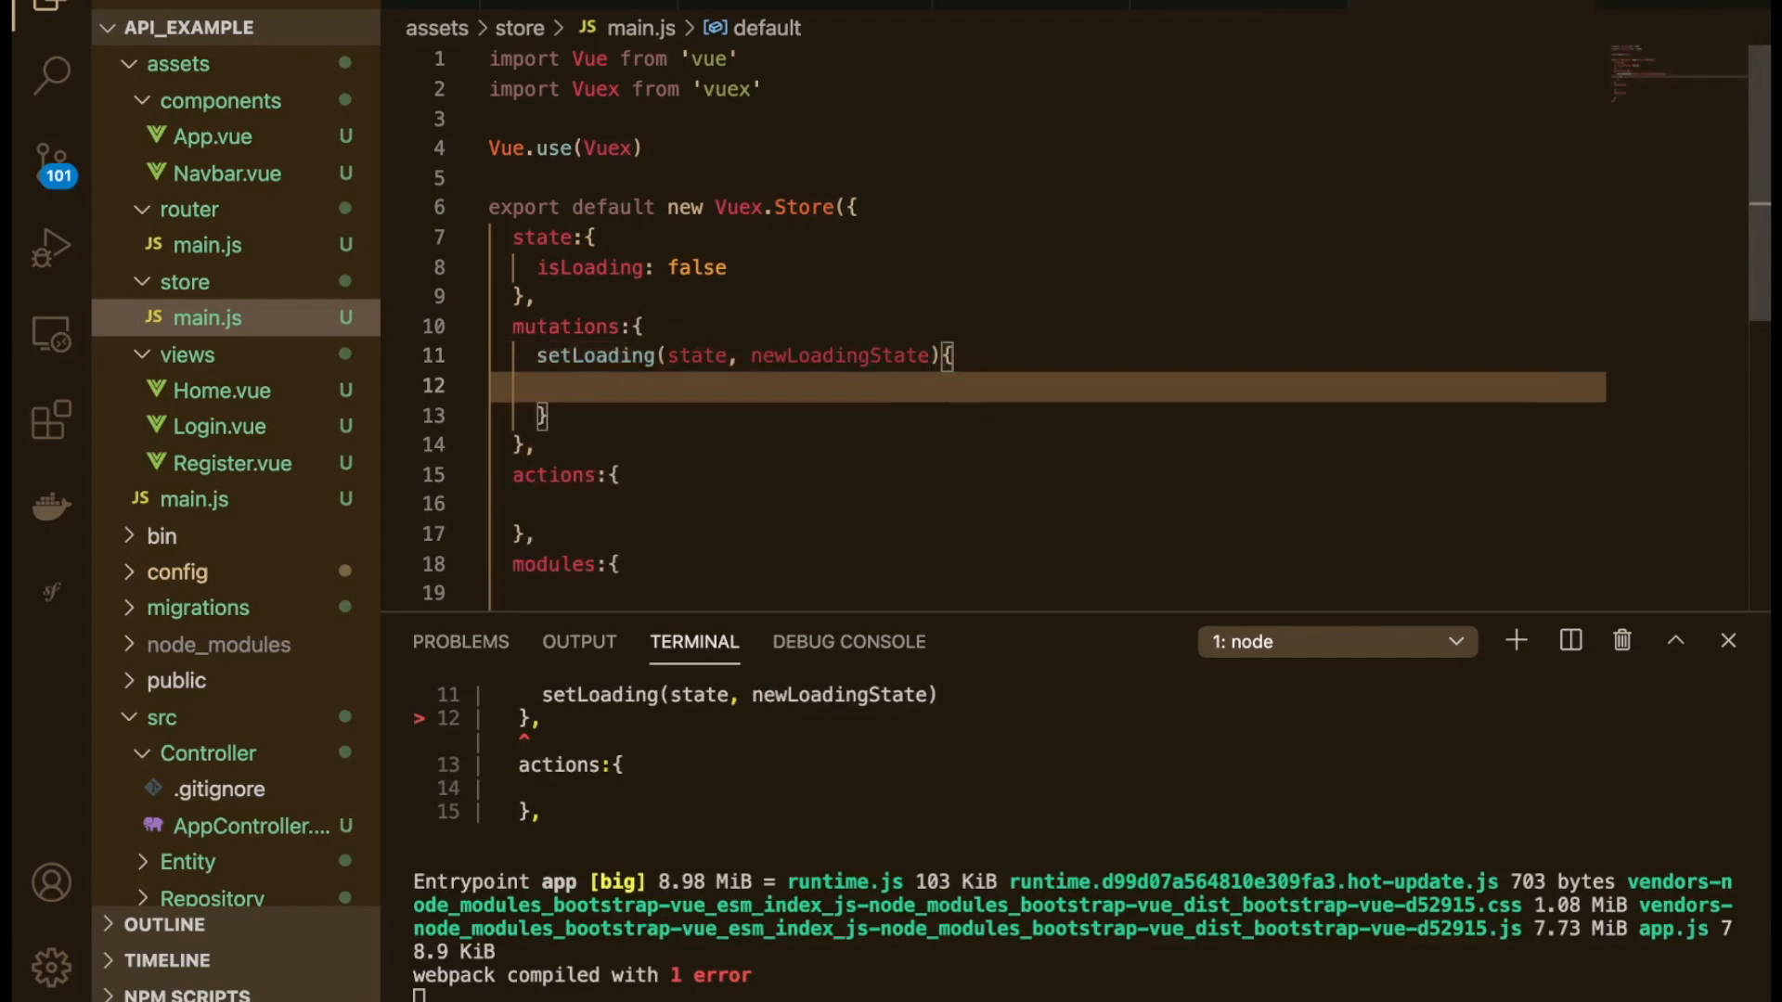
{"action": "type", "text": "state."}
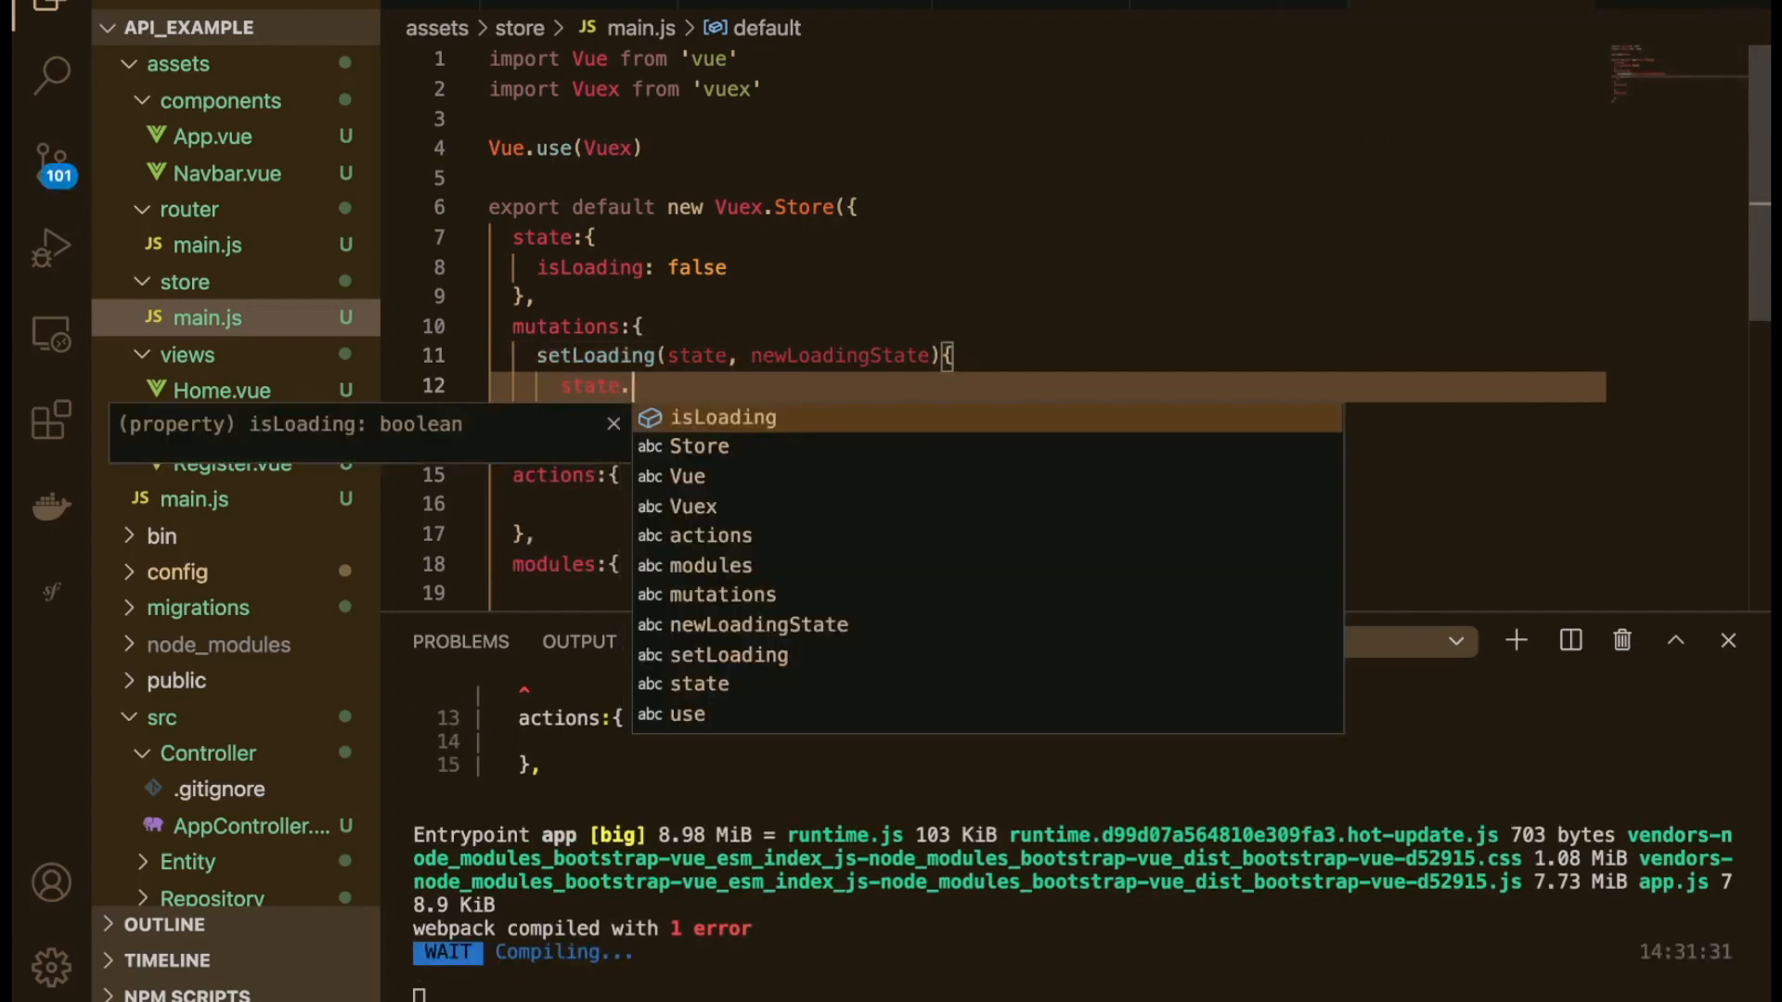
{"action": "type", "text": "isLoading = newLoadingState"}
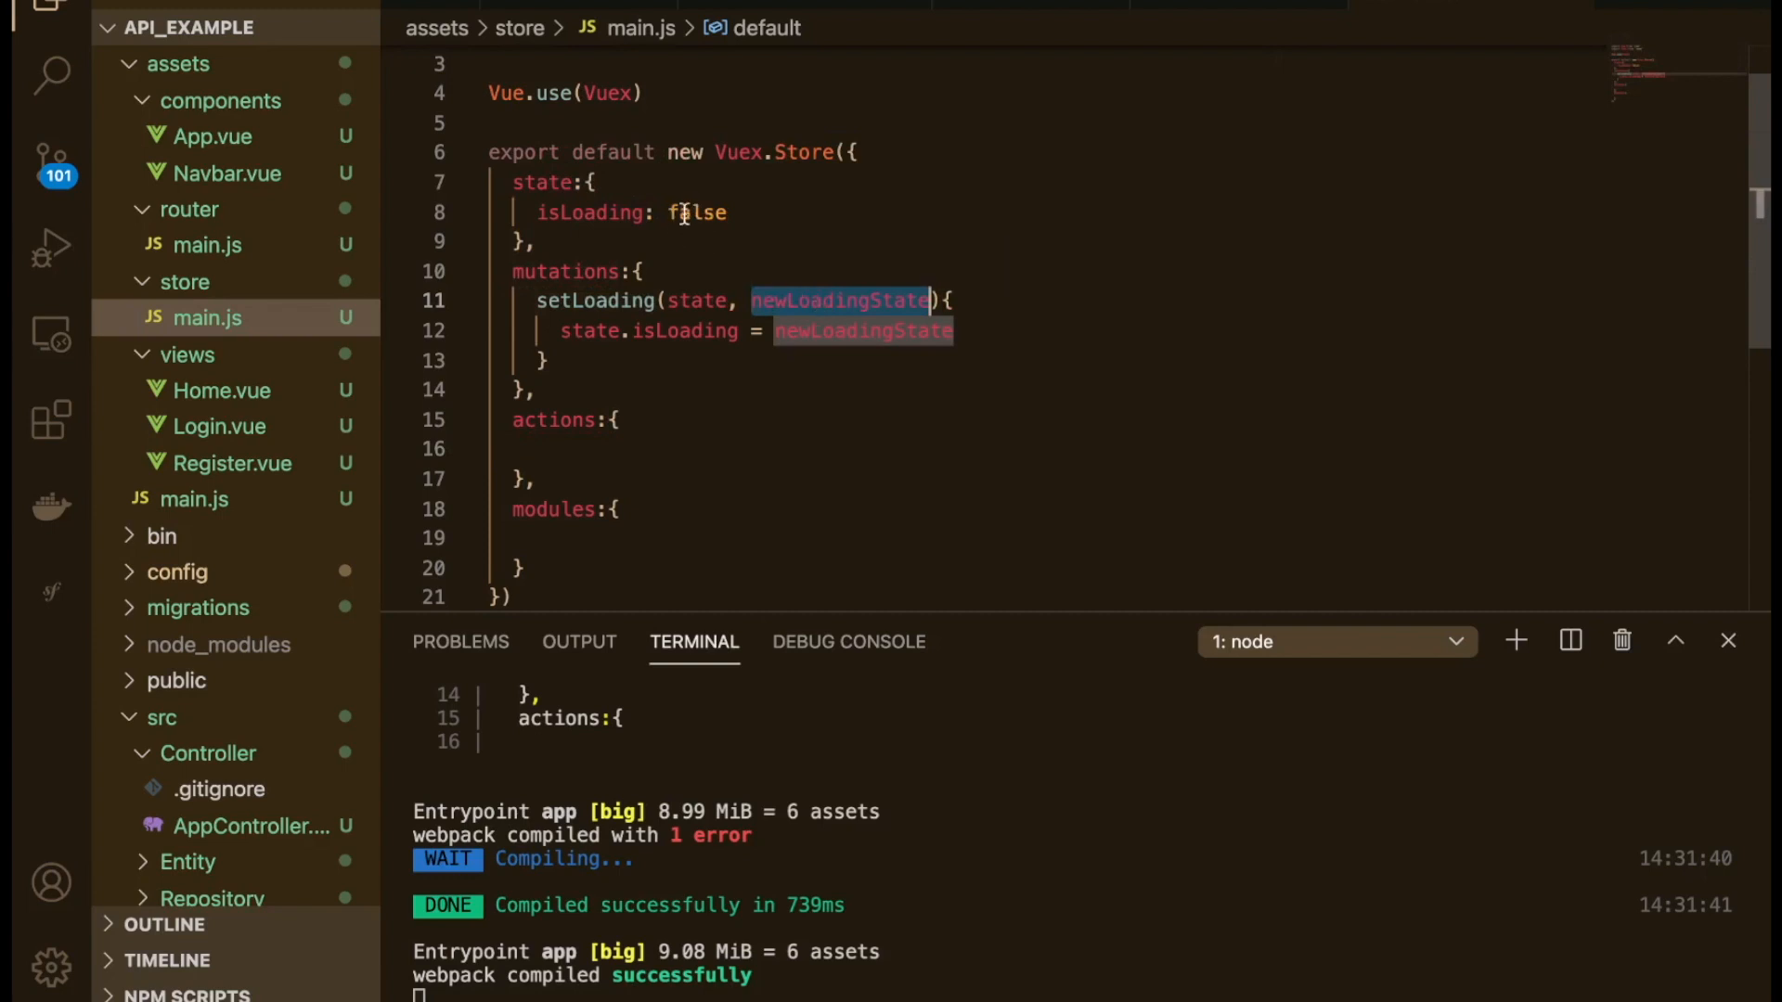
{"action": "scroll", "scroll_direction": "up", "scroll_amount": 3}
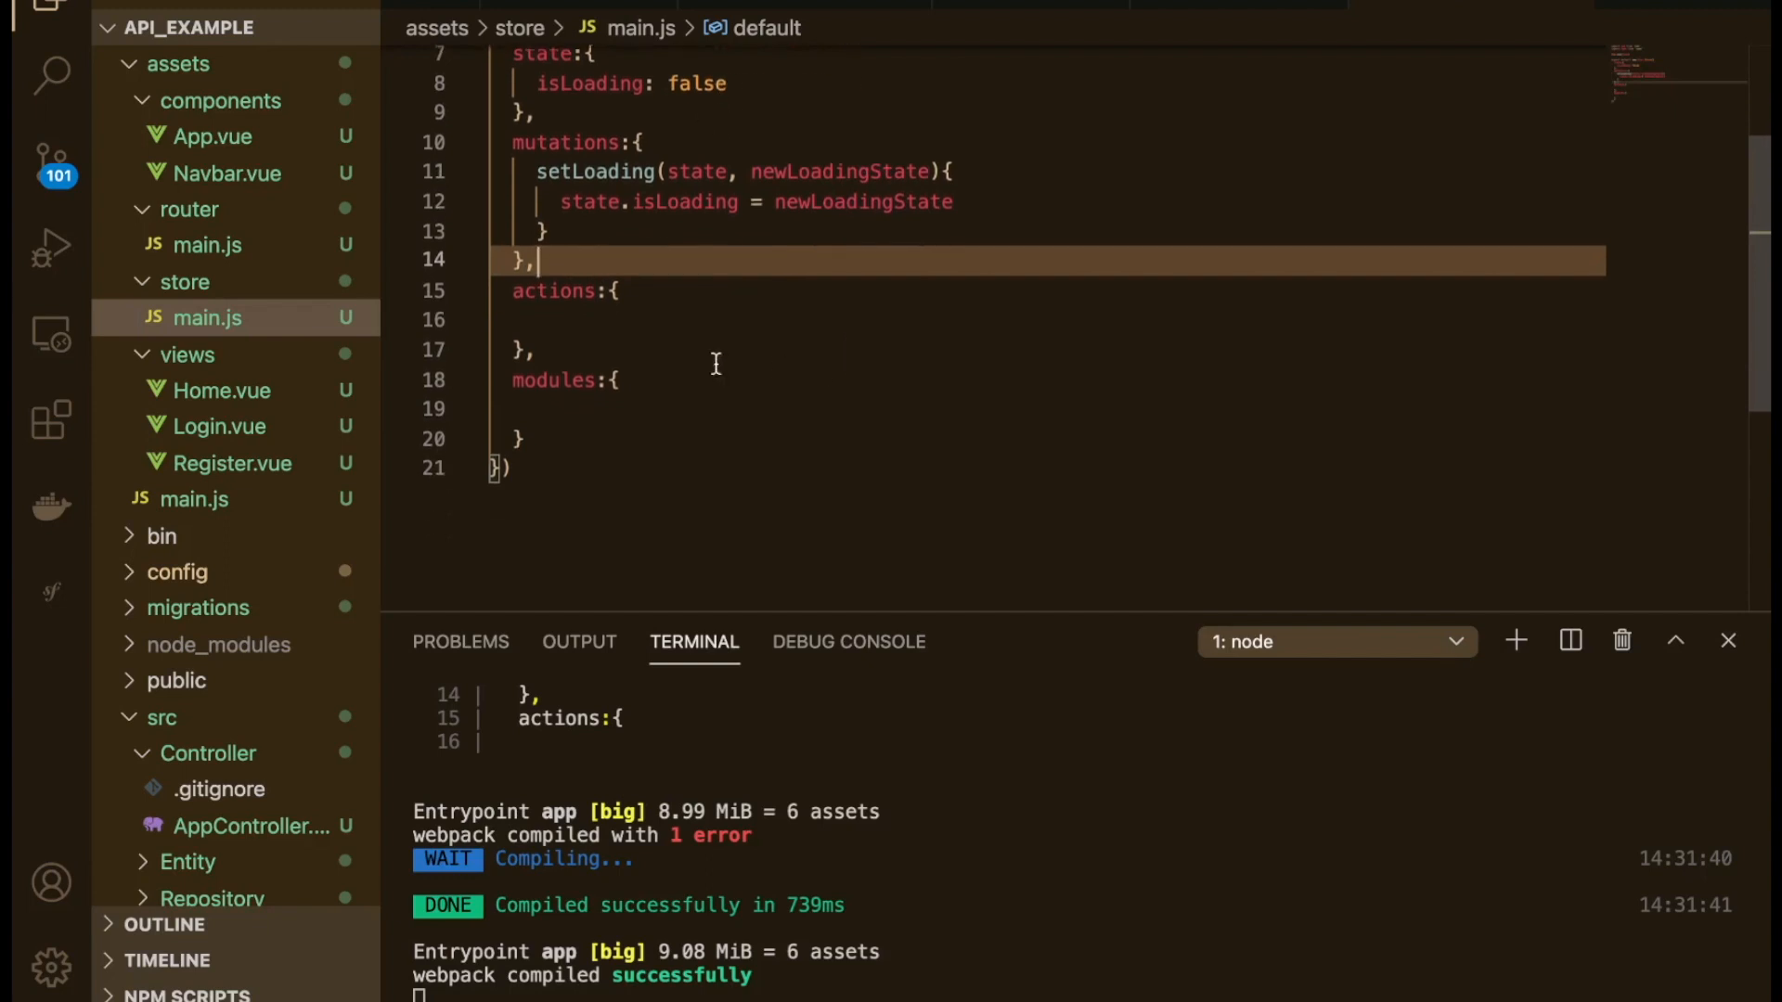
{"action": "left_click", "coordinate": [613, 319]}
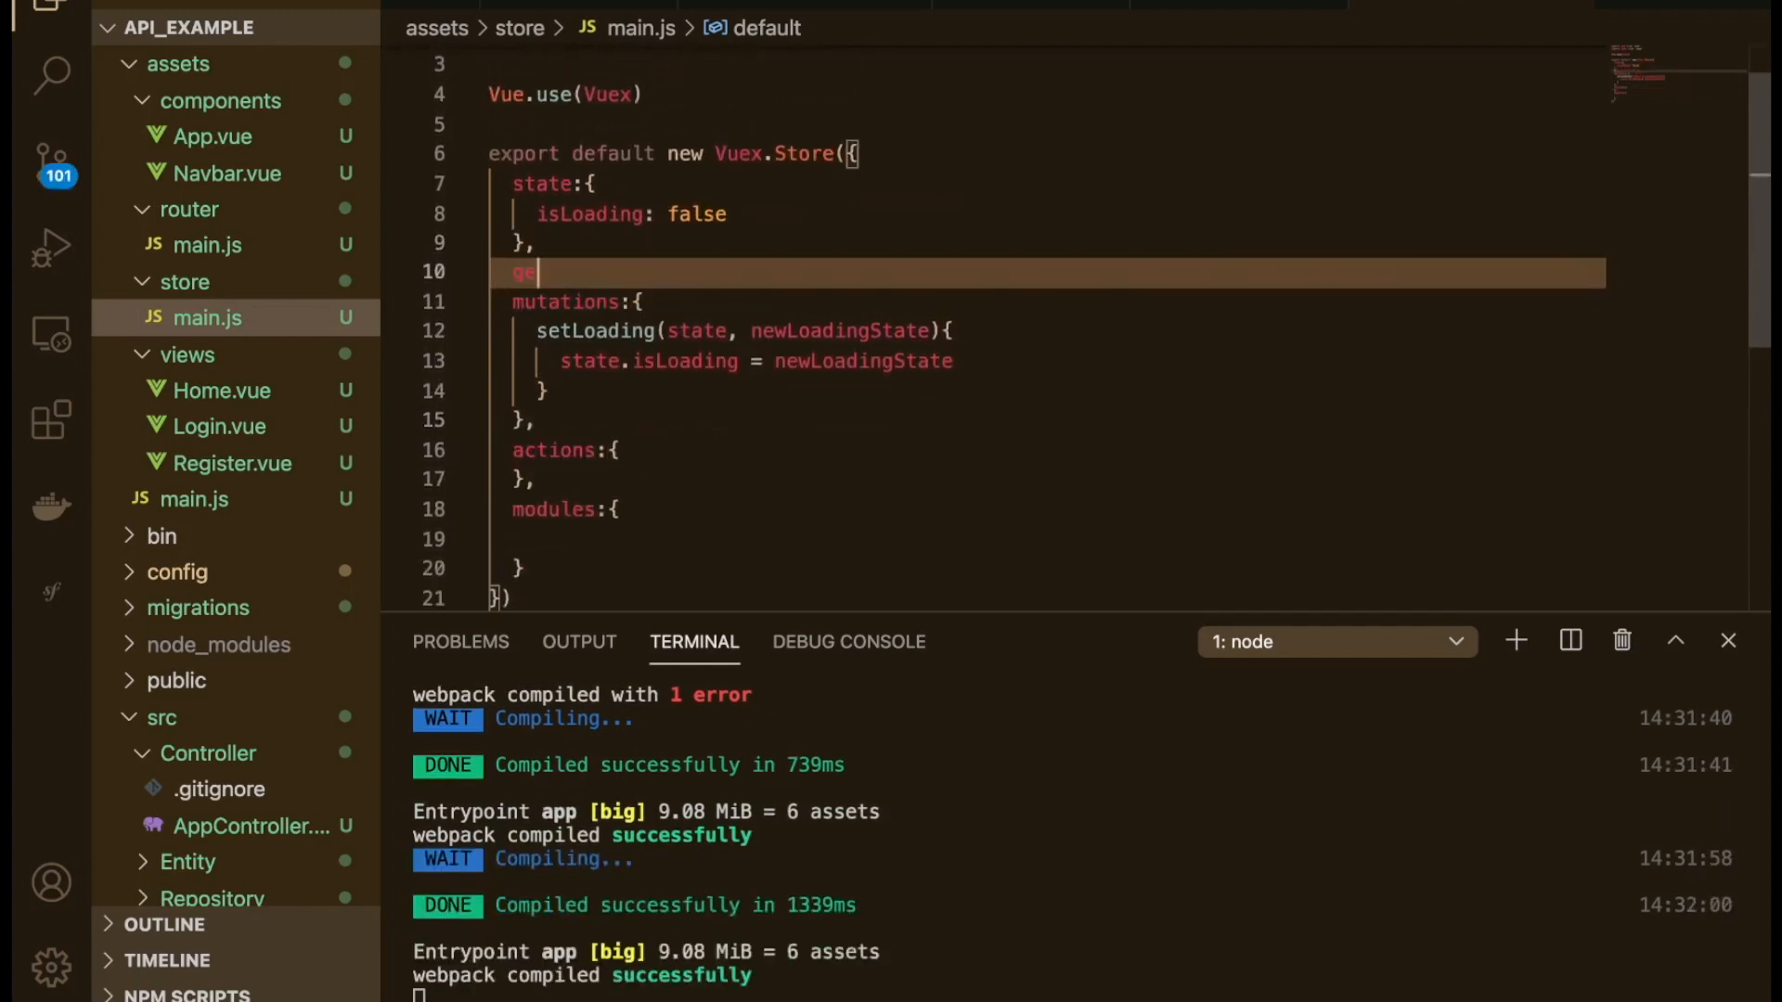
Step: Add a getters block with getLoading(state) returning state.isLoading
{"action": "type", "text": "getters:{"}
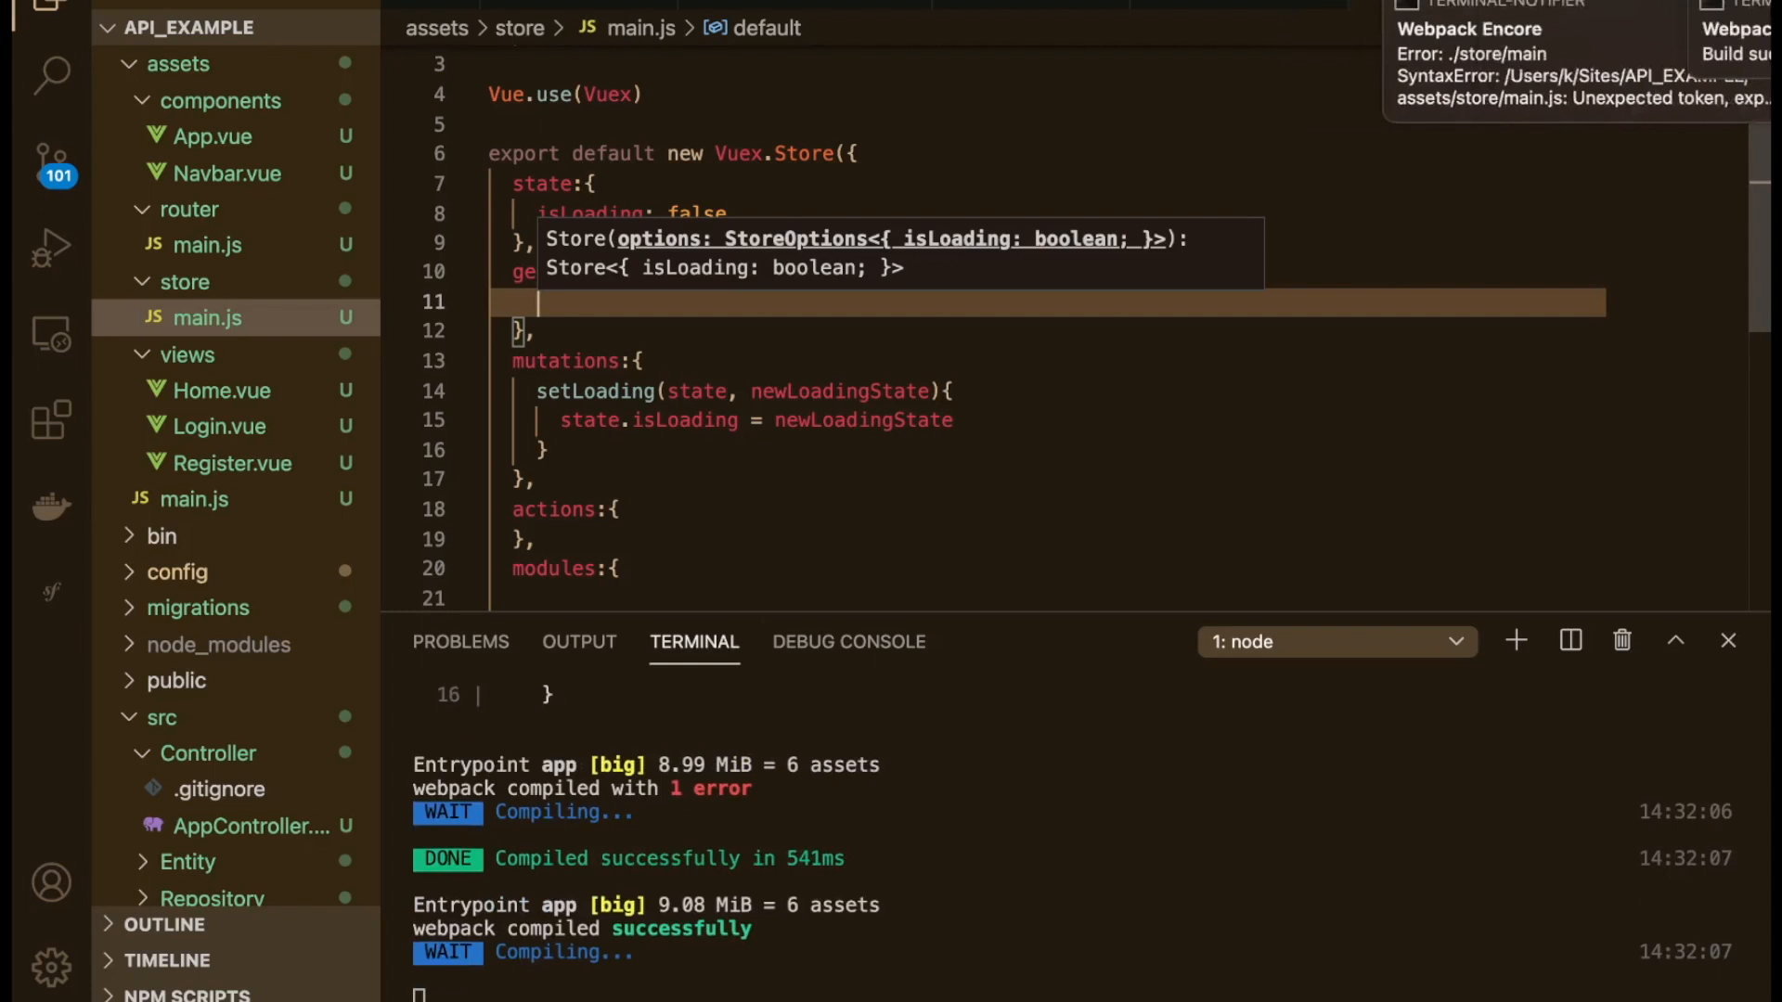
{"action": "type", "text": "getLoading:"}
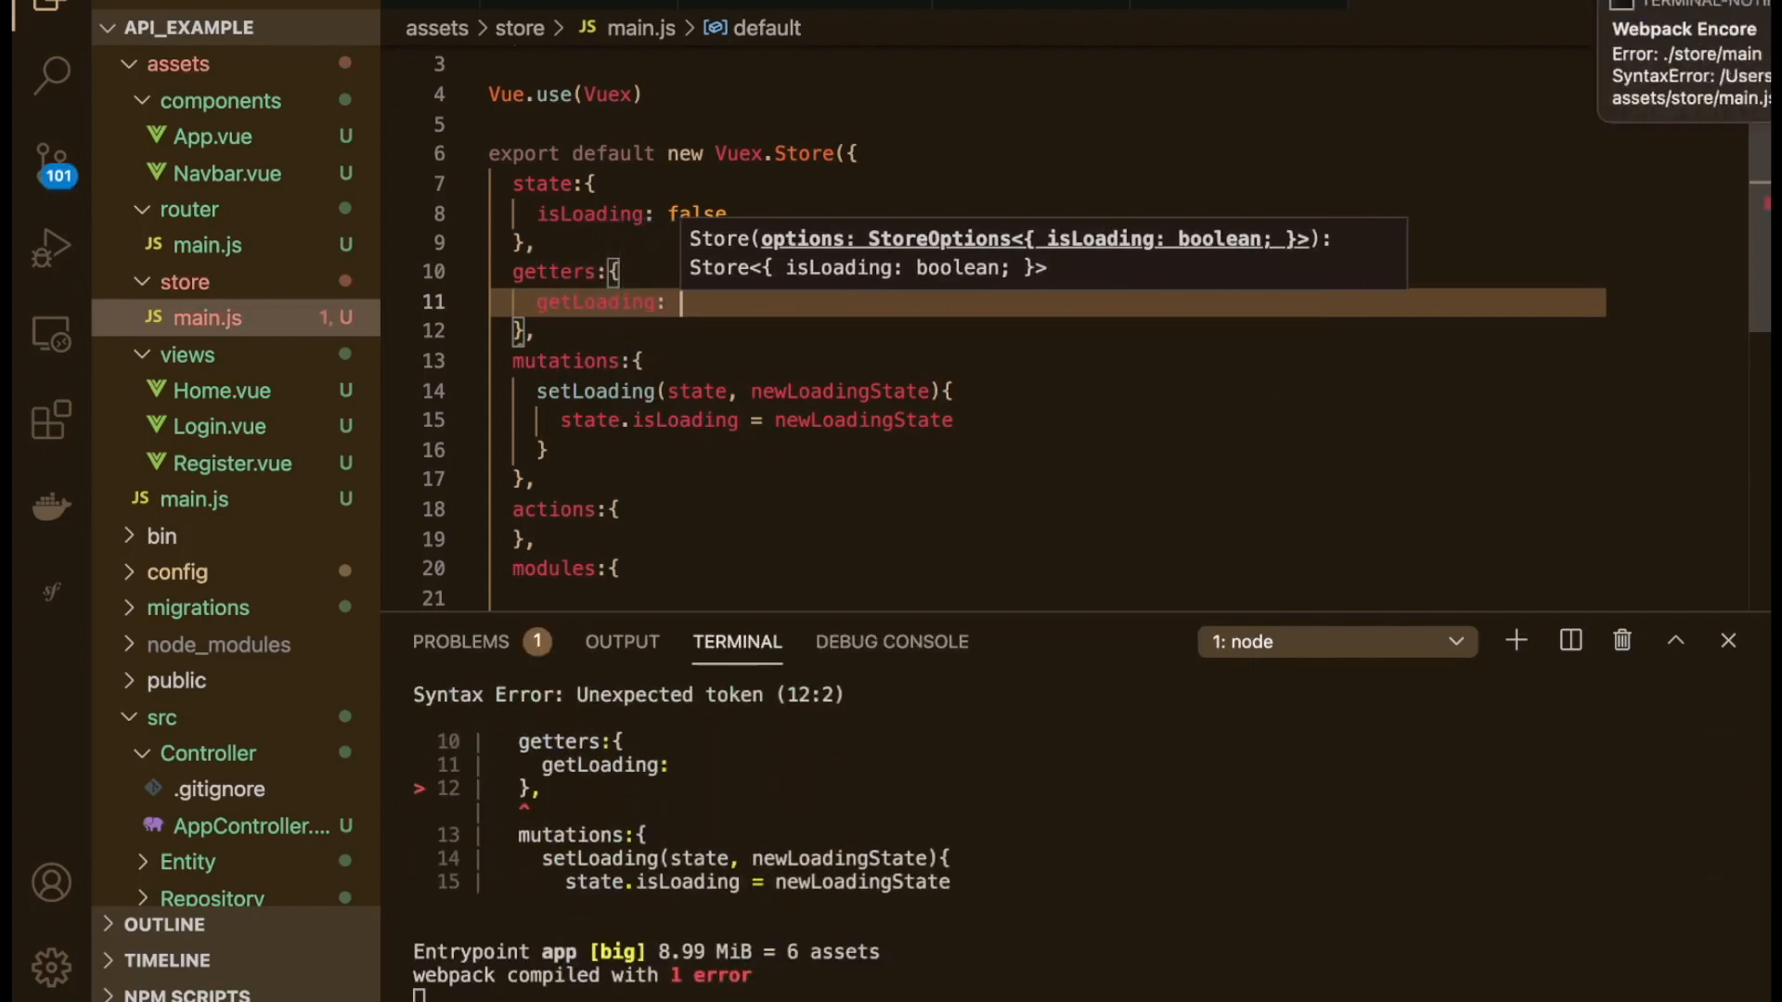
{"action": "type", "text": "()"}
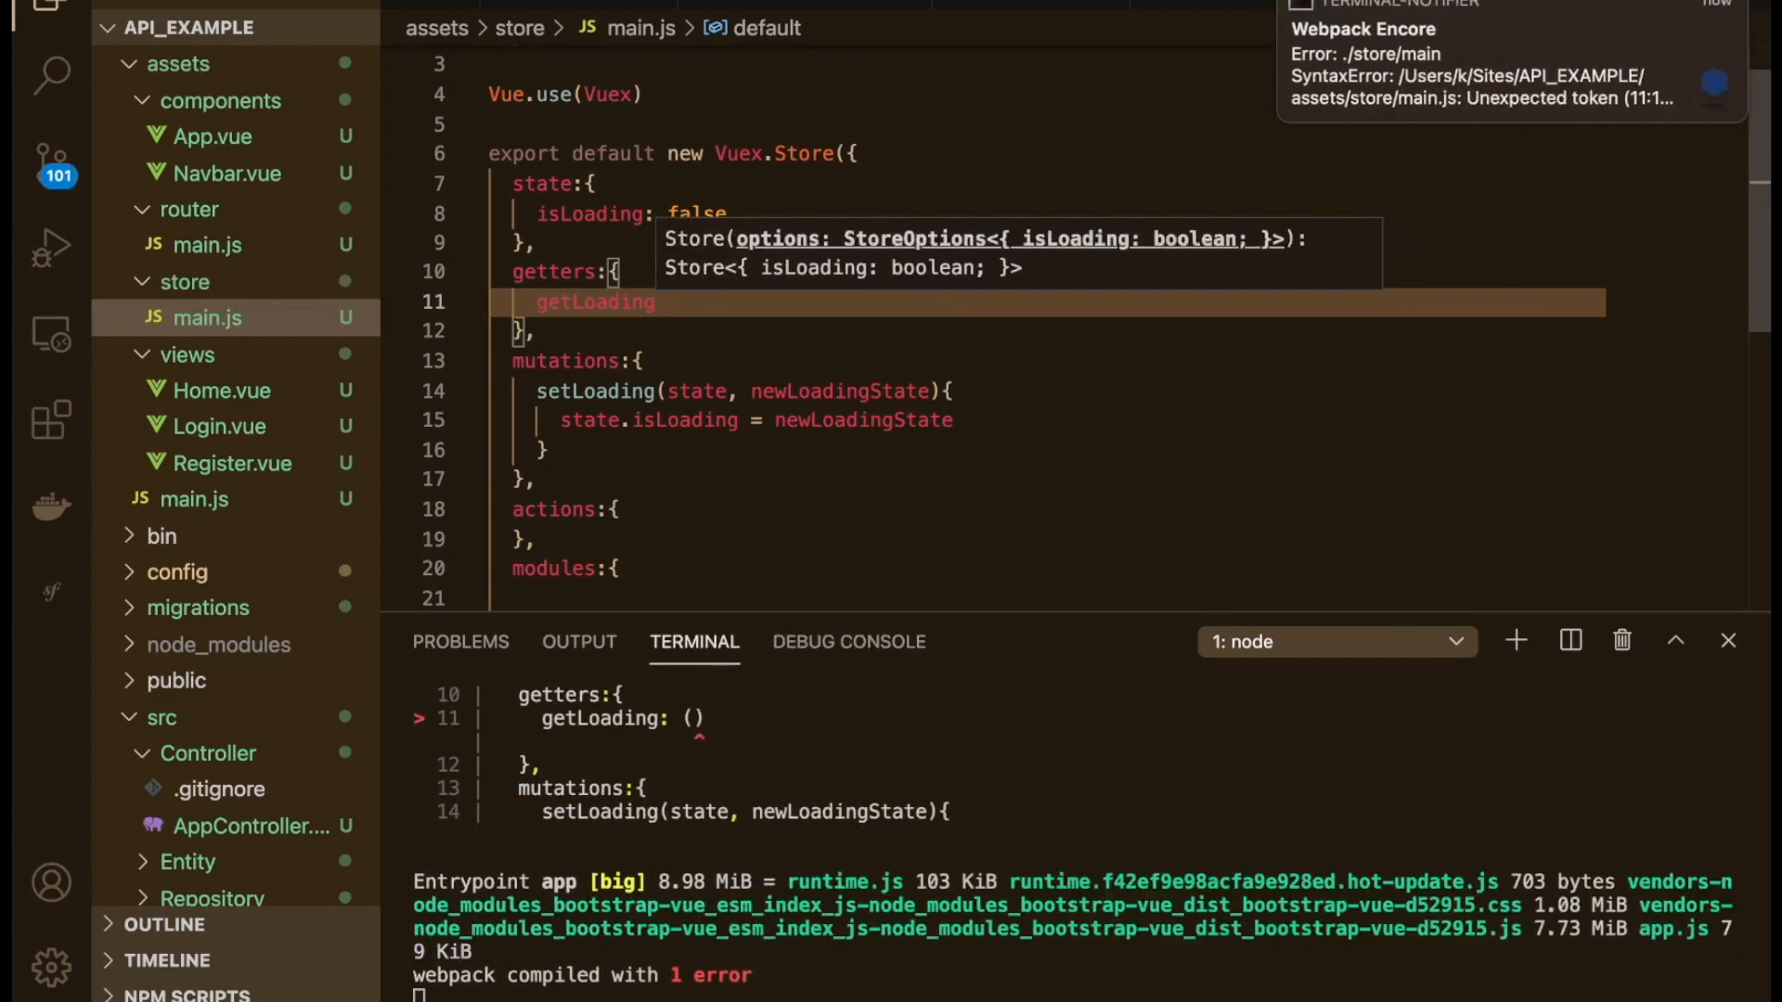
{"action": "type", "text": "(state)"}
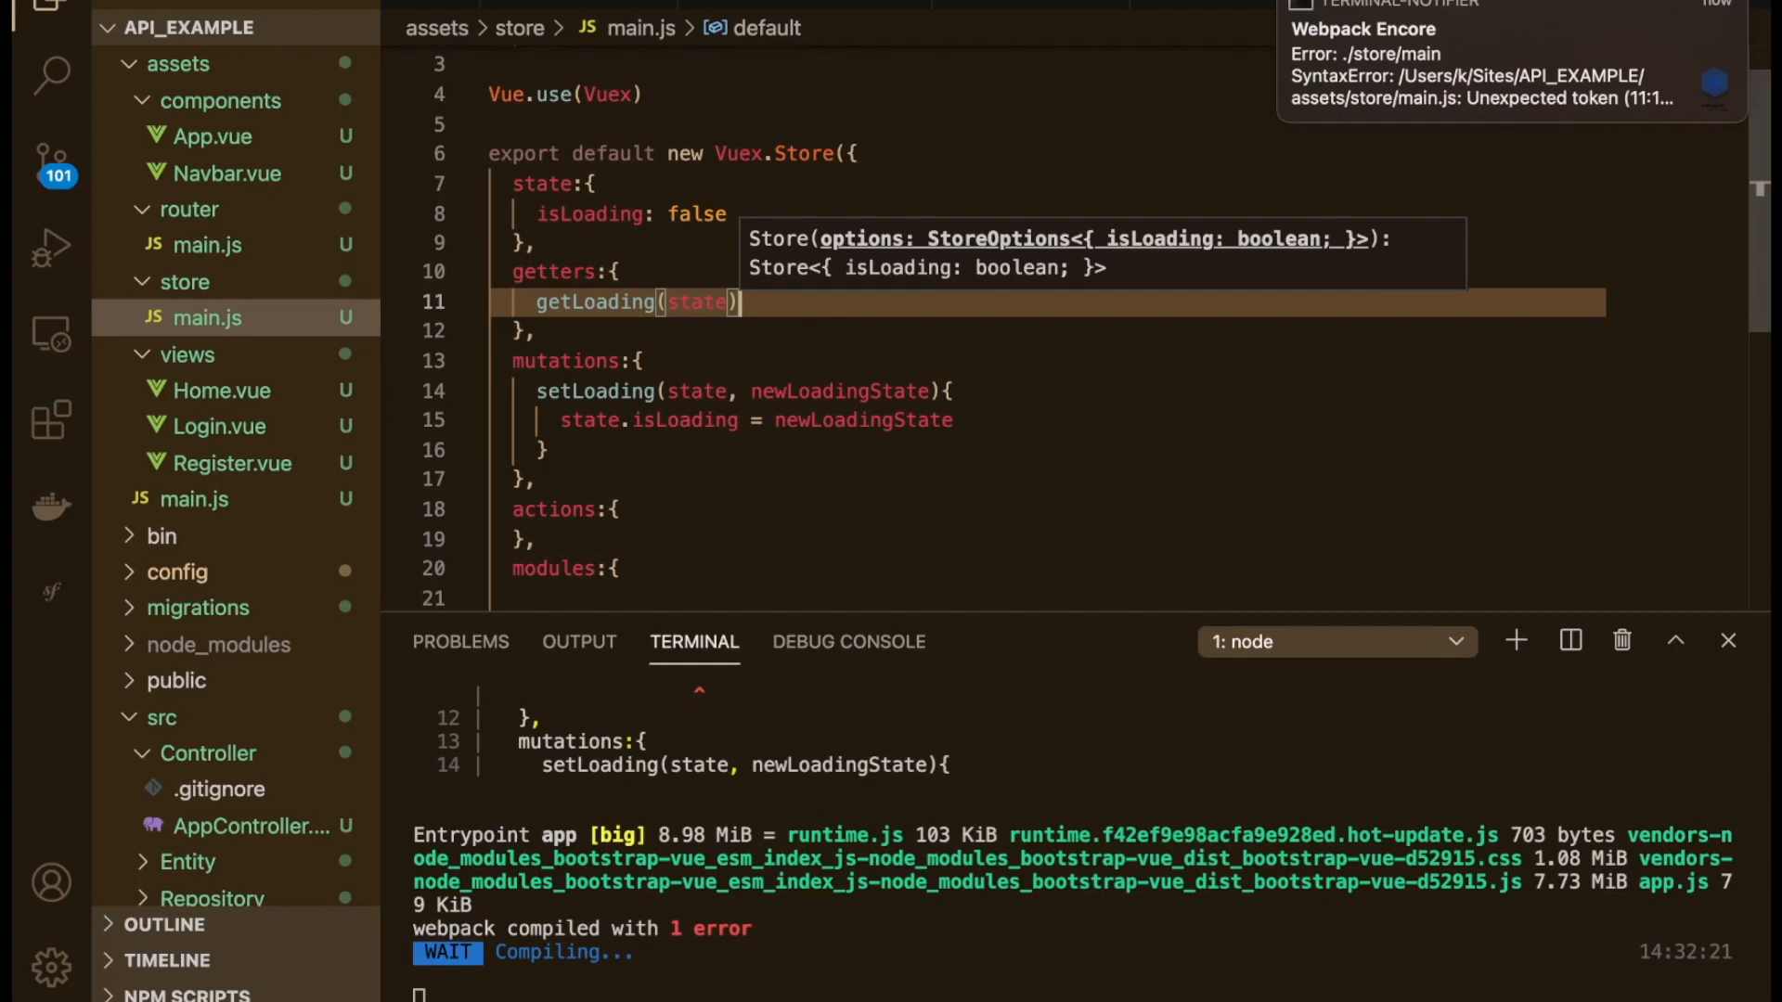
{"action": "type", "text": "return"}
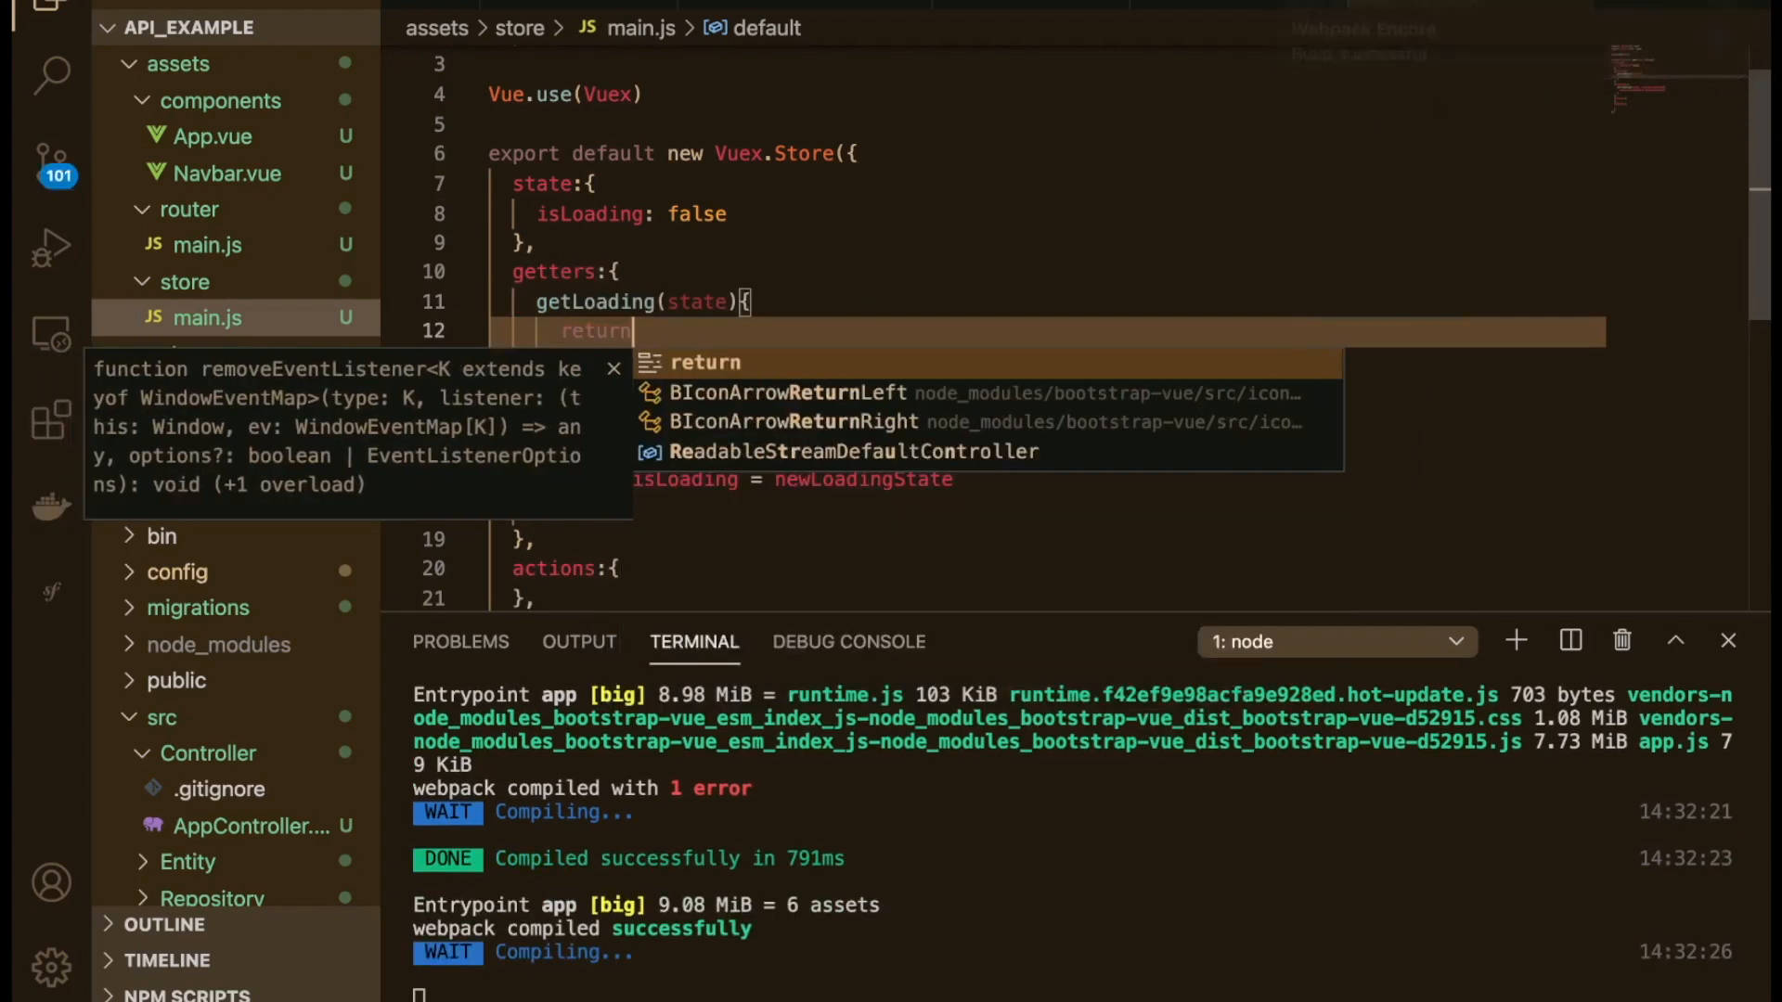
{"action": "type", "text": "state.isLoading"}
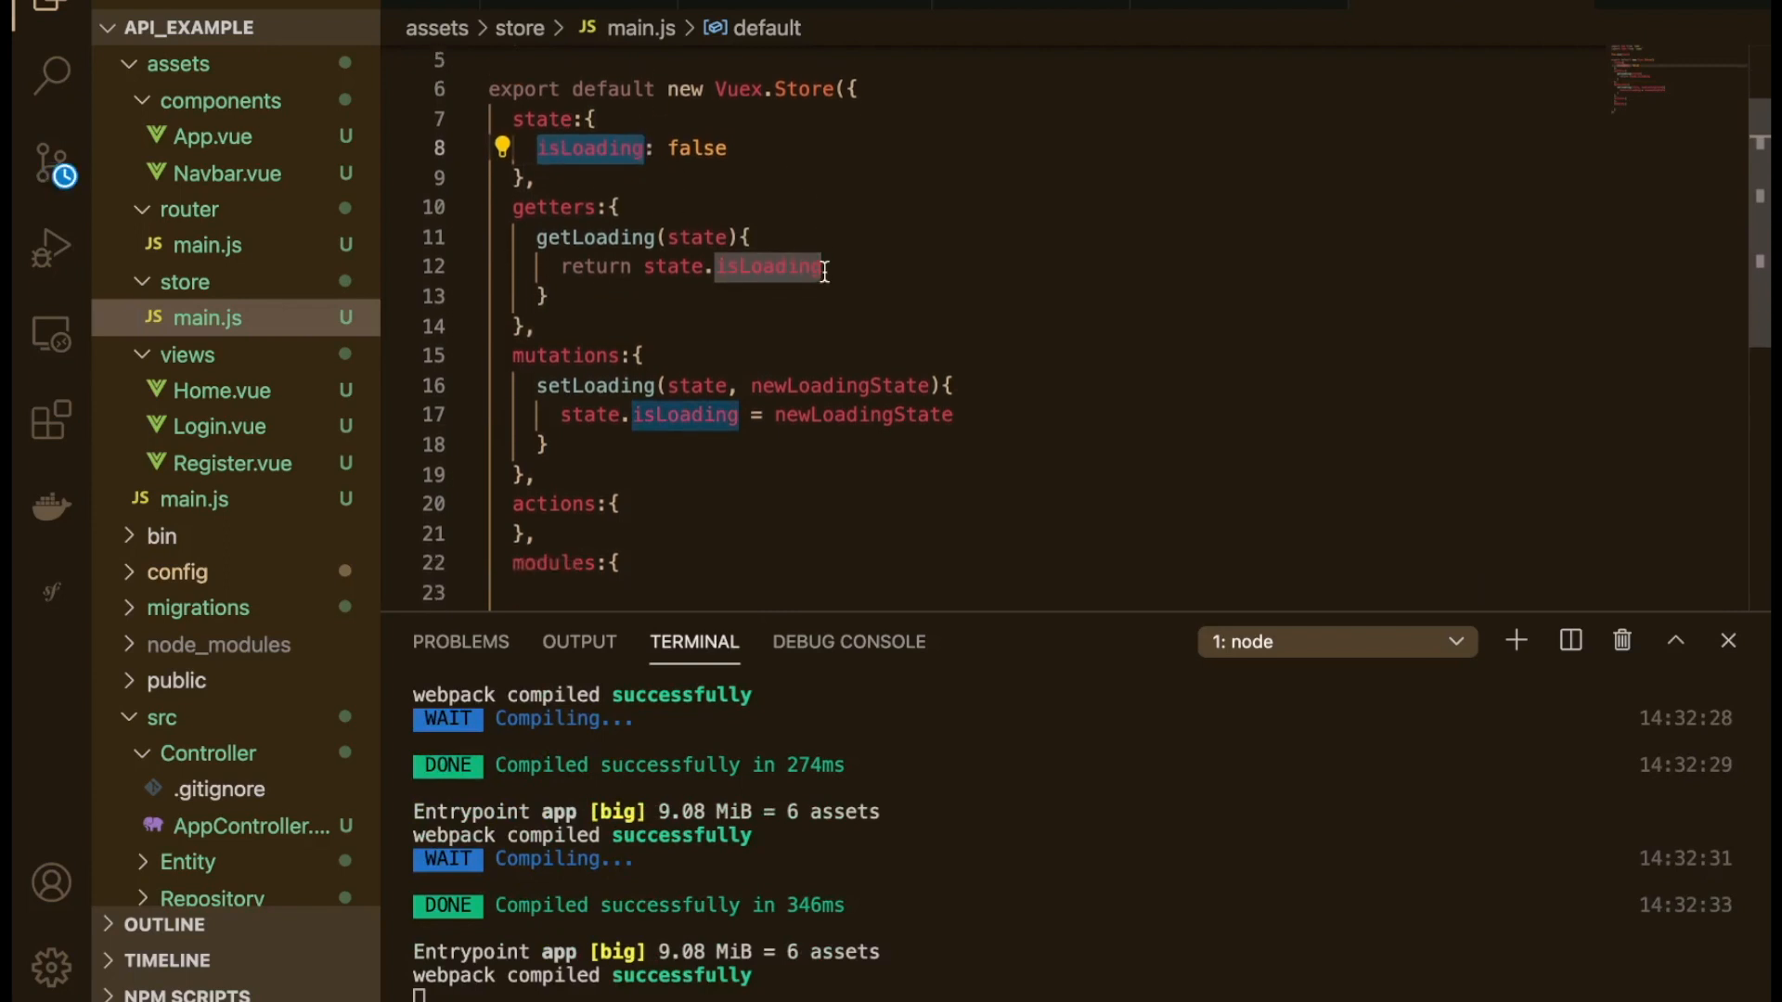
{"action": "scroll", "scroll_direction": "up", "scroll_amount": 3}
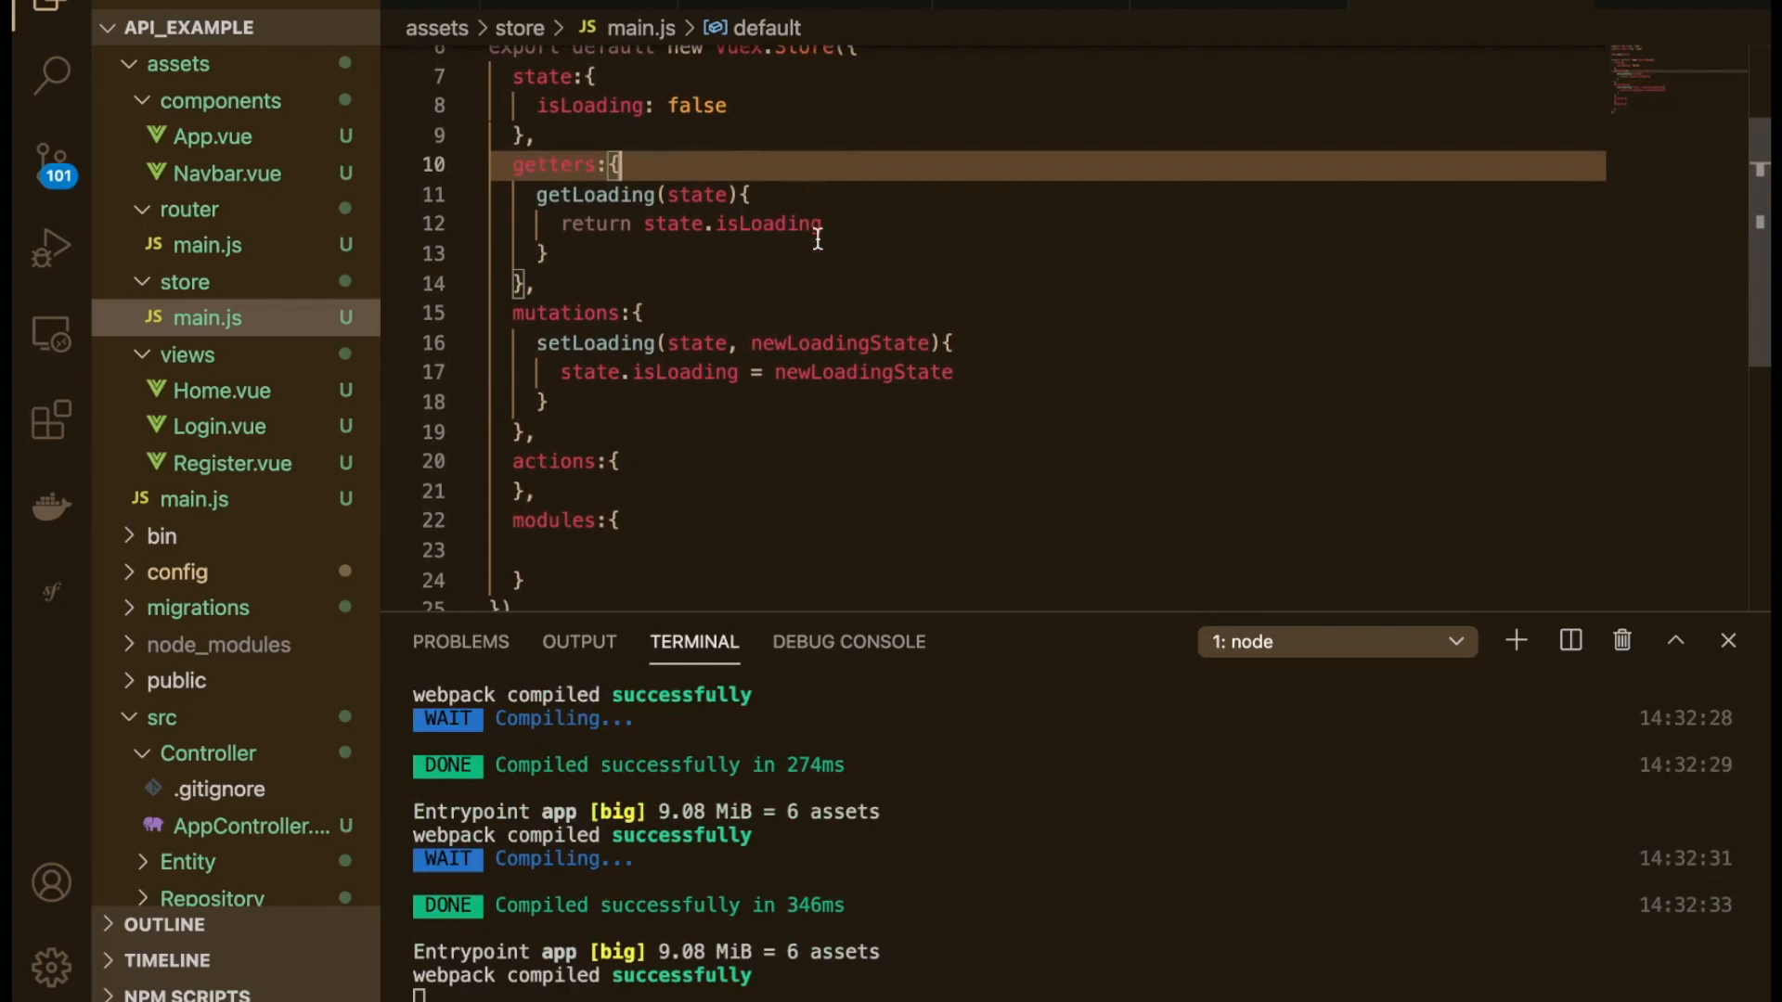
{"action": "left_click", "coordinate": [579, 545]}
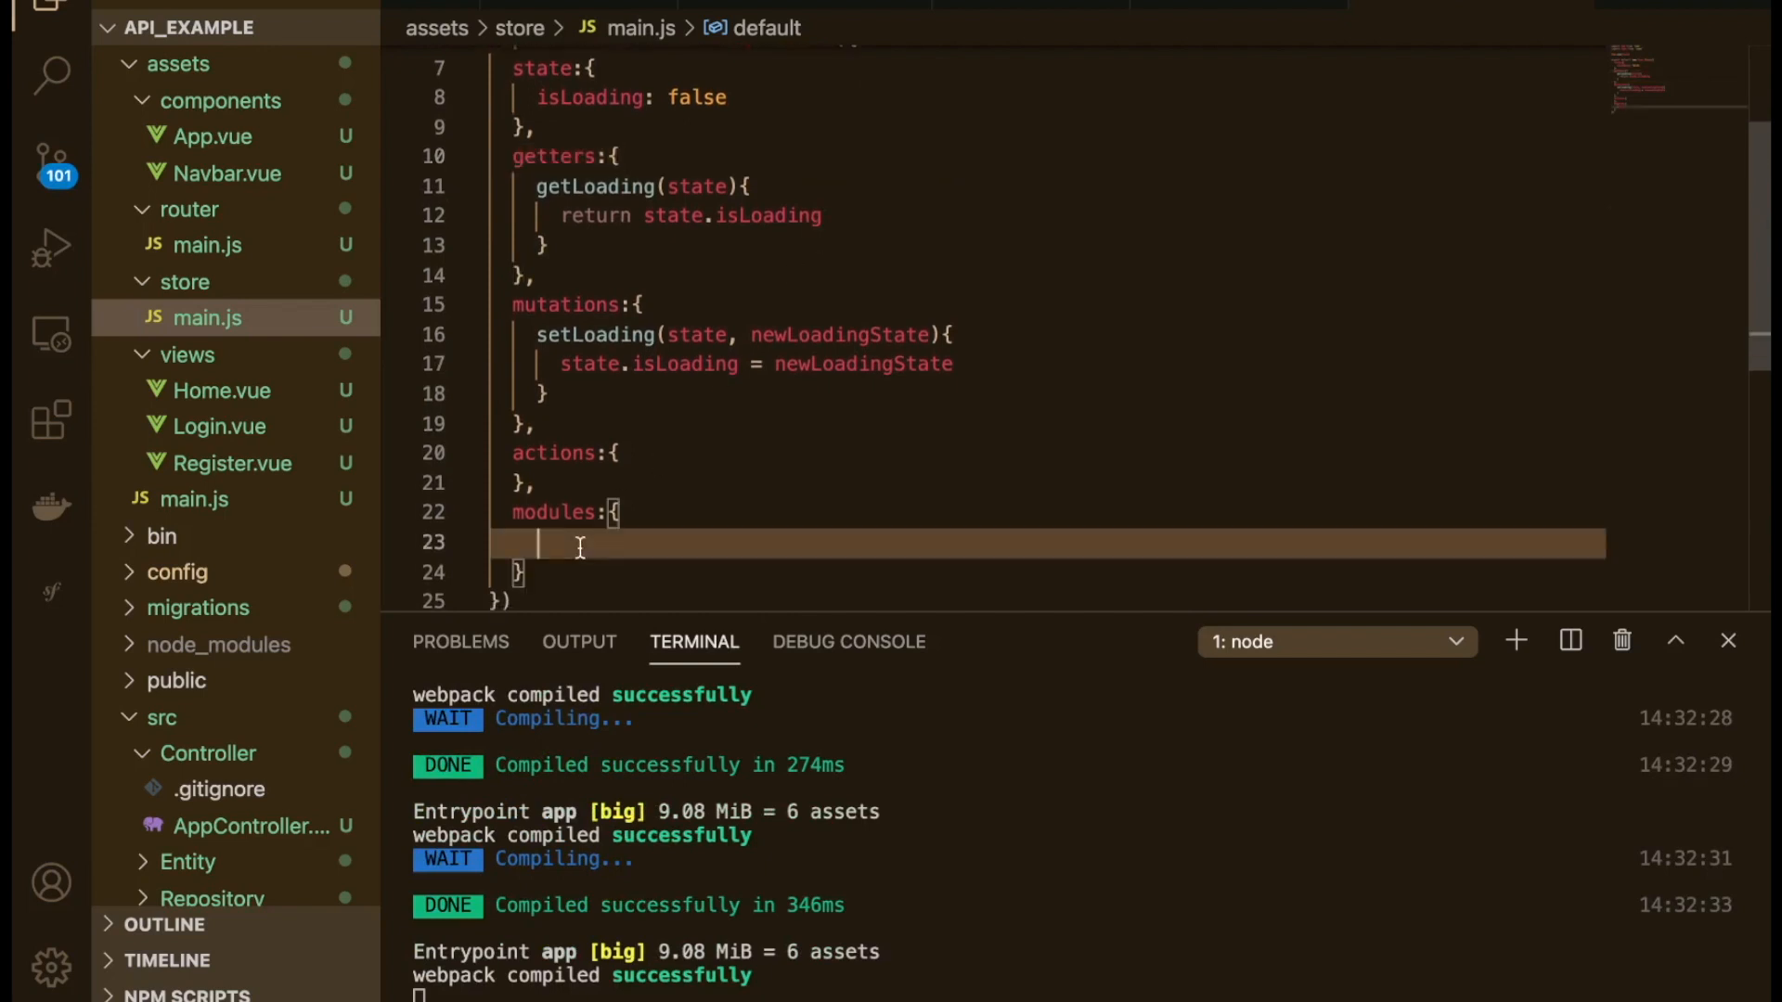
{"action": "scroll", "scroll_direction": "up", "scroll_amount": 3}
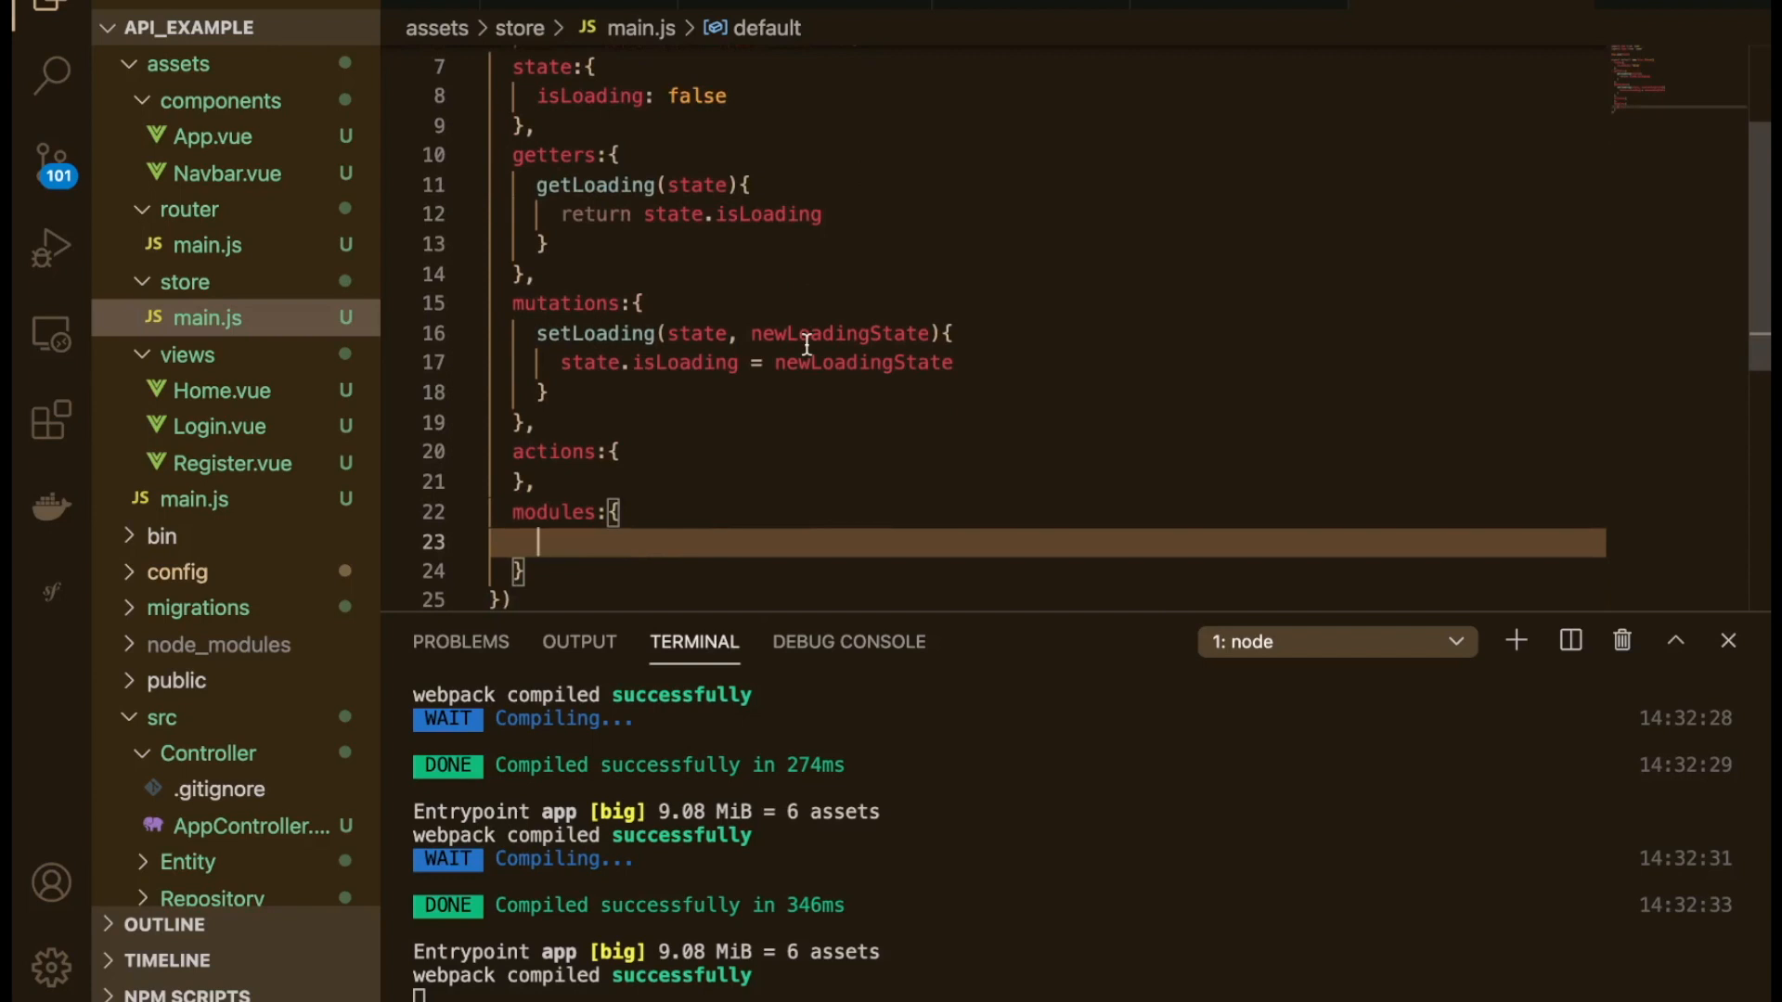
{"action": "scroll", "scroll_direction": "up", "scroll_amount": 3}
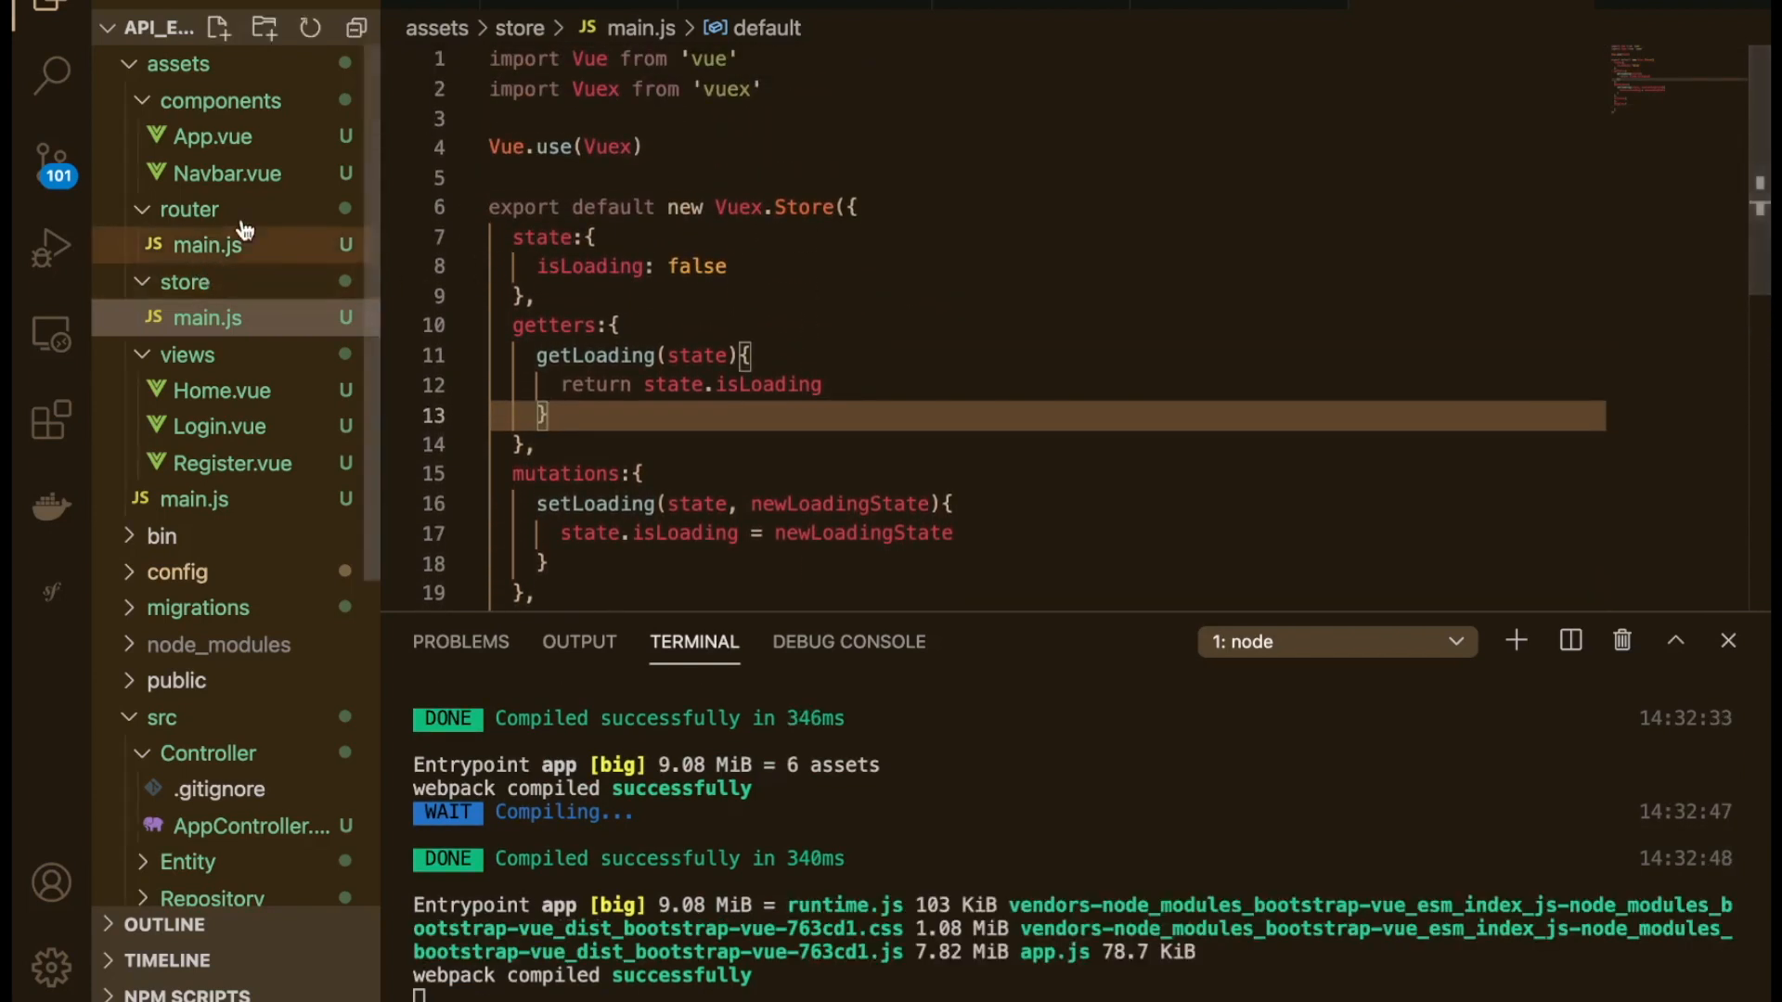
{"action": "mouse_move", "coordinate": [207, 136]}
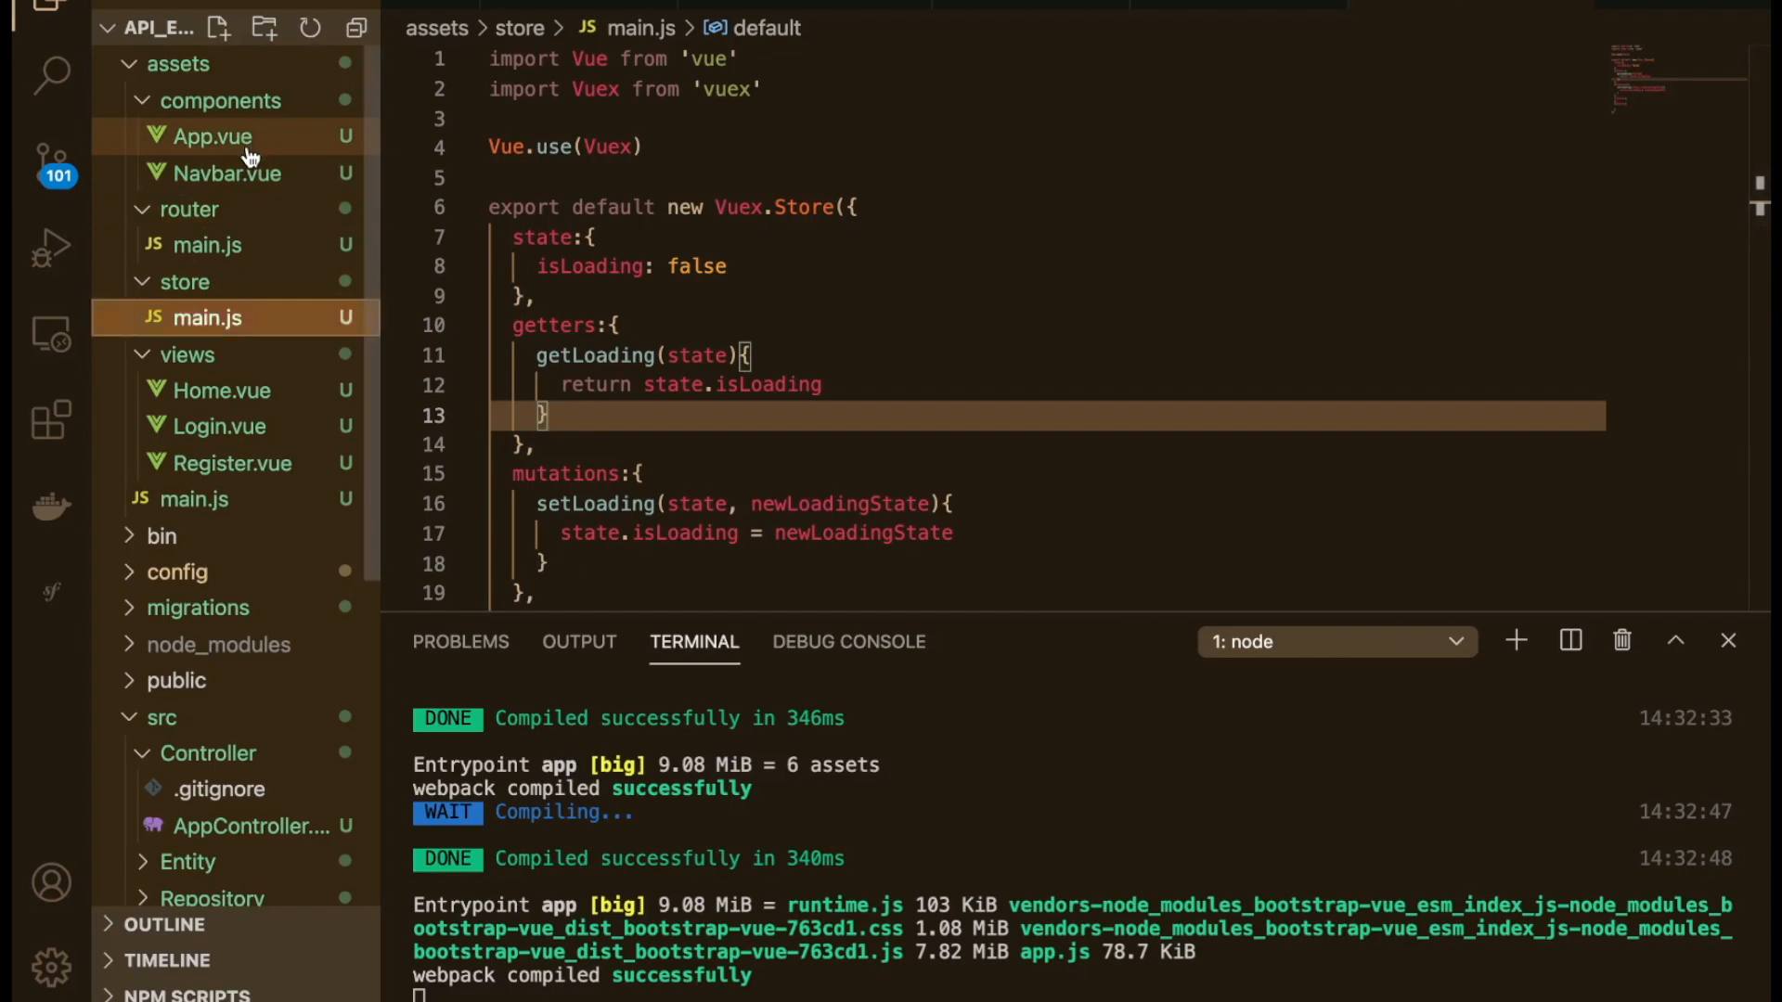
Step: Wrap <navbar /> and <router-view /> in App.vue's template with <b-container> tags
{"action": "left_click", "coordinate": [211, 137]}
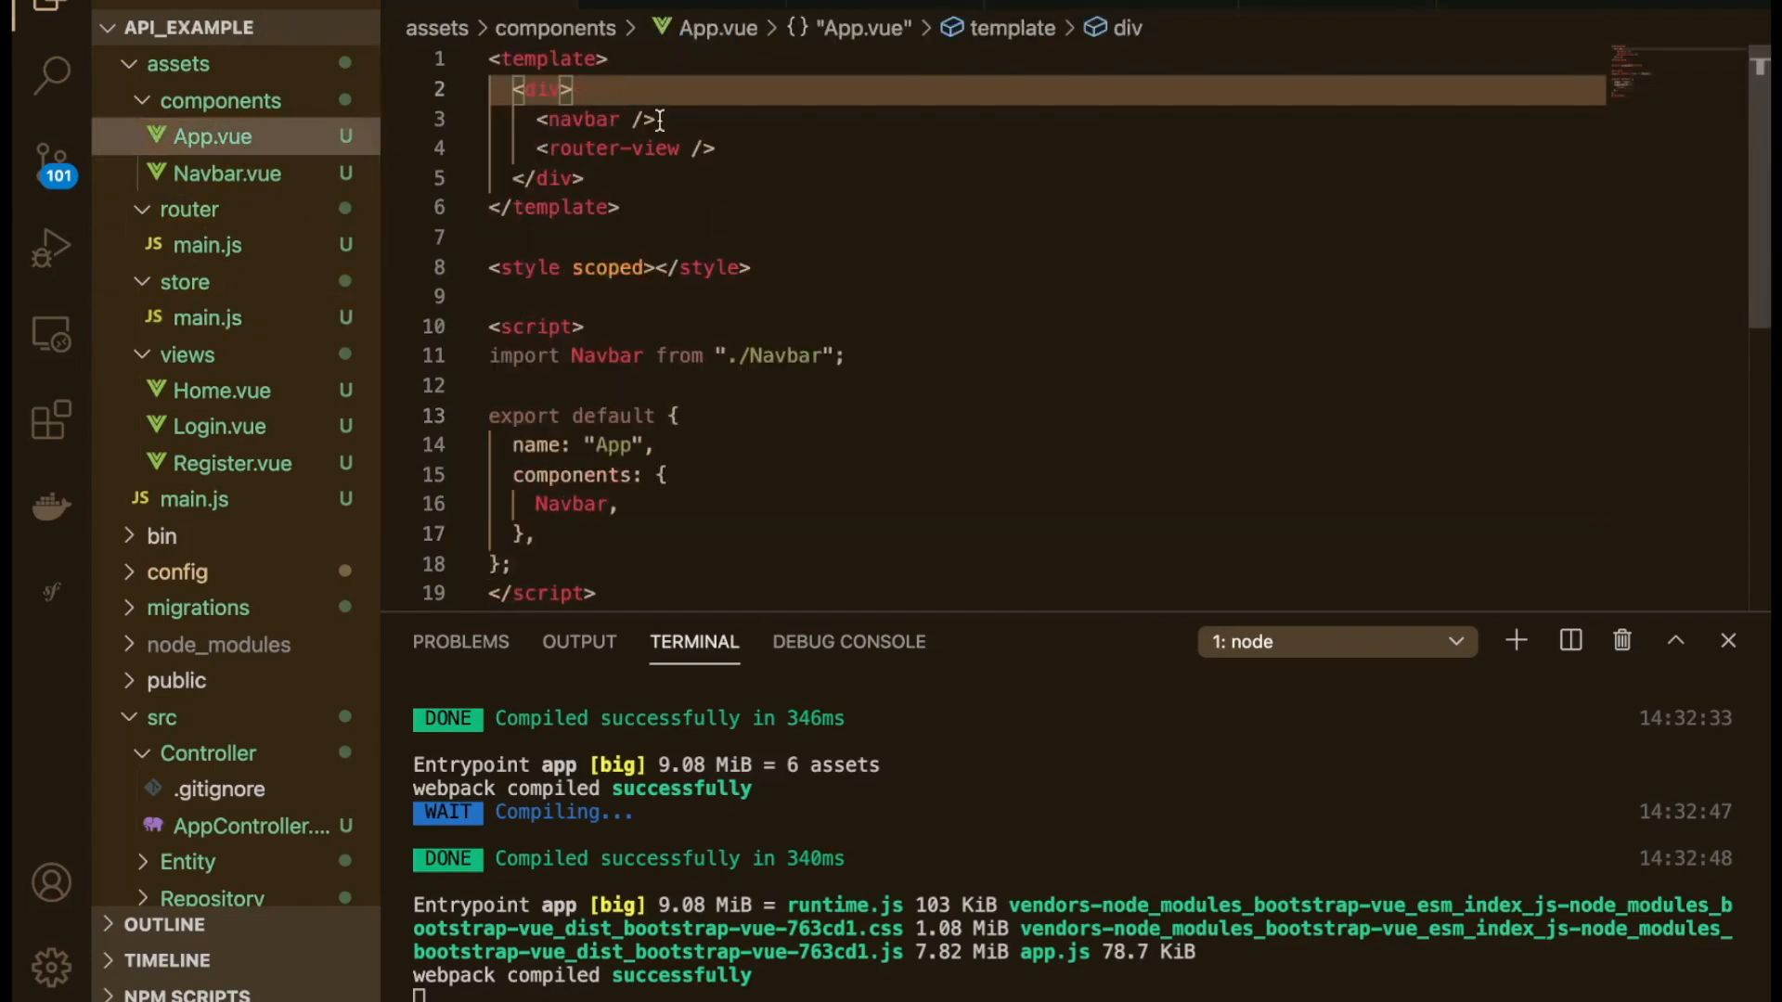
{"action": "type", "text": "<b-"}
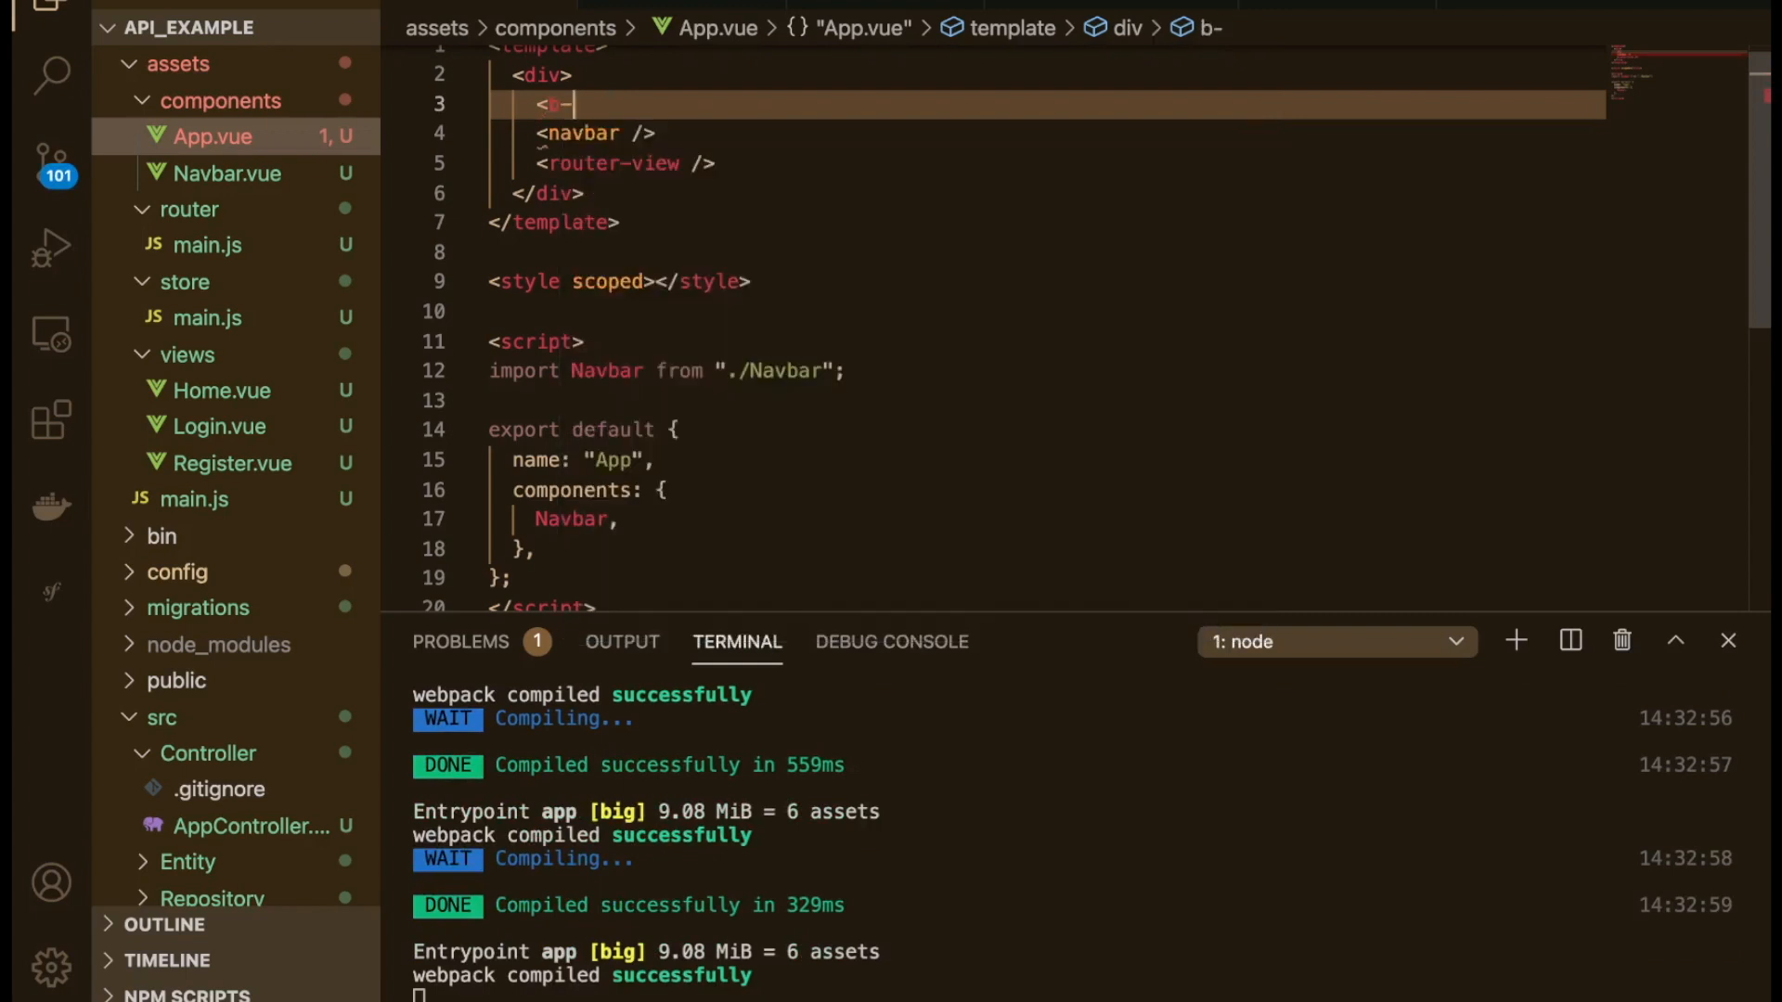
{"action": "type", "text": "container>"}
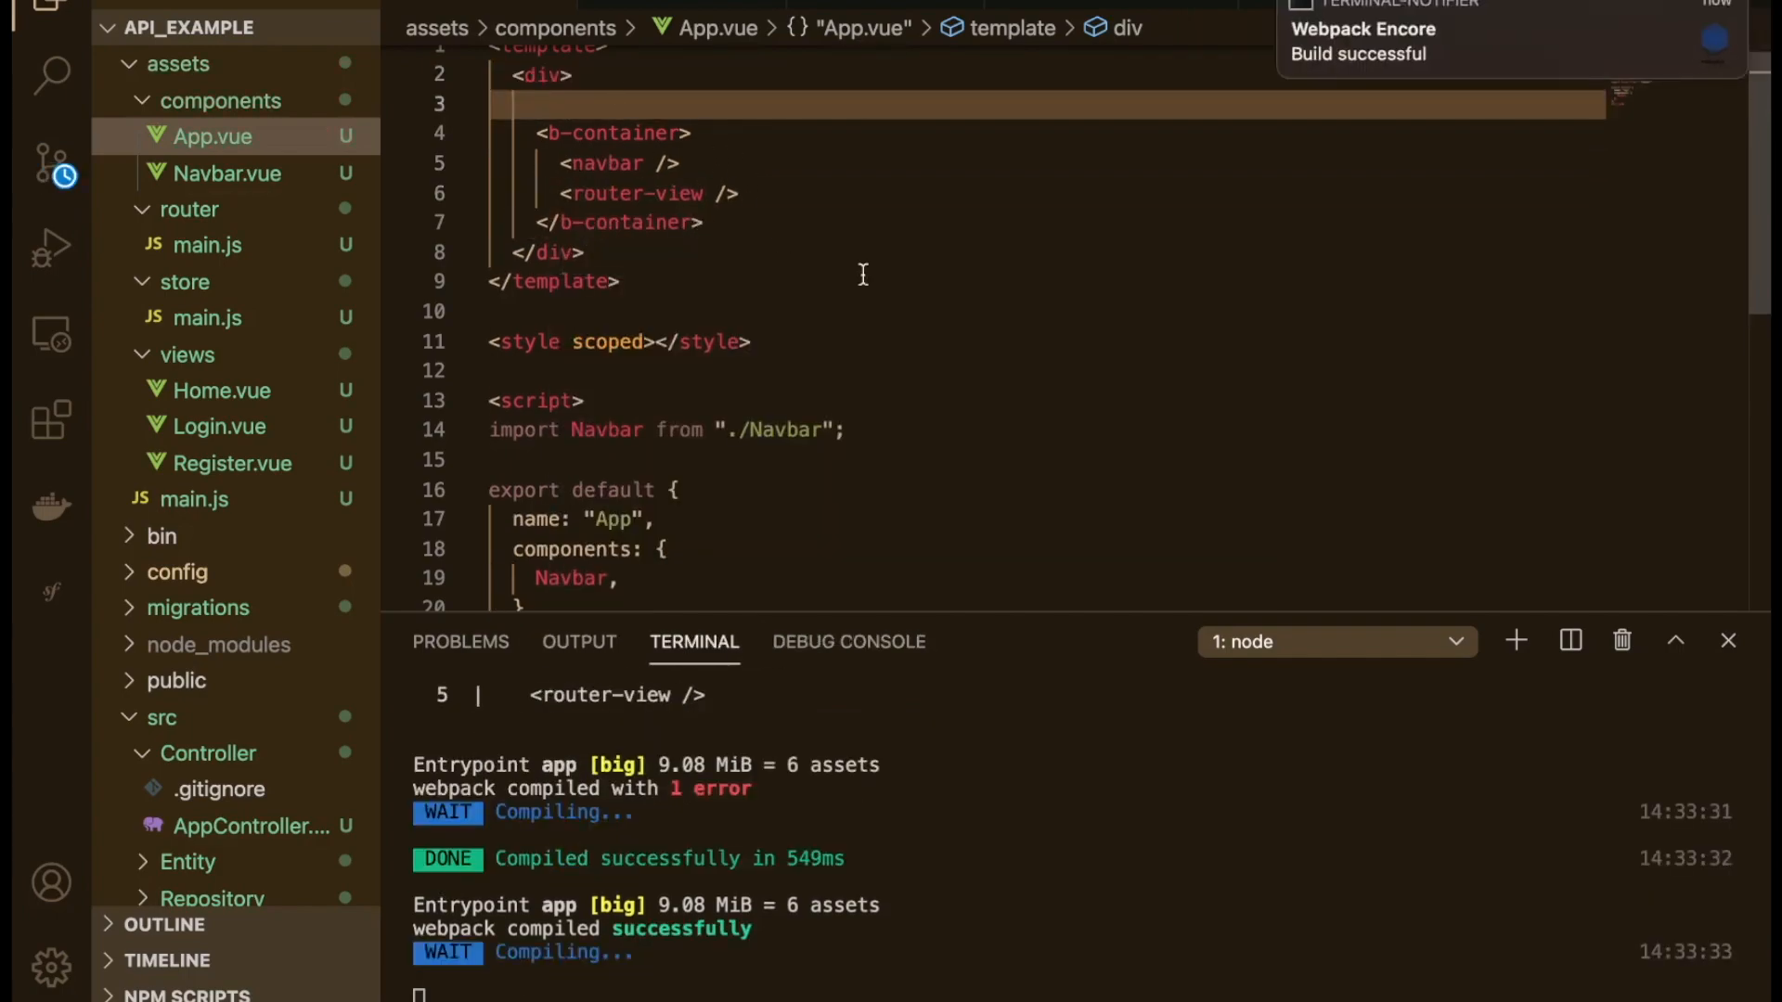
Step: Search the BootstrapVue docs for Overlay and toggle its card spinner example on and off
{"action": "left_click", "coordinate": [1011, 21]}
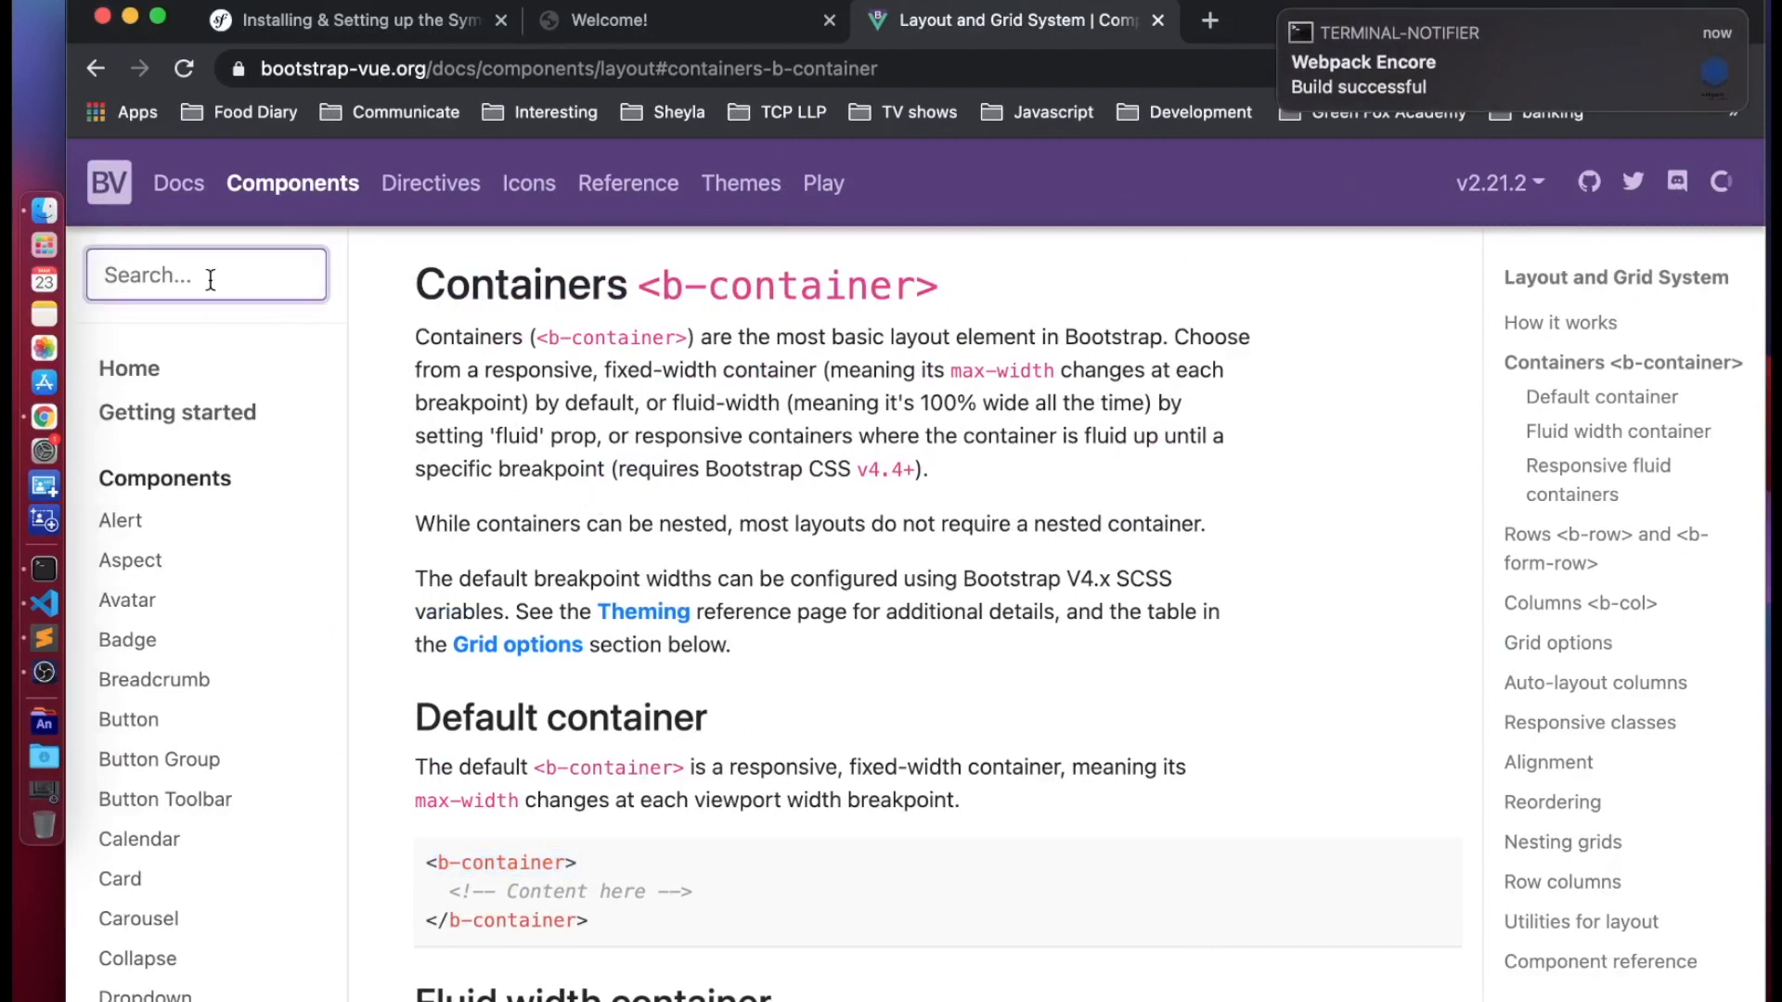
{"action": "type", "text": "ov"}
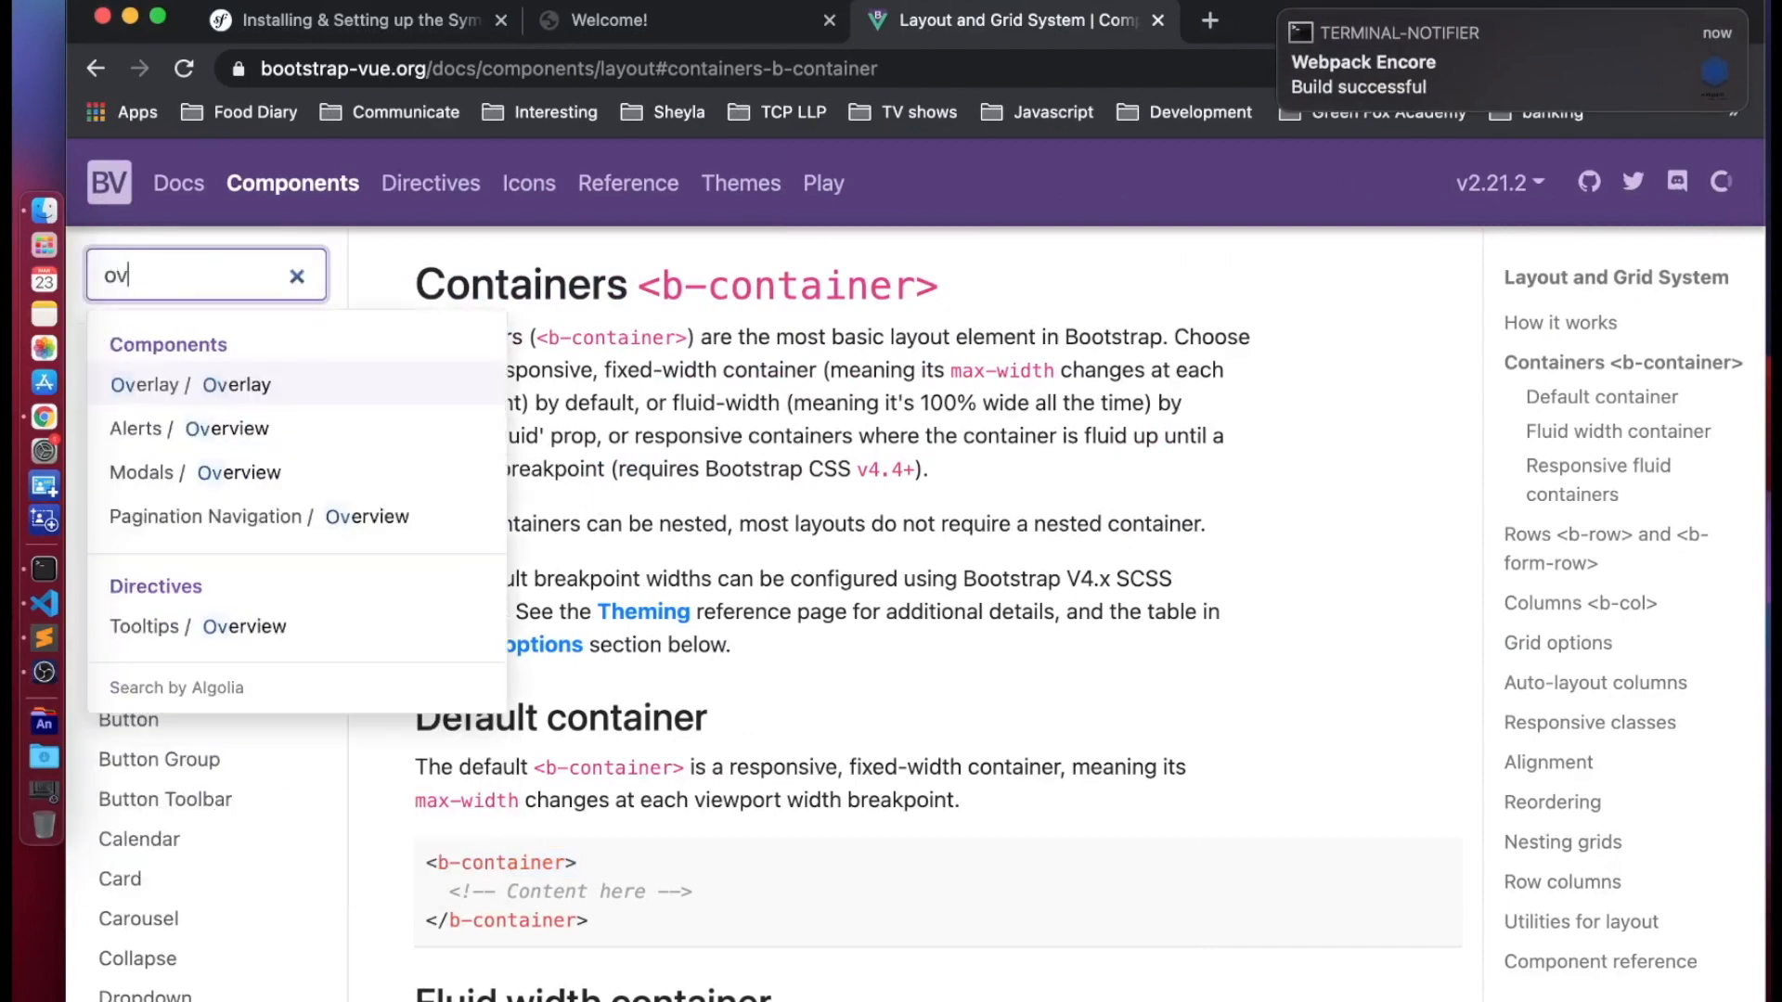
{"action": "left_click", "coordinate": [191, 384]}
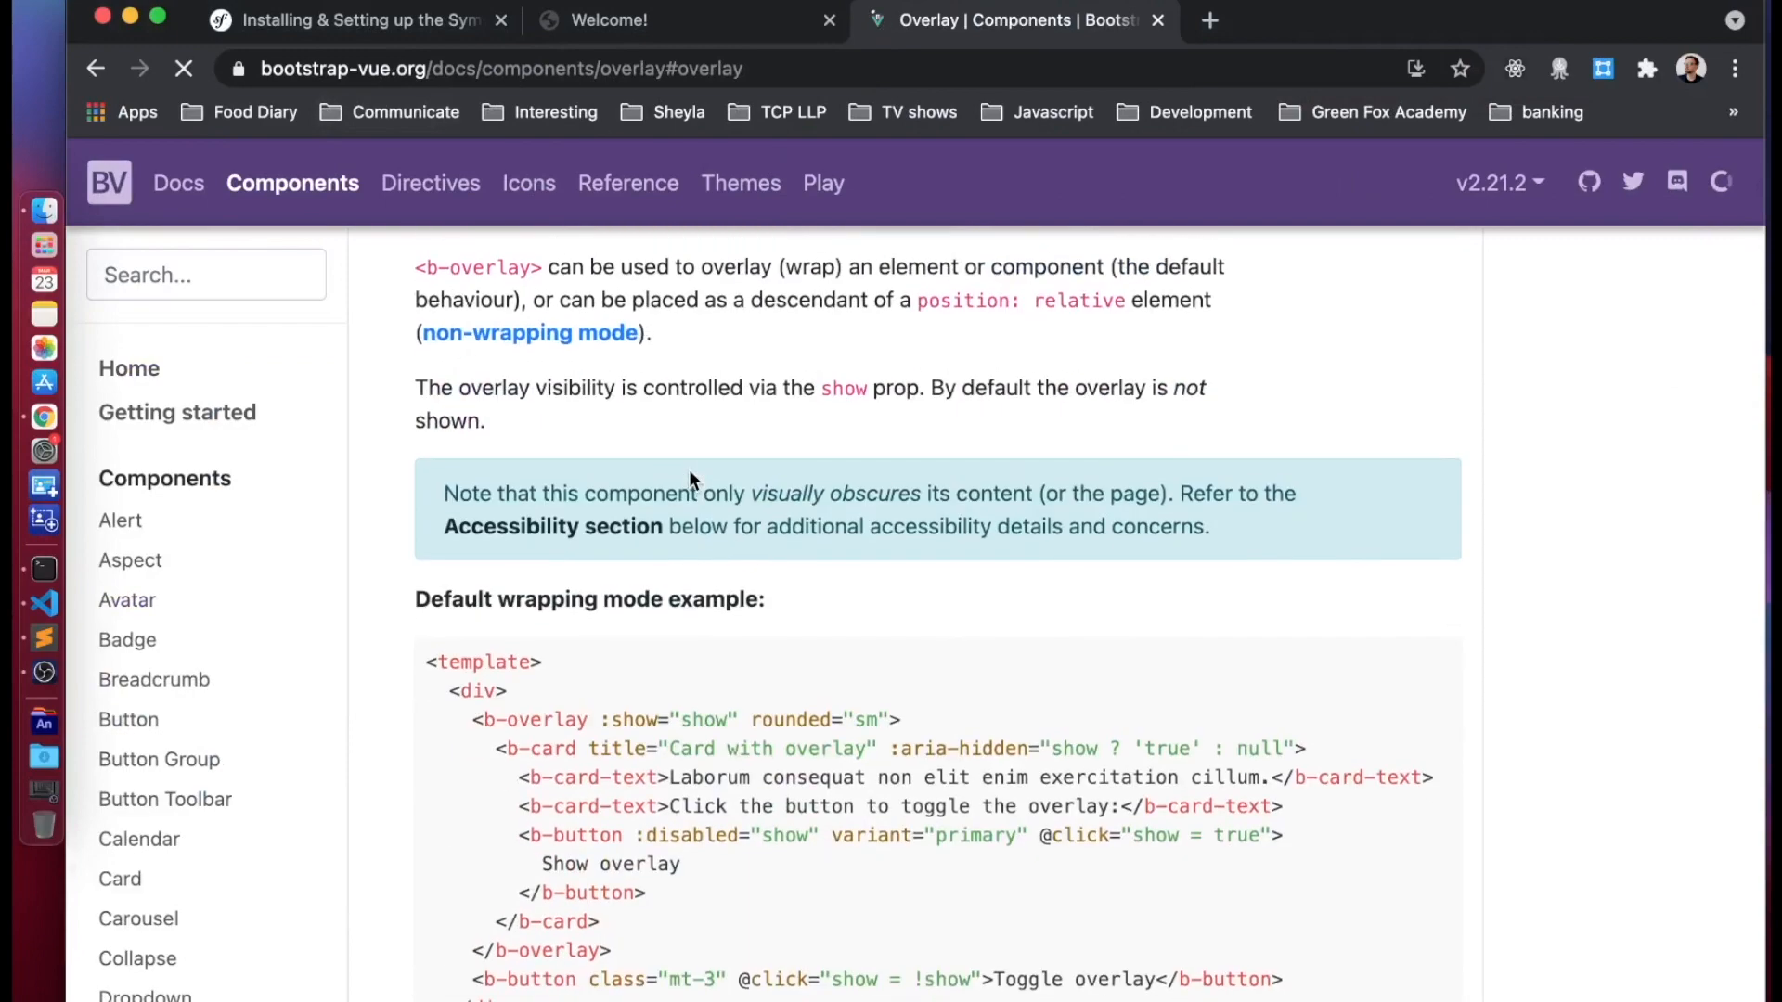
{"action": "scroll", "scroll_direction": "up", "scroll_amount": 3}
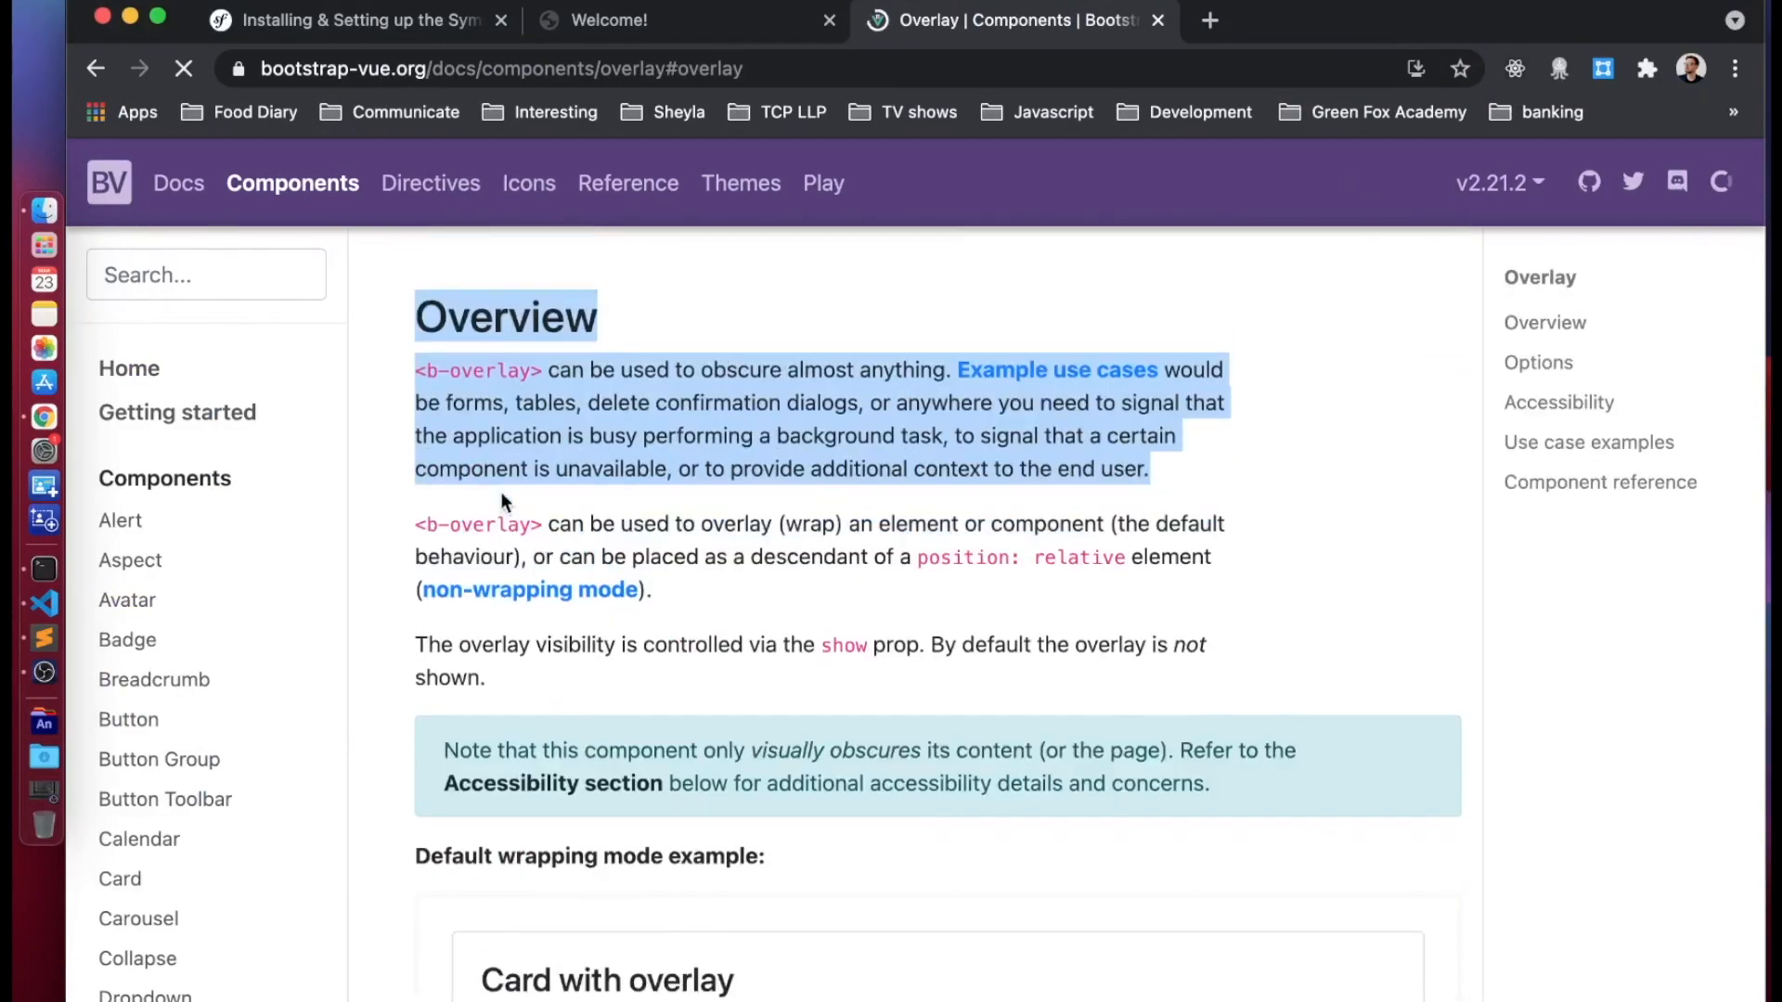
{"action": "scroll", "scroll_direction": "down", "scroll_amount": 3}
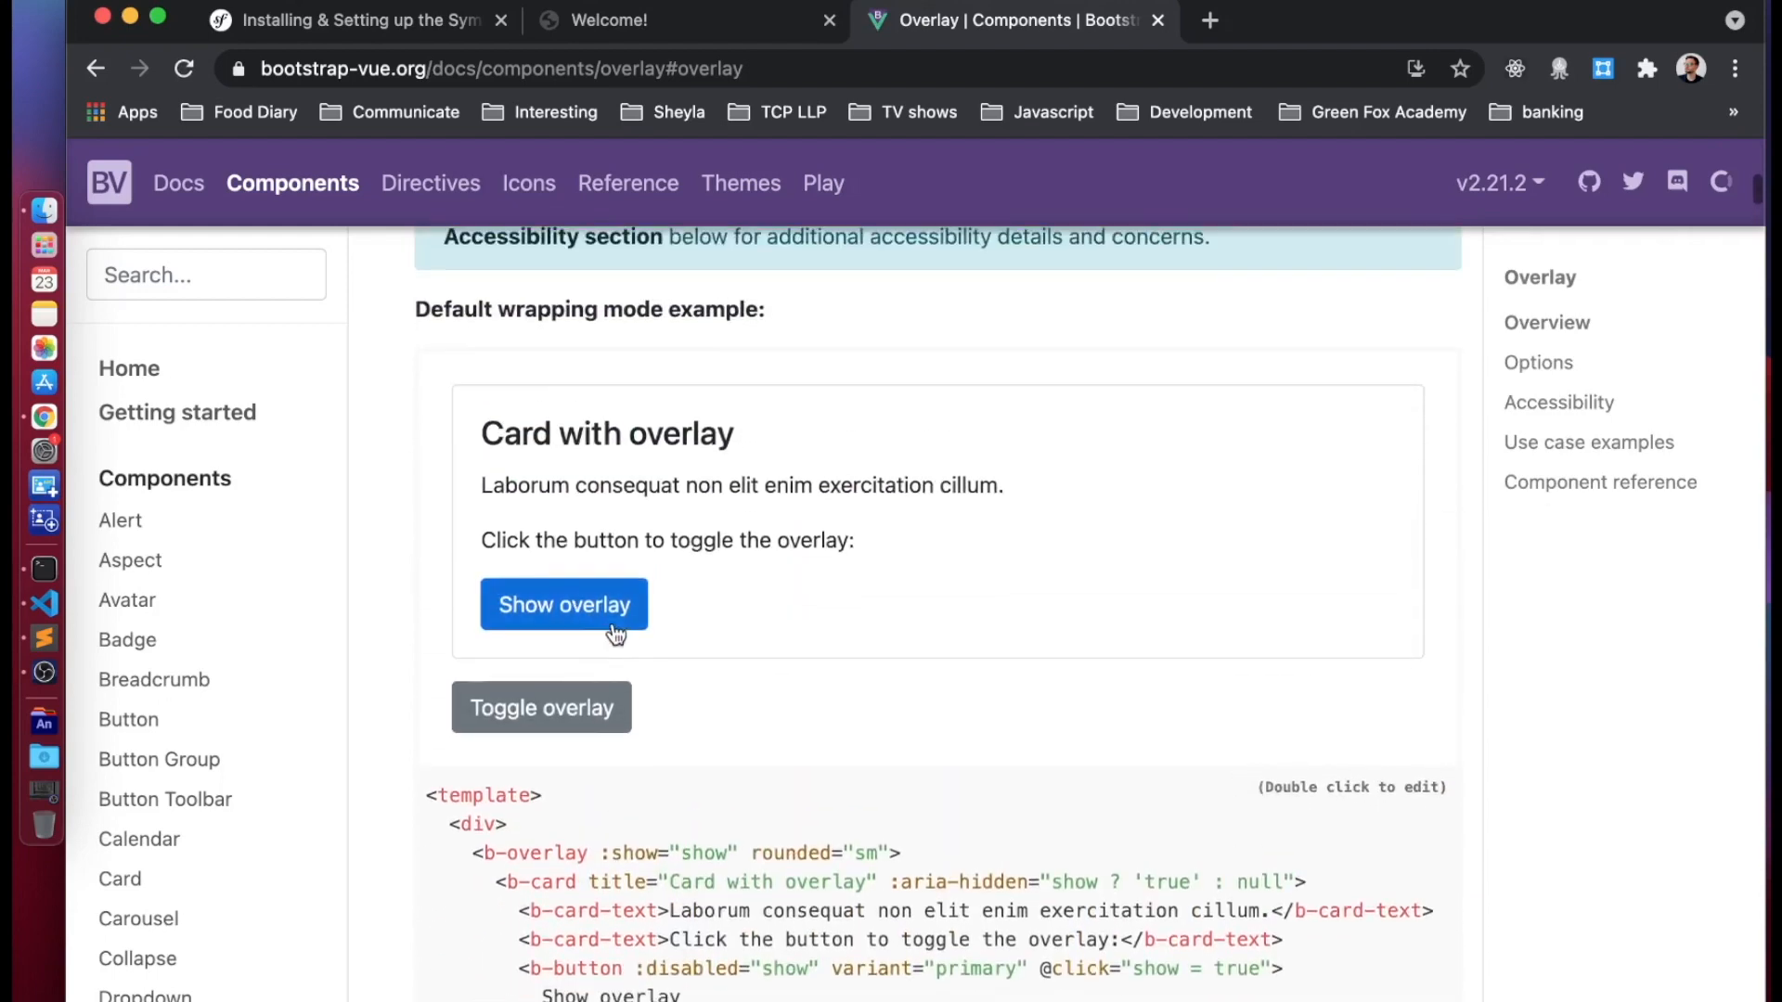
{"action": "left_click", "coordinate": [563, 603]}
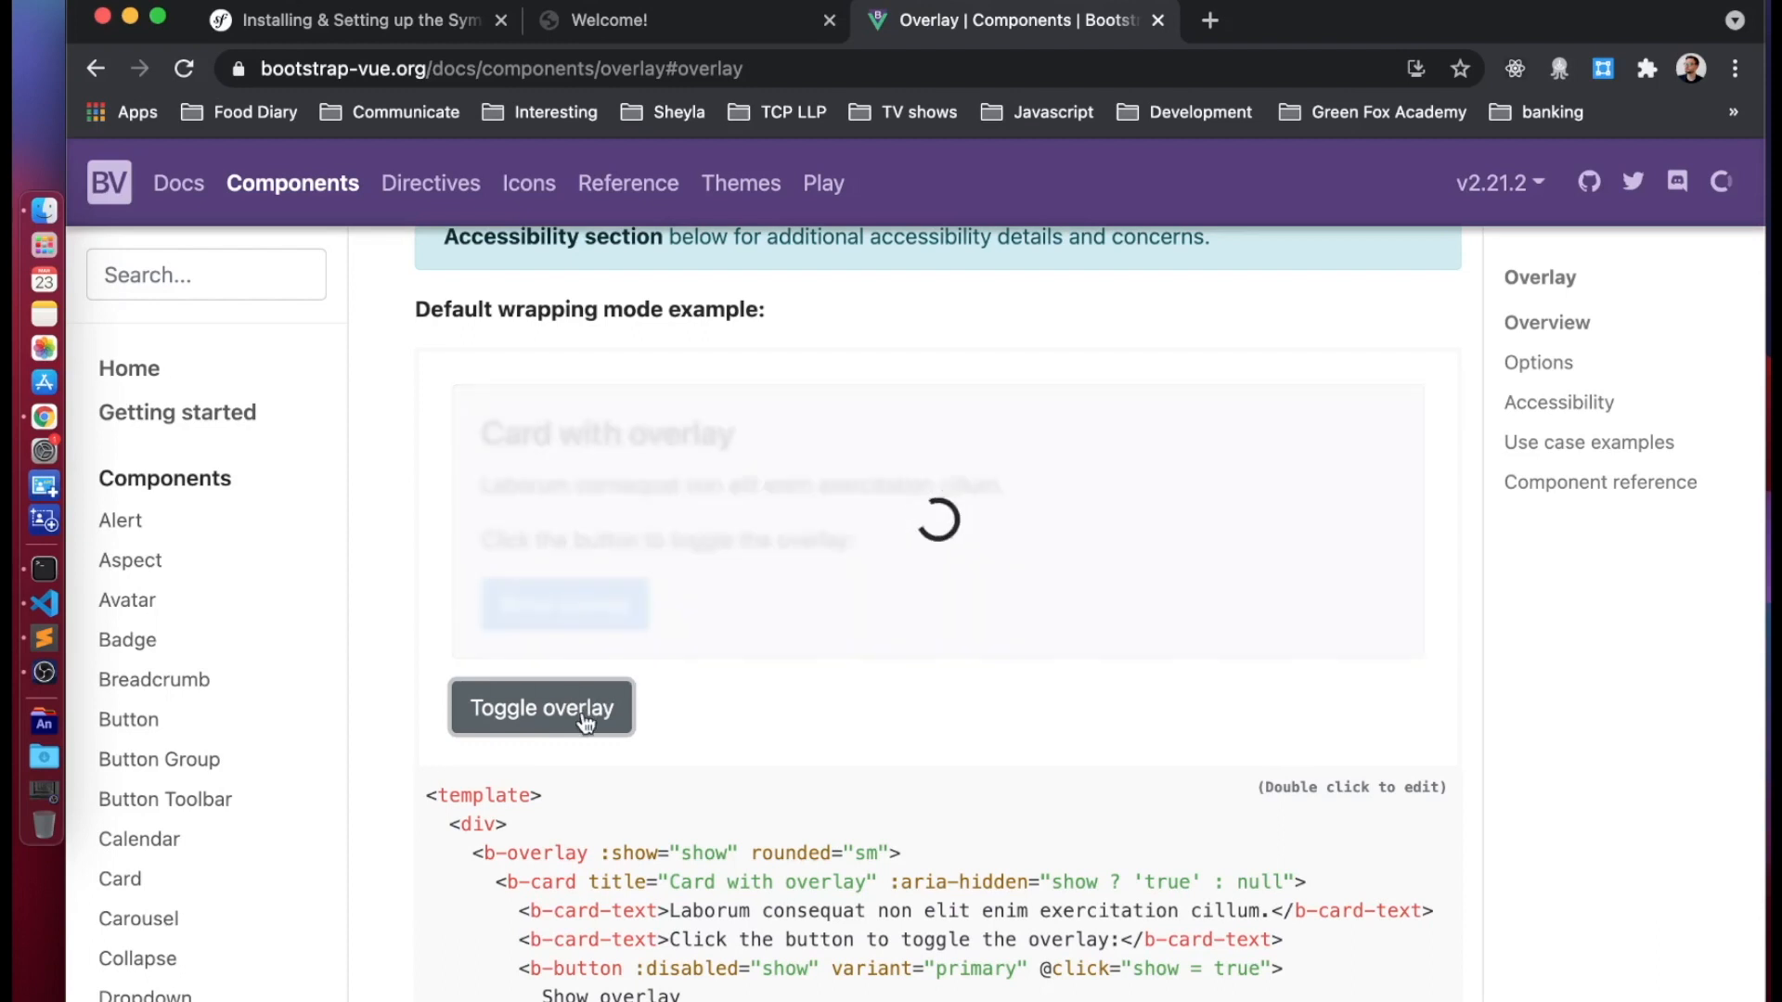
{"action": "left_click", "coordinate": [541, 708]}
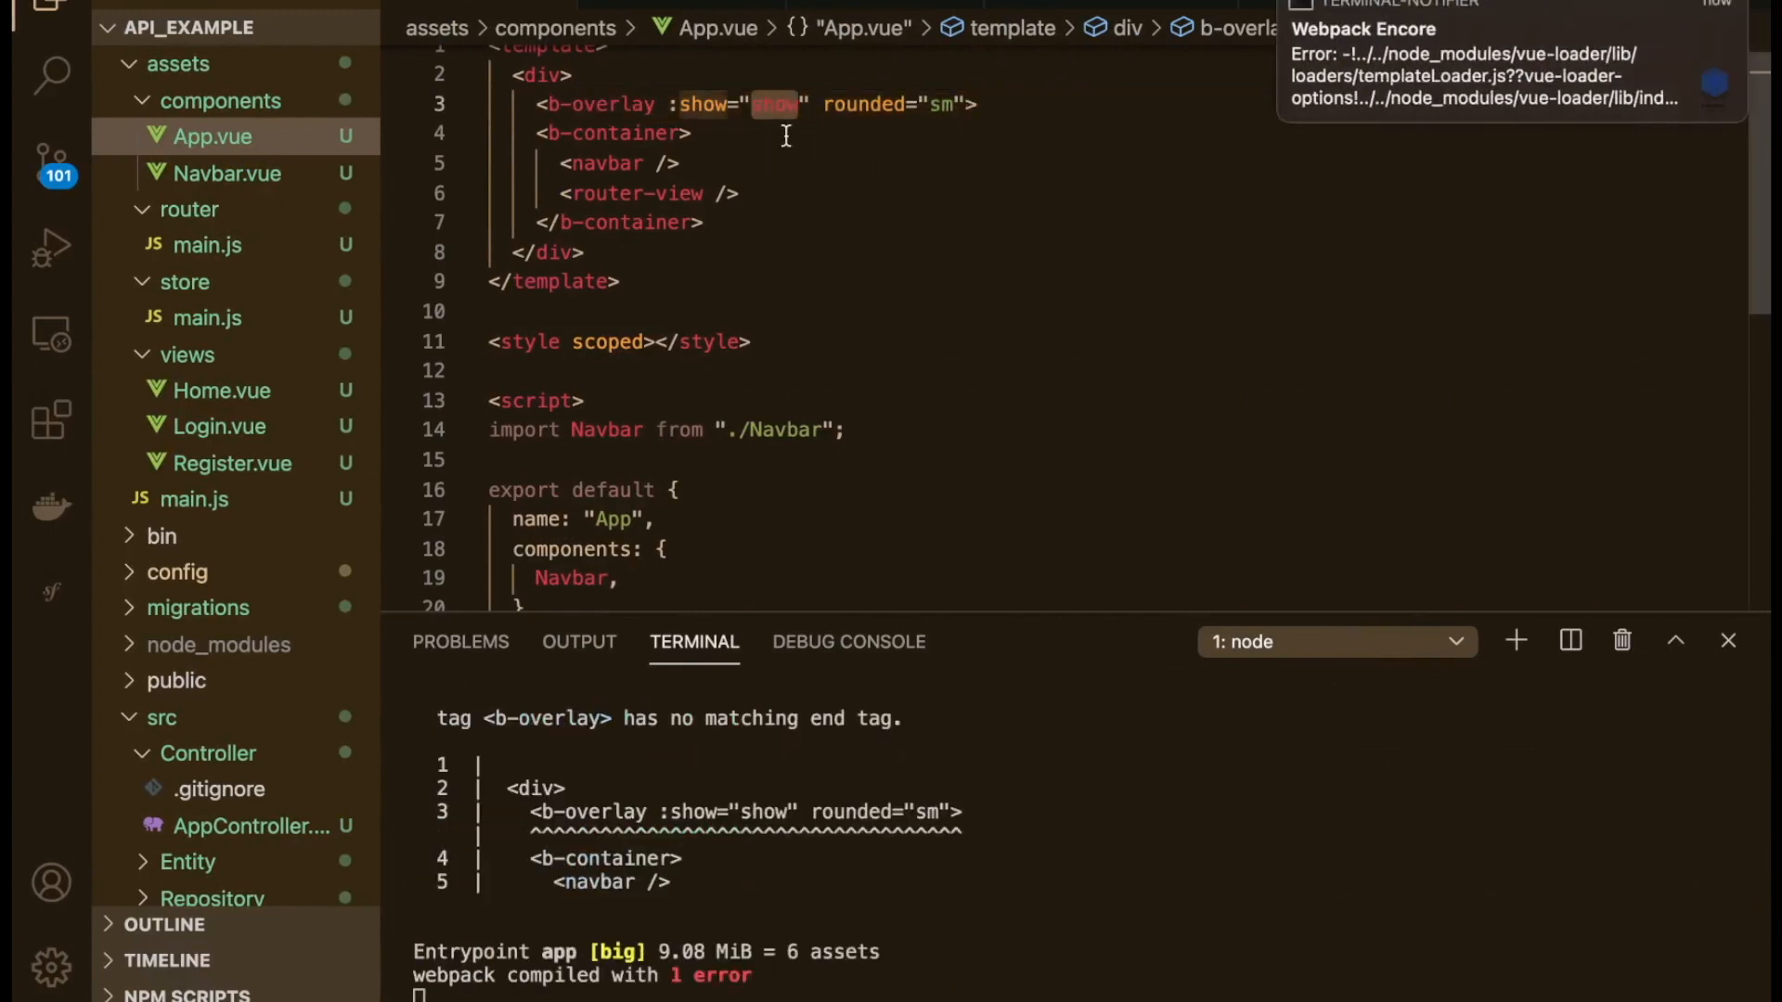
Step: Close the b-overlay with </b-overlay> and bind its show prop to isLoading
{"action": "type", "text": "</b-overlay>"}
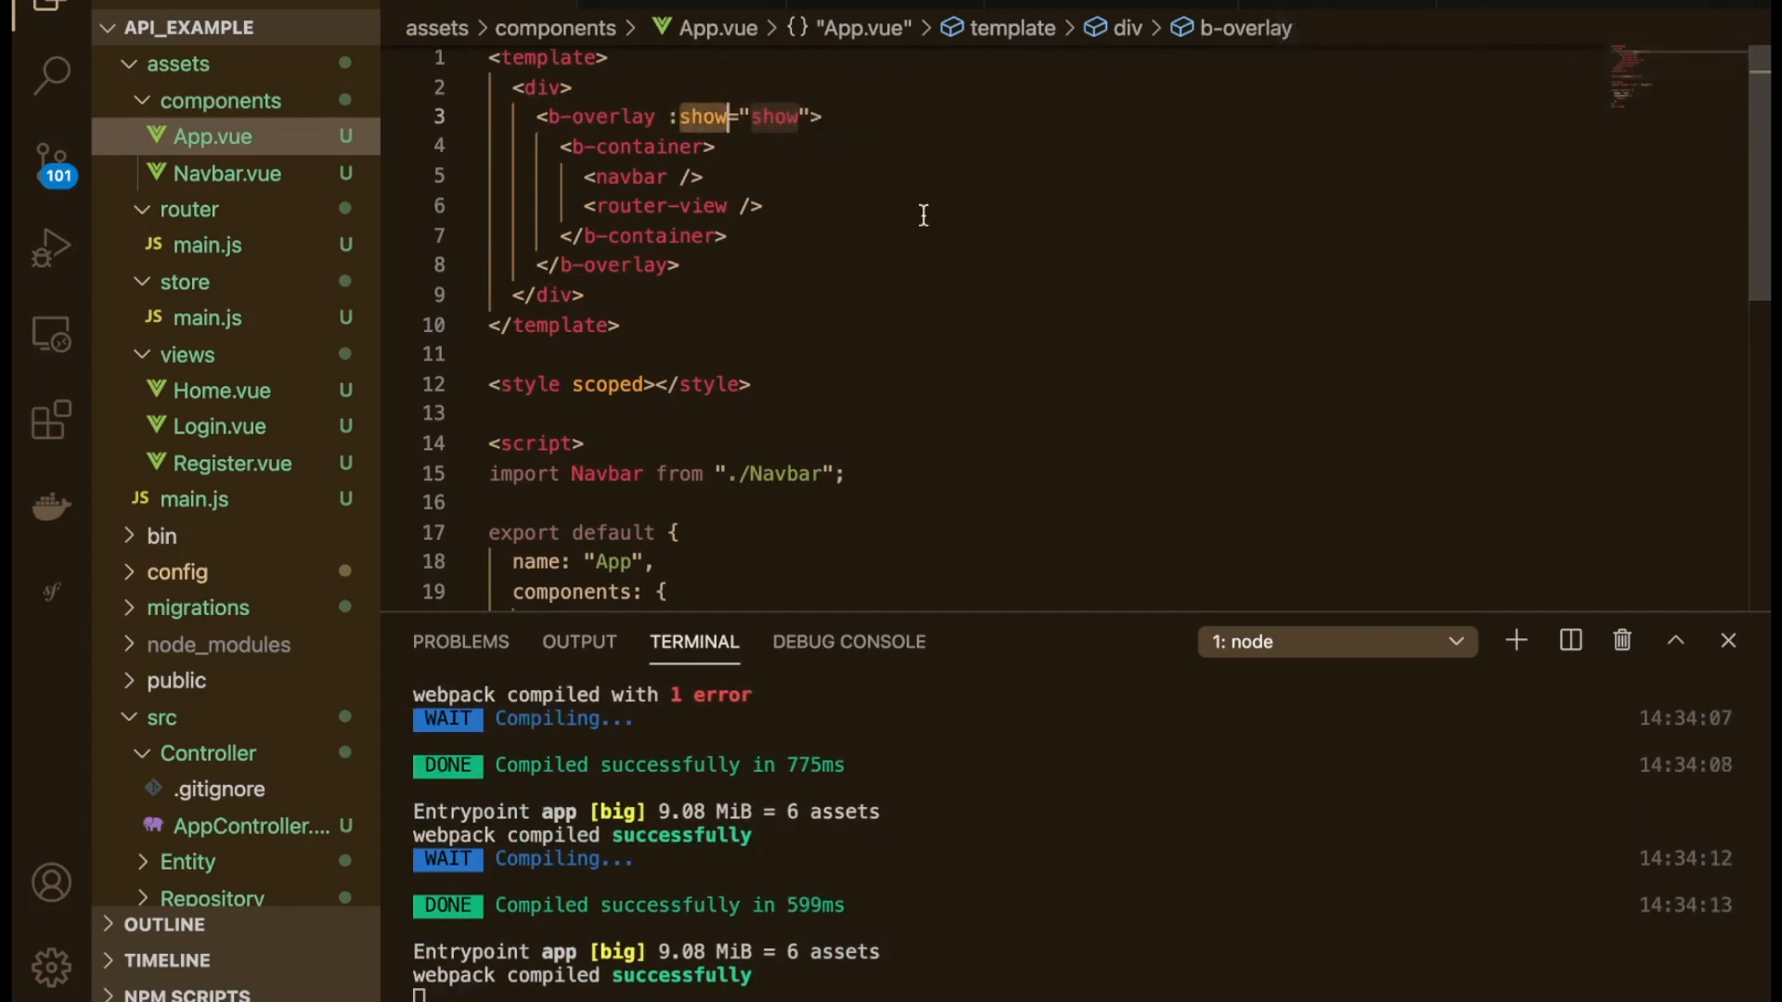
{"action": "double_click", "coordinate": [773, 116]}
{"action": "type", "text": "isLoading"}
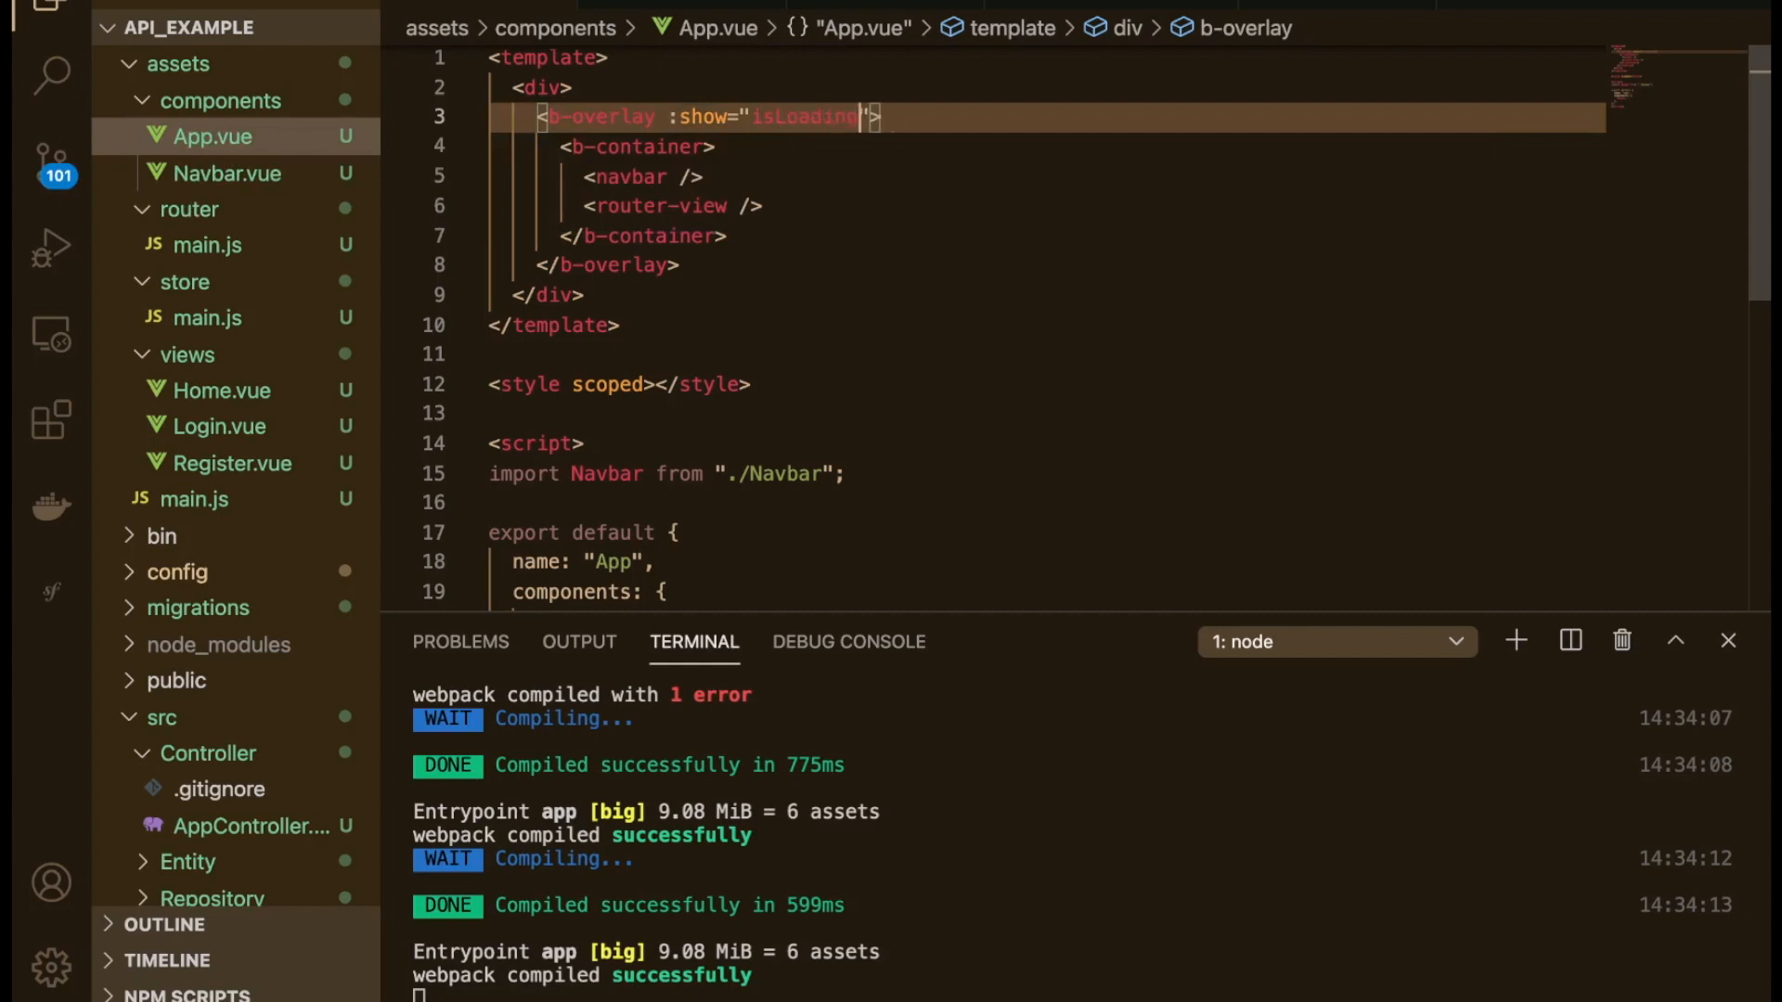
{"action": "scroll", "scroll_direction": "down", "scroll_amount": 3}
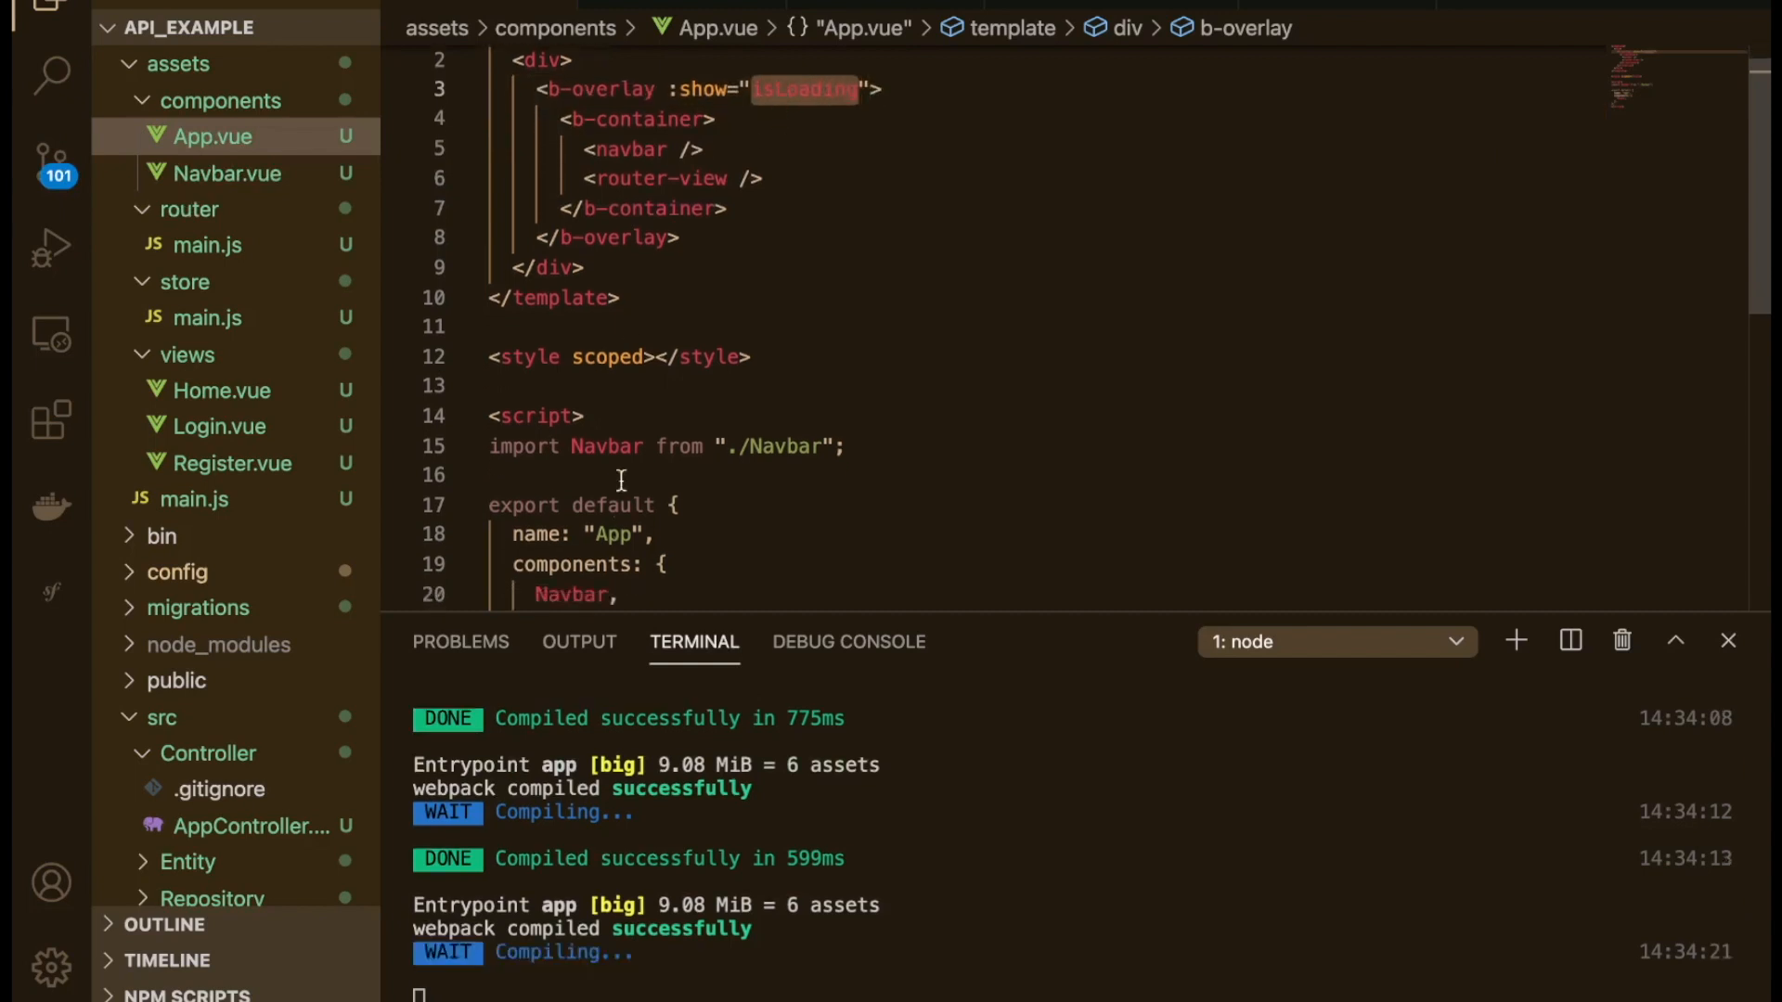
{"action": "scroll", "scroll_direction": "down", "scroll_amount": 3}
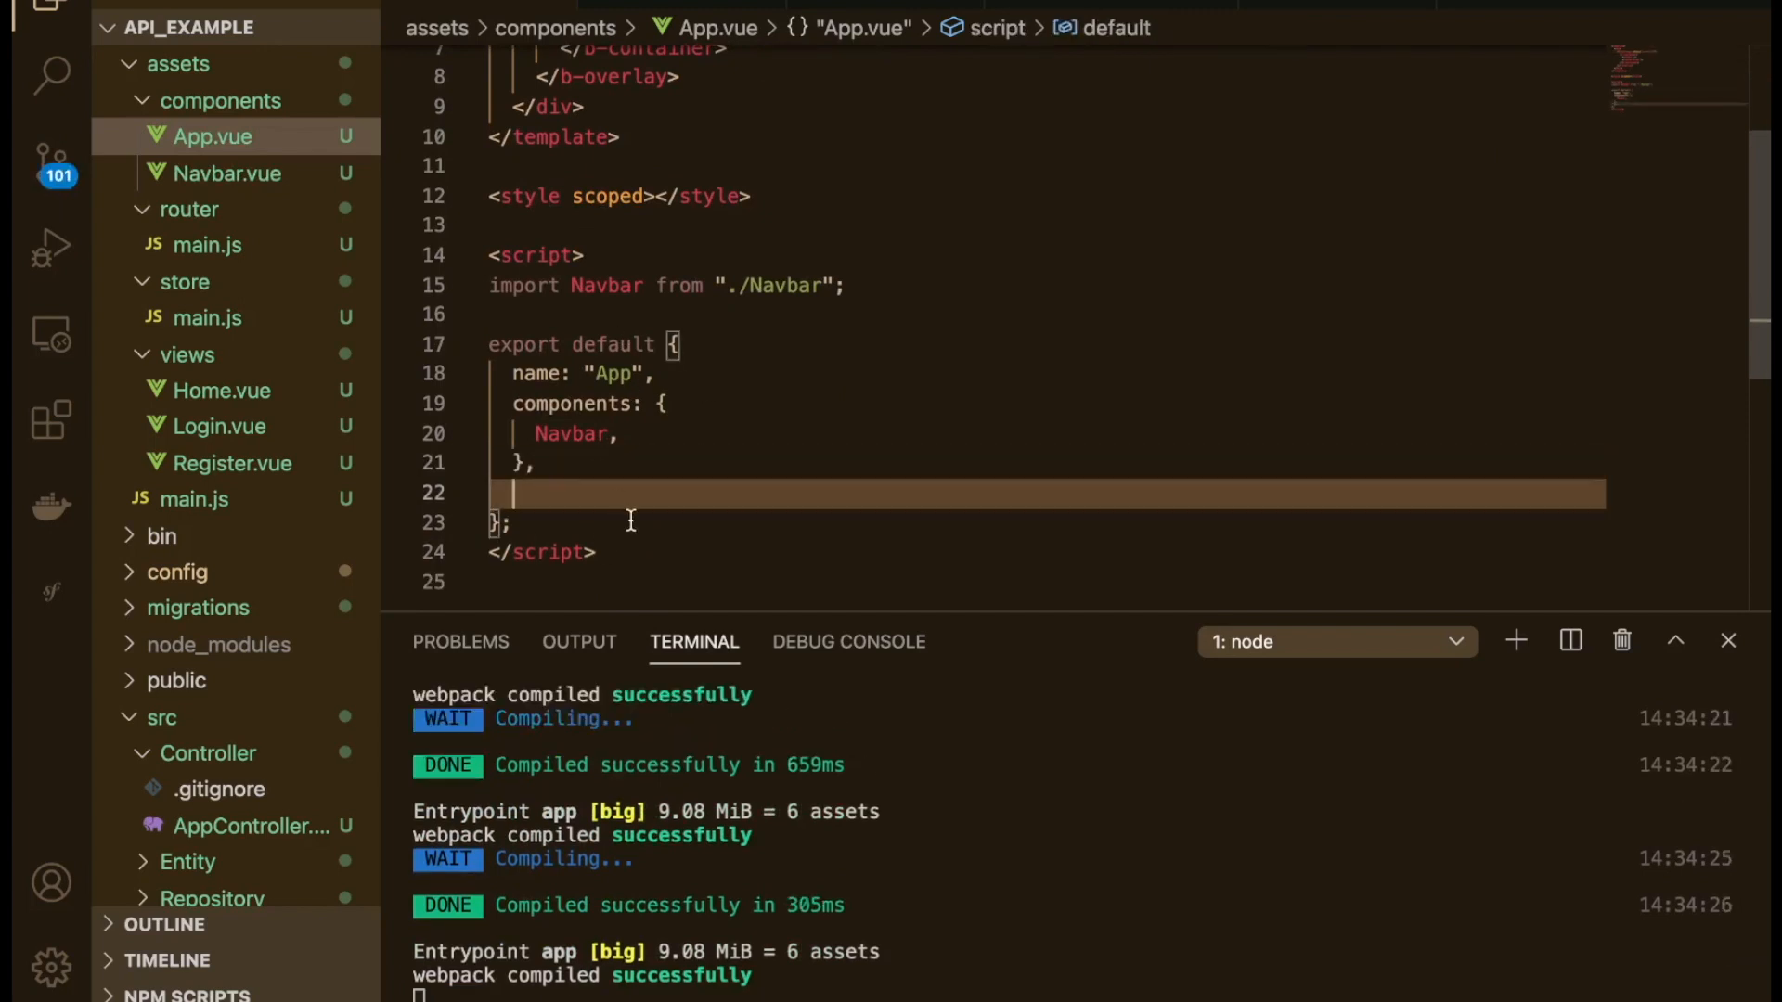
Step: Add a computed block in App.vue spreading mapGetters with isLoading mapped to 'isLoading'
{"action": "type", "text": "computed:{"}
{"action": "type", "text": "..."}
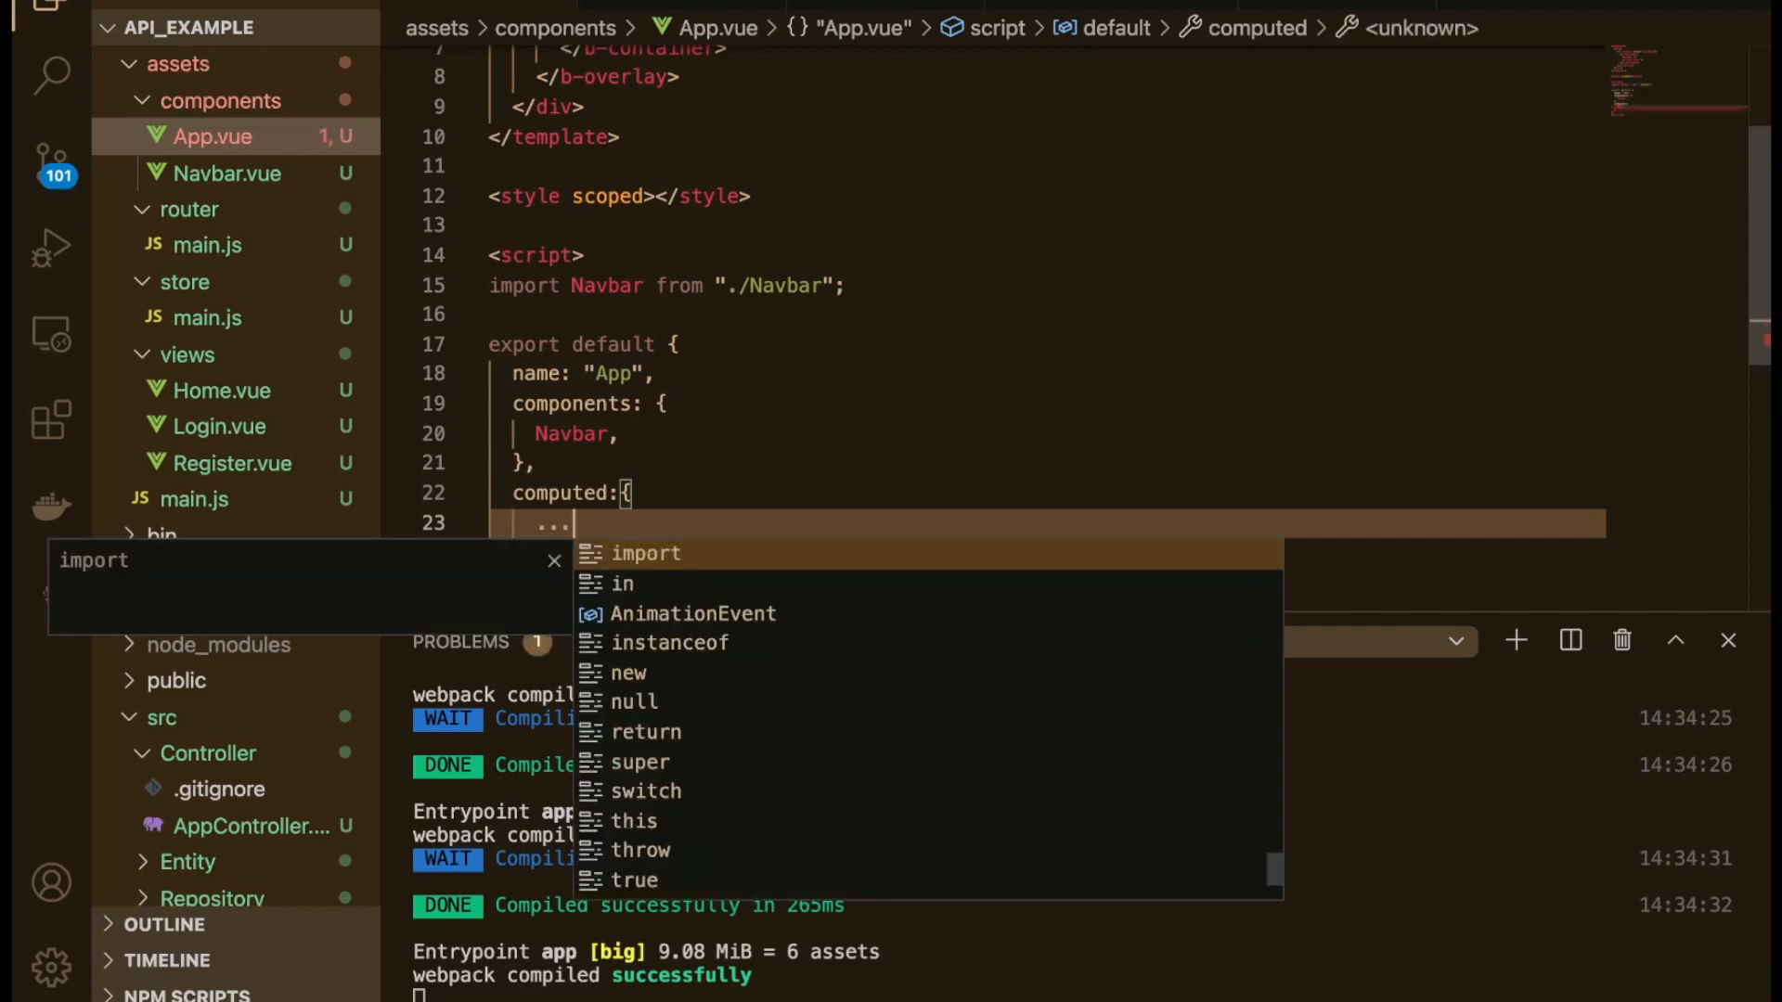
{"action": "type", "text": "Map"}
{"action": "type", "text": "."}
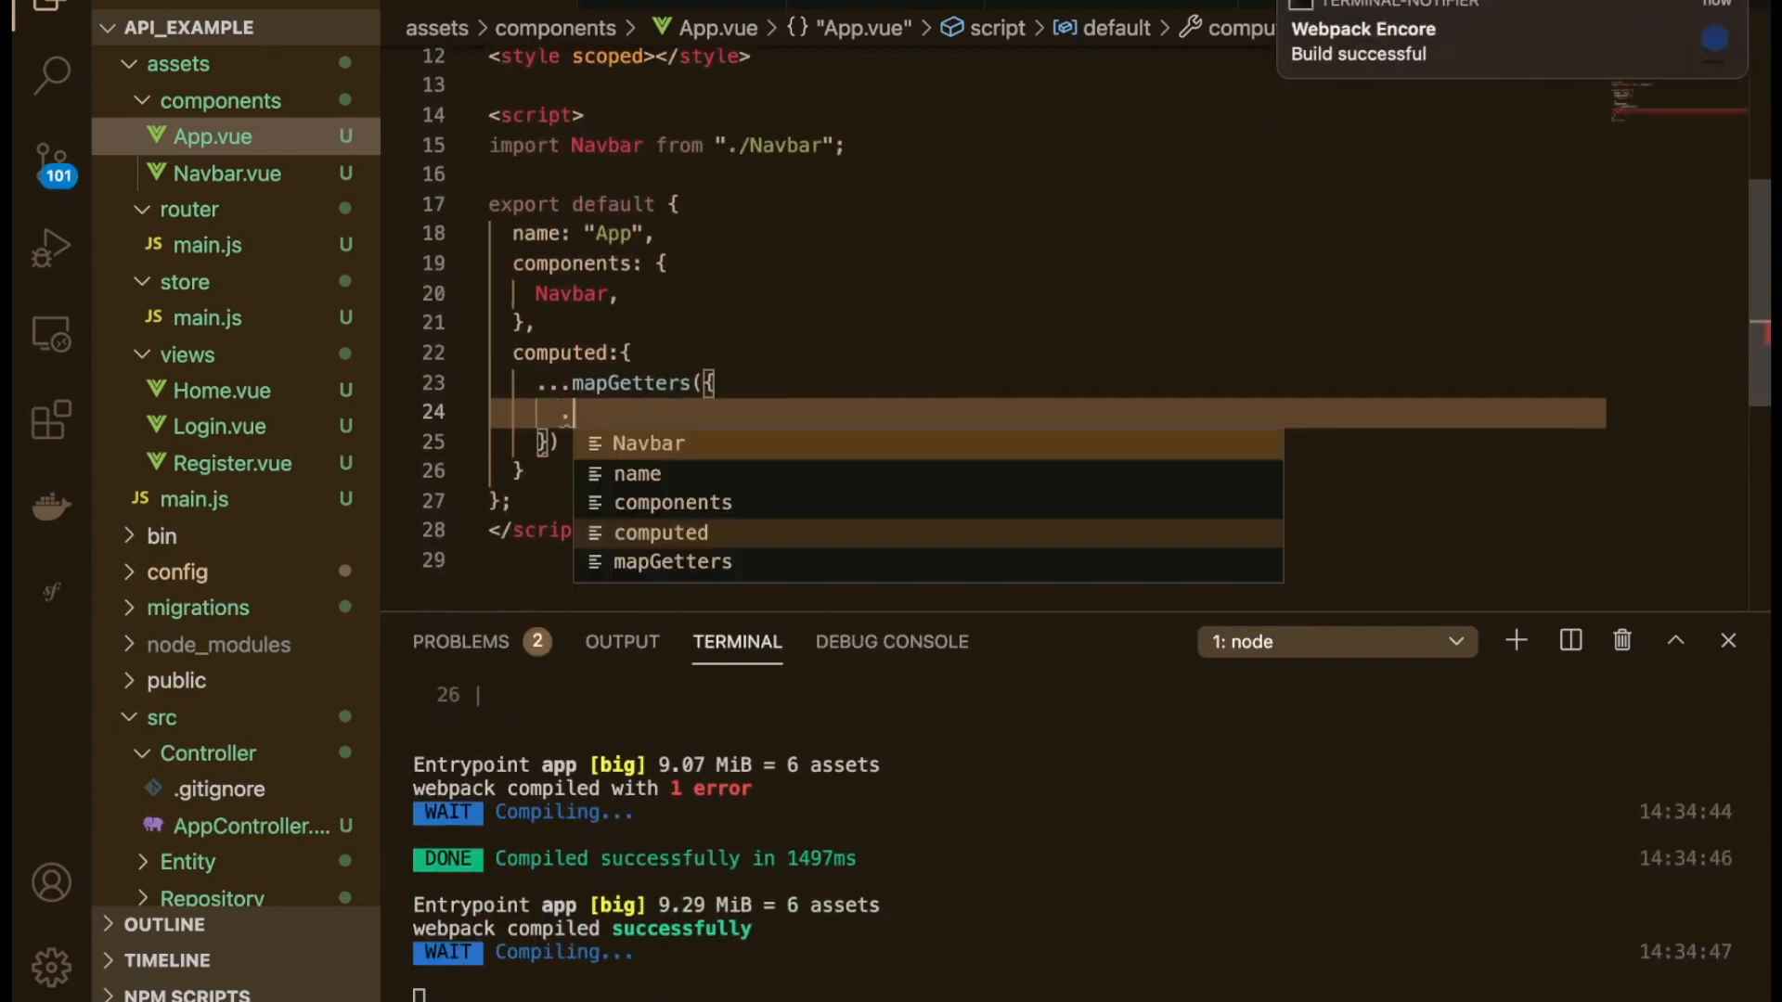
{"action": "type", "text": "isLoading:"}
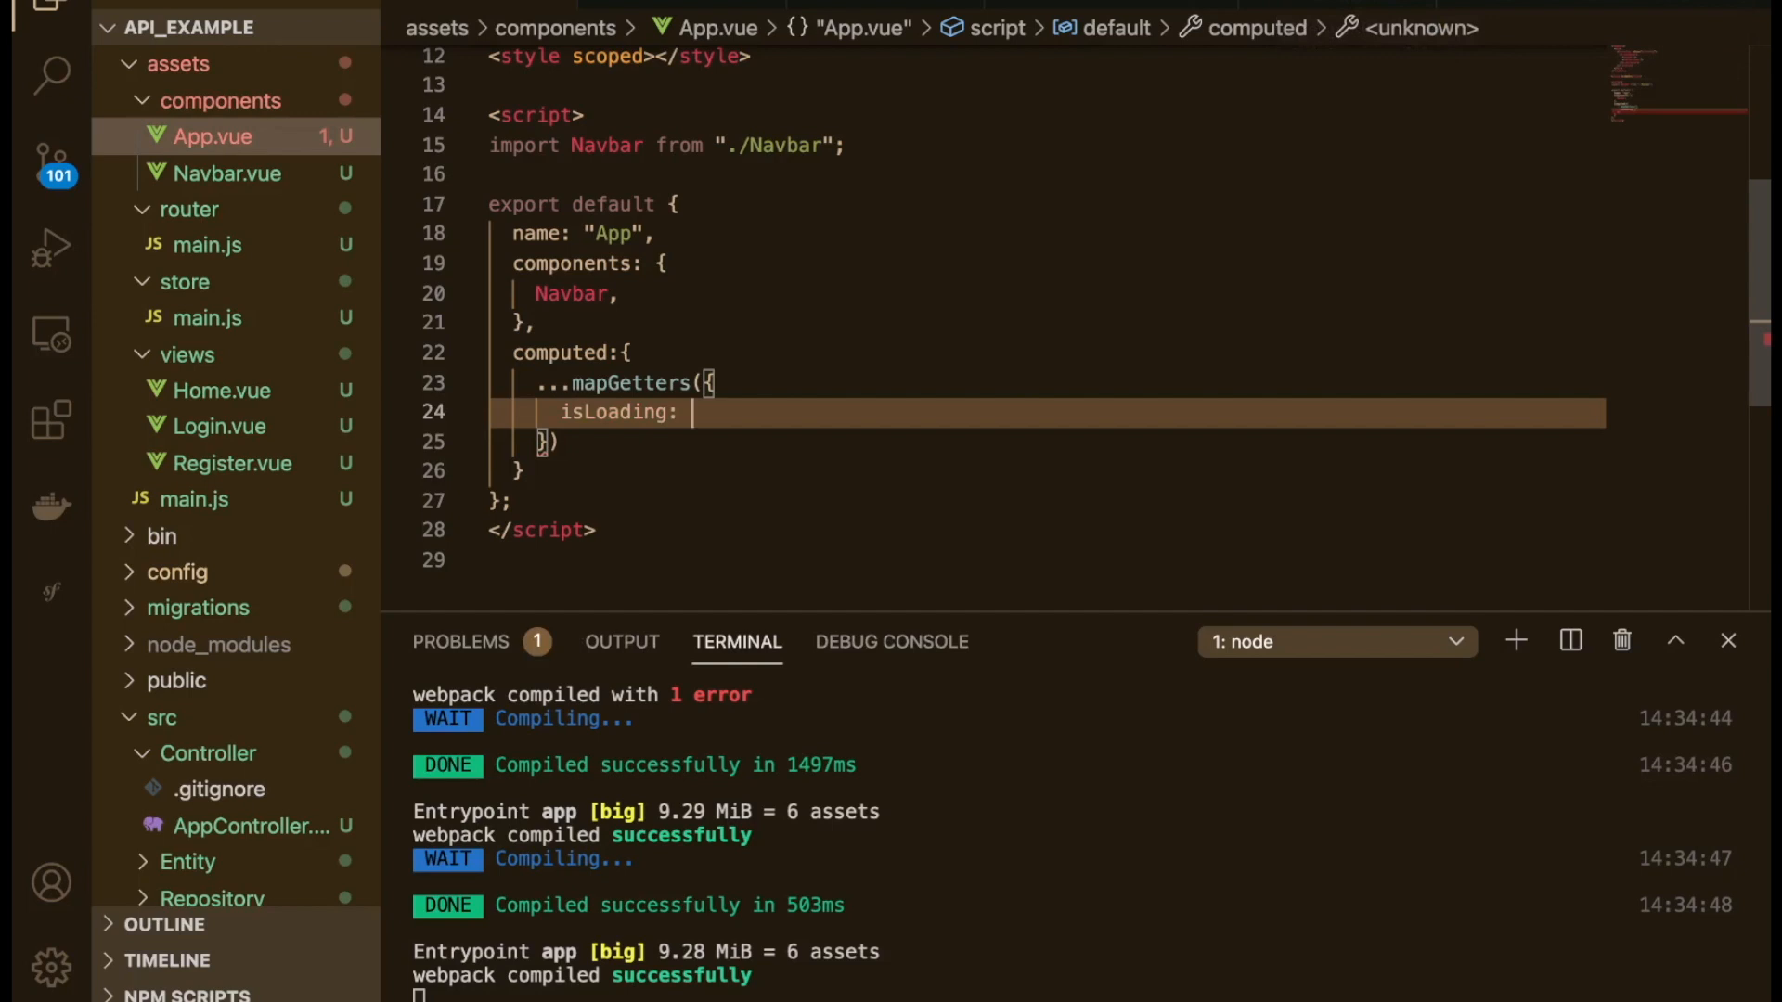
{"action": "type", "text": "'is'"}
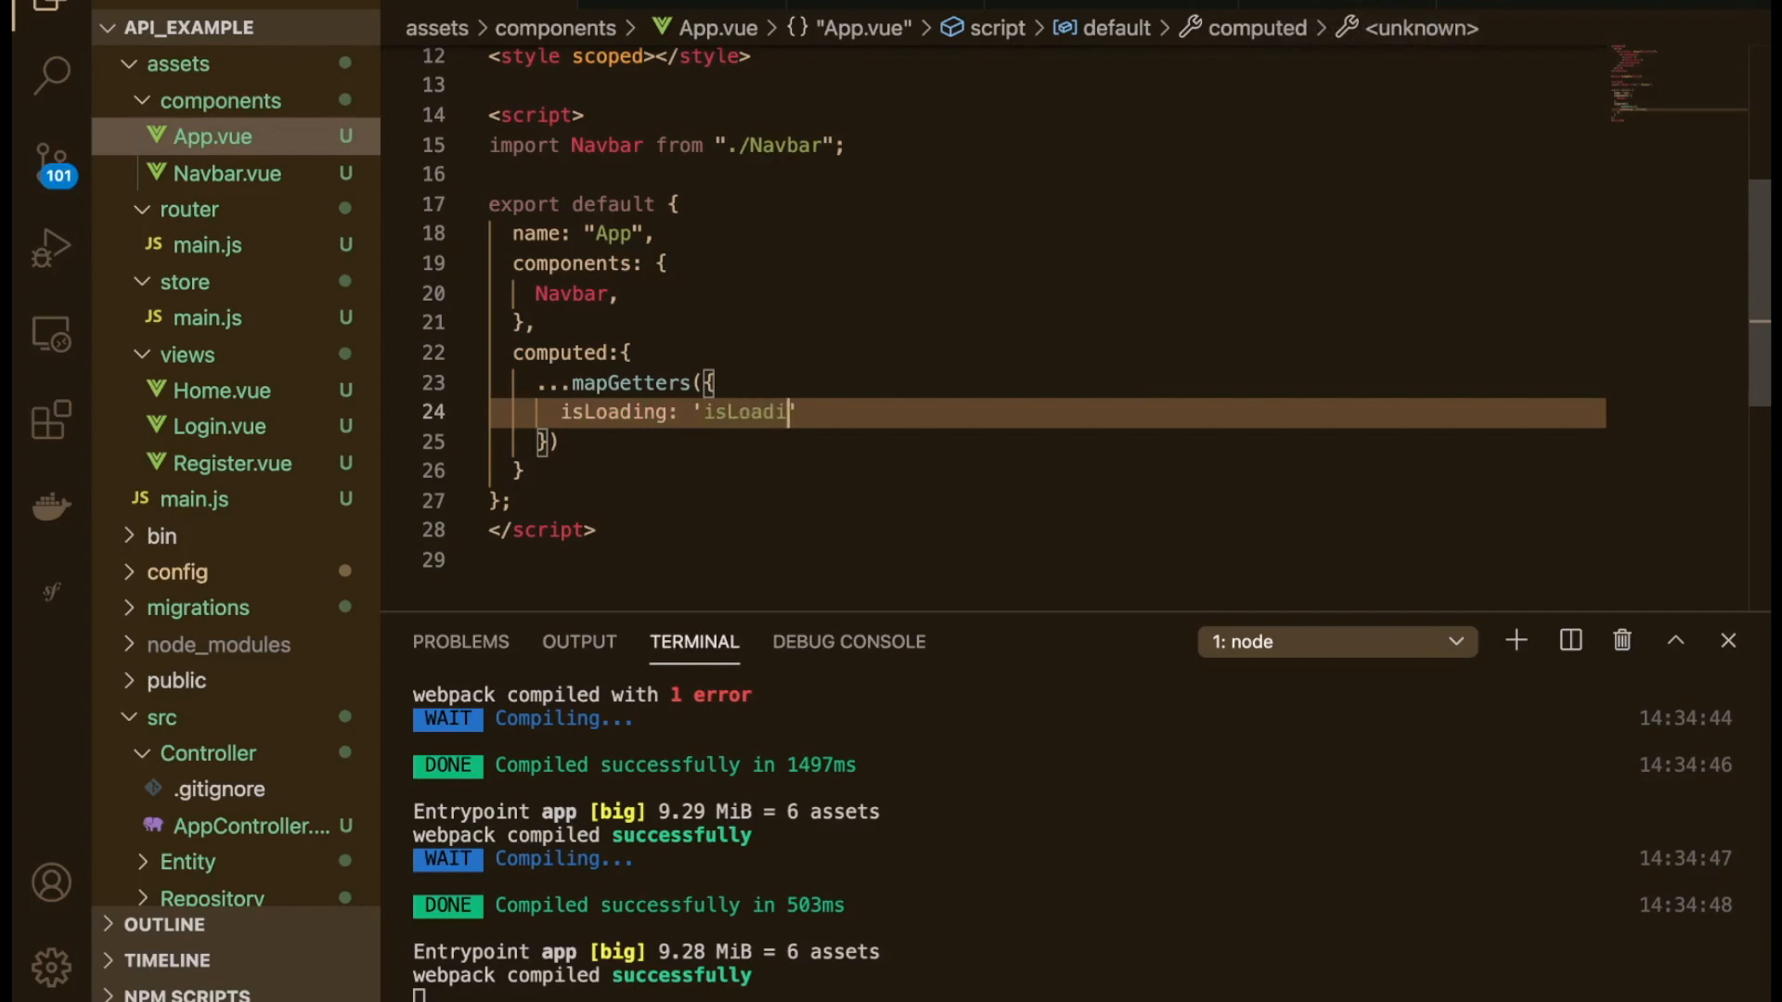
{"action": "left_click", "coordinate": [847, 642]}
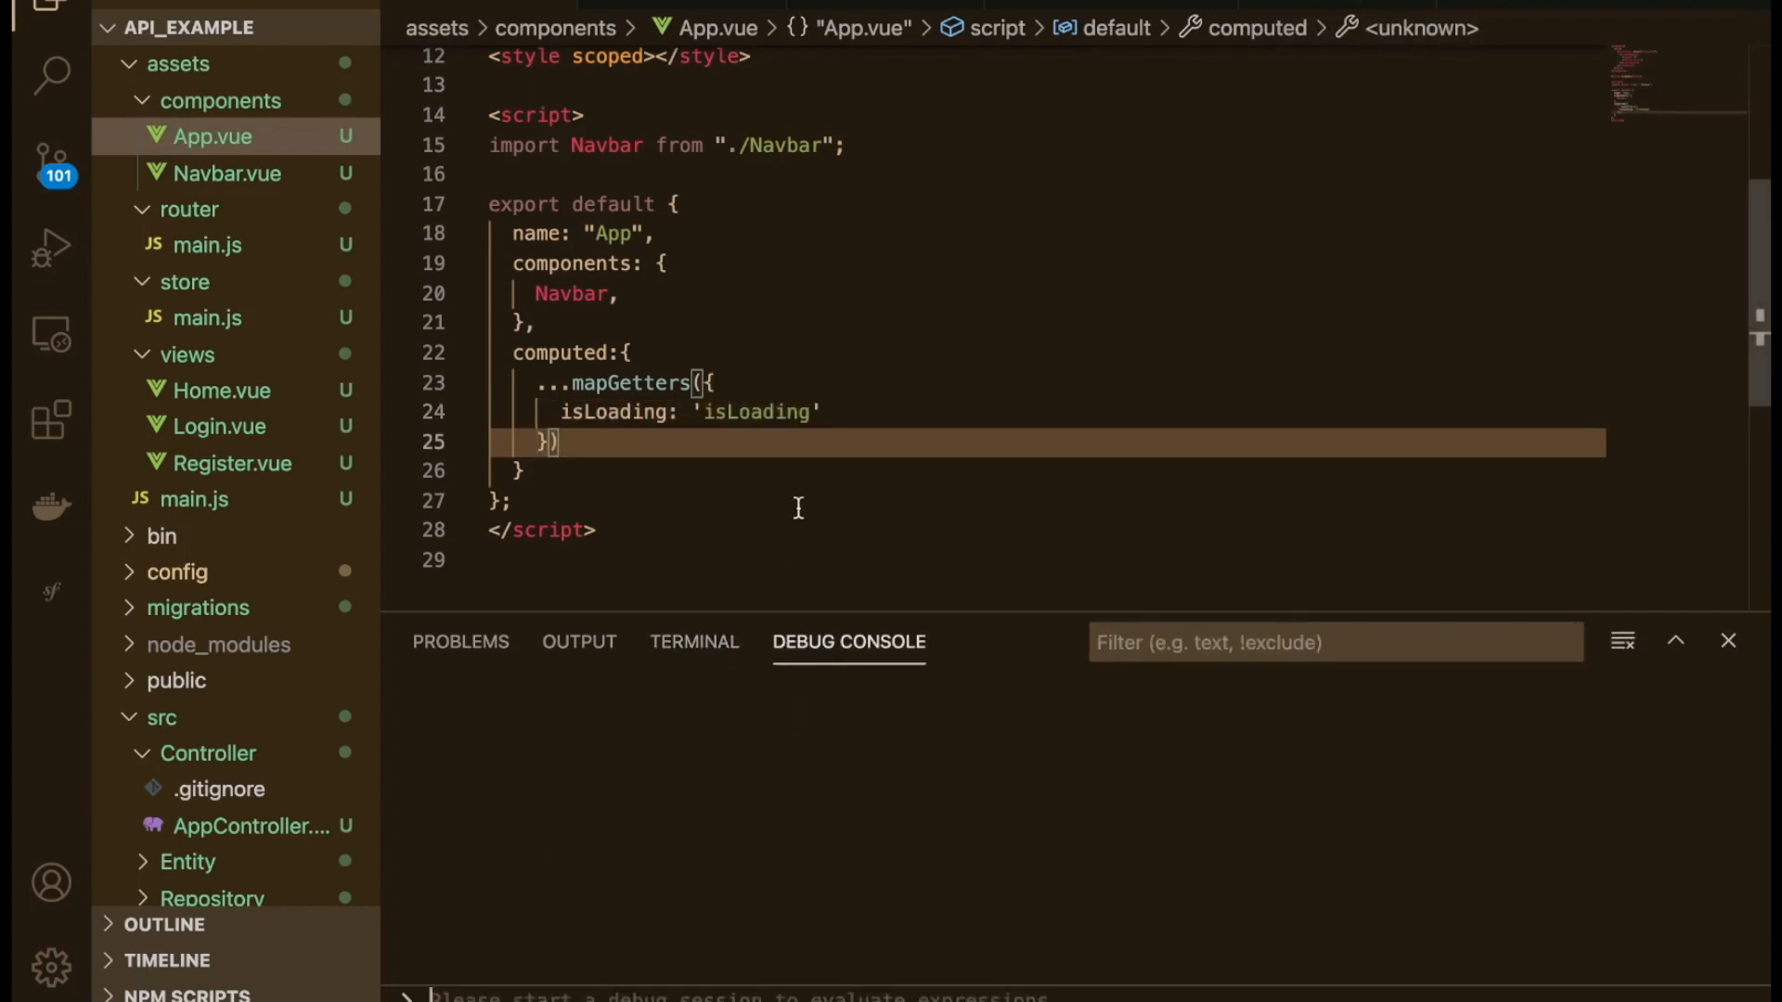
{"action": "scroll", "scroll_direction": "up", "scroll_amount": 3}
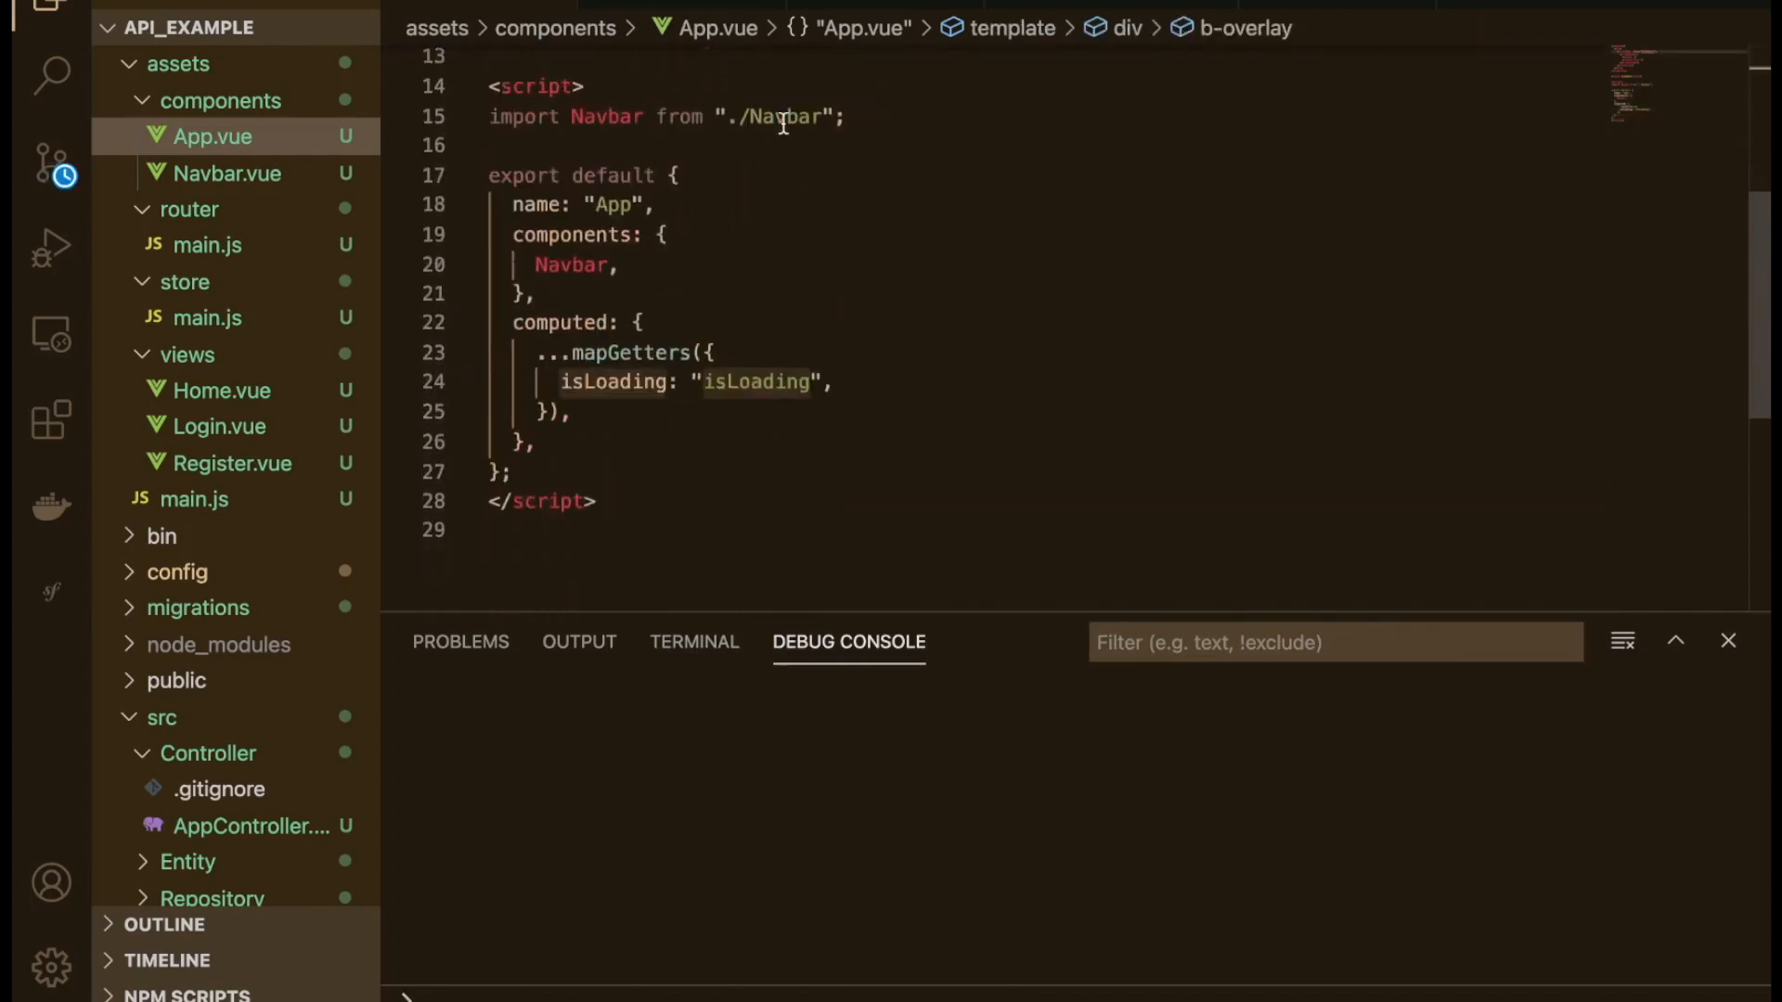
{"action": "scroll", "scroll_direction": "up", "scroll_amount": 3}
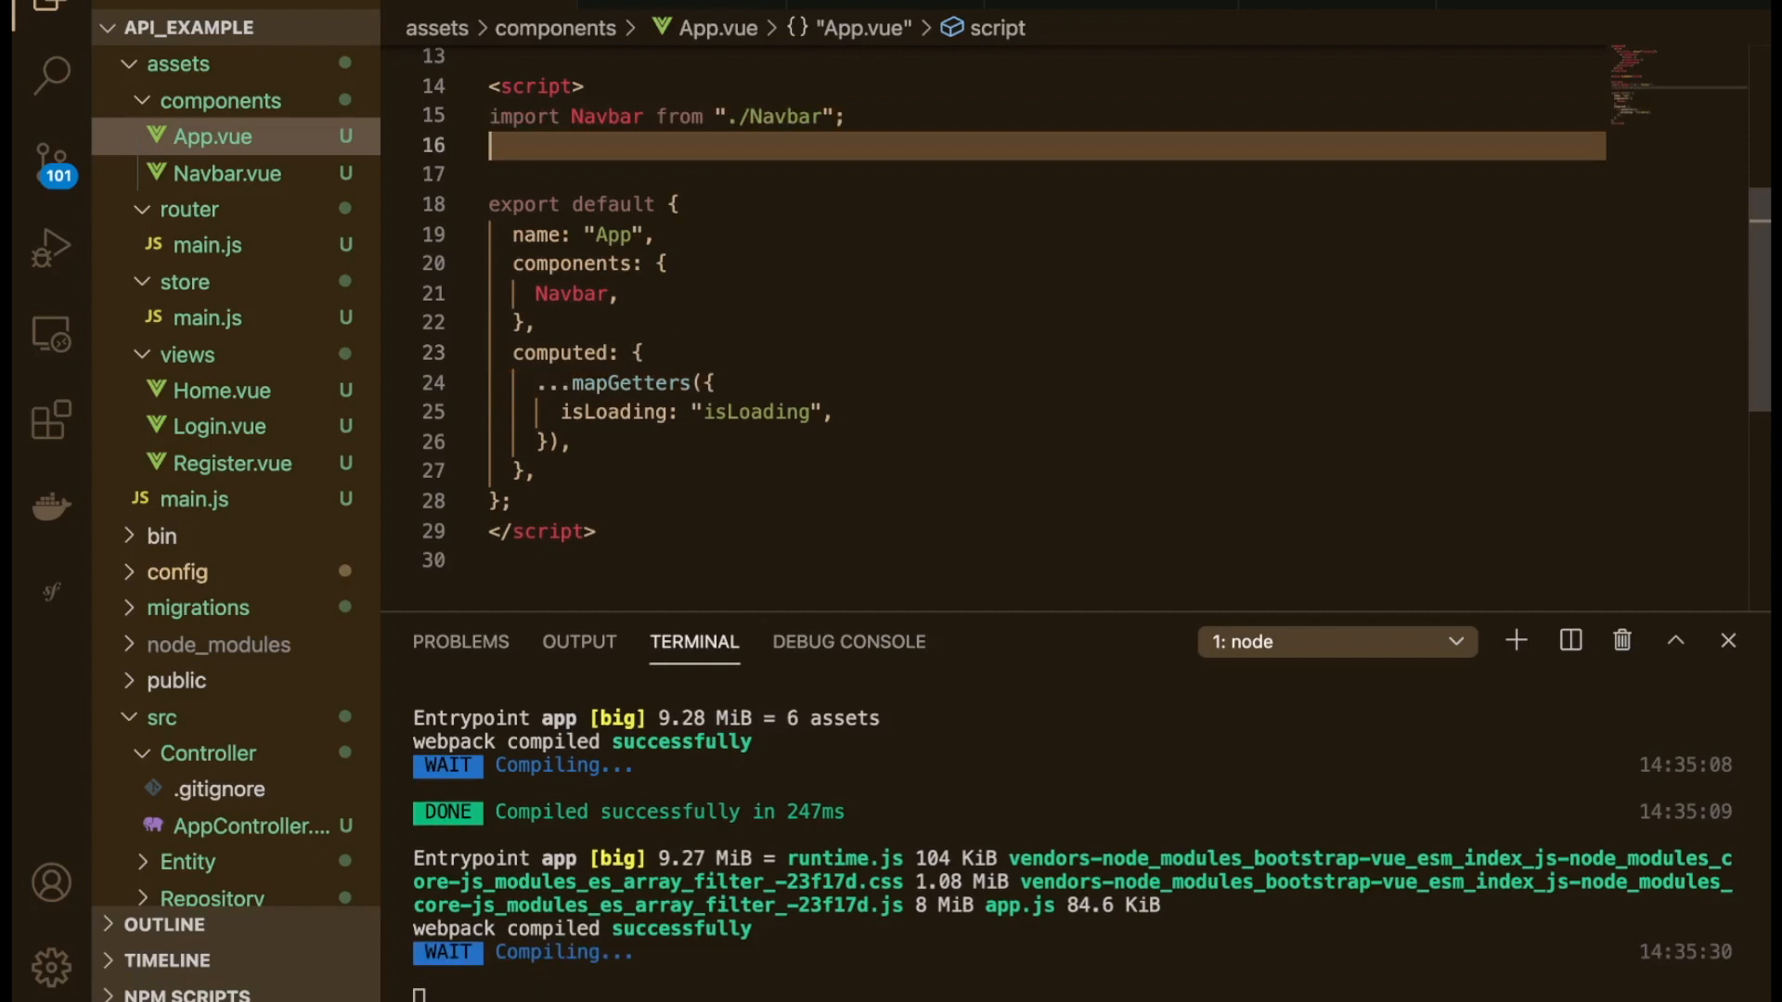
Step: Add import { mapGetters } from 'vuex' to App.vue, check Navbar.vue, and save
{"action": "type", "text": "import"}
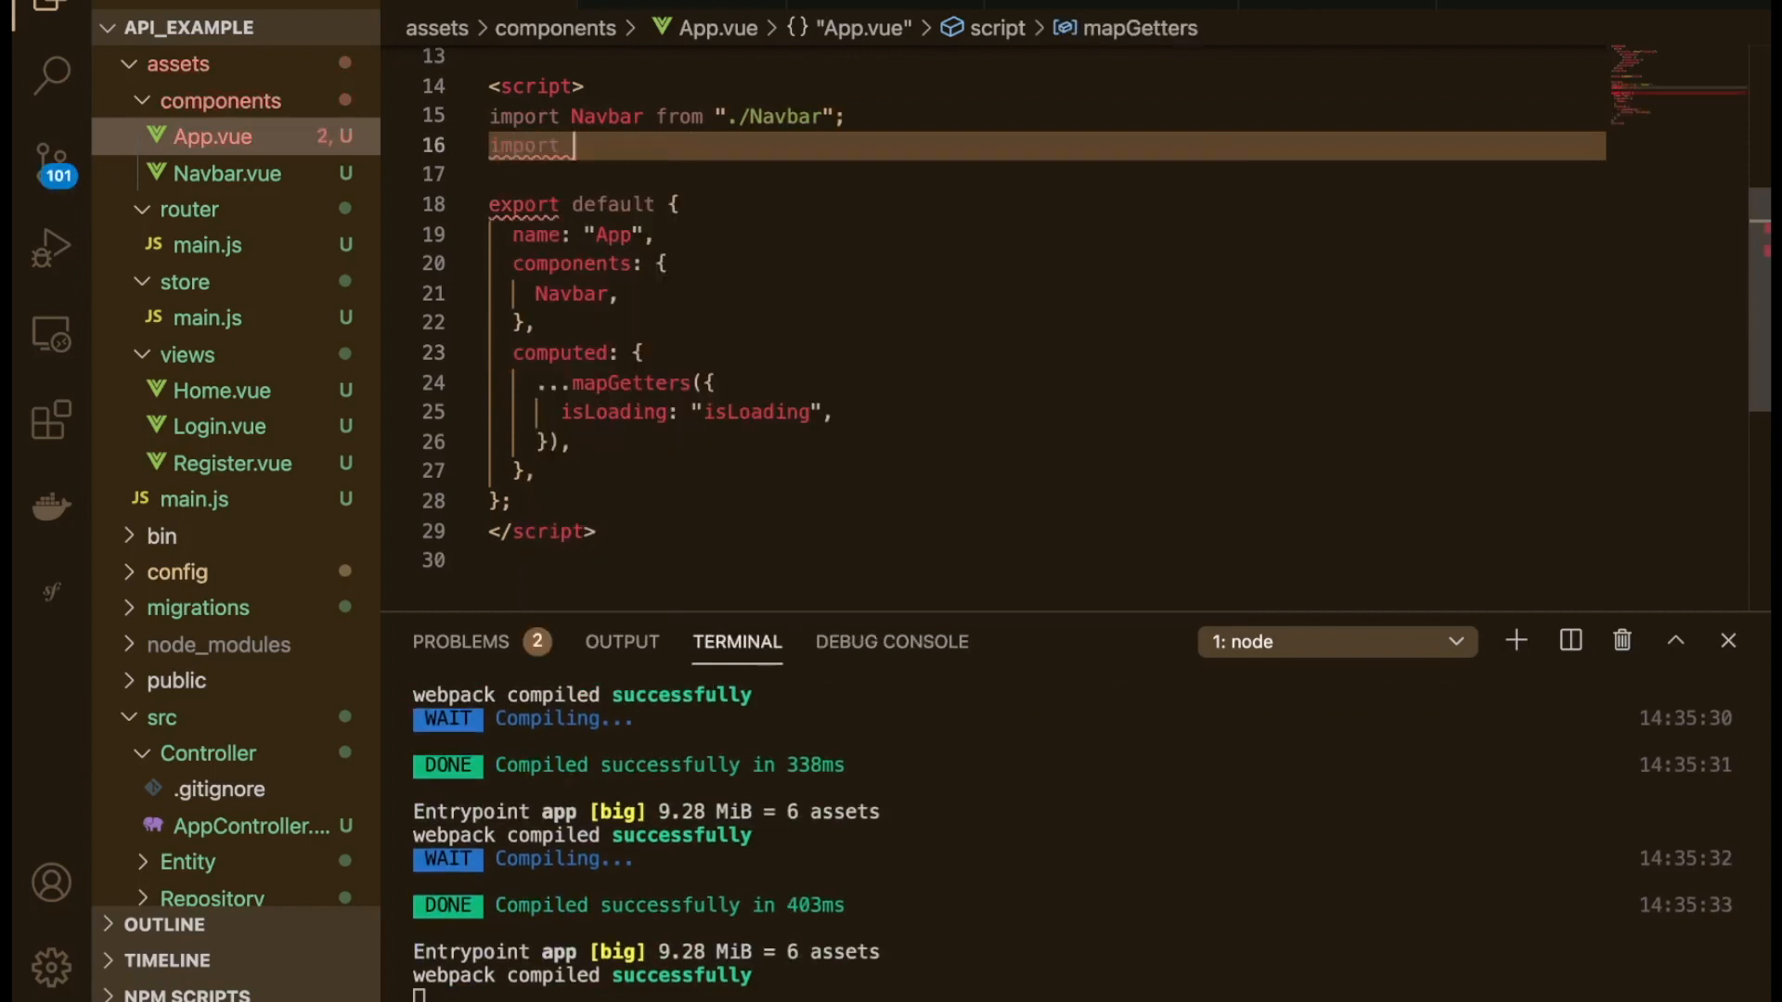
{"action": "type", "text": "{mapGetters}"}
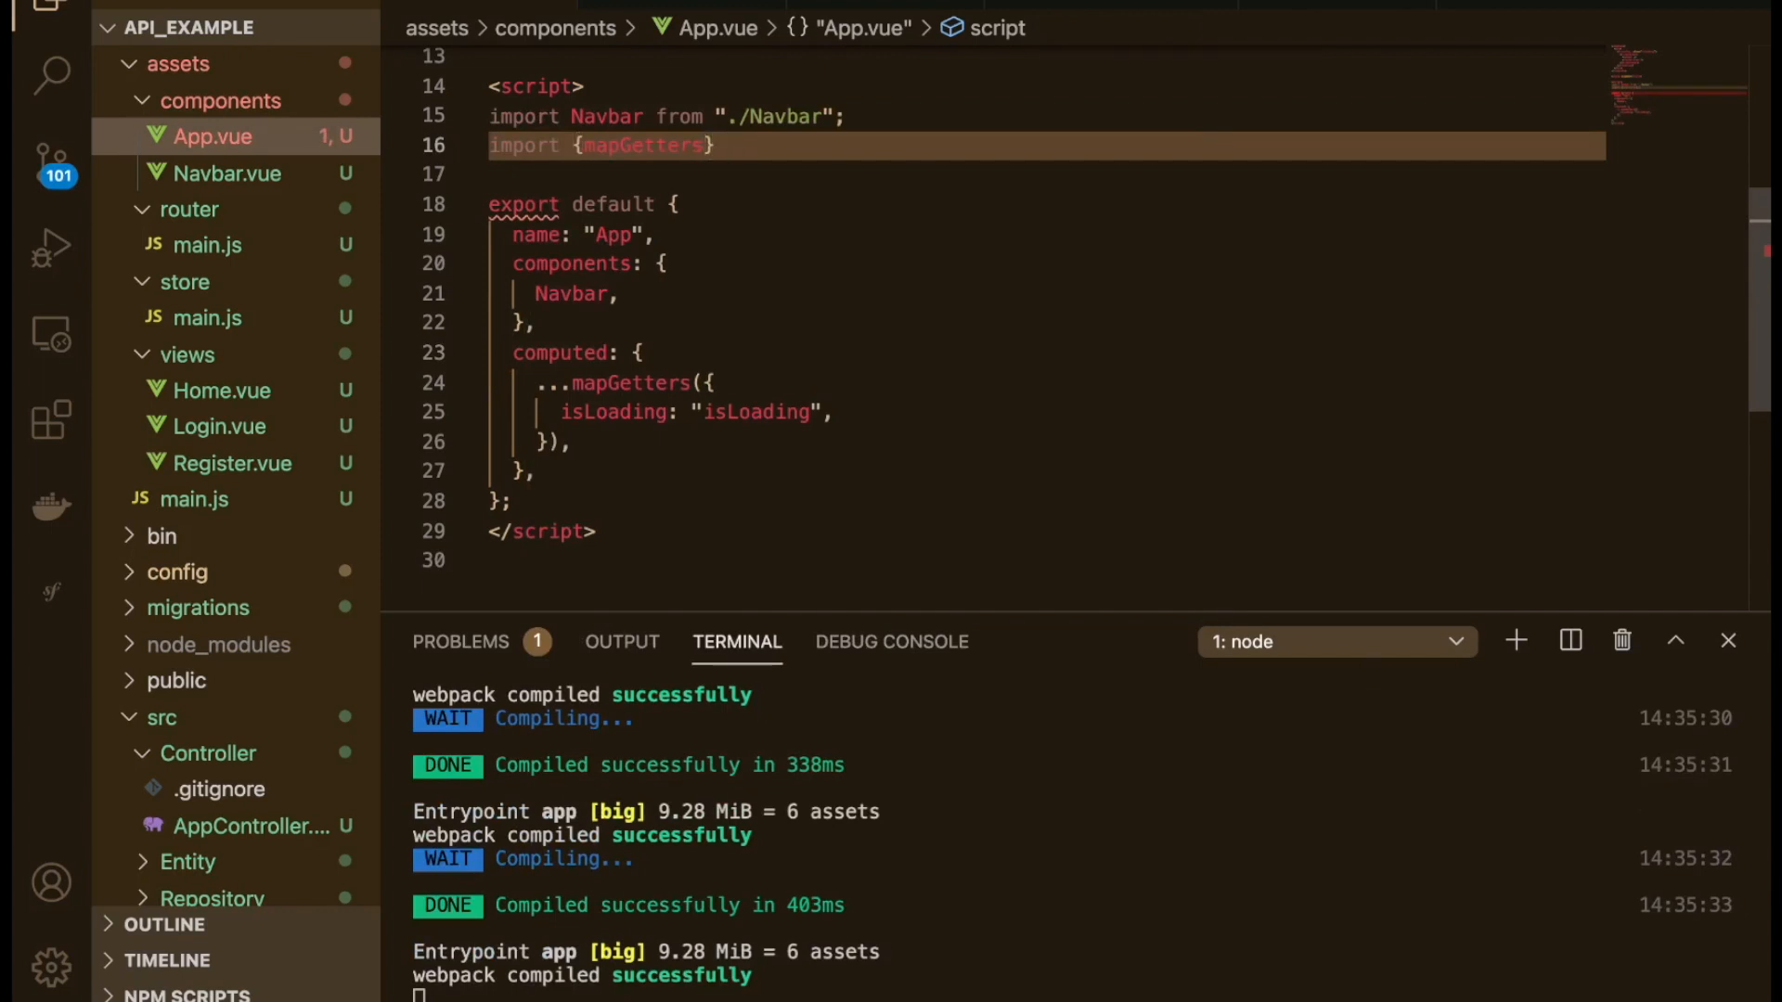
{"action": "type", "text": "from 'v"}
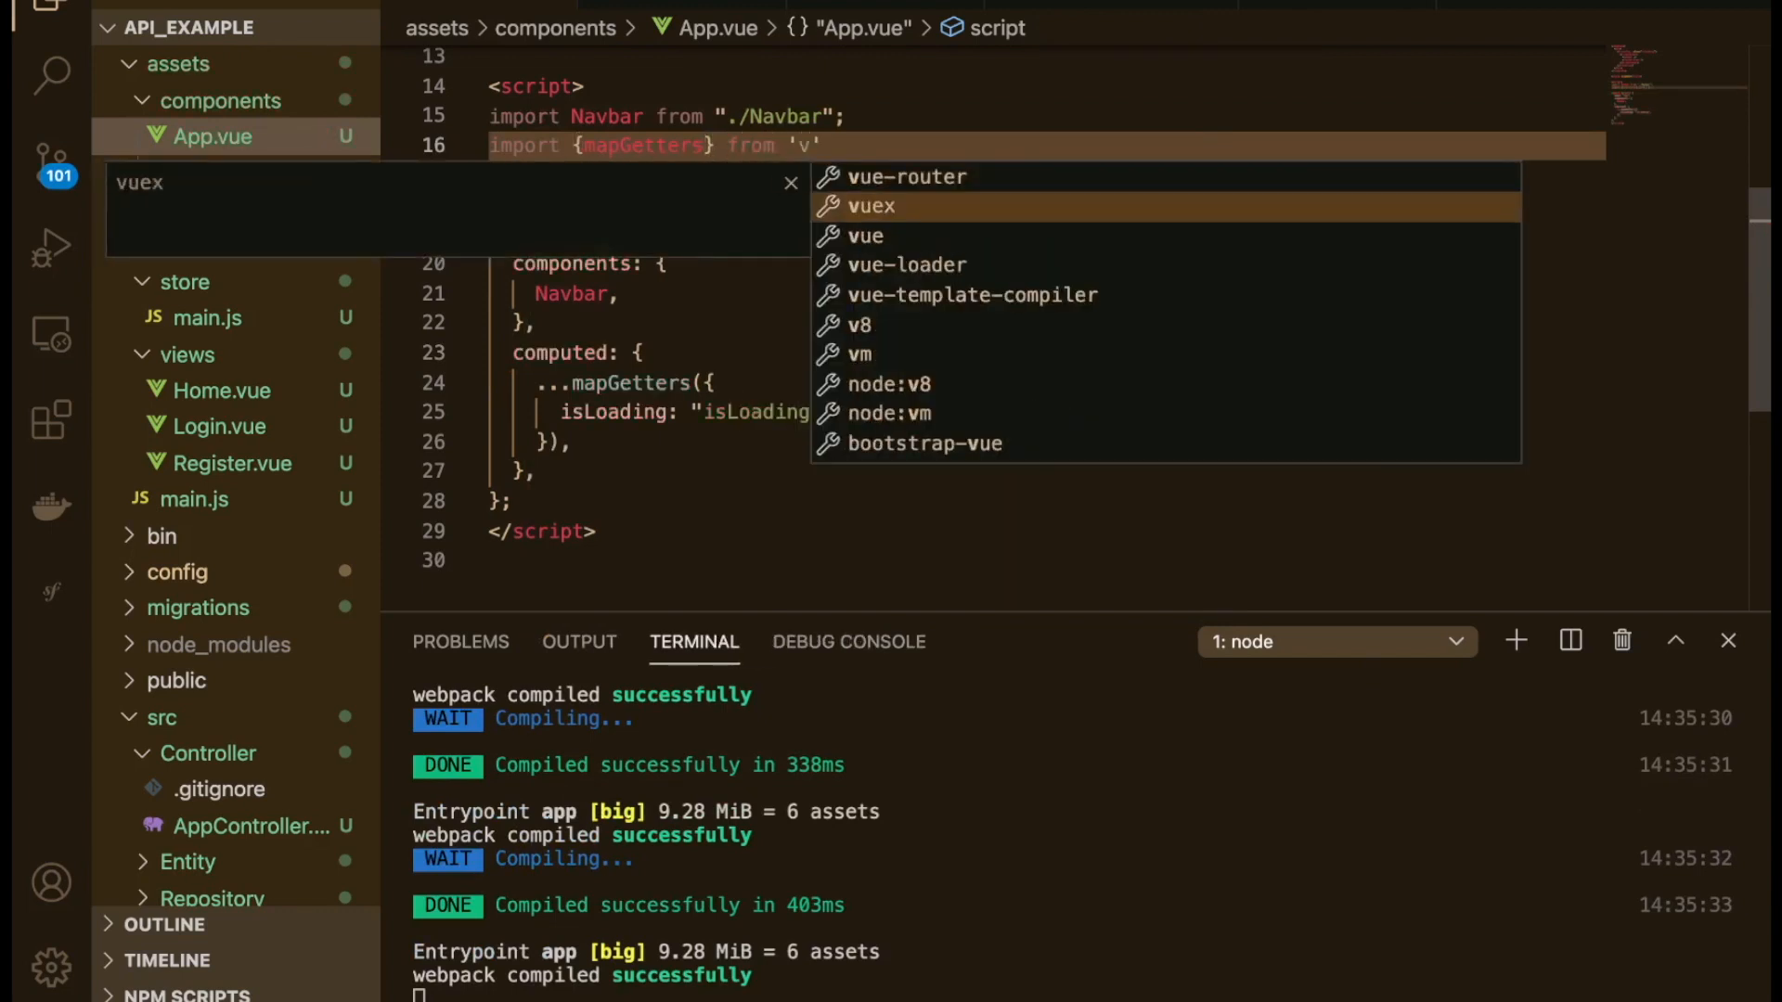
{"action": "left_click", "coordinate": [871, 206]}
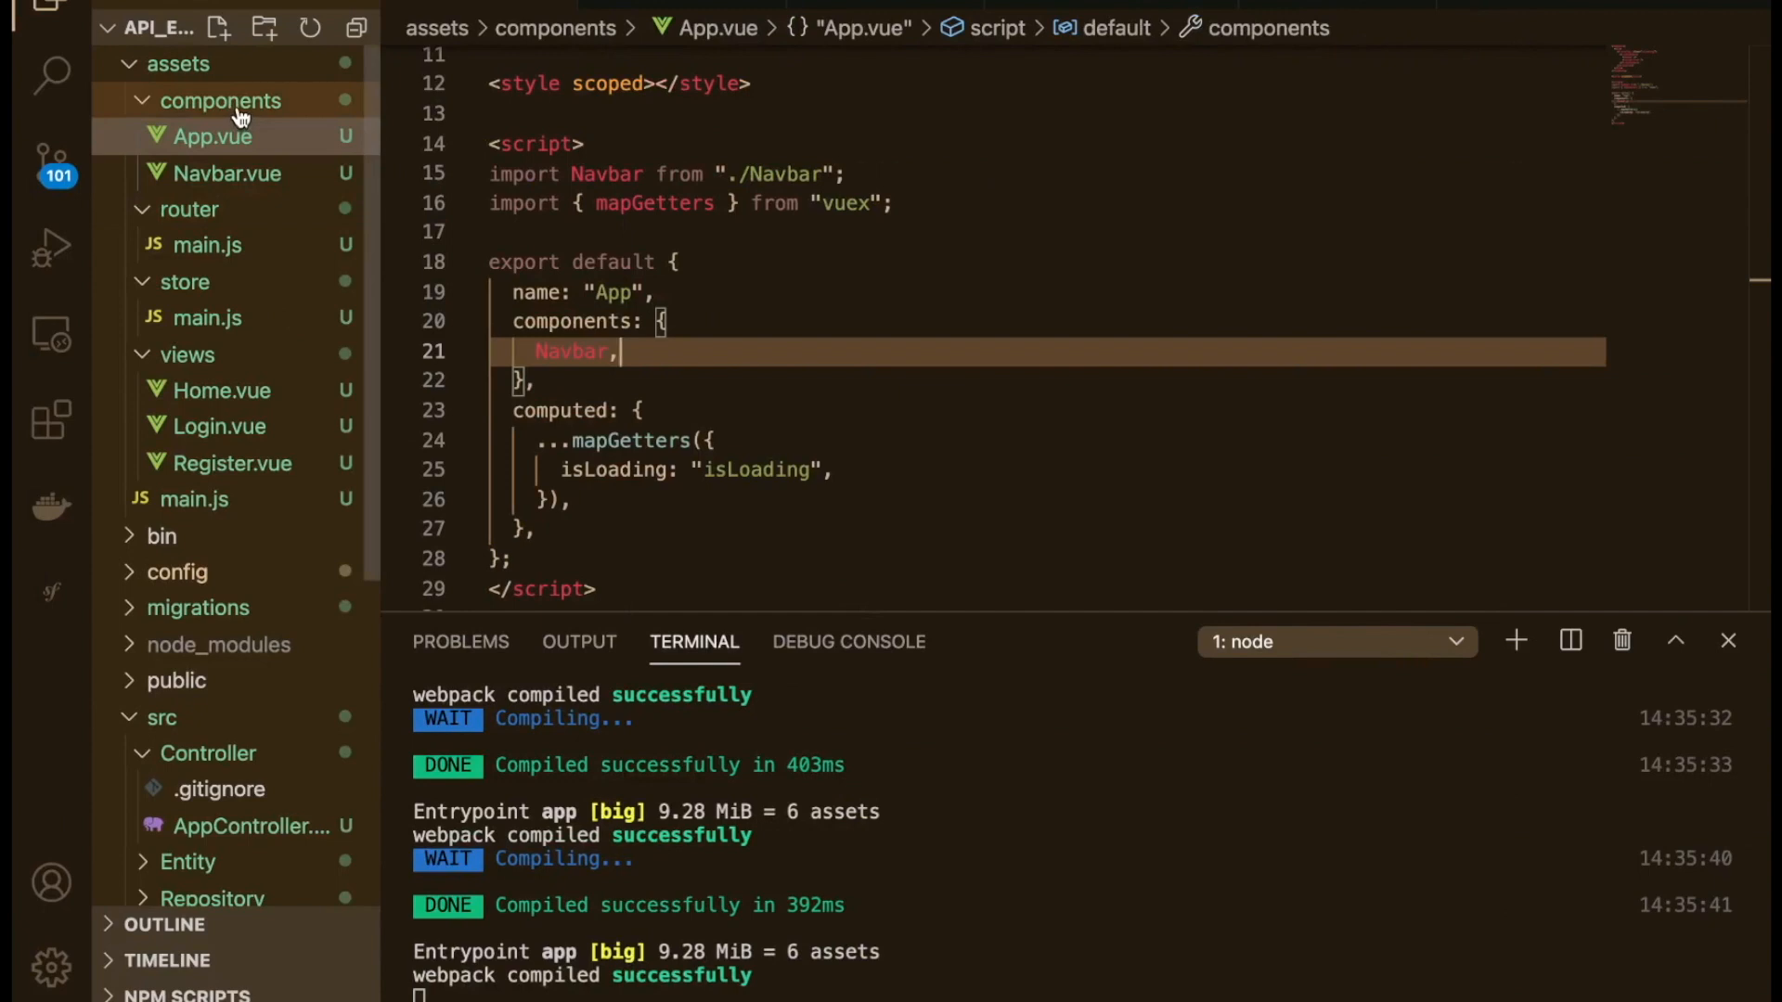
{"action": "left_click", "coordinate": [228, 173]}
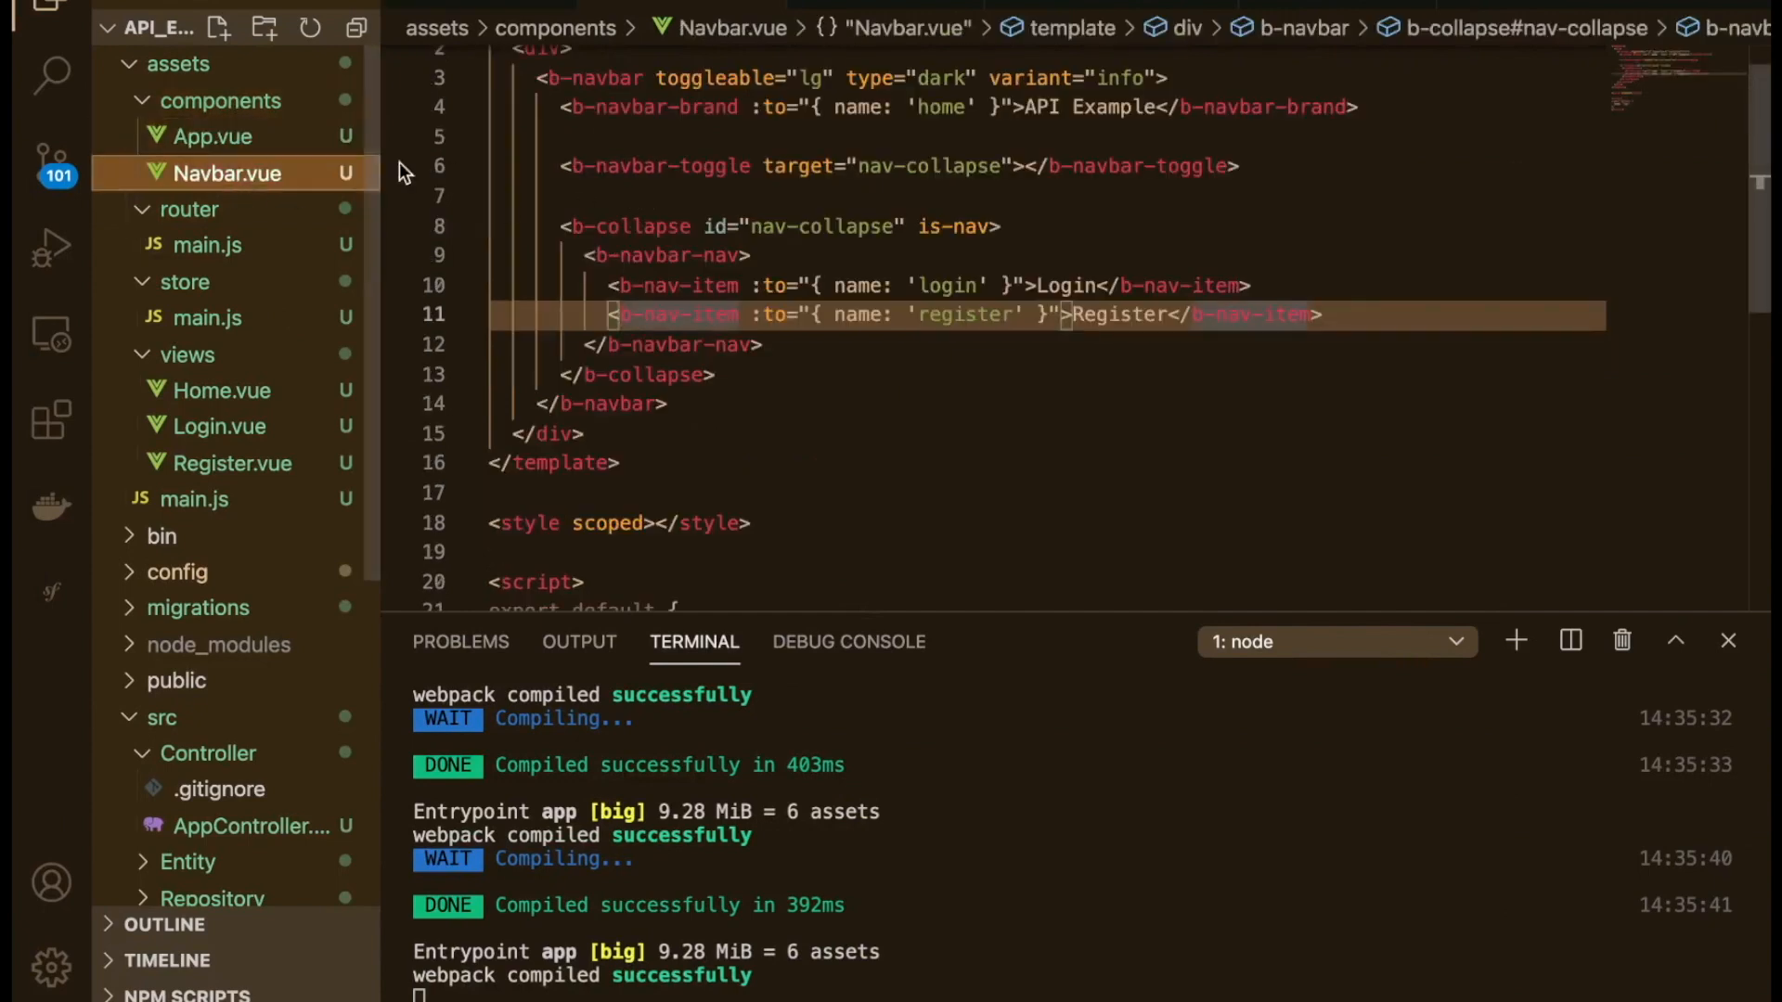
{"action": "left_click", "coordinate": [212, 136]}
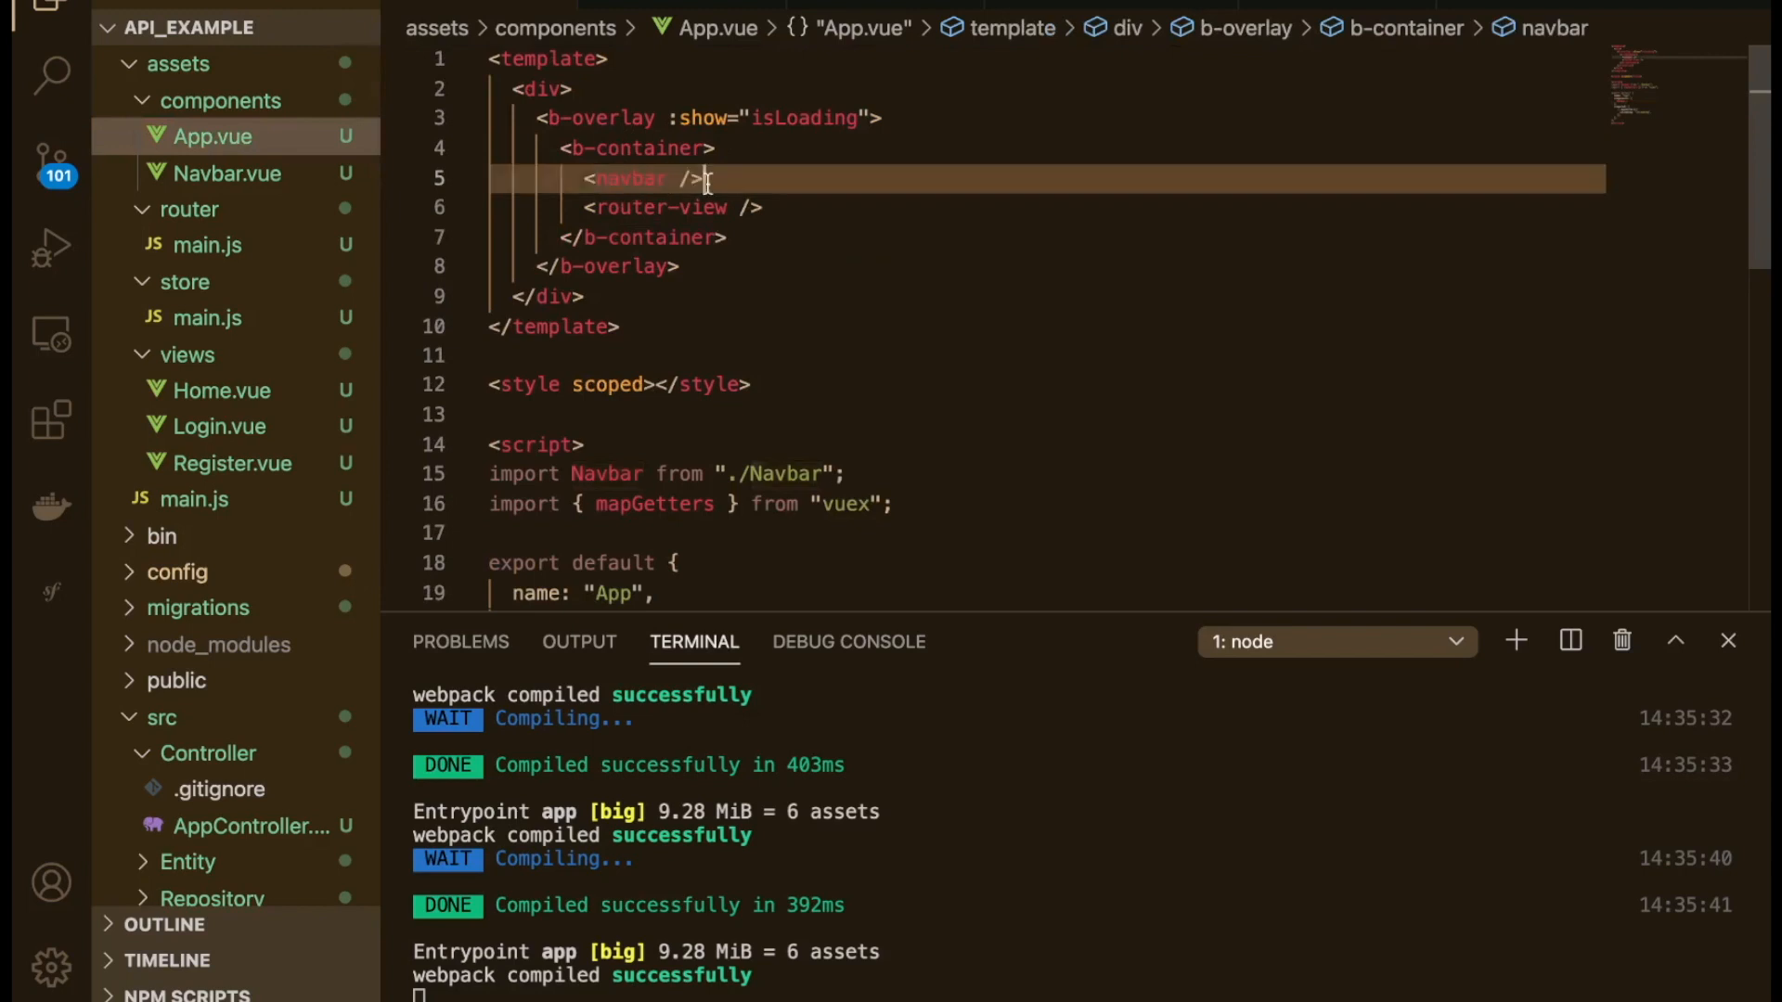
{"action": "key", "text": "Backspace"}
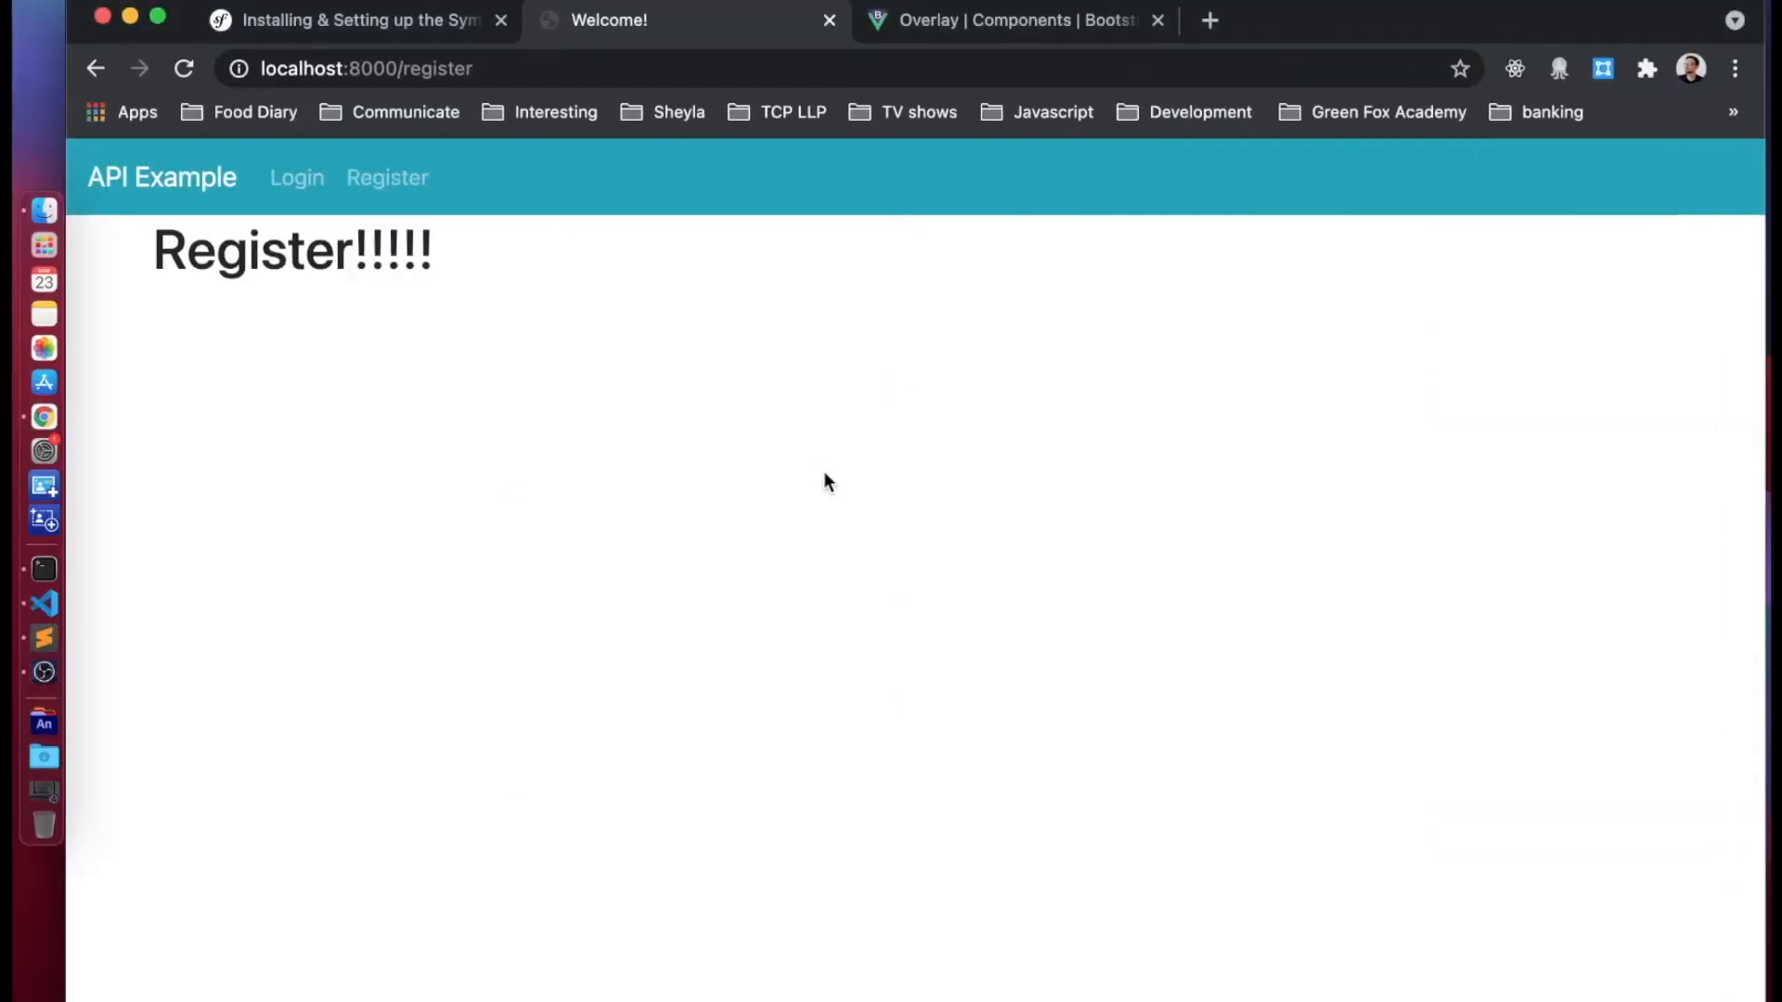
{"action": "mouse_move", "coordinate": [317, 136]}
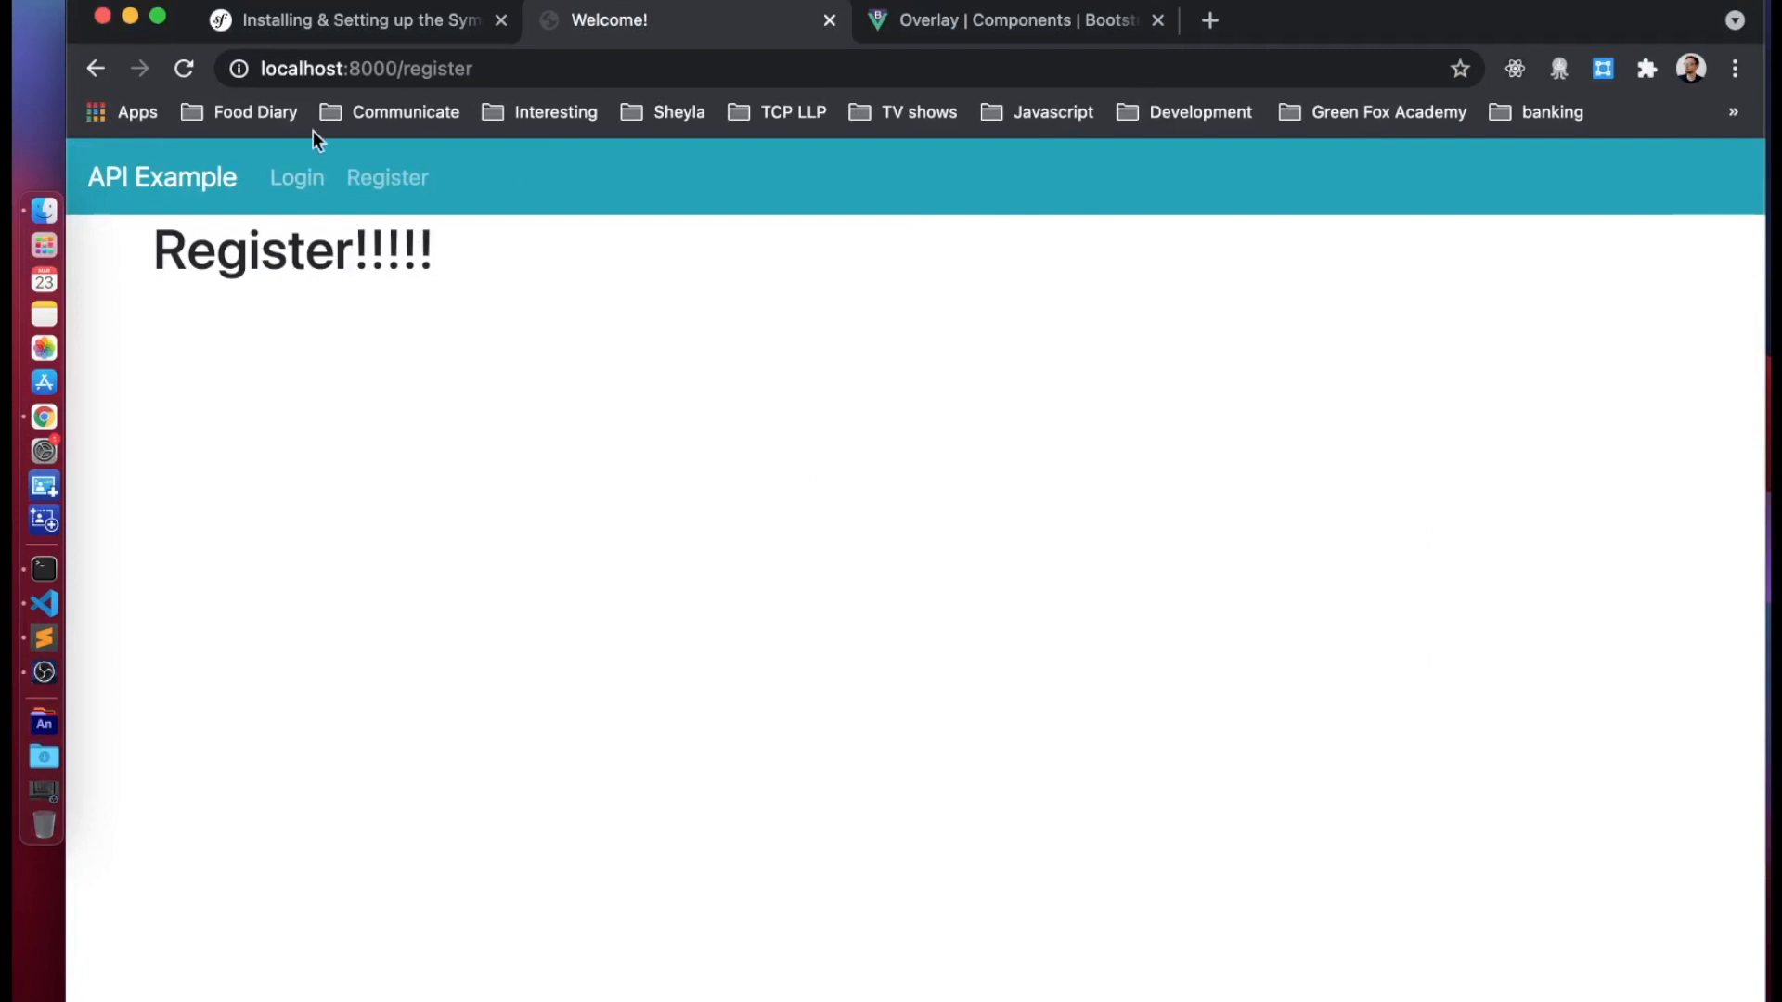
Step: Open the Login page, set store isLoading to true, and open DevTools
{"action": "left_click", "coordinate": [295, 177]}
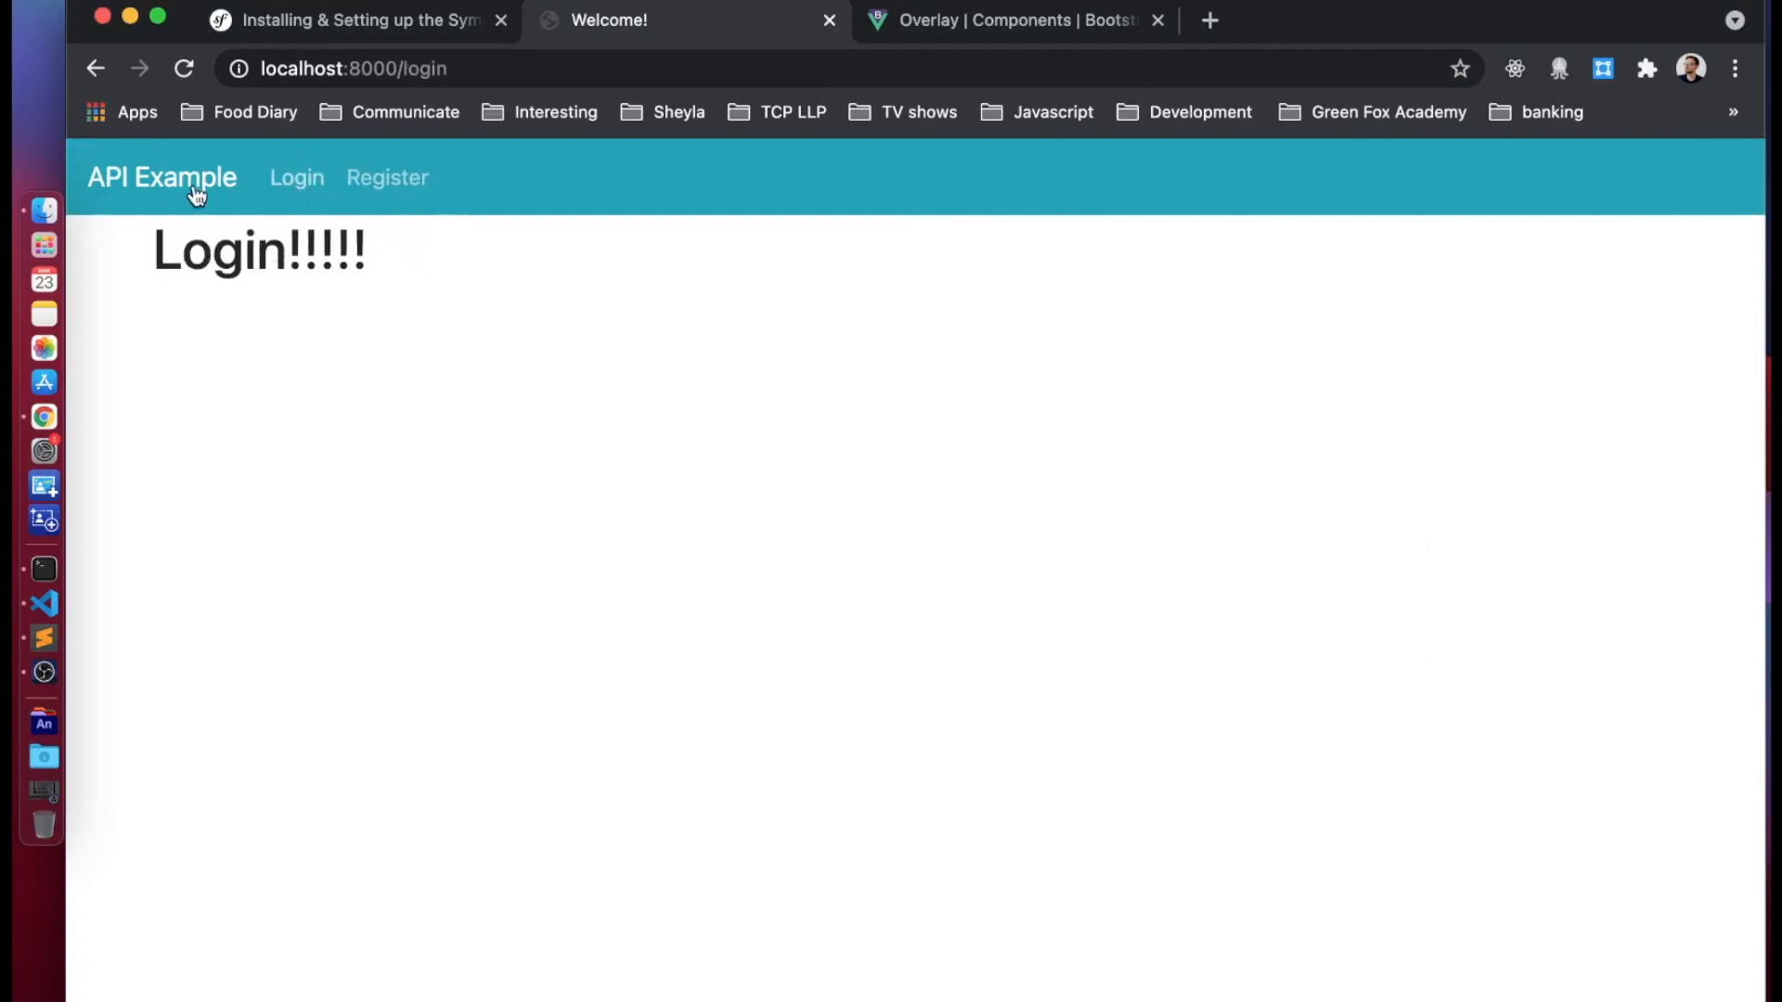
{"action": "mouse_move", "coordinate": [844, 861]}
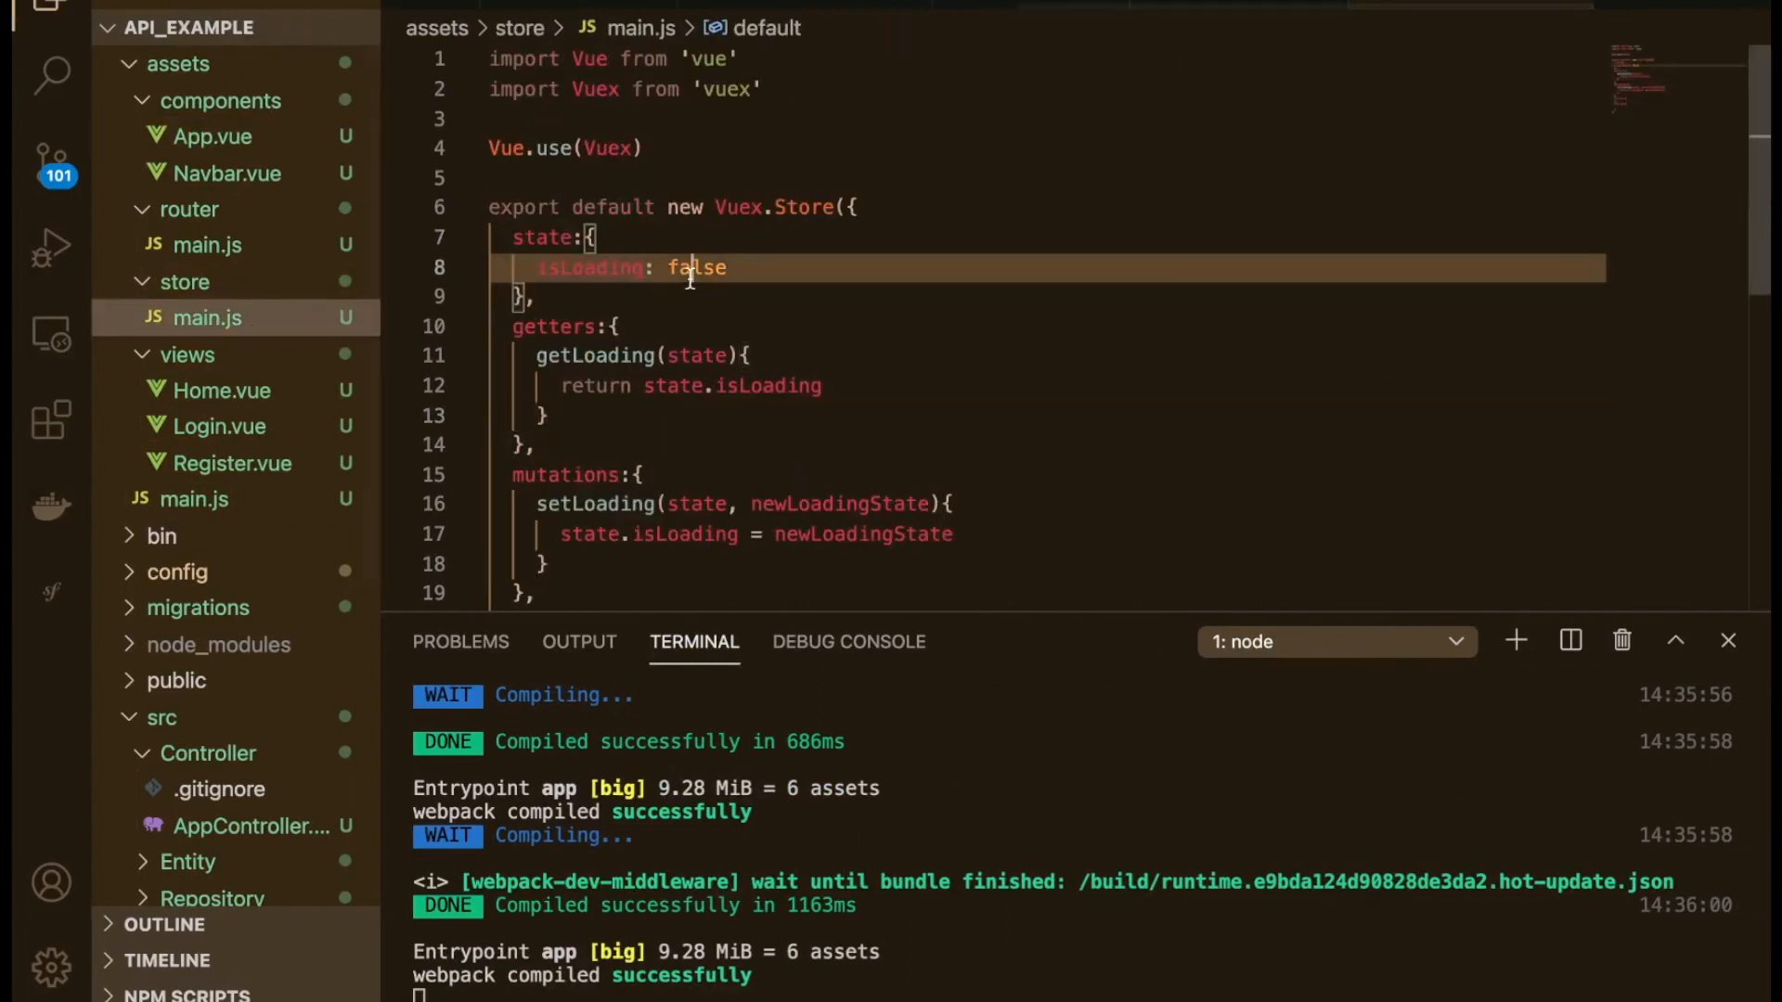
{"action": "type", "text": "true"}
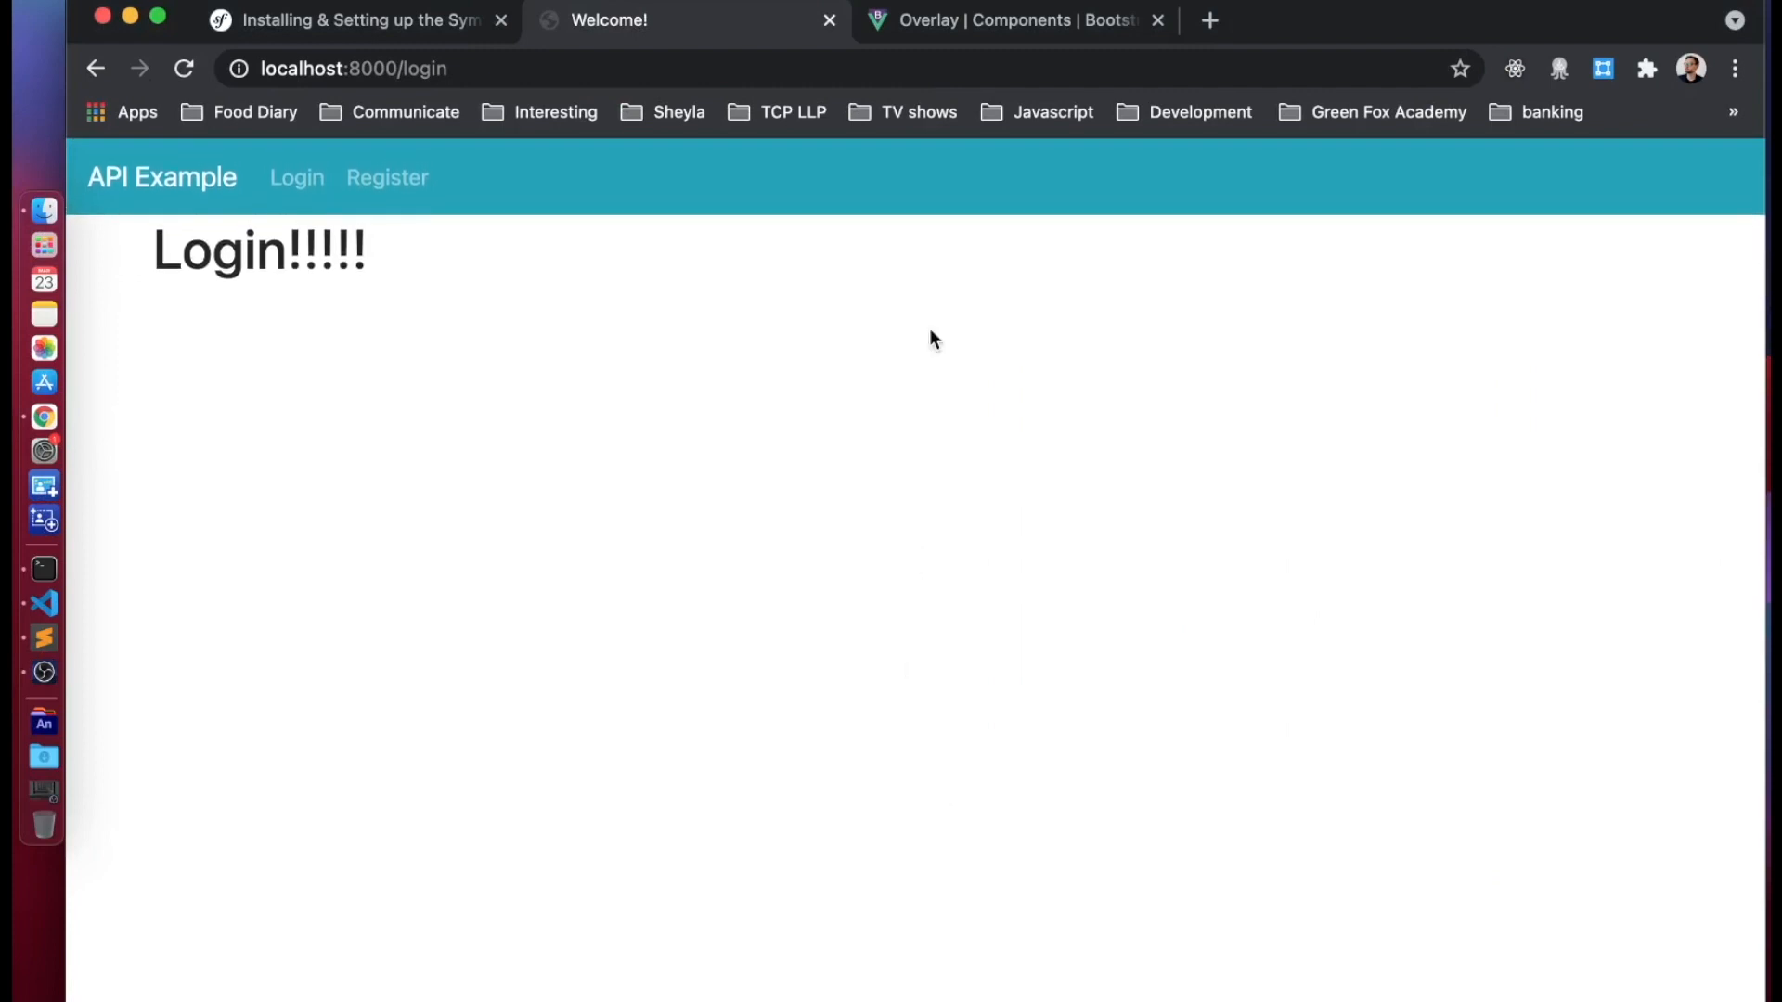
{"action": "mouse_move", "coordinate": [824, 497]}
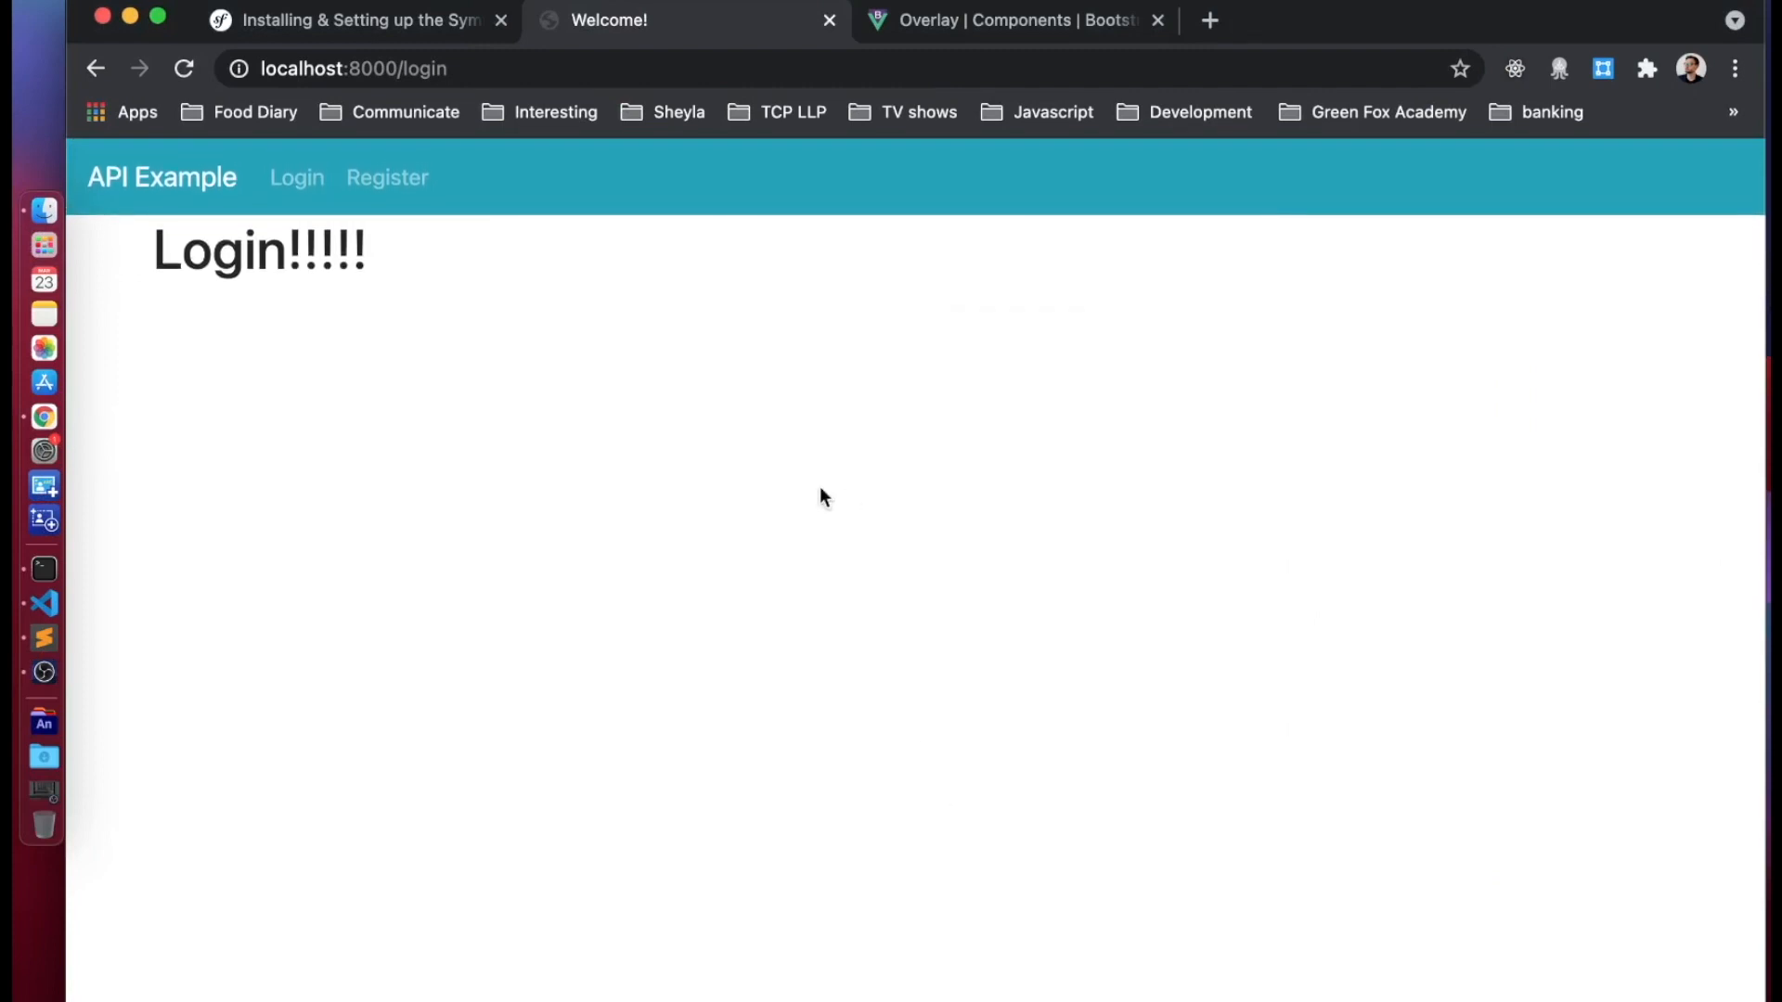
{"action": "key", "text": "F12"}
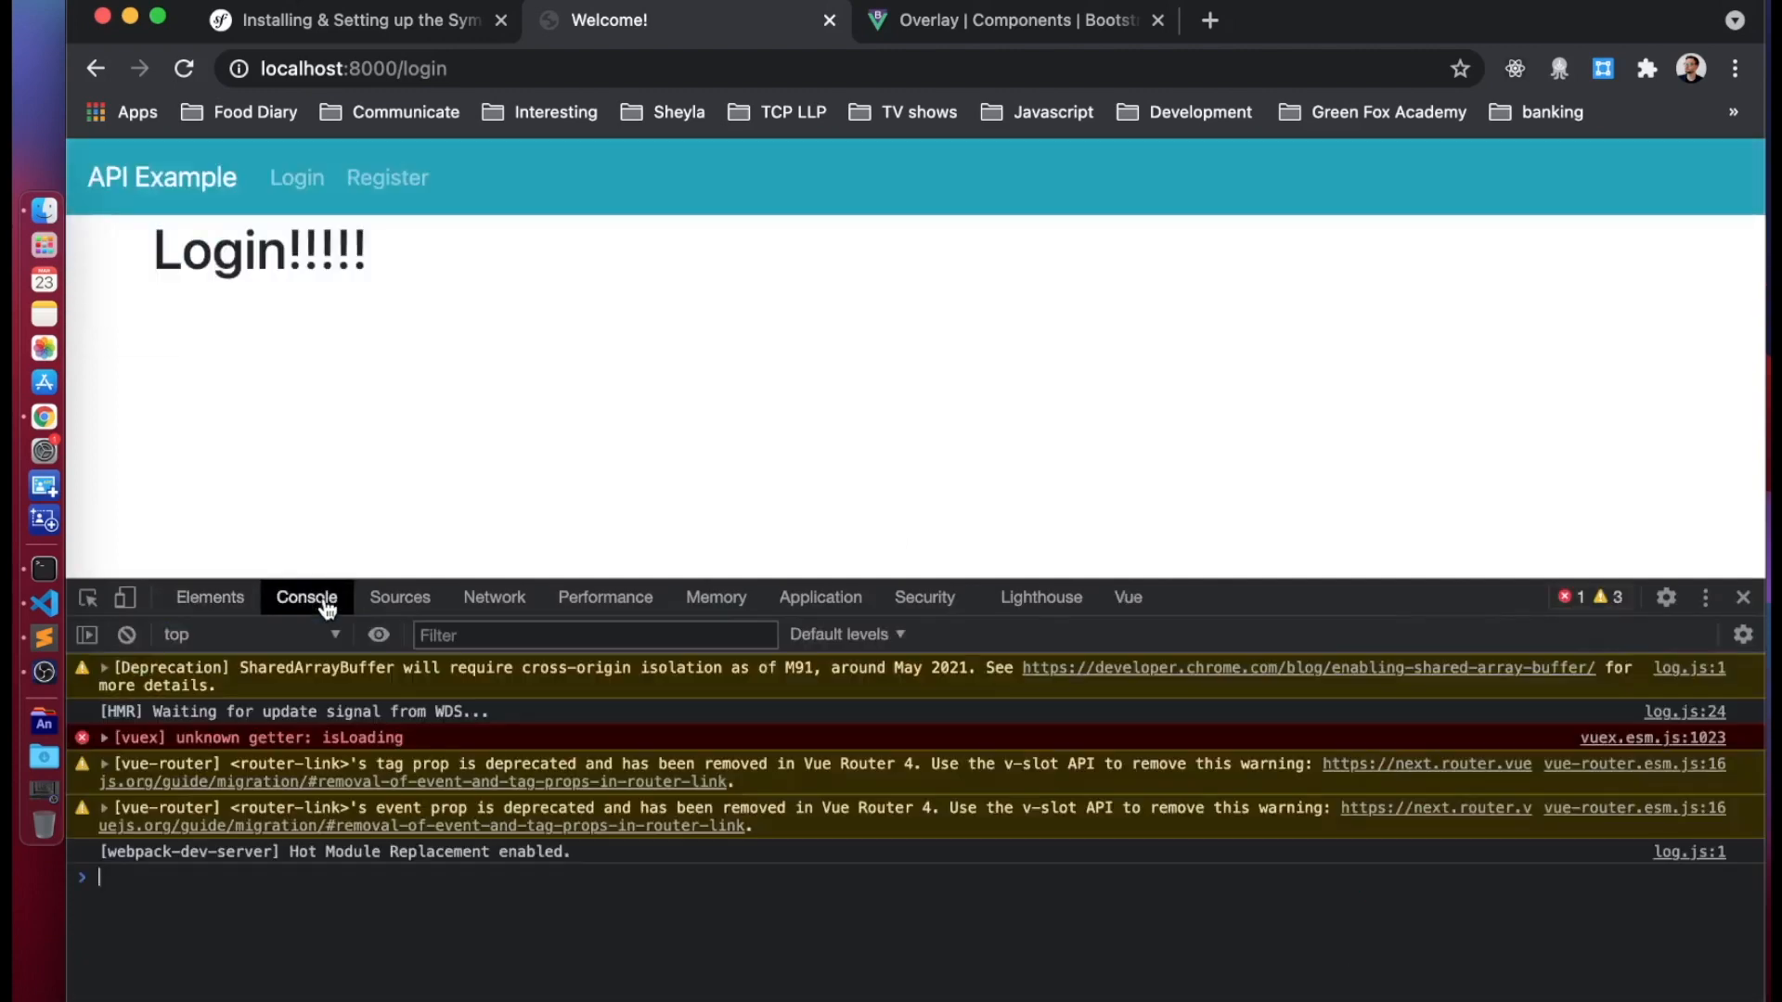
{"action": "mouse_move", "coordinate": [1021, 633]}
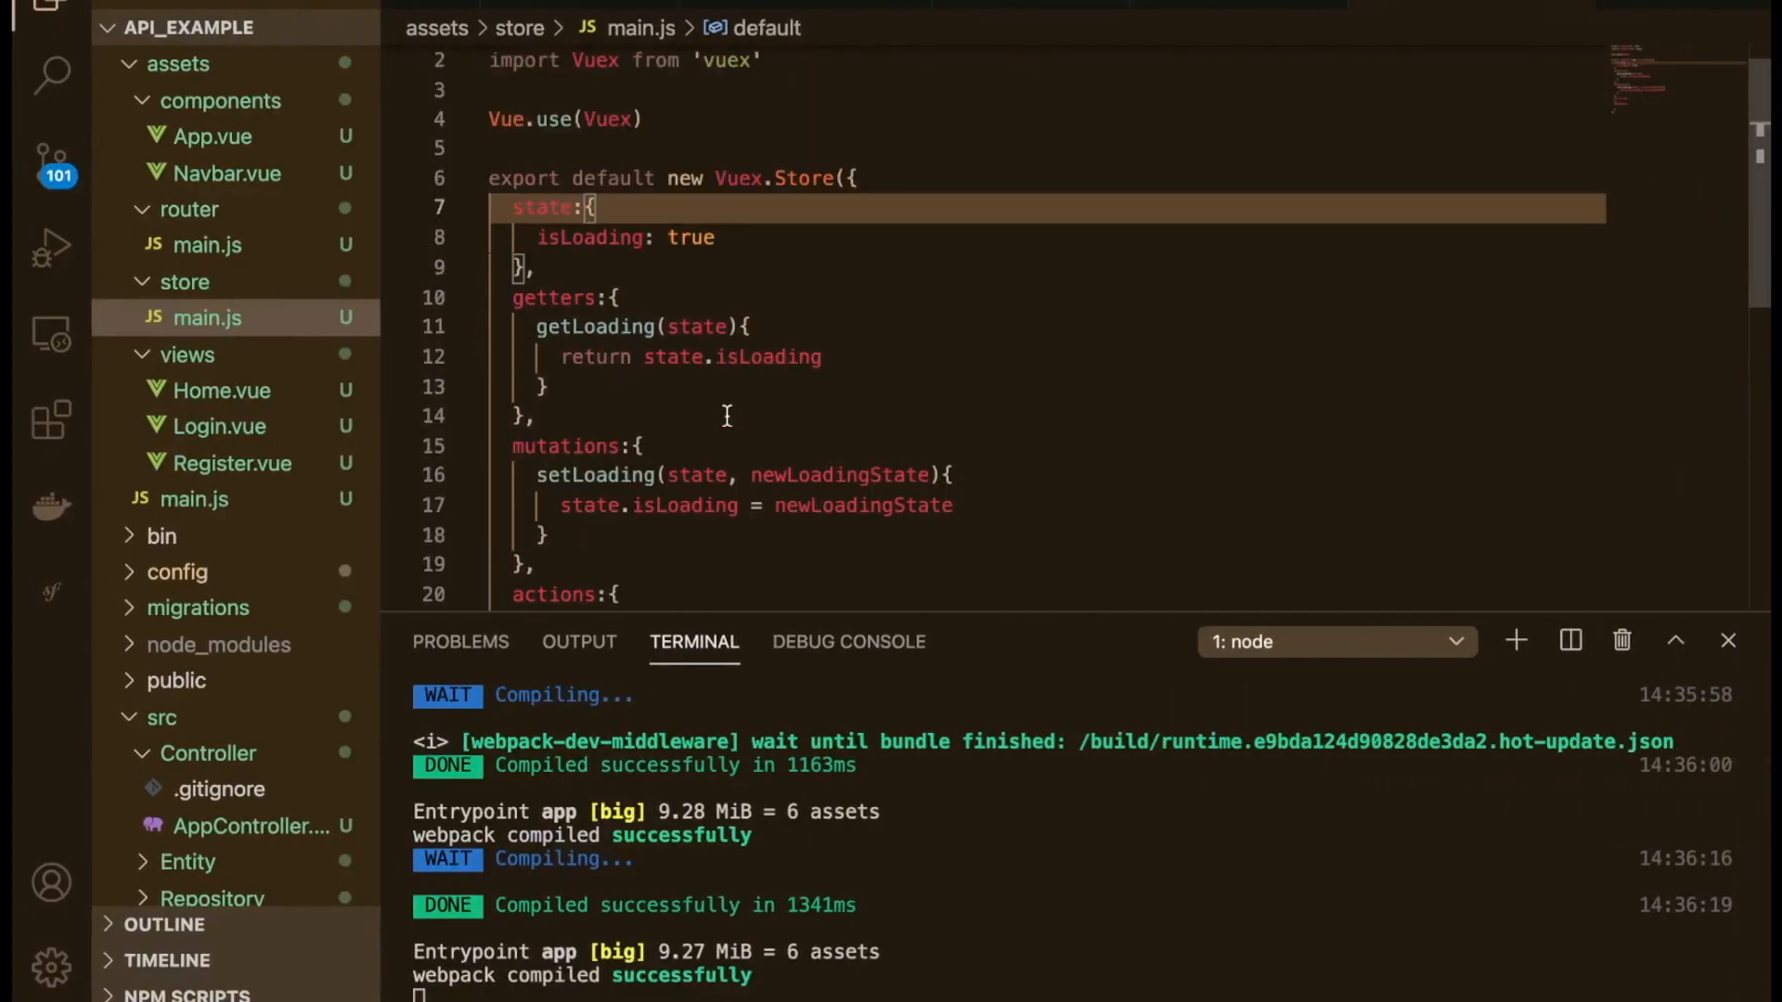
{"action": "mouse_move", "coordinate": [270, 254]}
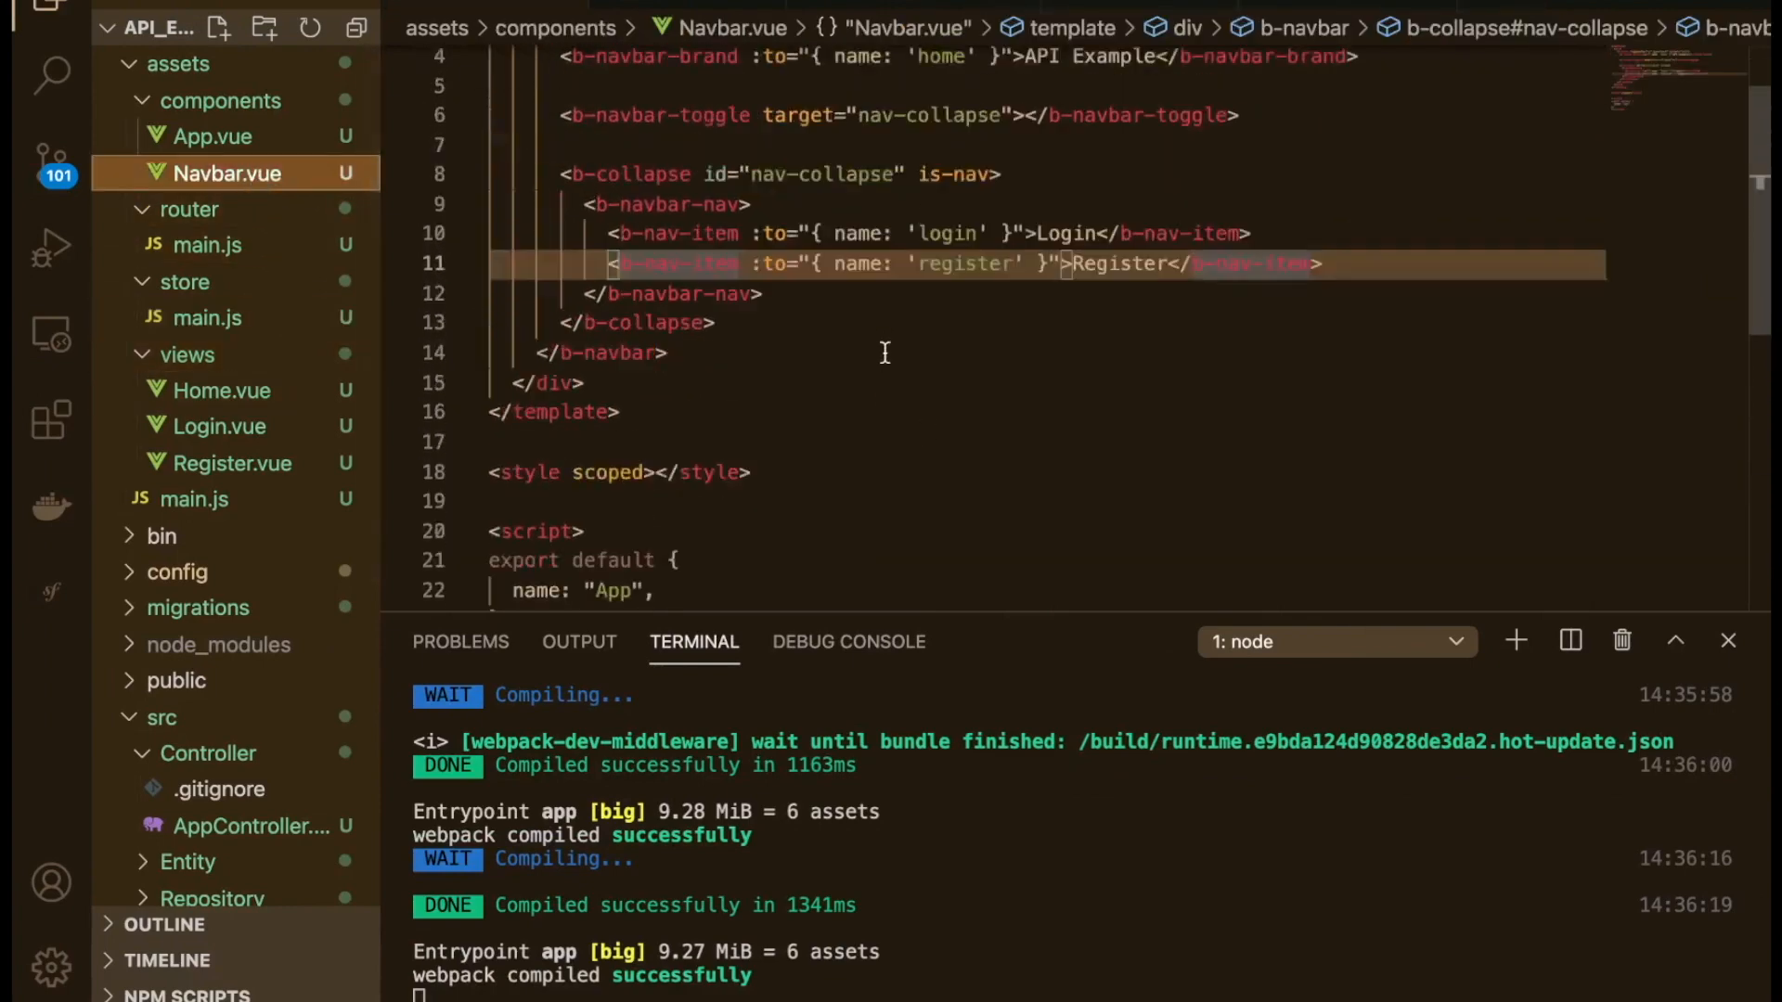
Step: Review the unknown-getter console error and change App.vue's mapGetters value to 'getLoading'
{"action": "scroll", "scroll_direction": "down", "scroll_amount": 3}
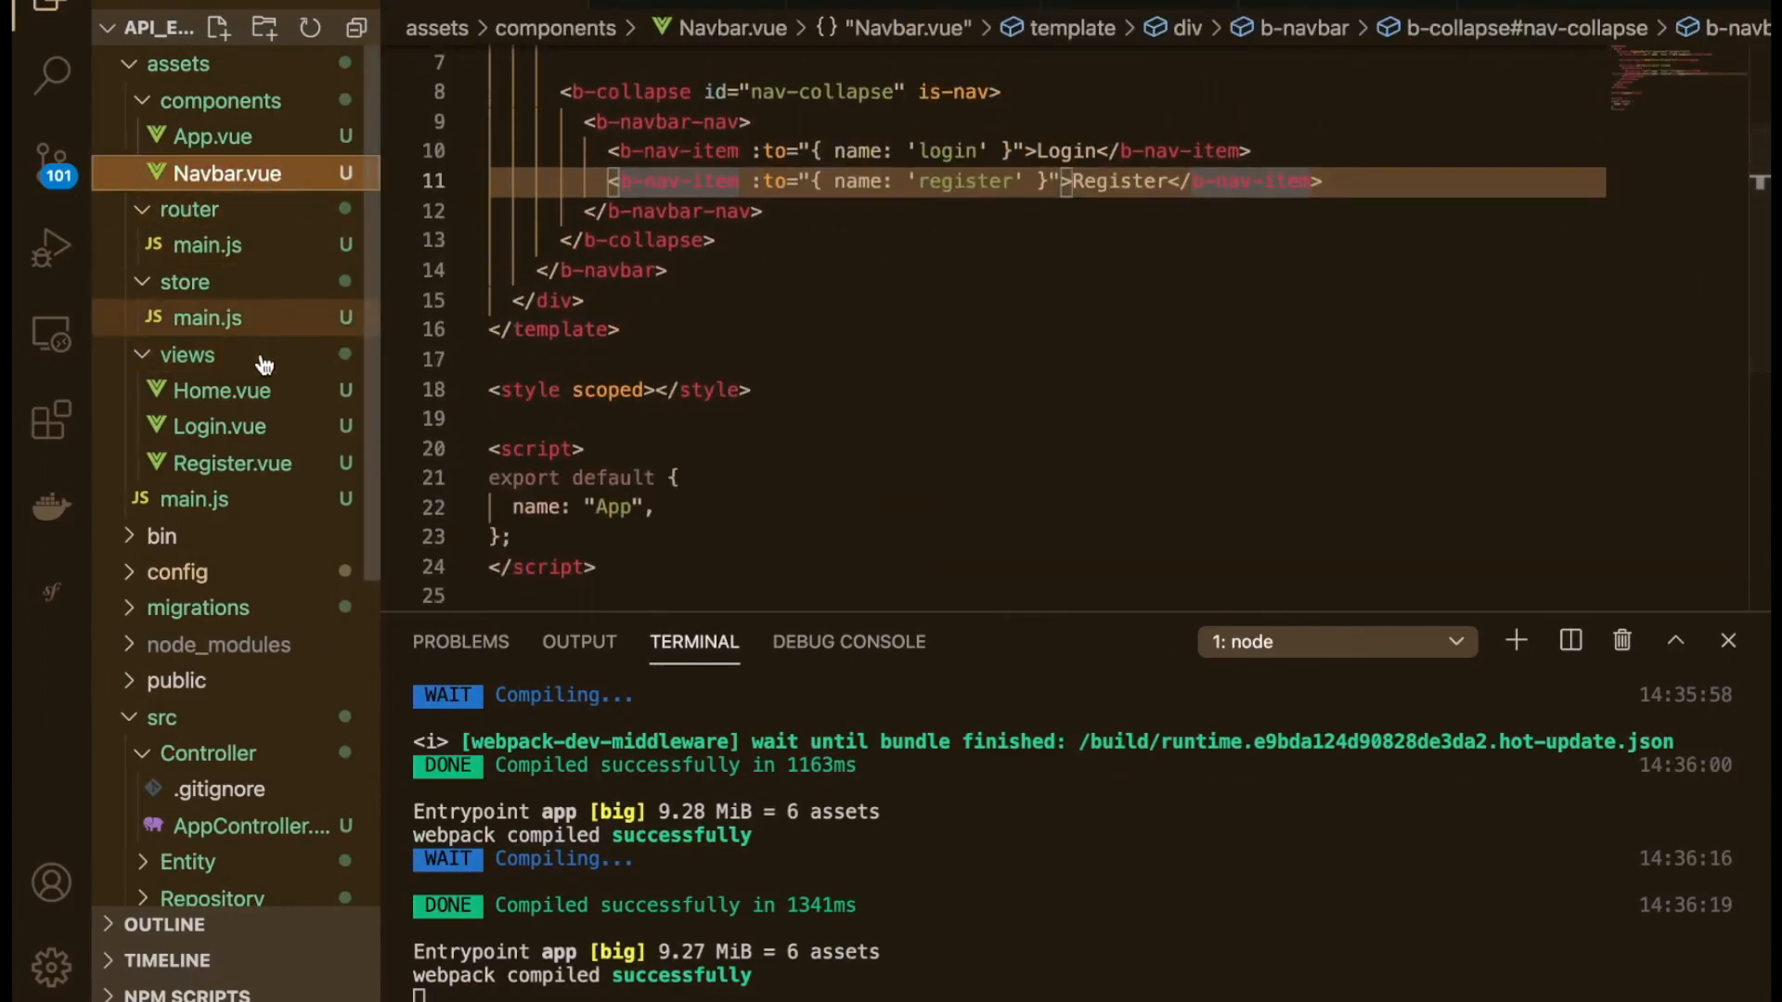
{"action": "mouse_move", "coordinate": [224, 152]}
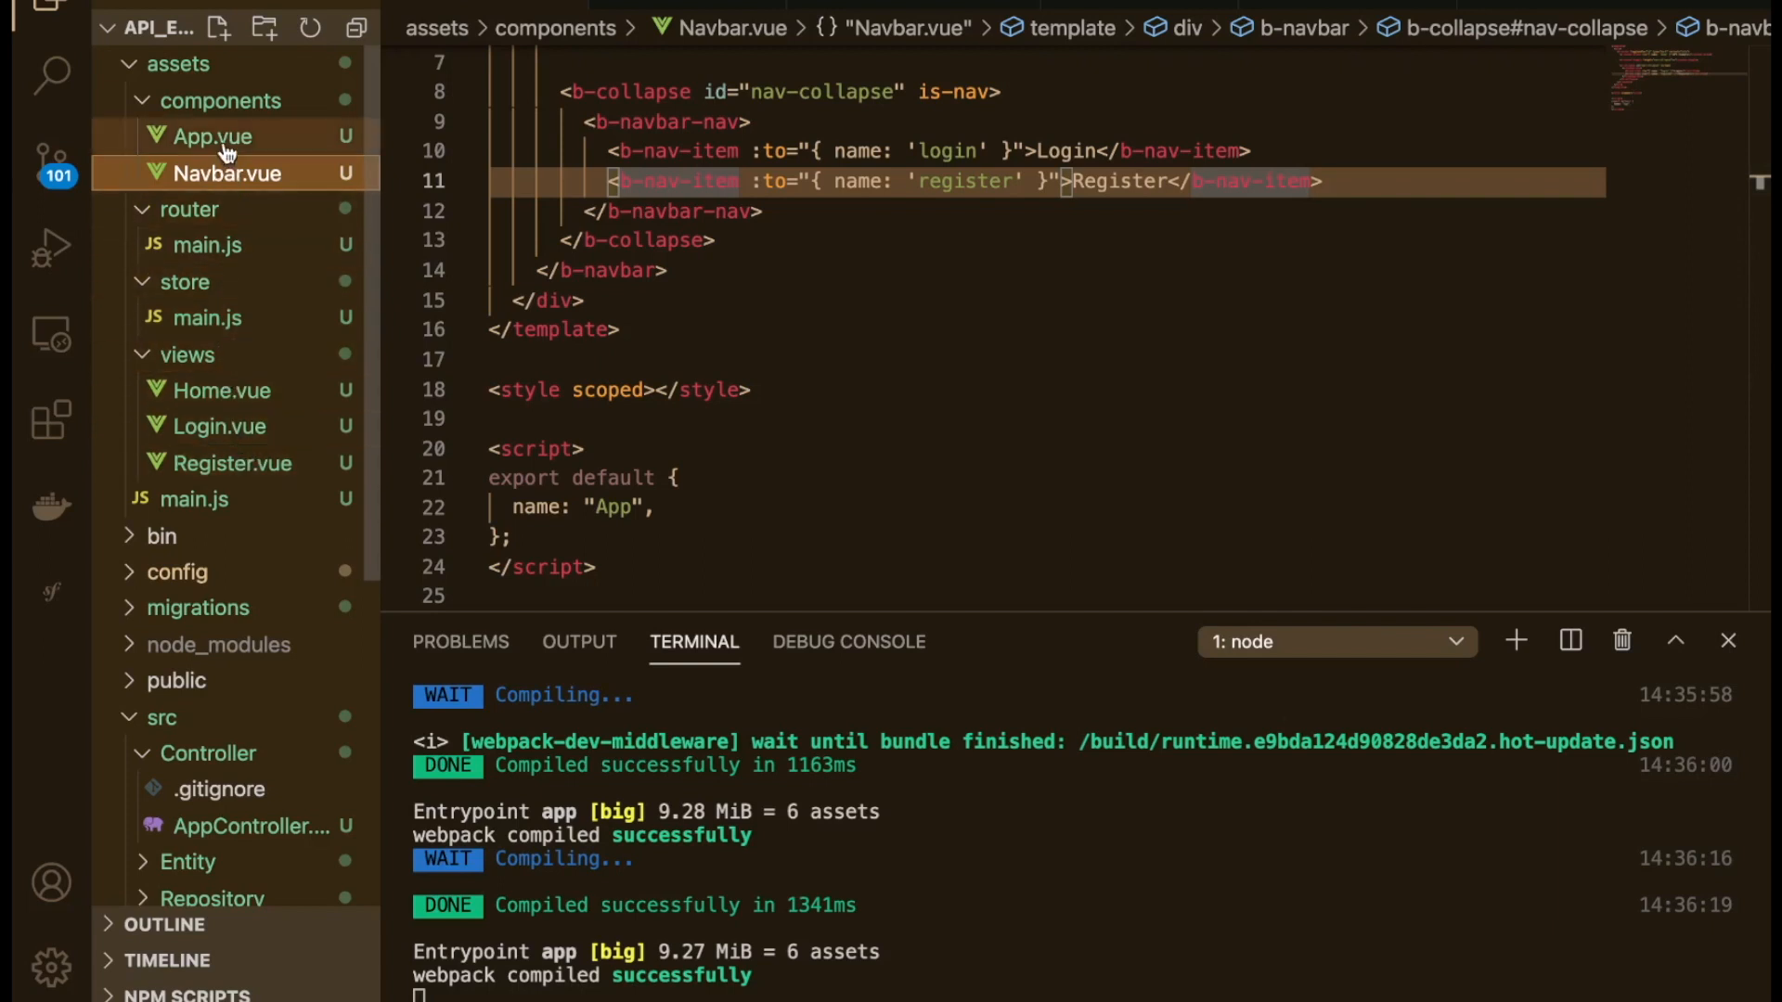
{"action": "left_click", "coordinate": [211, 136]}
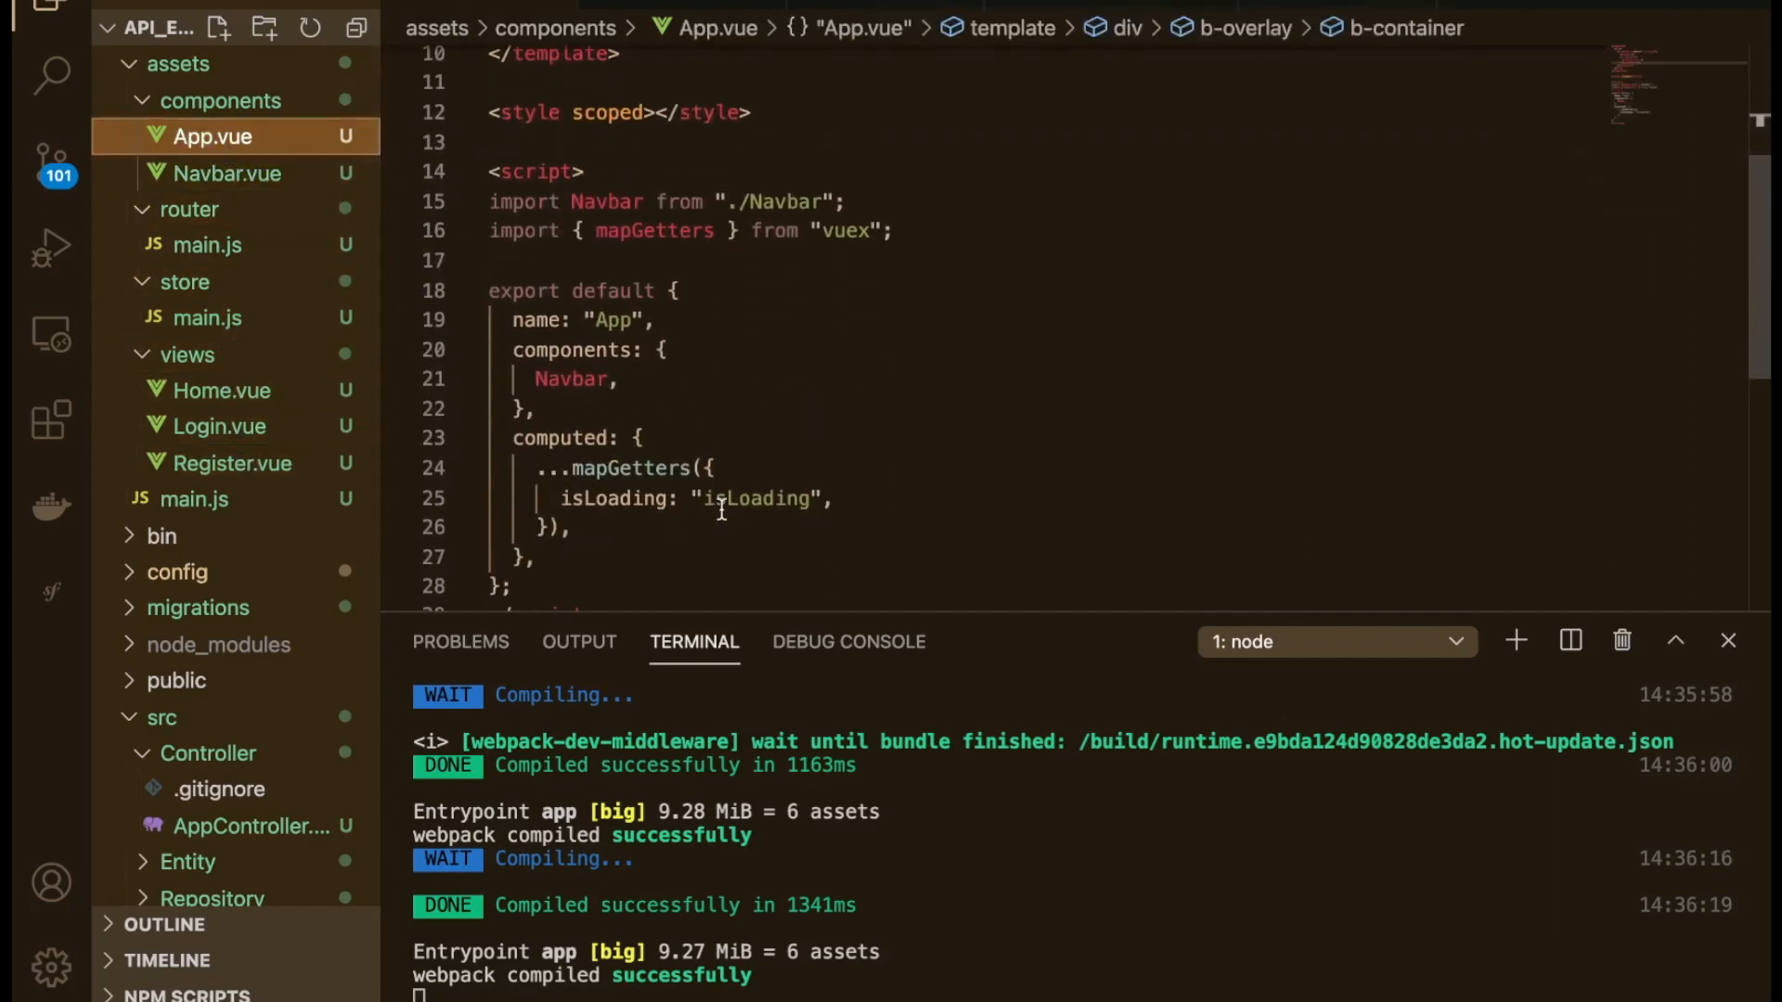
{"action": "type", "text": "get"}
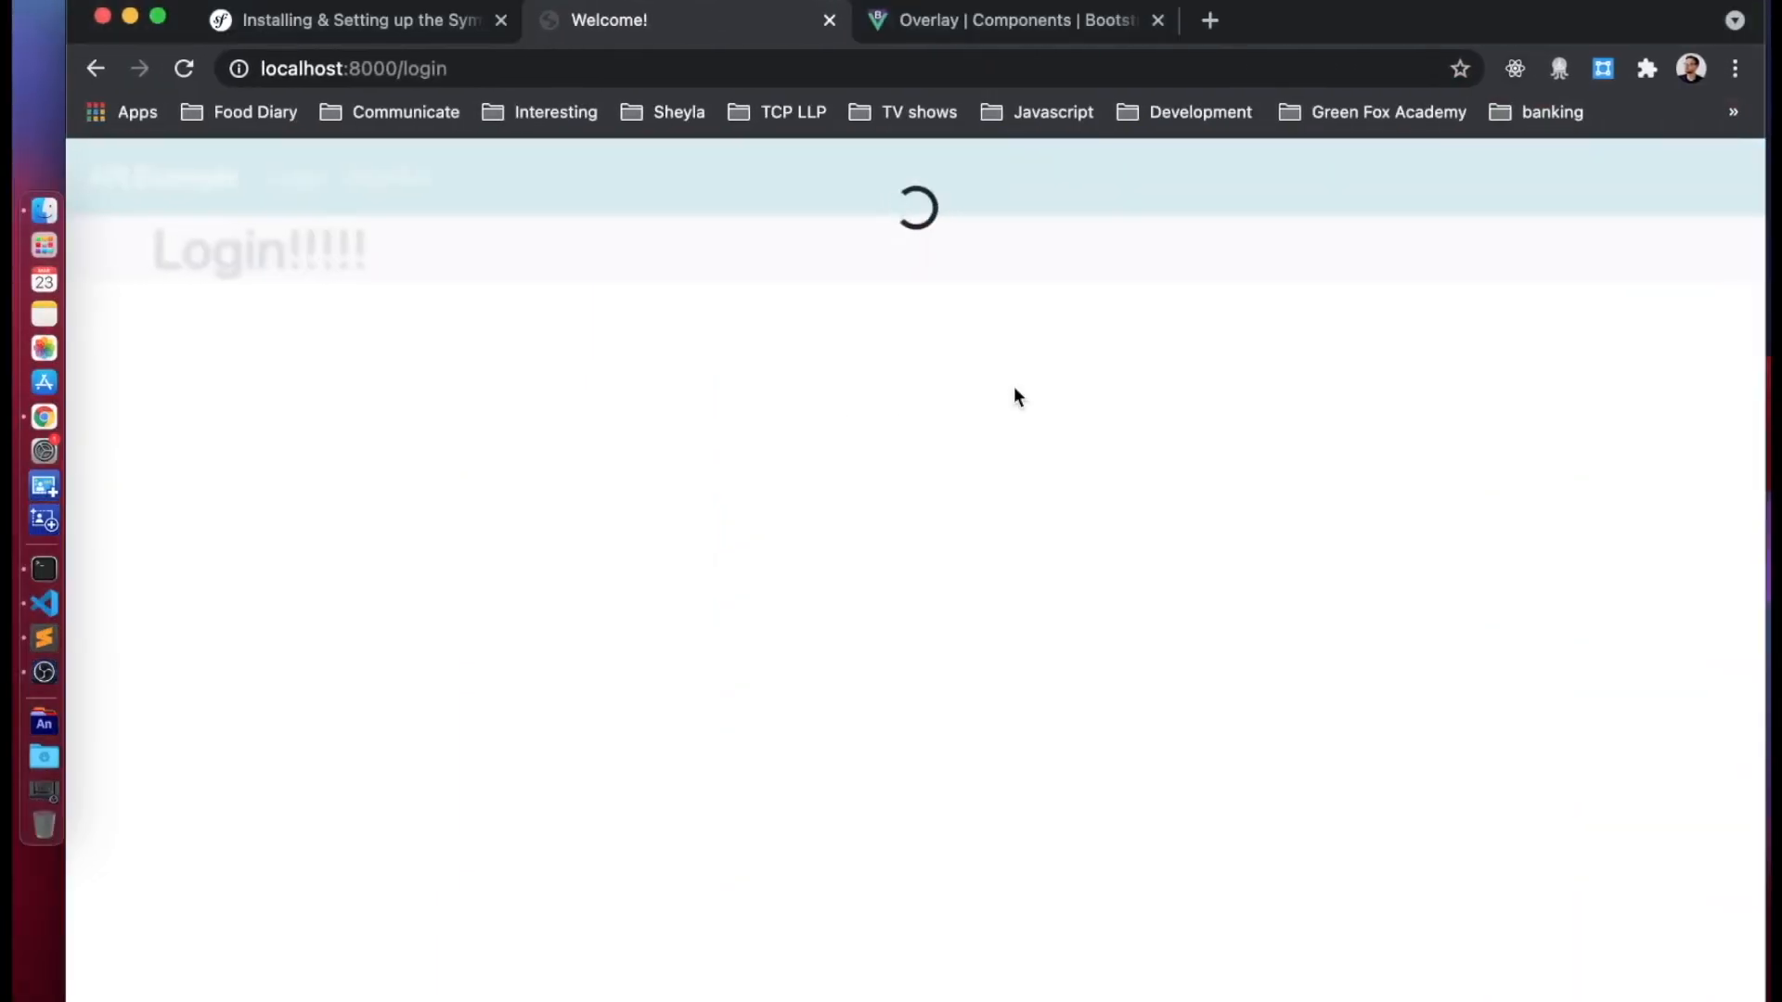
{"action": "mouse_move", "coordinate": [922, 209]}
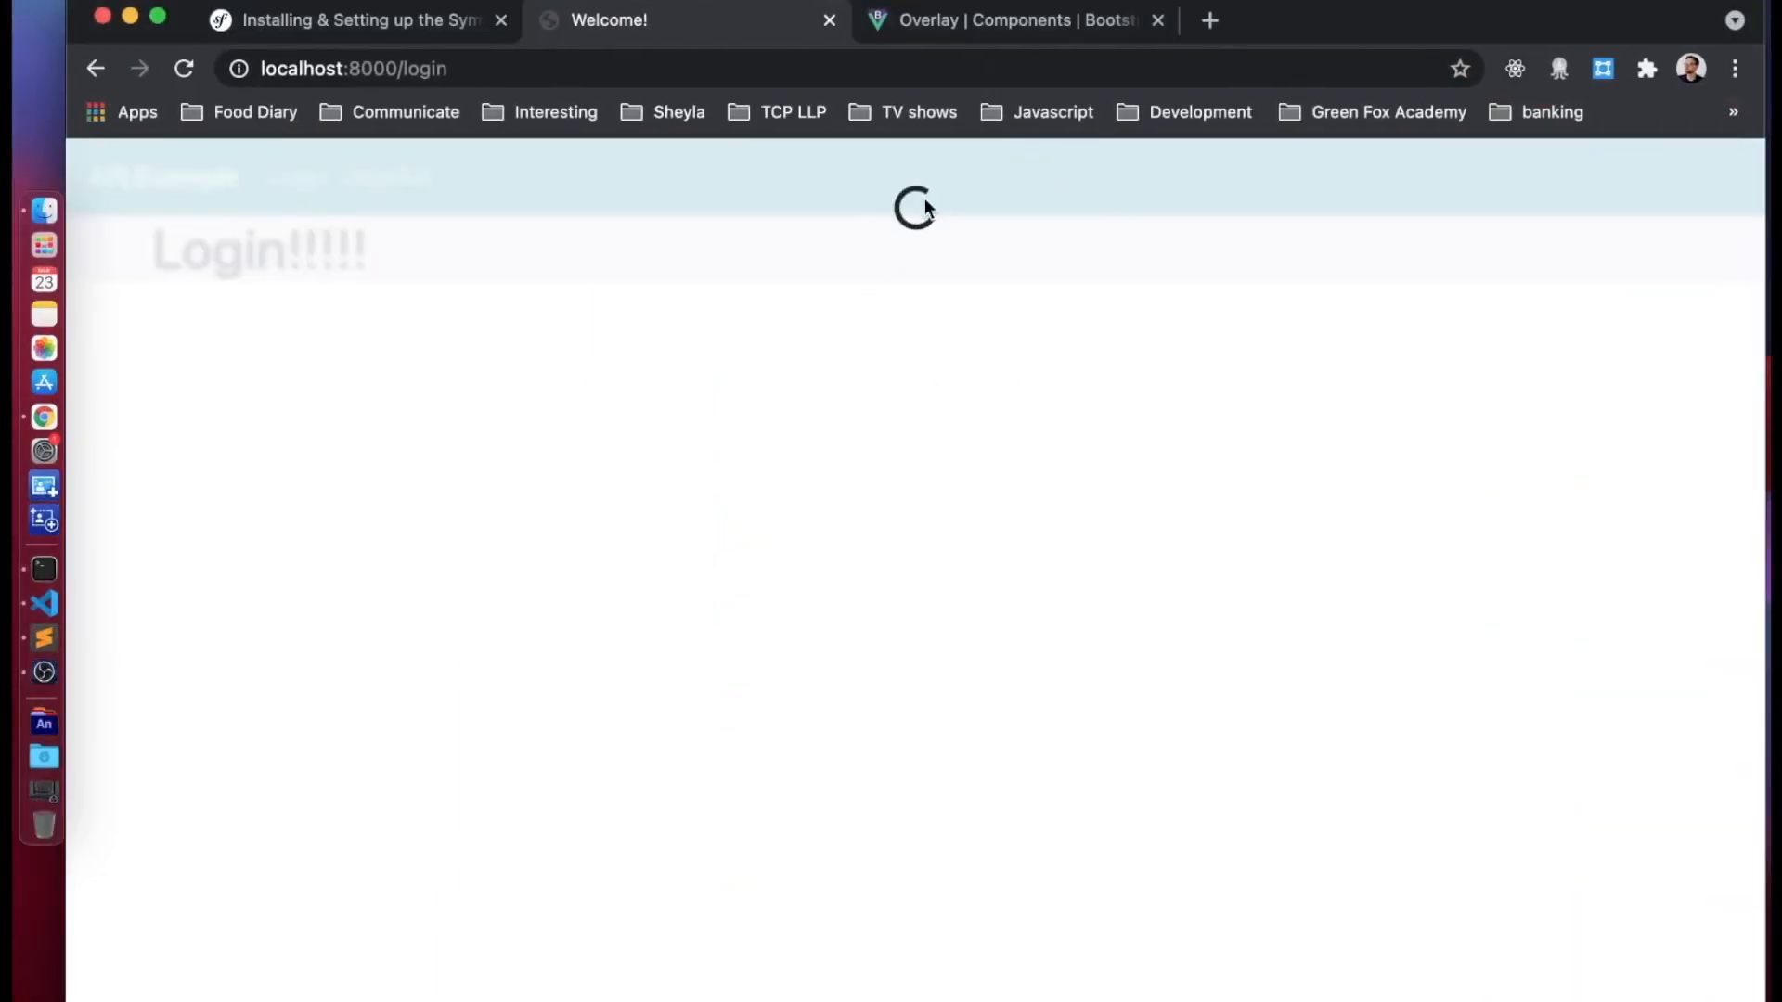
{"action": "mouse_move", "coordinate": [1017, 324]}
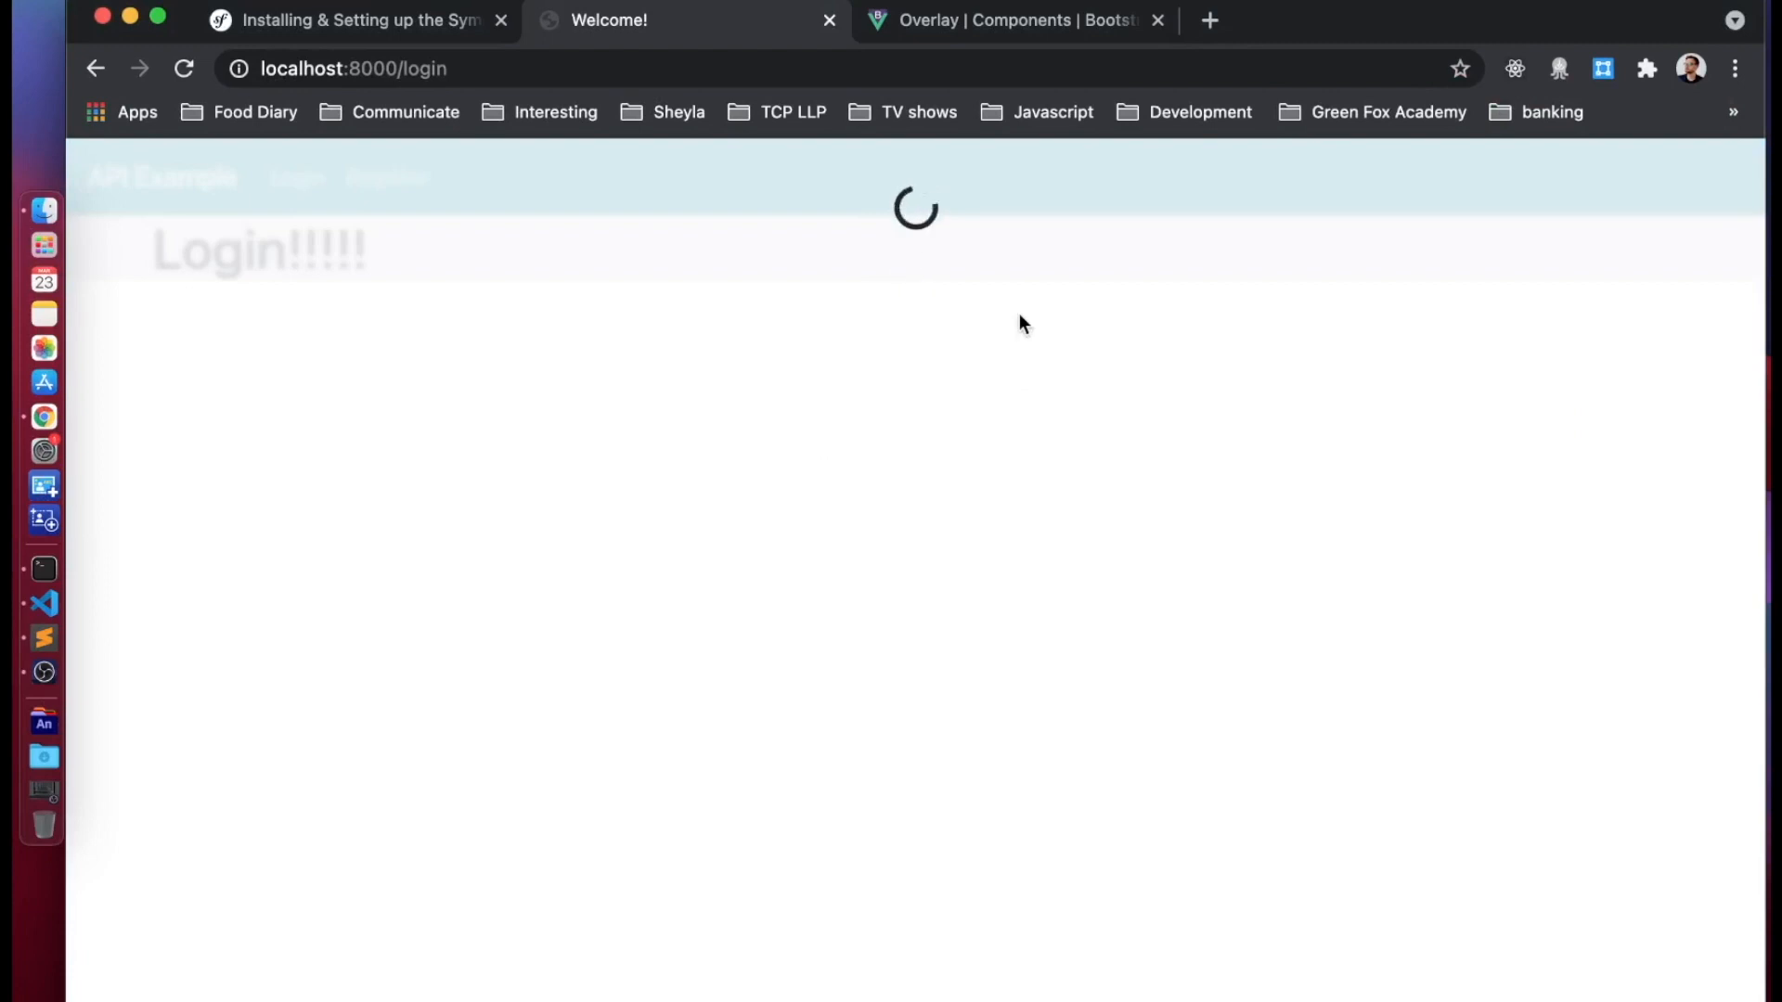
{"action": "mouse_move", "coordinate": [952, 274]}
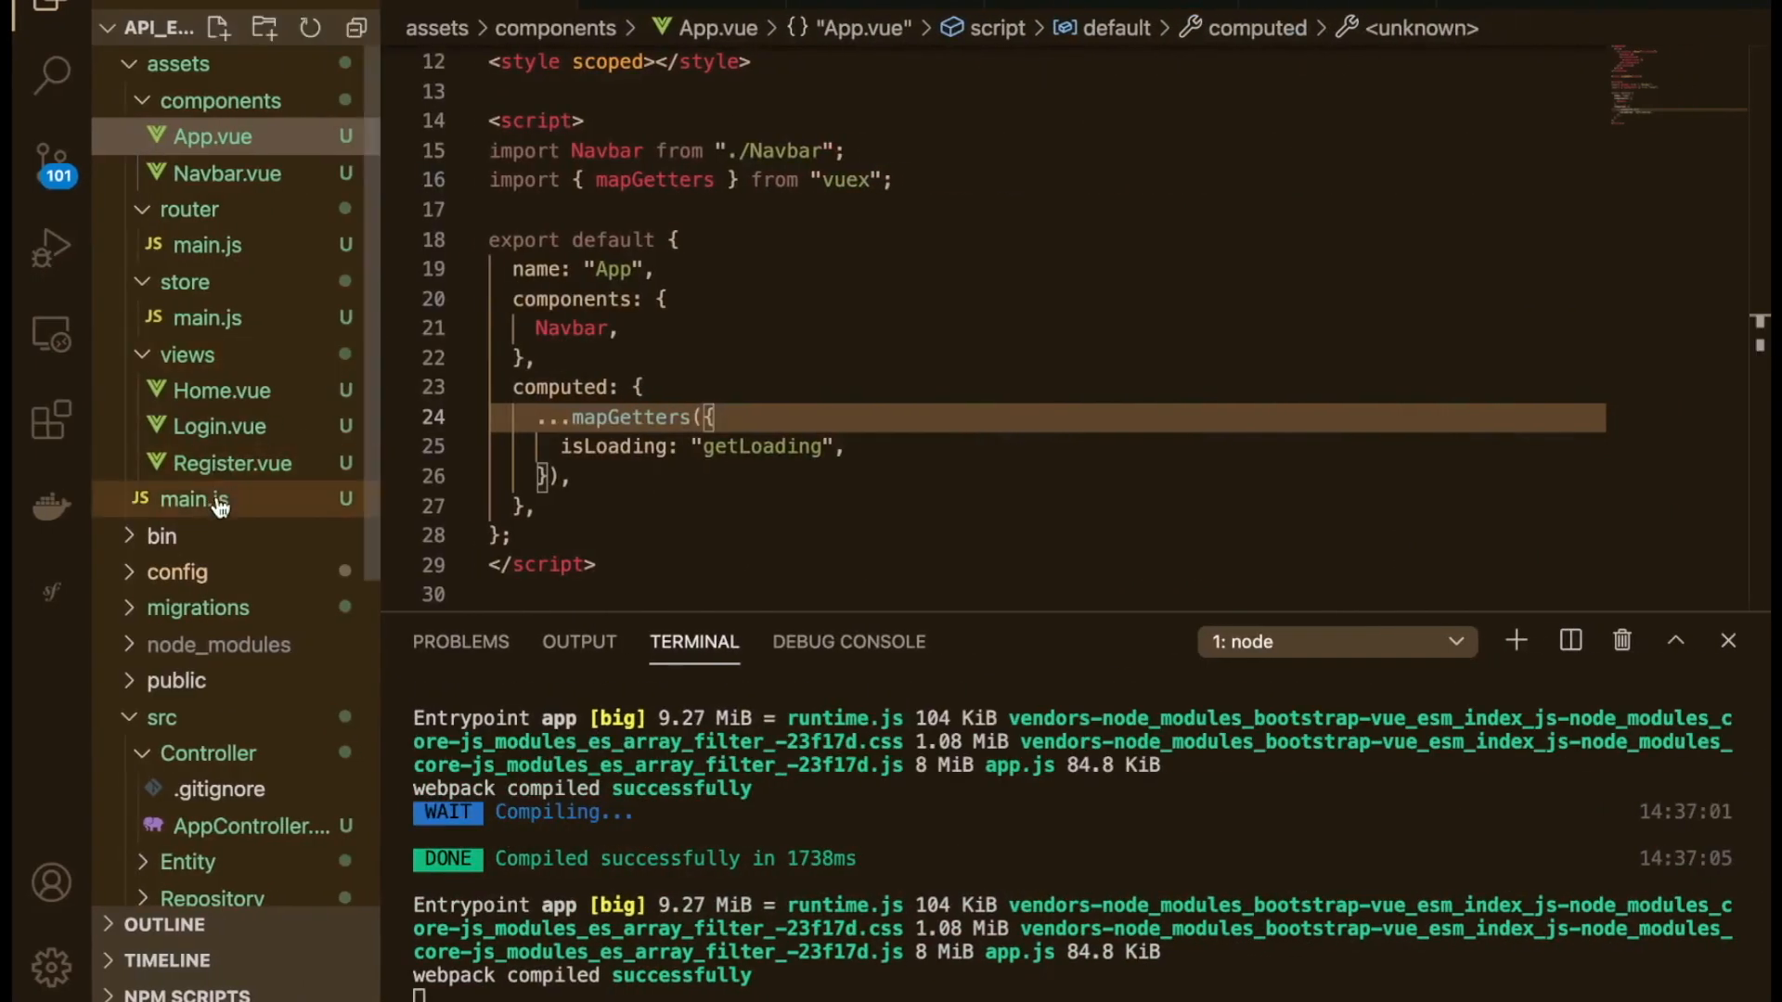
Step: Change the store's initial isLoading to false and open the Register page in Chrome
{"action": "left_click", "coordinate": [209, 318]}
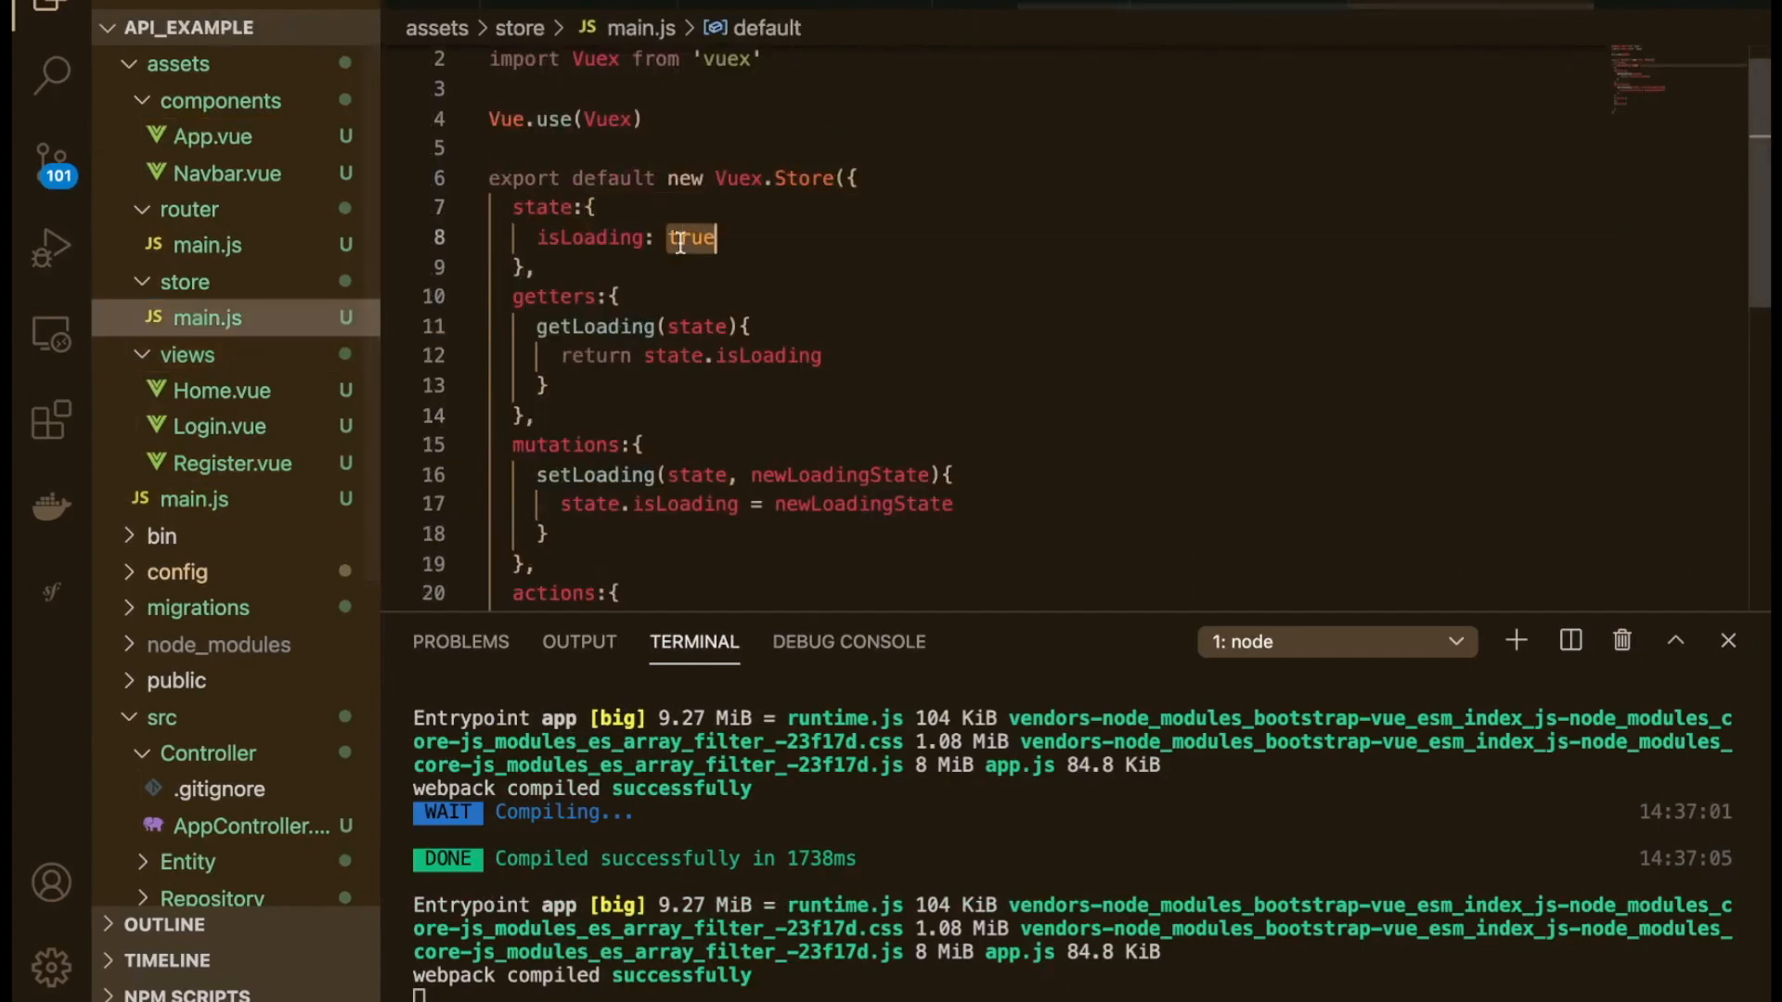
{"action": "type", "text": "false"}
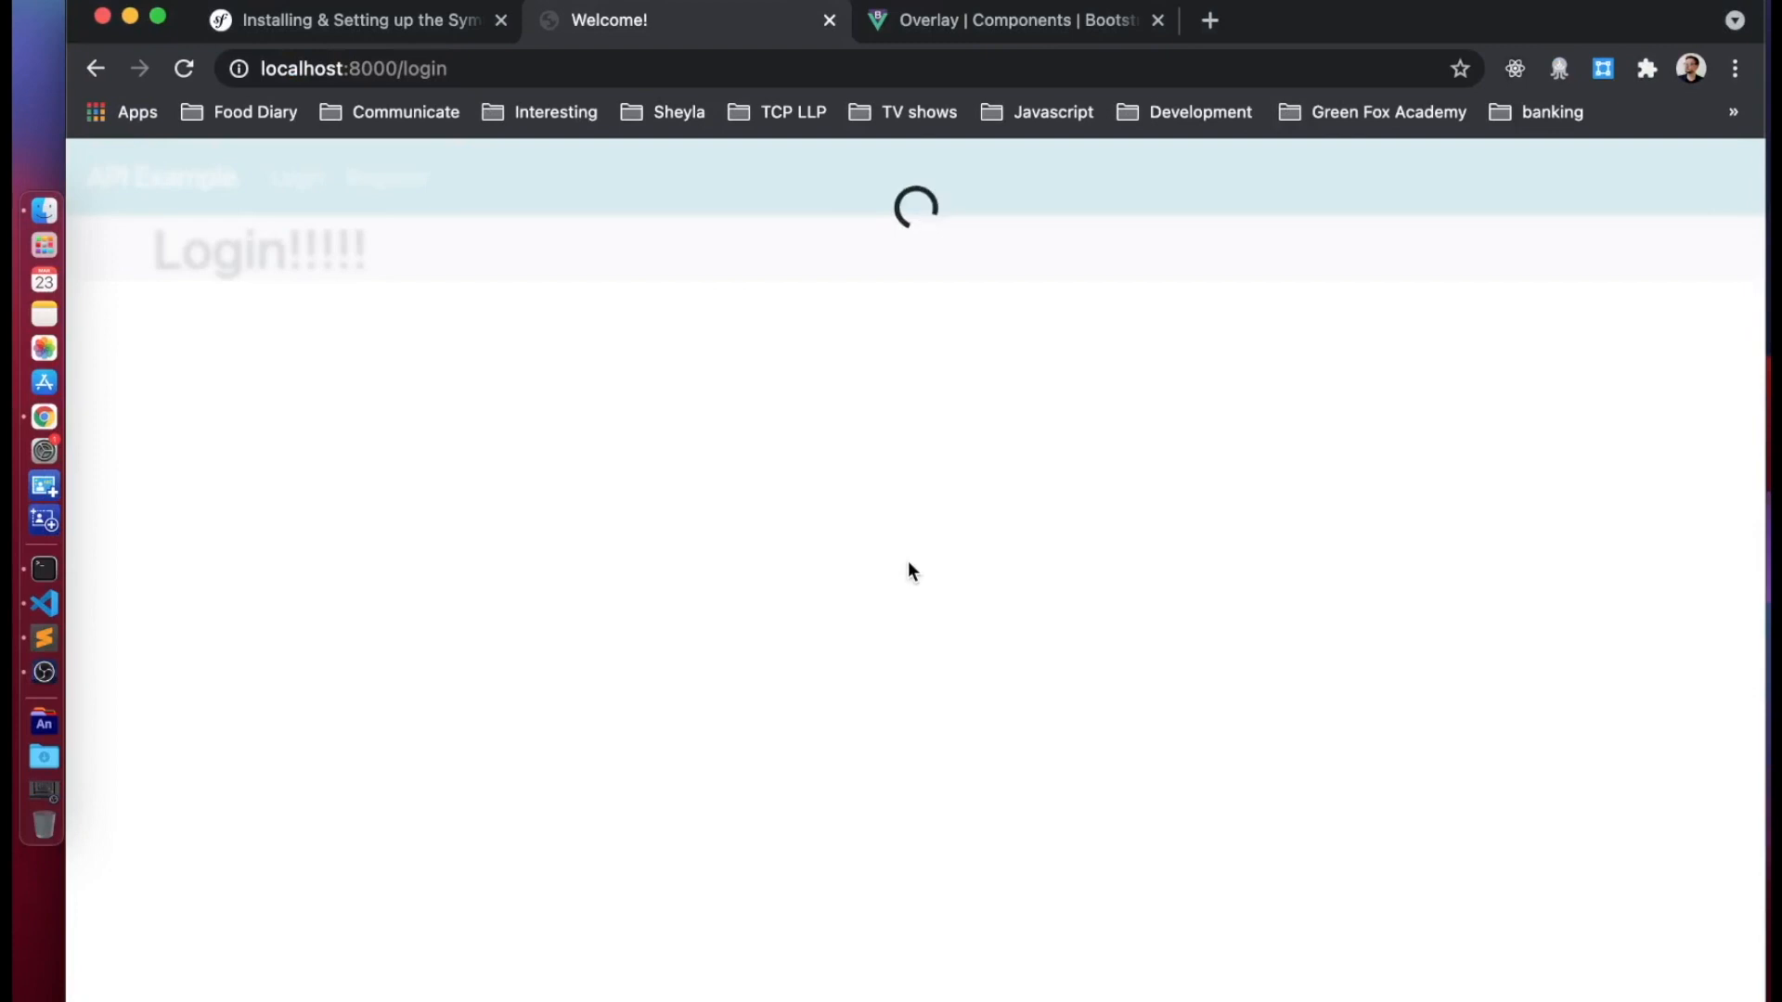
{"action": "left_click", "coordinate": [183, 67]}
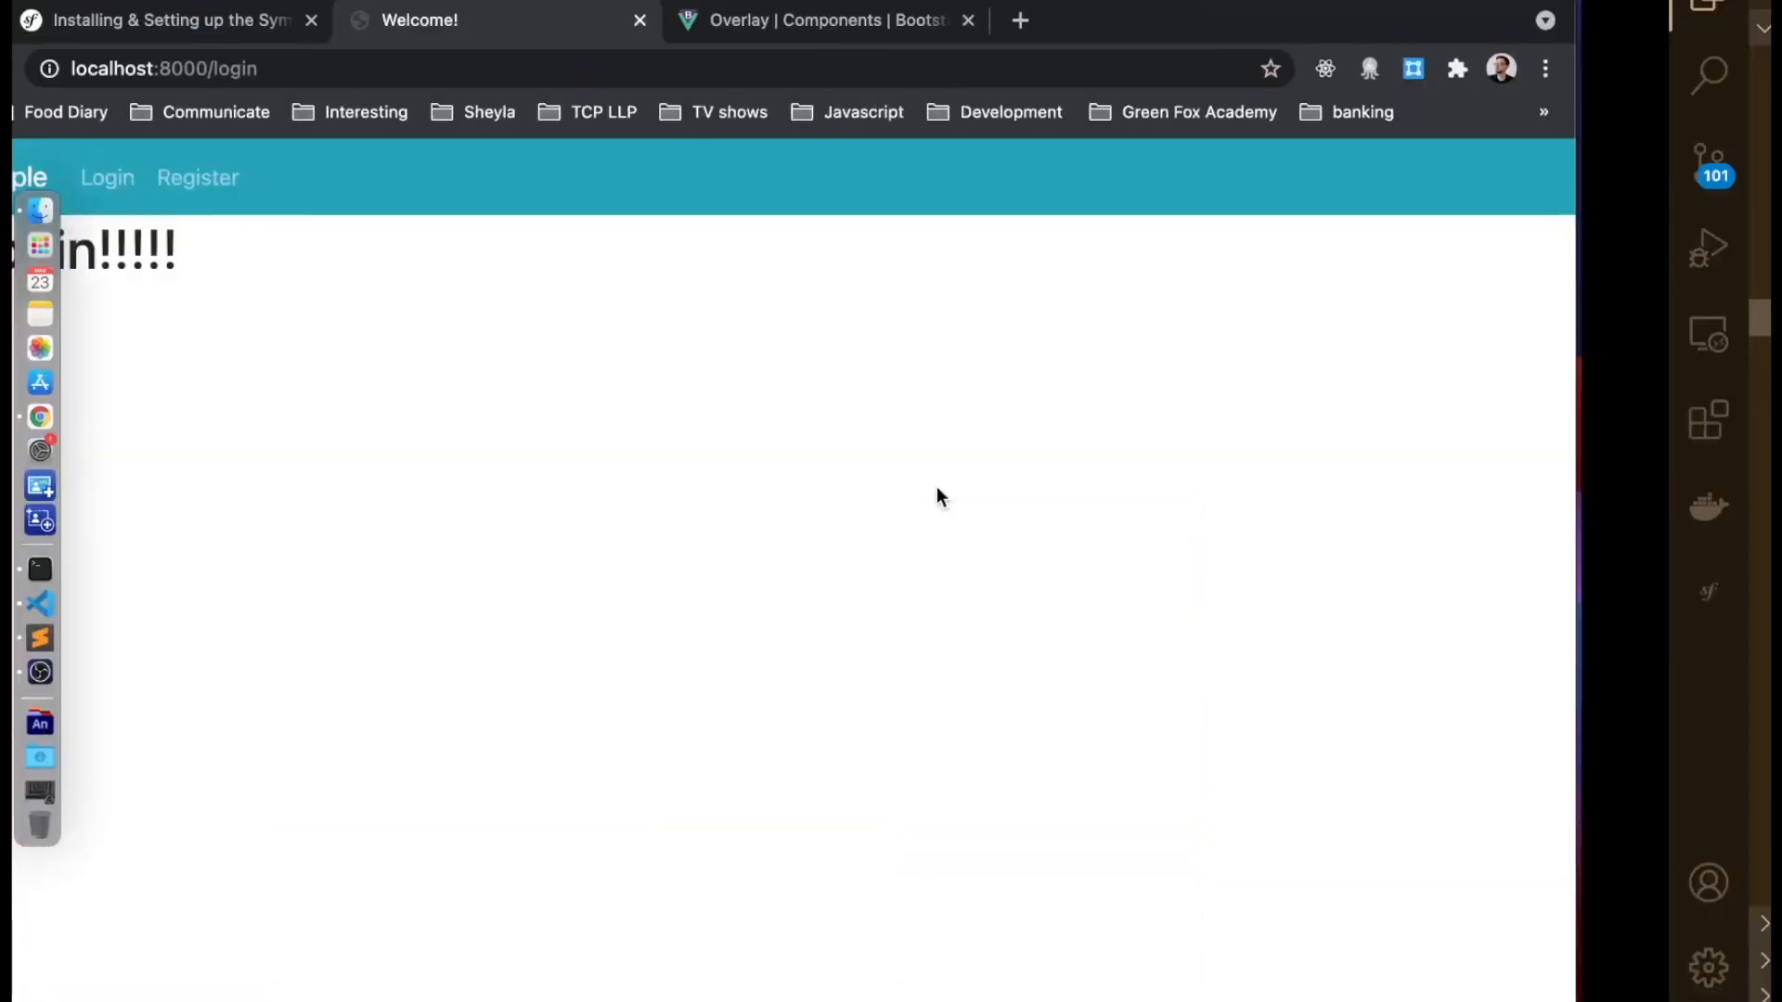
{"action": "left_click", "coordinate": [386, 178]}
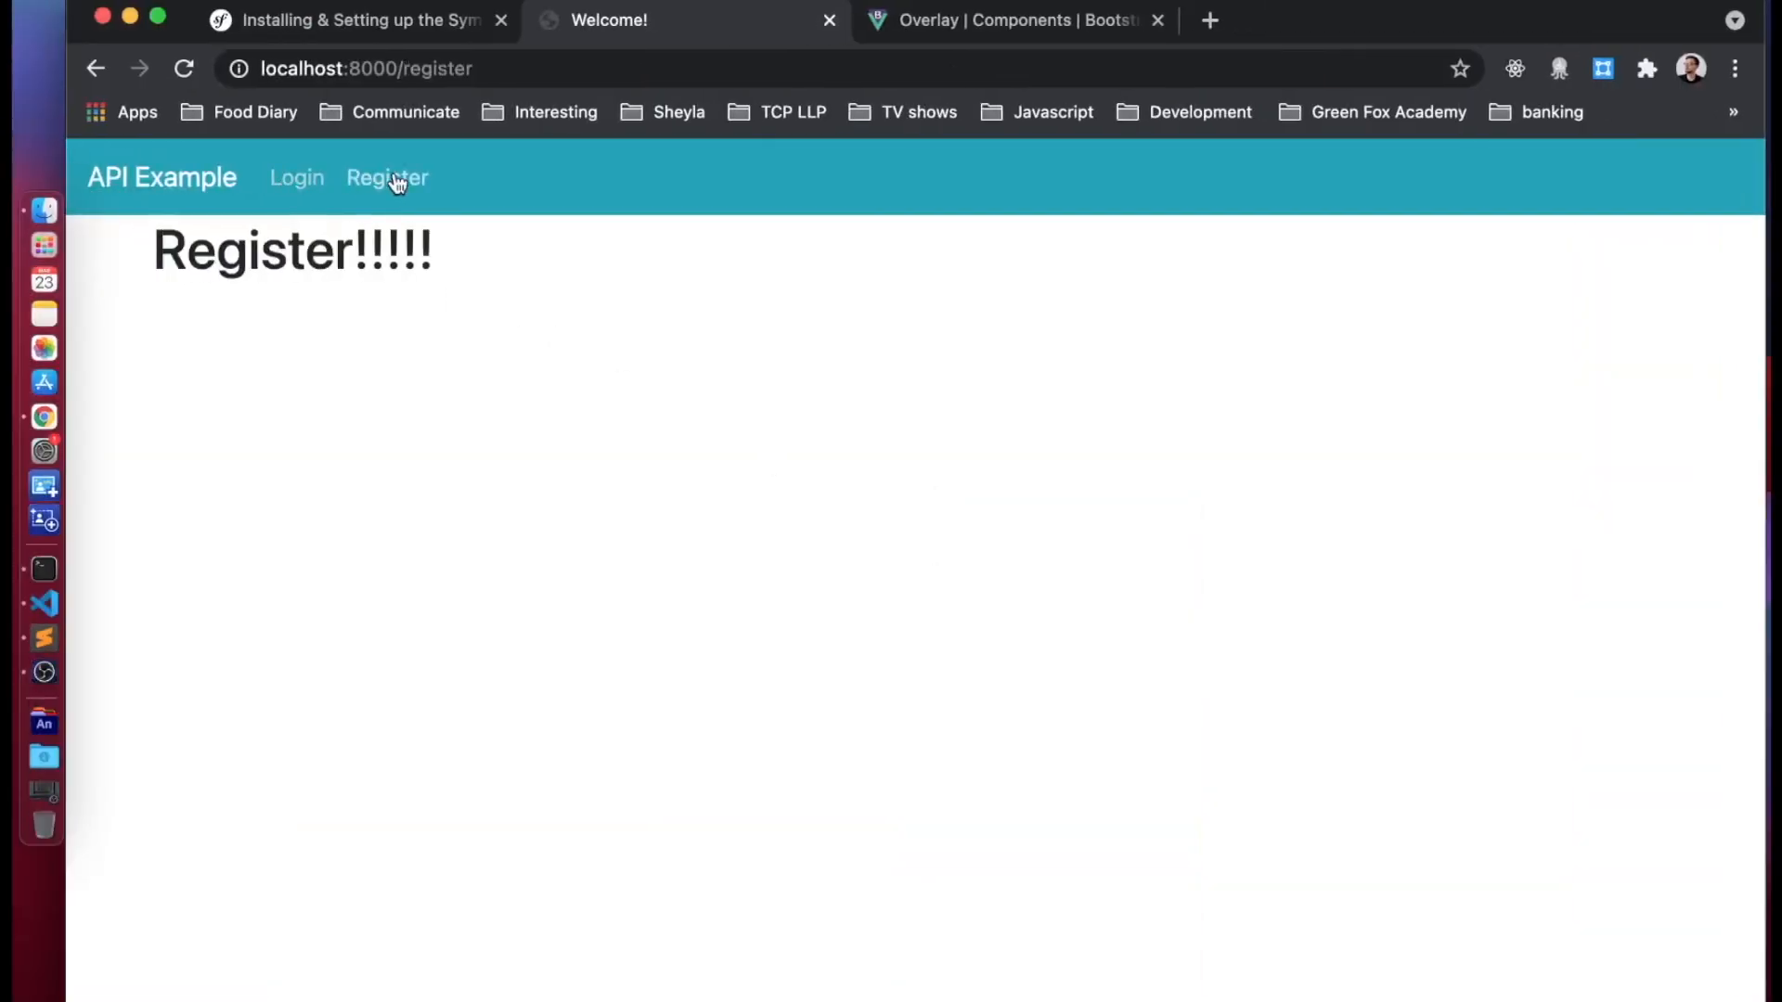